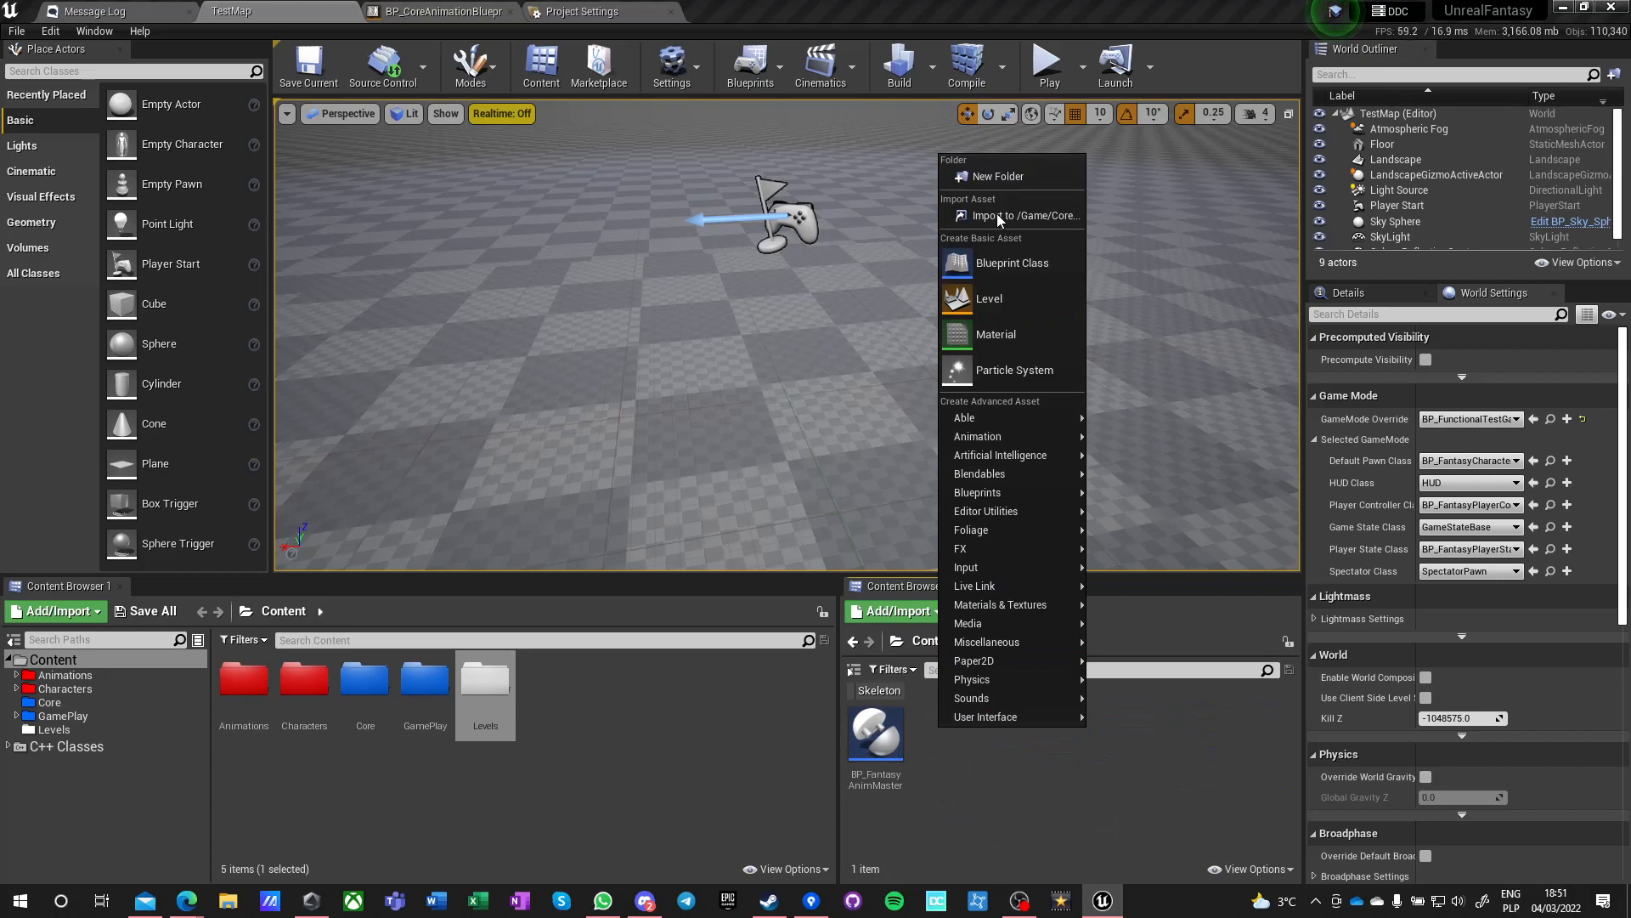
{"action": "mouse_move", "coordinate": [963, 417]}
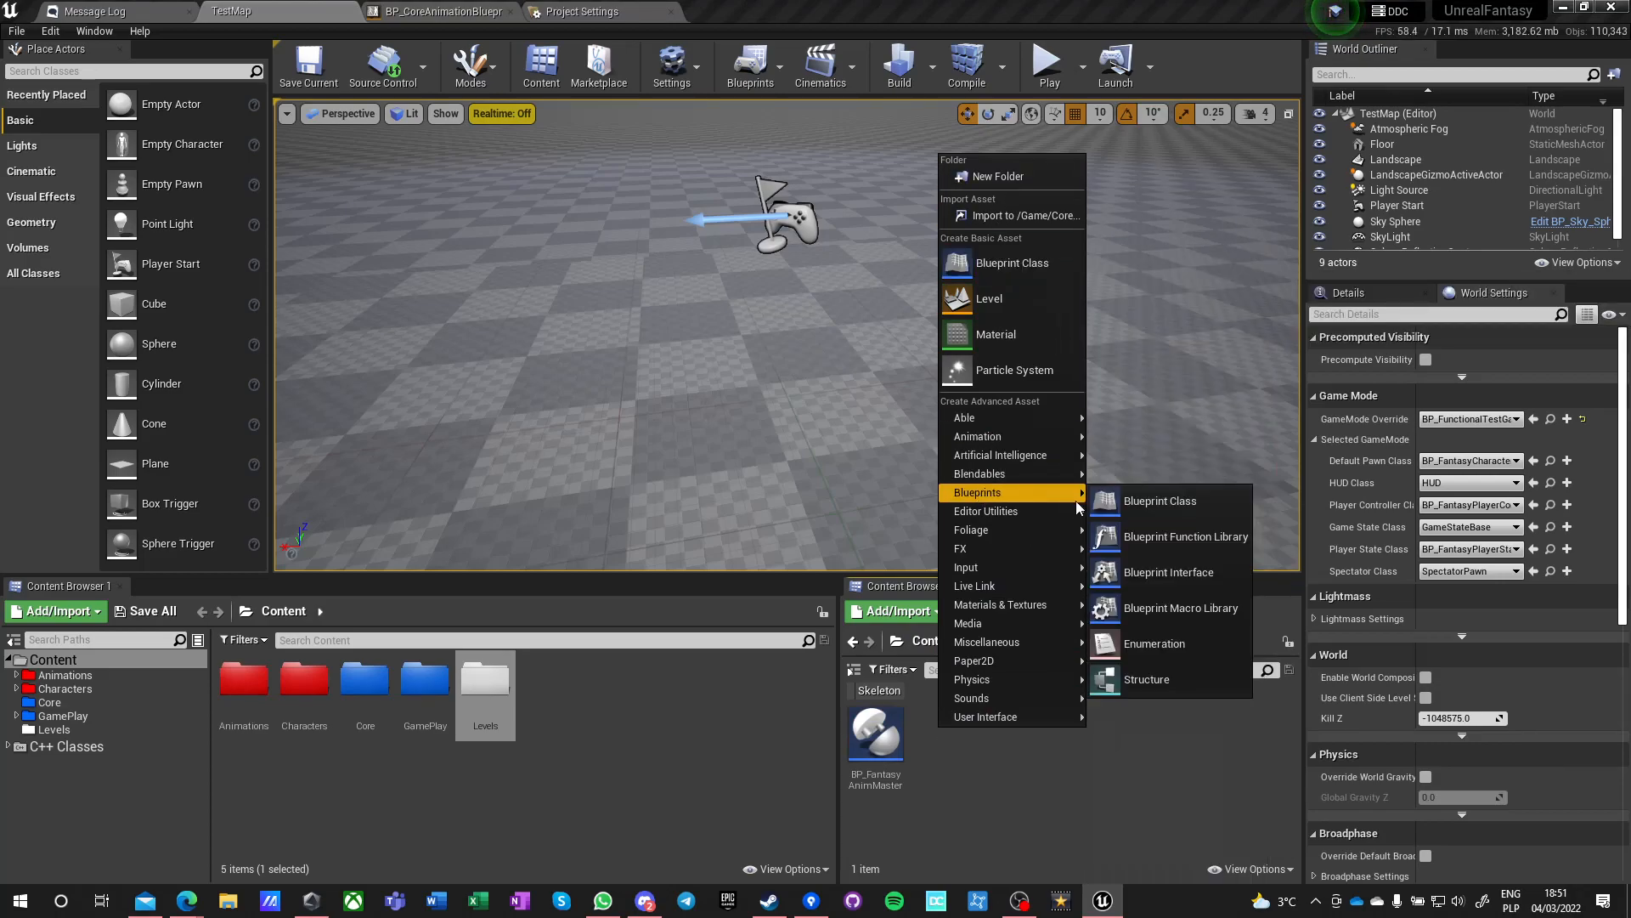
- Add a Blueprint Function Library asset called BP_FantasyLibrary to the Core folder
{"action": "left_click", "coordinate": [1186, 536]}
{"action": "type", "text": "BP_FantasyLibrary"}
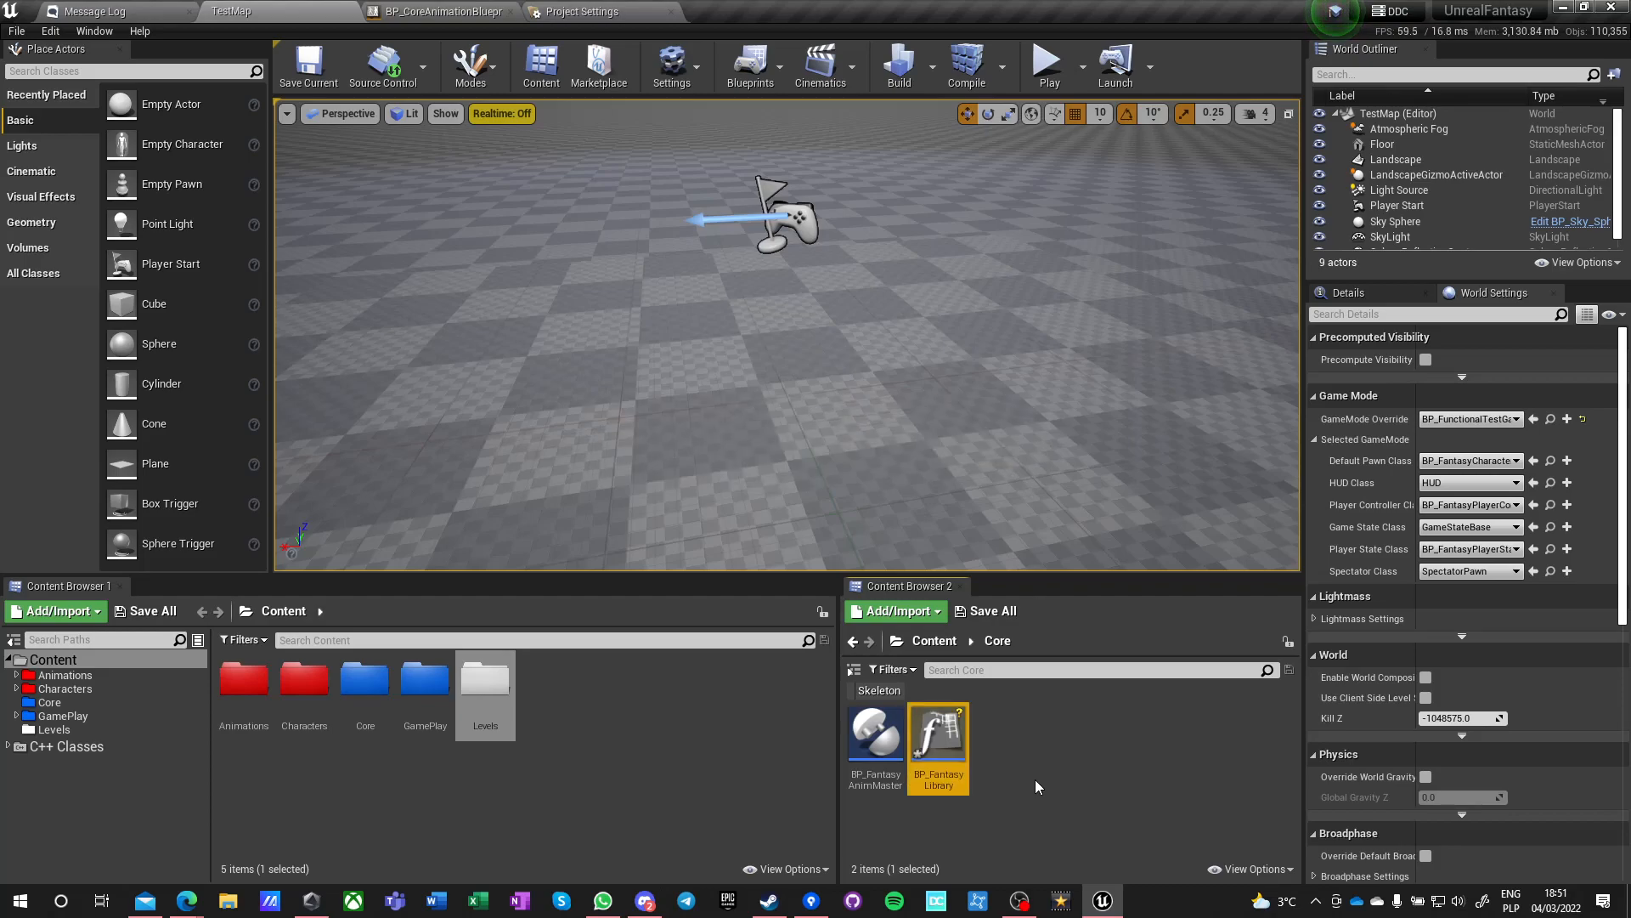
- Open and dock BP_FantasyLibrary, set the DiceRoll category, and add RollD4
{"action": "double_click", "coordinate": [937, 728]}
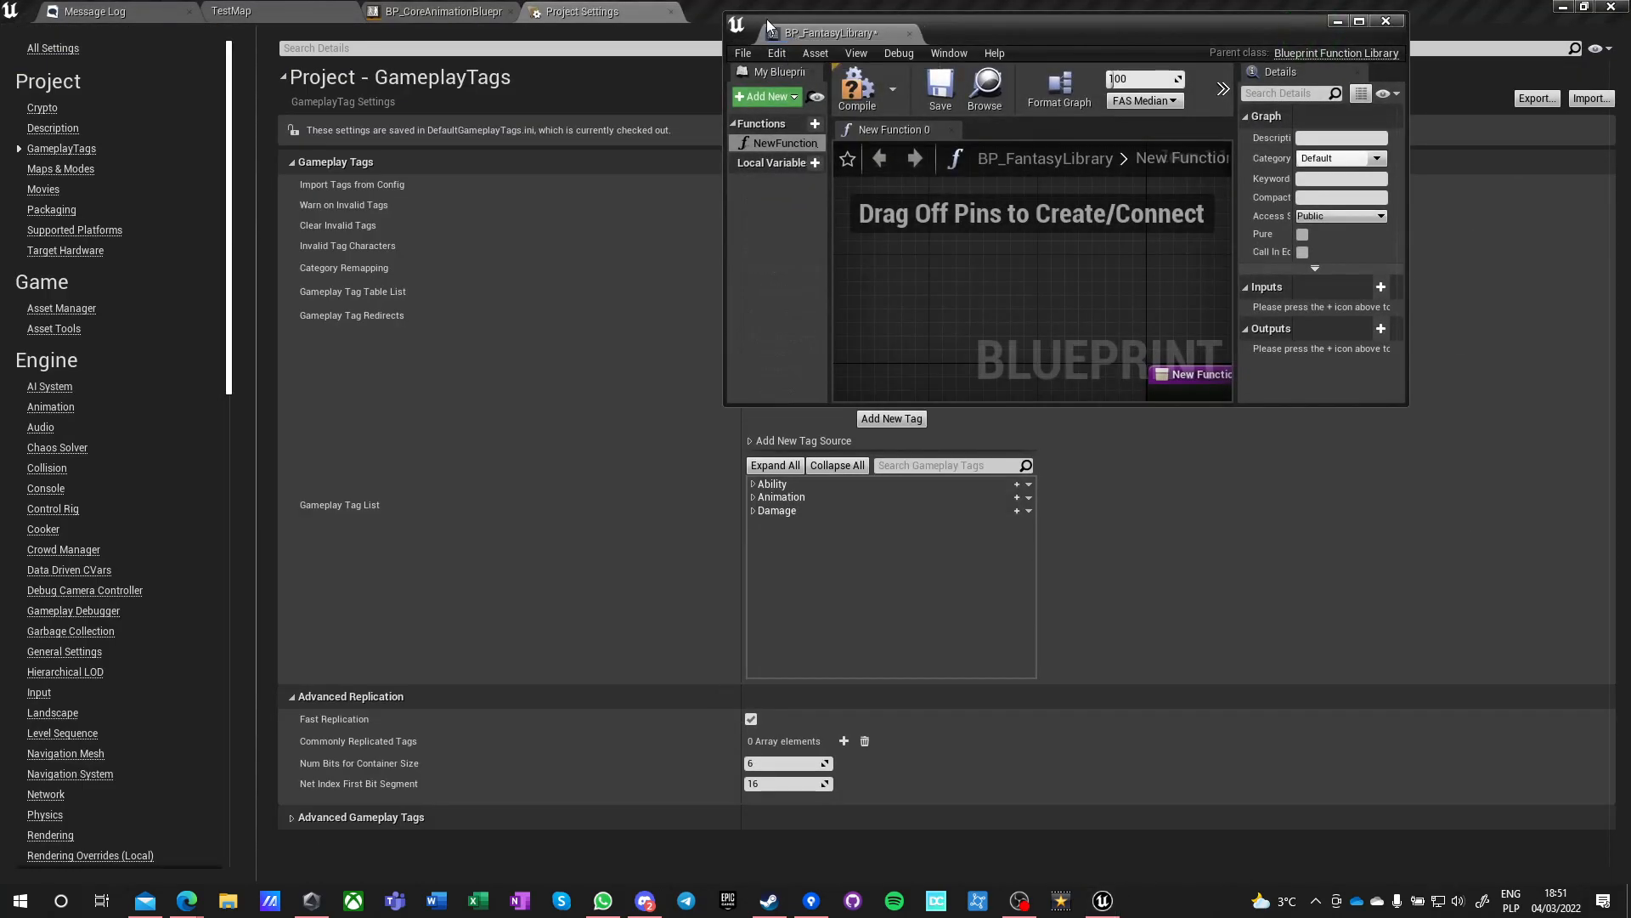
{"action": "left_click", "coordinate": [1371, 20]}
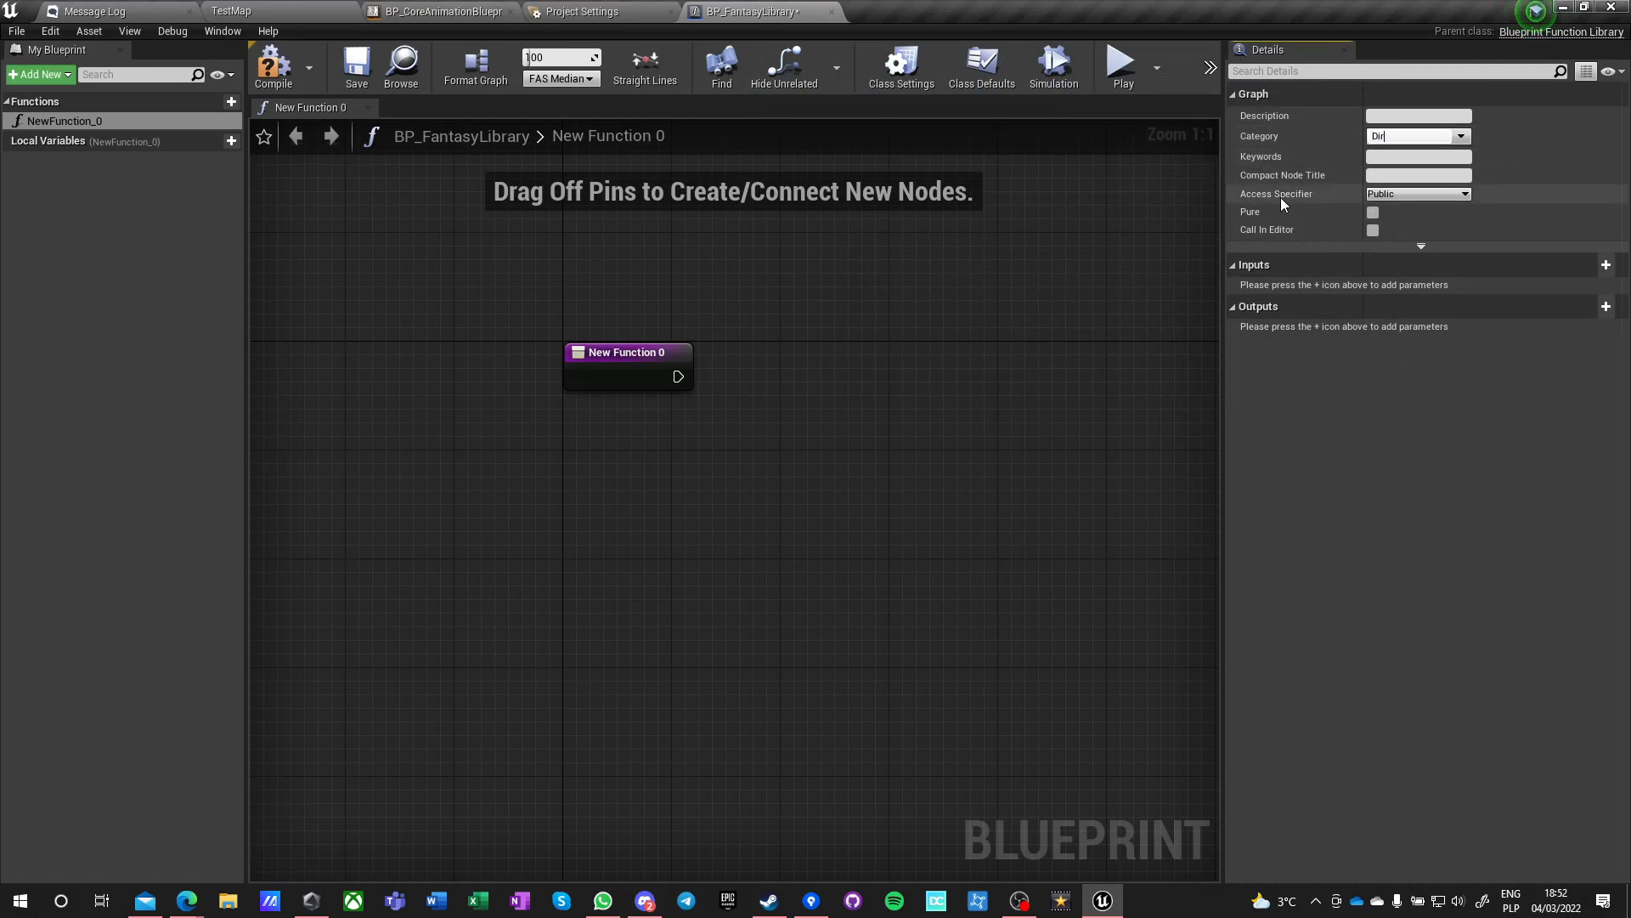
{"action": "type", "text": "DiceRoll"}
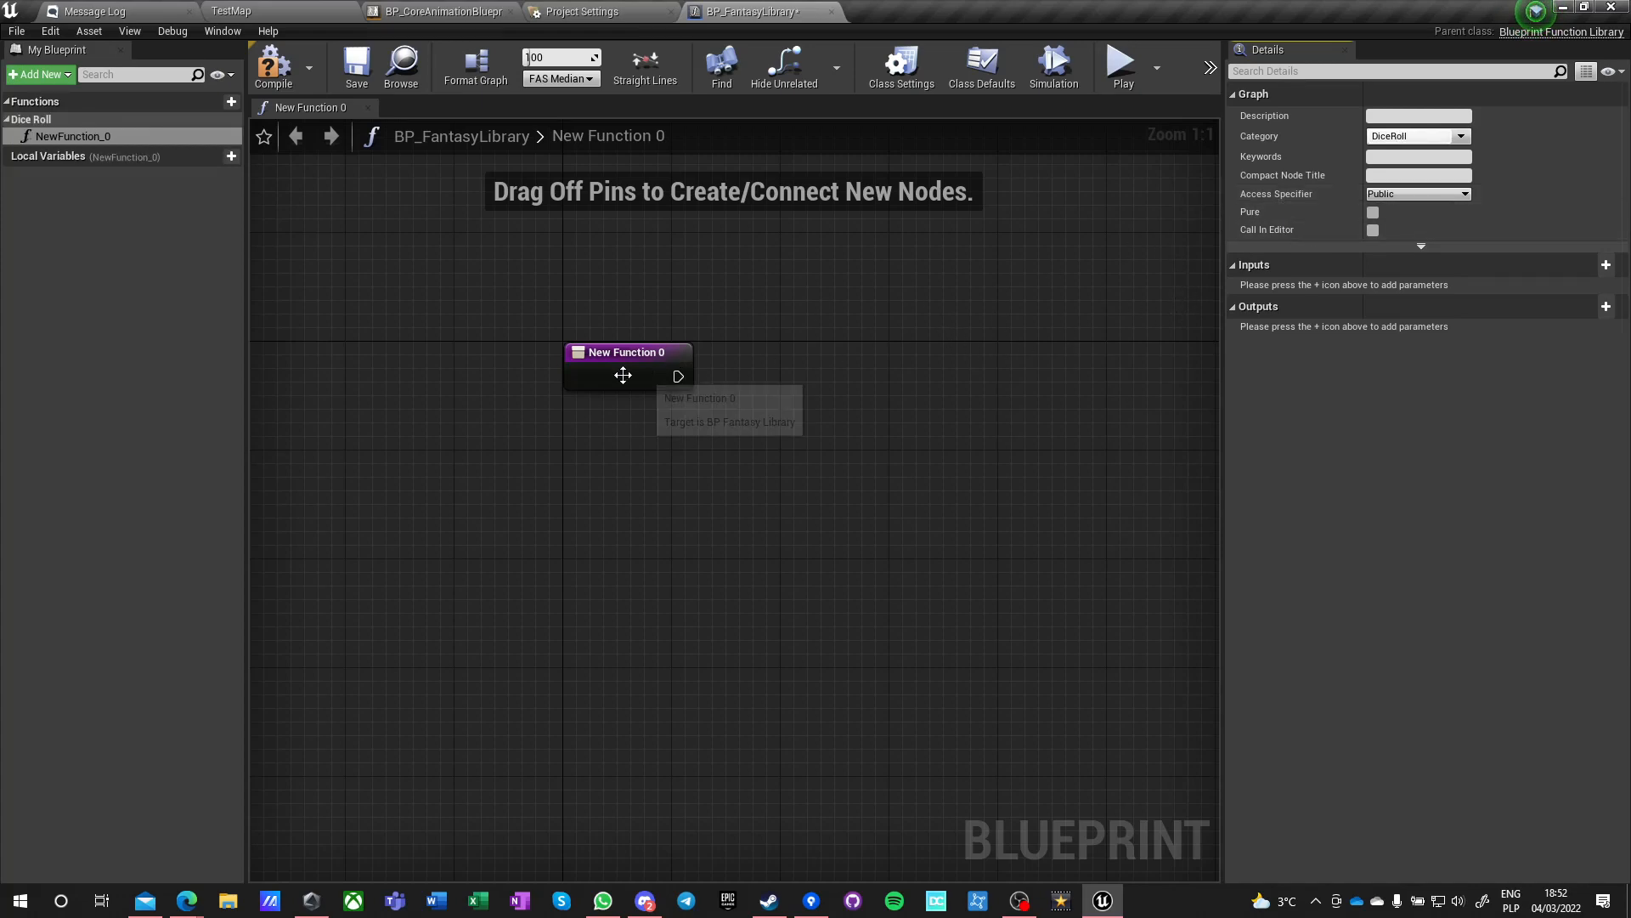
{"action": "mouse_move", "coordinate": [73, 136]}
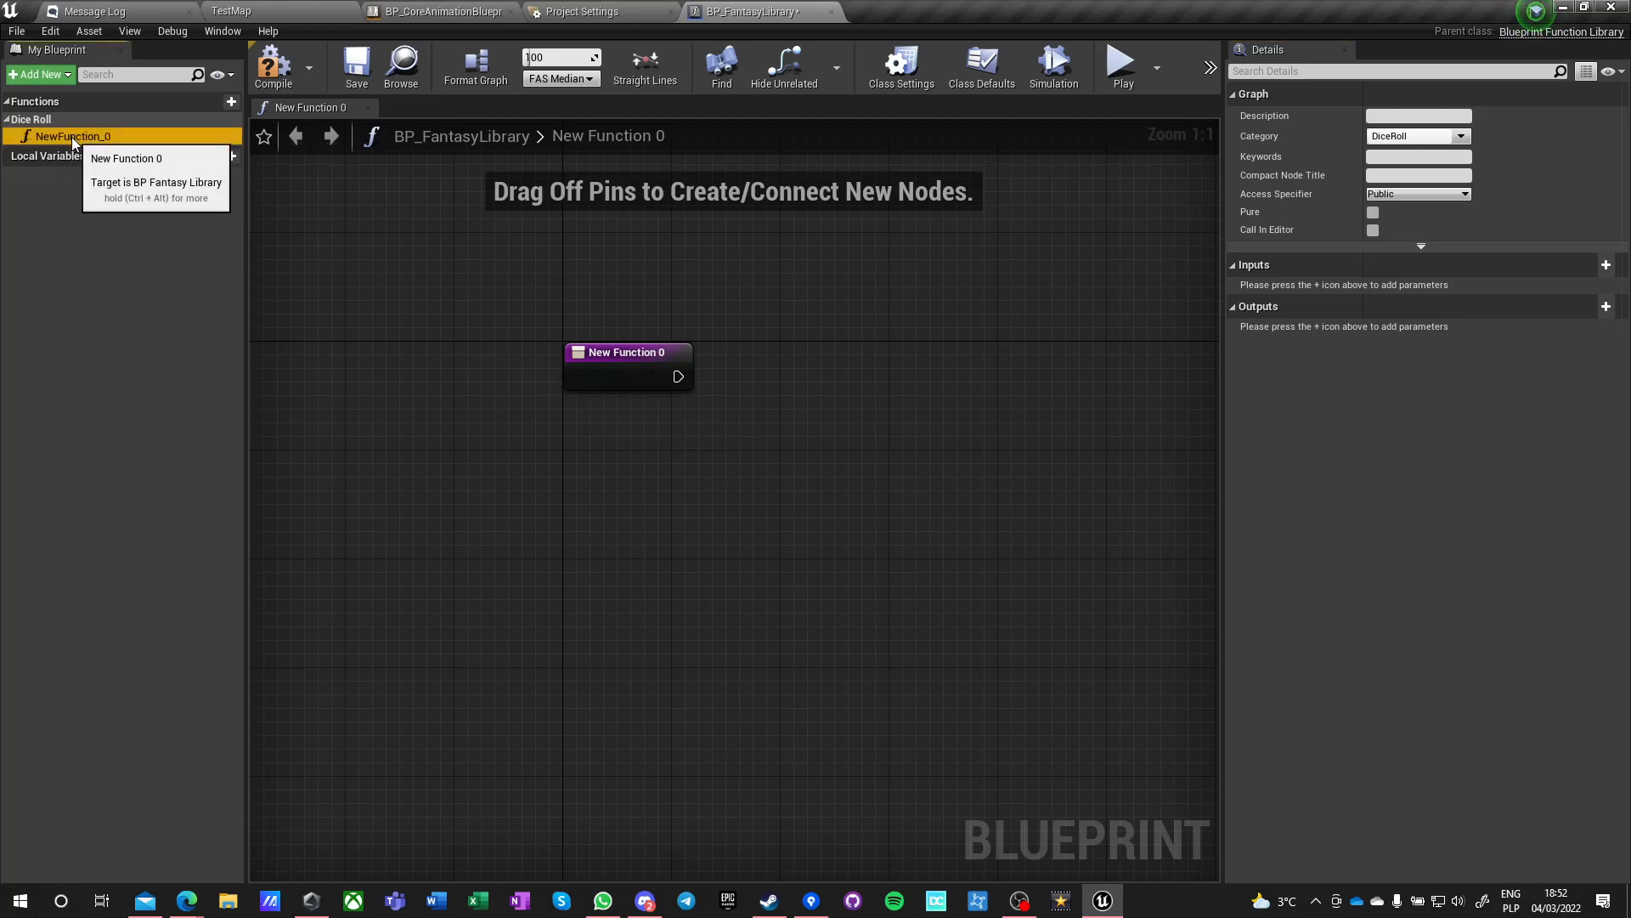
{"action": "type", "text": "Ro"}
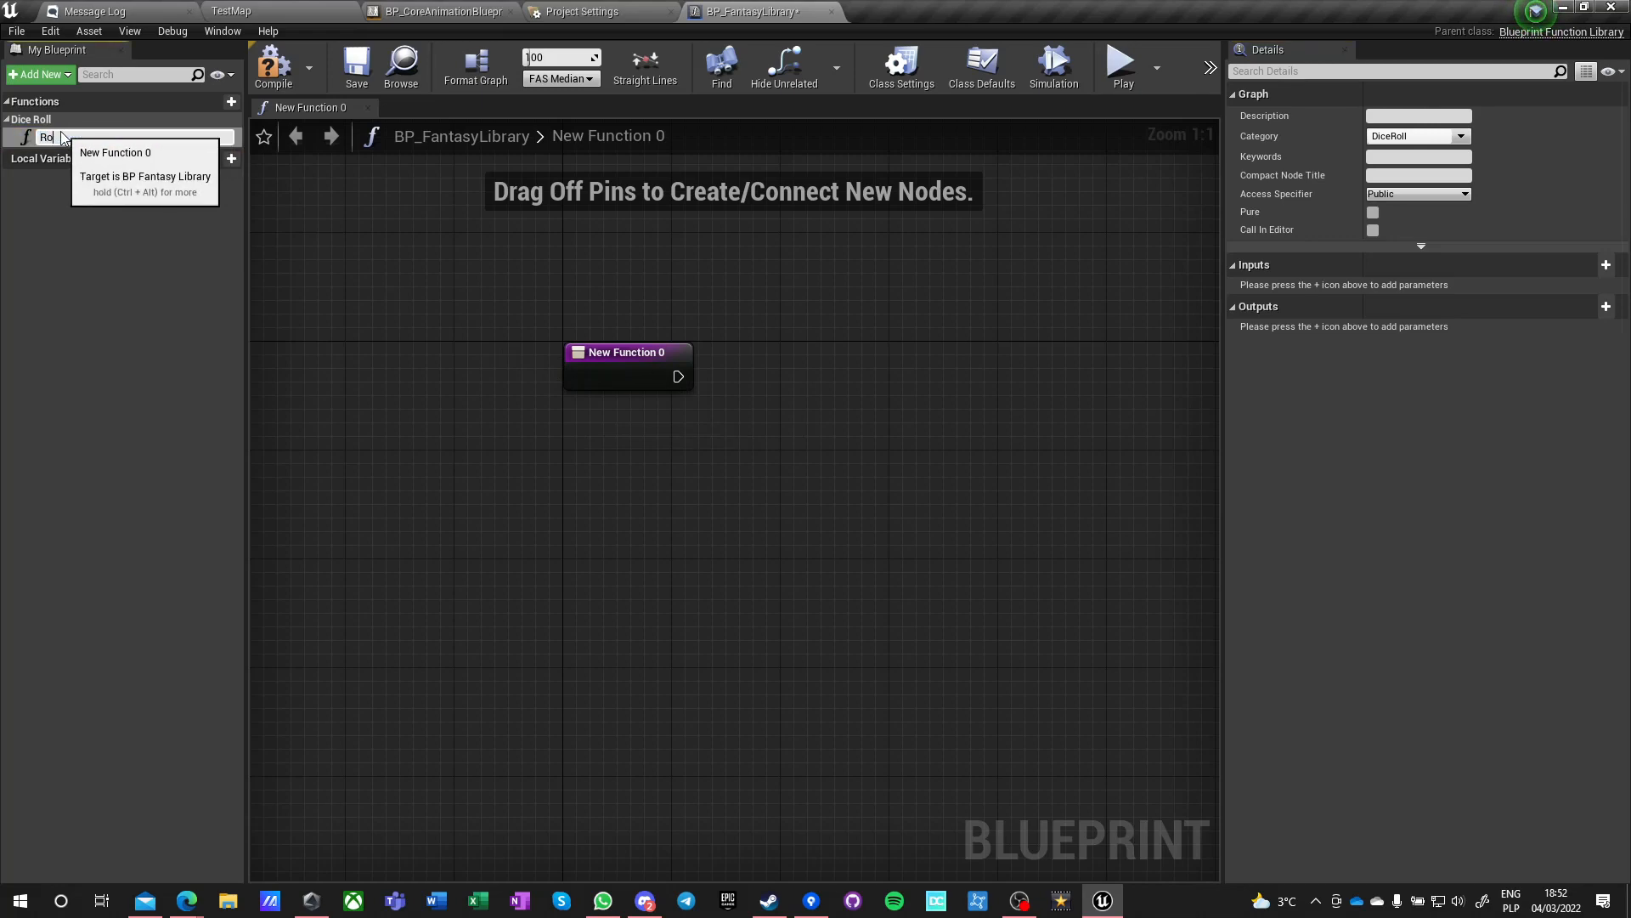
{"action": "type", "text": "RollD4"}
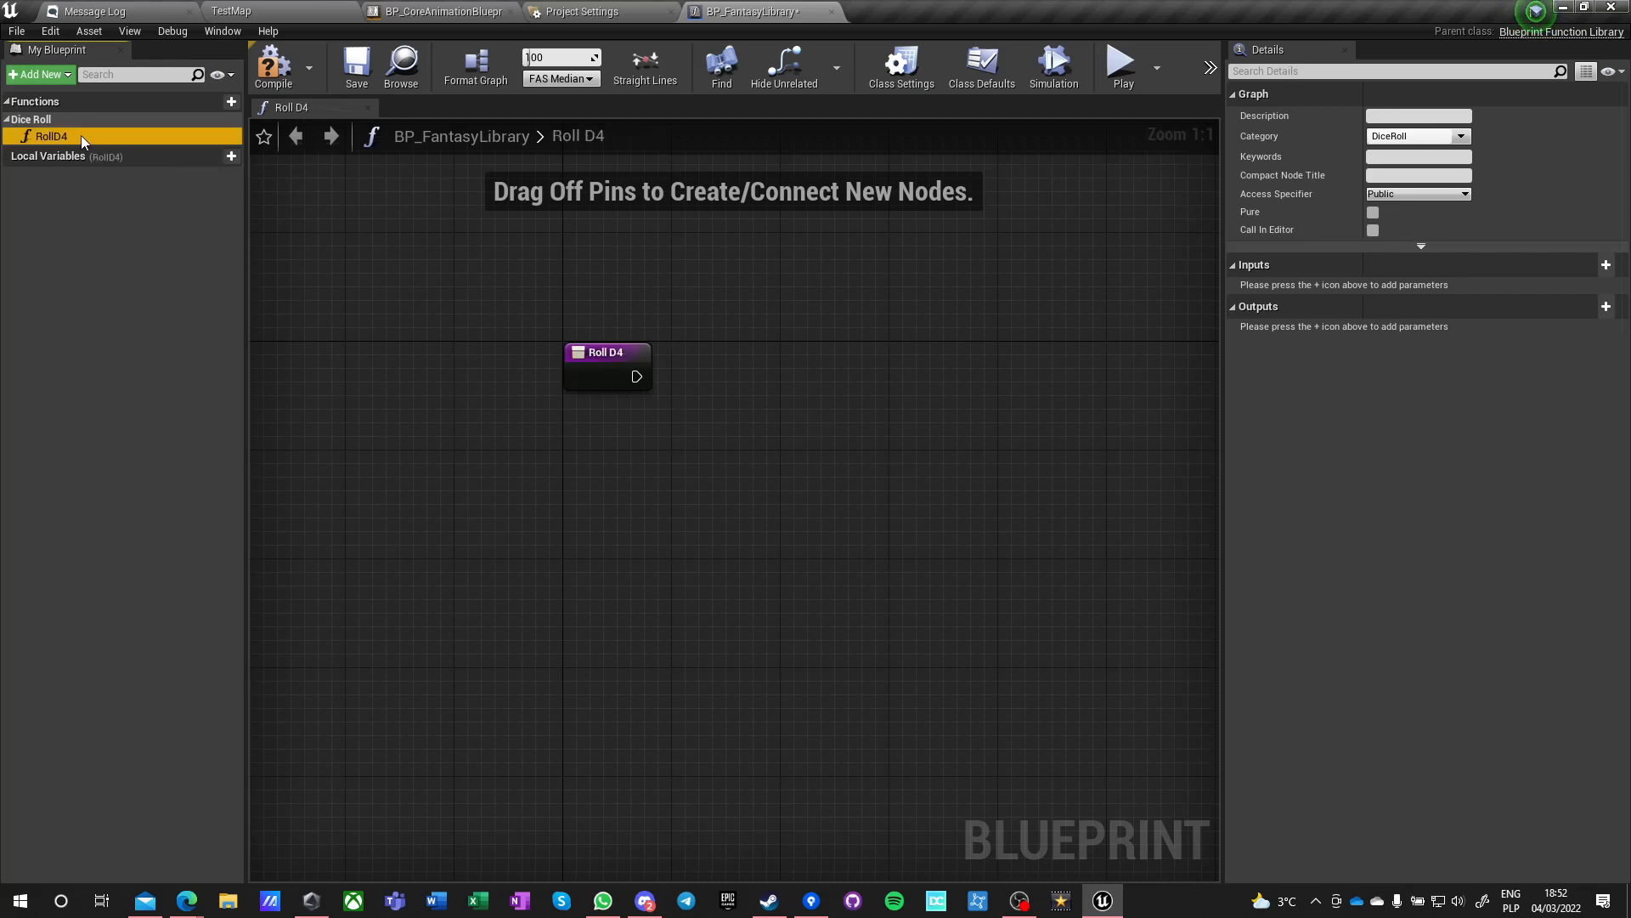
- Add RollD6, RollD8, RollD10, RollD12 and RollD20, moving them into Dice Roll
{"action": "left_click", "coordinate": [231, 102]}
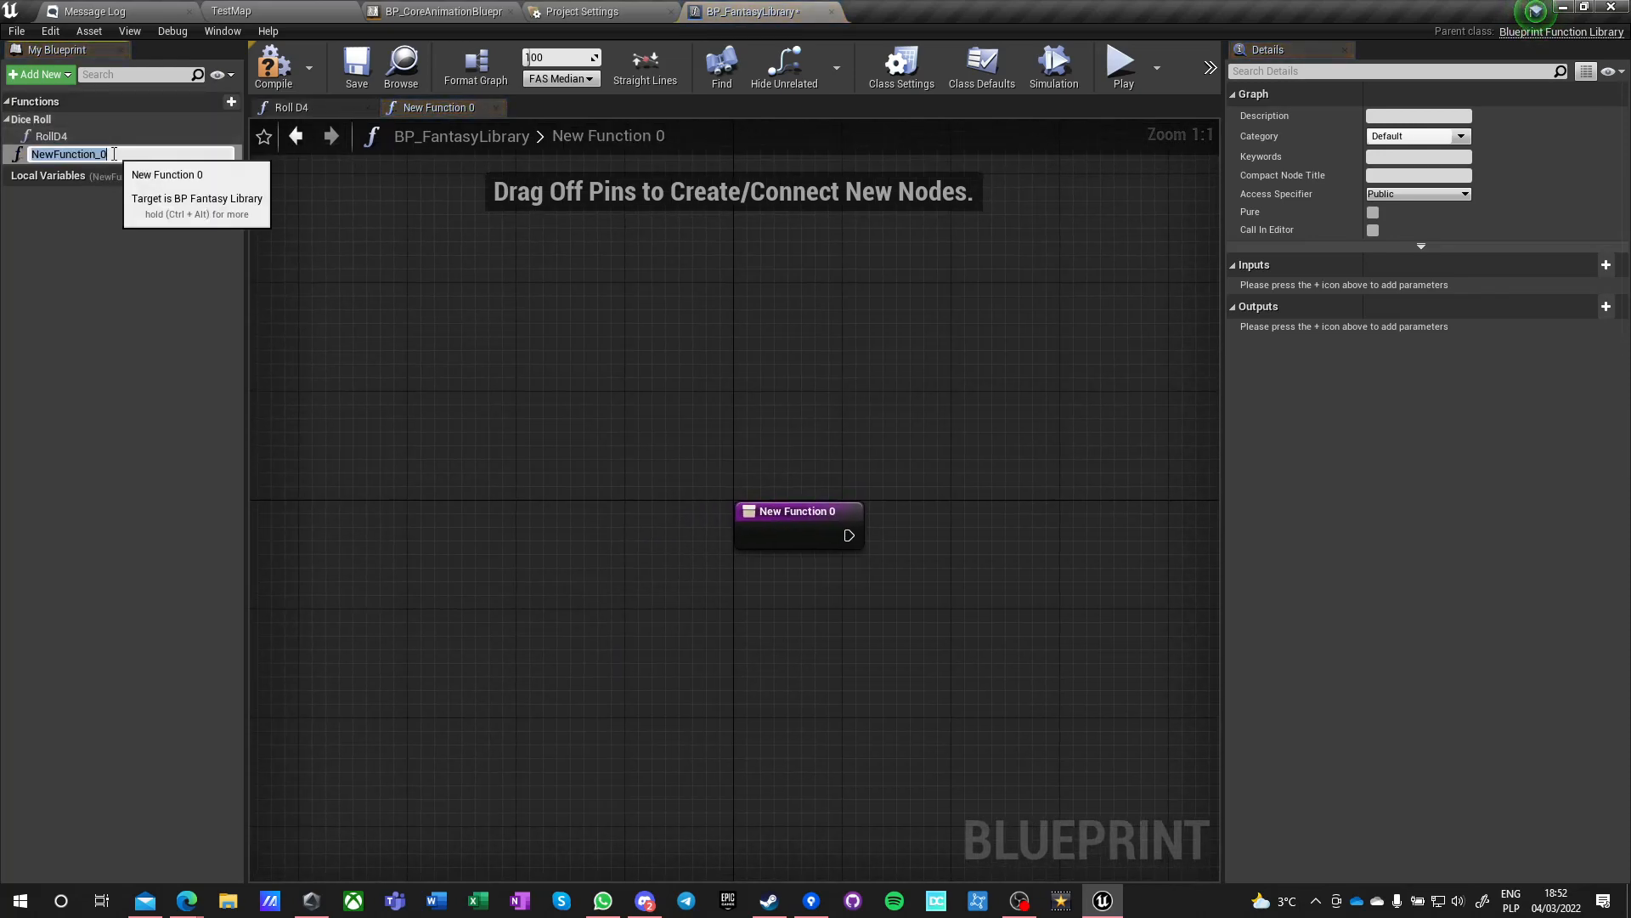
{"action": "type", "text": "RollD6"}
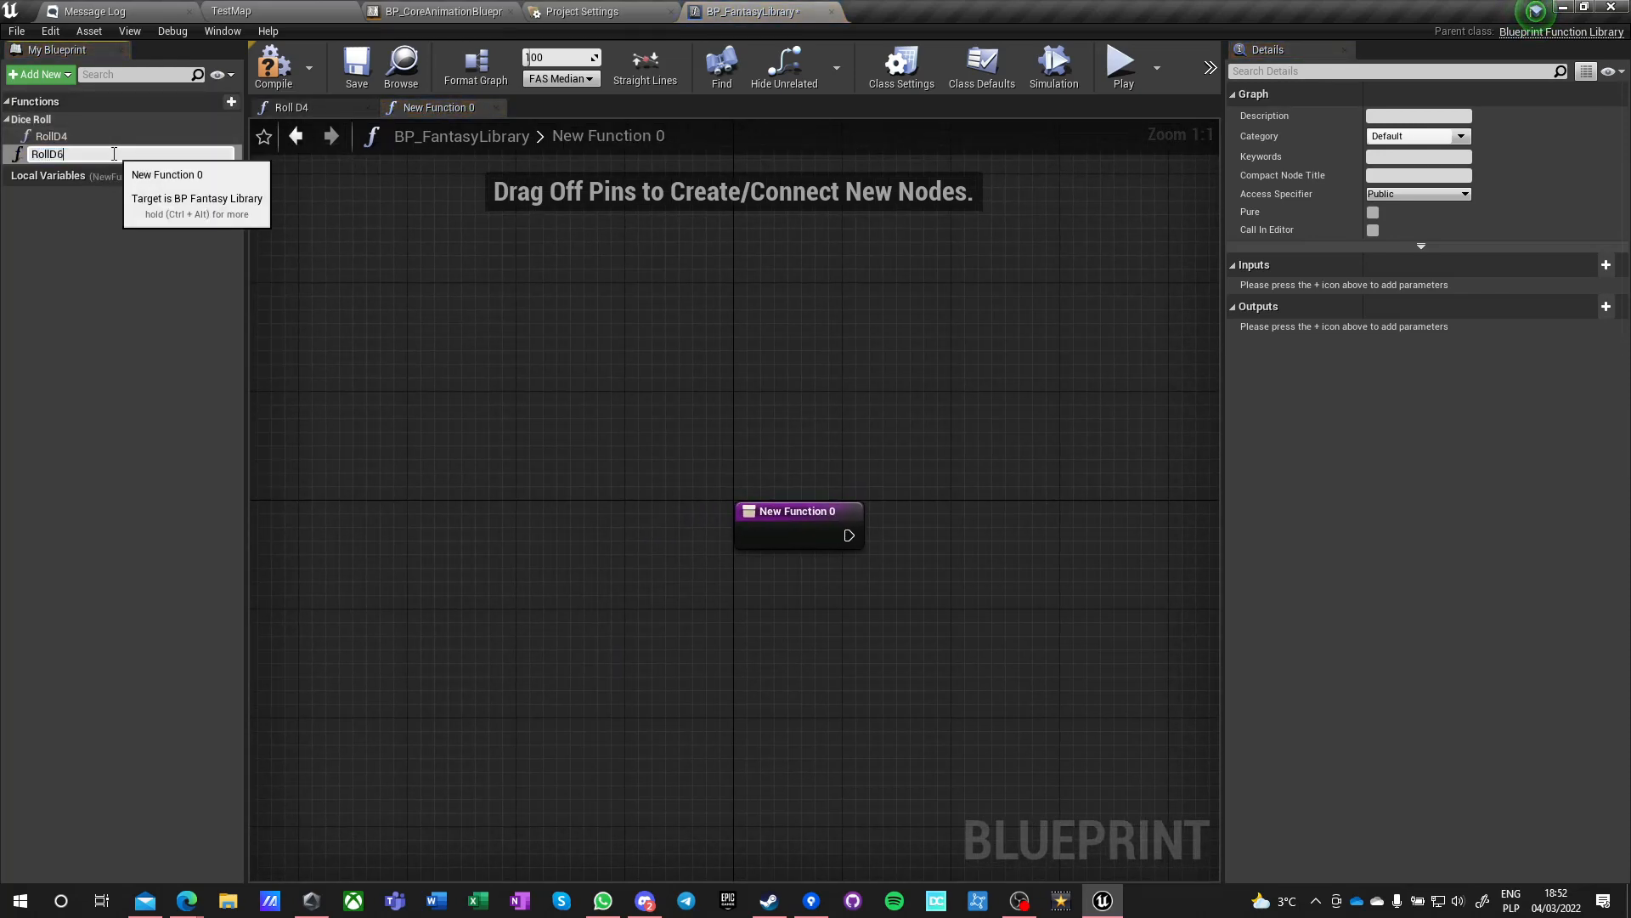
{"action": "left_click", "coordinate": [213, 101]}
{"action": "type", "text": "RollD8"}
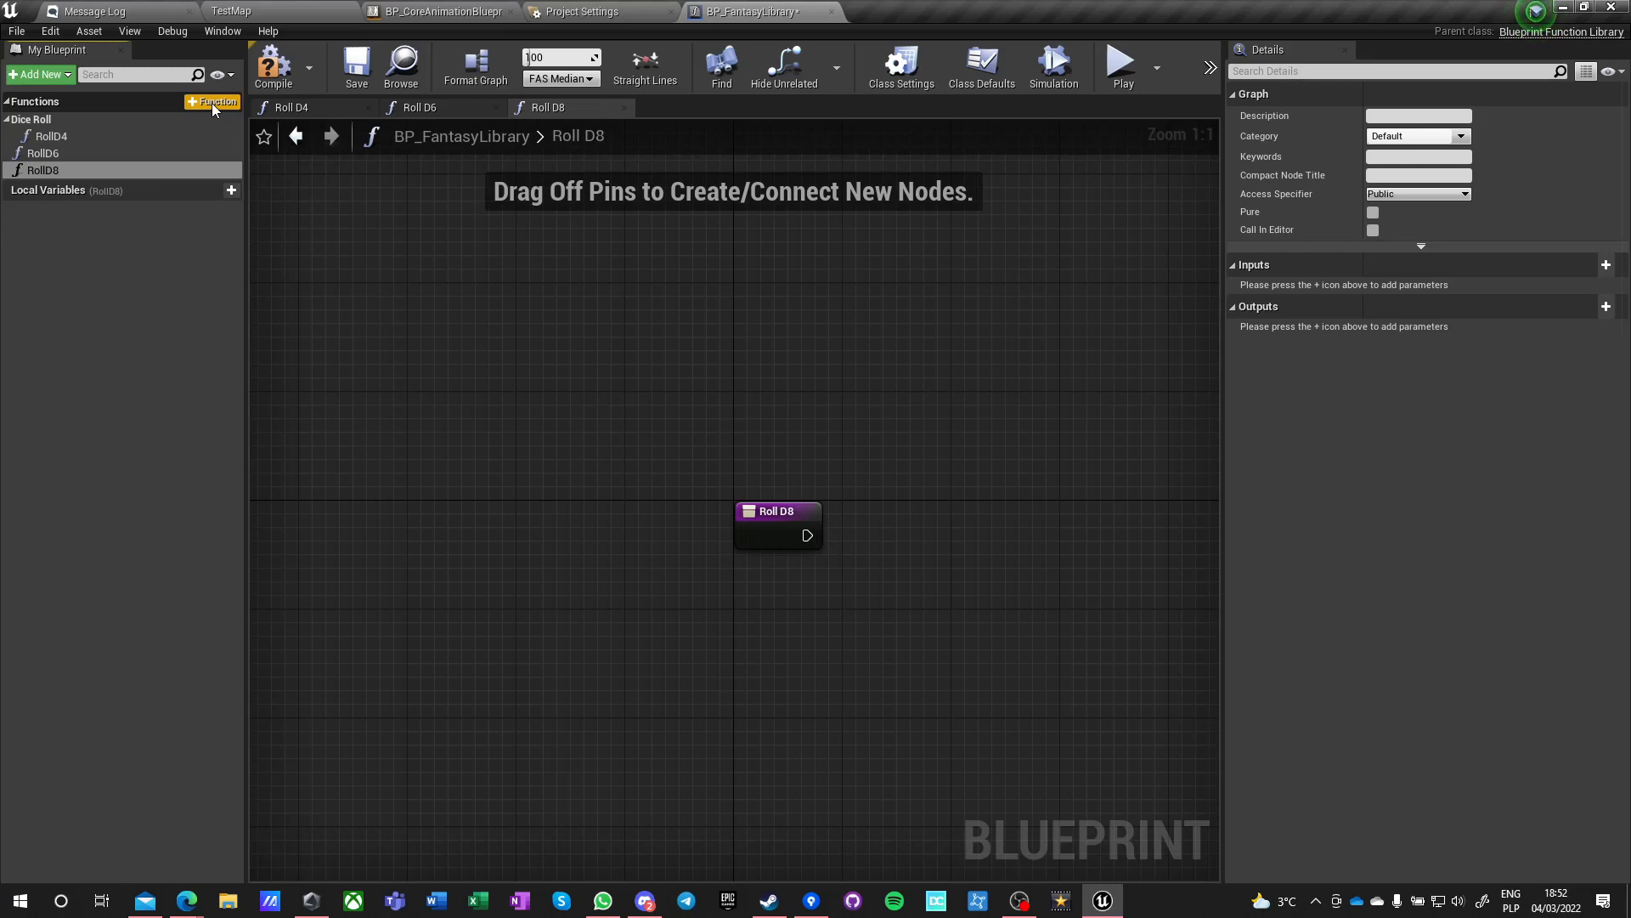
{"action": "left_click", "coordinate": [212, 102]}
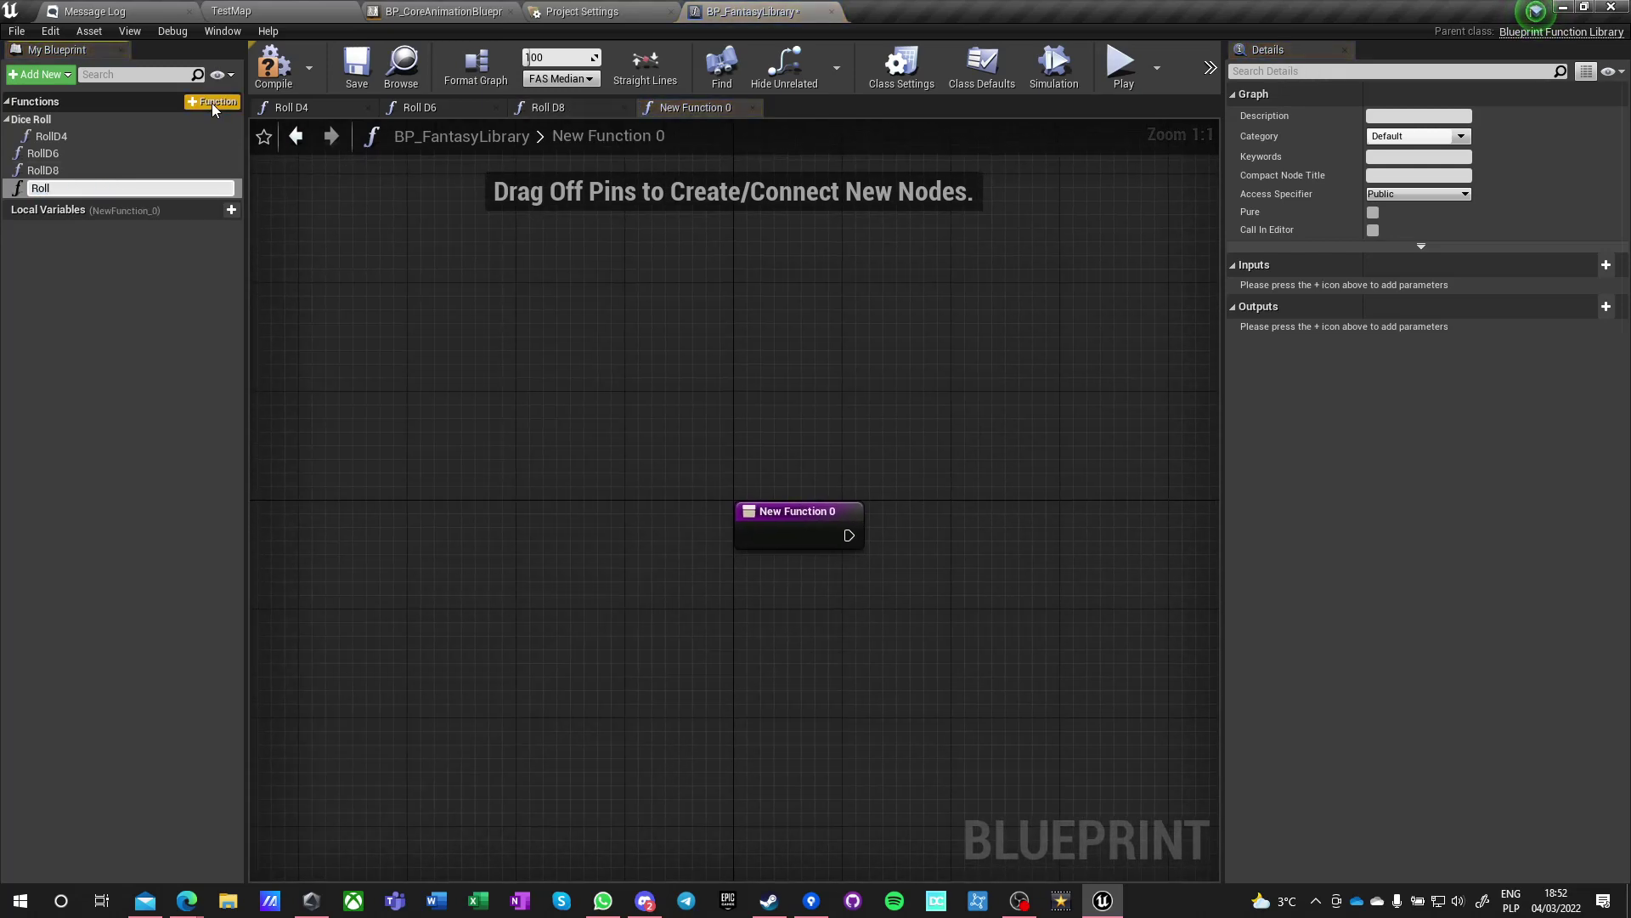
{"action": "left_click", "coordinate": [212, 102]}
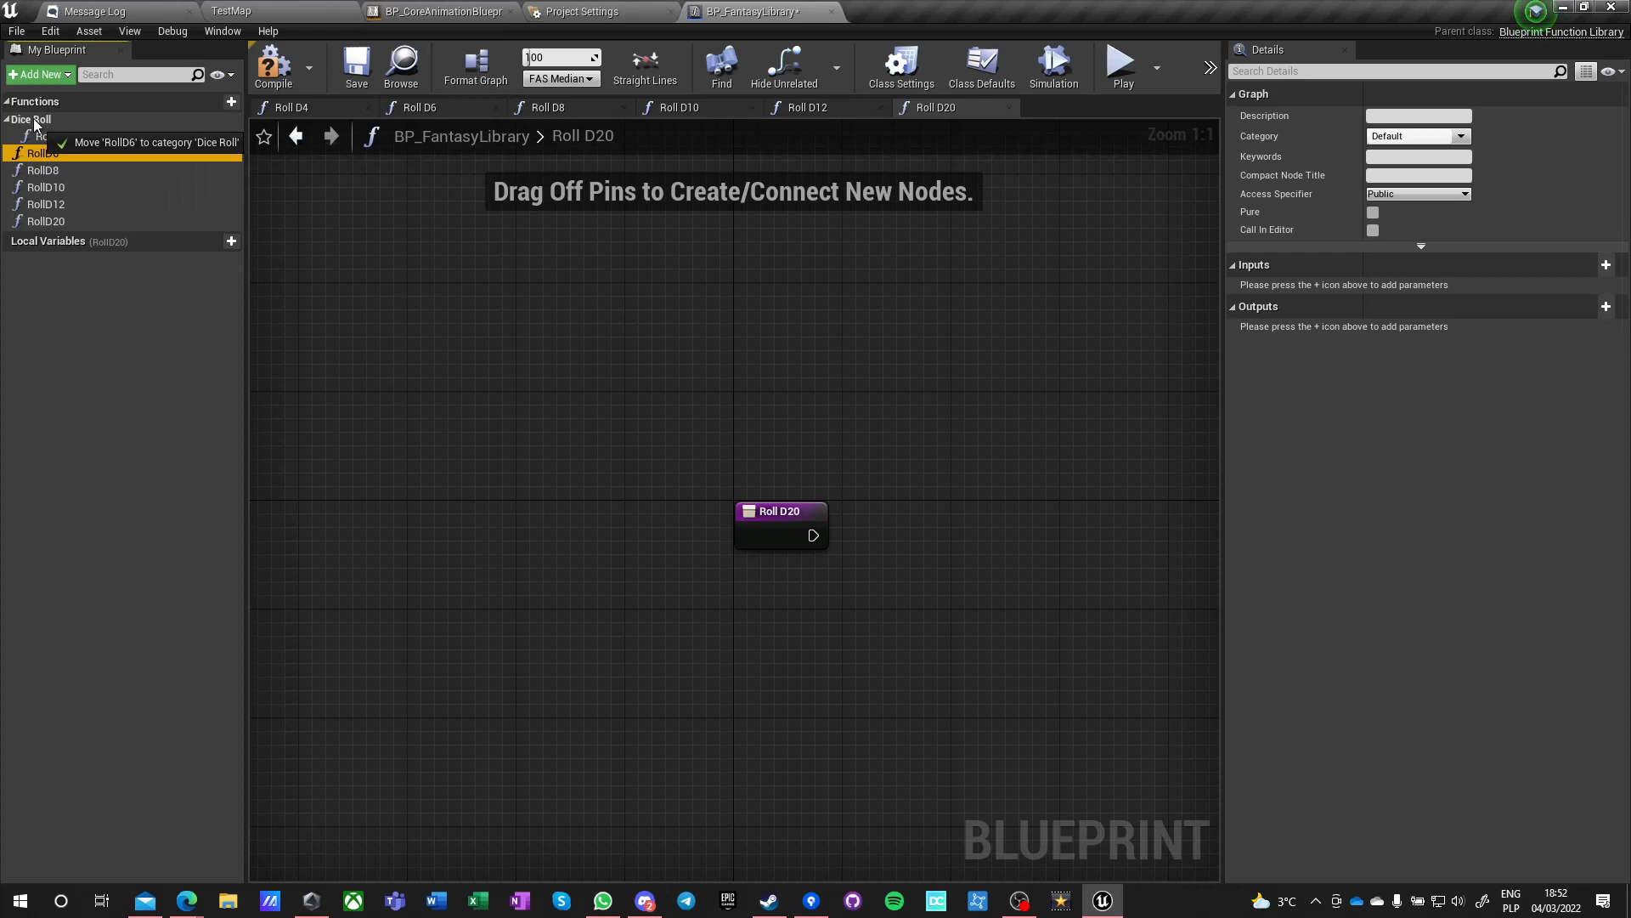
{"action": "left_click", "coordinate": [46, 186]}
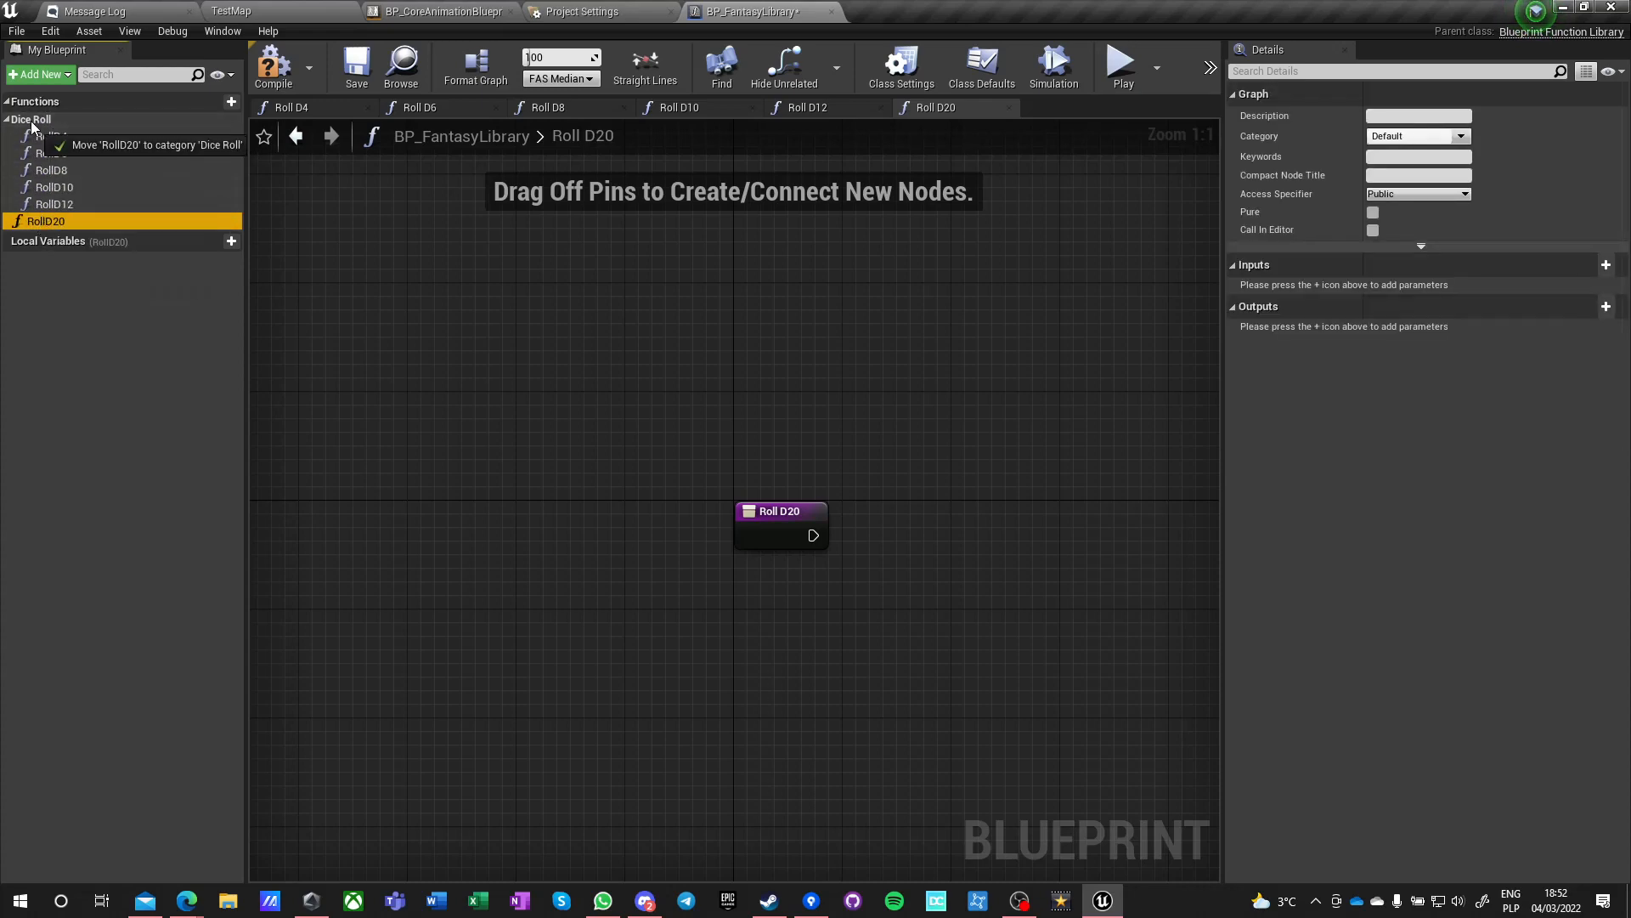
{"action": "left_click", "coordinate": [50, 136]}
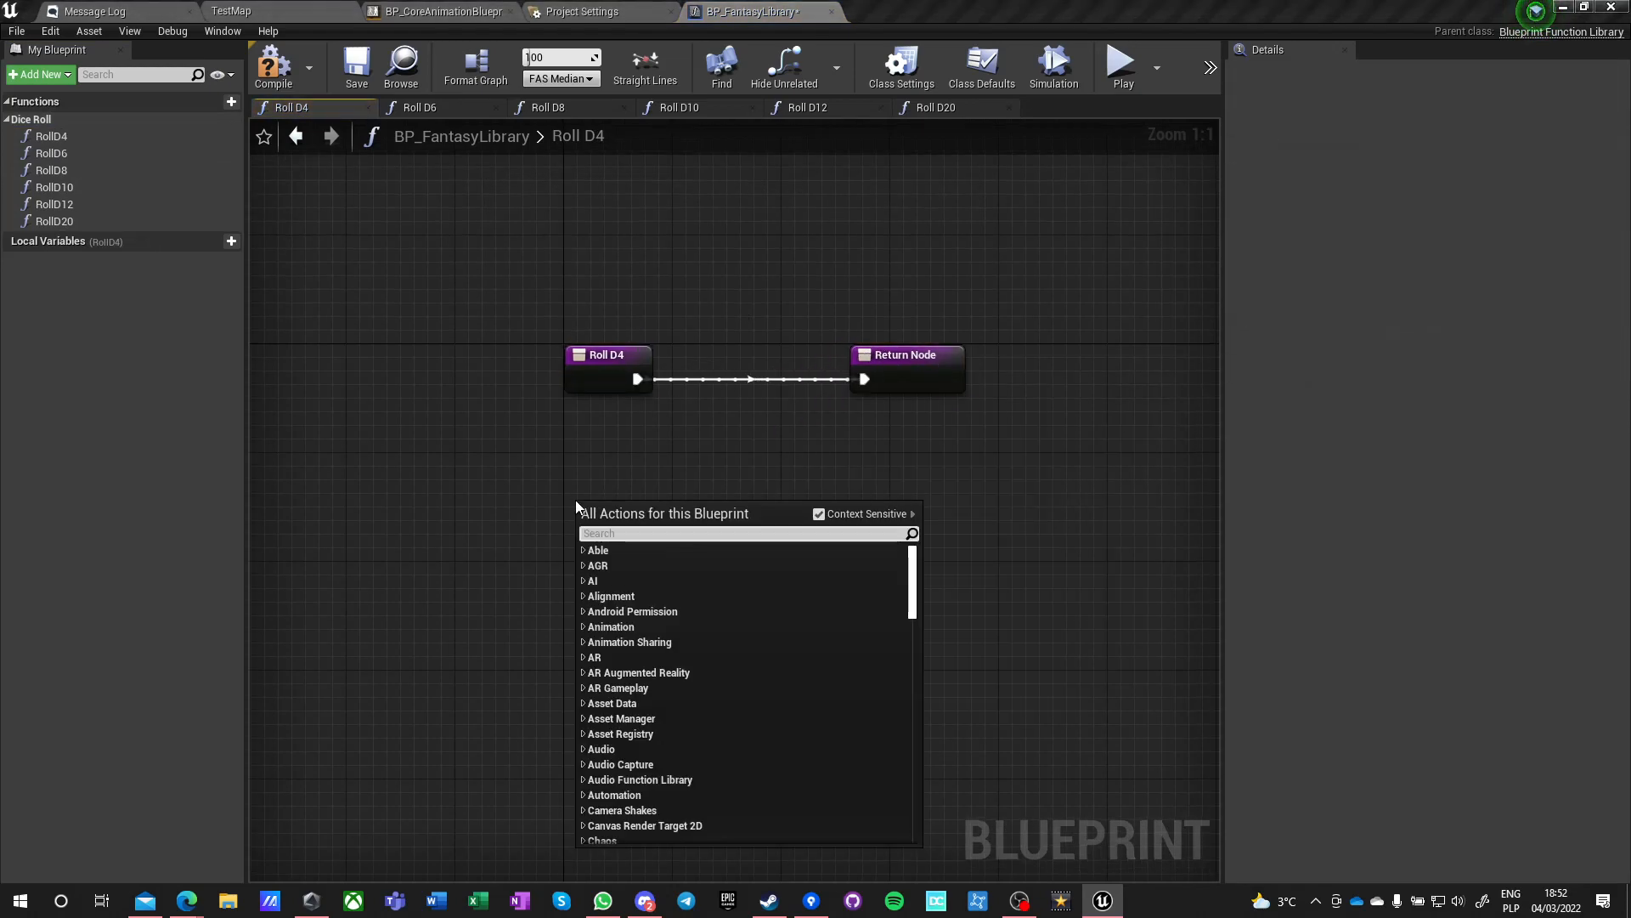
- Feed a Random Integer in Range node (1 to 4) into RollD4's return and mark it Pure
{"action": "type", "text": "random int in"}
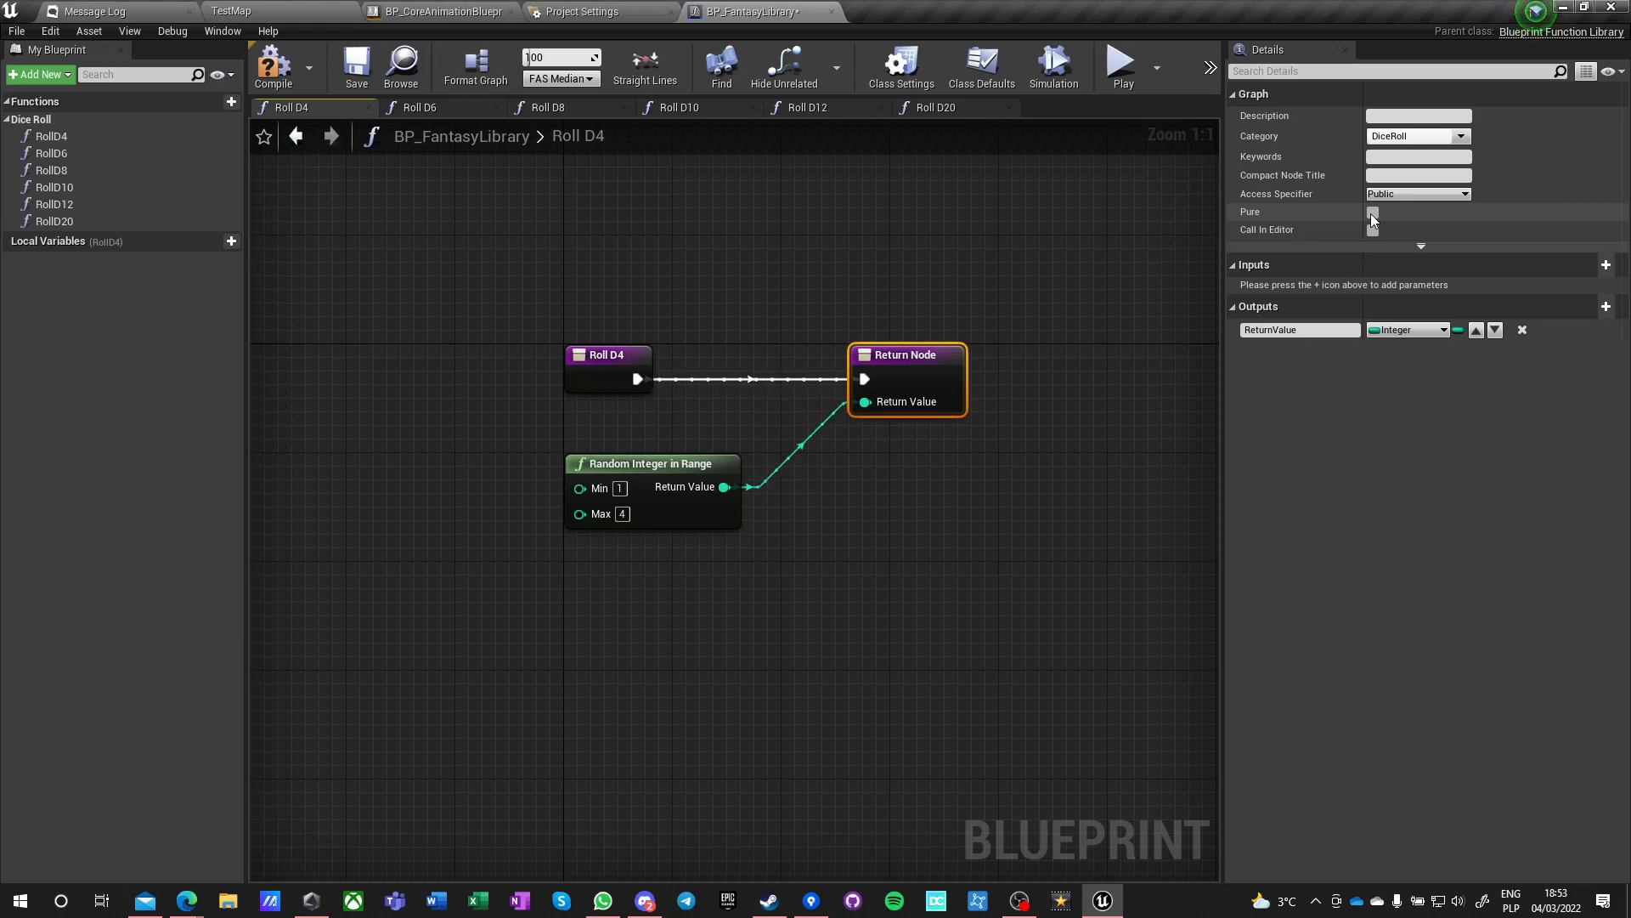
{"action": "left_click", "coordinate": [1372, 213]}
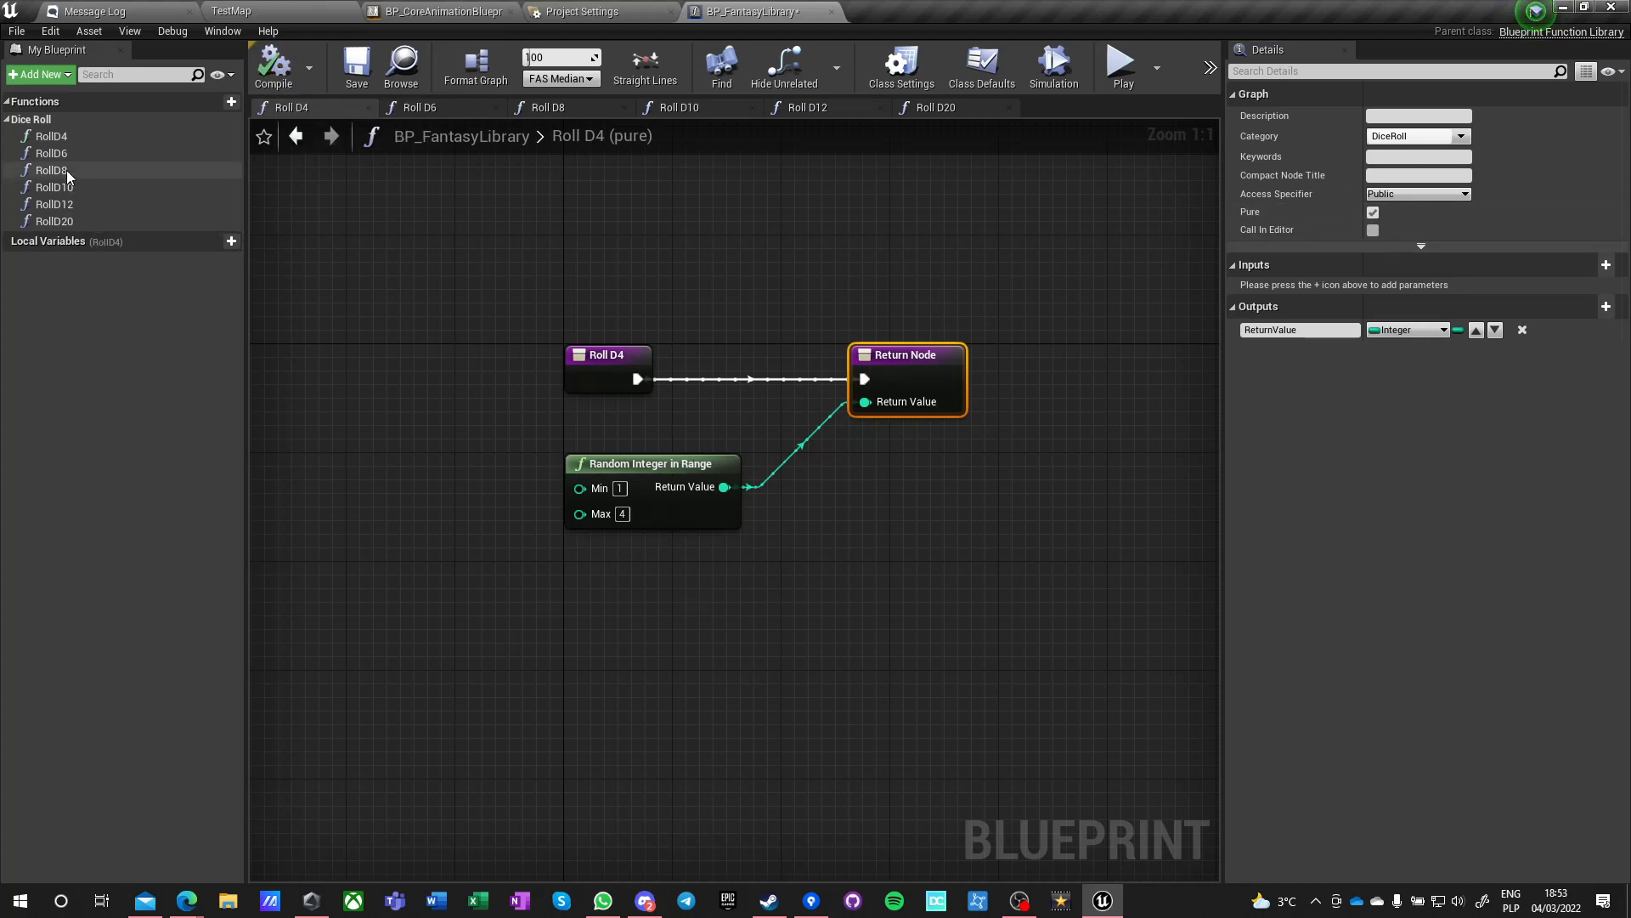
{"action": "mouse_move", "coordinate": [907, 389]}
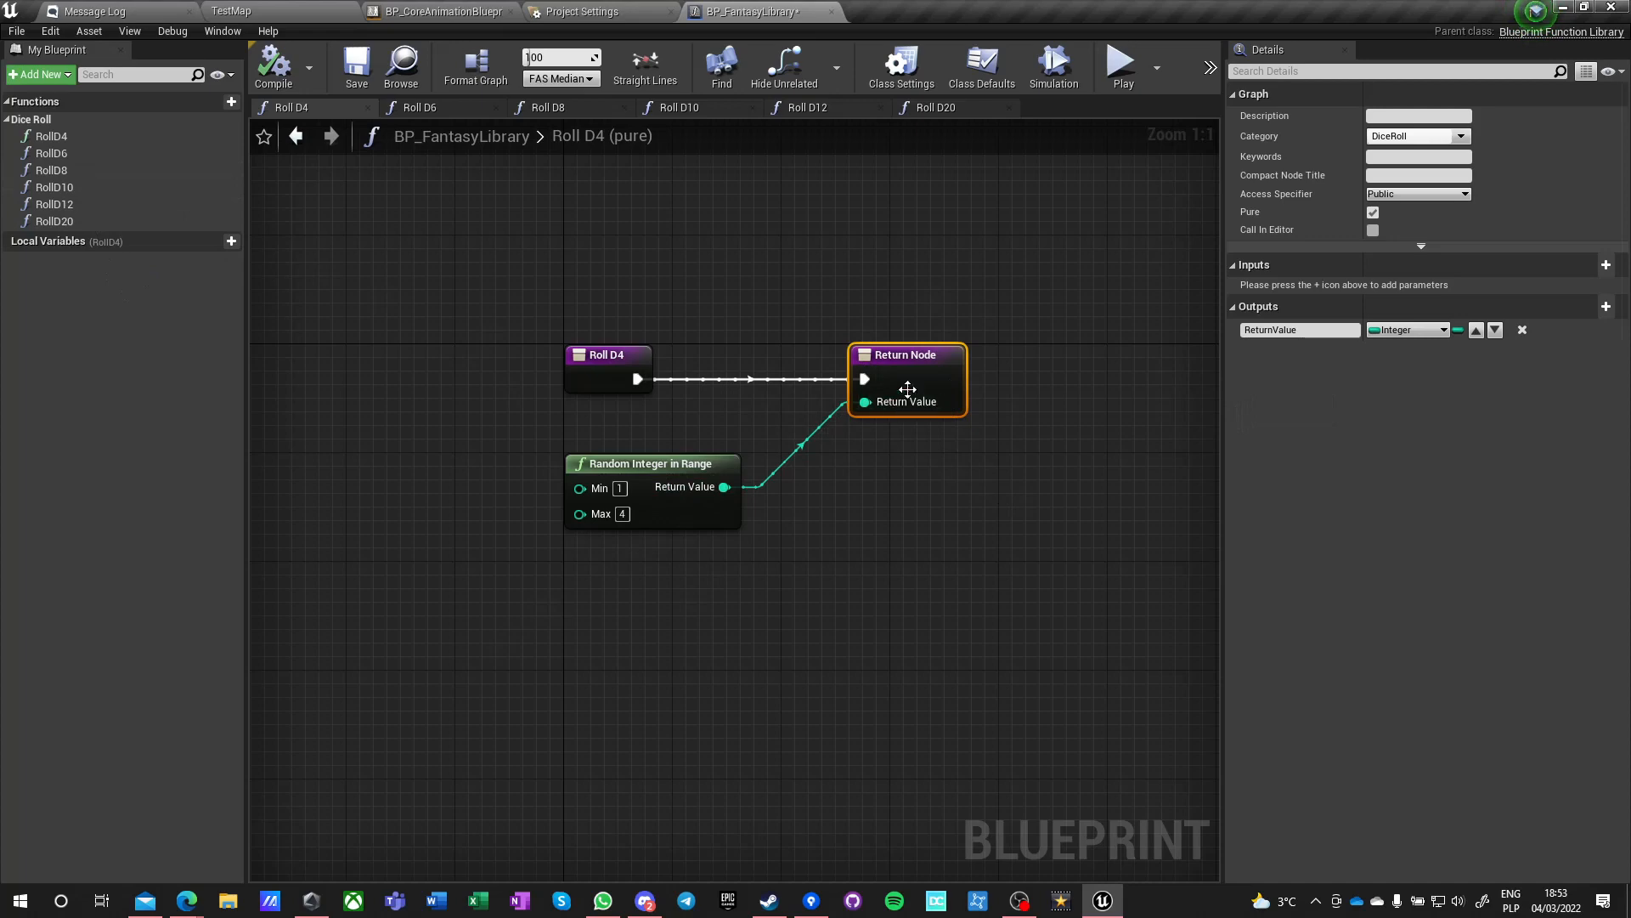
{"action": "left_click", "coordinate": [418, 107]}
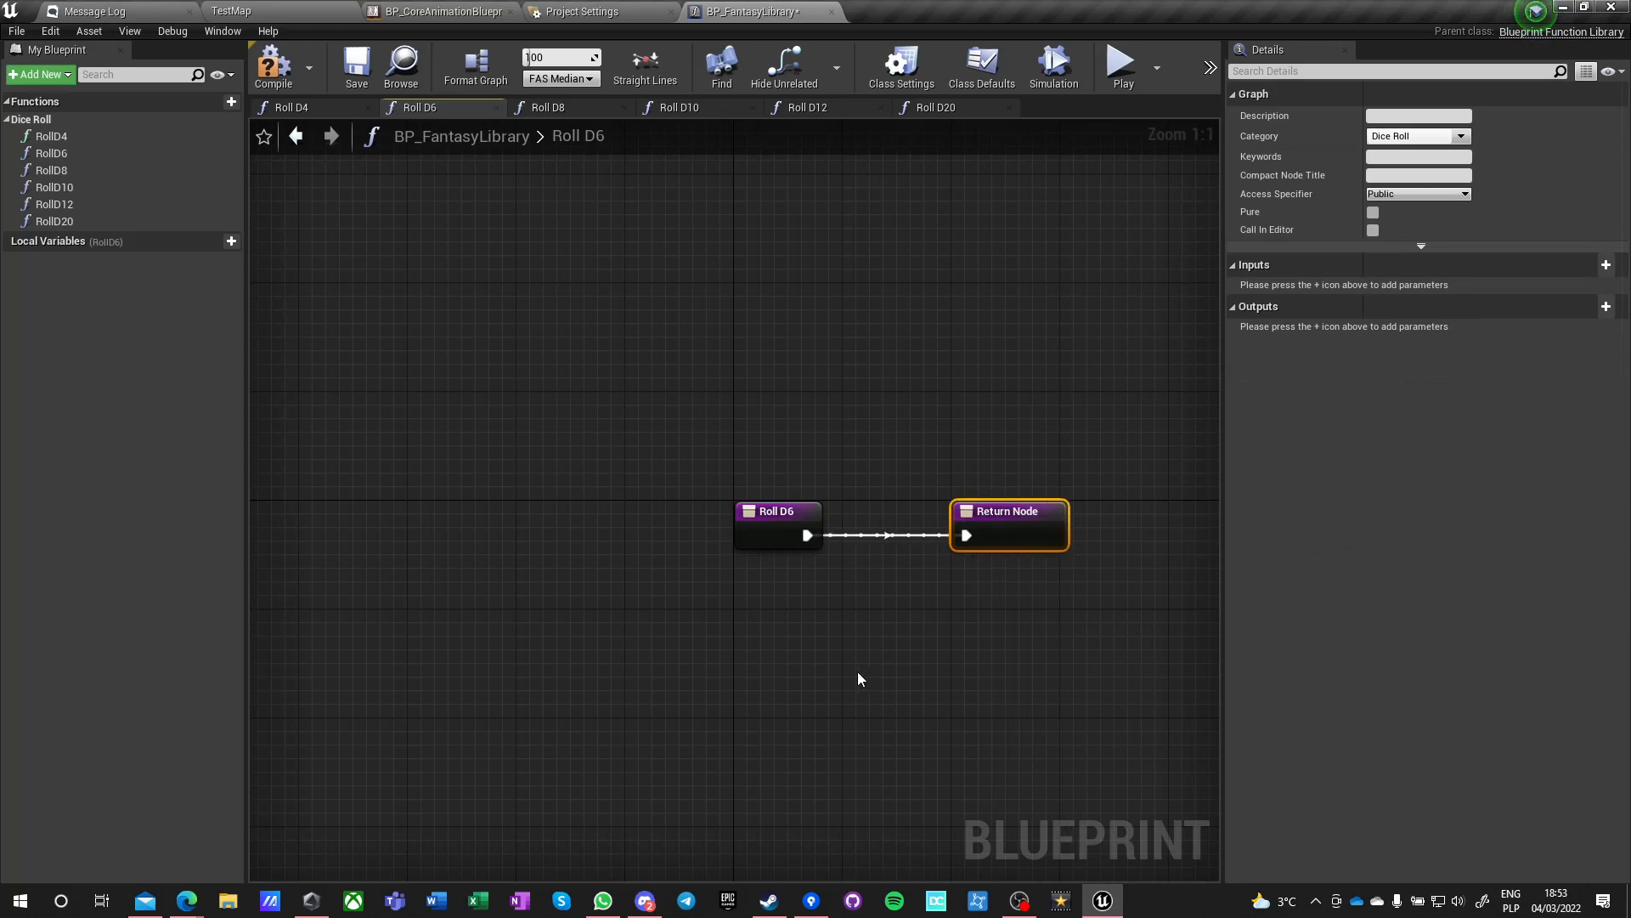
- Make RollD6 and RollD8 pure, returning Random Integer in Range values up to 6 and 8
{"action": "left_click", "coordinate": [1372, 212]}
{"action": "type", "text": "rndom"}
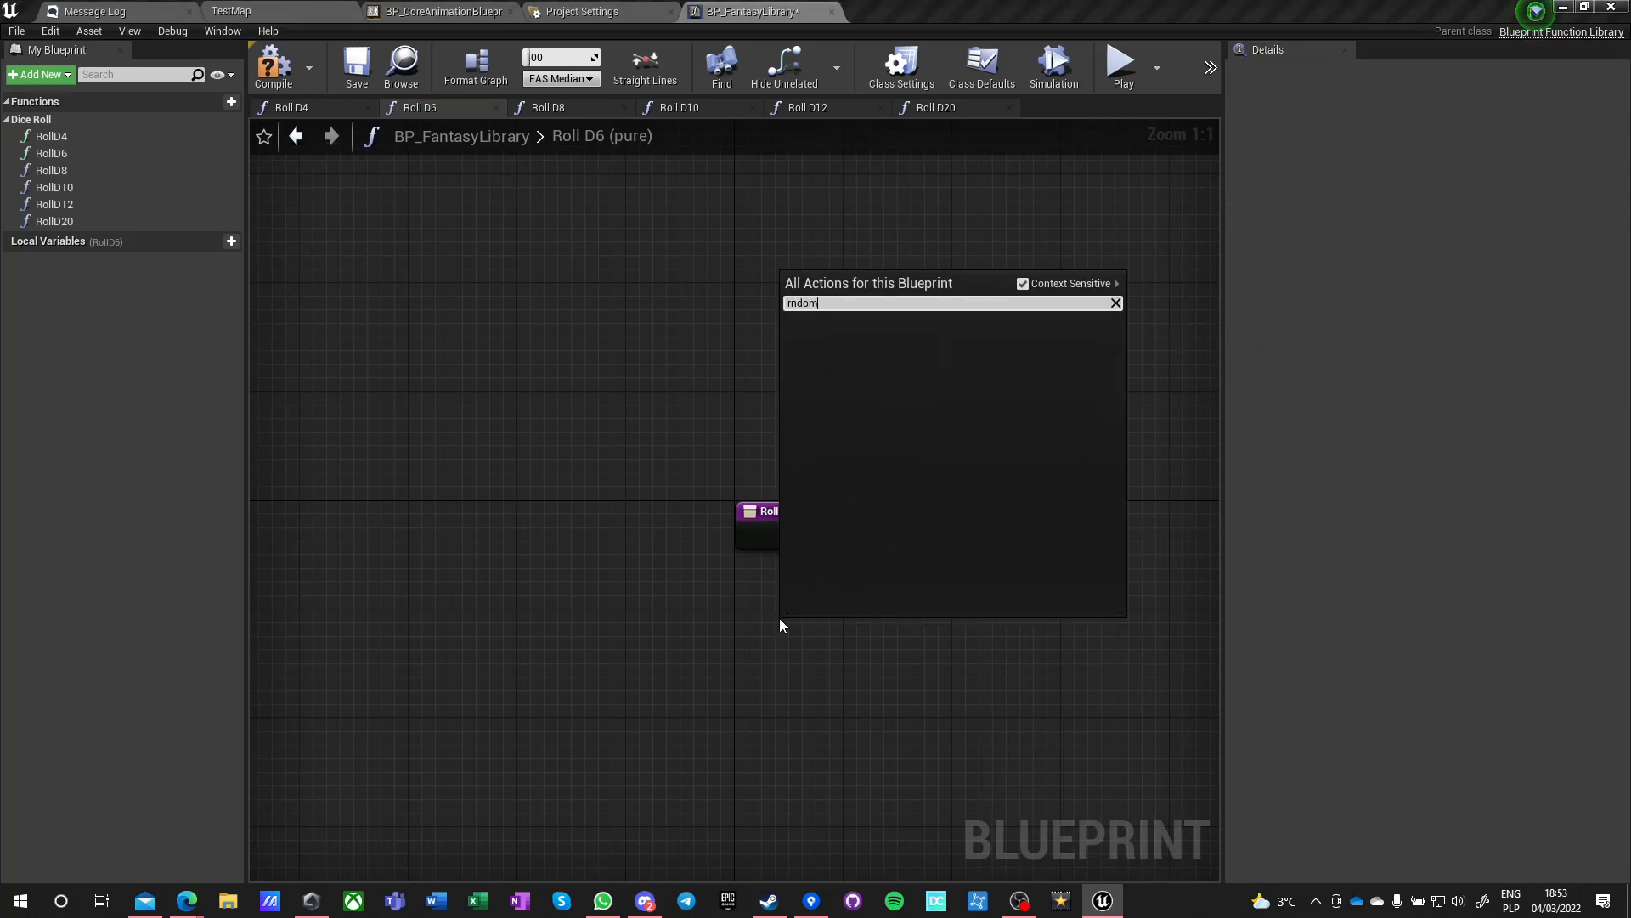
{"action": "type", "text": "rand"}
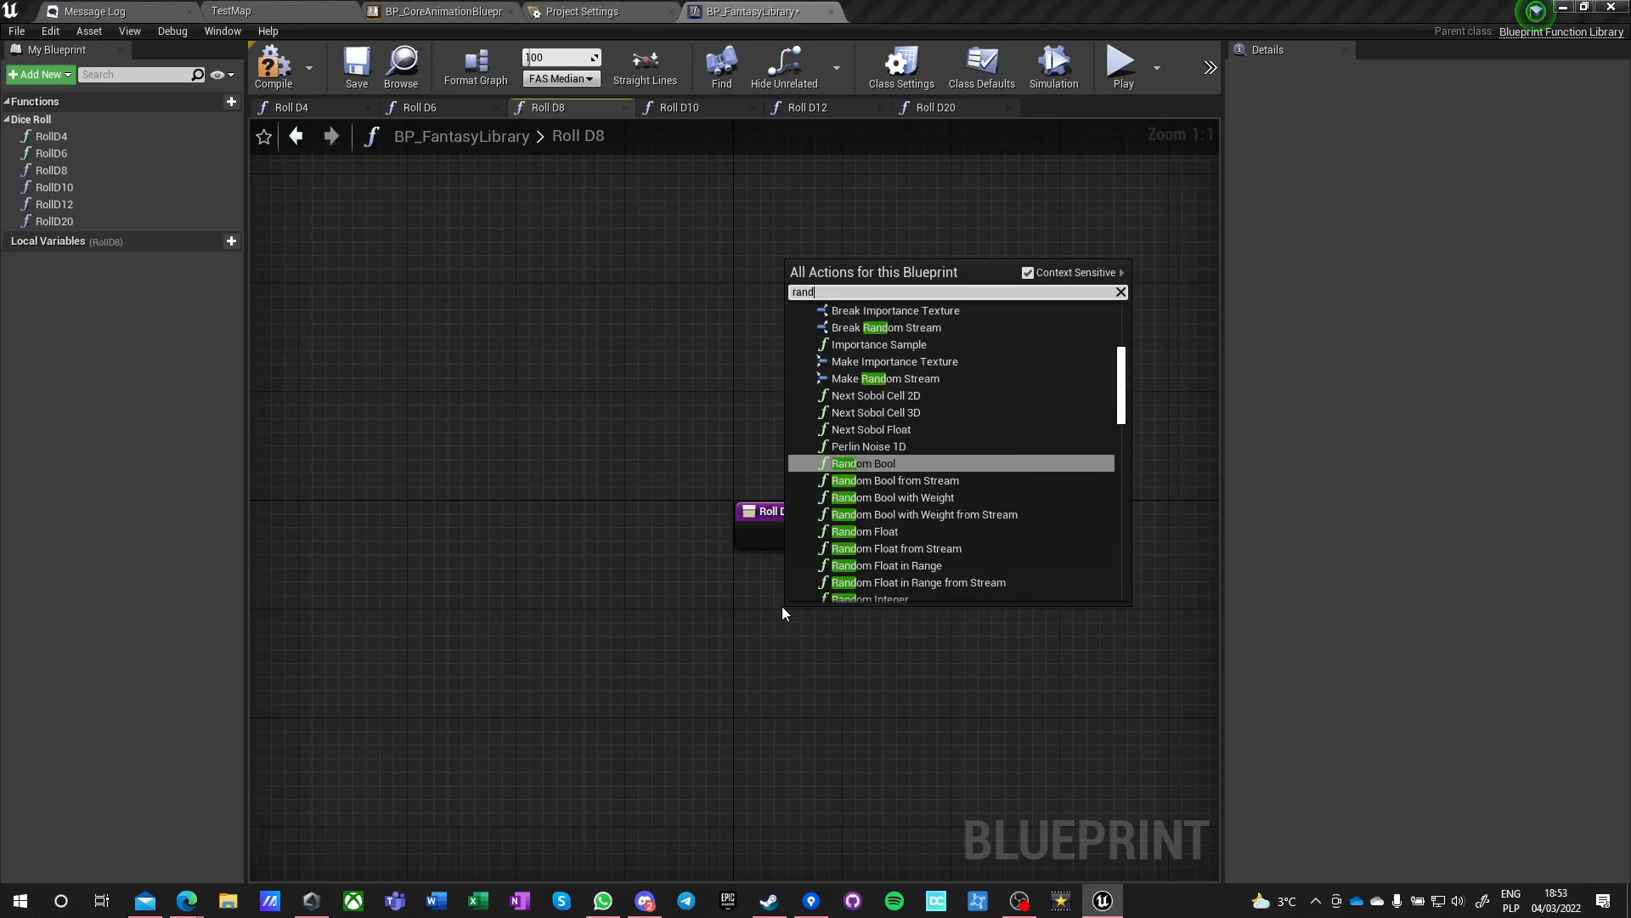
{"action": "left_click", "coordinate": [872, 598]}
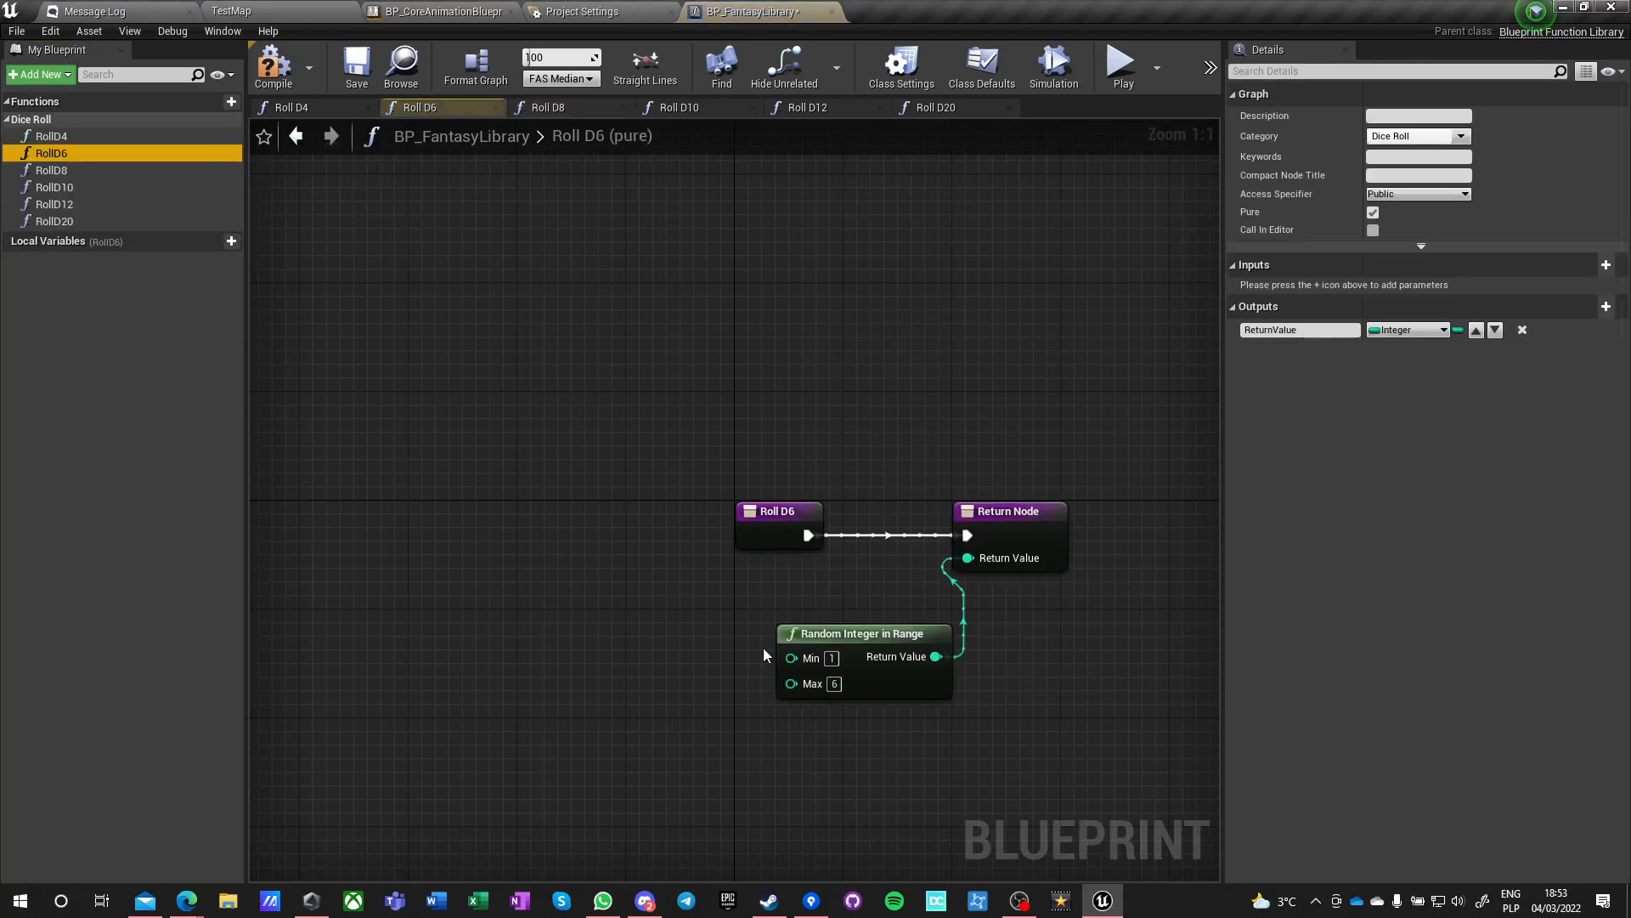
{"action": "left_click", "coordinate": [548, 107]}
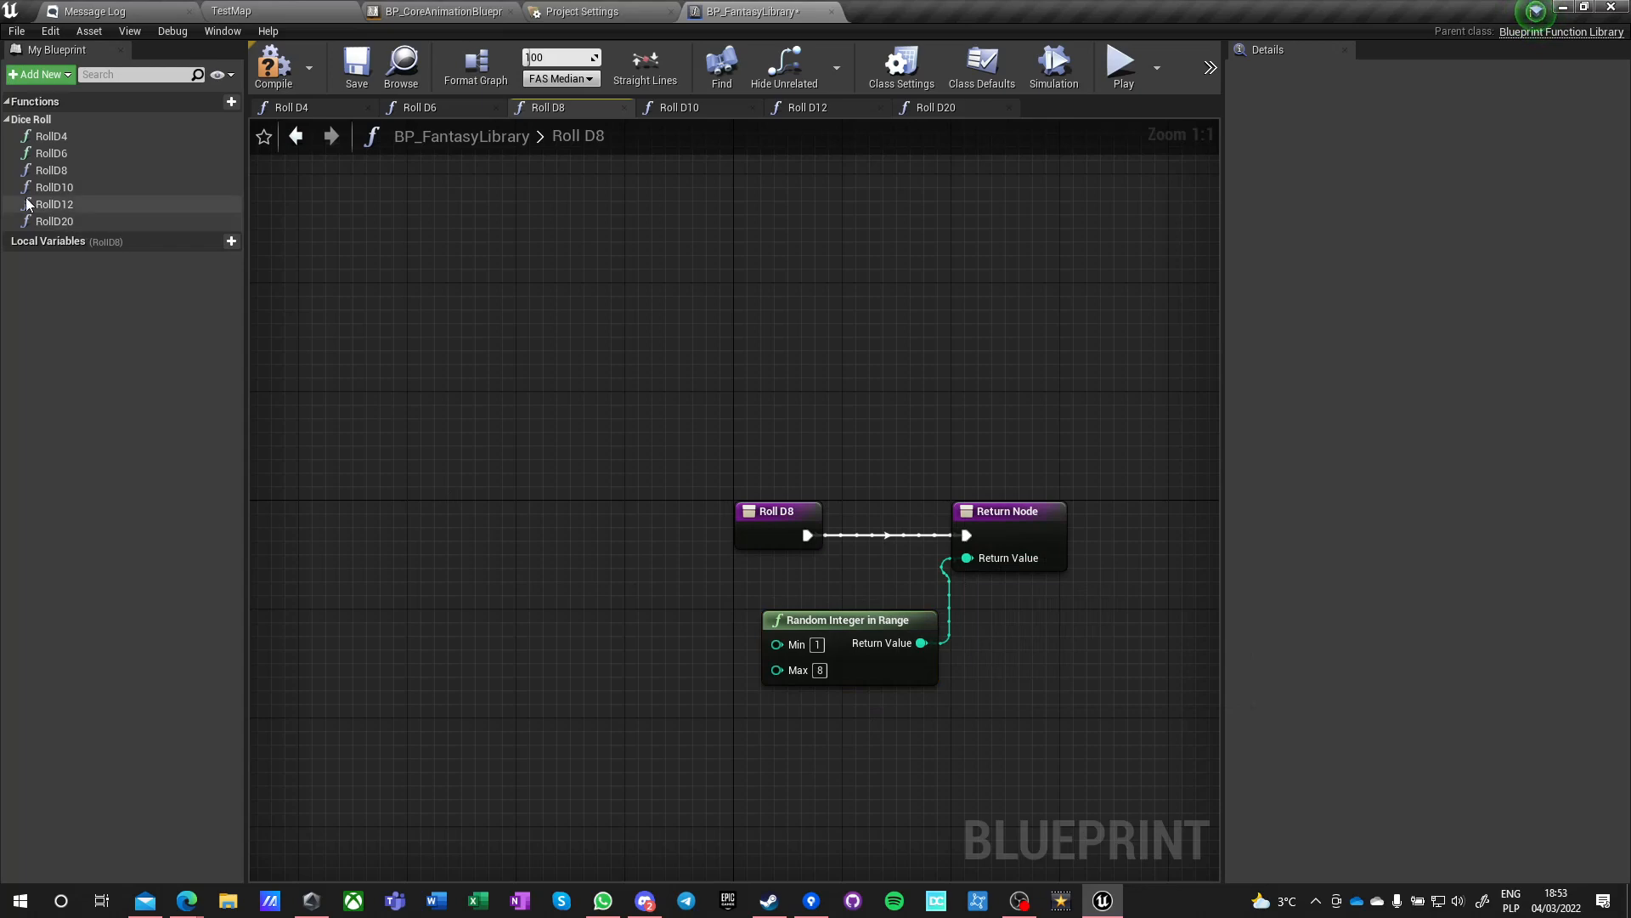
{"action": "left_click", "coordinate": [54, 187]}
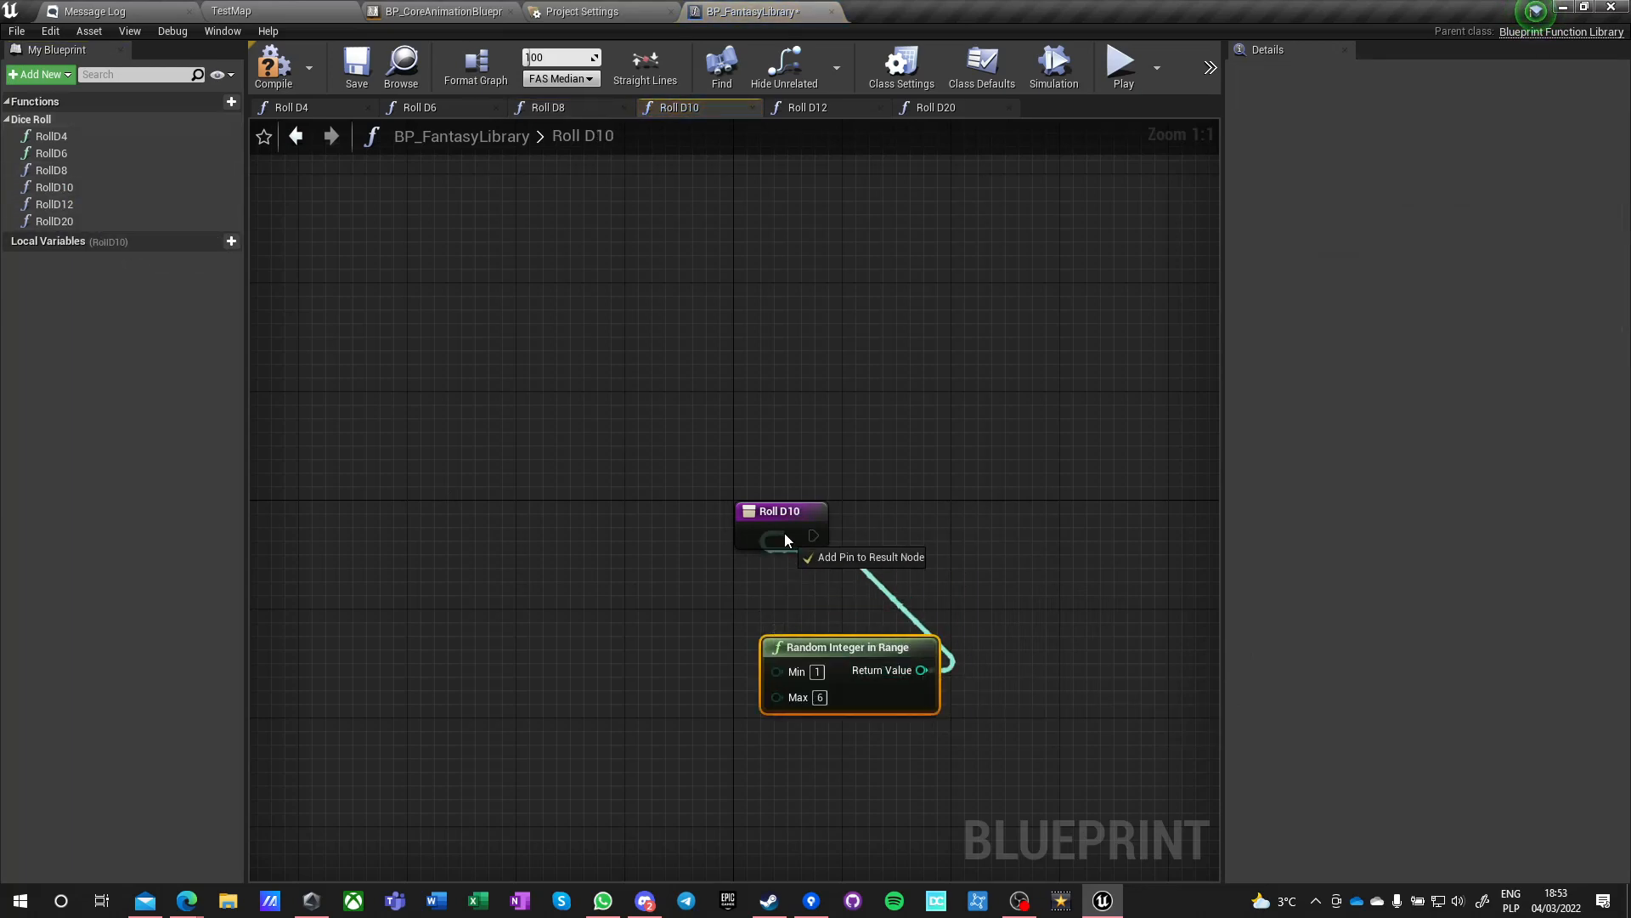
- Finish the RollD10, RollD12 and RollD20 graphs with random returns, marking them pure
{"action": "left_click", "coordinate": [871, 557]}
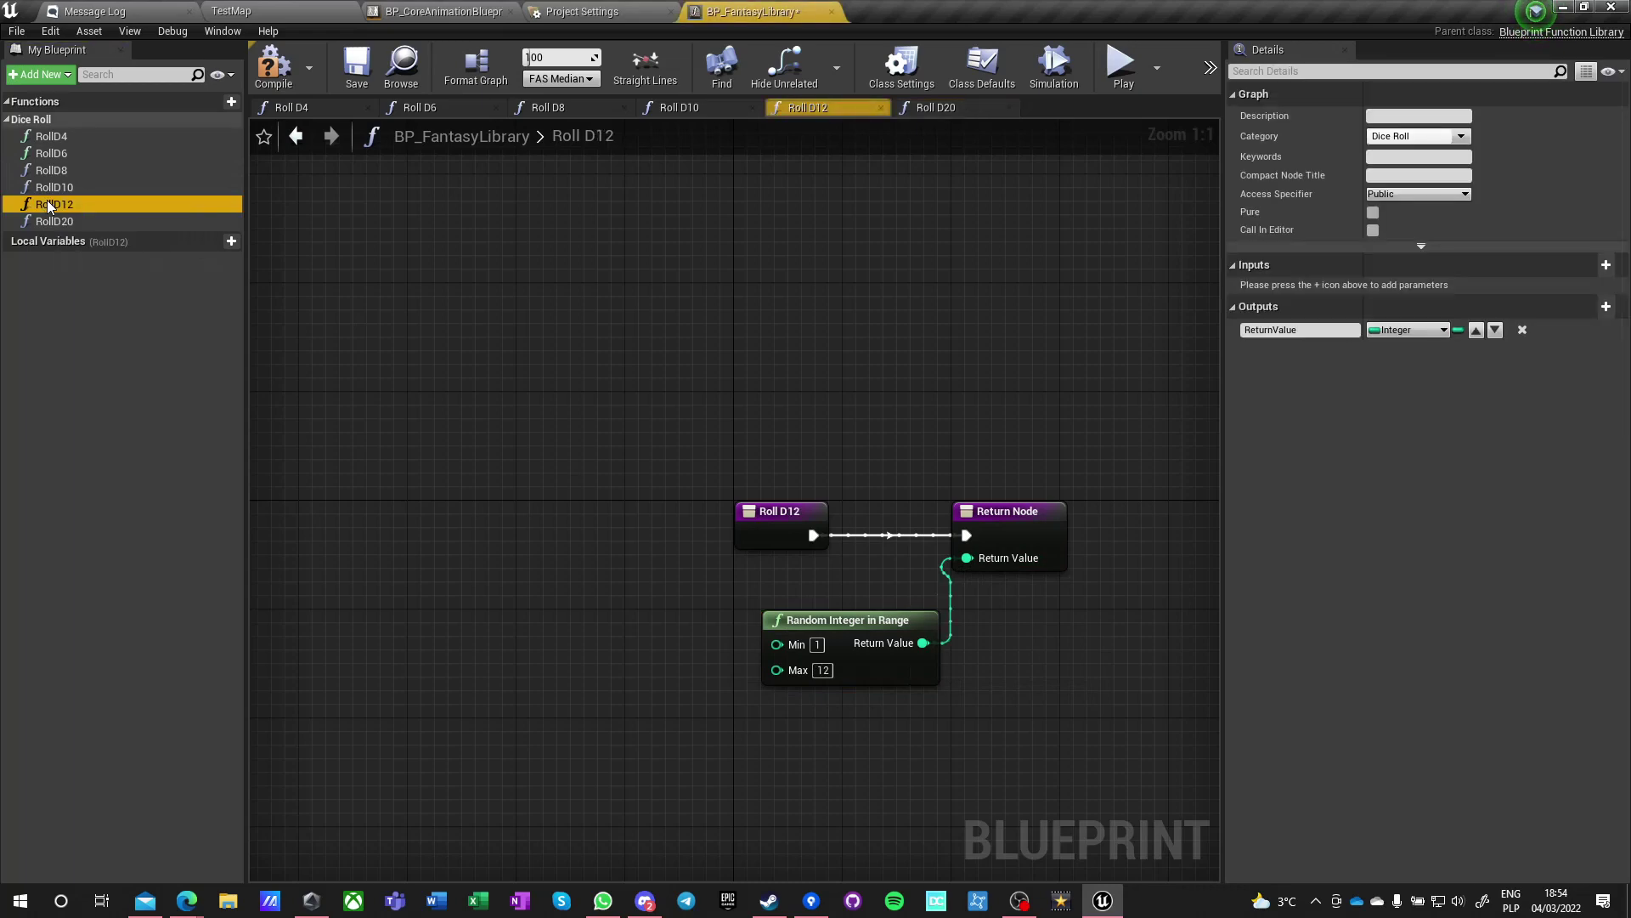
{"action": "left_click", "coordinate": [54, 221]}
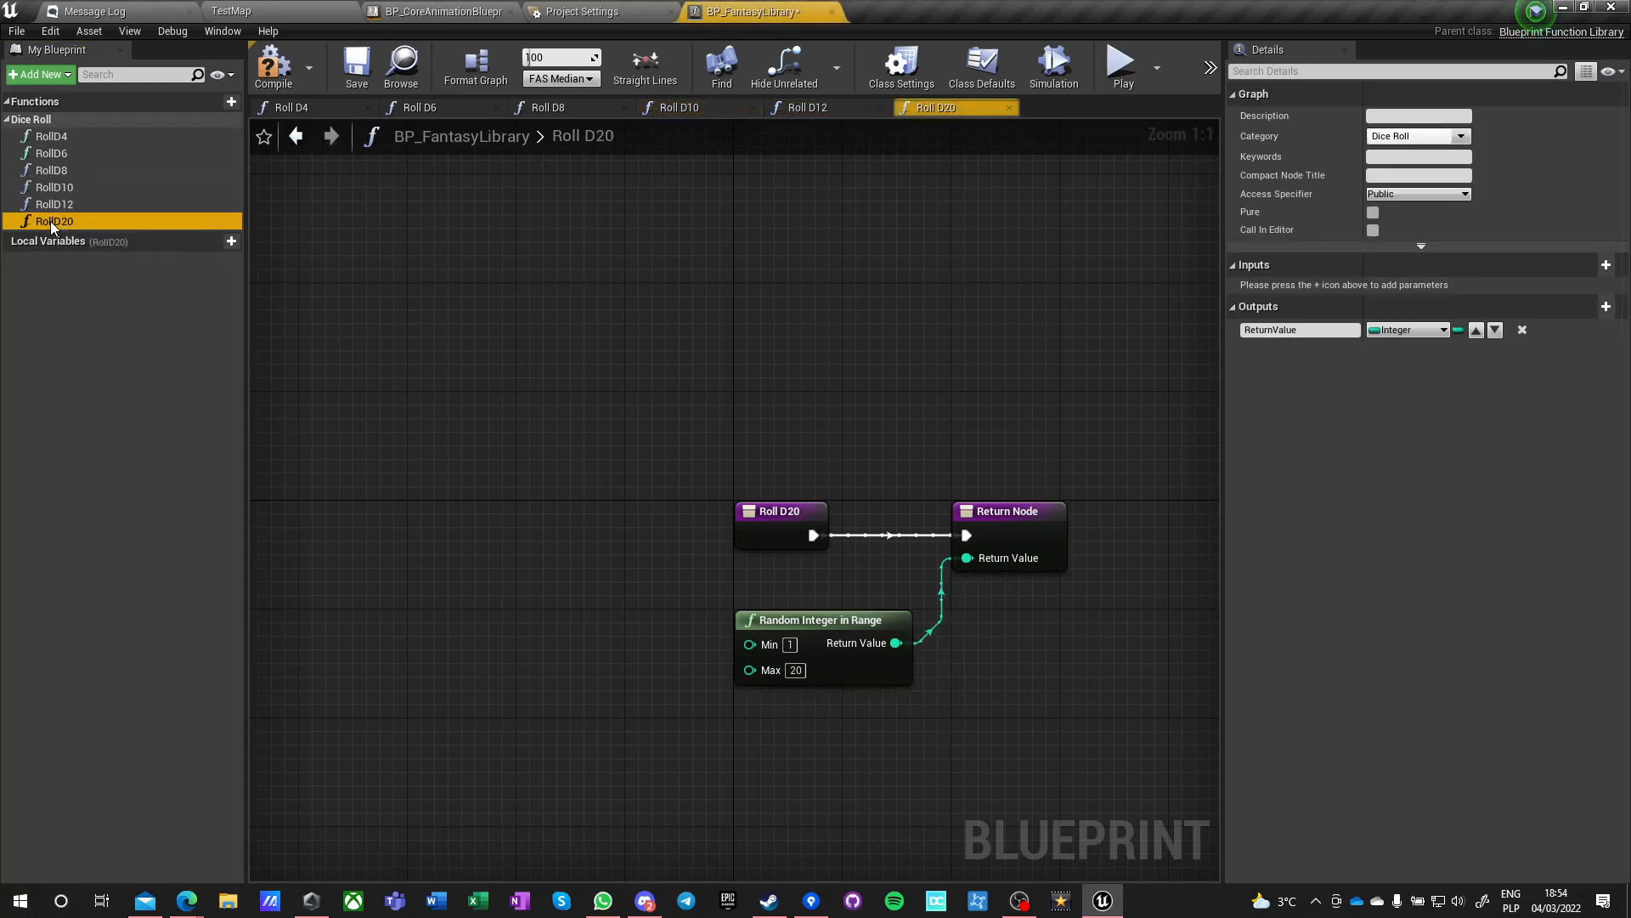
{"action": "left_click", "coordinate": [53, 170]}
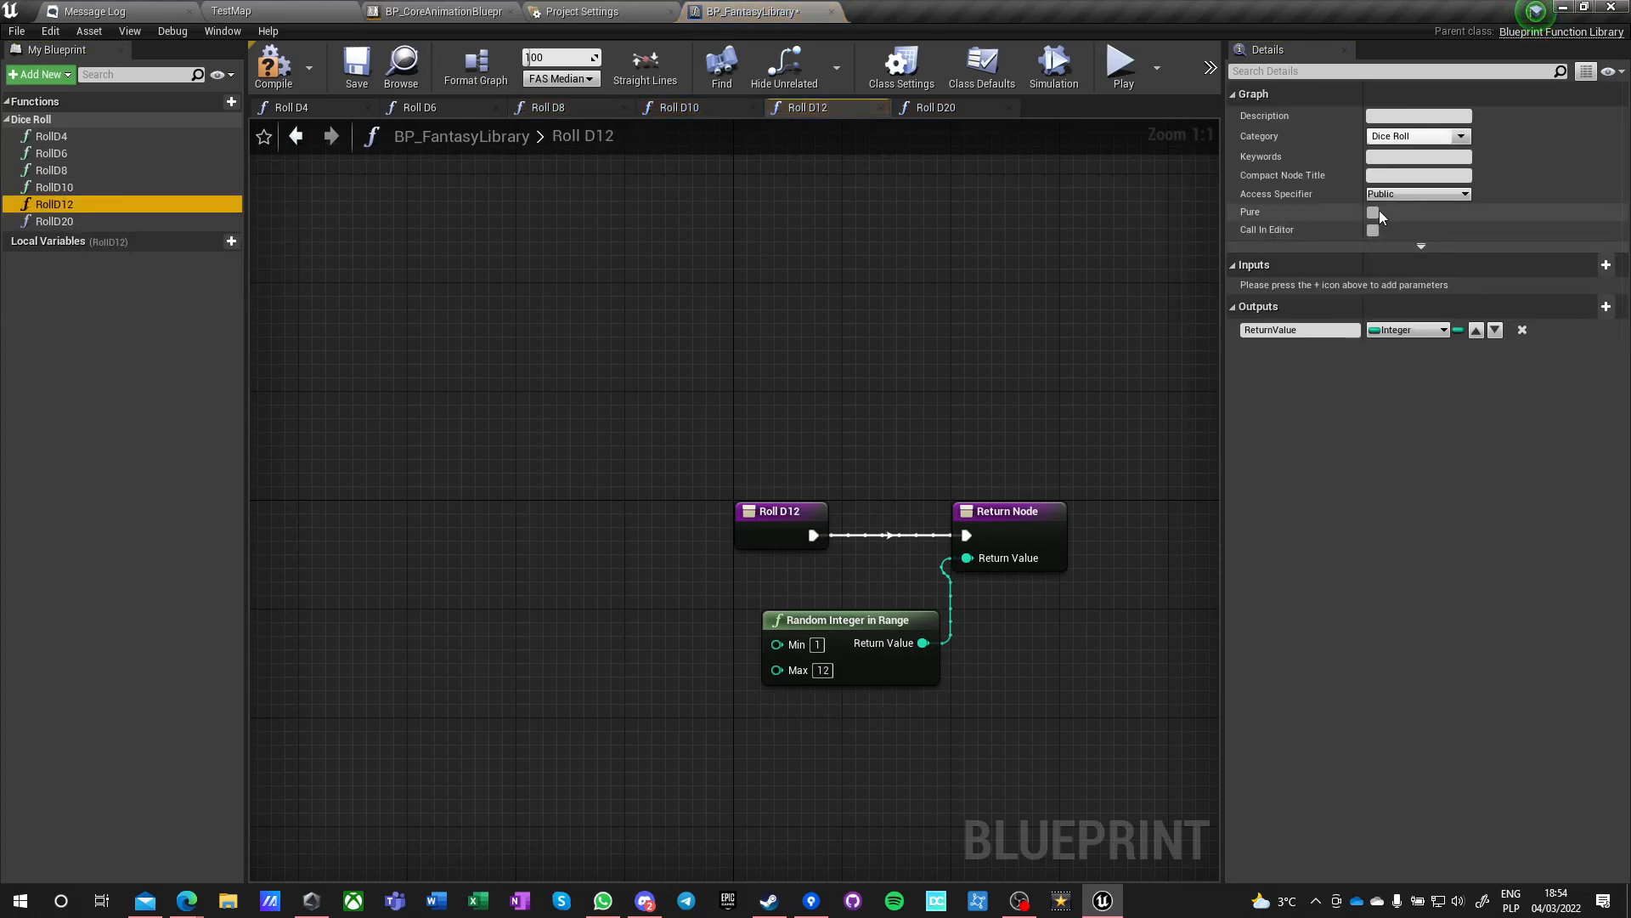
{"action": "left_click", "coordinate": [935, 107]}
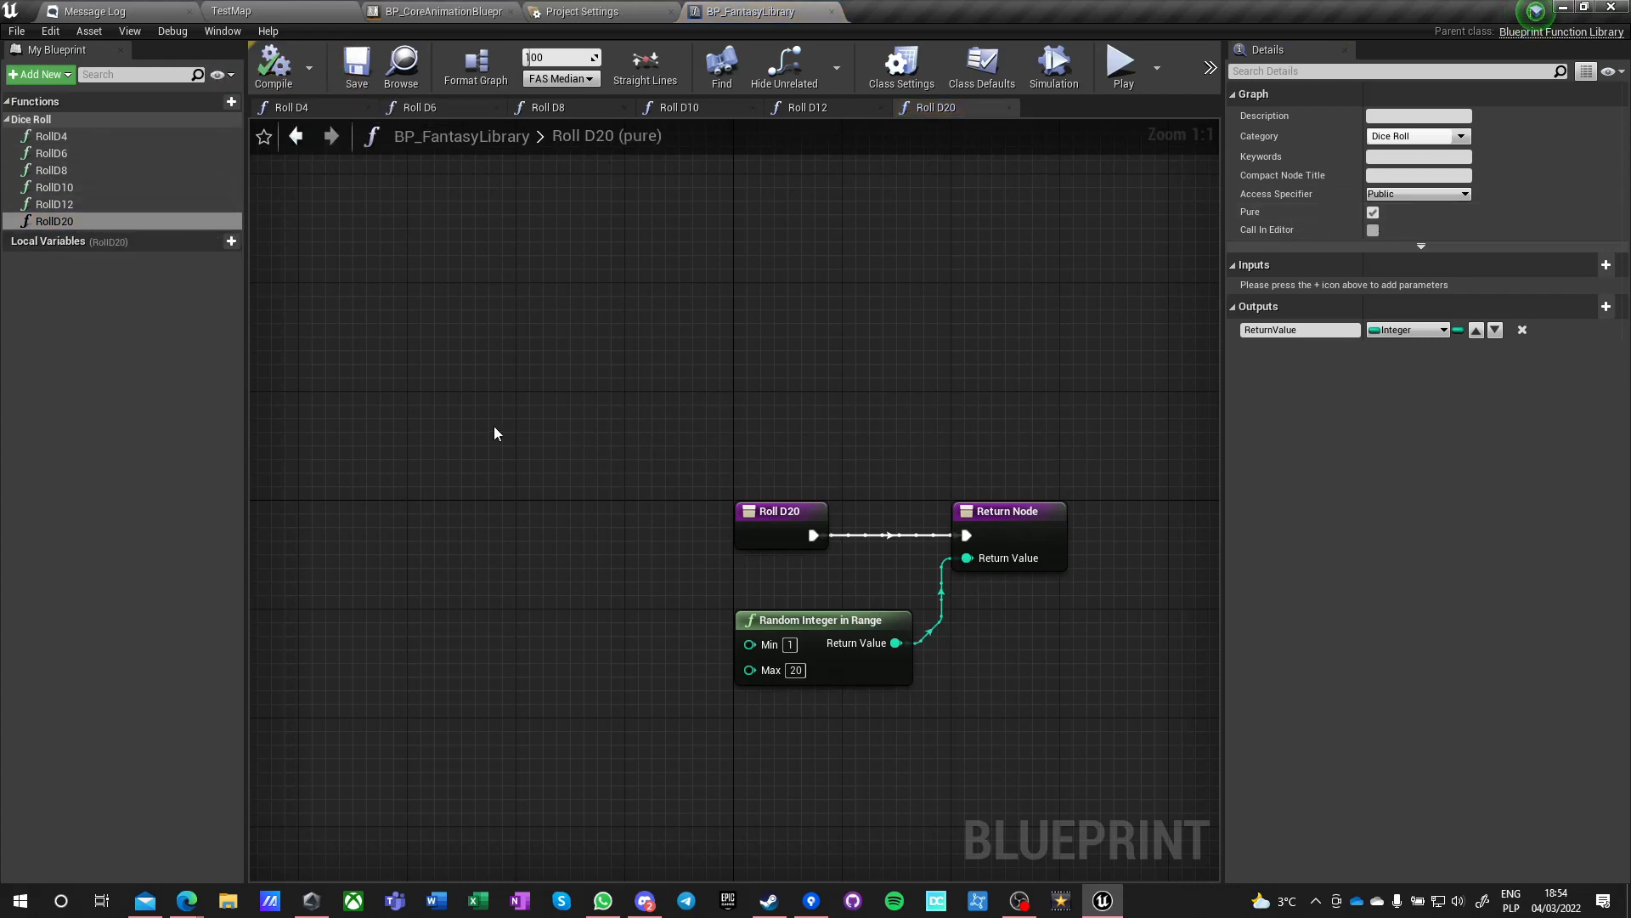
{"action": "mouse_move", "coordinate": [65, 96]}
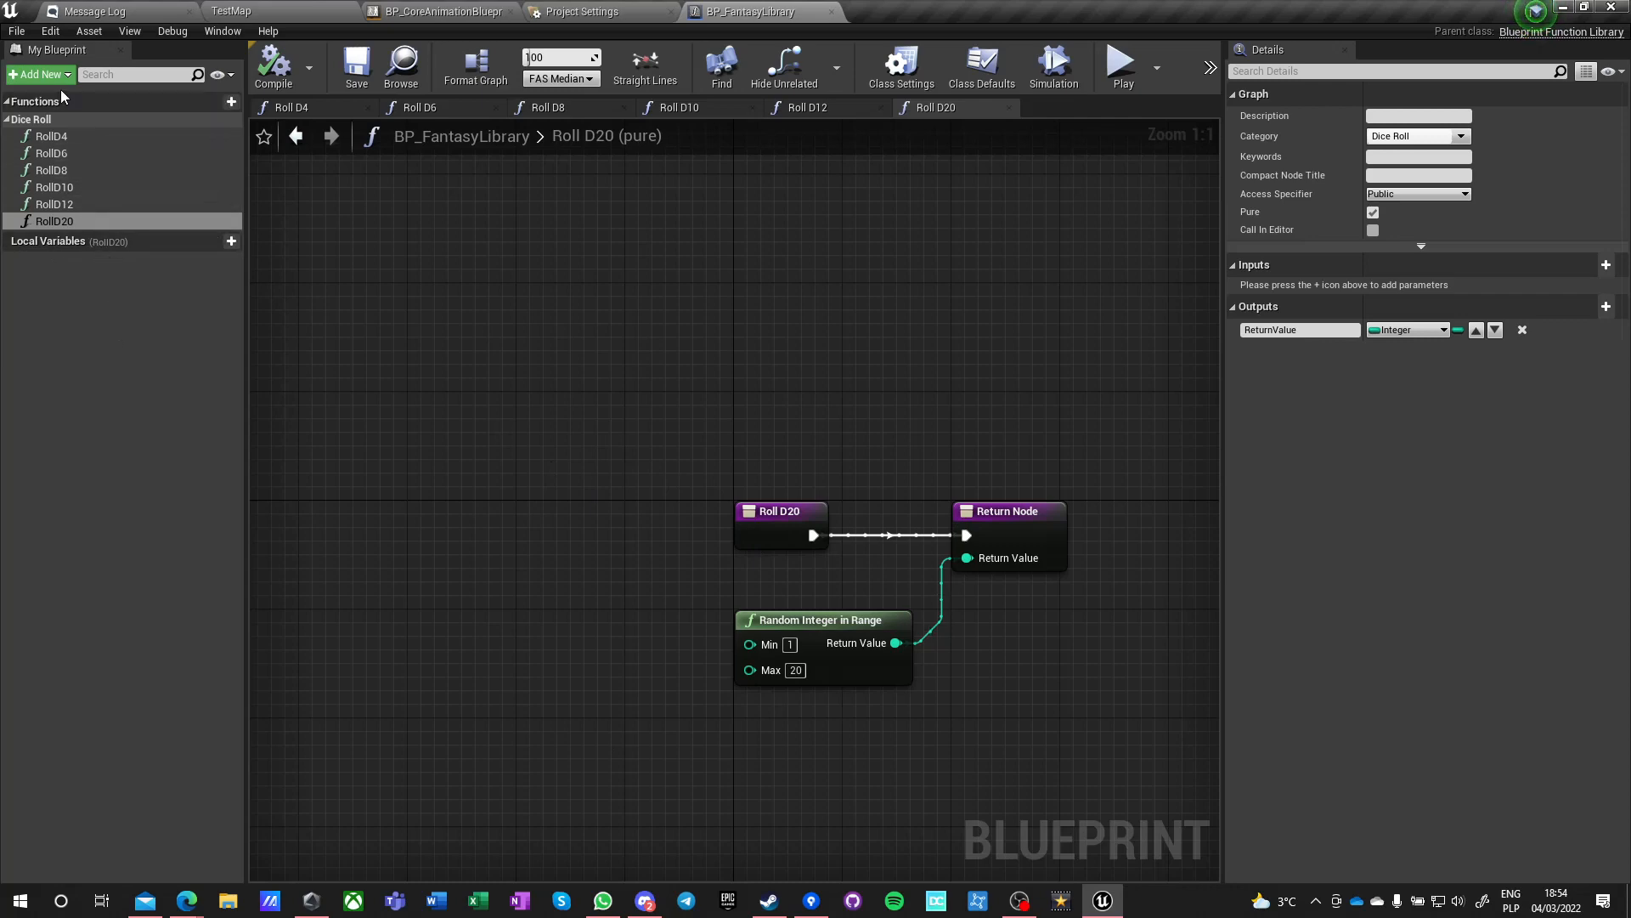
- Close Project Settings, BP_CoreAnimationBlueprint and Message Log, and show the Content root folders
{"action": "left_click", "coordinate": [583, 11]}
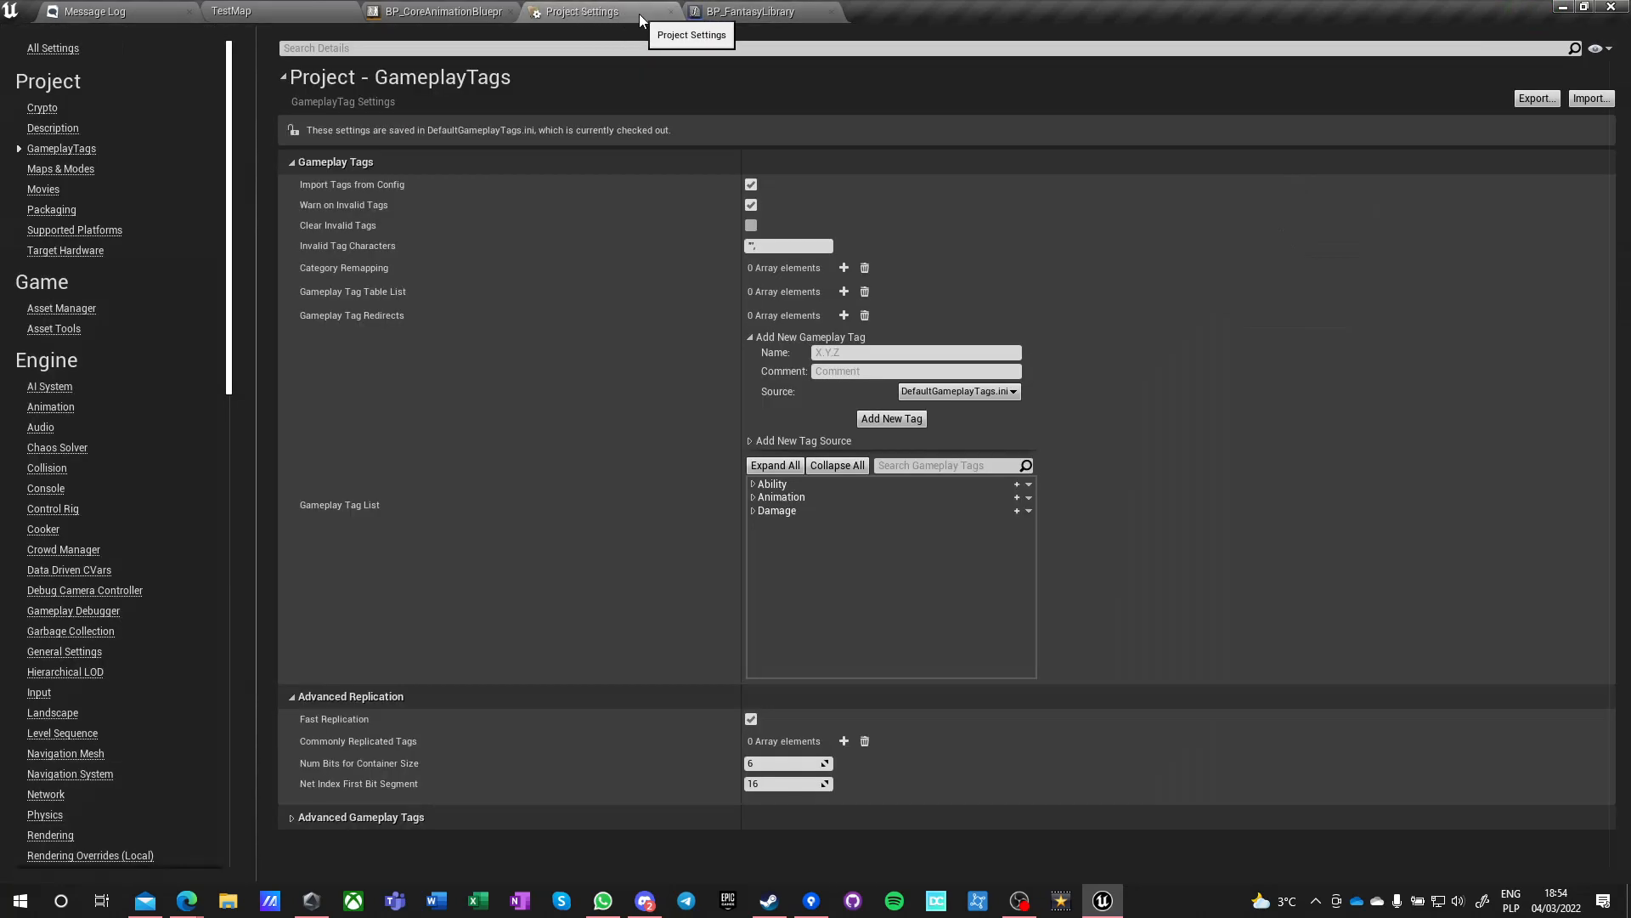
{"action": "left_click", "coordinate": [442, 11]}
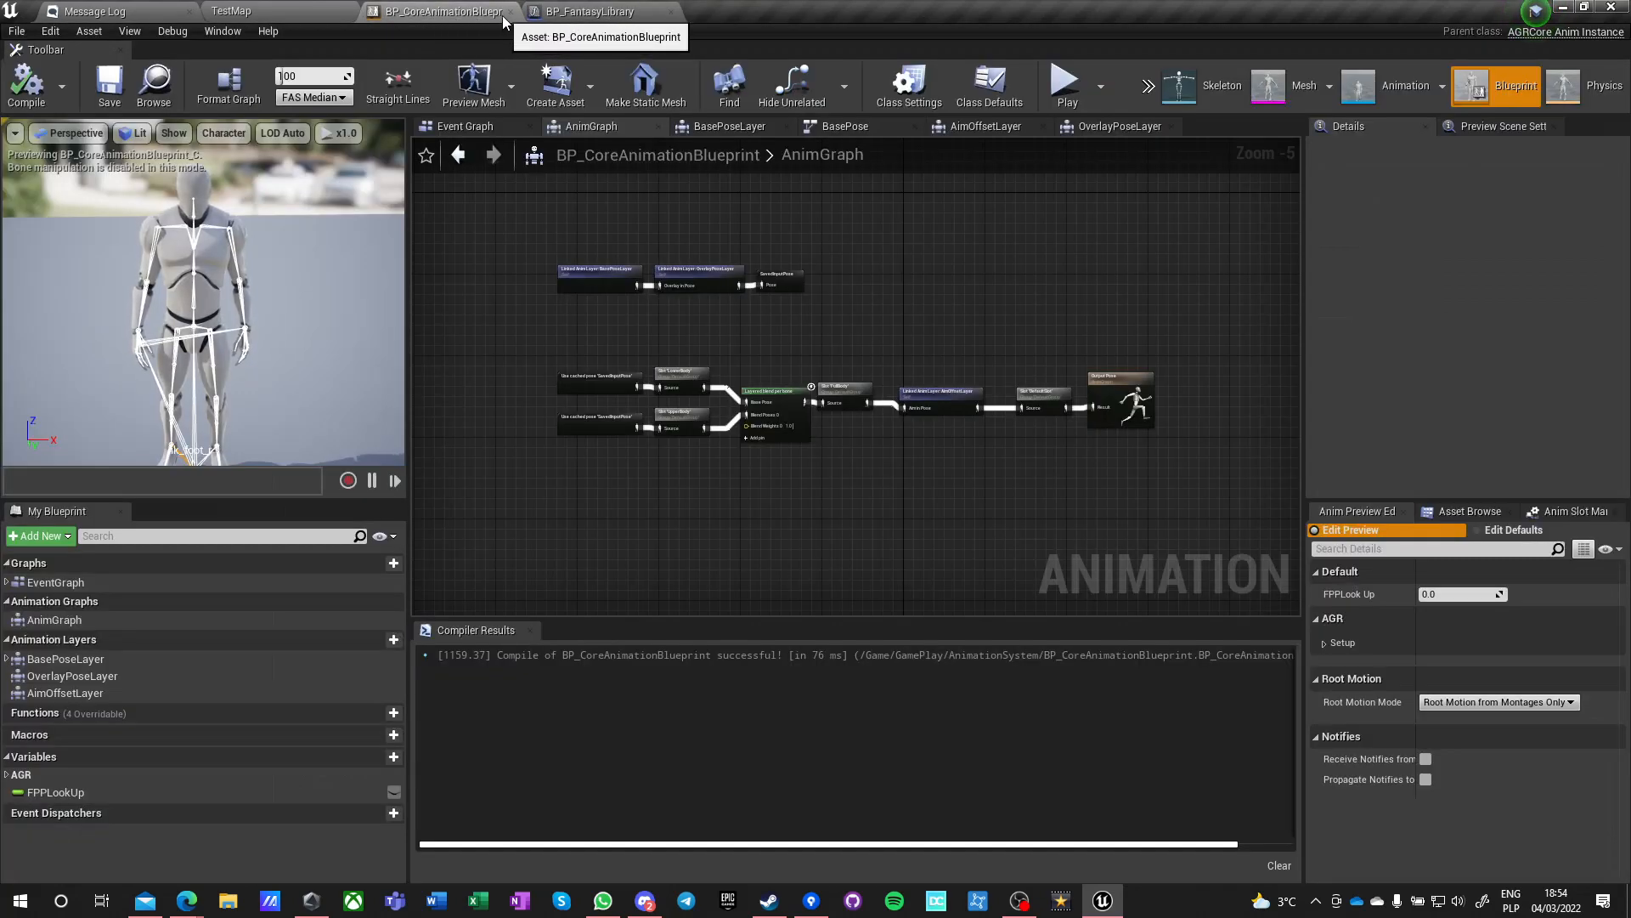
{"action": "left_click", "coordinate": [93, 11]}
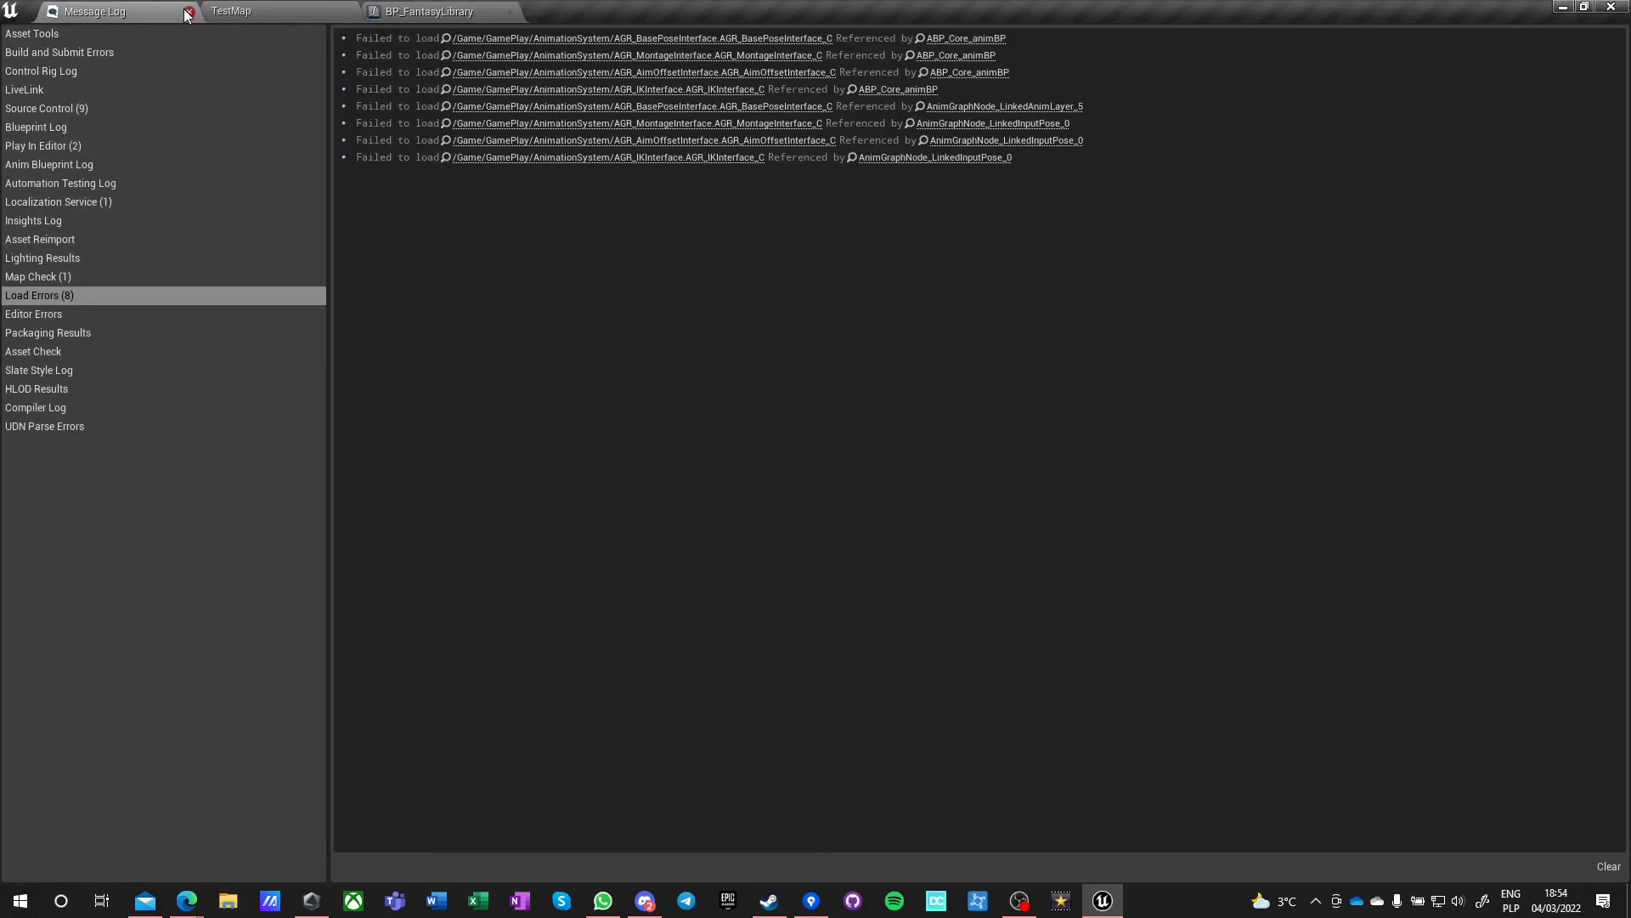
{"action": "left_click", "coordinate": [189, 11]}
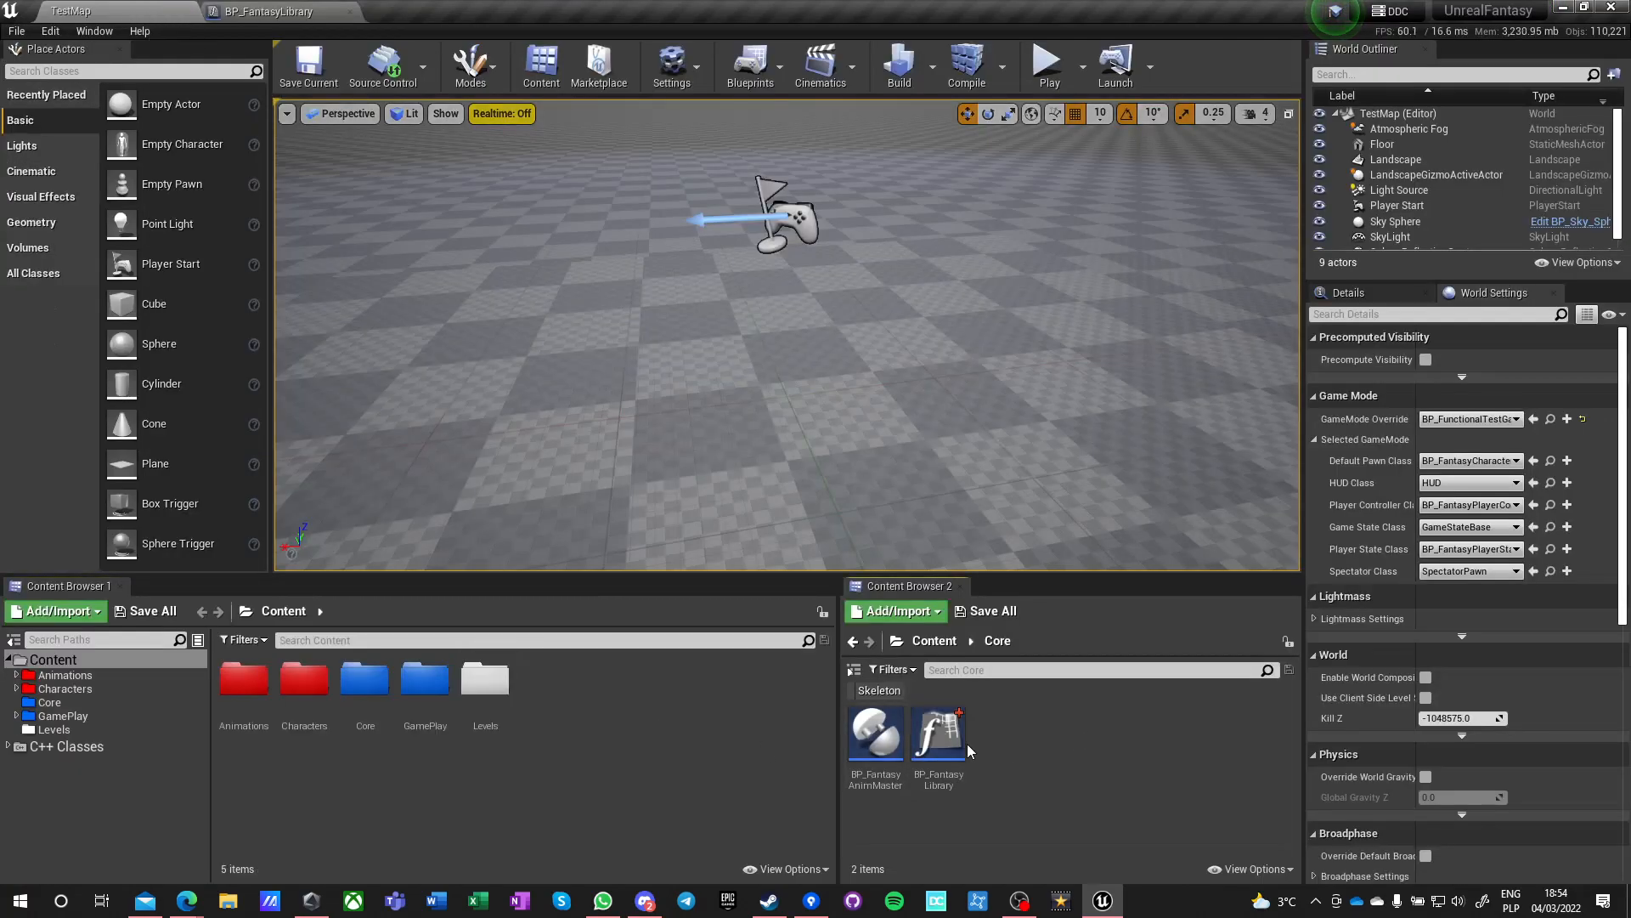
{"action": "left_click", "coordinate": [853, 640]}
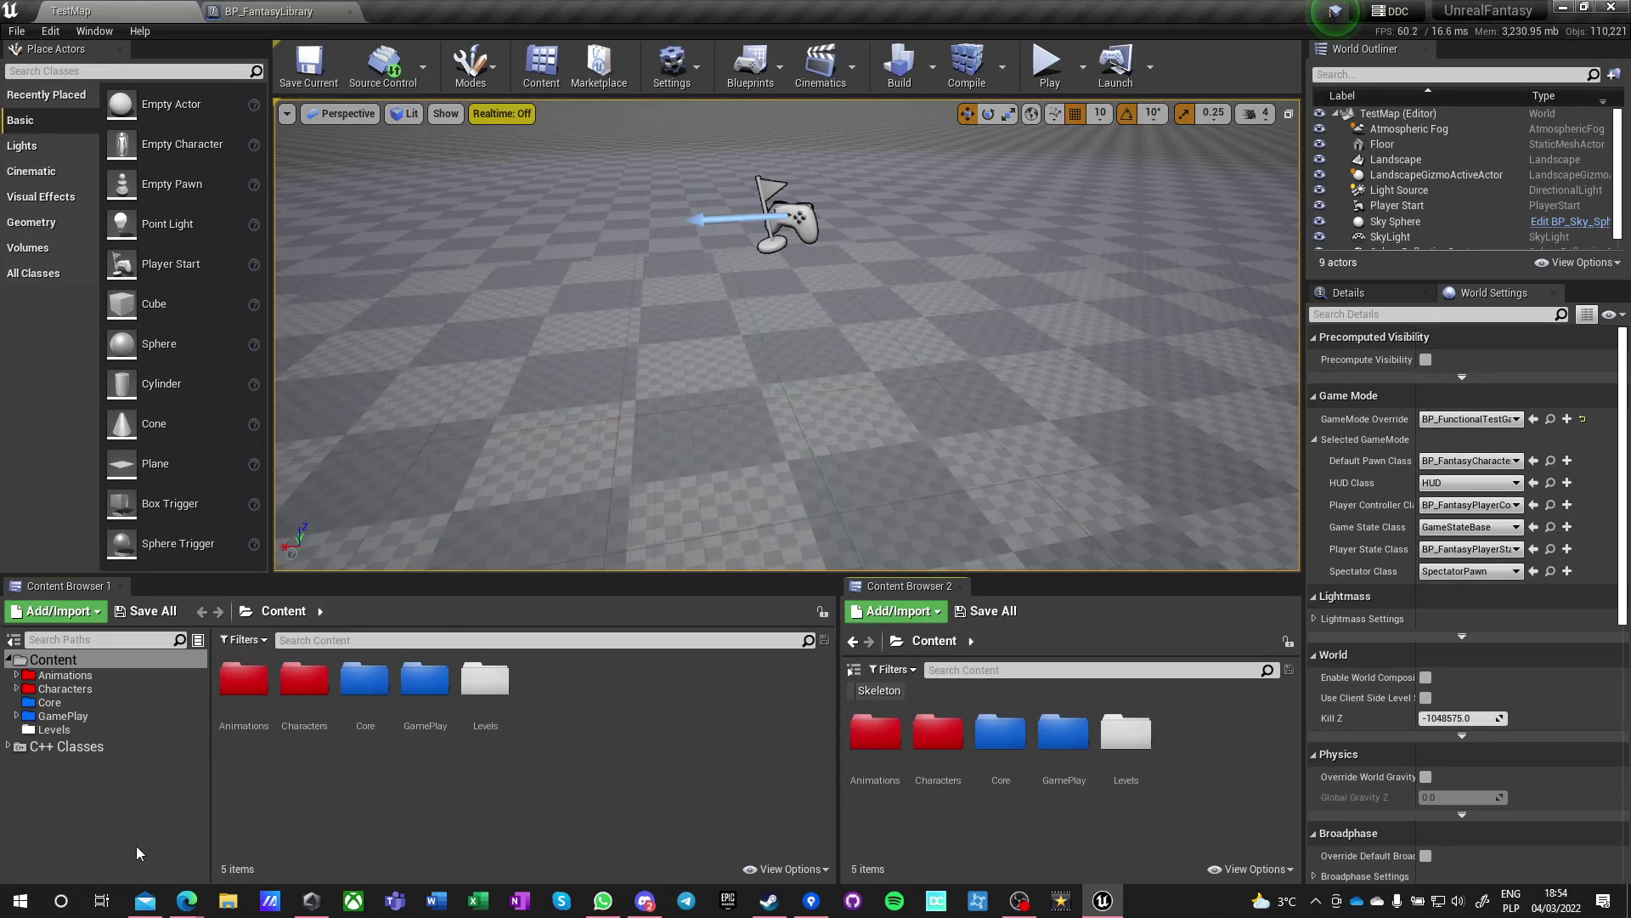
{"action": "left_click", "coordinate": [185, 899]}
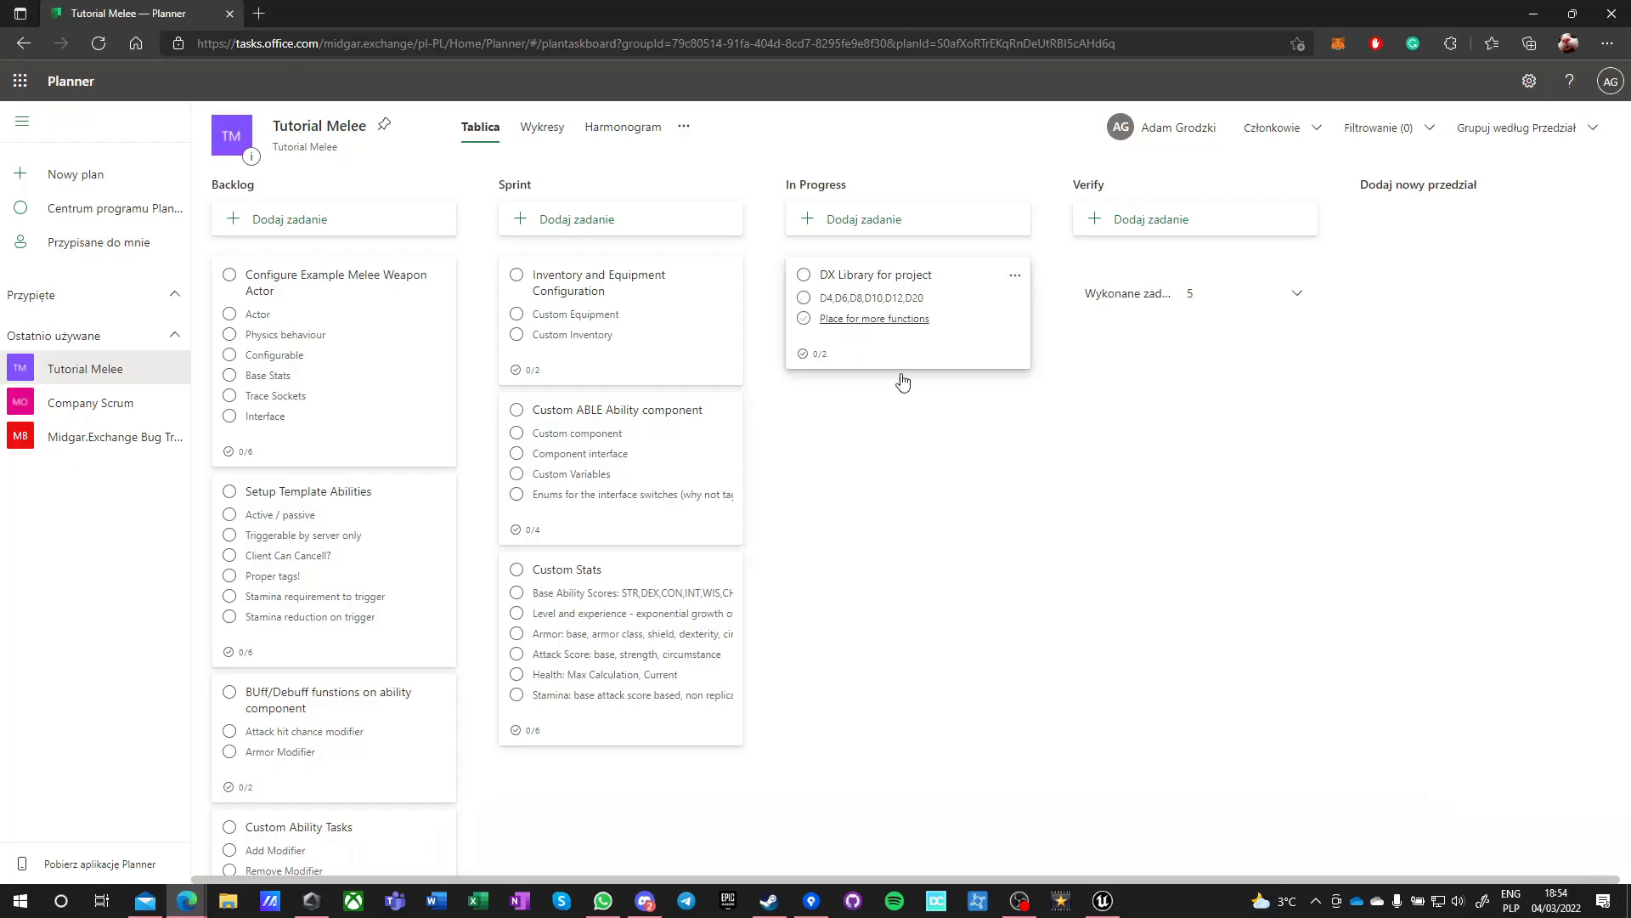
- Tick both checklist items on the DX Library for project card, completing the task
{"action": "left_click", "coordinate": [802, 298]}
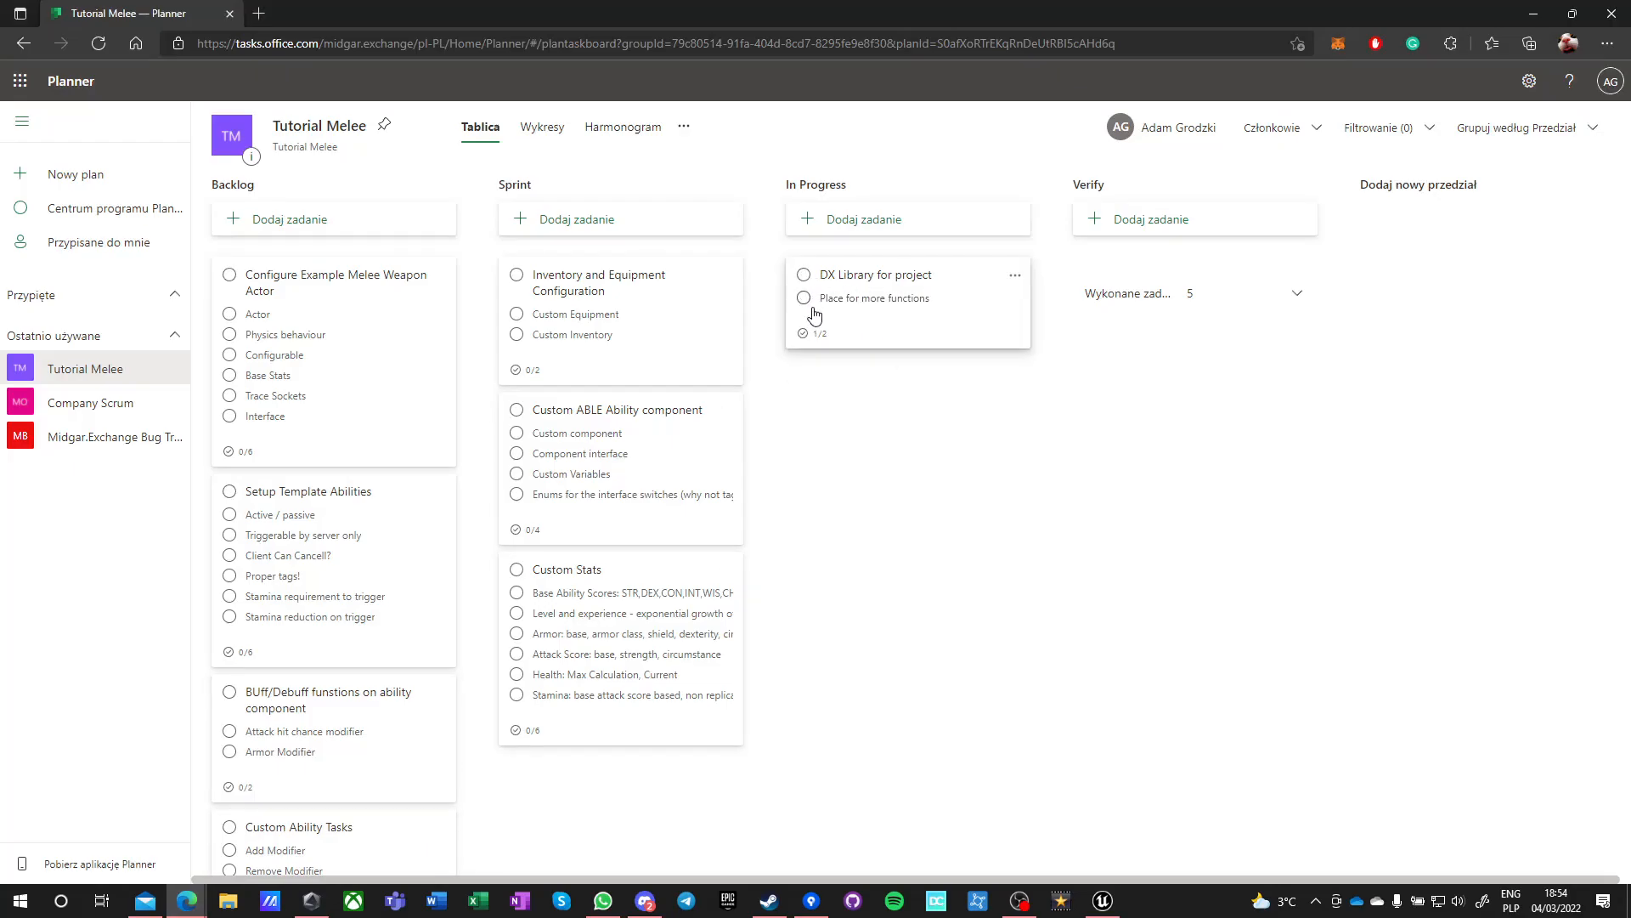
{"action": "mouse_move", "coordinate": [803, 305]}
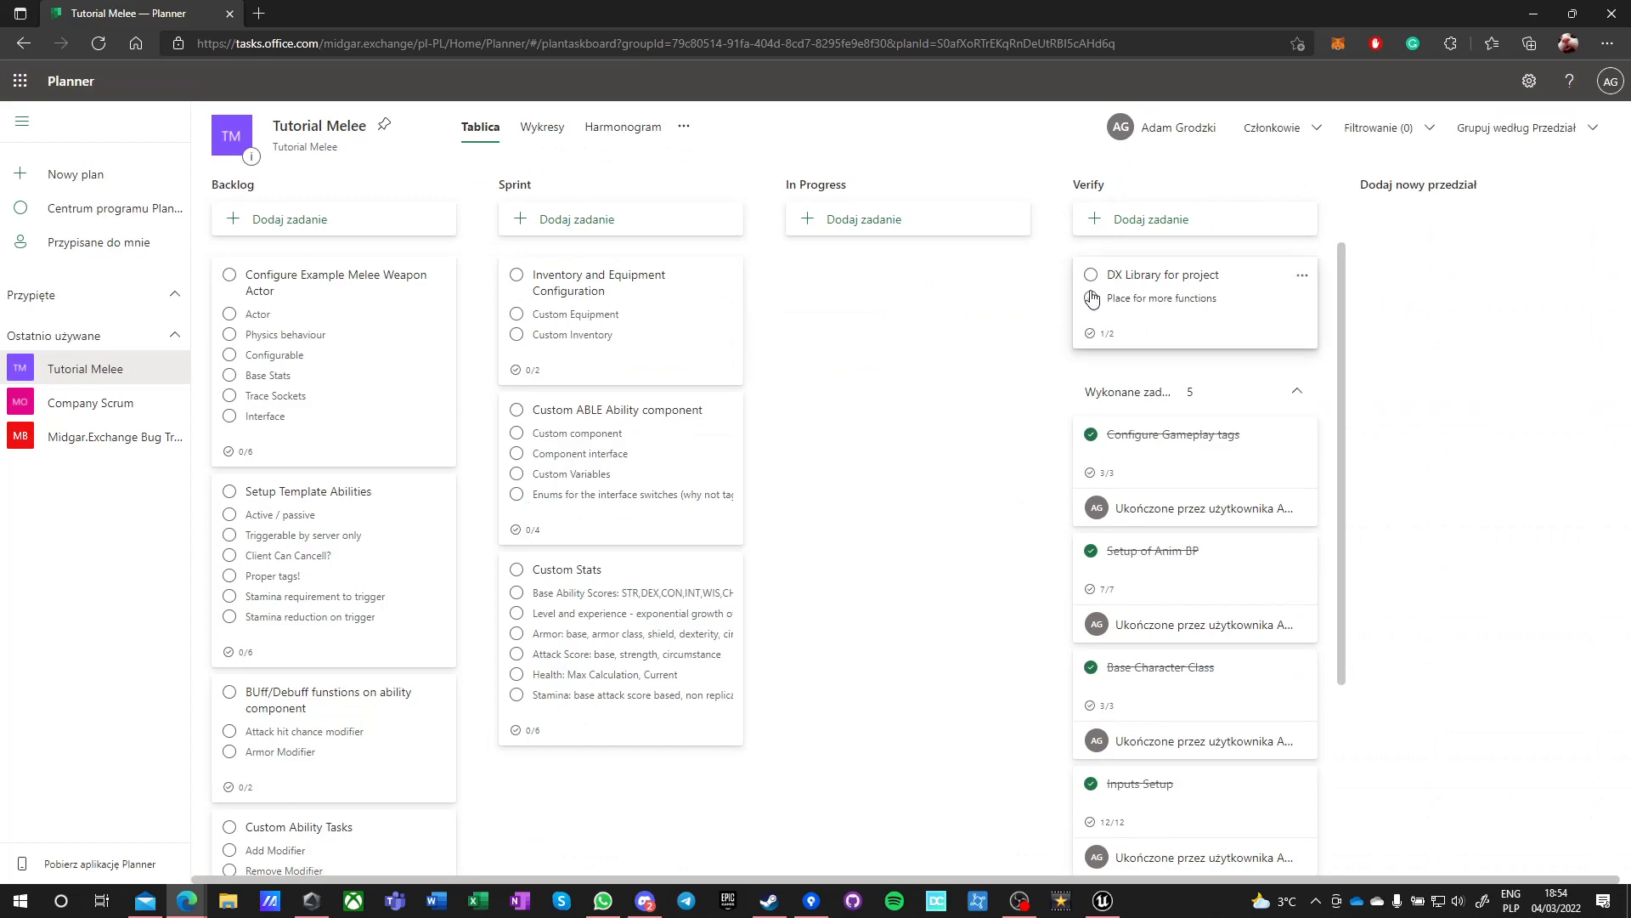
{"action": "left_click", "coordinate": [1090, 274]}
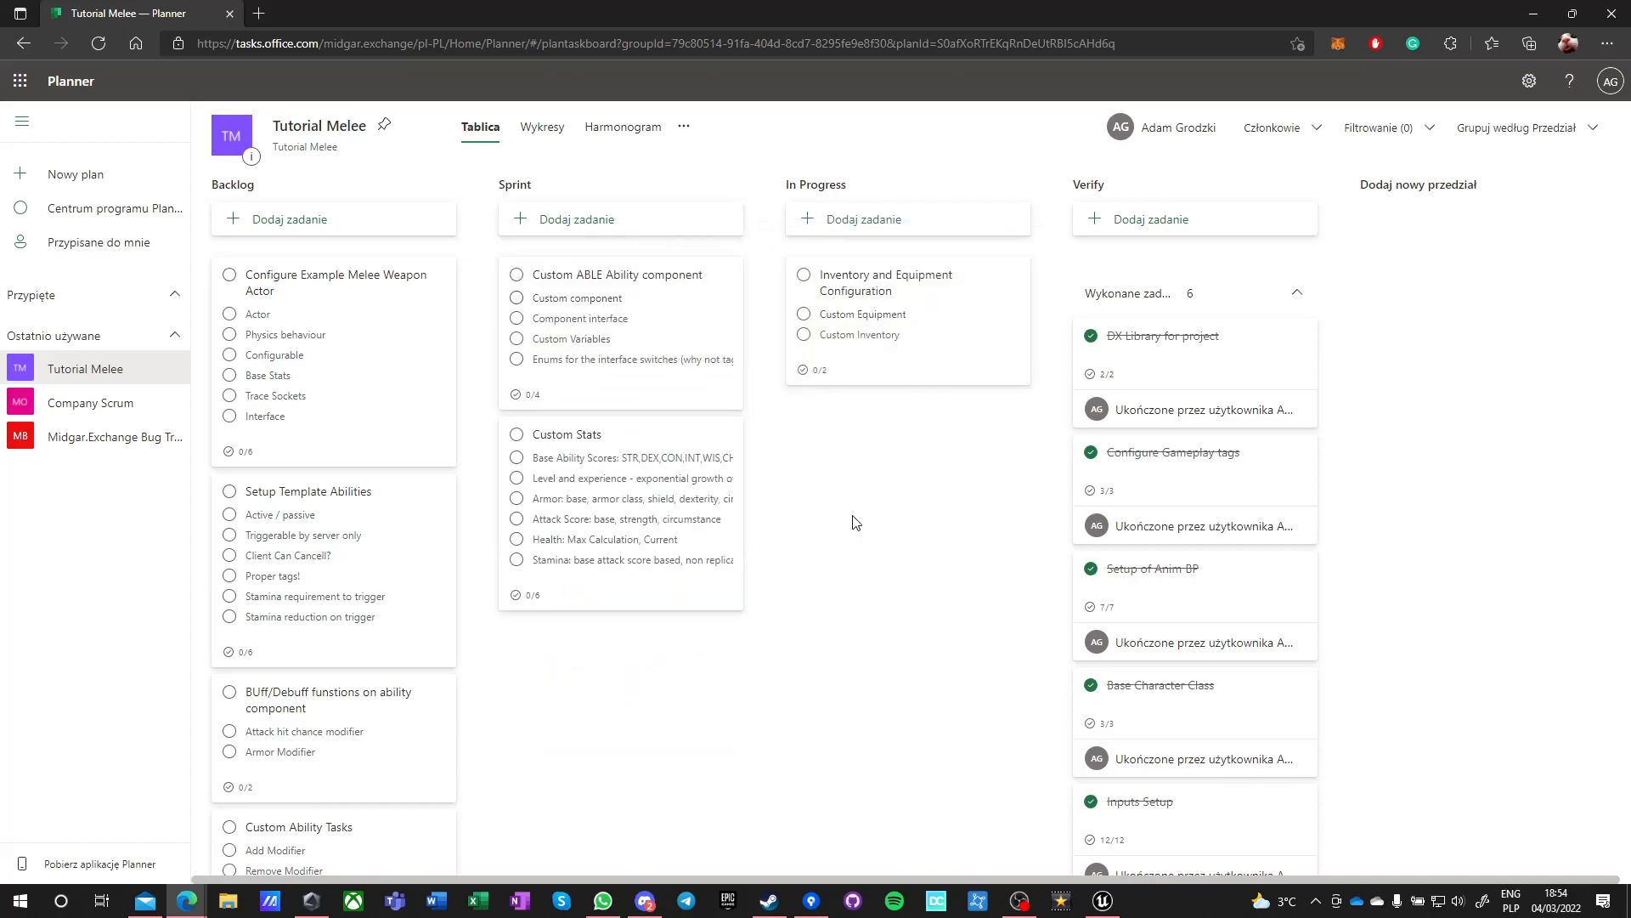
{"action": "left_click", "coordinate": [1101, 899]}
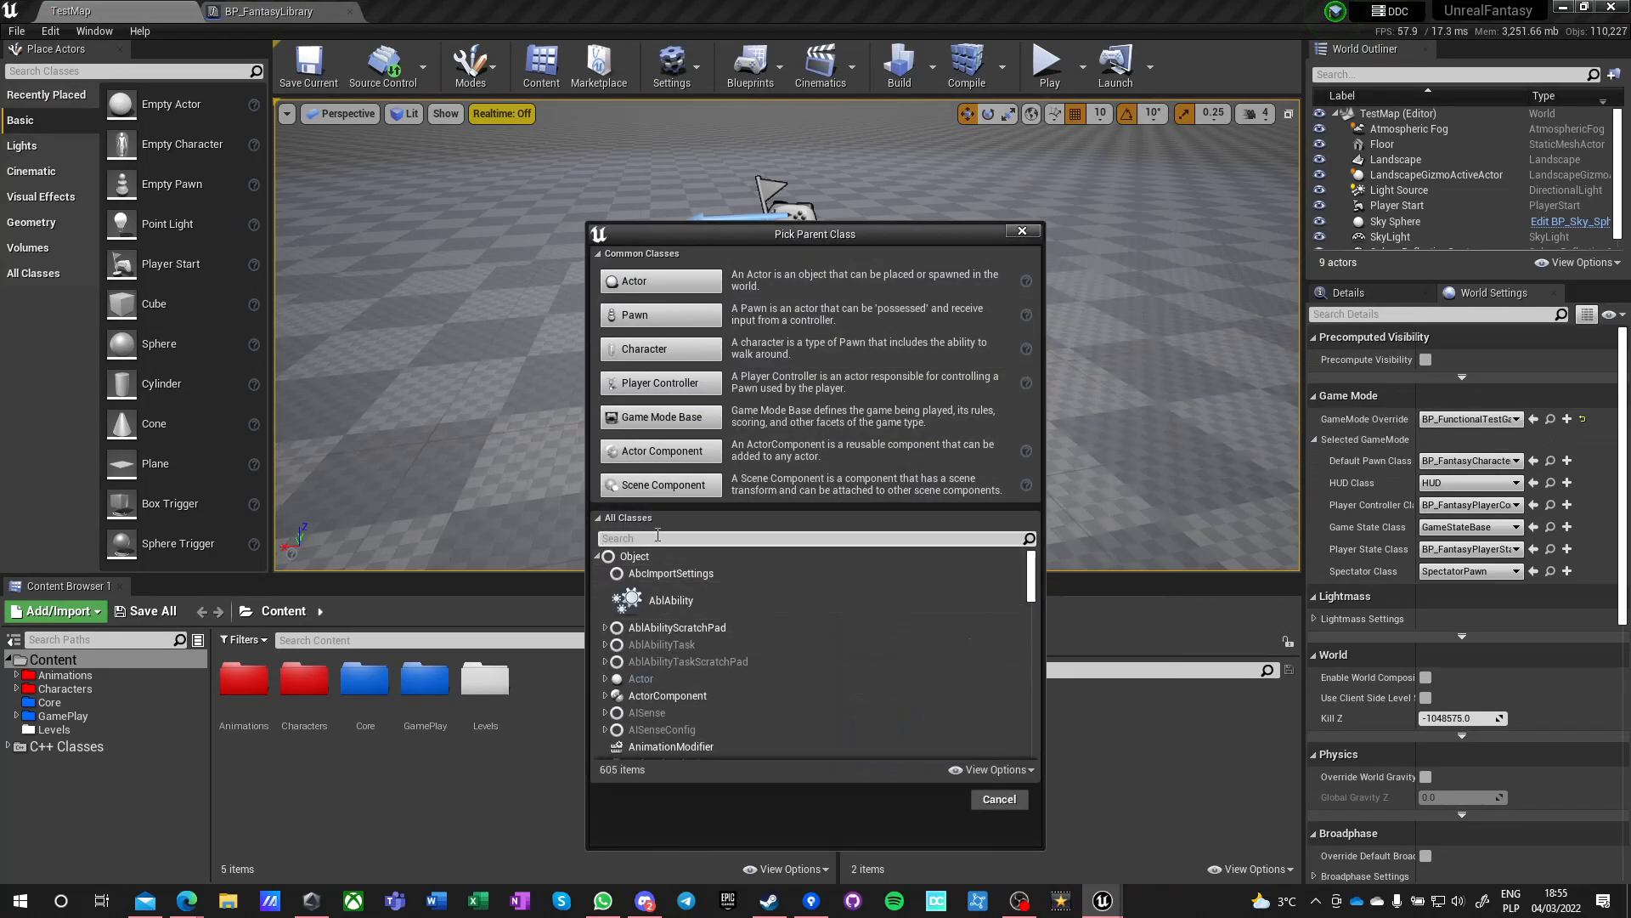
- Create BP_FantasyEquipment from an AGR parent and BP_FantasyInventory based on AGR_InventoryManager
{"action": "type", "text": "ag"}
{"action": "type", "text": "_FantasyEq"}
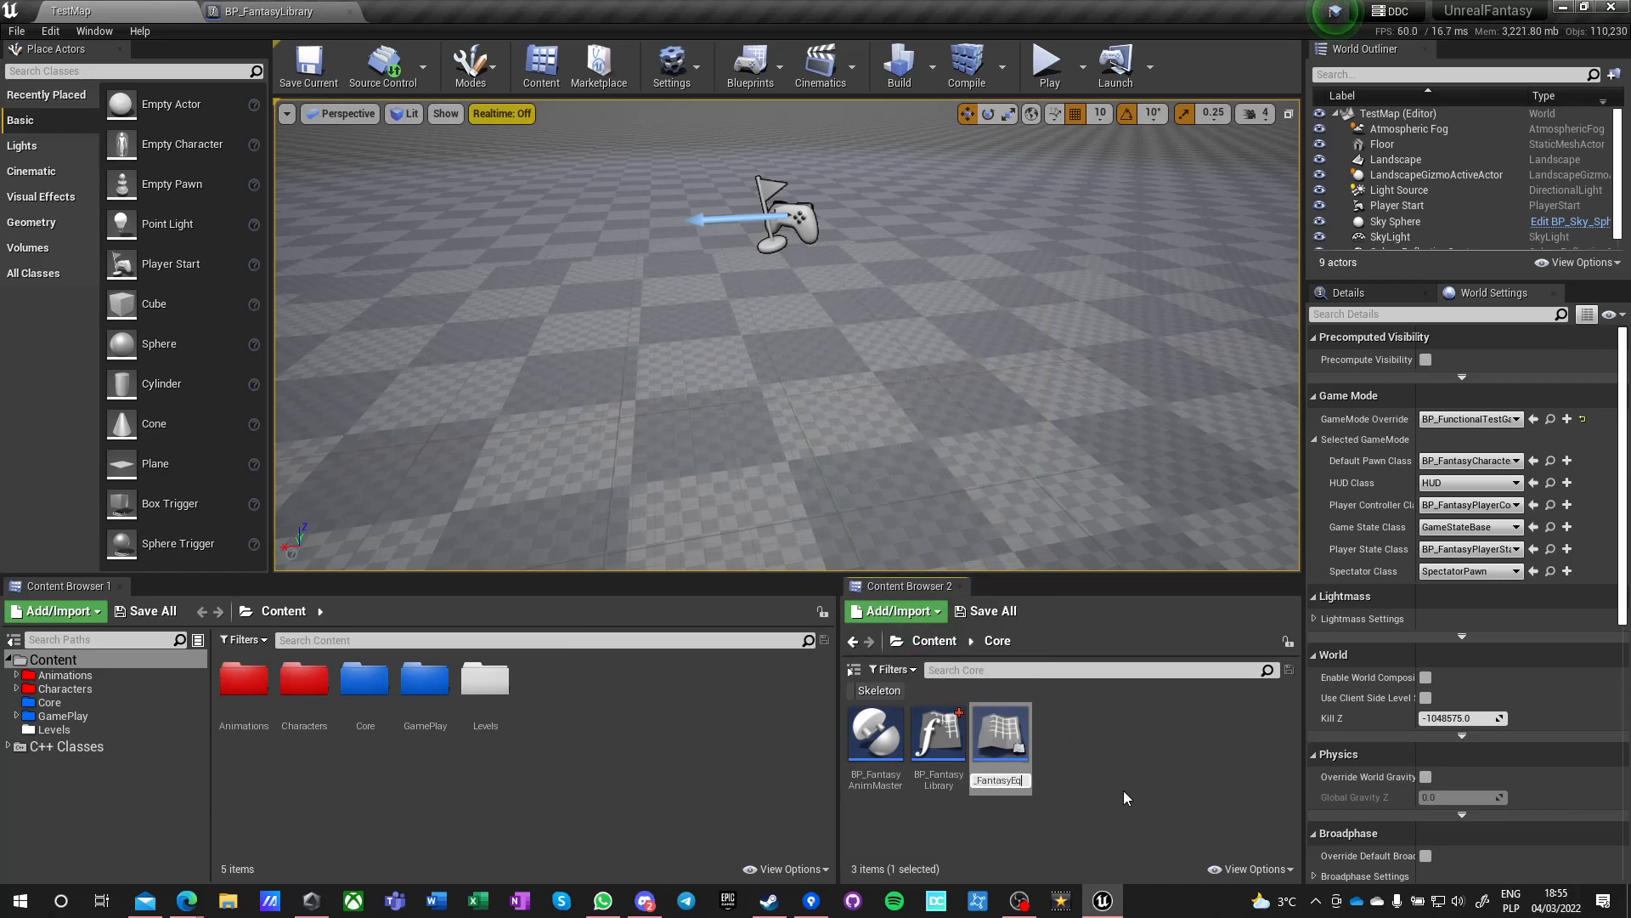
{"action": "left_click", "coordinate": [937, 728]}
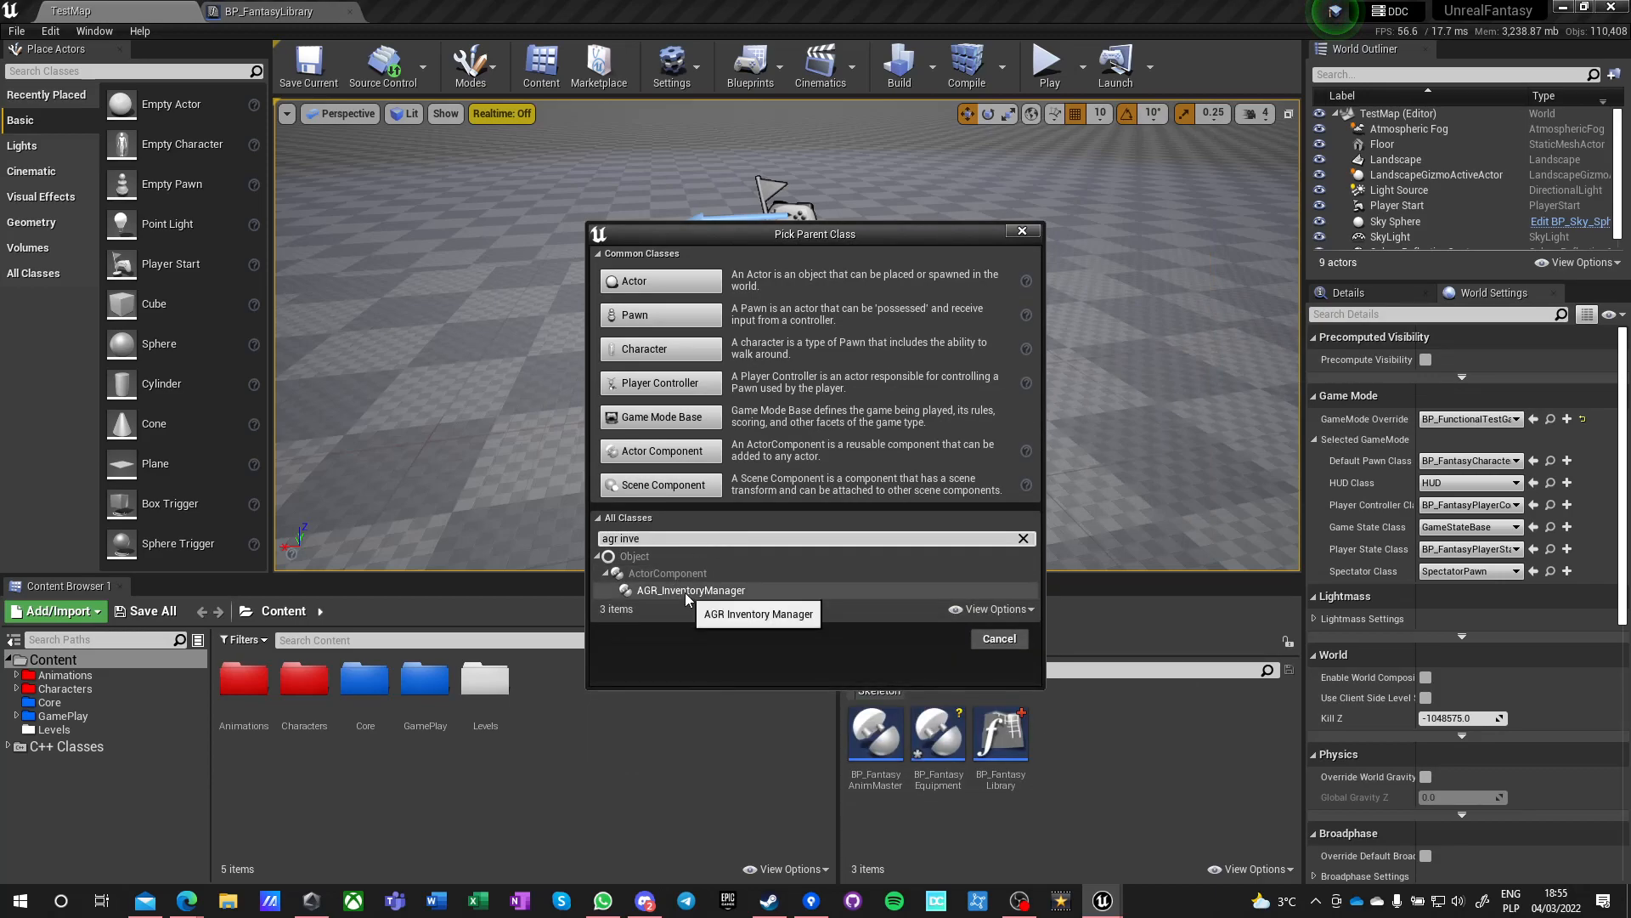
{"action": "left_click", "coordinate": [689, 589]}
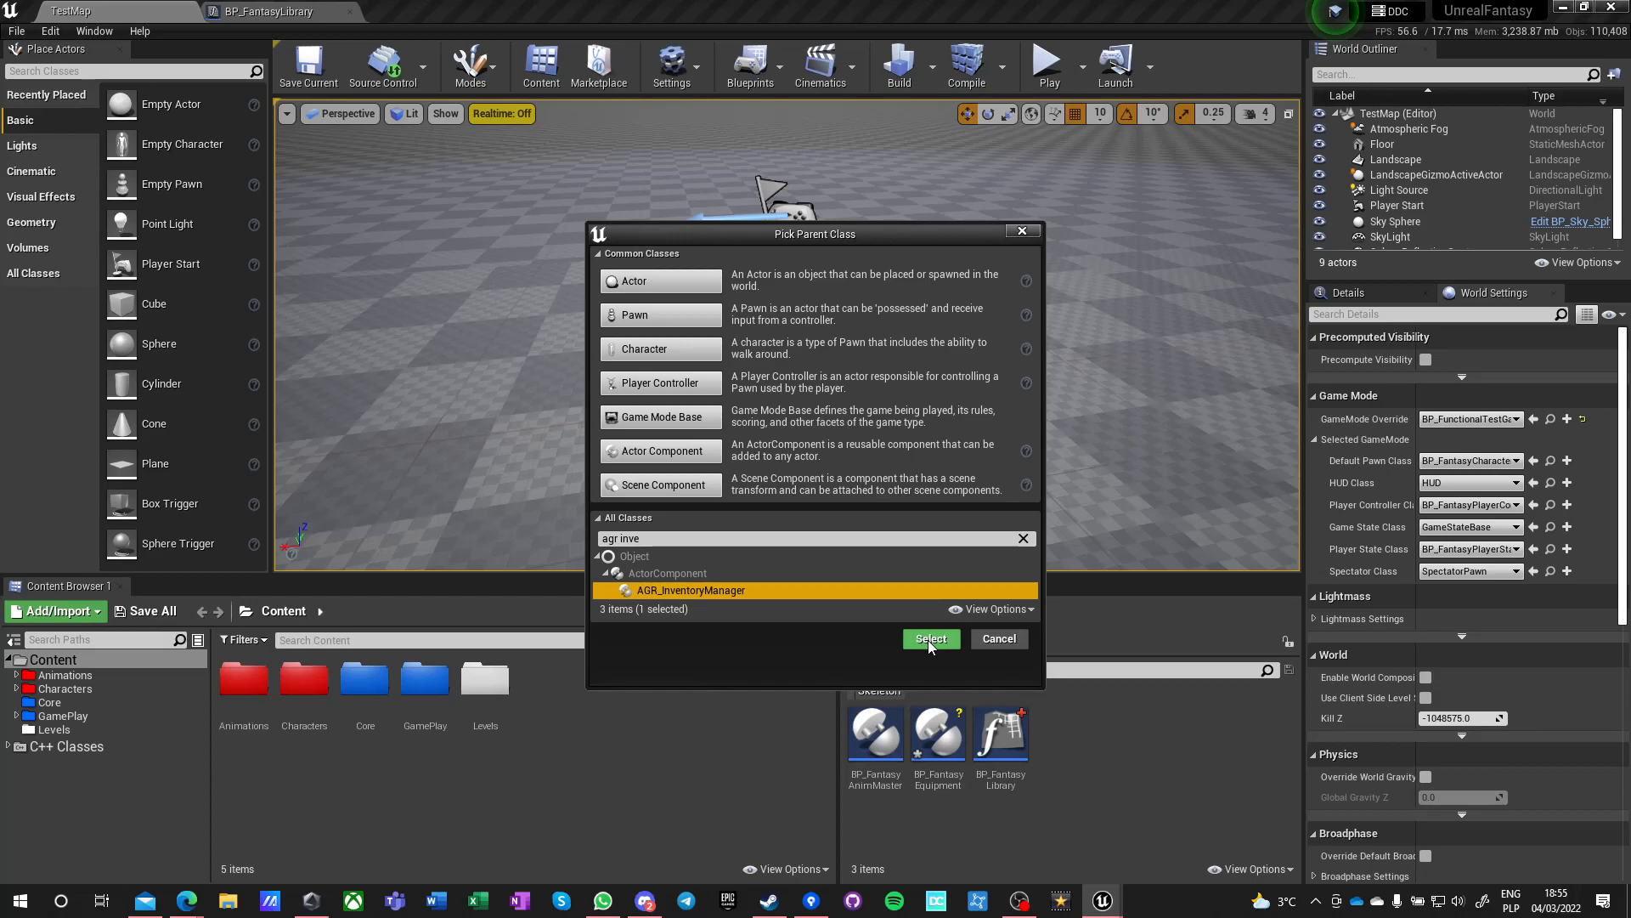
{"action": "left_click", "coordinate": [929, 638]}
{"action": "type", "text": "BP_FantasyInventory"}
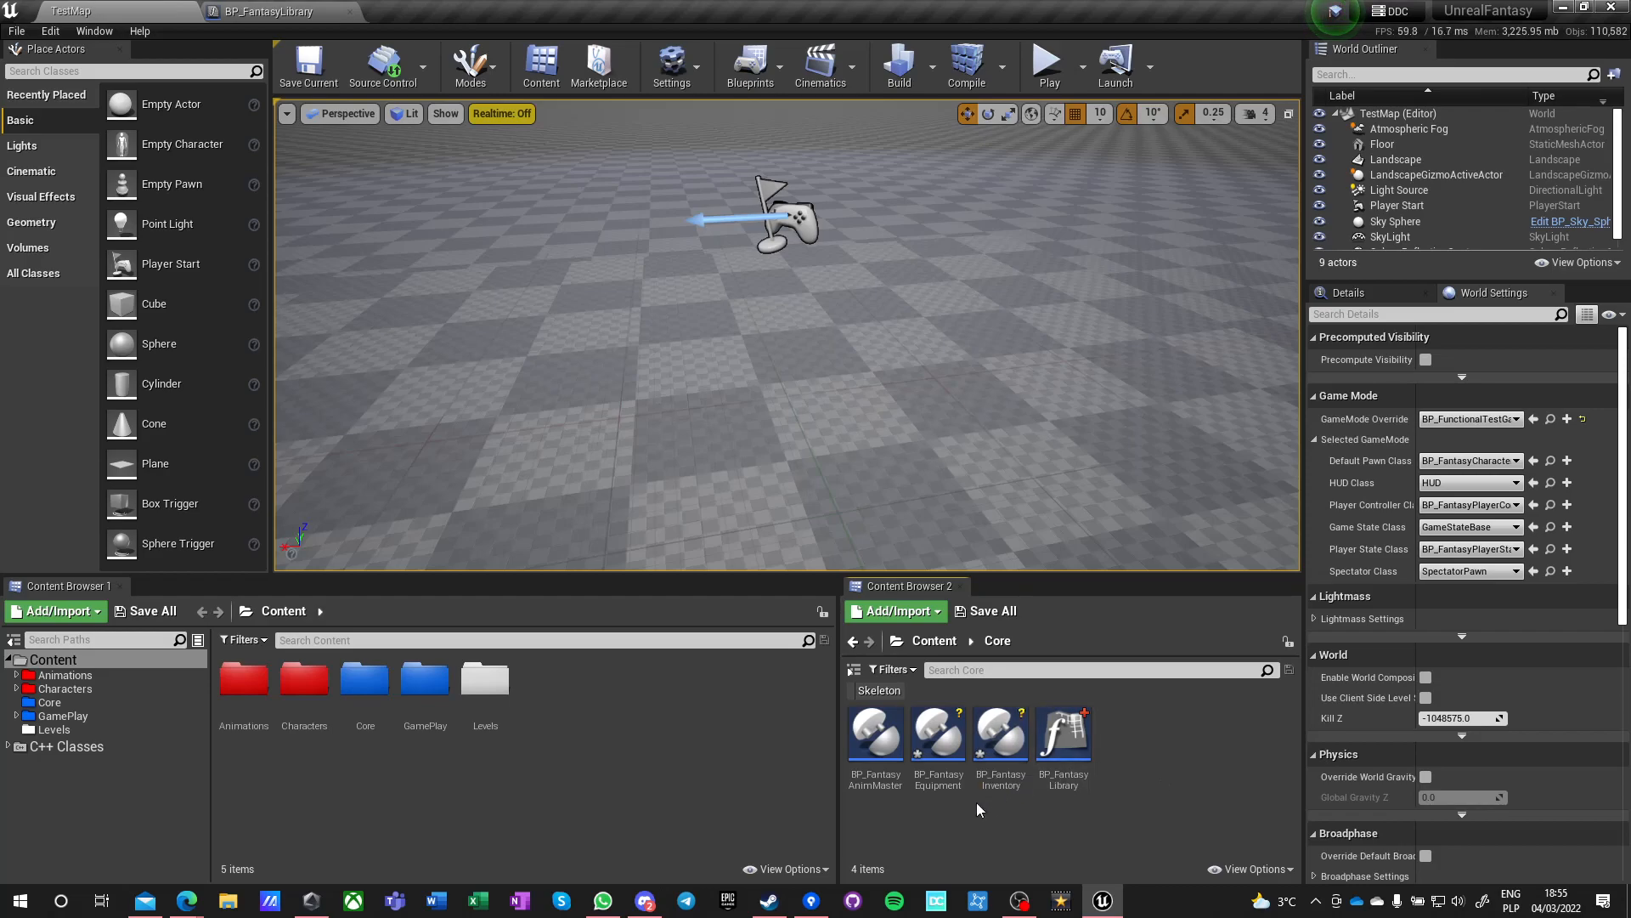
{"action": "mouse_move", "coordinate": [1149, 775]}
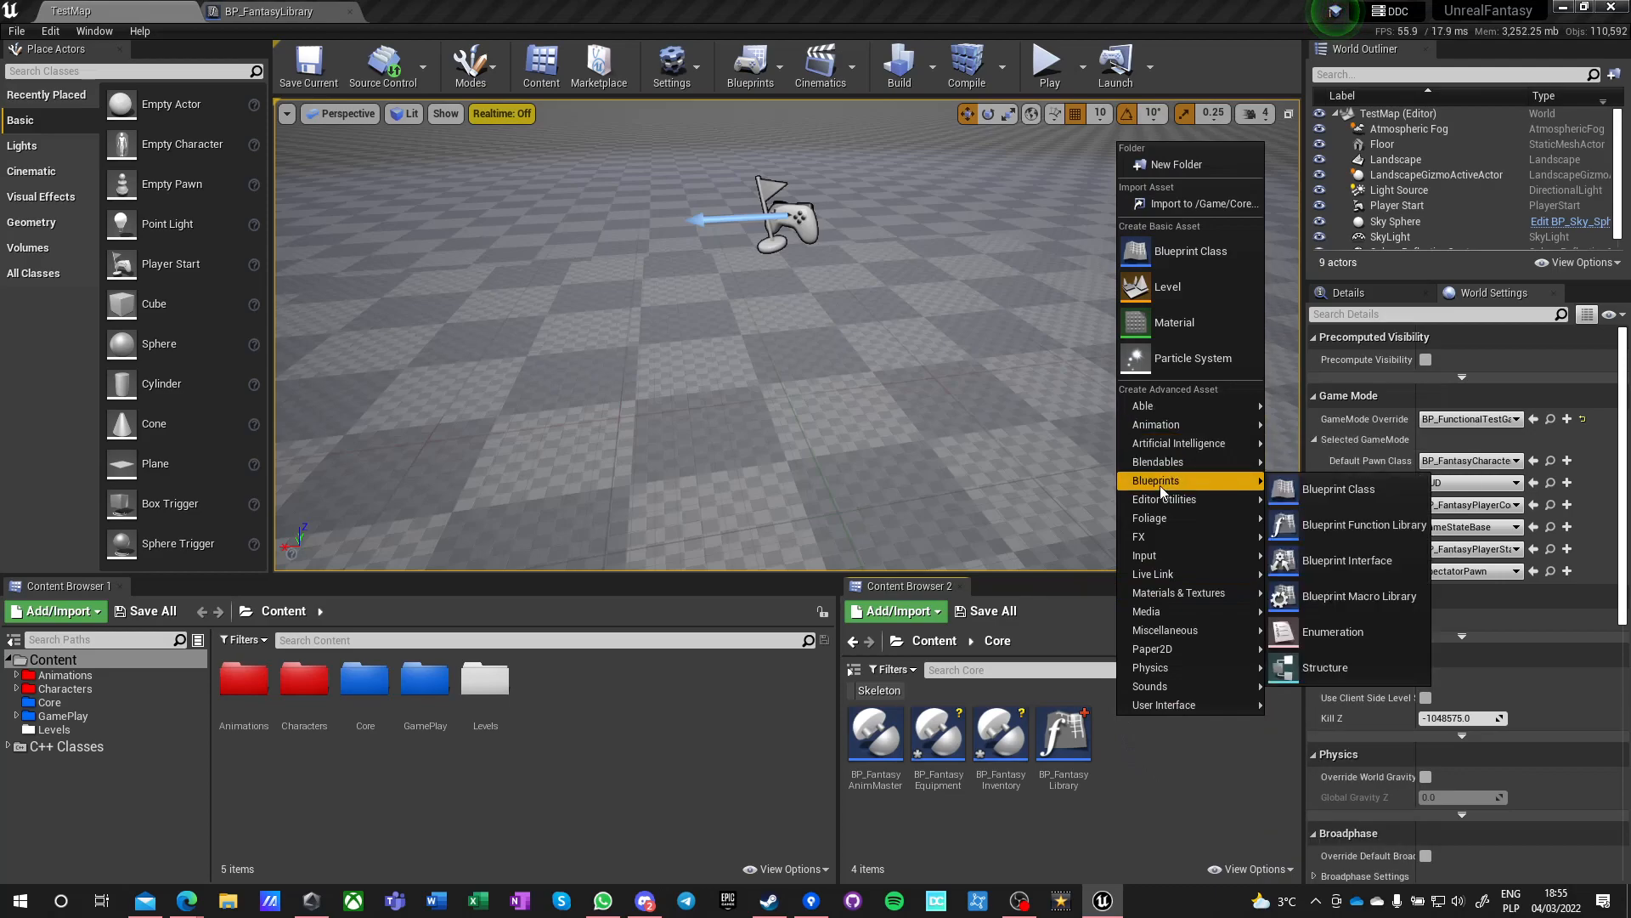
{"action": "mouse_move", "coordinate": [1346, 560]}
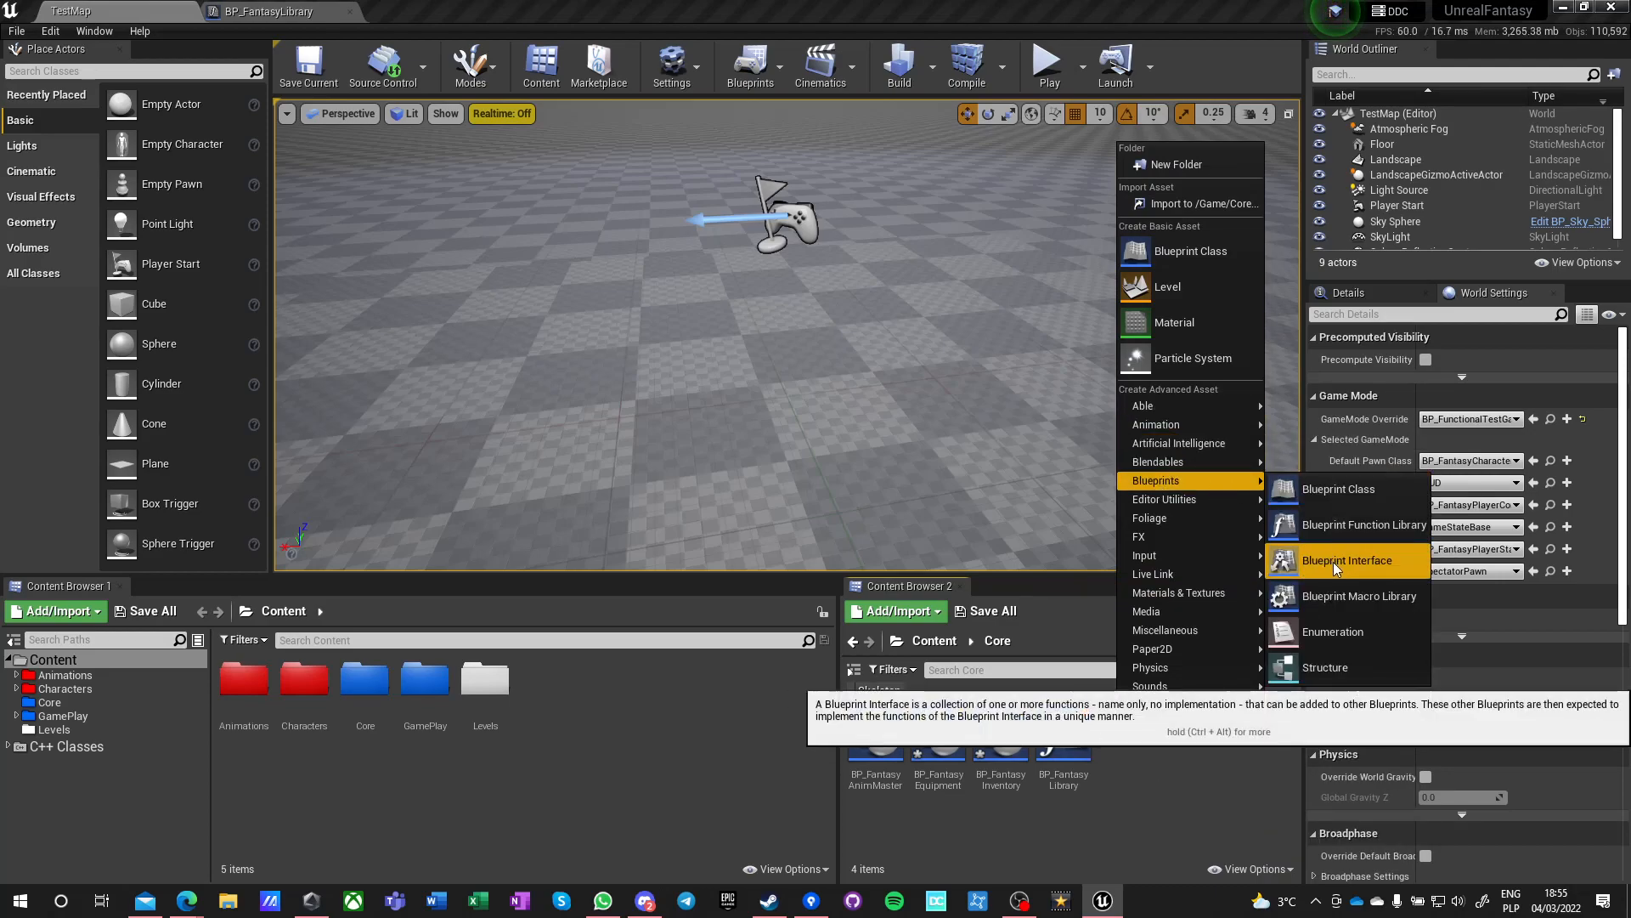
- Start a new Blueprint Interface asset in the Core folder
{"action": "left_click", "coordinate": [1345, 560]}
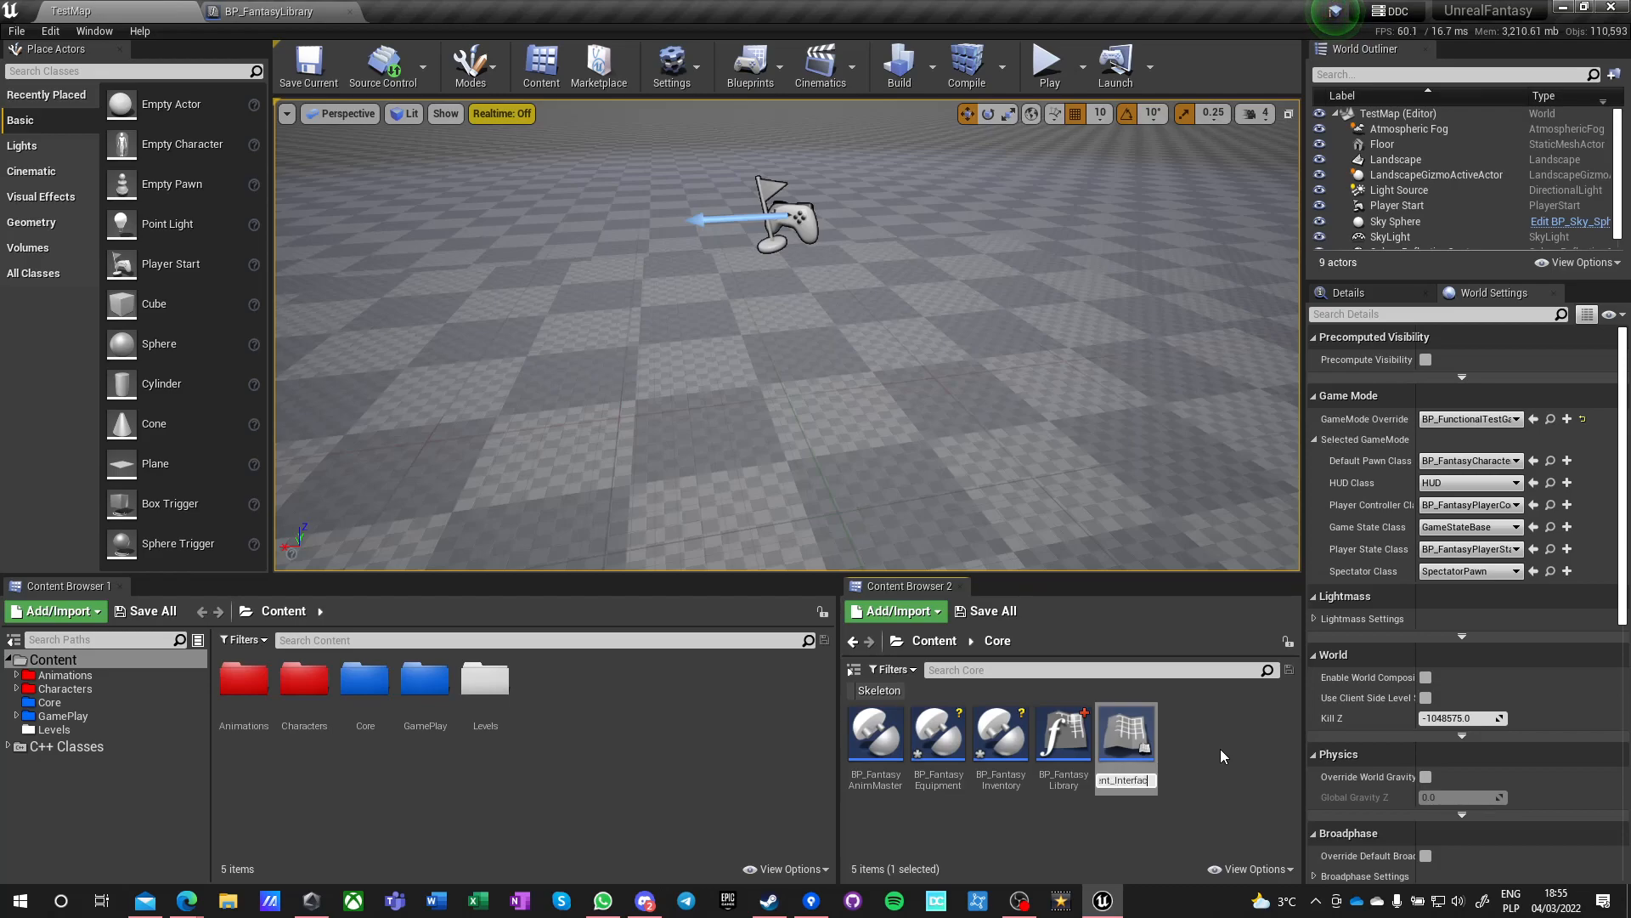
{"action": "mouse_move", "coordinate": [1126, 727]}
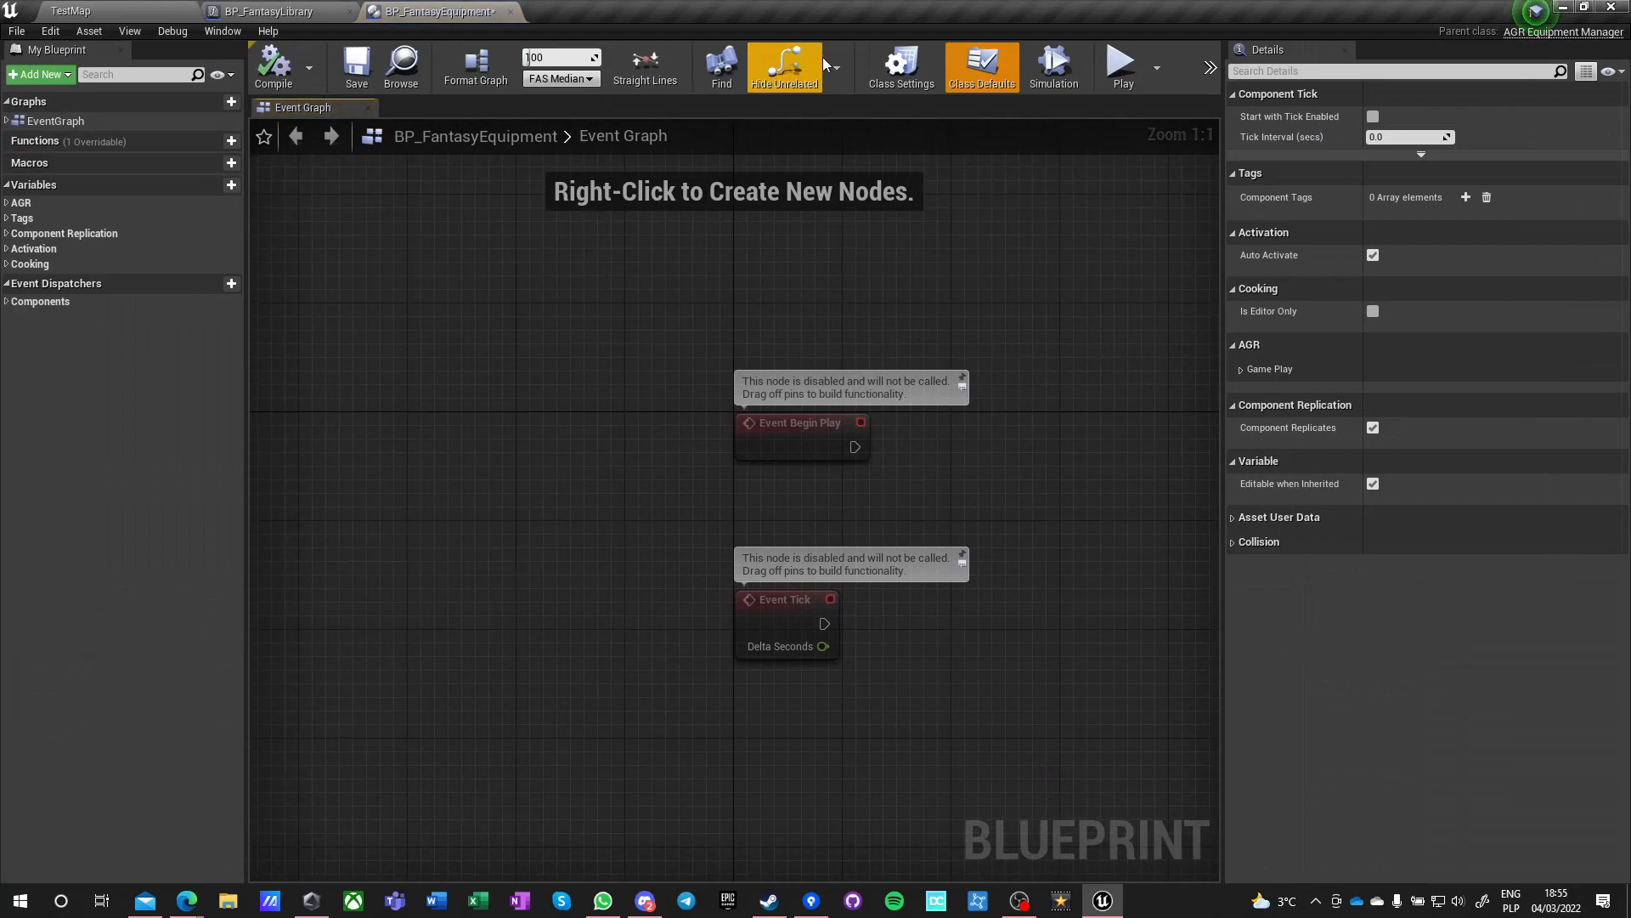
- Add BP_InventoryEquipment_Interface to BP_FantasyEquipment's implemented interfaces in Class Settings
{"action": "left_click", "coordinate": [900, 66]}
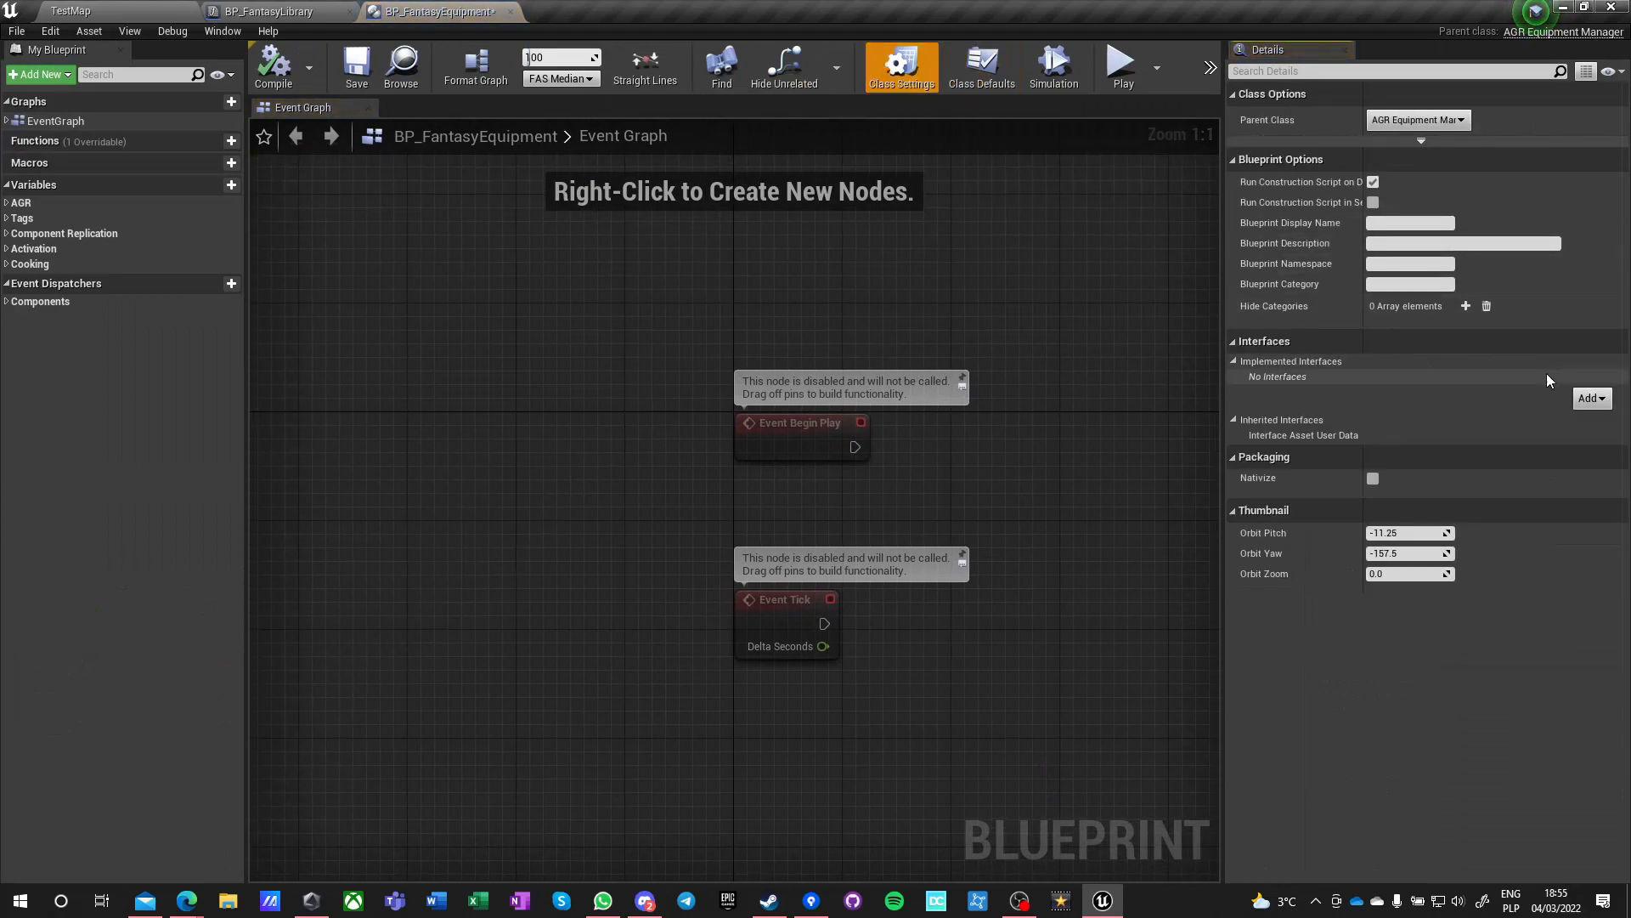
{"action": "left_click", "coordinate": [1589, 398]}
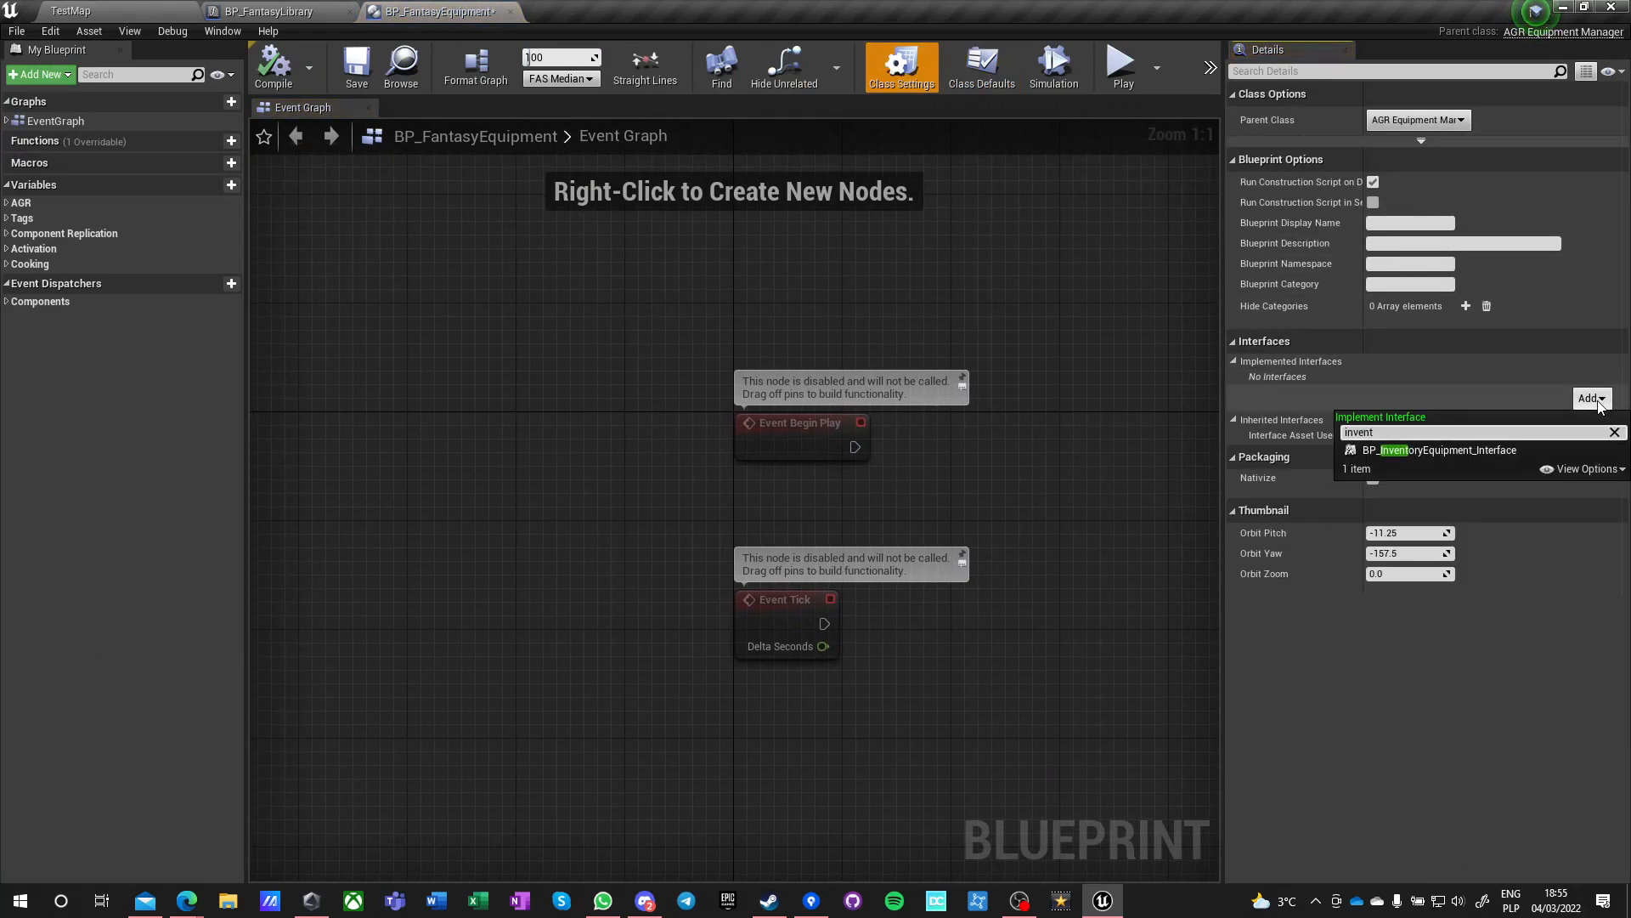
{"action": "left_click", "coordinate": [1441, 449]}
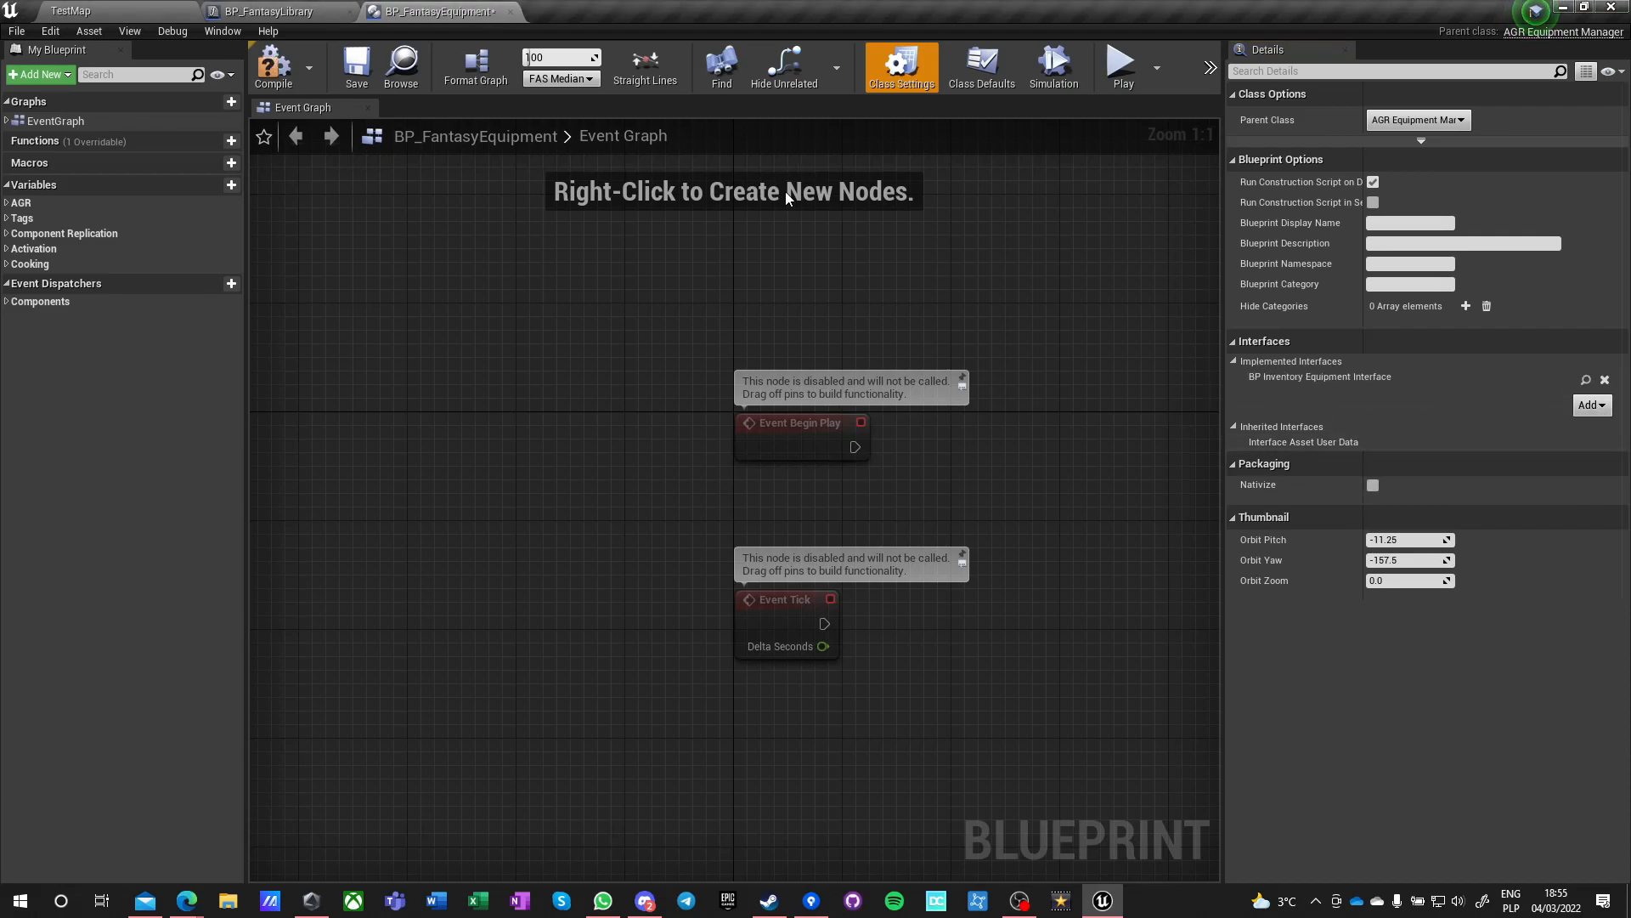
- Open BP_FantasyInventory alongside BP_FantasyLibrary, then return to the TestMap level editor
{"action": "left_click", "coordinate": [273, 11]}
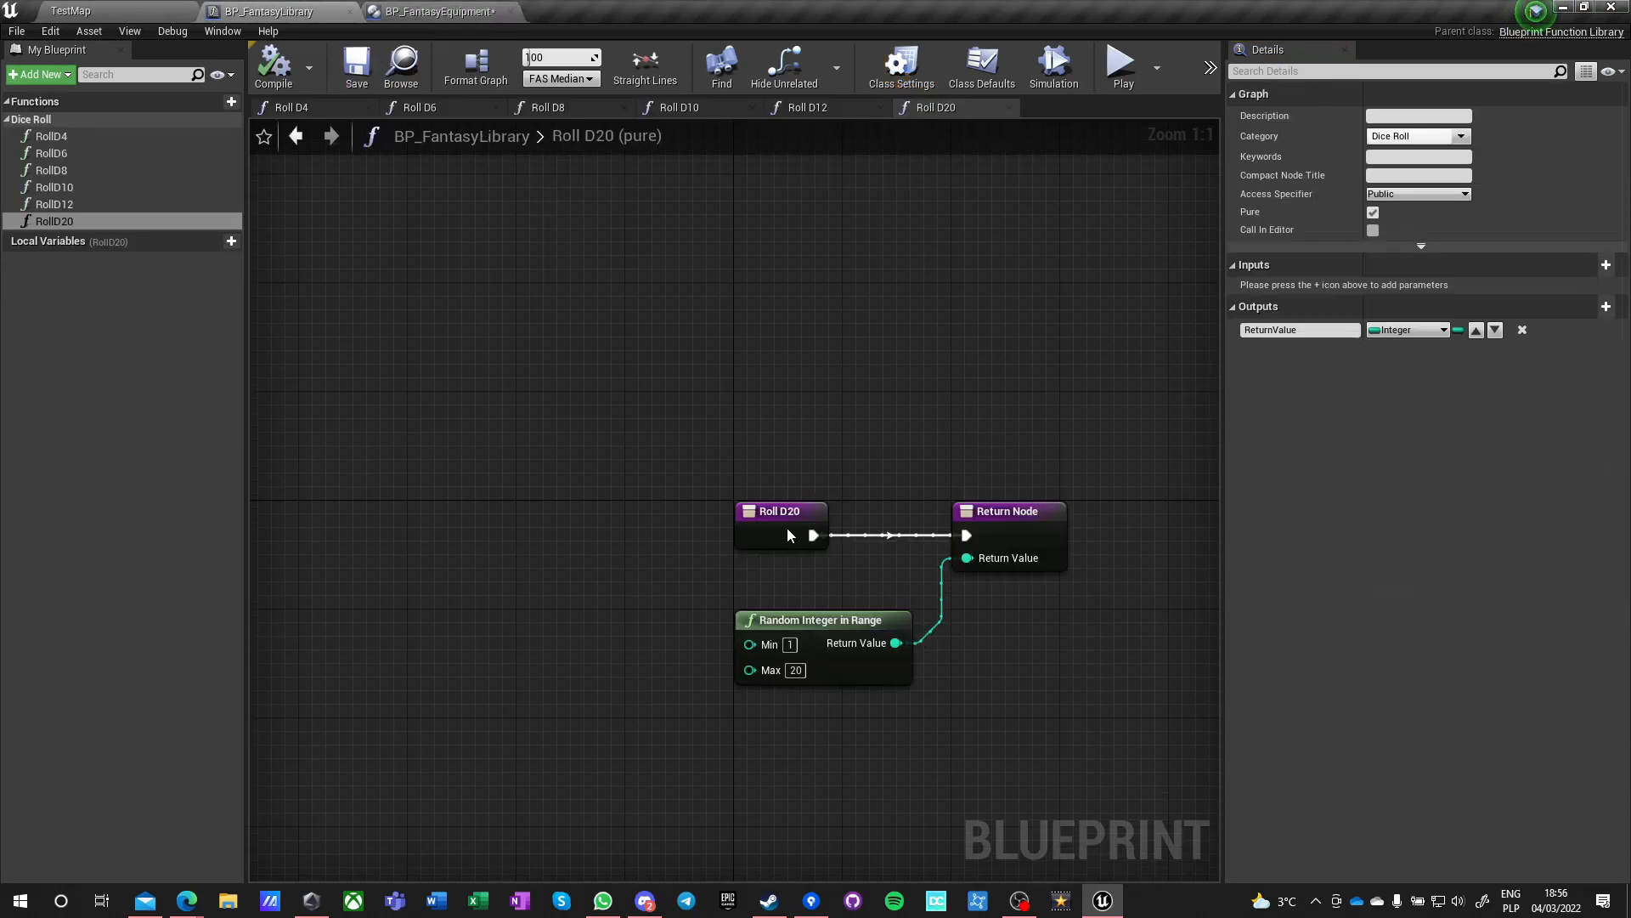
{"action": "left_click", "coordinate": [593, 11]}
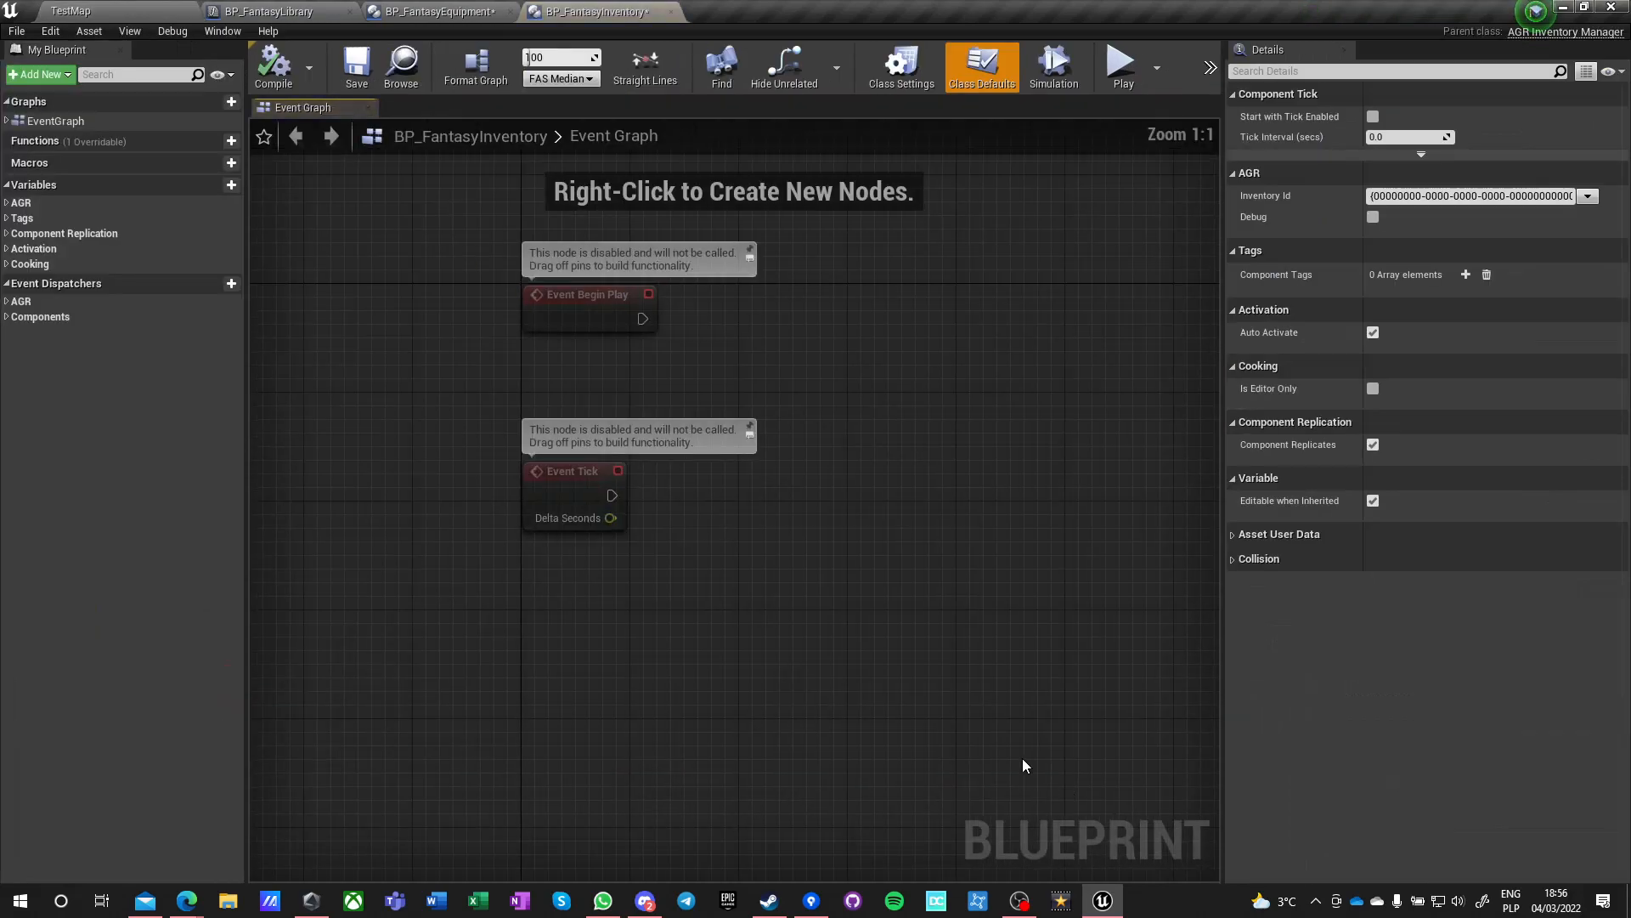
{"action": "left_click", "coordinate": [69, 11]}
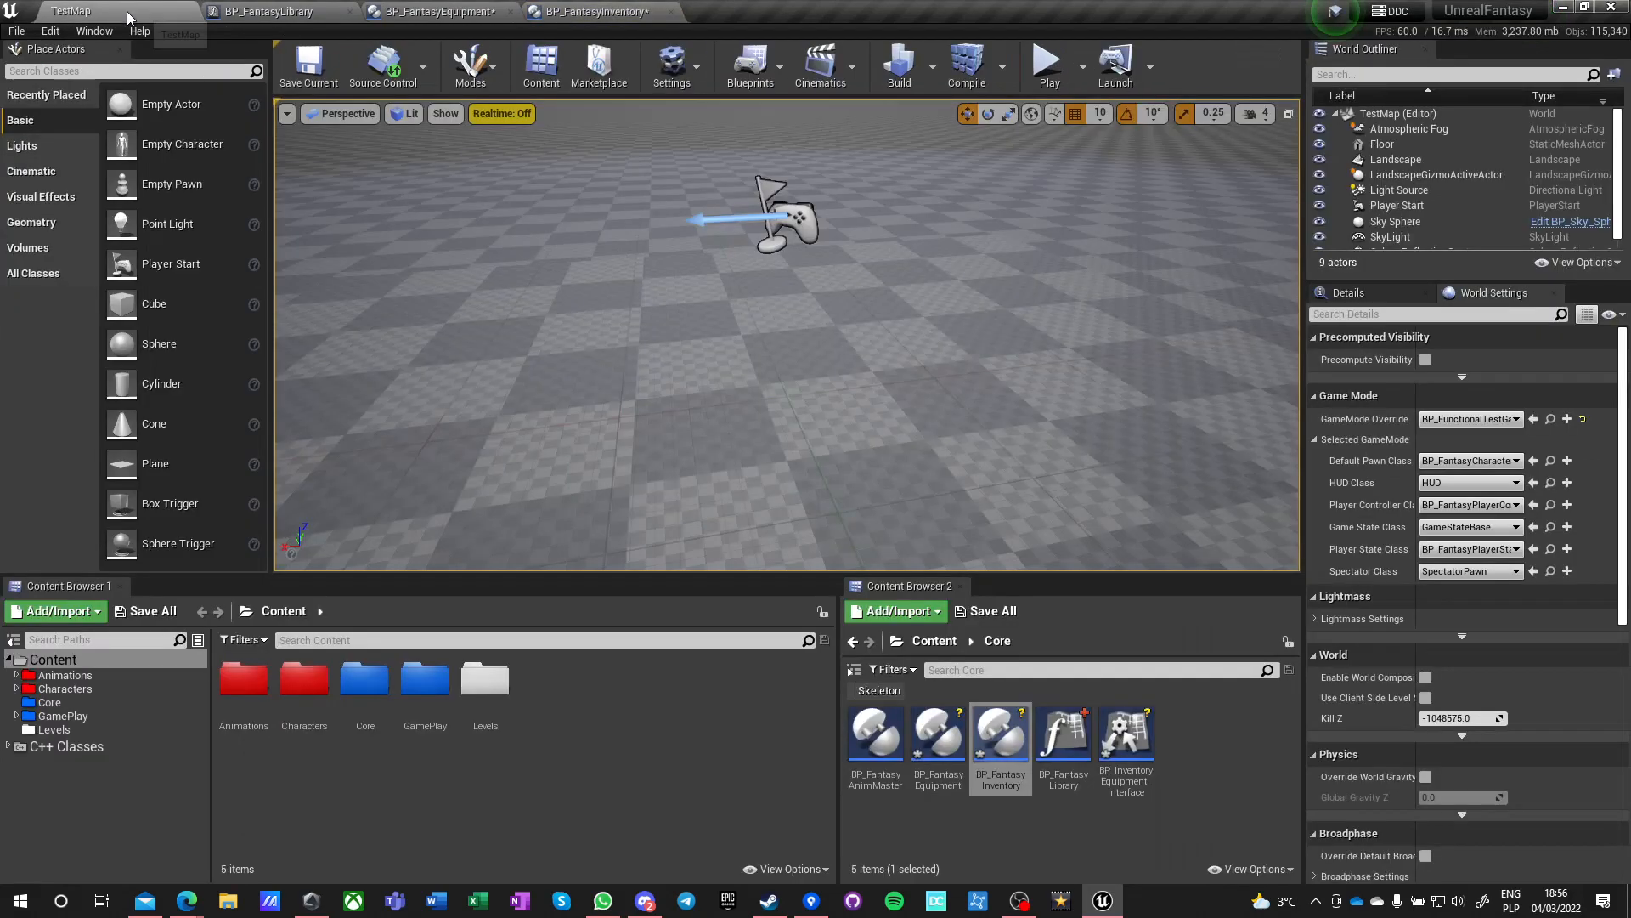
- Bring TestMap forward and create another Blueprint Interface asset in Core
{"action": "left_click", "coordinate": [1125, 728]}
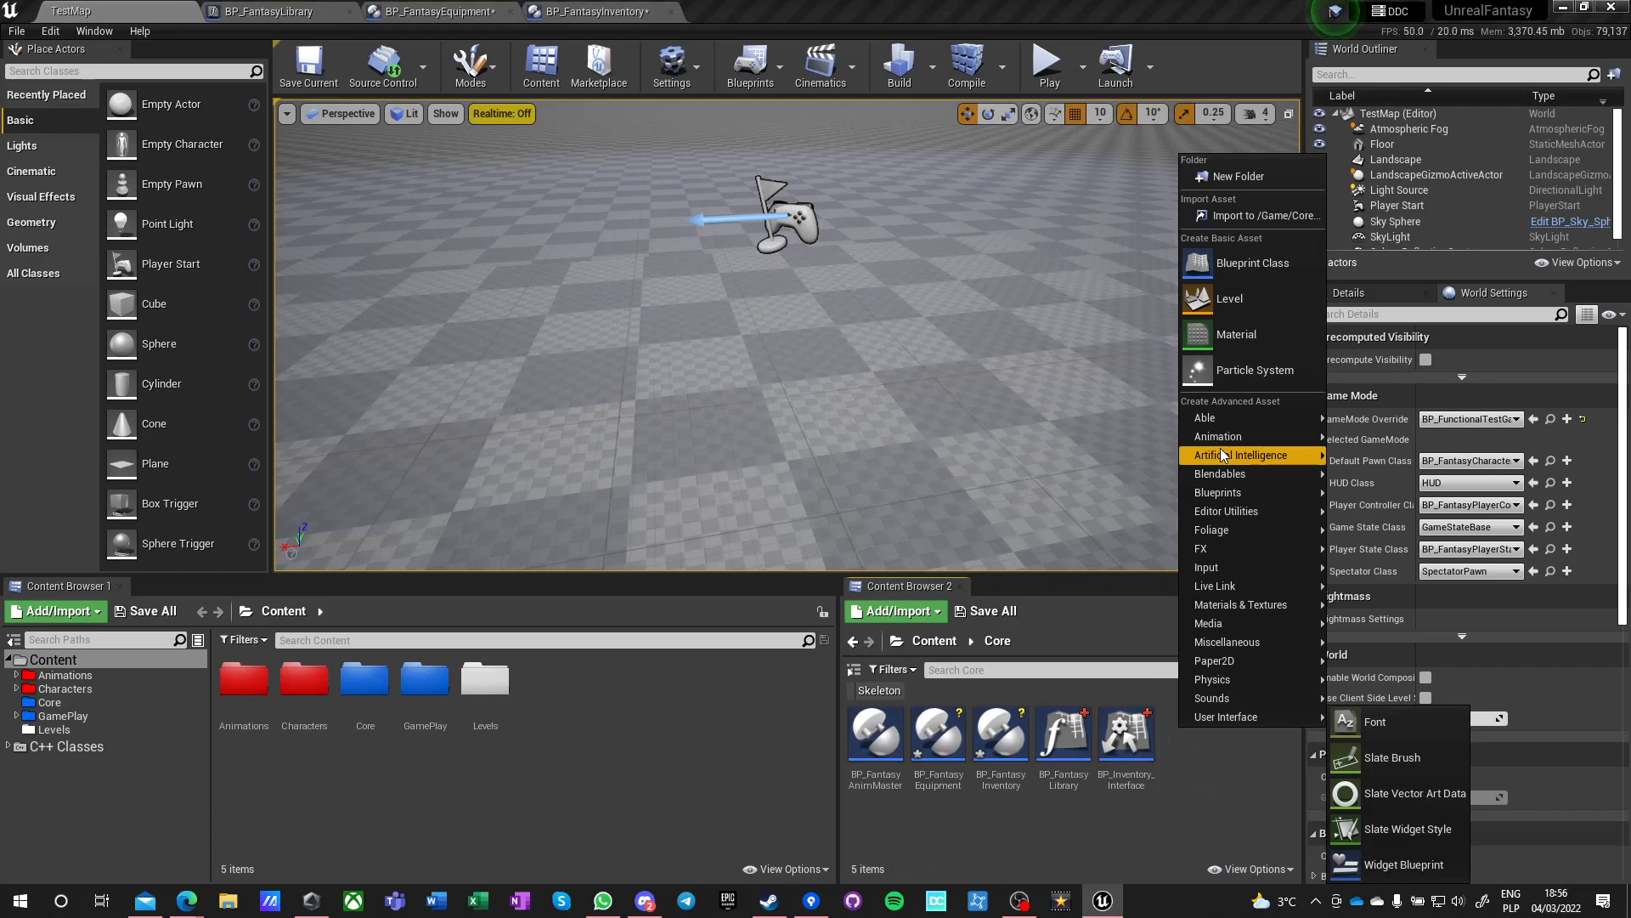
{"action": "mouse_move", "coordinate": [1217, 492]}
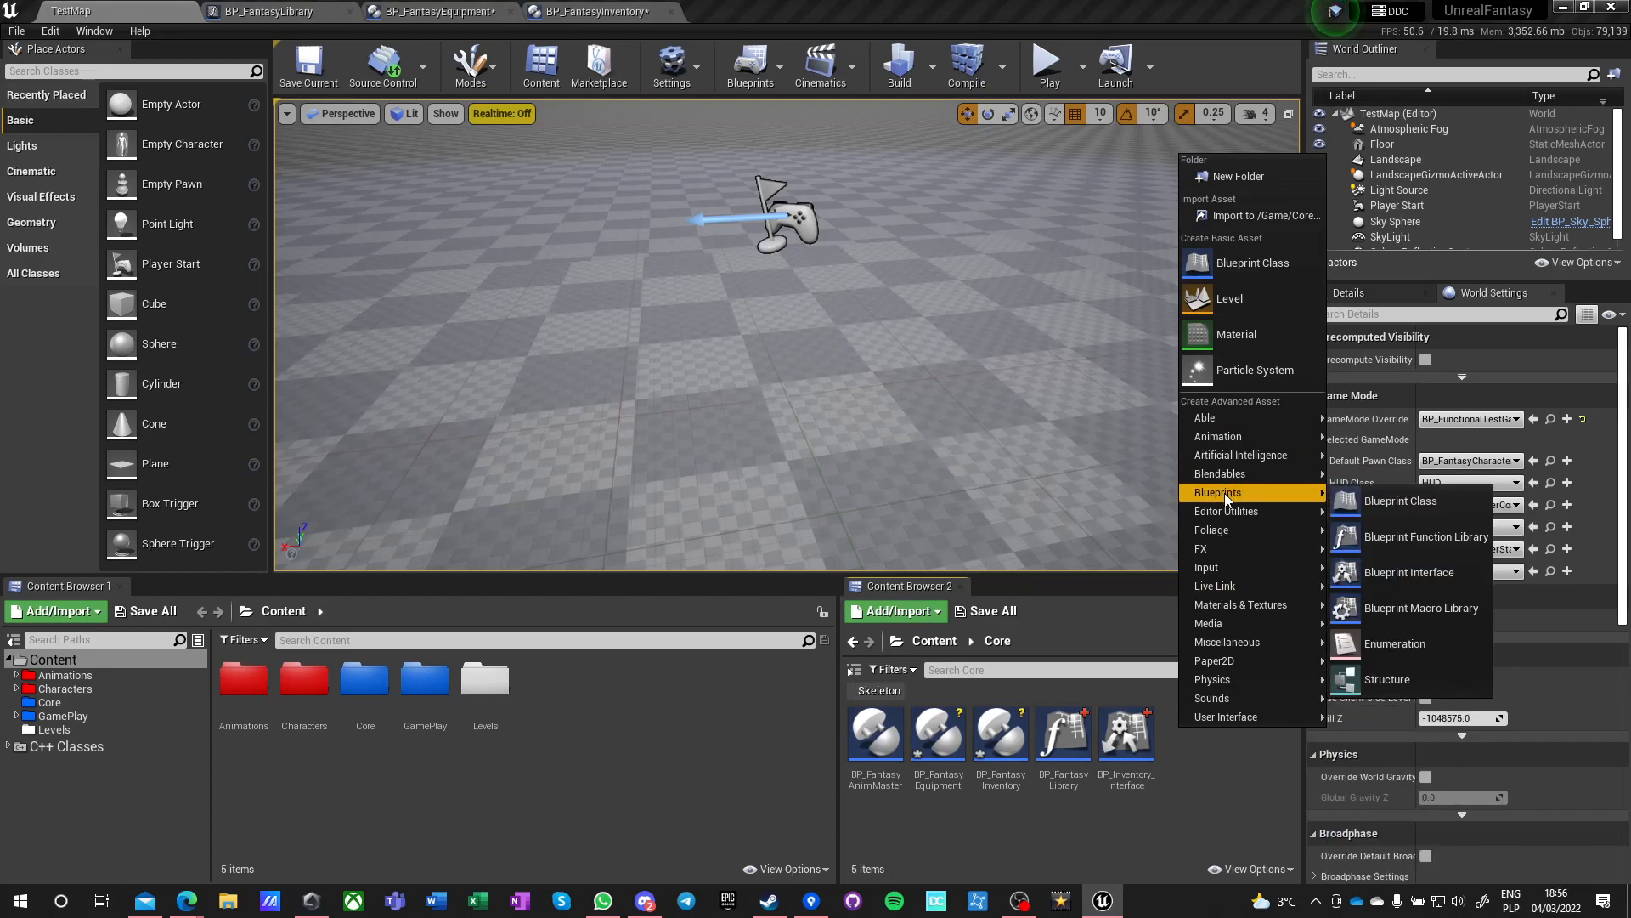
{"action": "mouse_move", "coordinate": [1408, 571]}
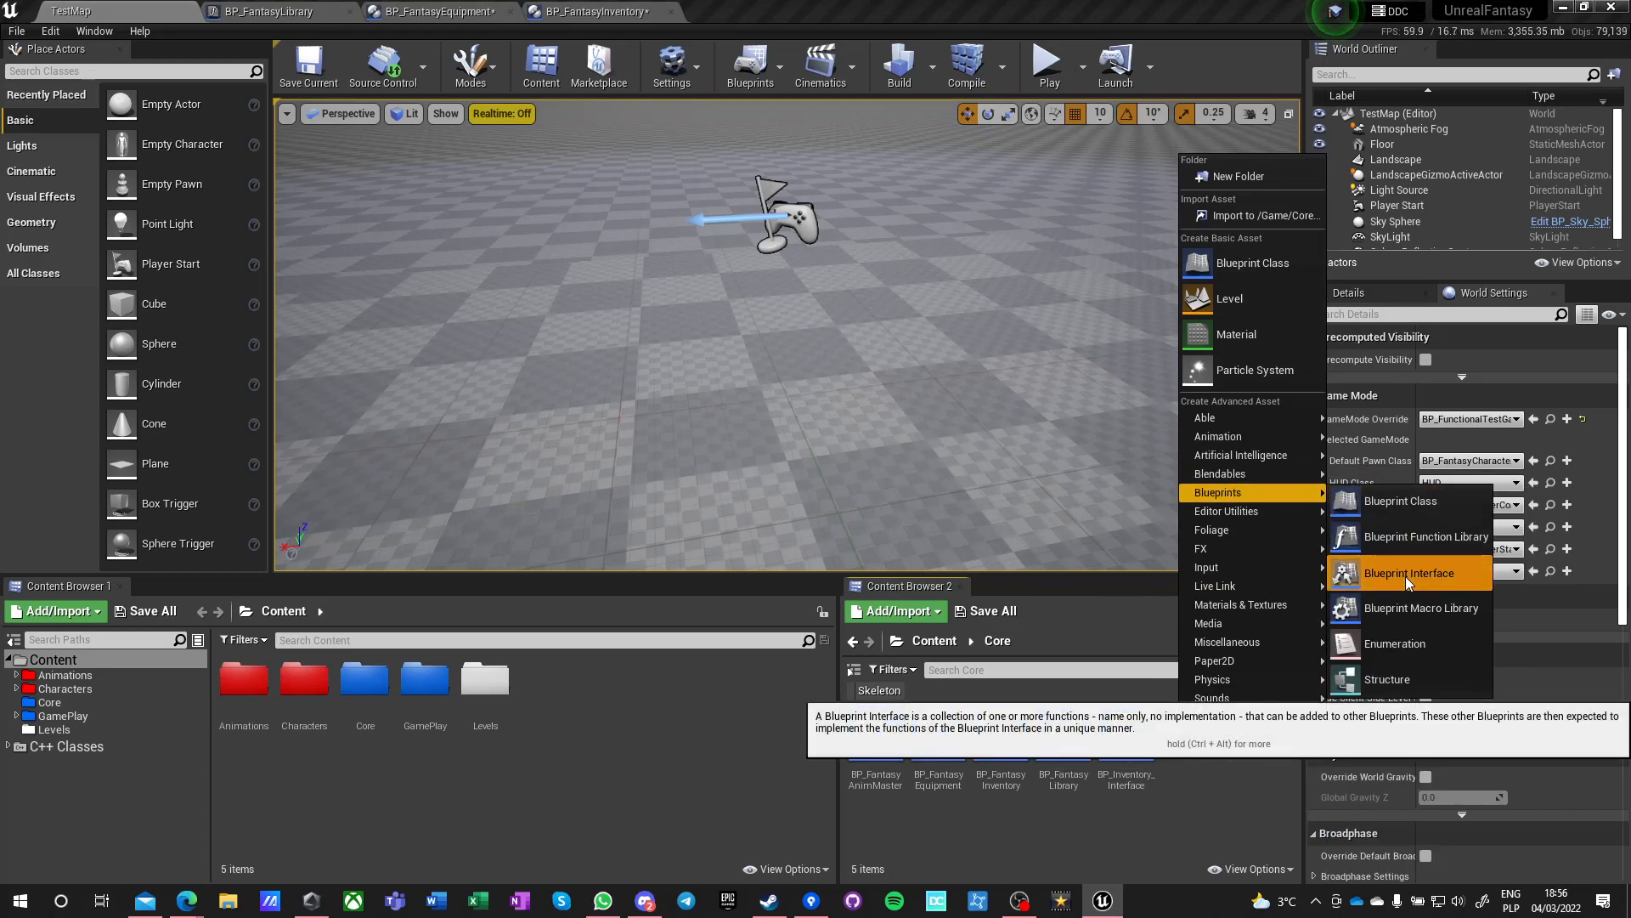
{"action": "left_click", "coordinate": [1409, 571]}
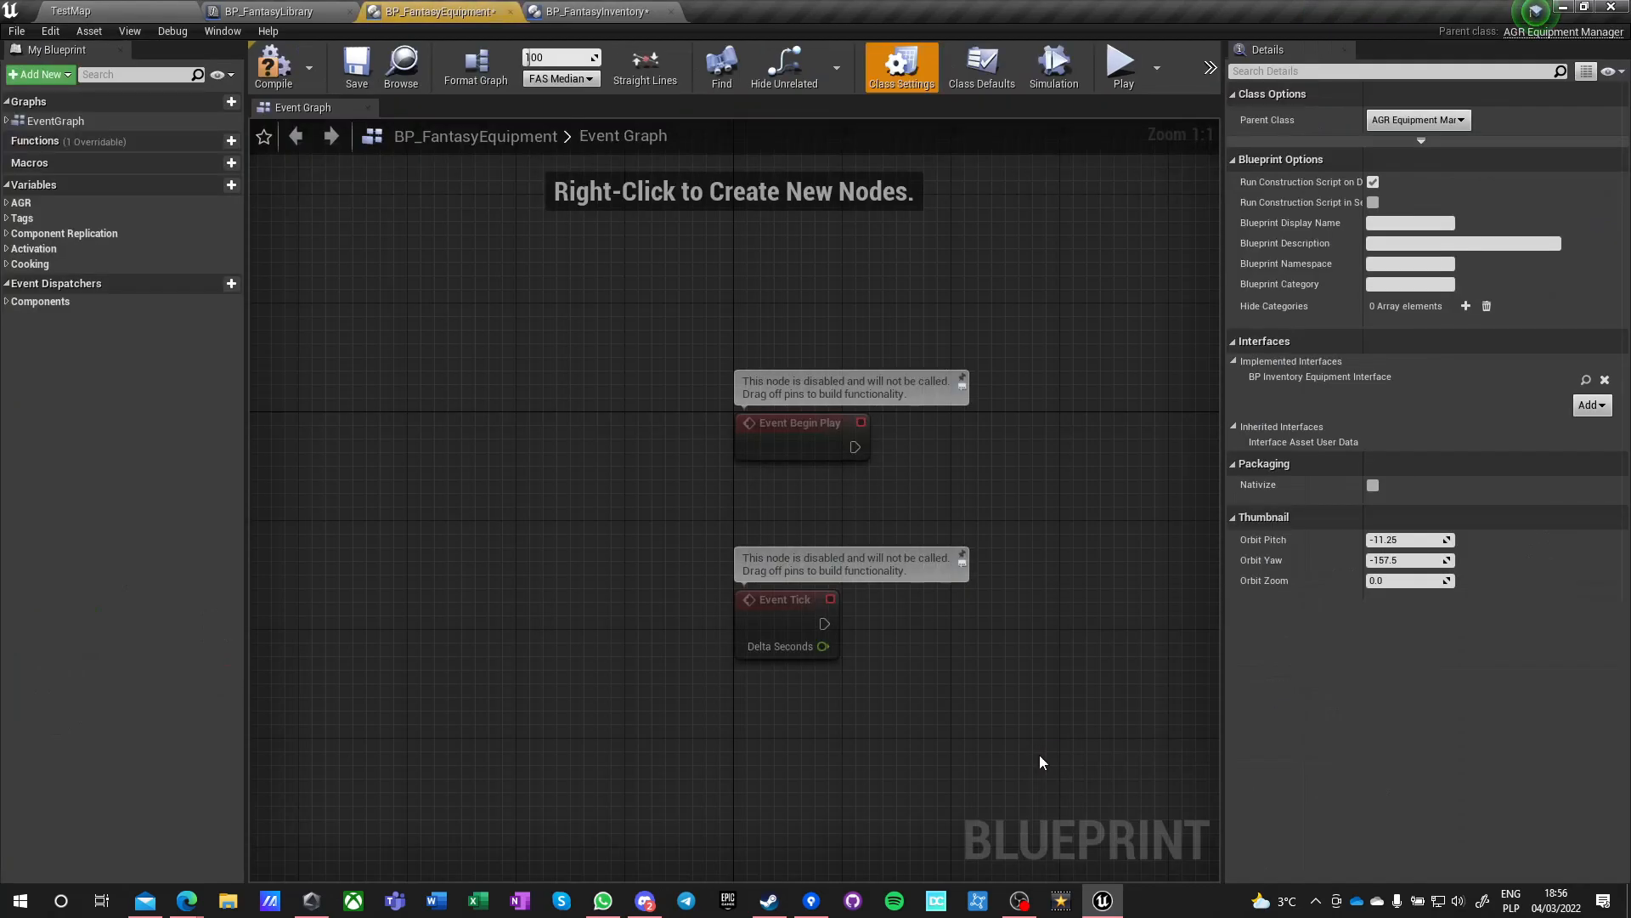
{"action": "mouse_move", "coordinate": [1328, 377]}
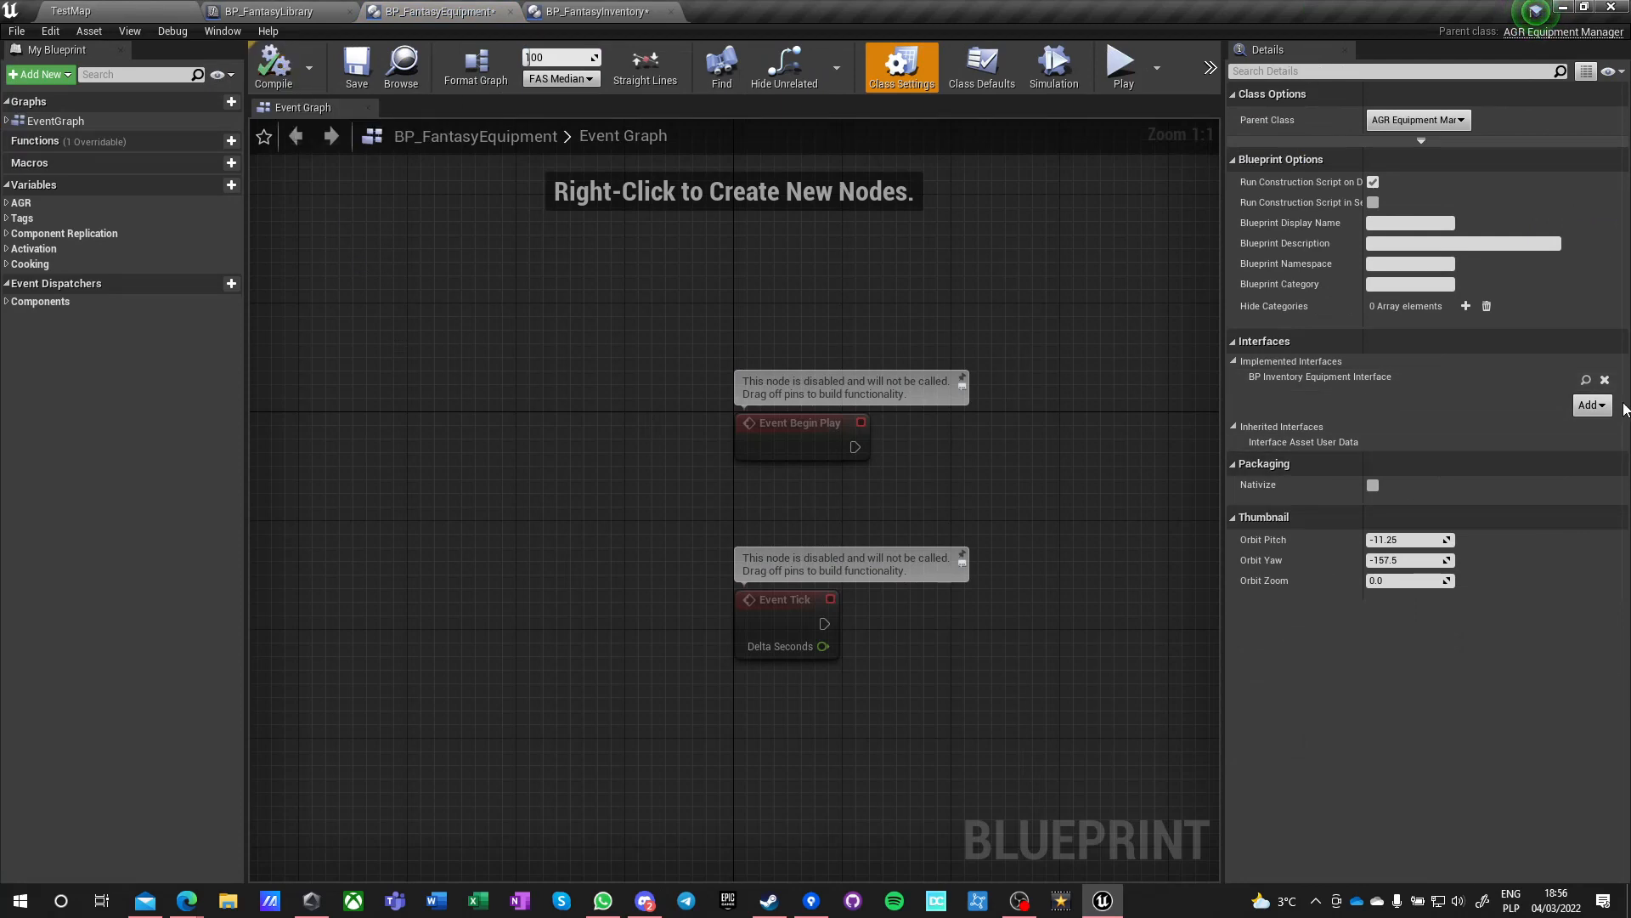
- Replace BI Inventory Interface with BI_EquipmentInterface in BP_FantasyEquipment's Class Settings
{"action": "left_click", "coordinate": [1605, 380]}
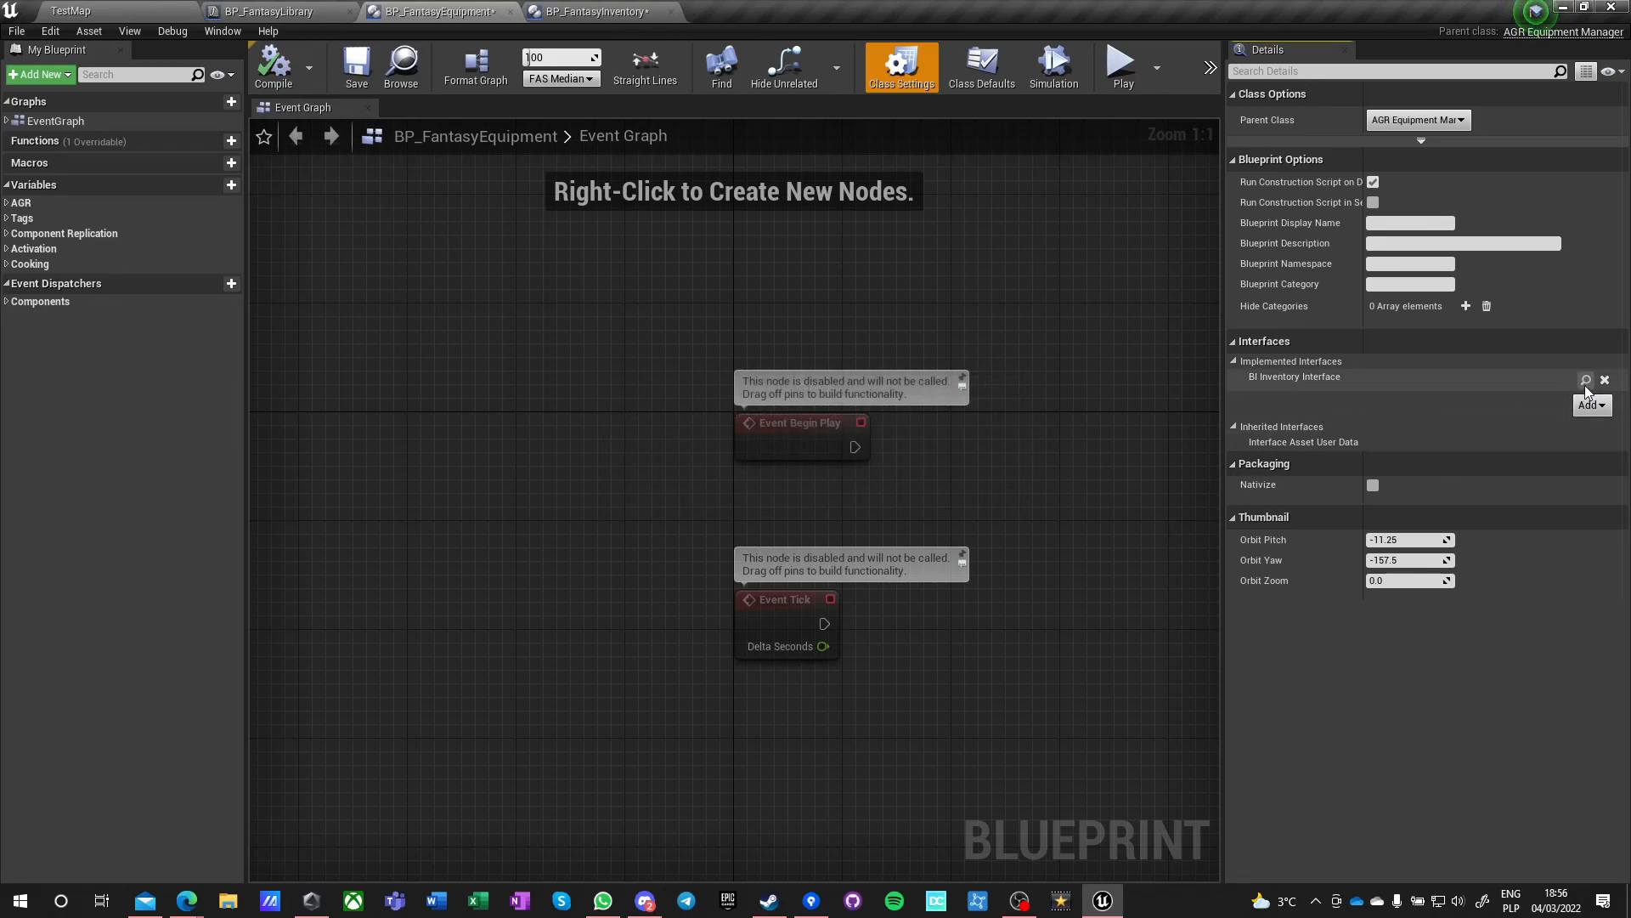
{"action": "left_click", "coordinate": [1604, 380]}
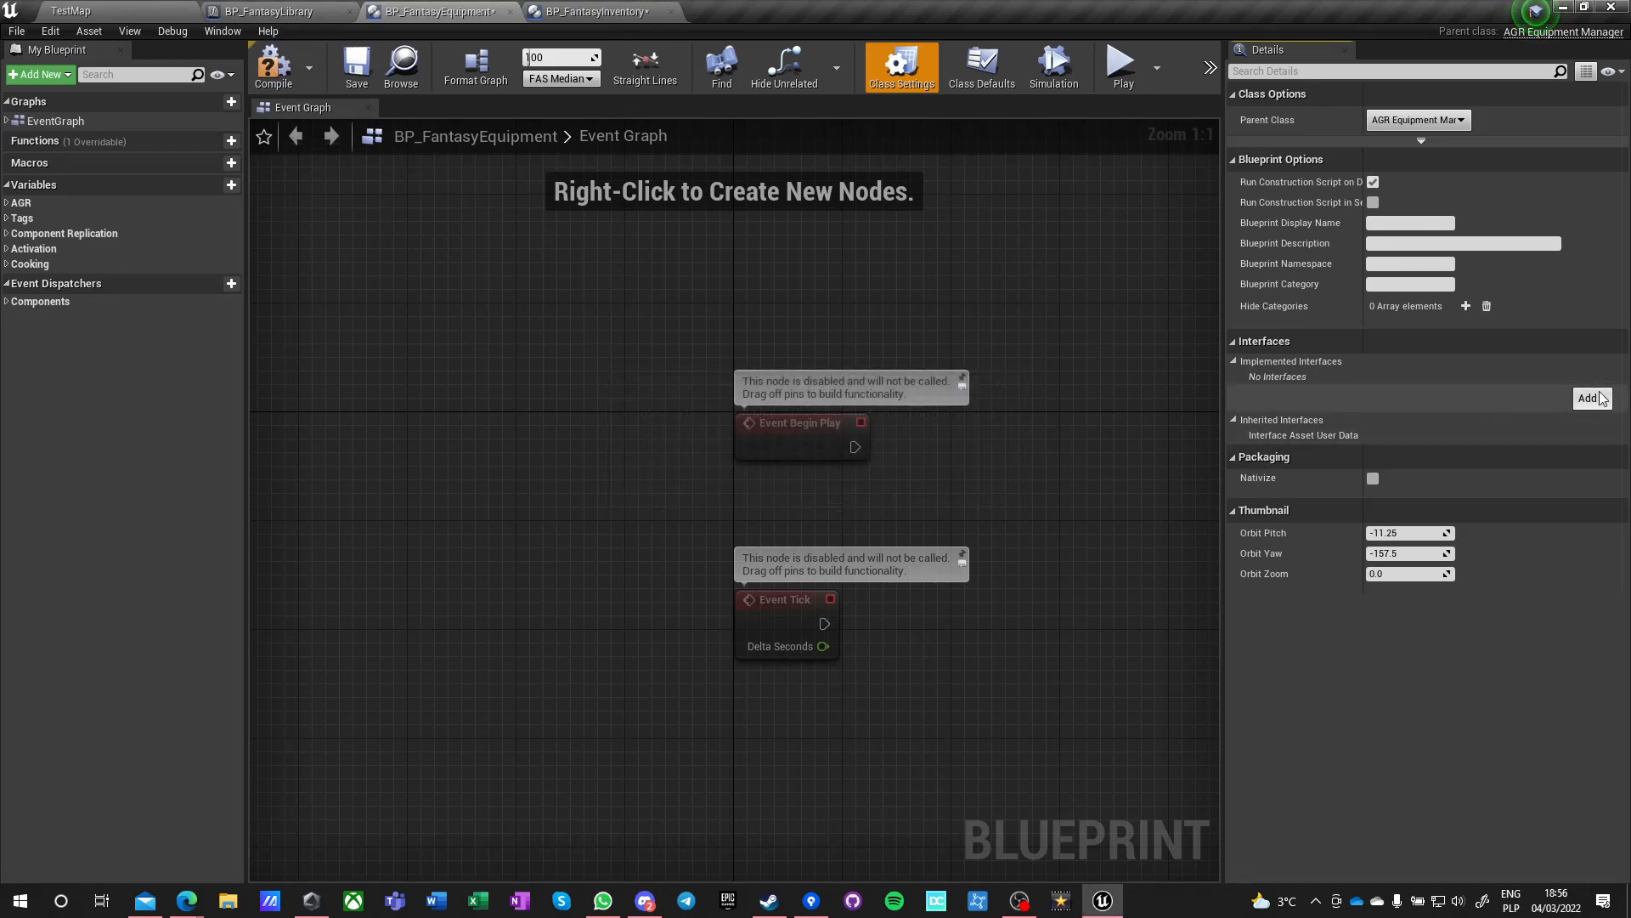
{"action": "left_click", "coordinate": [1589, 398]}
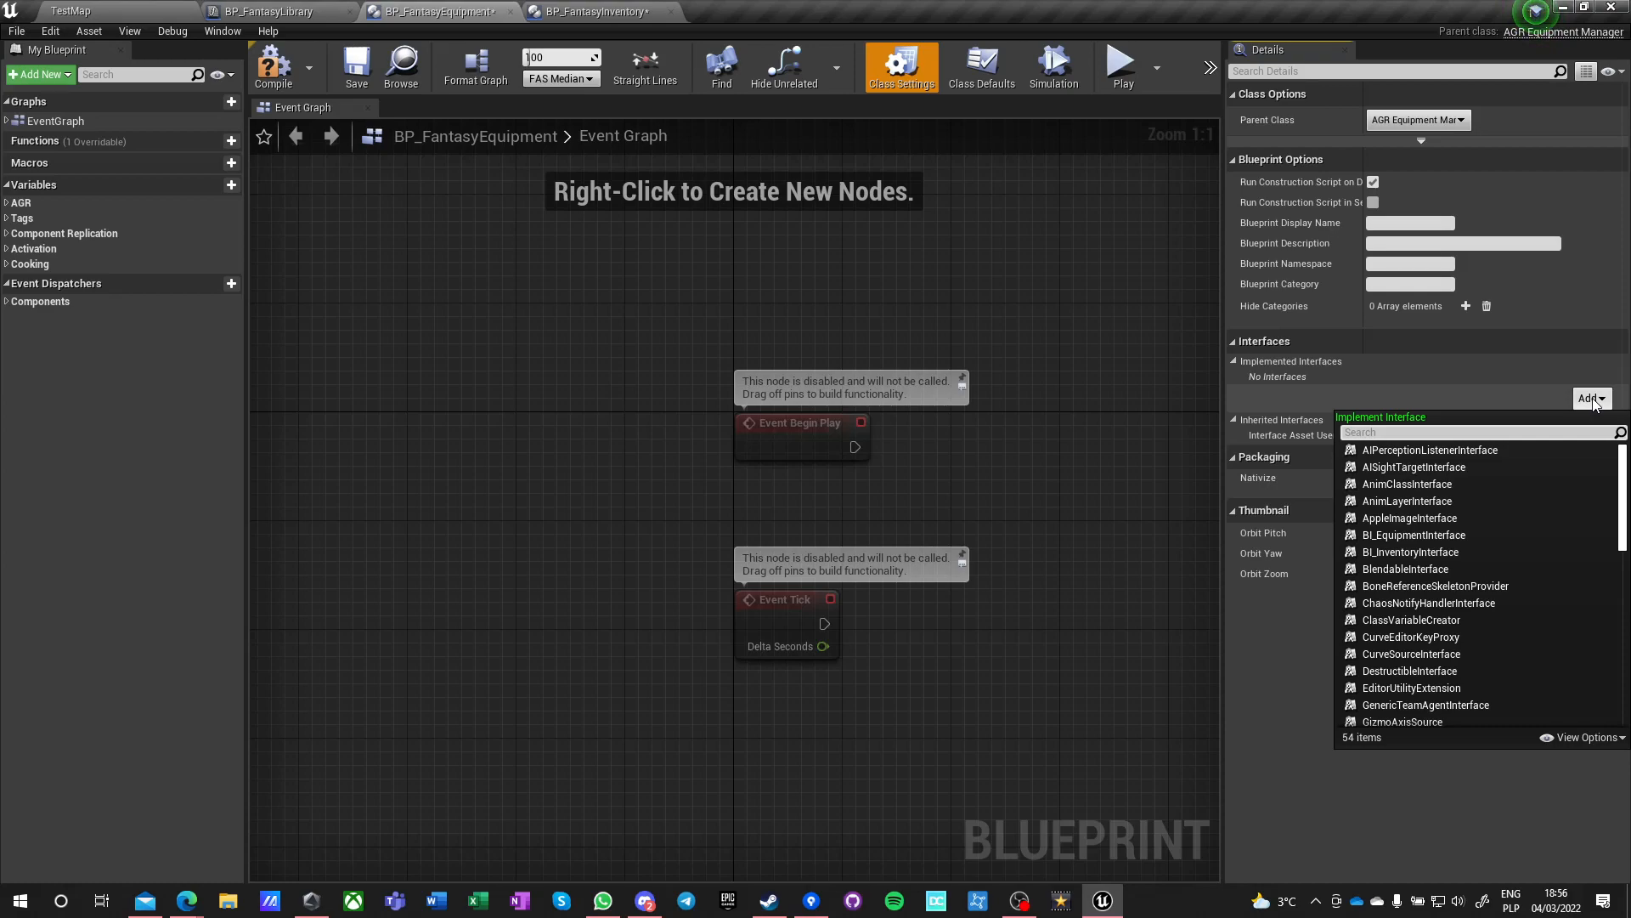
{"action": "type", "text": "equip"}
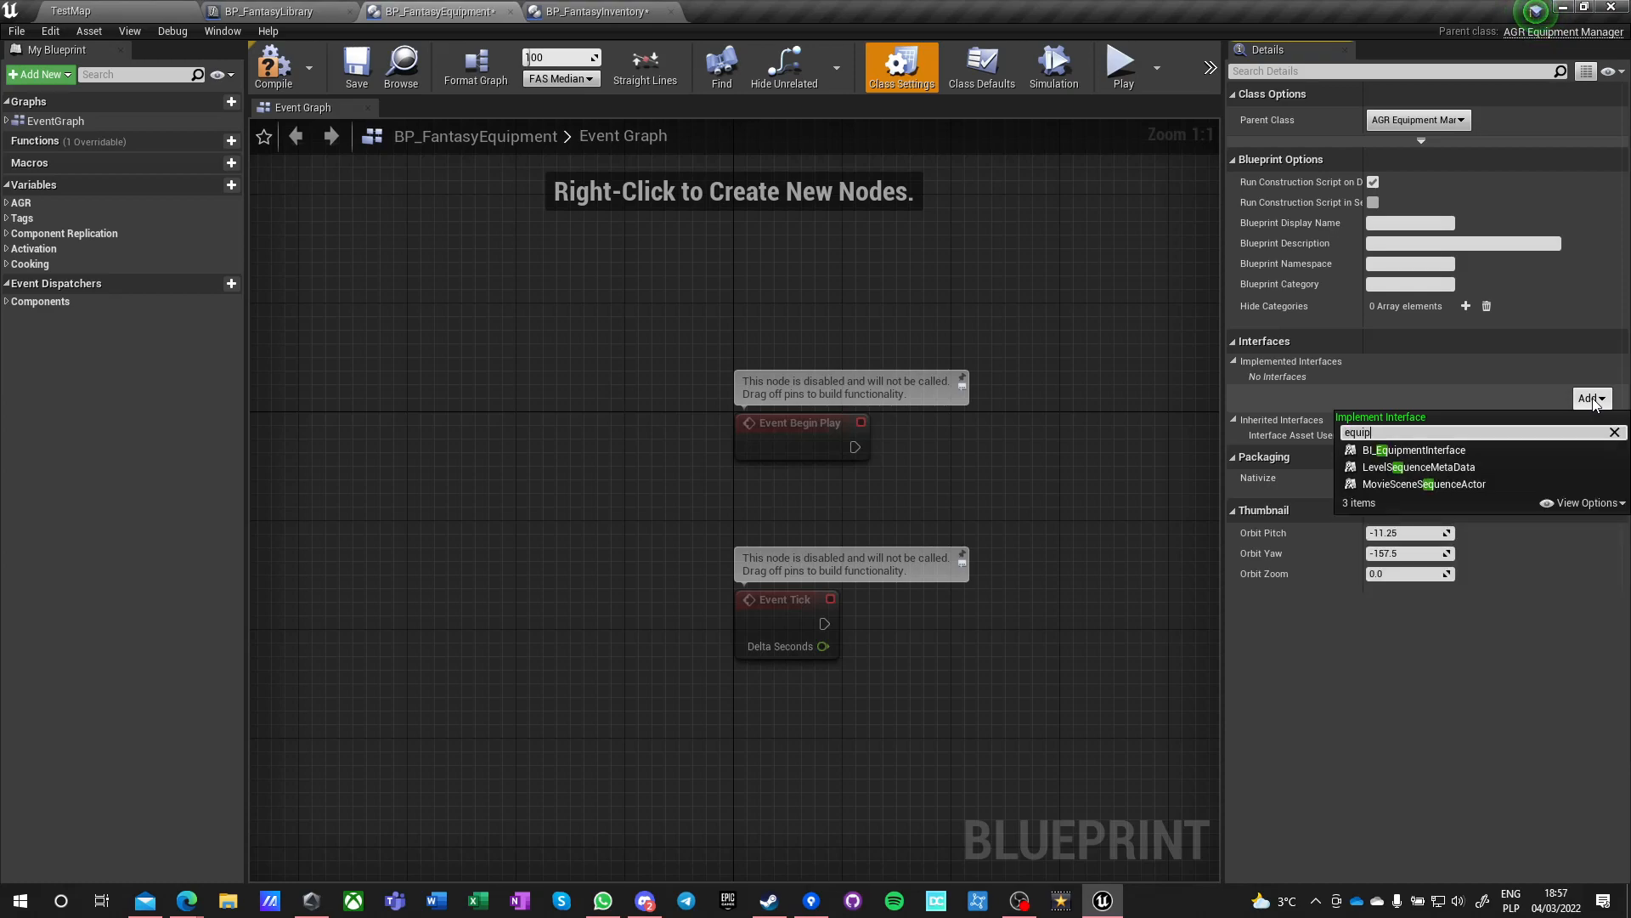
{"action": "left_click", "coordinate": [1416, 450]}
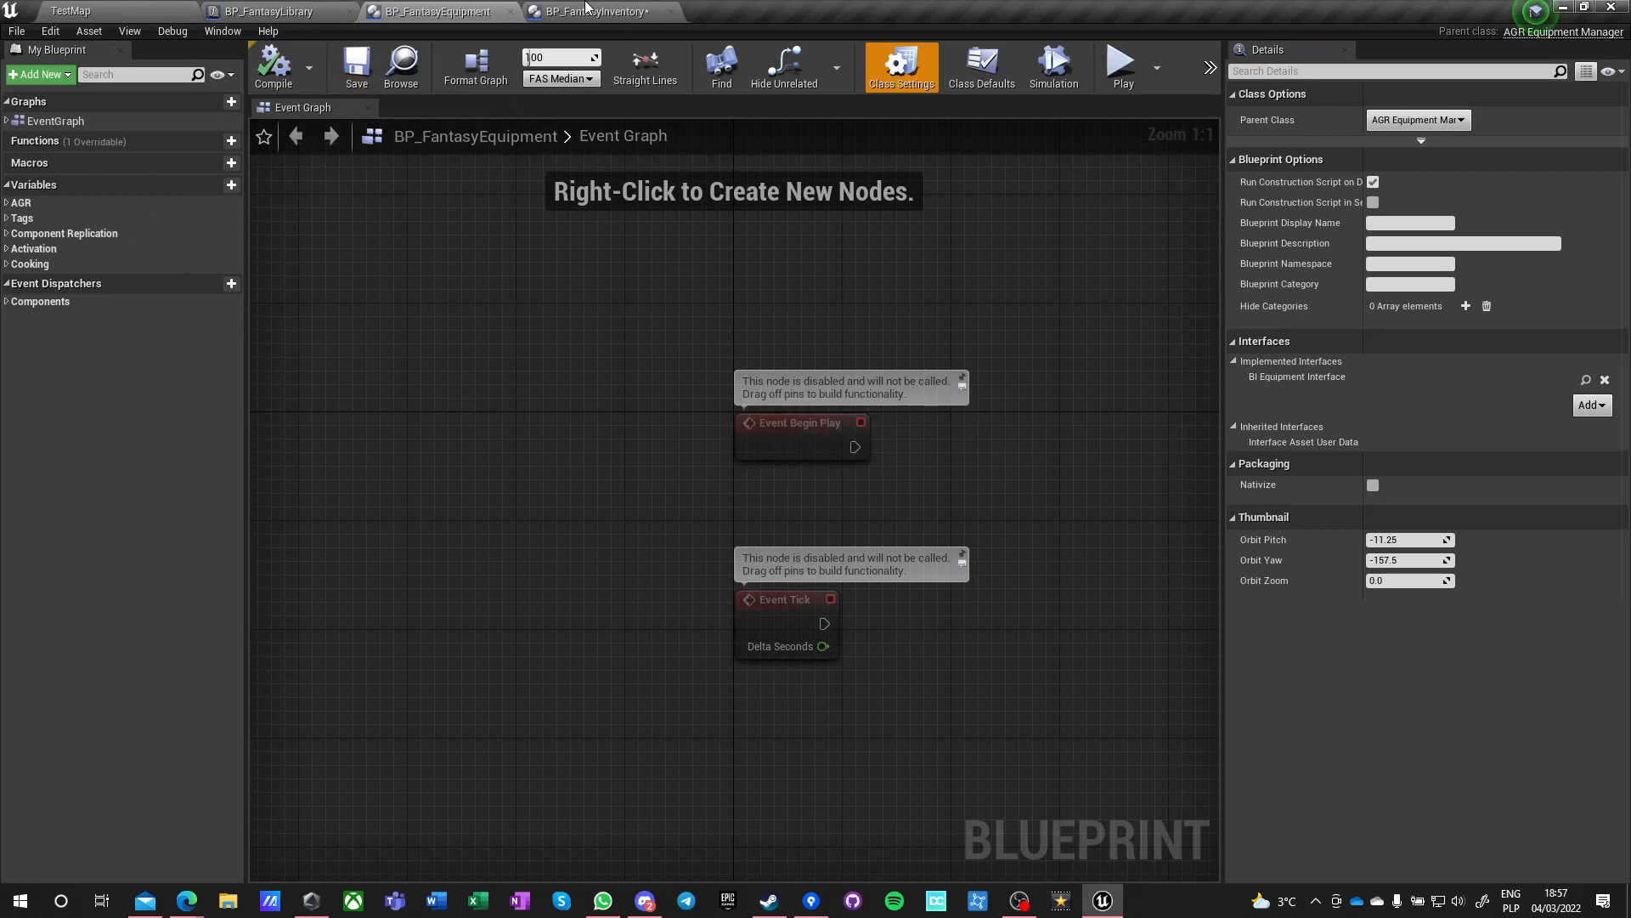
{"action": "left_click", "coordinate": [595, 11]}
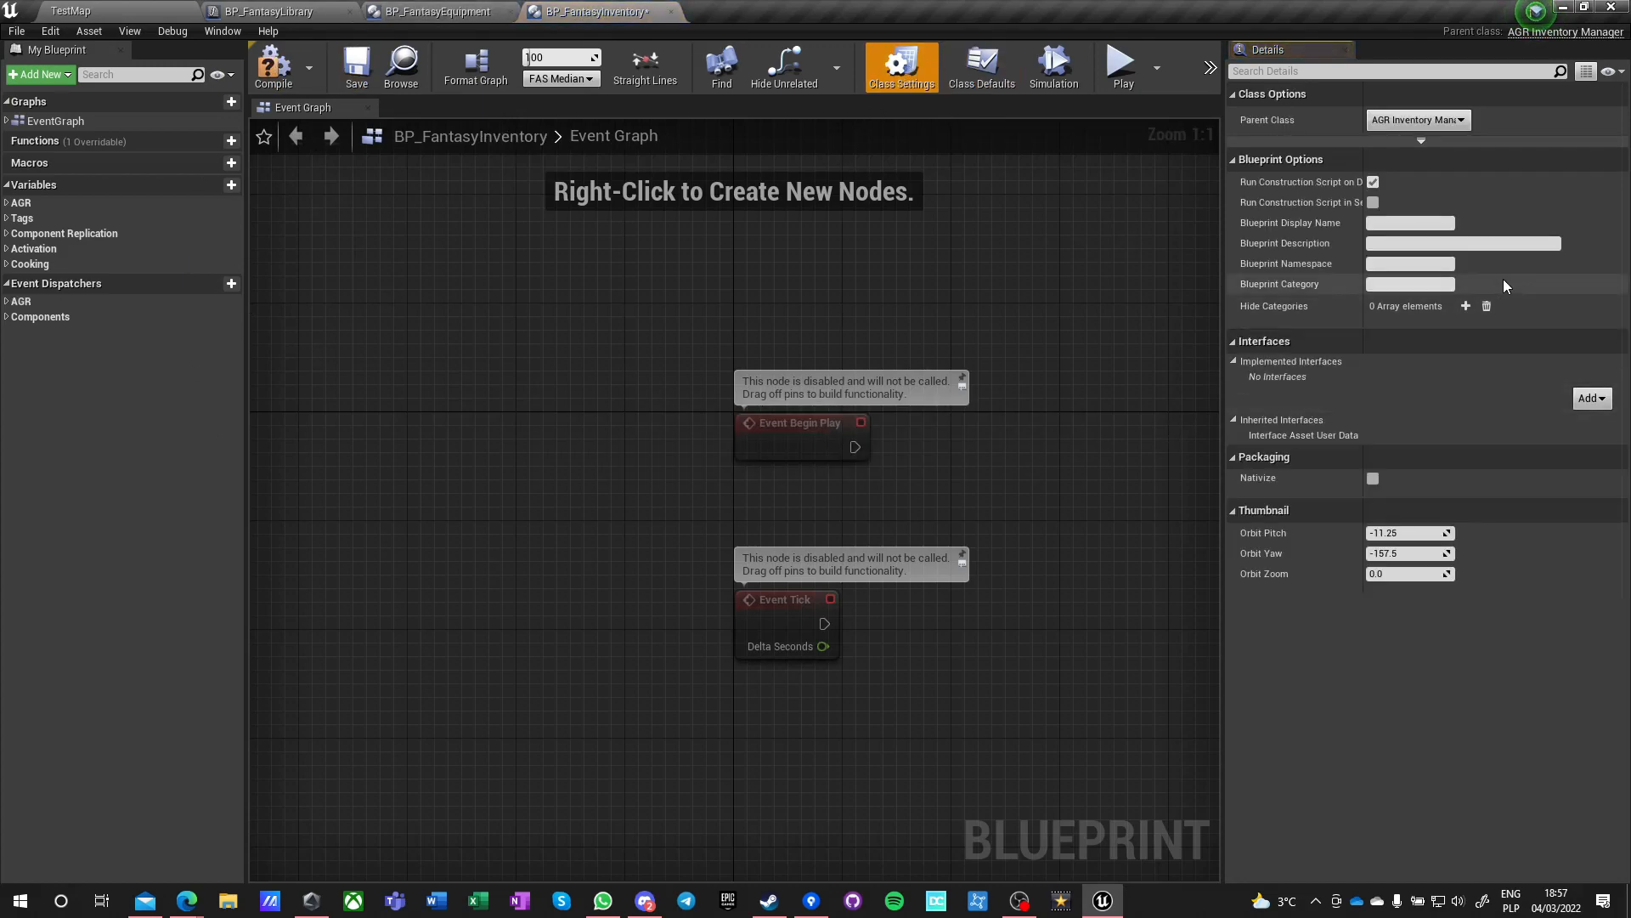
- Add BI_InventoryInterface to BP_FantasyInventory's implemented interfaces and save the blueprint
{"action": "left_click", "coordinate": [1588, 397]}
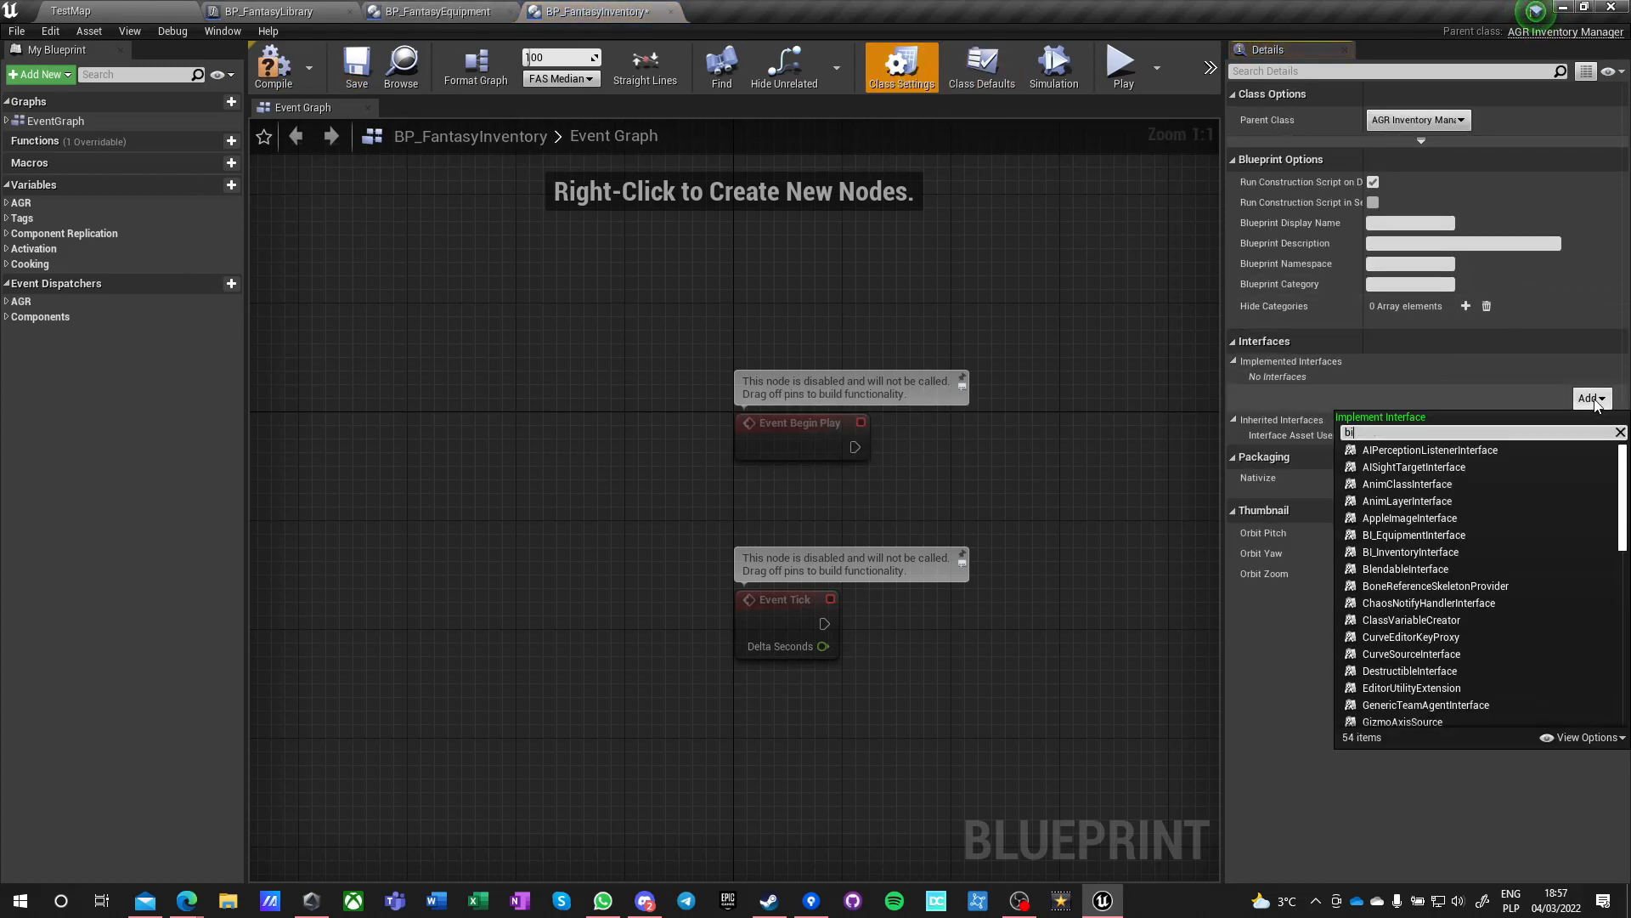
{"action": "type", "text": "inve"}
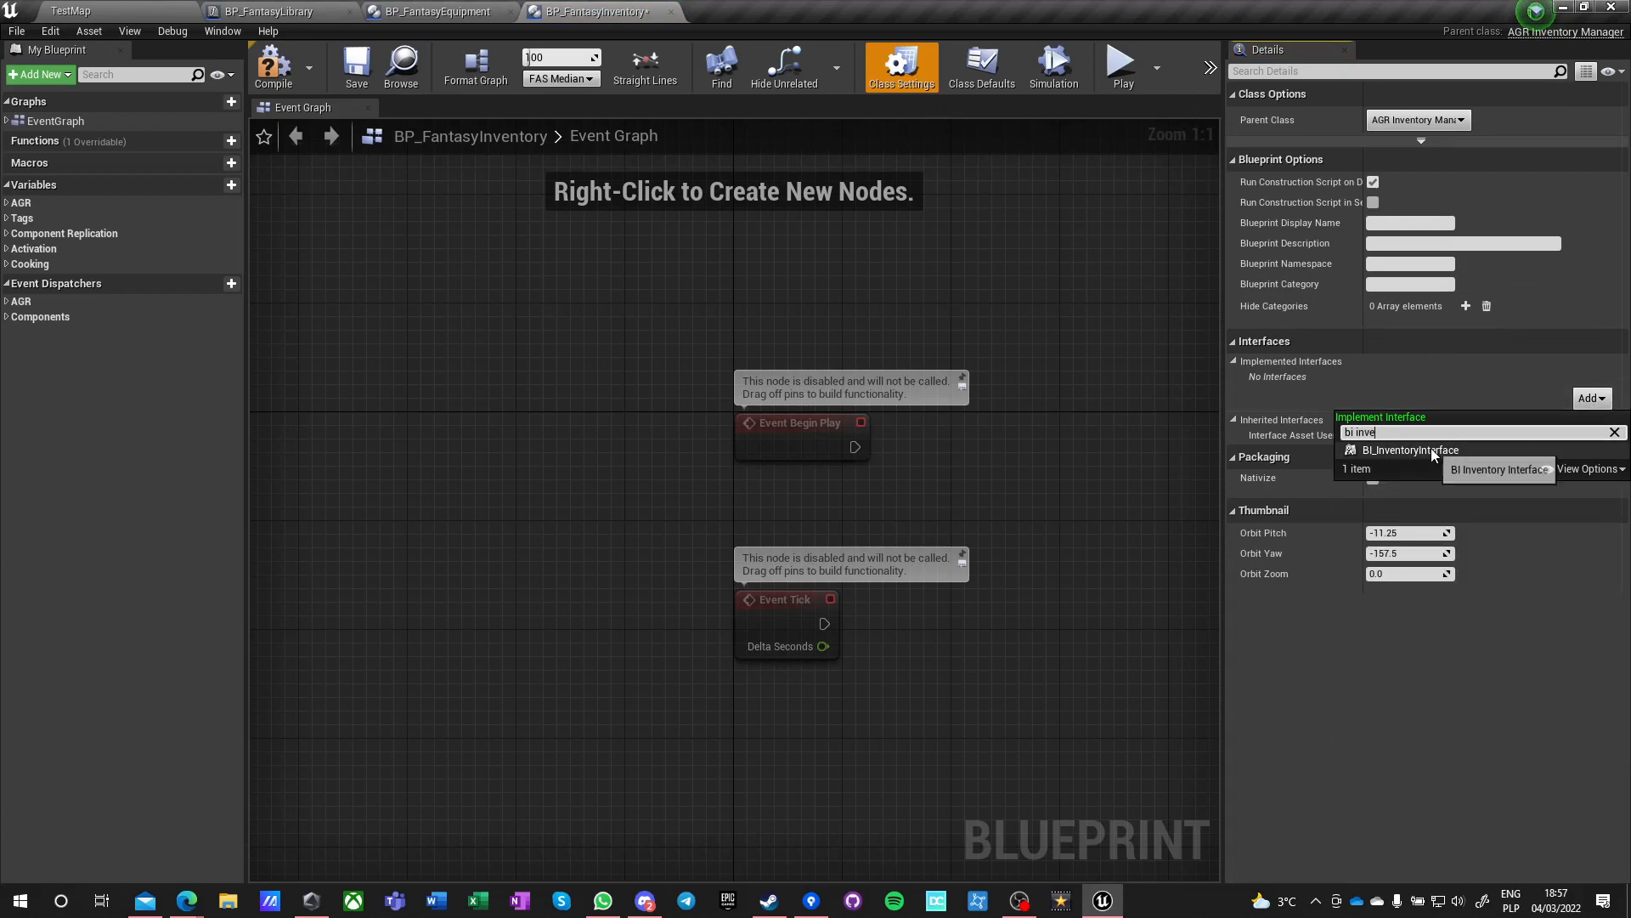
{"action": "left_click", "coordinate": [1409, 450]}
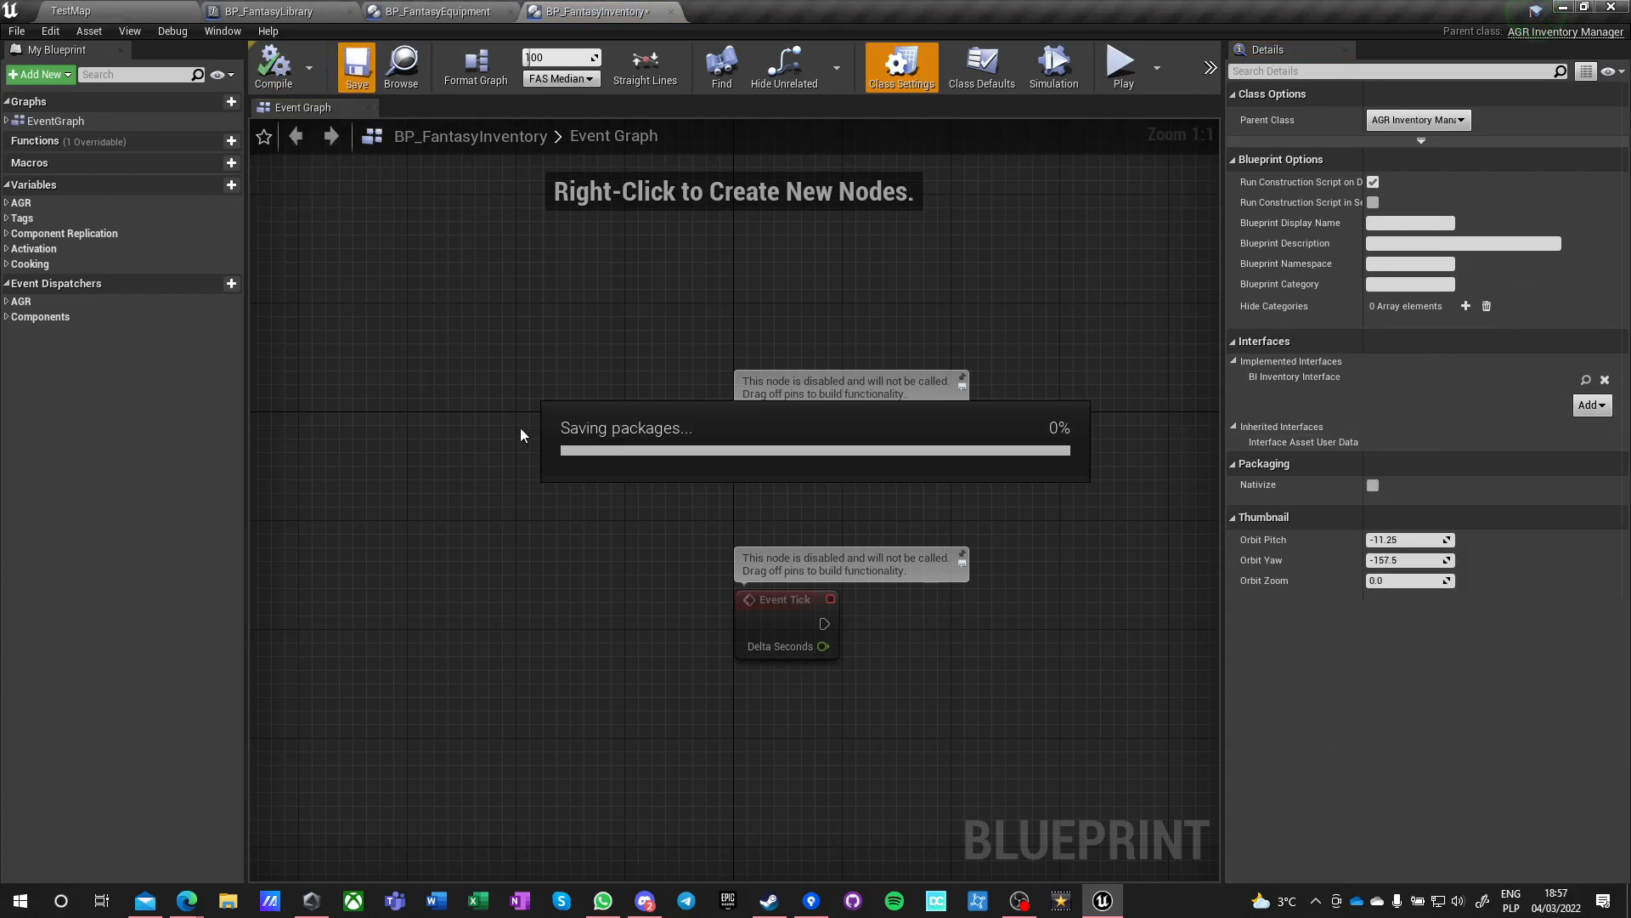
{"action": "left_click", "coordinate": [356, 65]}
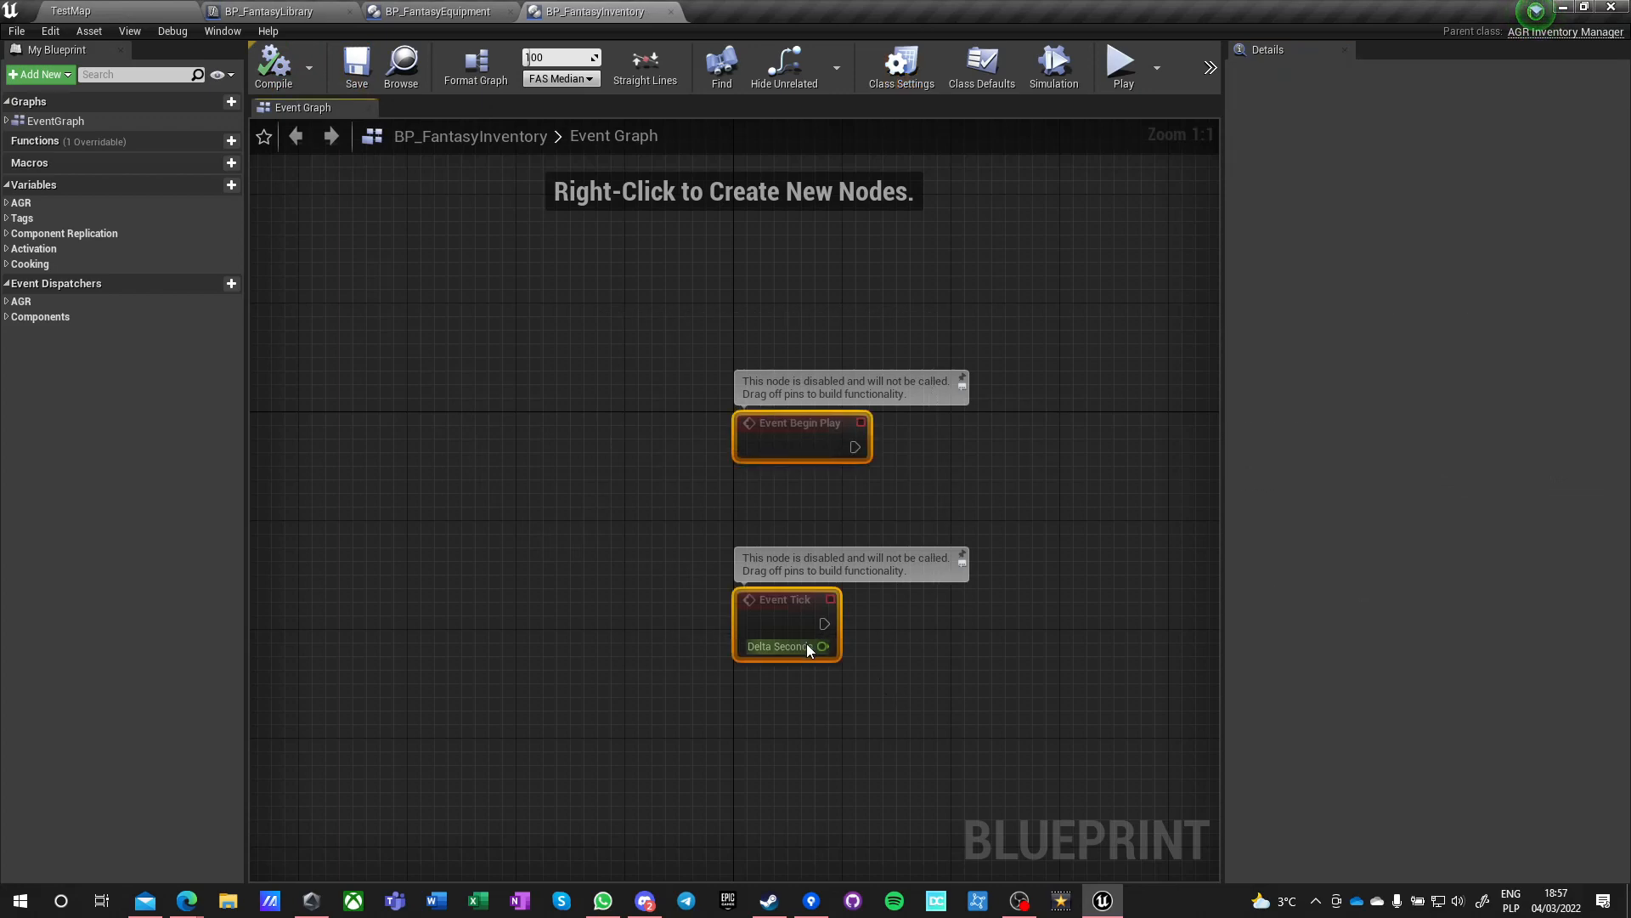
{"action": "left_click", "coordinate": [437, 11]}
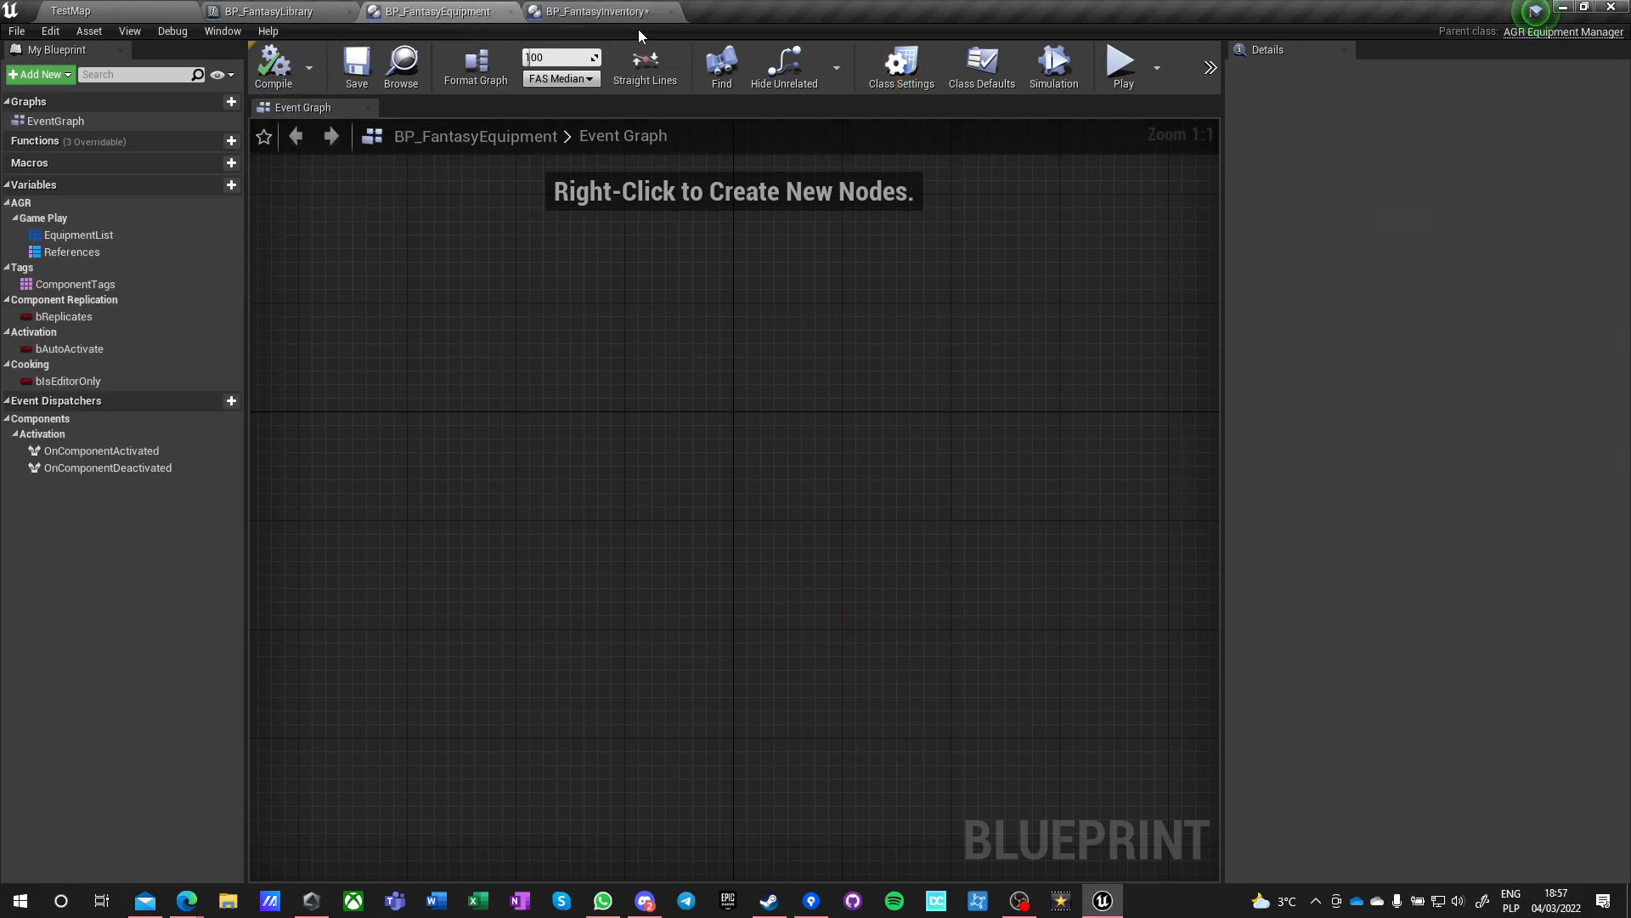
- Add one EquipmentList default entry with Id 'Weapon' in BP_FantasyEquipment
{"action": "left_click", "coordinate": [593, 11]}
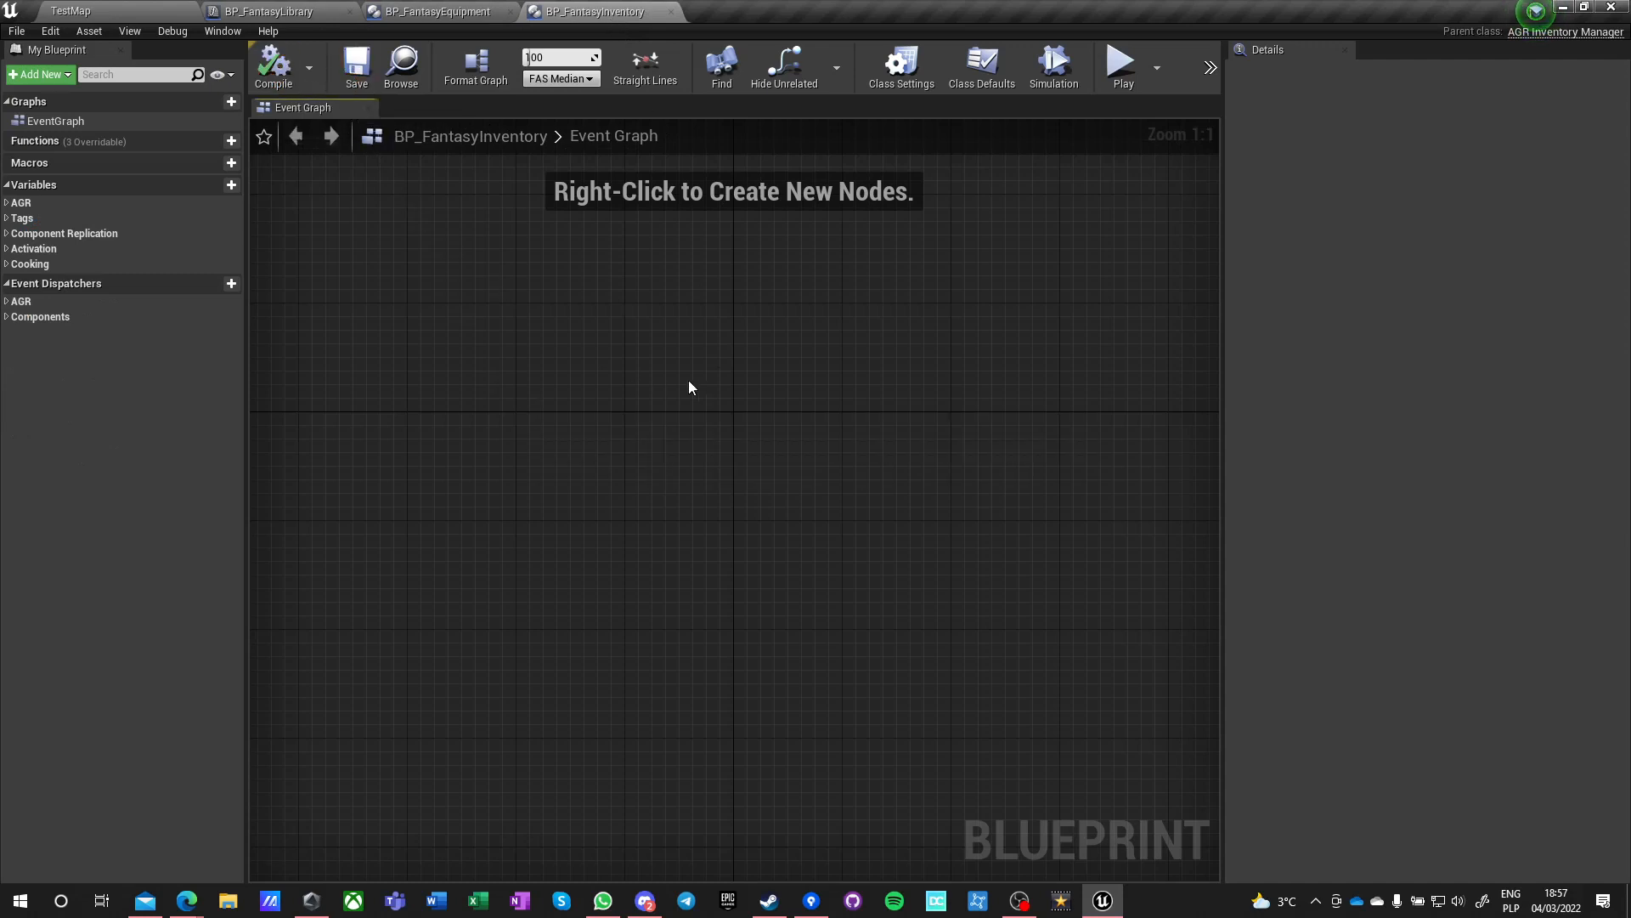
{"action": "mouse_move", "coordinate": [437, 11]}
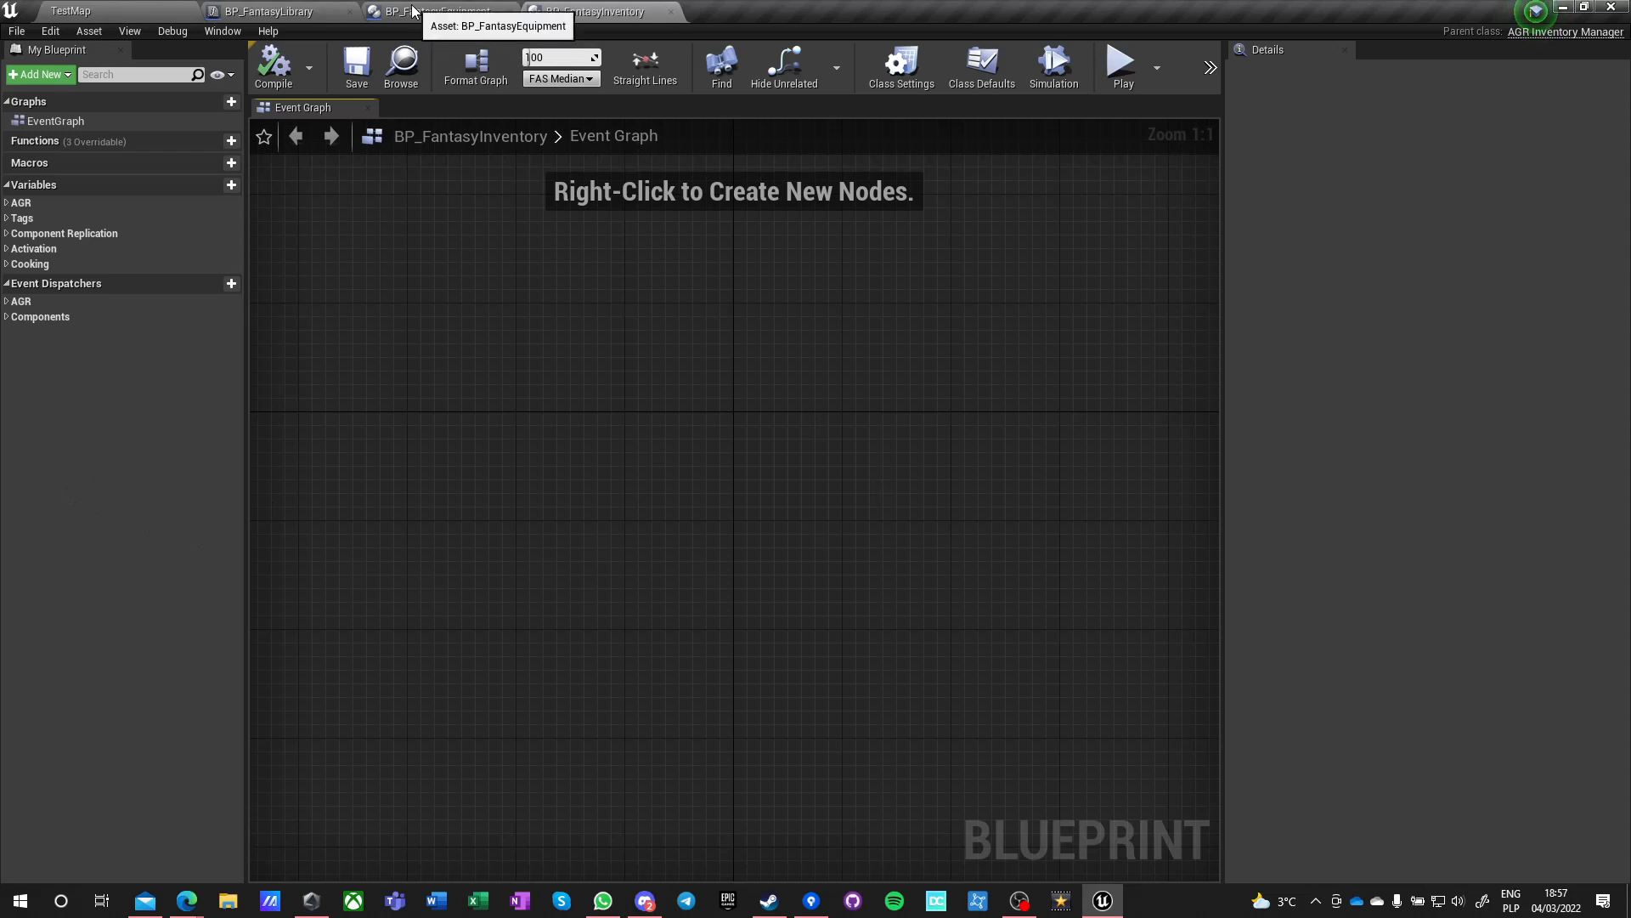
{"action": "left_click", "coordinate": [437, 11]}
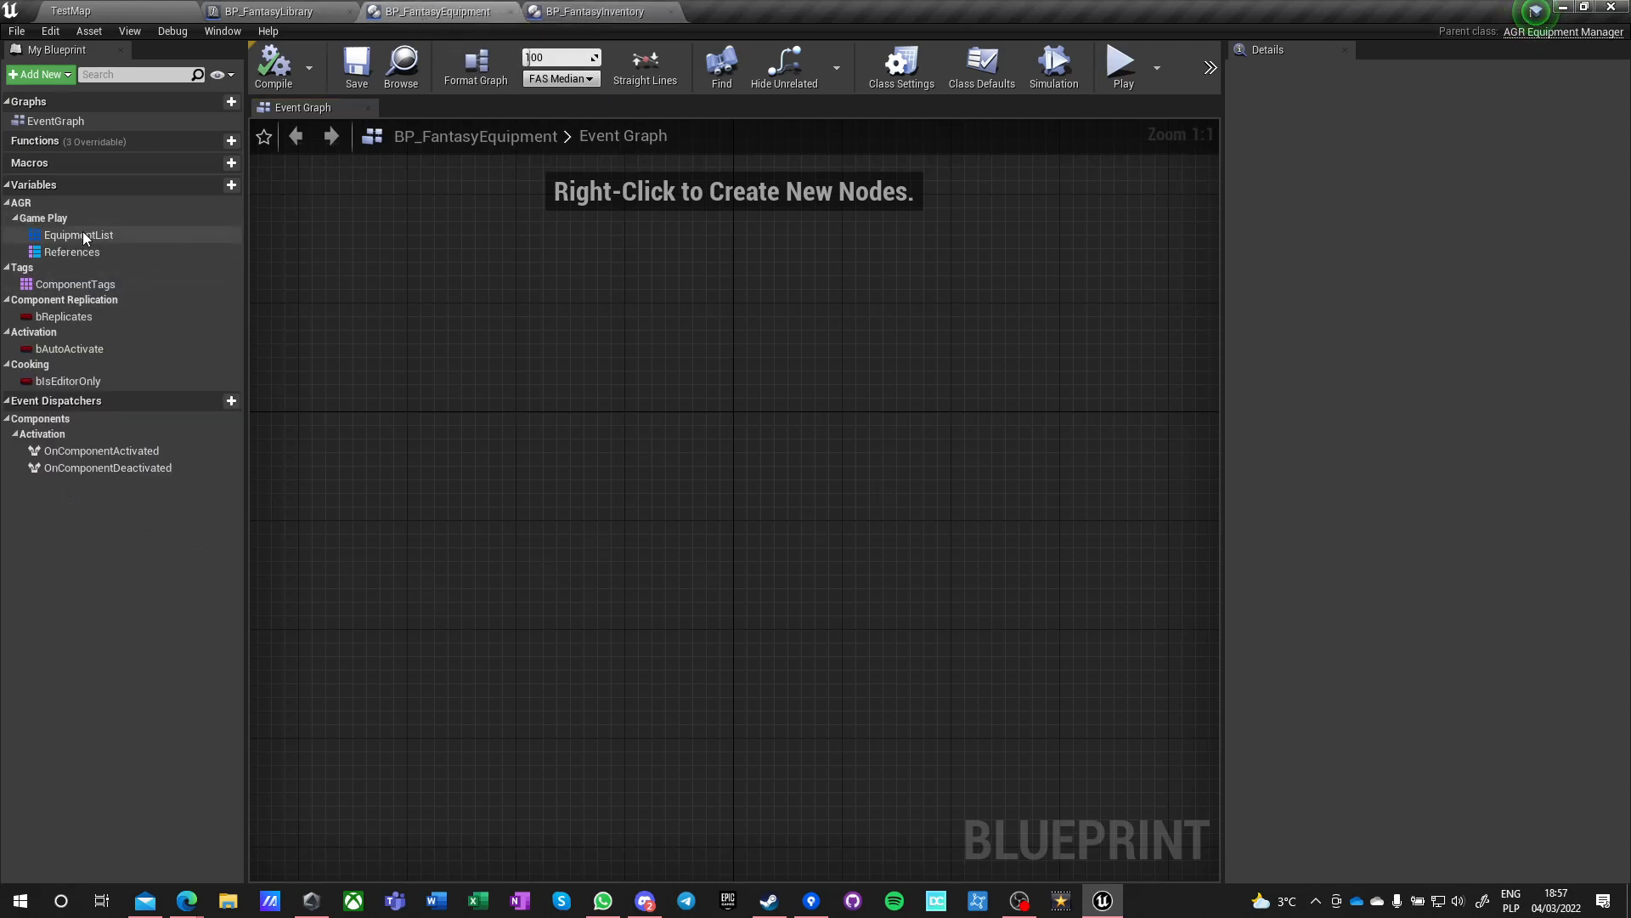
{"action": "left_click", "coordinate": [77, 235]}
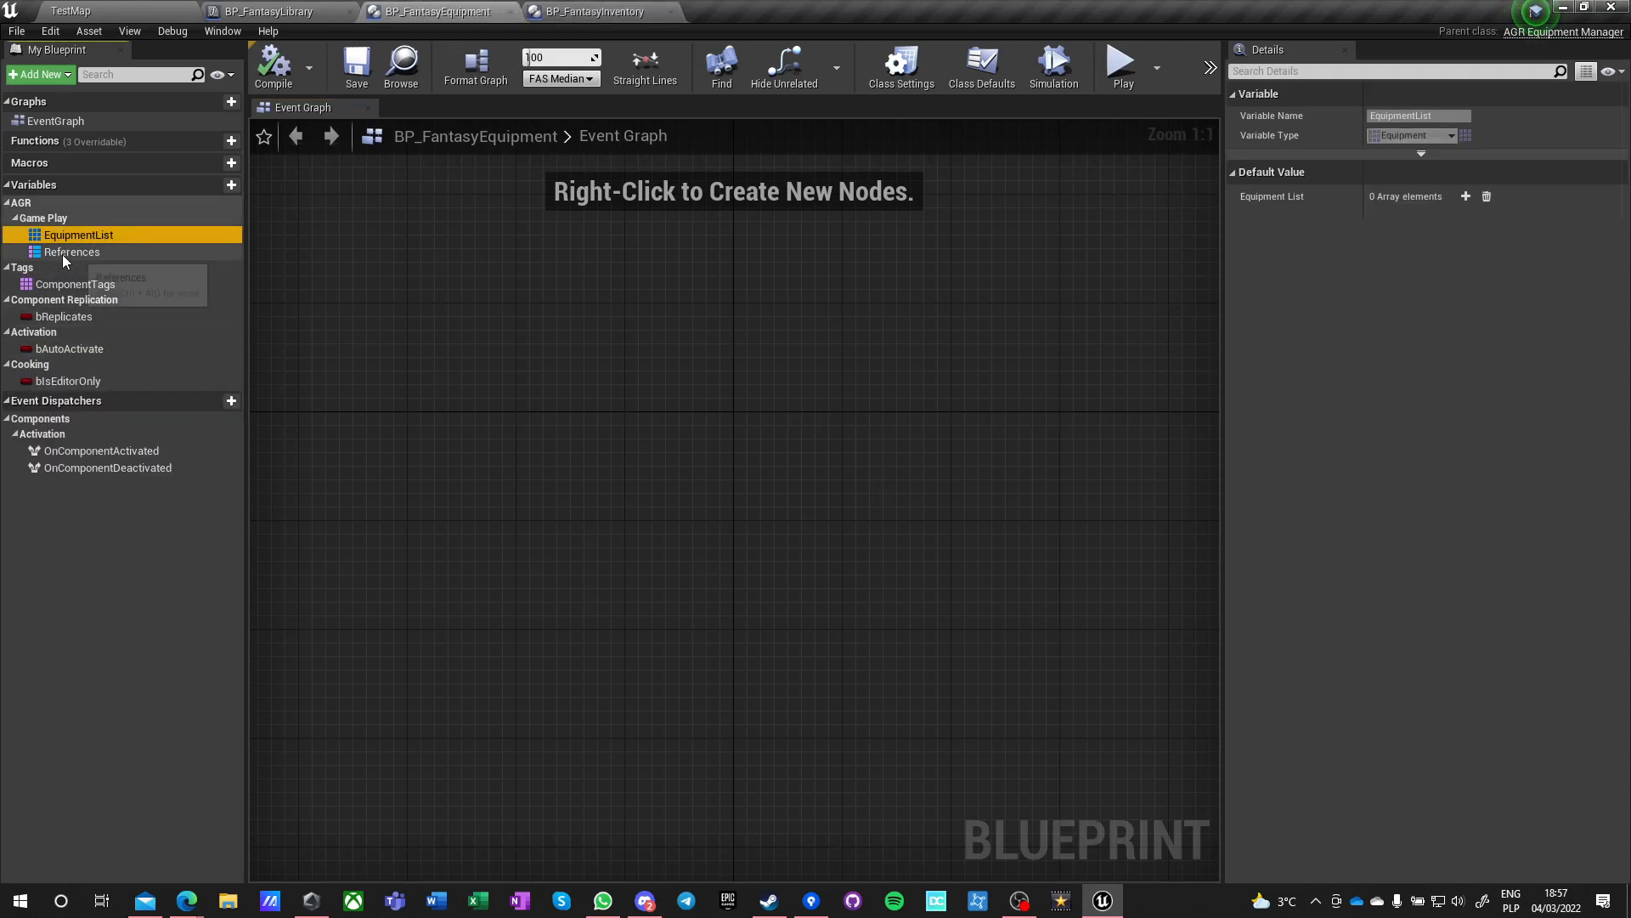
{"action": "left_click", "coordinate": [1467, 196]}
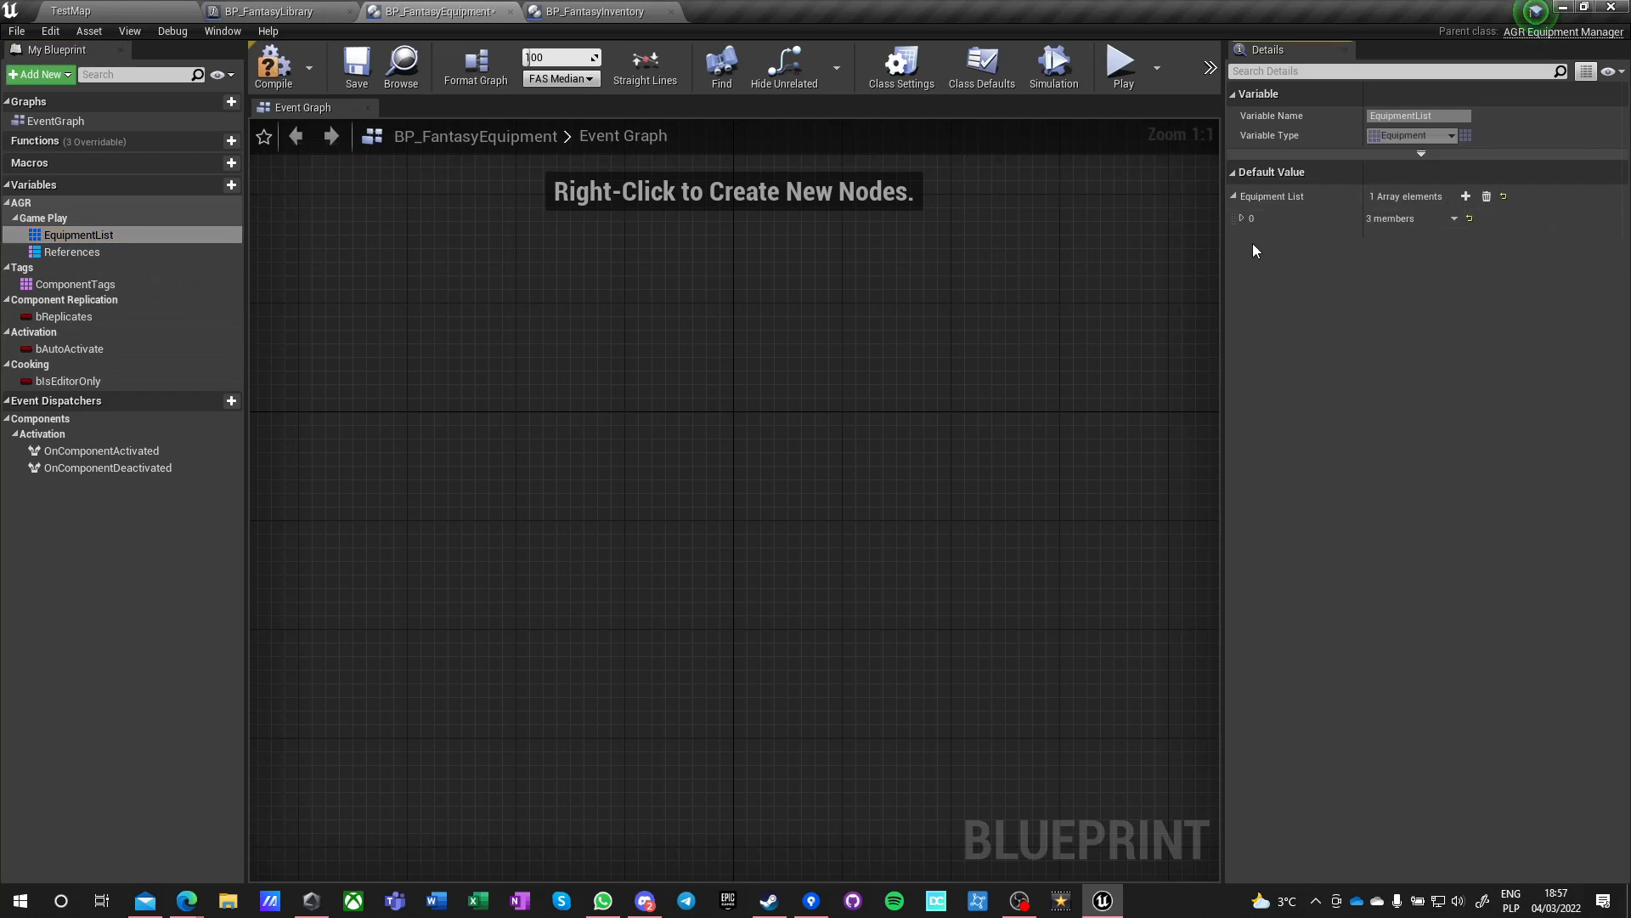
{"action": "left_click", "coordinate": [1240, 218]}
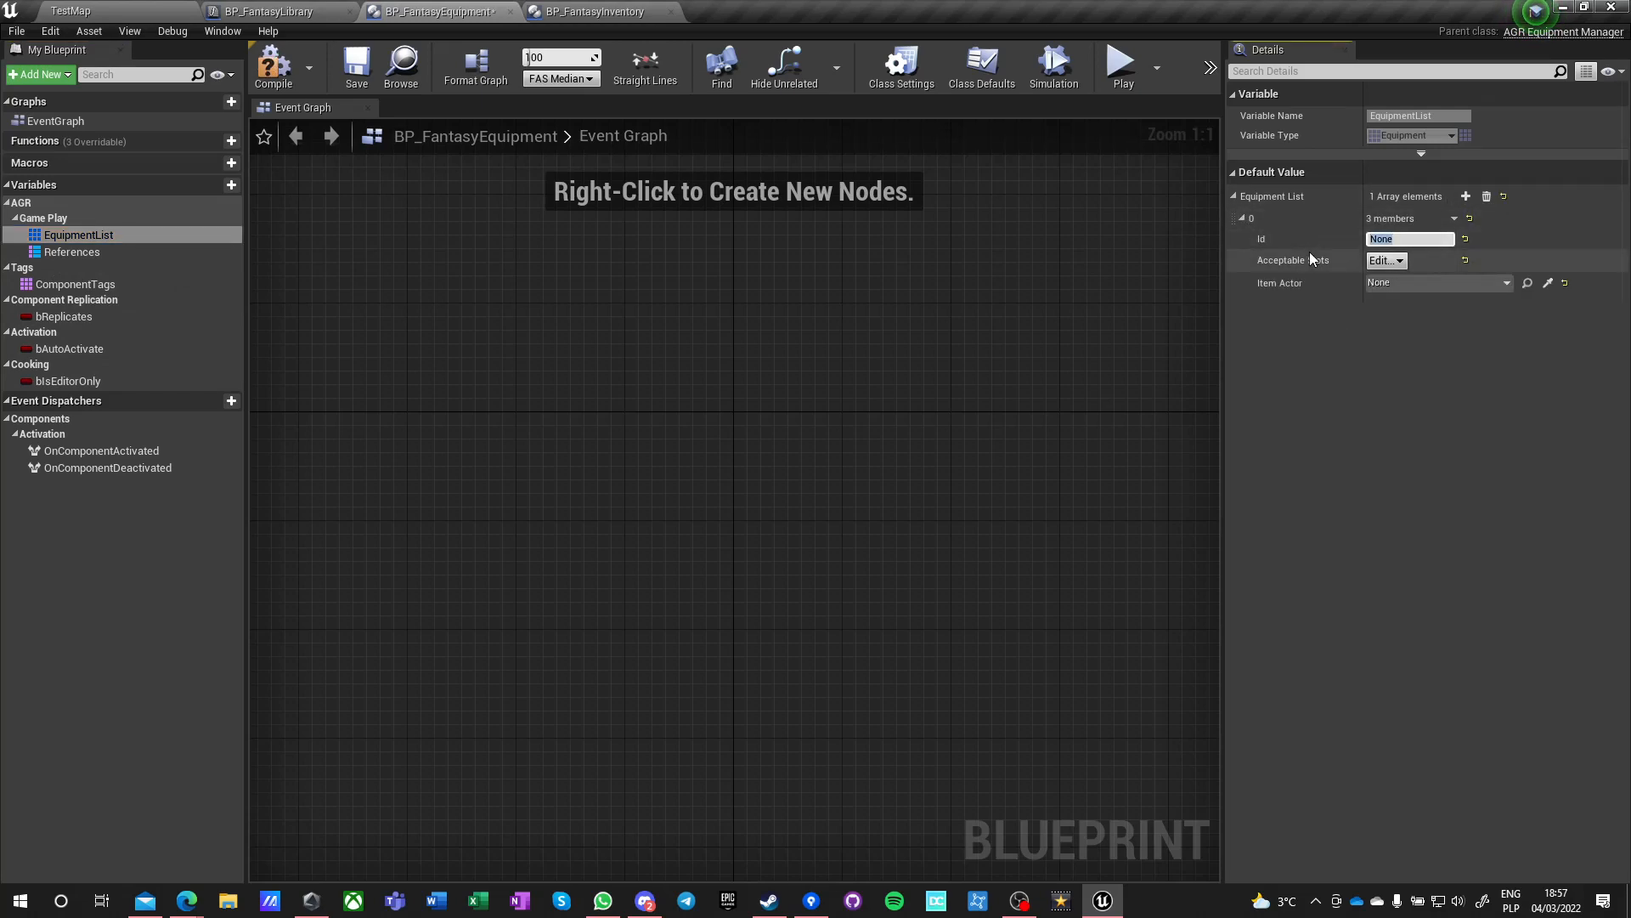
{"action": "type", "text": "Weapon"}
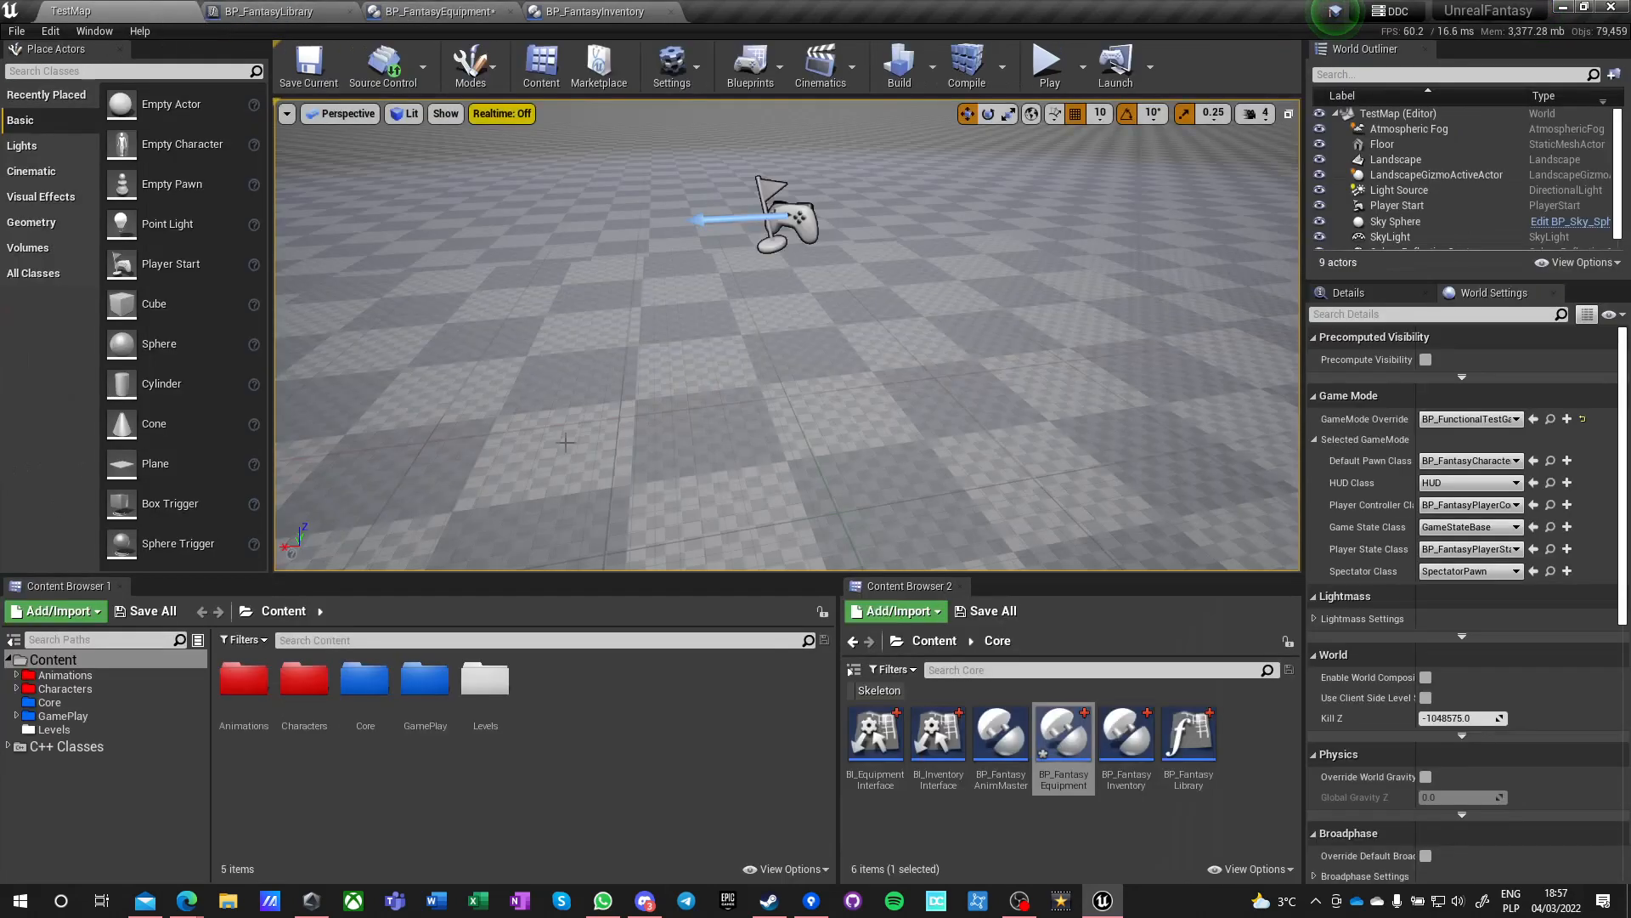
- Add the Item.Weapon.Sword gameplay tag under Project Settings > GameplayTags
{"action": "left_click", "coordinate": [49, 31]}
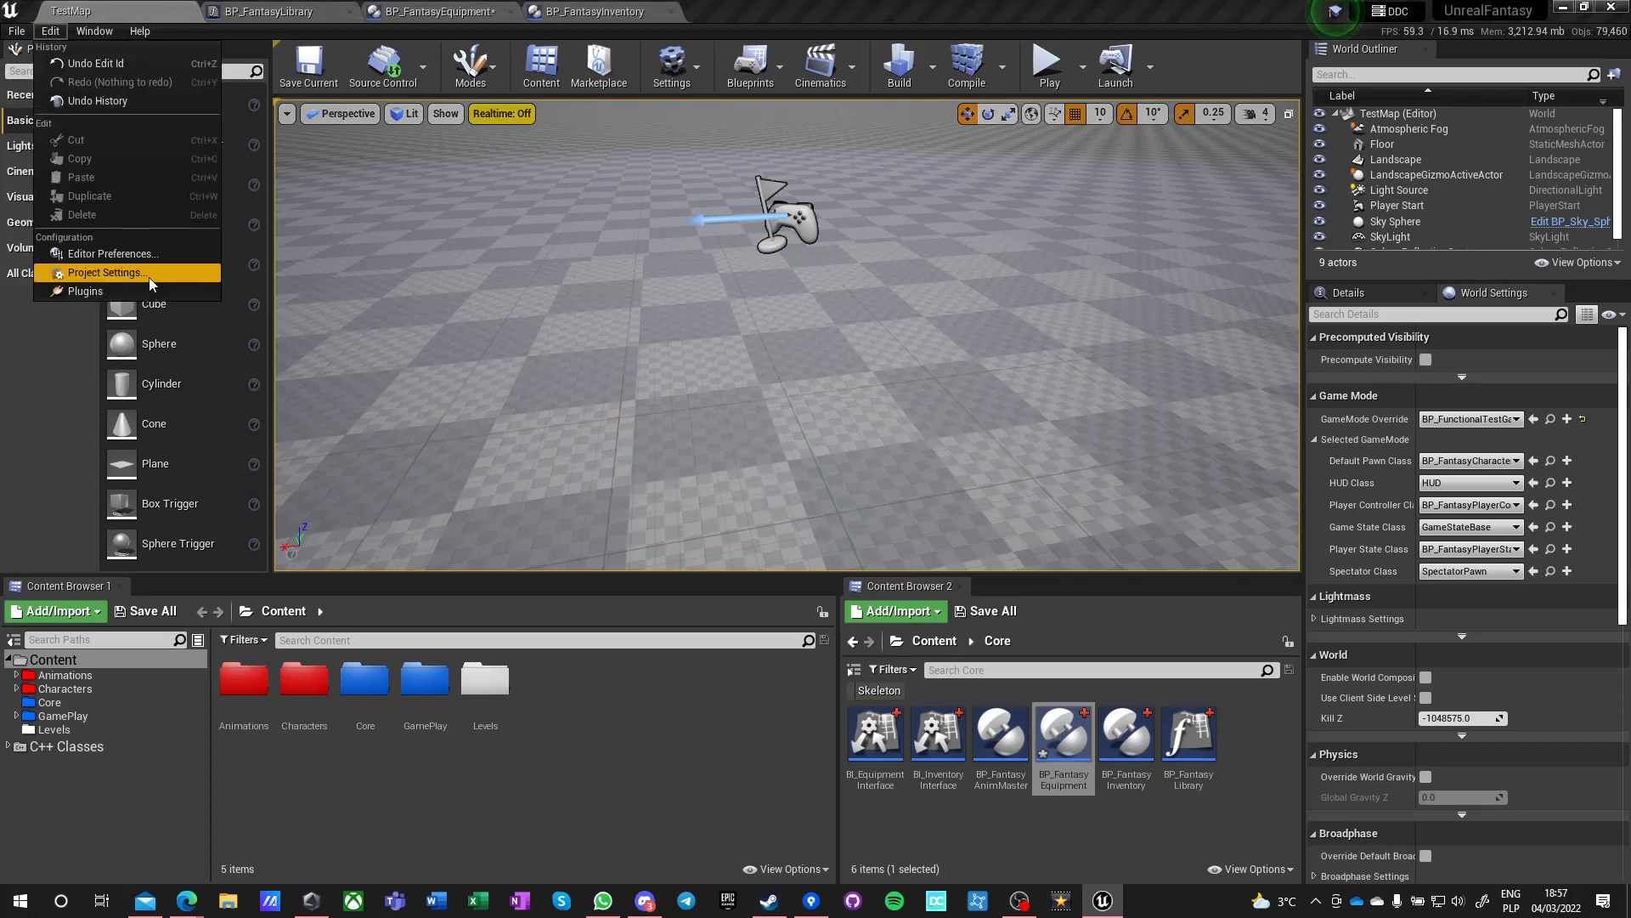
{"action": "left_click", "coordinate": [105, 272]}
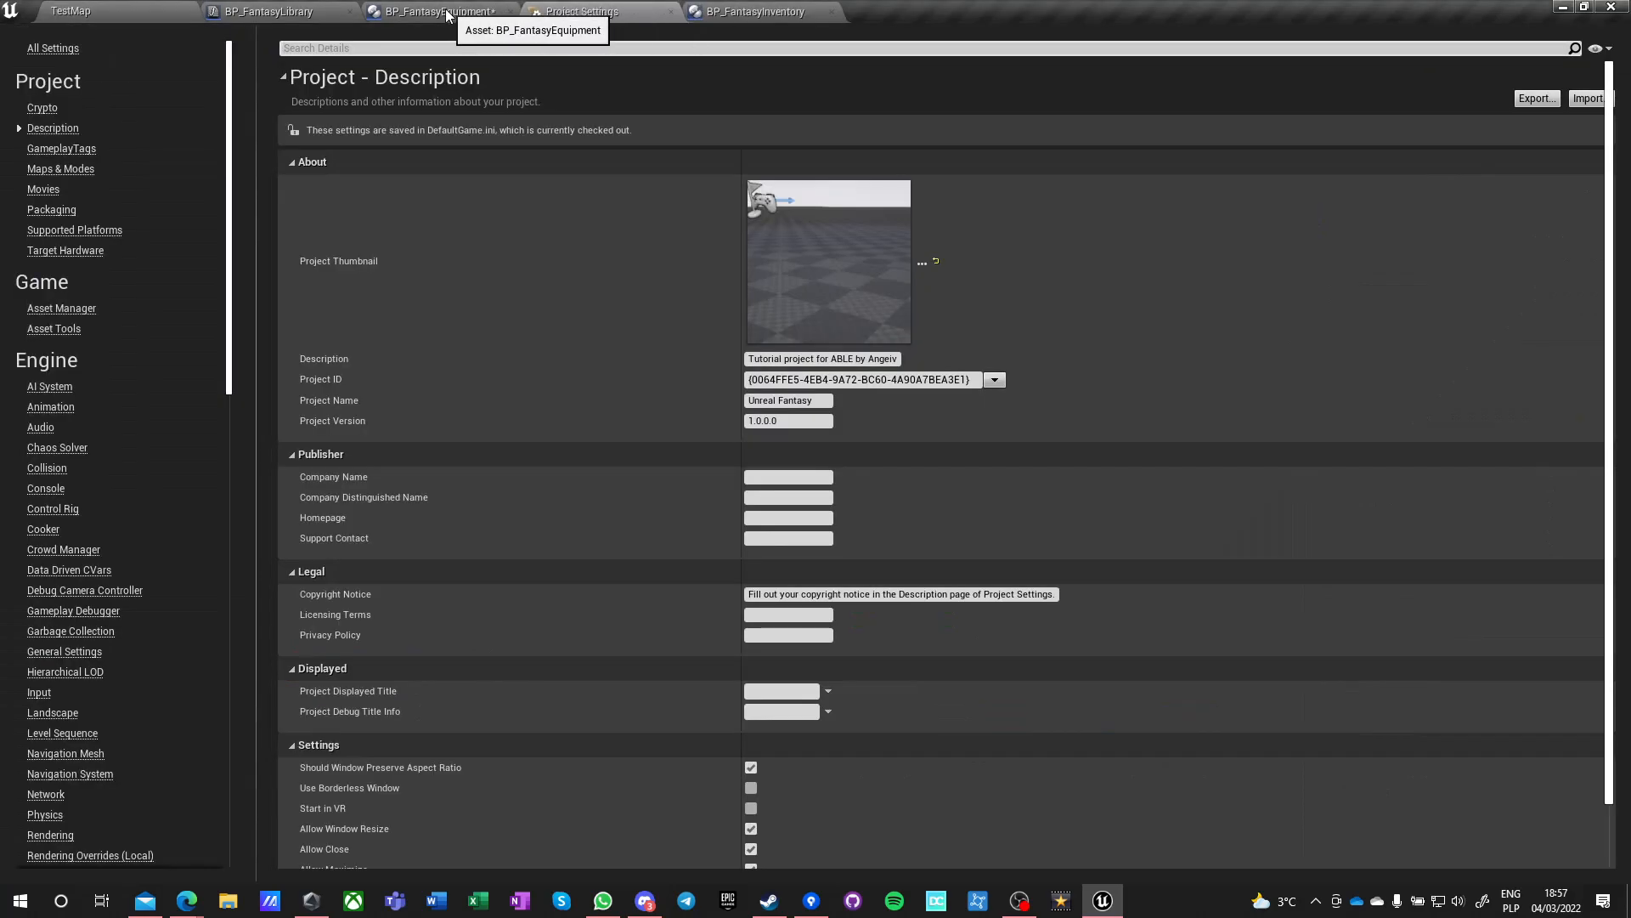
{"action": "mouse_move", "coordinate": [561, 251]}
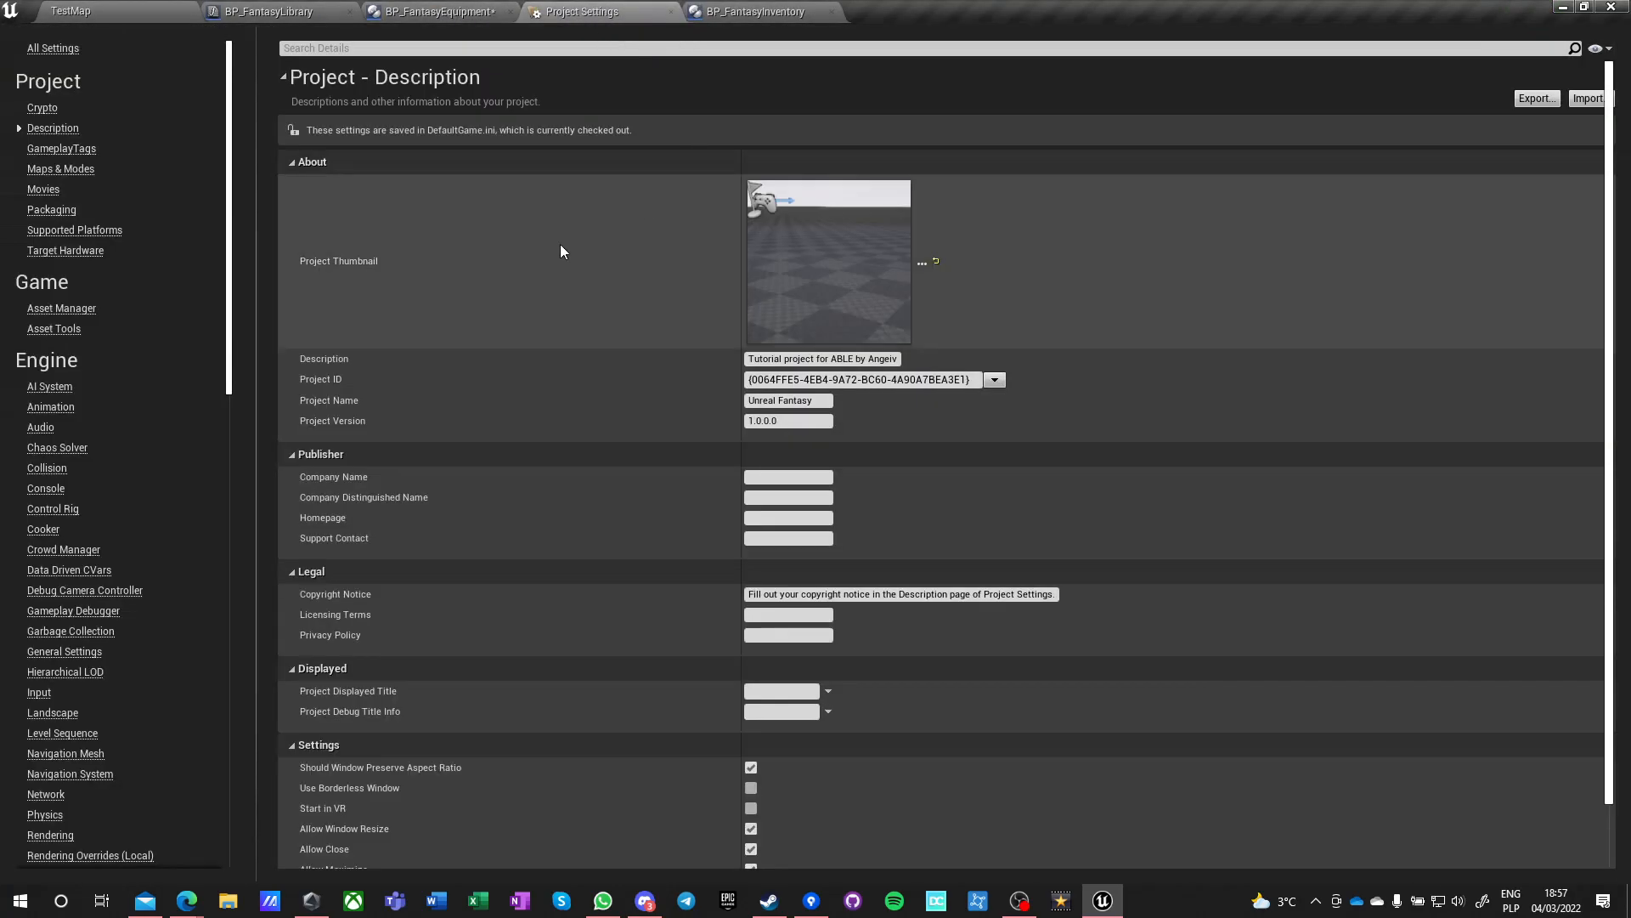
{"action": "left_click", "coordinate": [61, 148]}
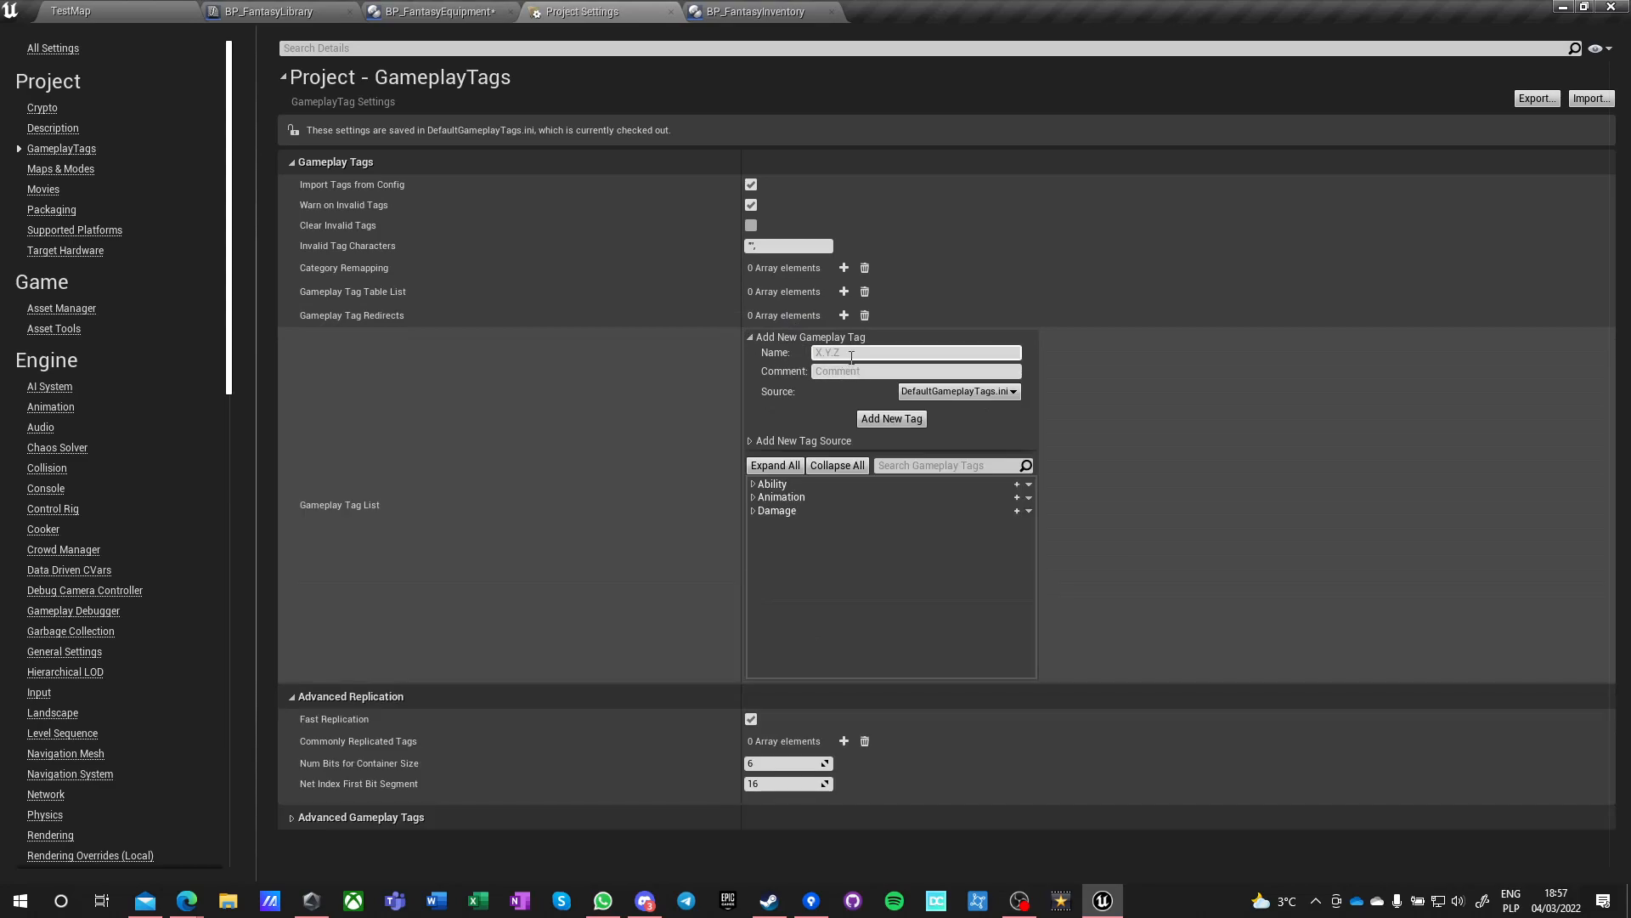
{"action": "type", "text": "Item."}
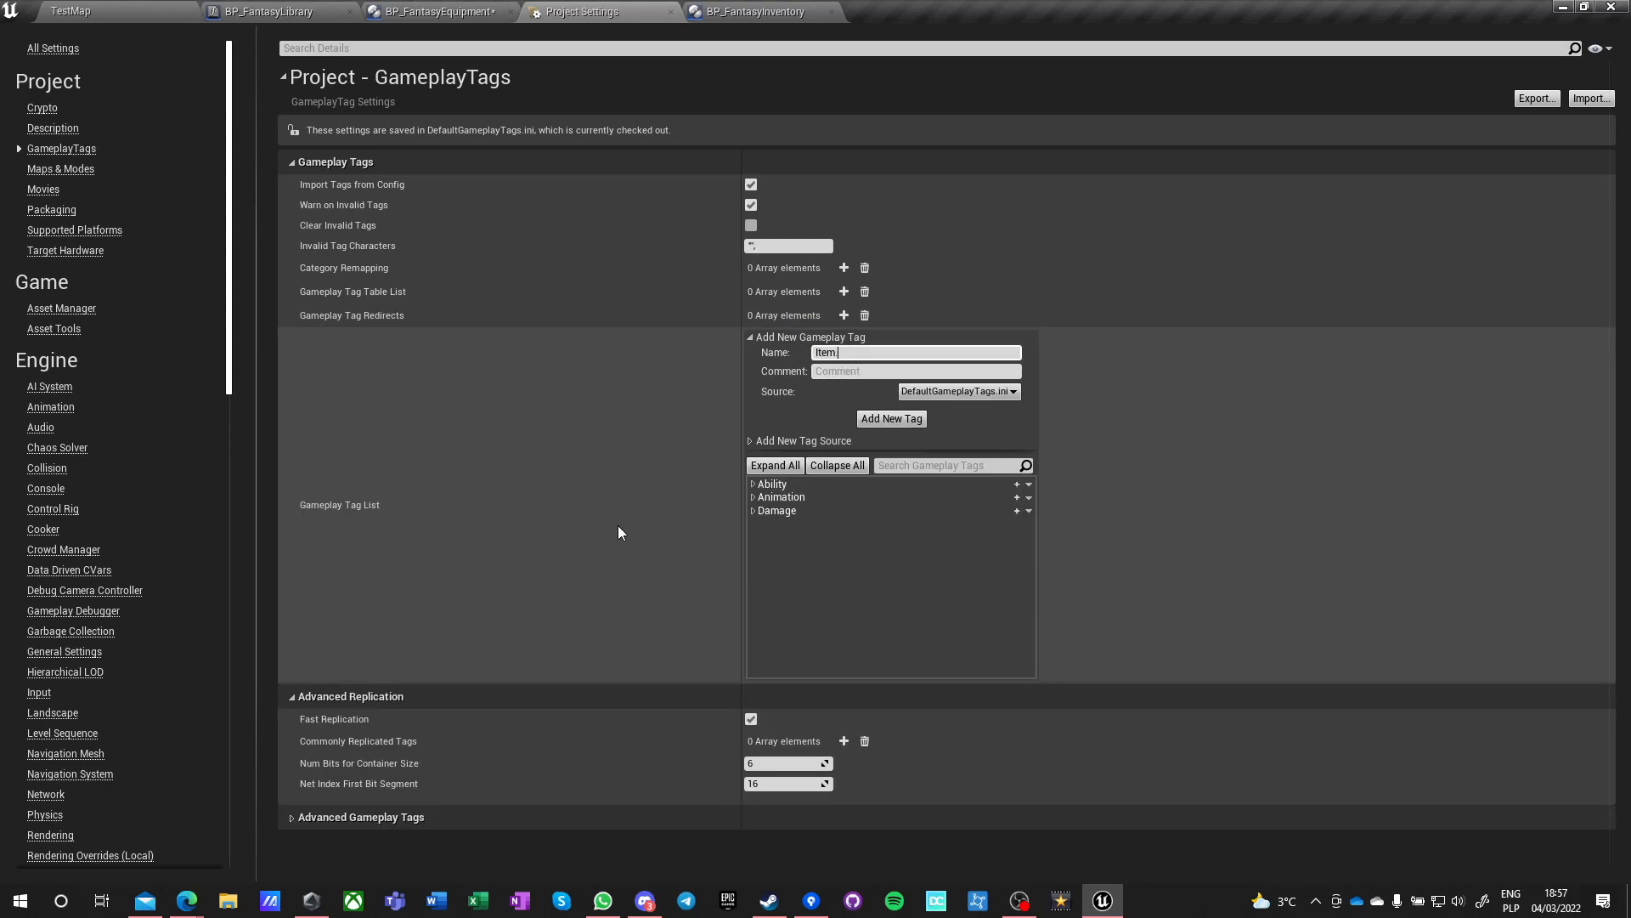
{"action": "type", "text": "Weapon."}
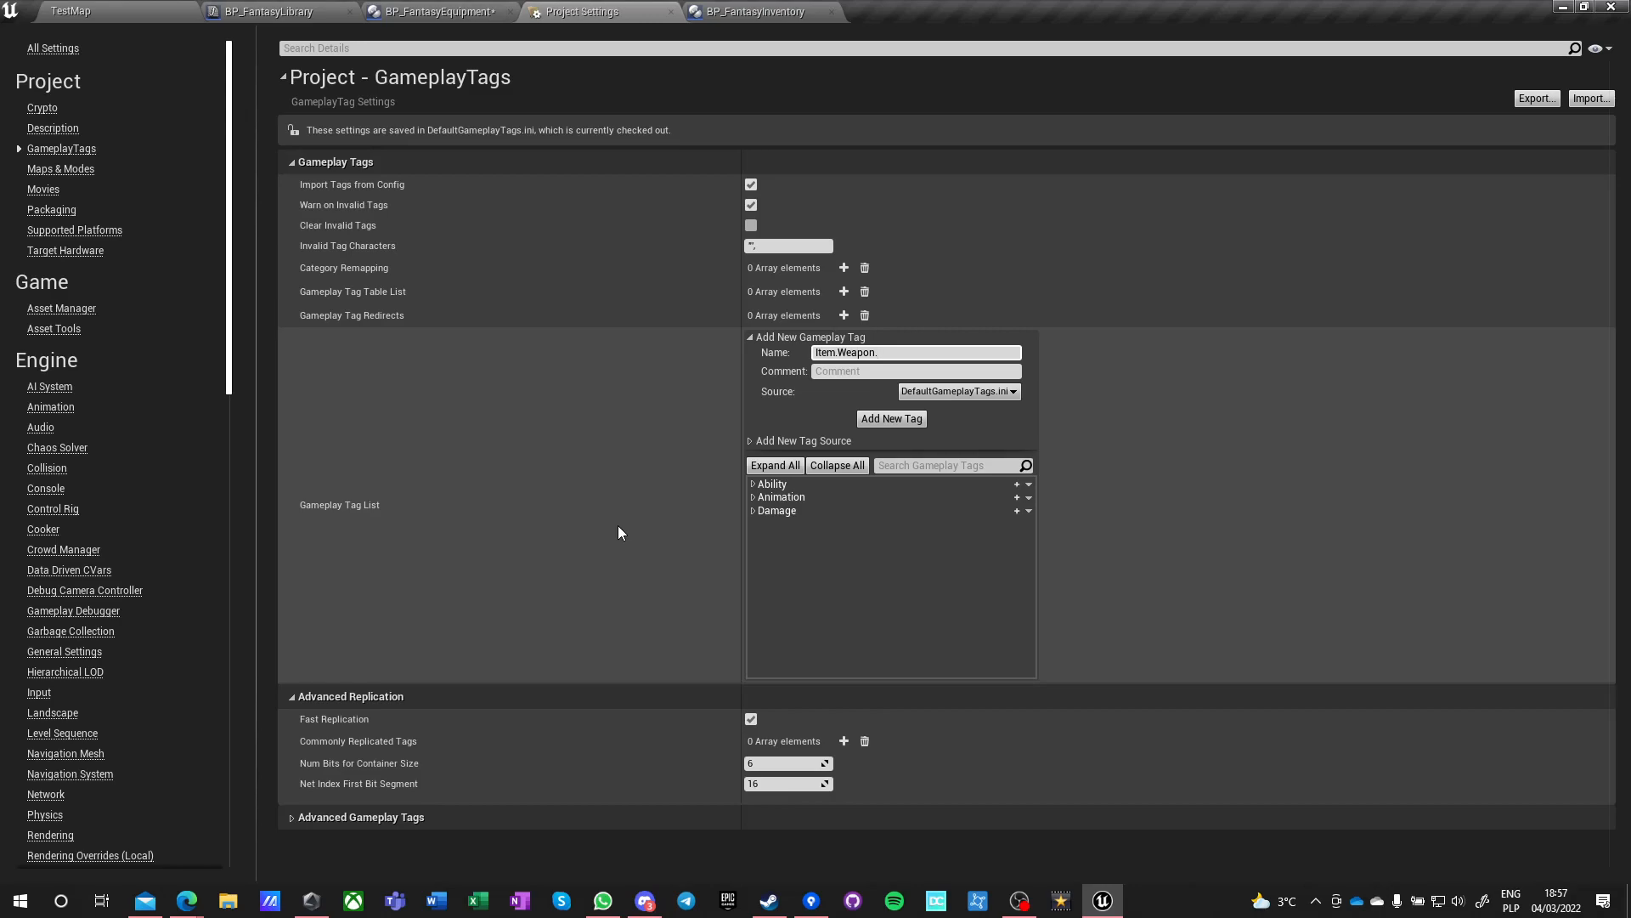
{"action": "type", "text": "Sword"}
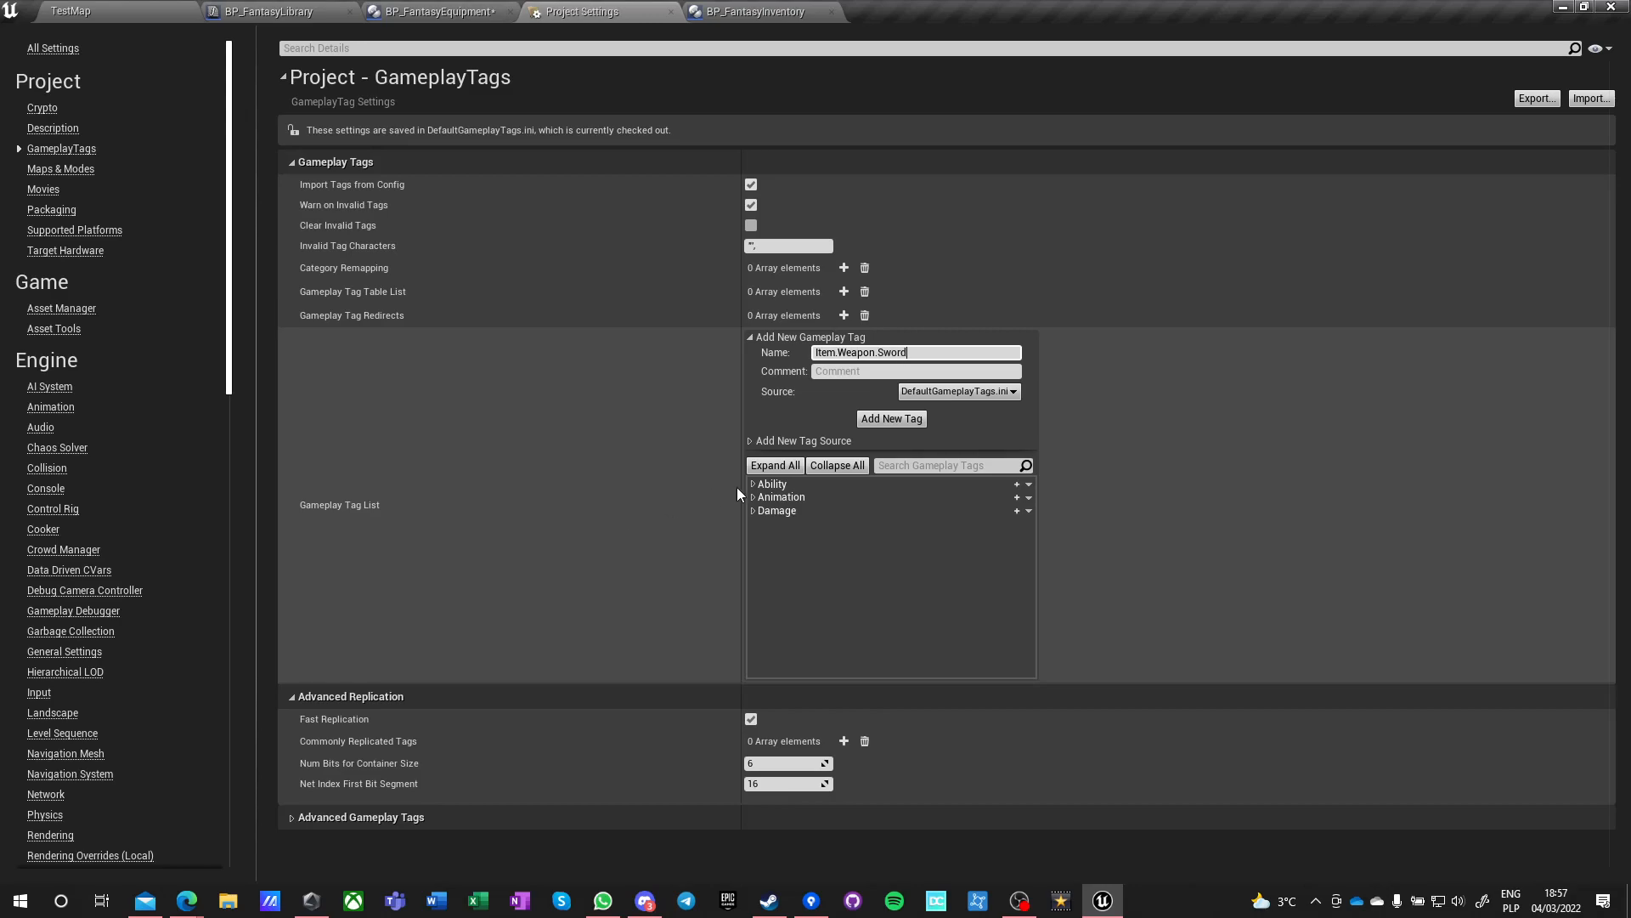
{"action": "left_click", "coordinate": [890, 418]}
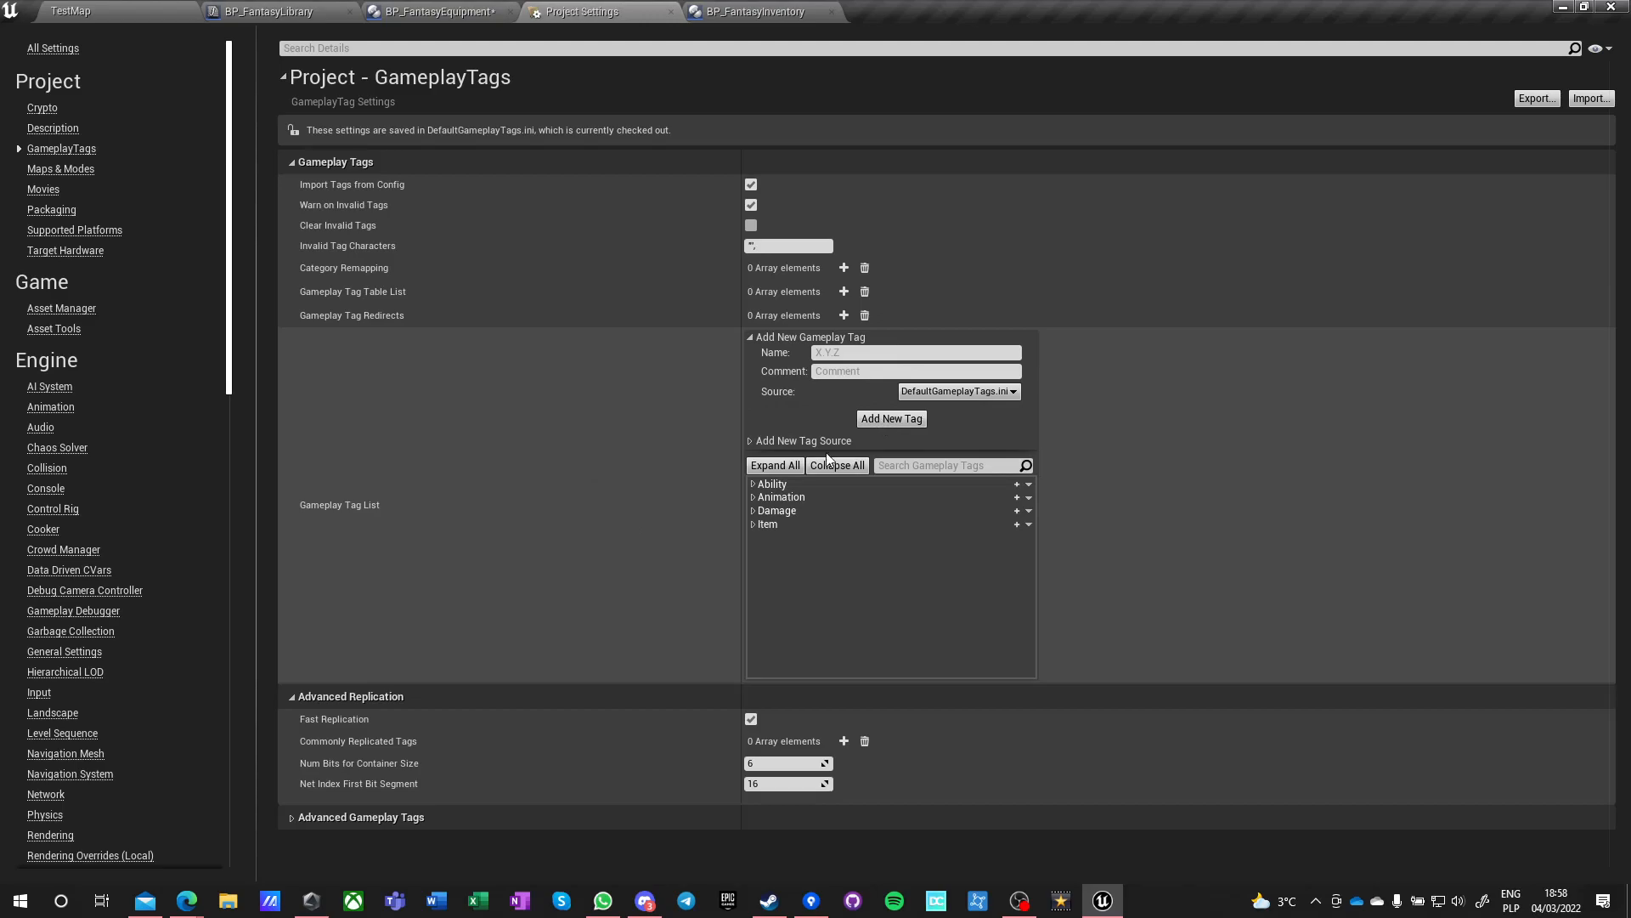
{"action": "left_click", "coordinate": [752, 525]}
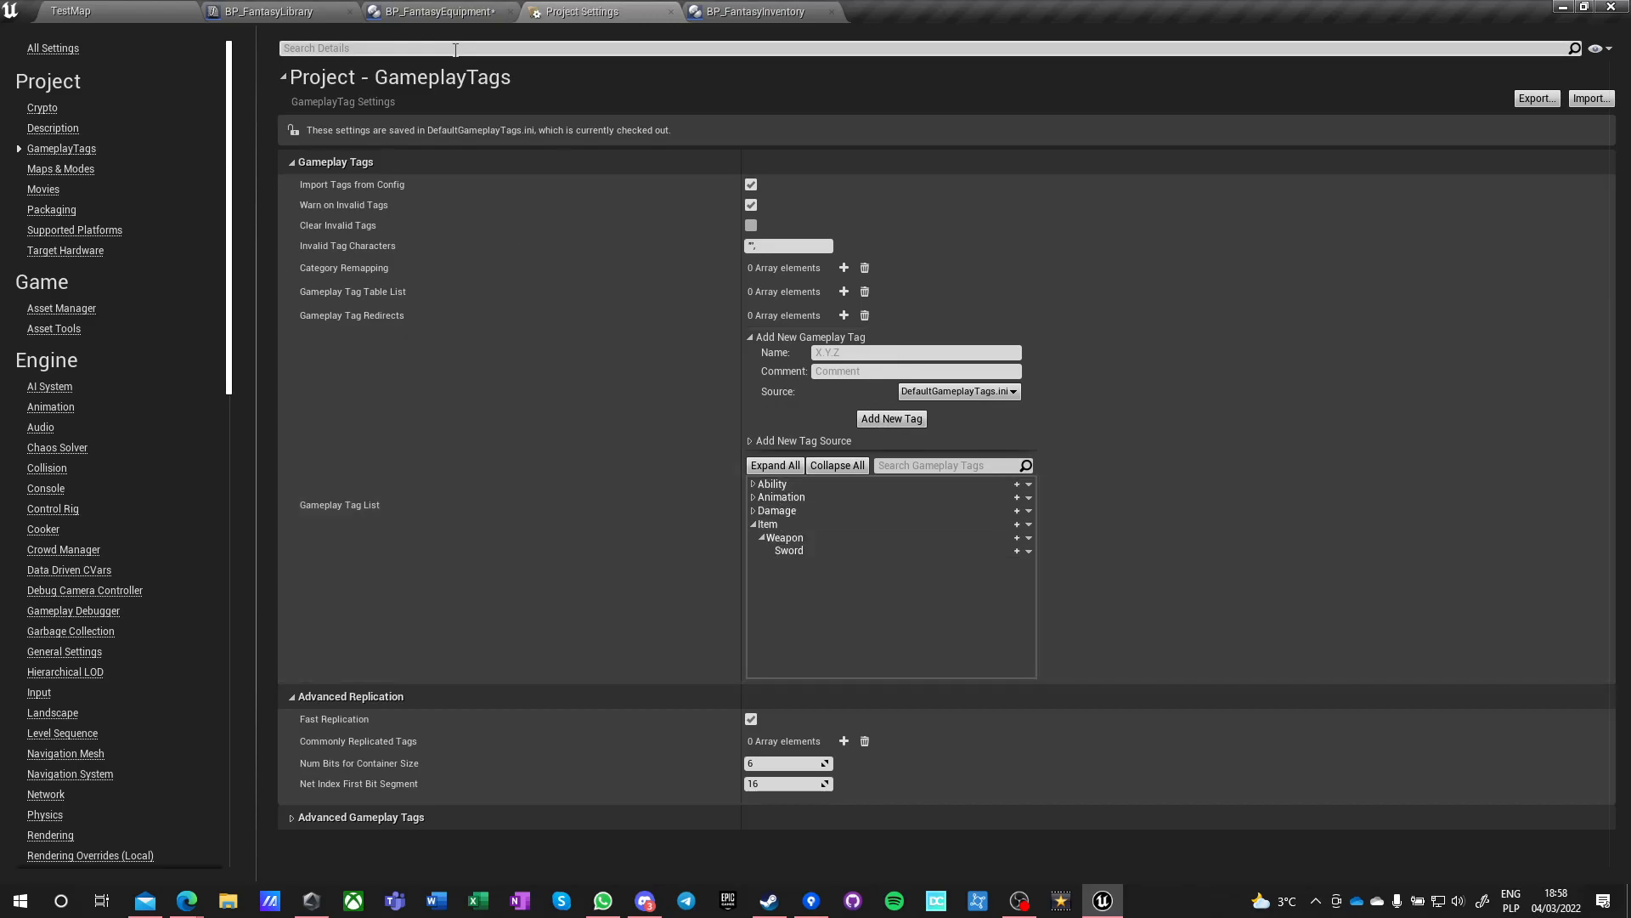
{"action": "left_click", "coordinate": [436, 11]}
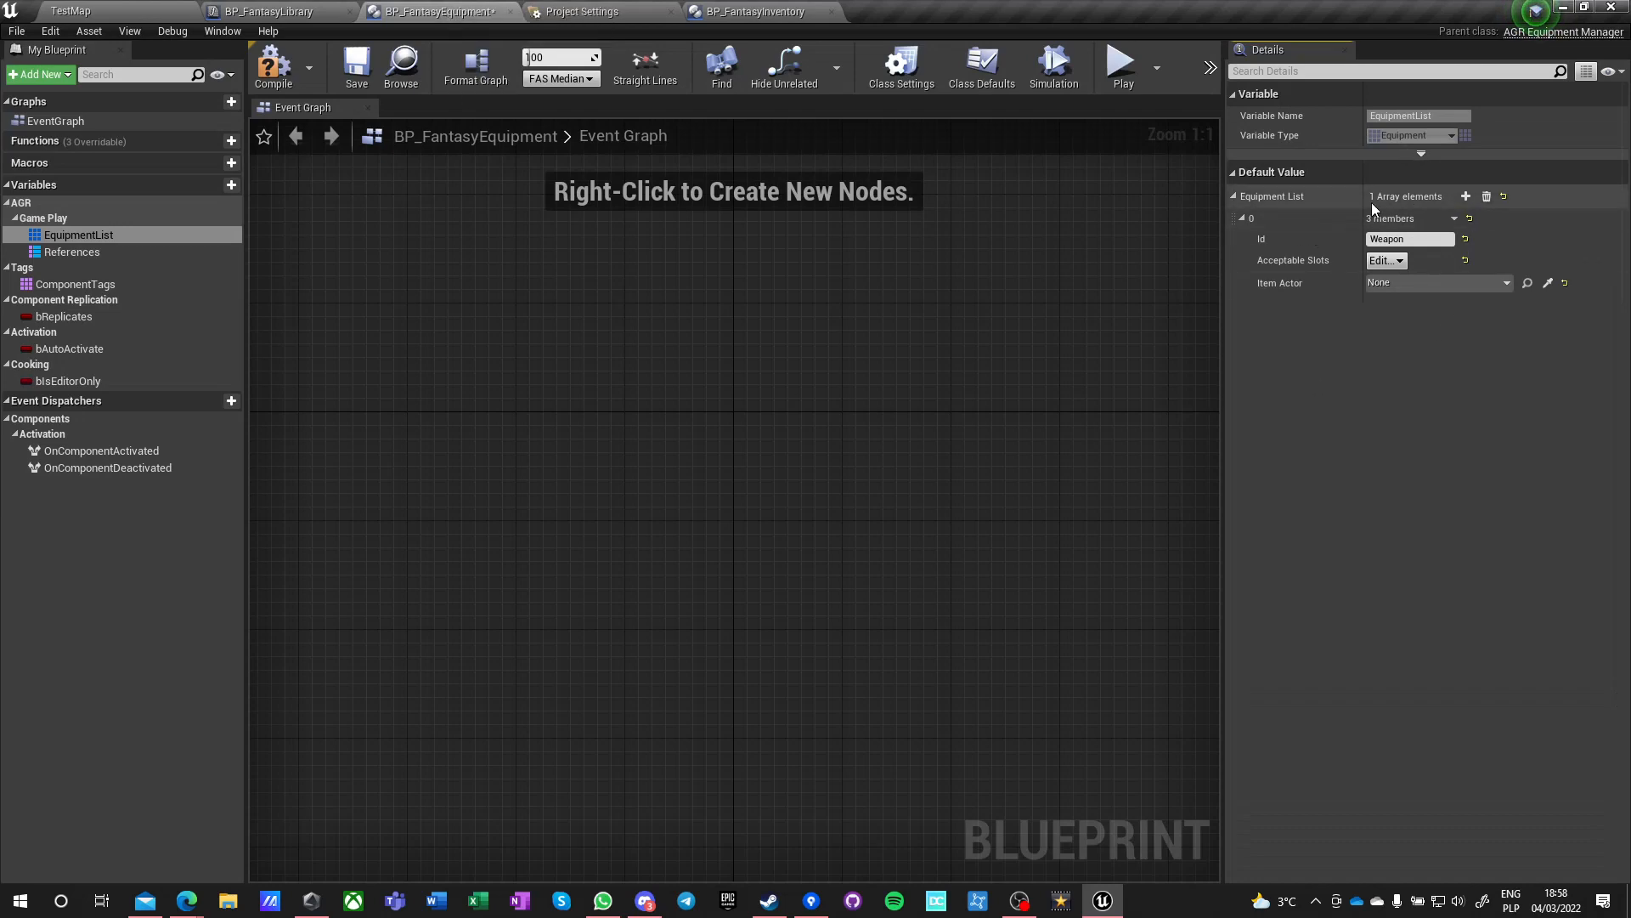
- Check EquipmentList element 0's Item.Weapon slot tag, then select the References variable
{"action": "left_click", "coordinate": [1385, 260]}
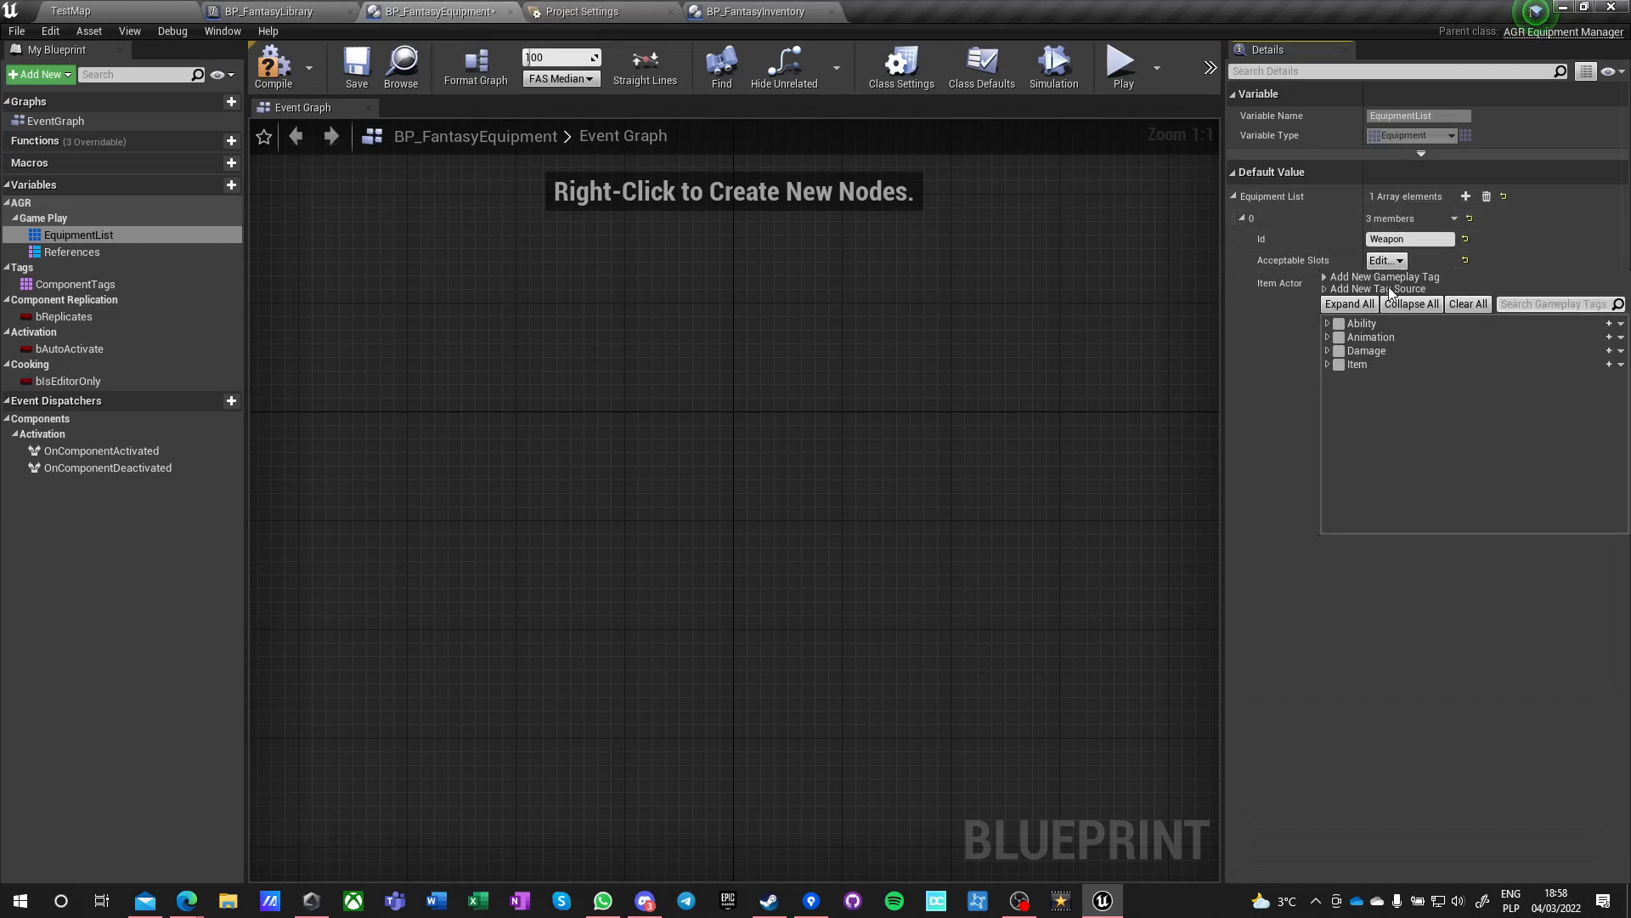
{"action": "left_click", "coordinate": [1328, 365]}
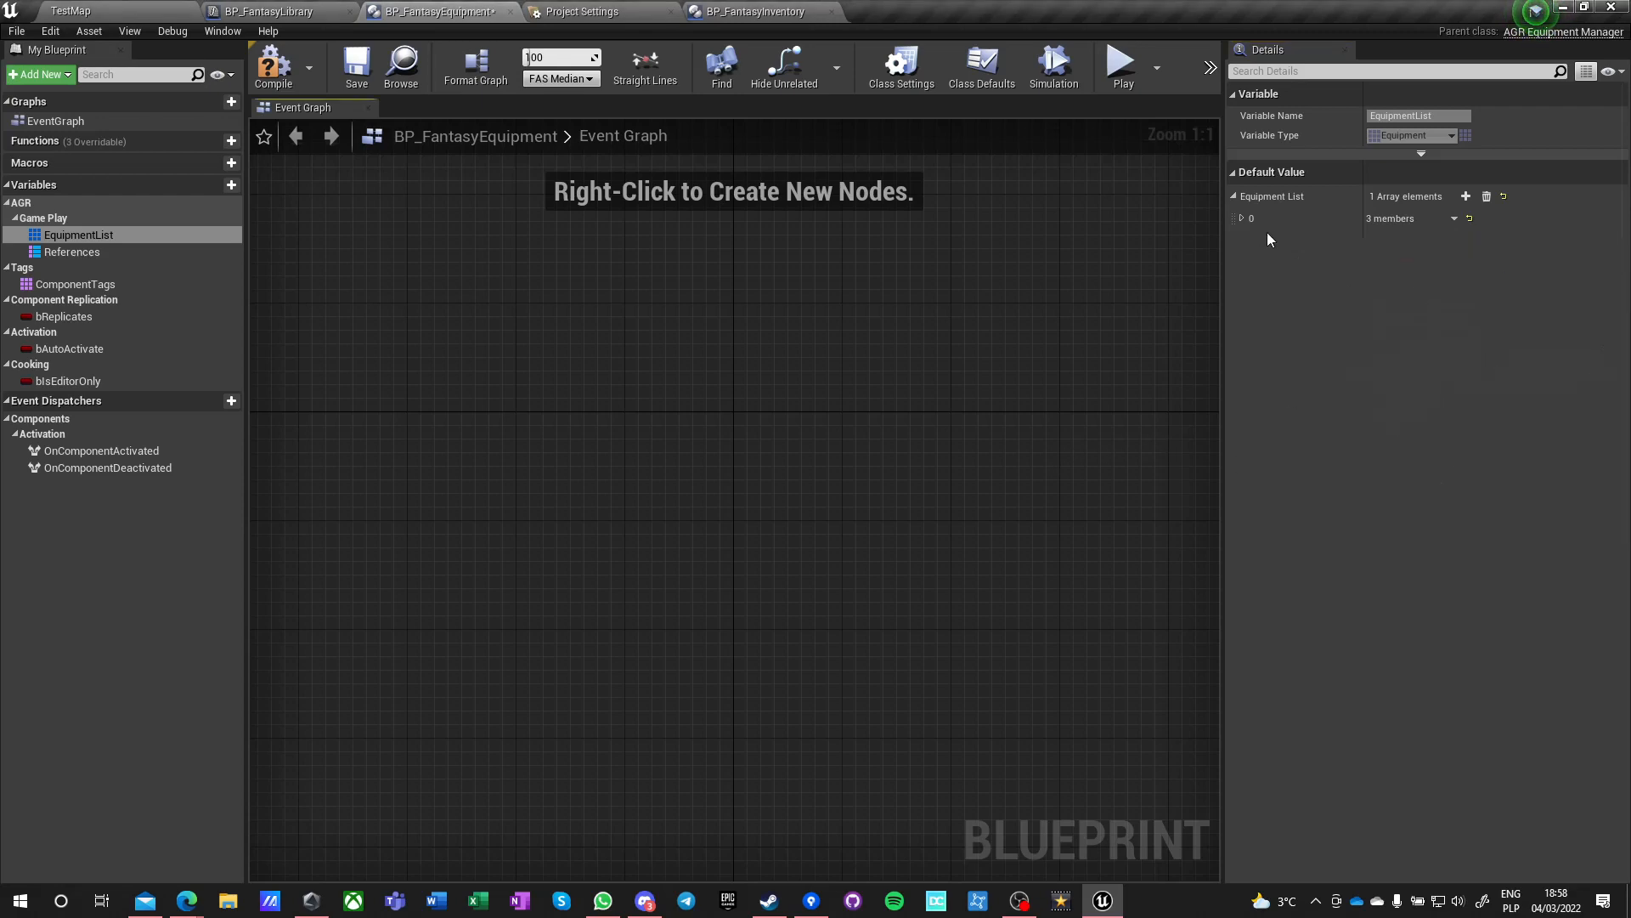
{"action": "left_click", "coordinate": [1240, 218]}
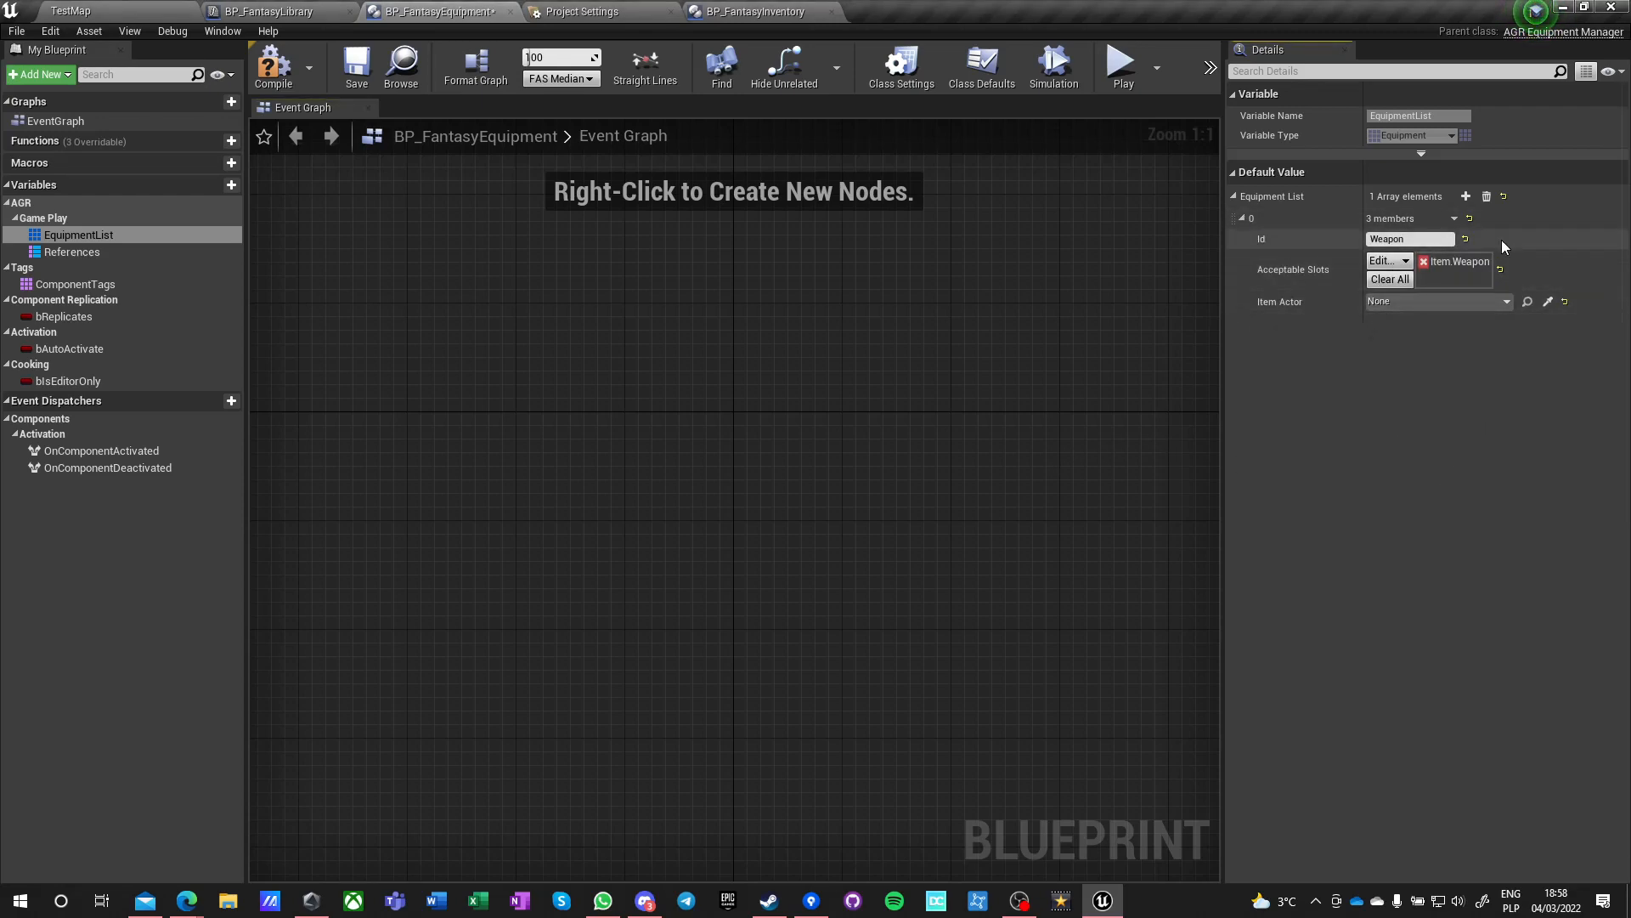
{"action": "left_click", "coordinate": [1237, 217]}
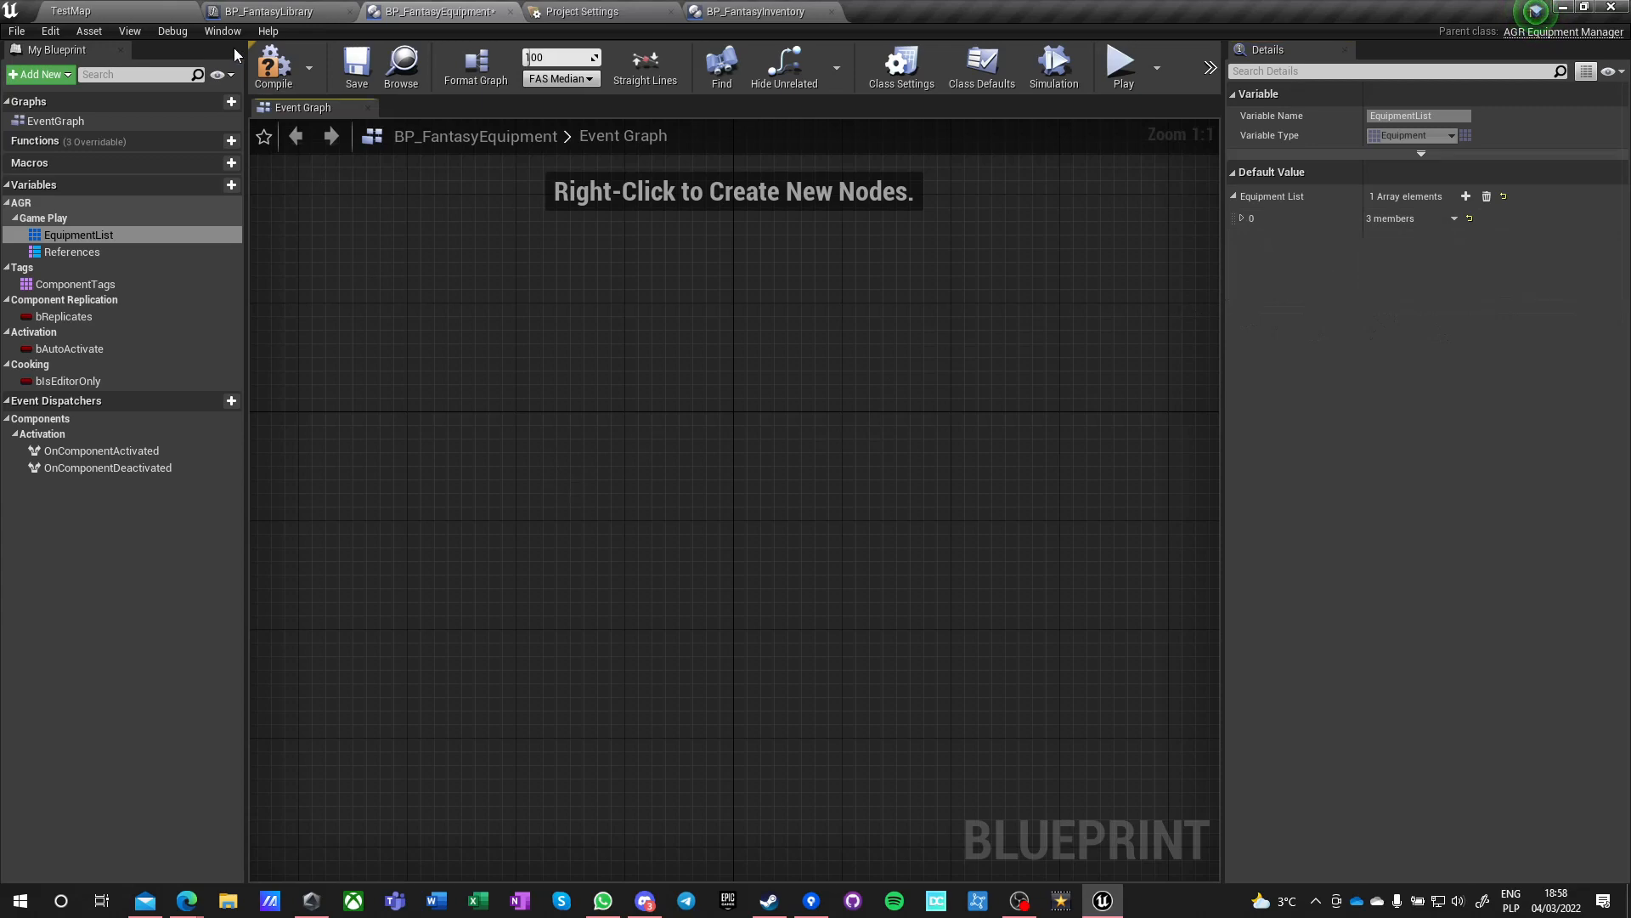
{"action": "left_click", "coordinate": [72, 251]}
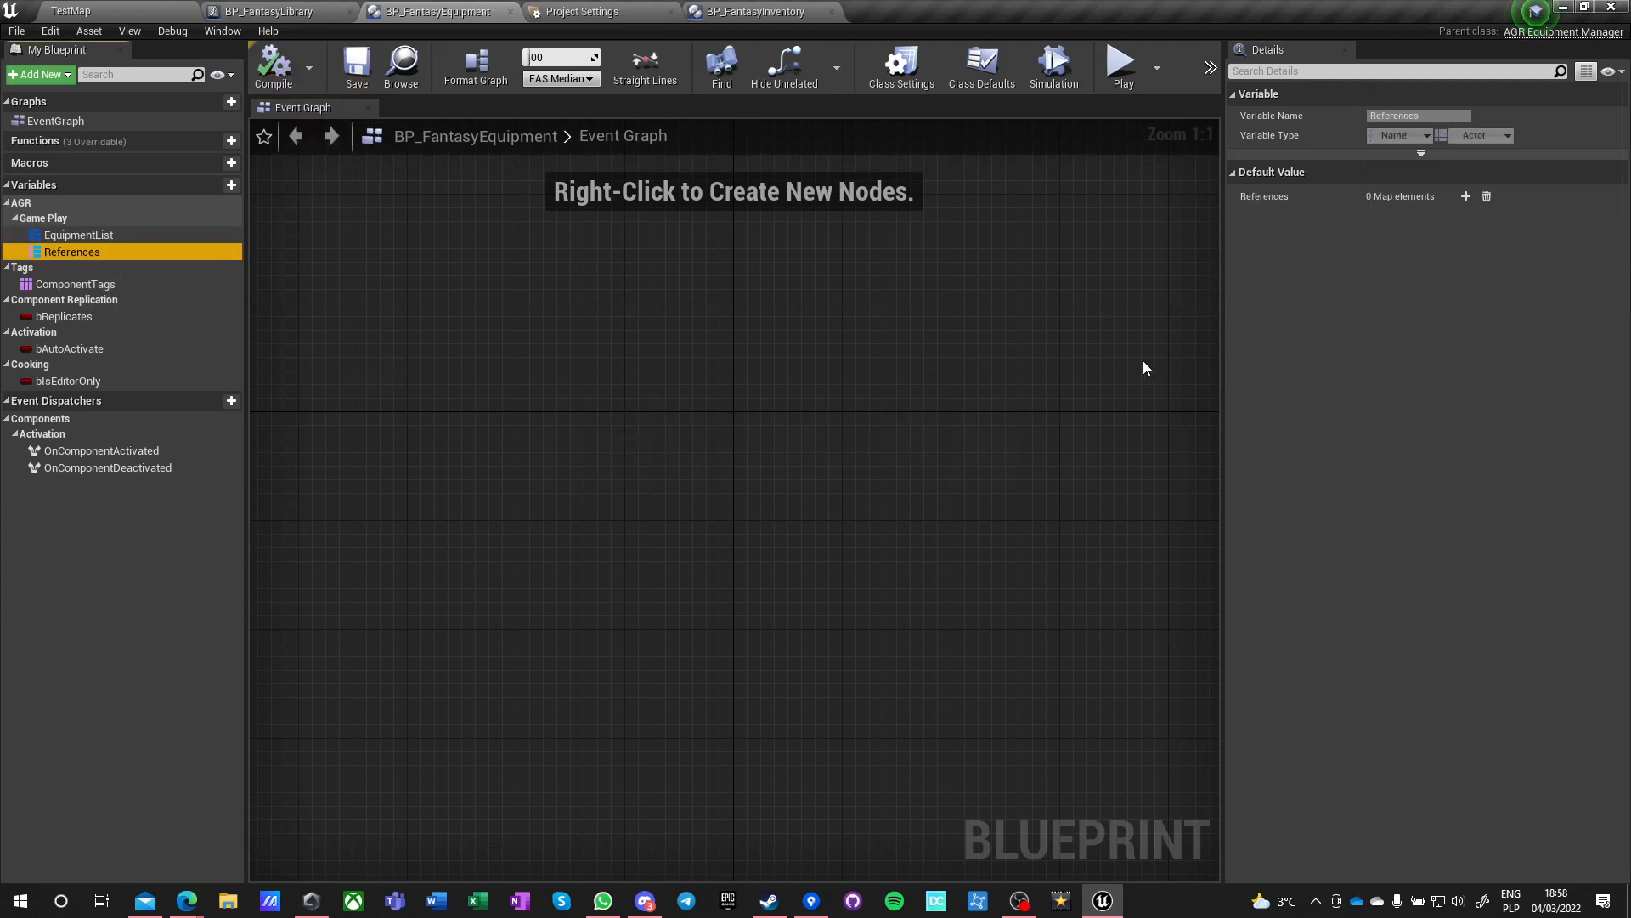
- Add References map entries keyed 1–4 and save BP_FantasyEquipment
{"action": "left_click", "coordinate": [1466, 196]}
{"action": "type", "text": "1"}
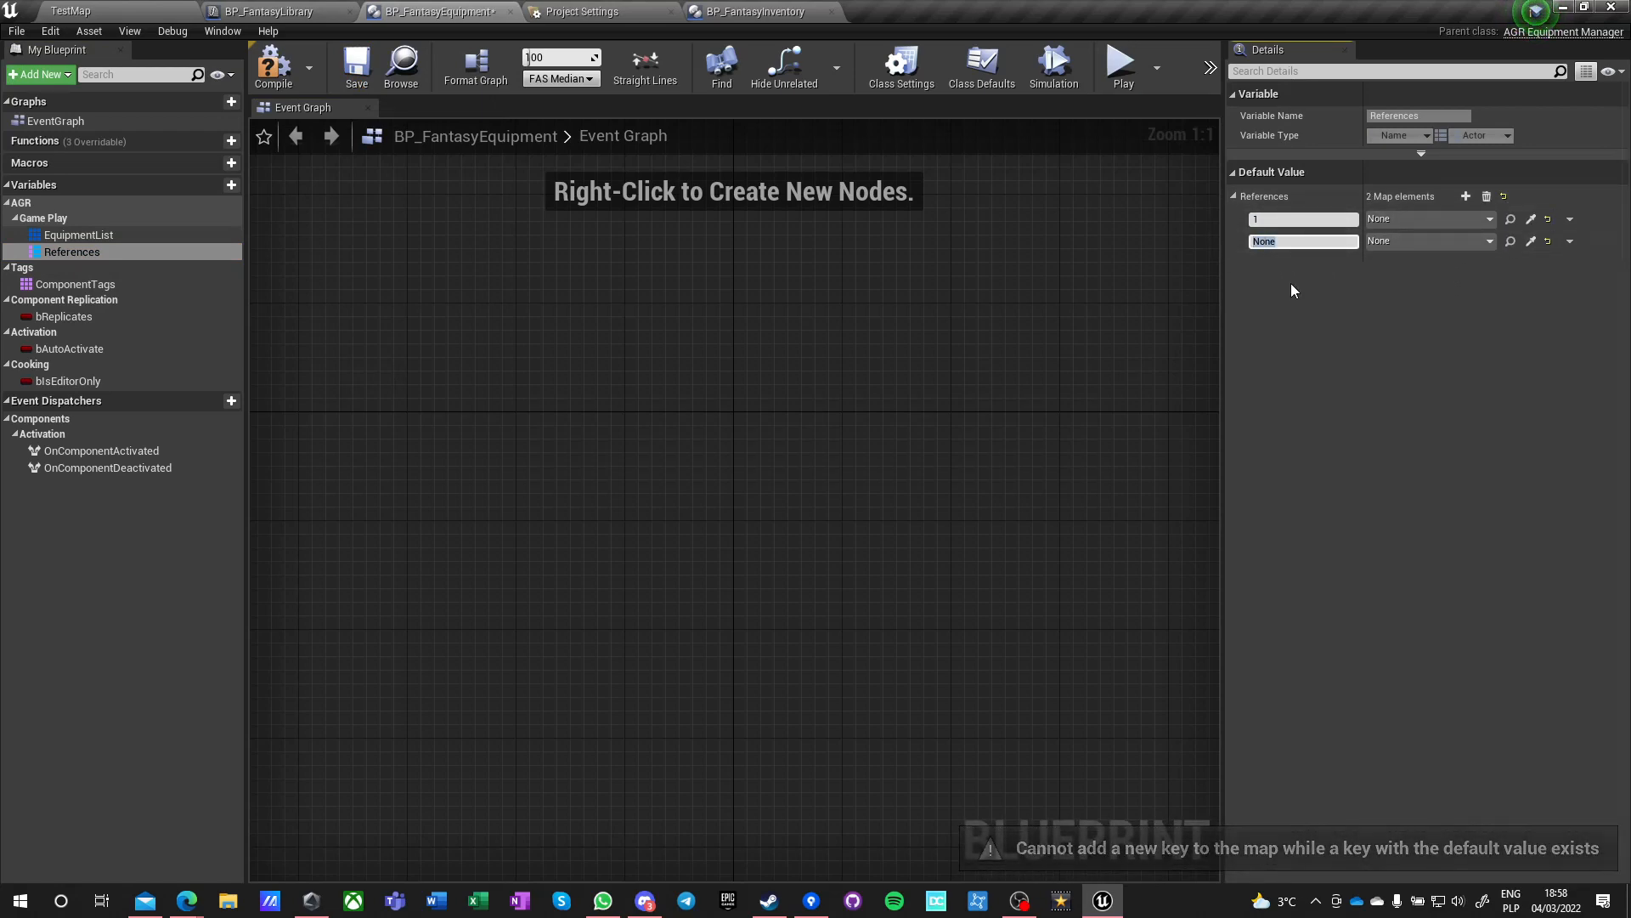
{"action": "left_click", "coordinate": [1465, 197]}
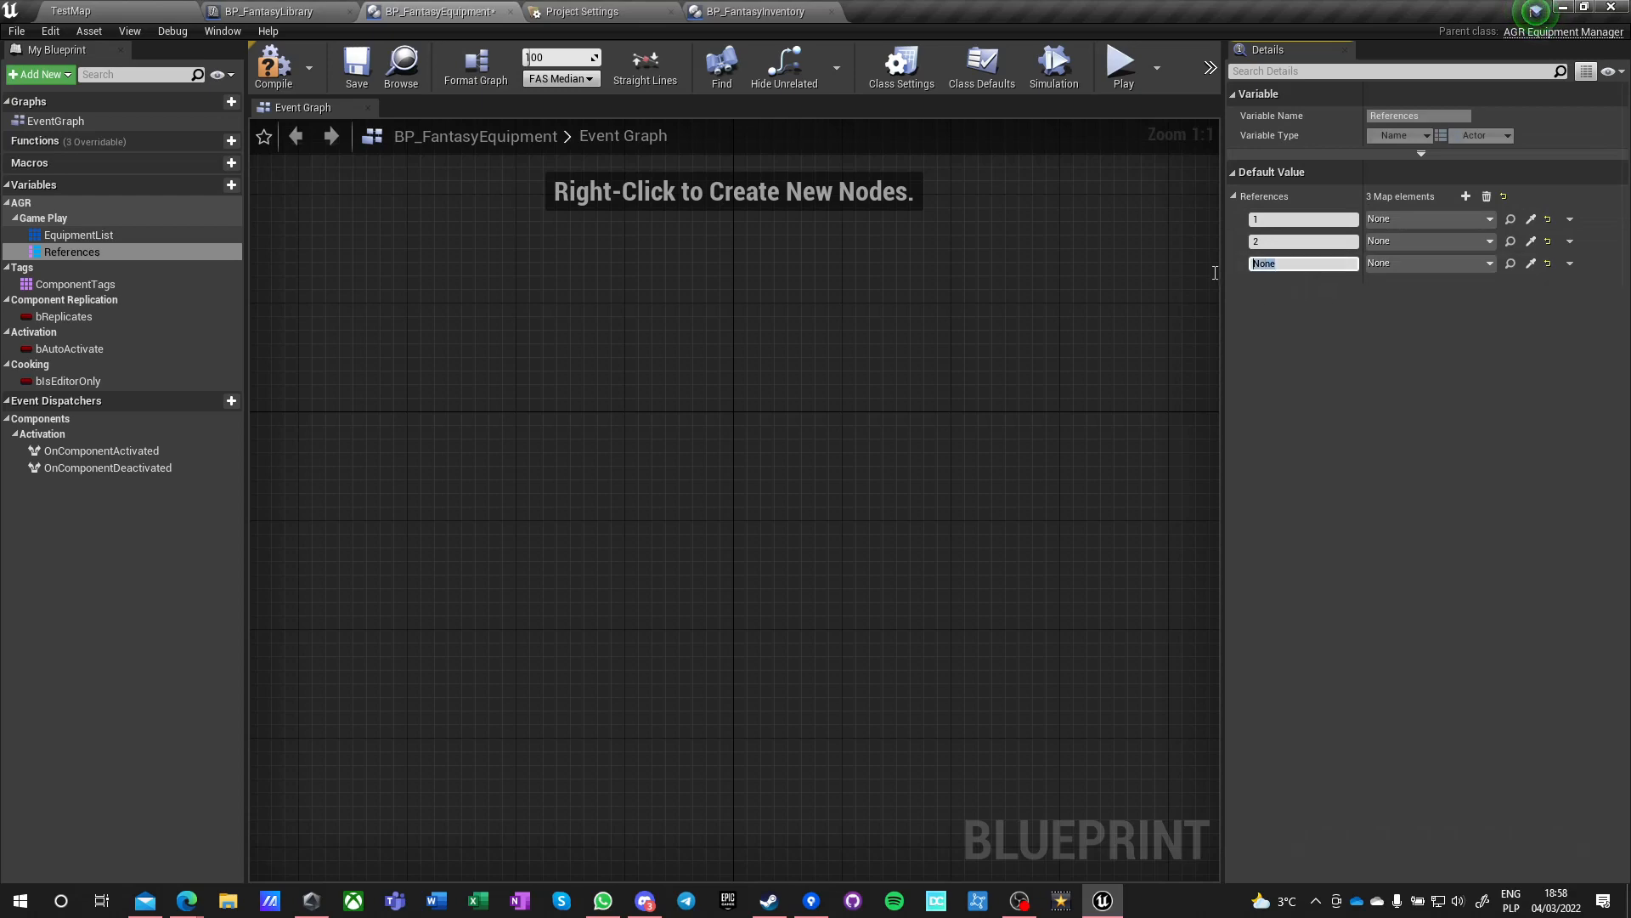
{"action": "left_click", "coordinate": [1466, 195]}
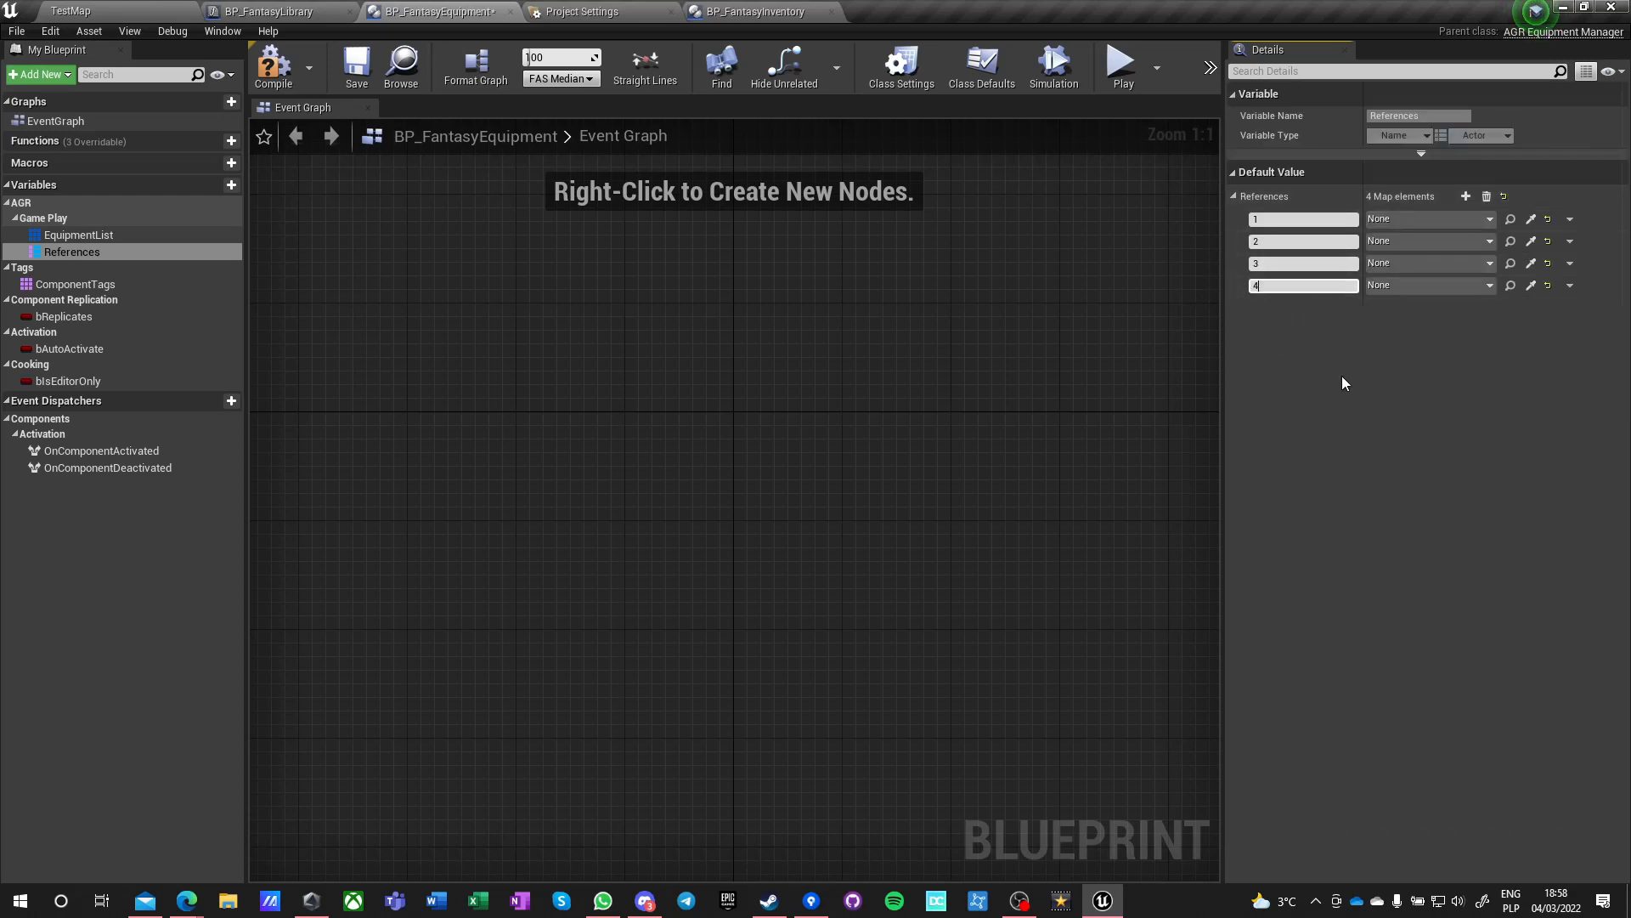
{"action": "left_click", "coordinate": [356, 64]}
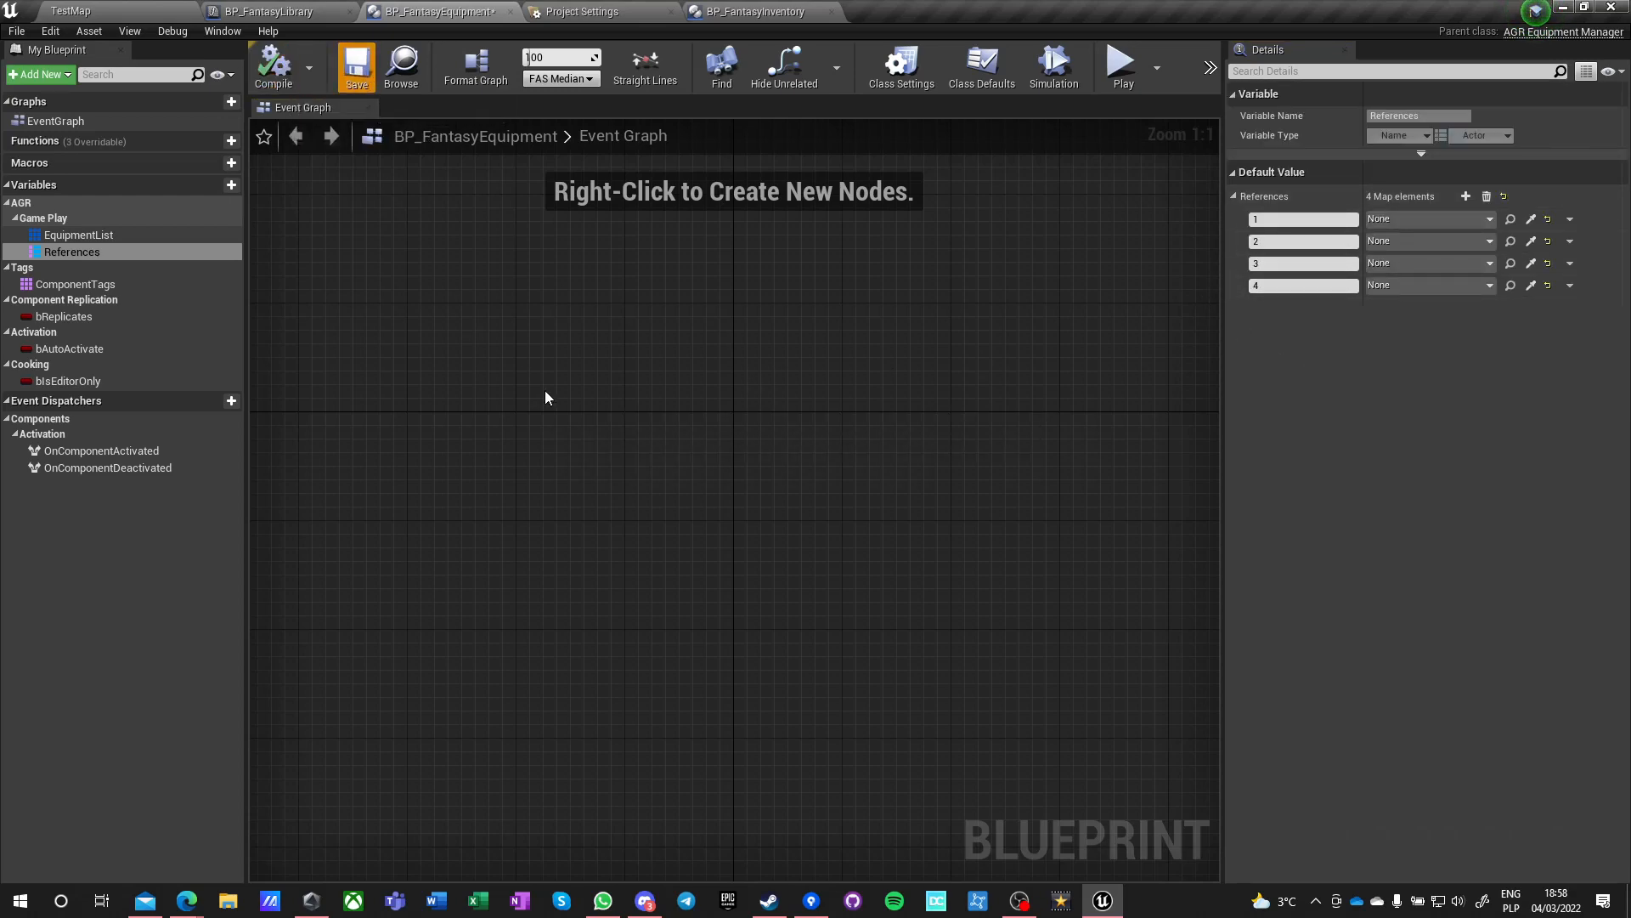
{"action": "left_click", "coordinate": [74, 283]}
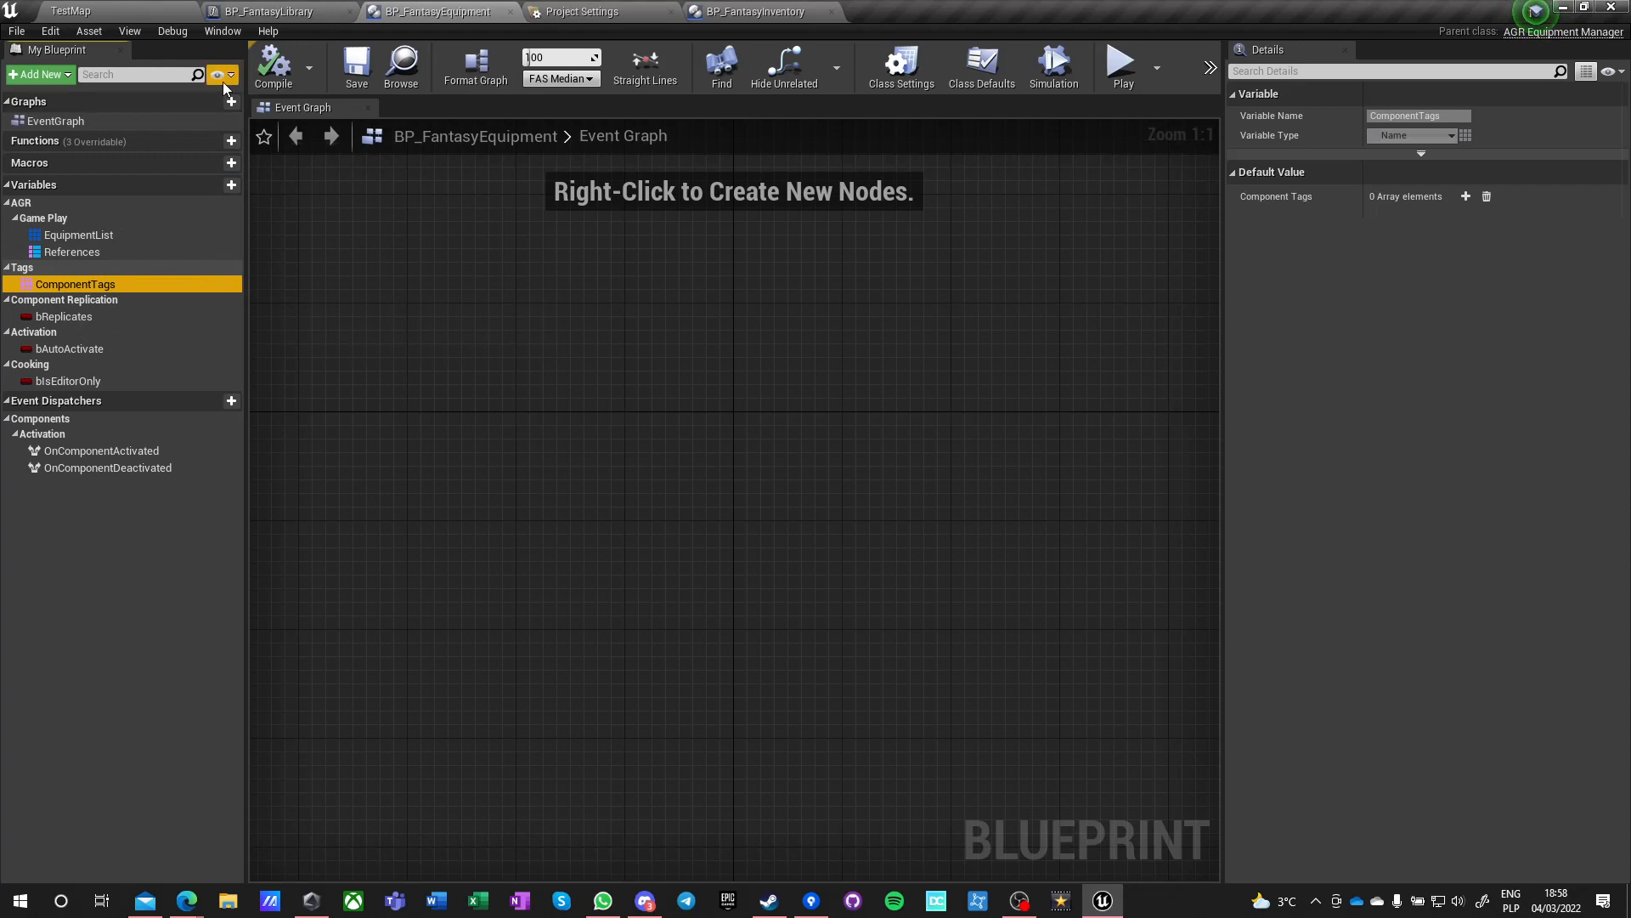
{"action": "mouse_move", "coordinate": [73, 390]}
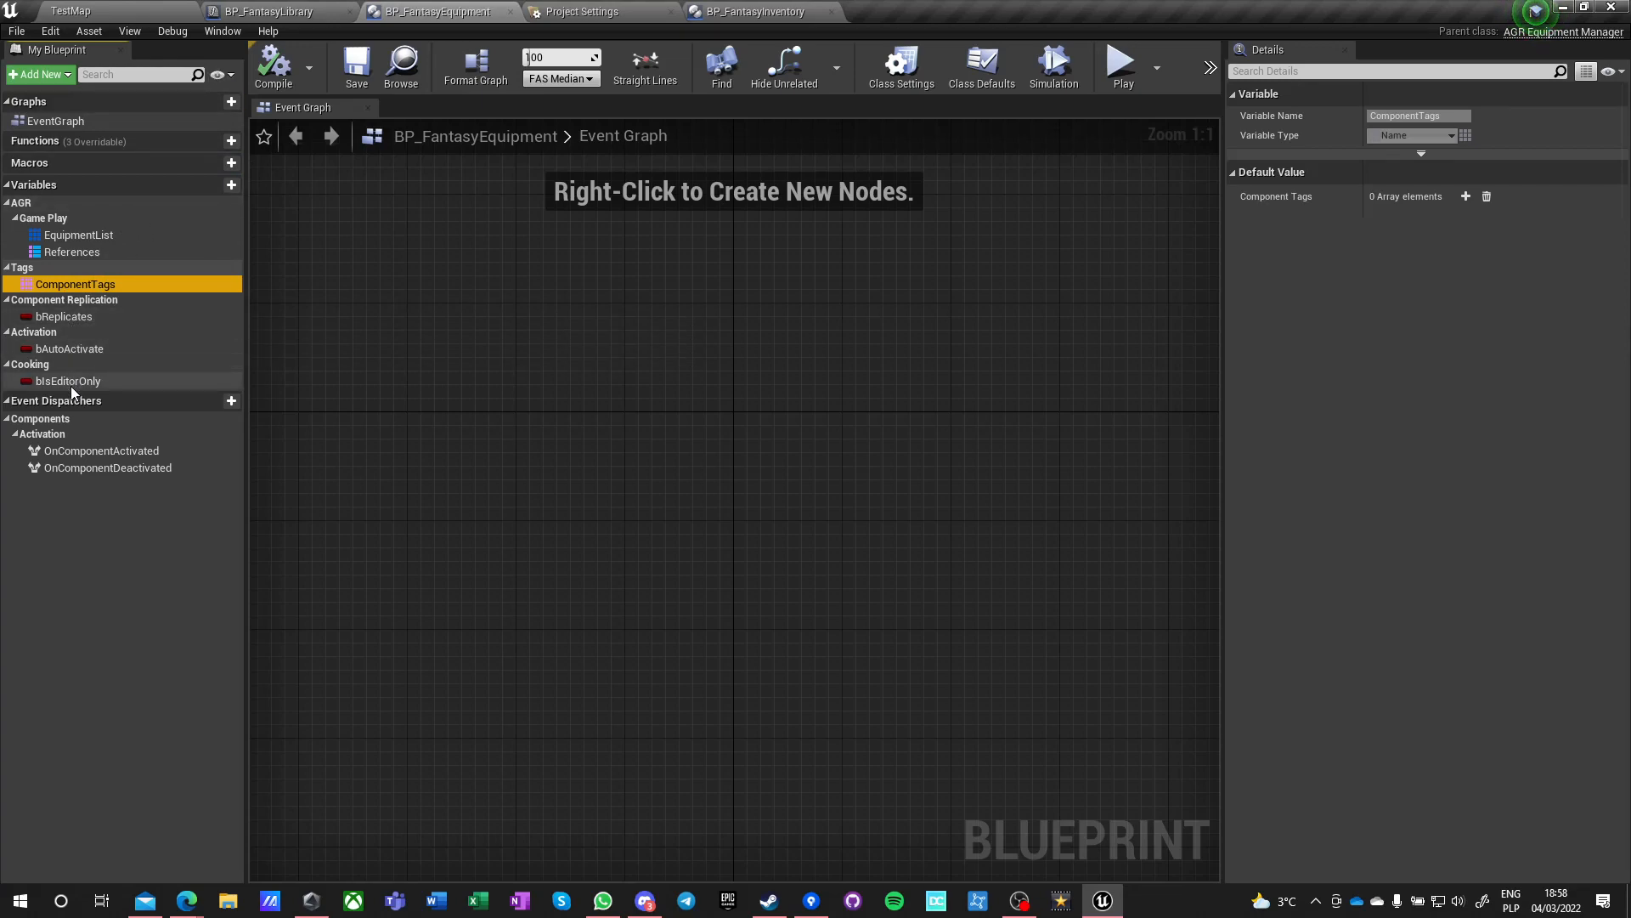
{"action": "mouse_move", "coordinate": [57, 400]}
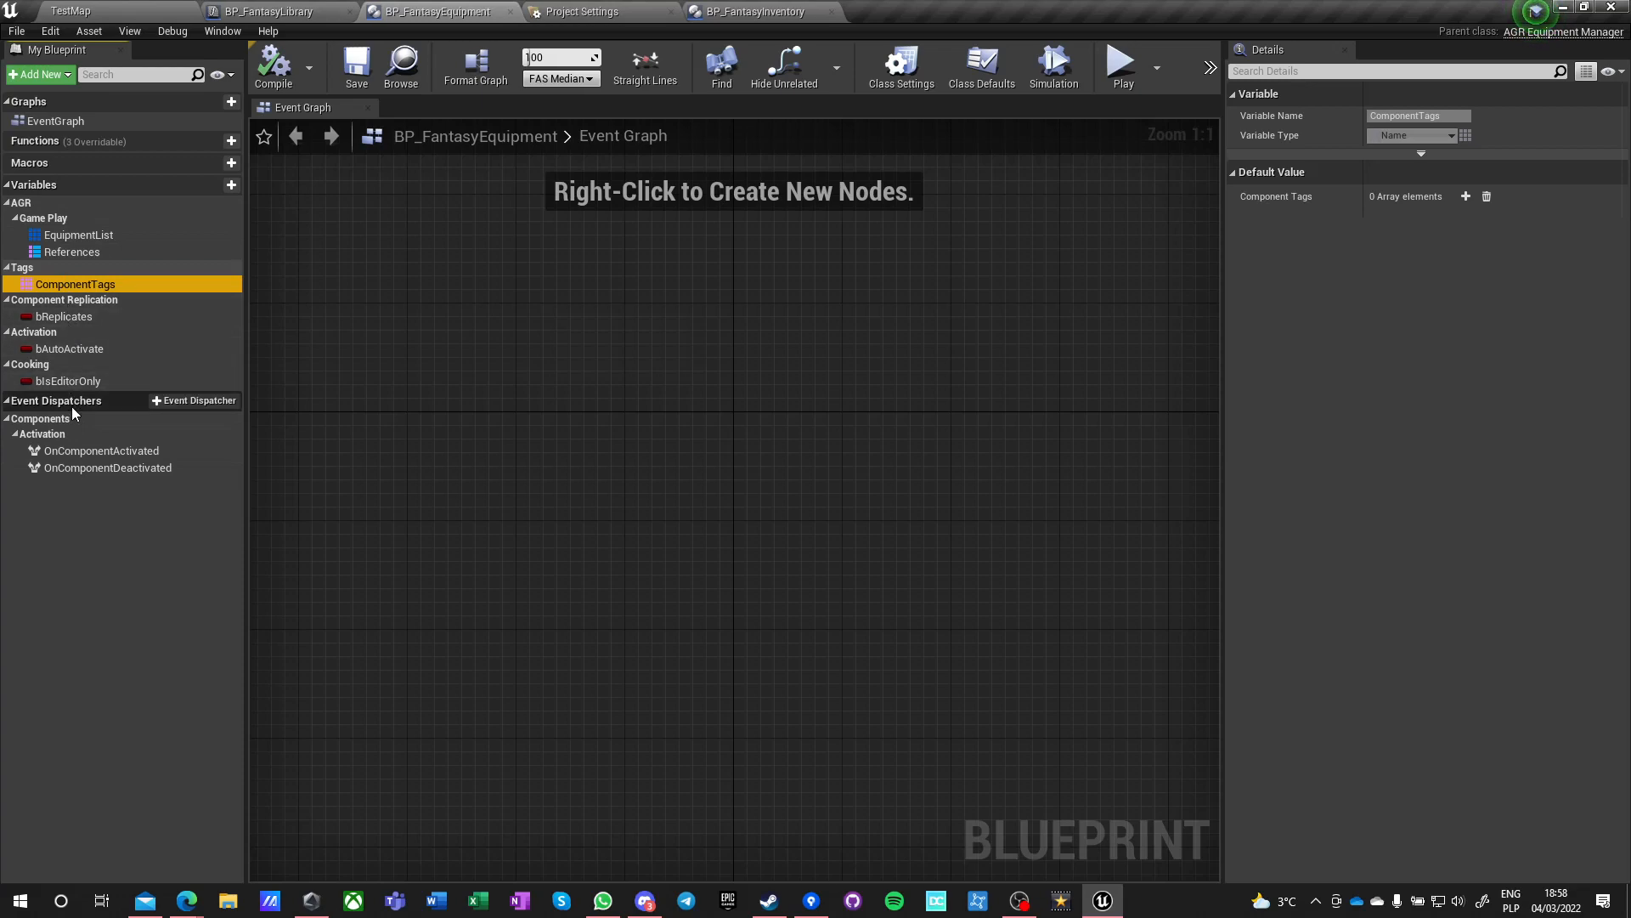
- Review Class Settings and Class Defaults, expanding Game Play > Equipment List, and save
{"action": "left_click", "coordinate": [900, 64]}
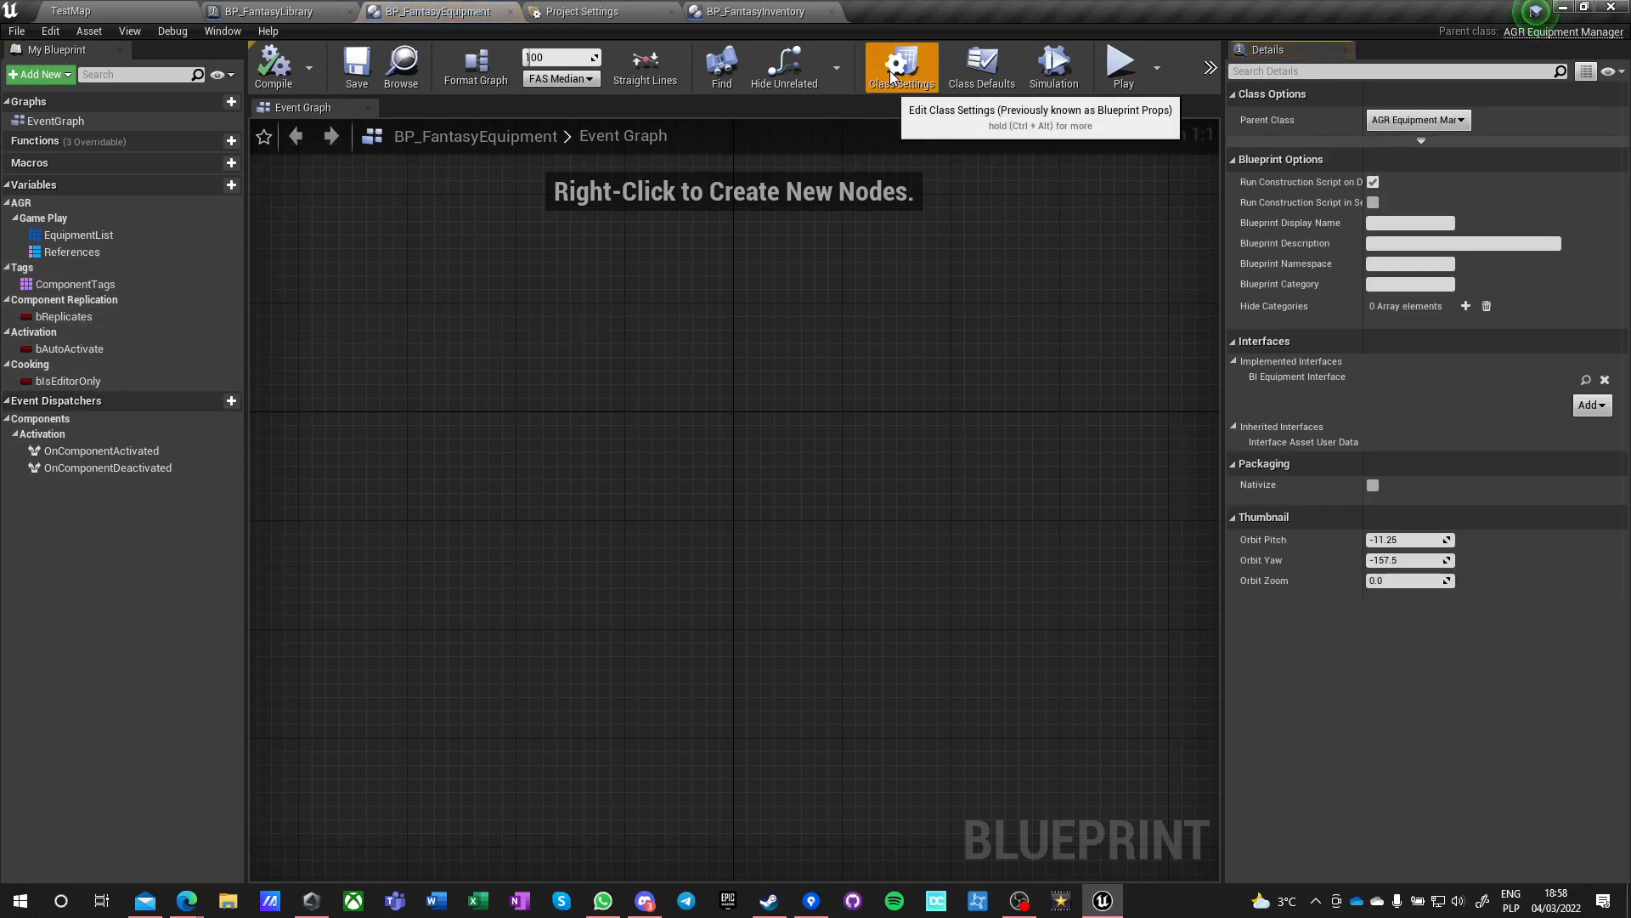
{"action": "left_click", "coordinate": [978, 65]}
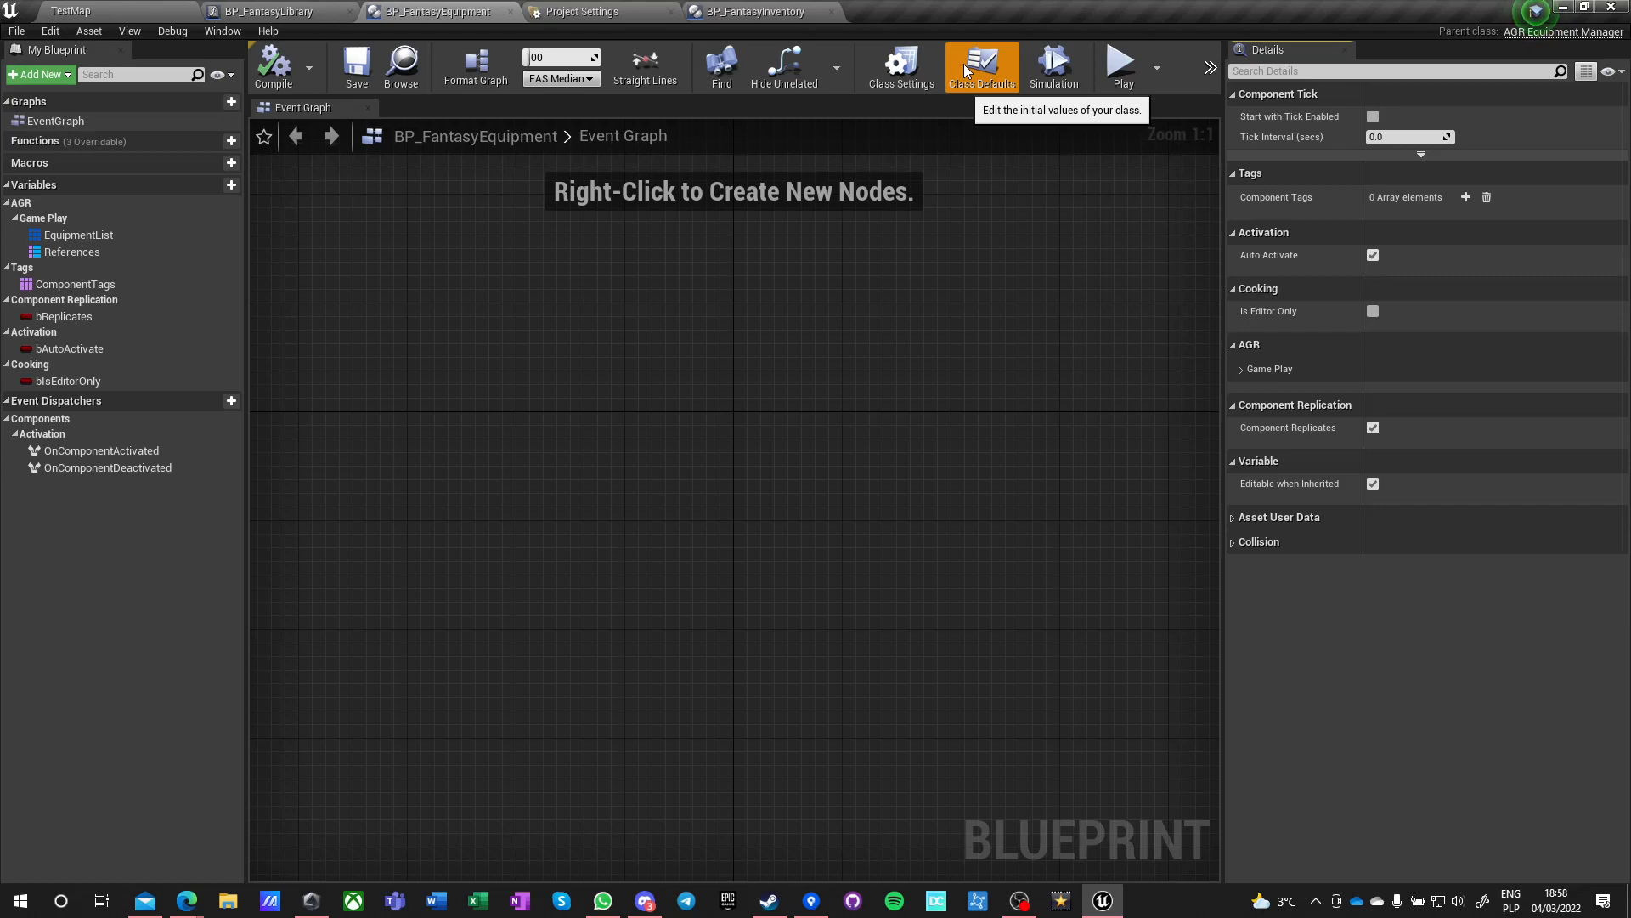
{"action": "left_click", "coordinate": [1245, 368]}
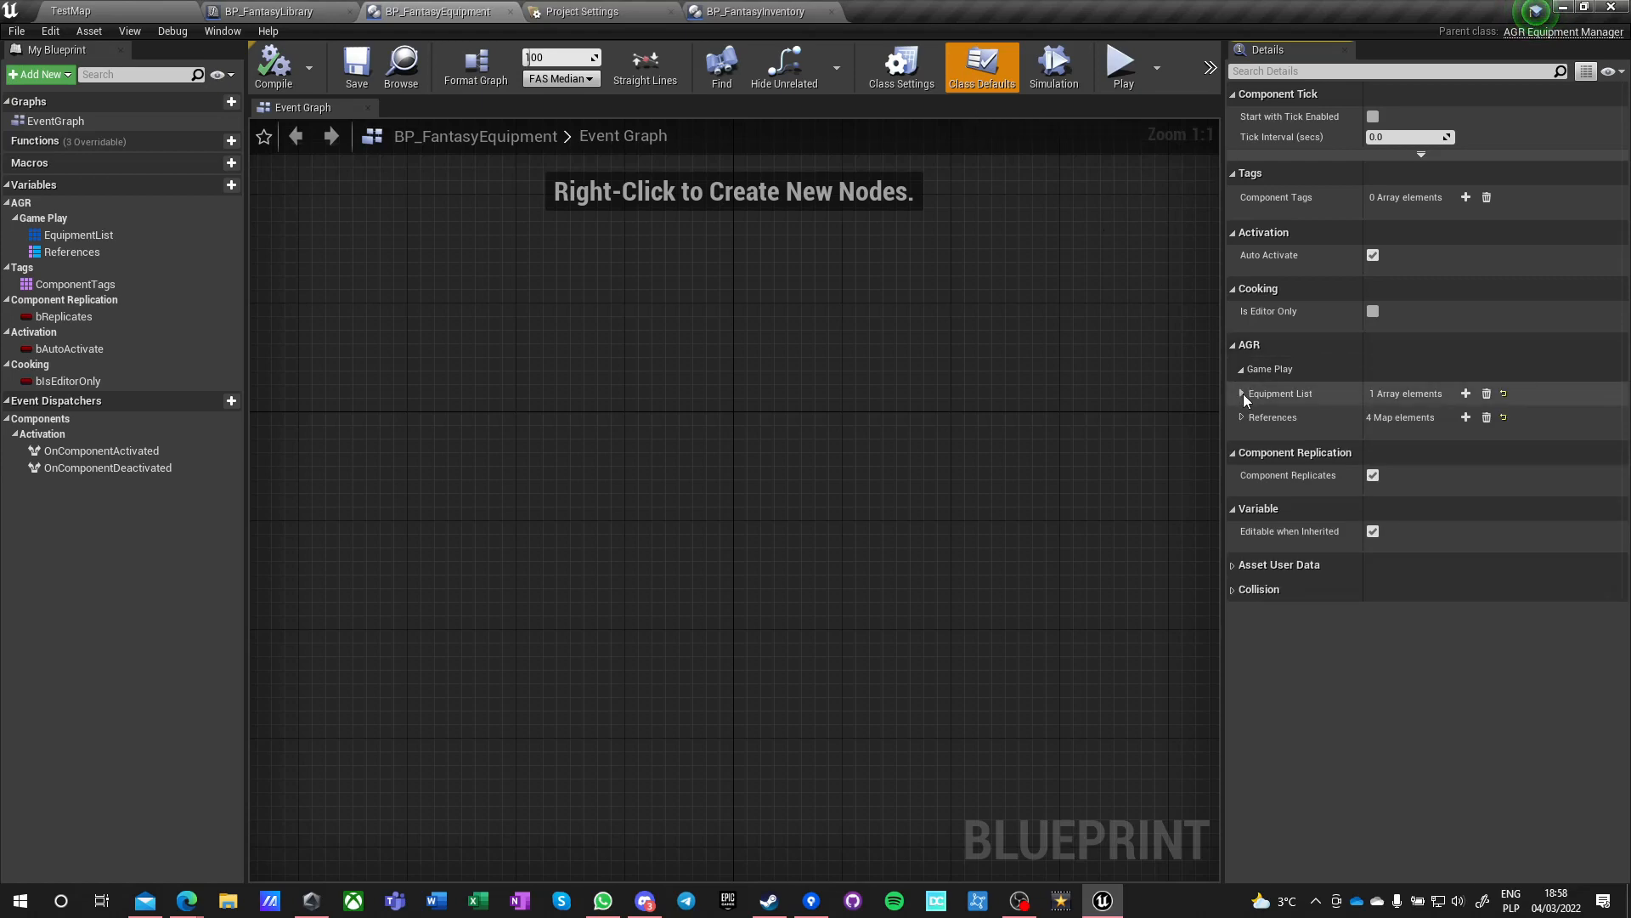
{"action": "left_click", "coordinate": [1241, 393]}
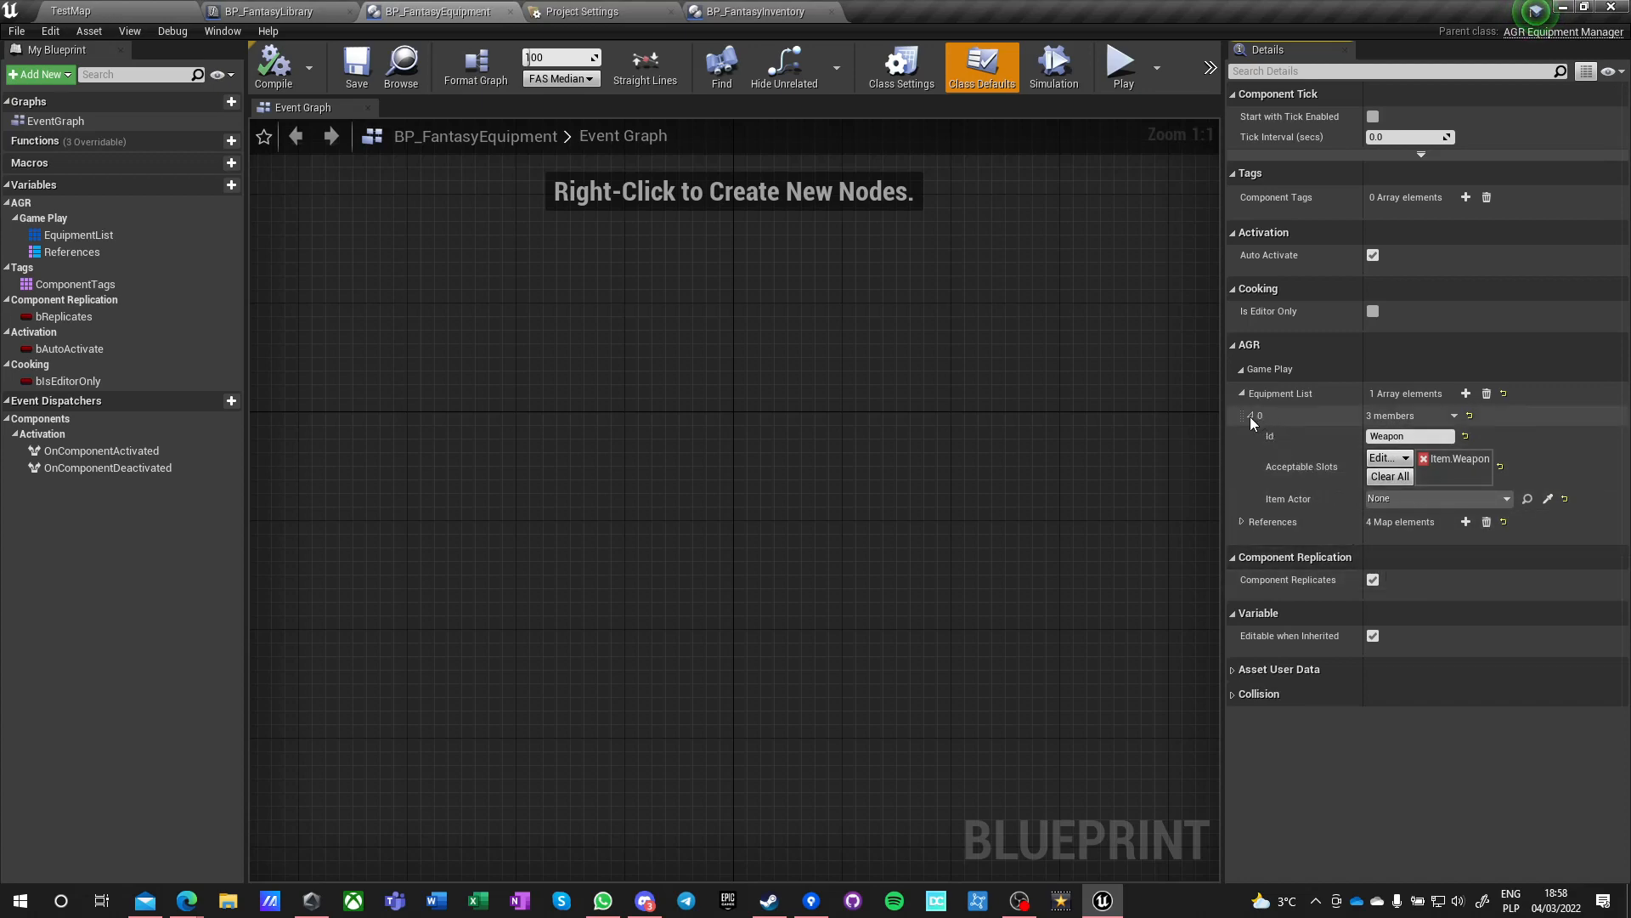
{"action": "left_click", "coordinate": [1242, 415]}
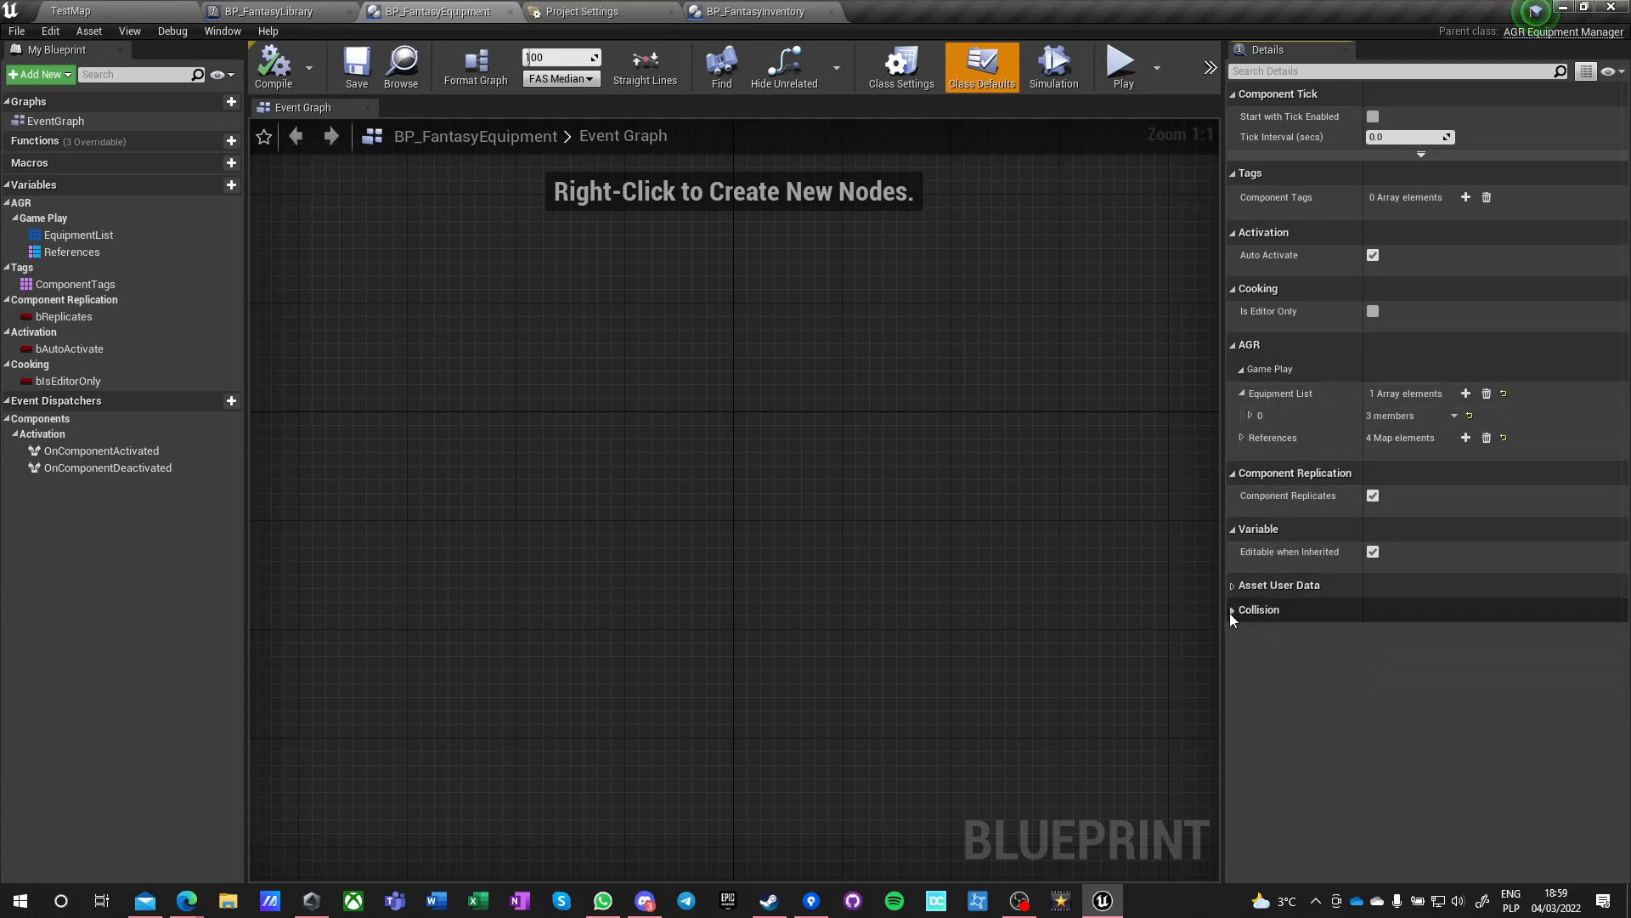
{"action": "mouse_move", "coordinate": [1354, 425]}
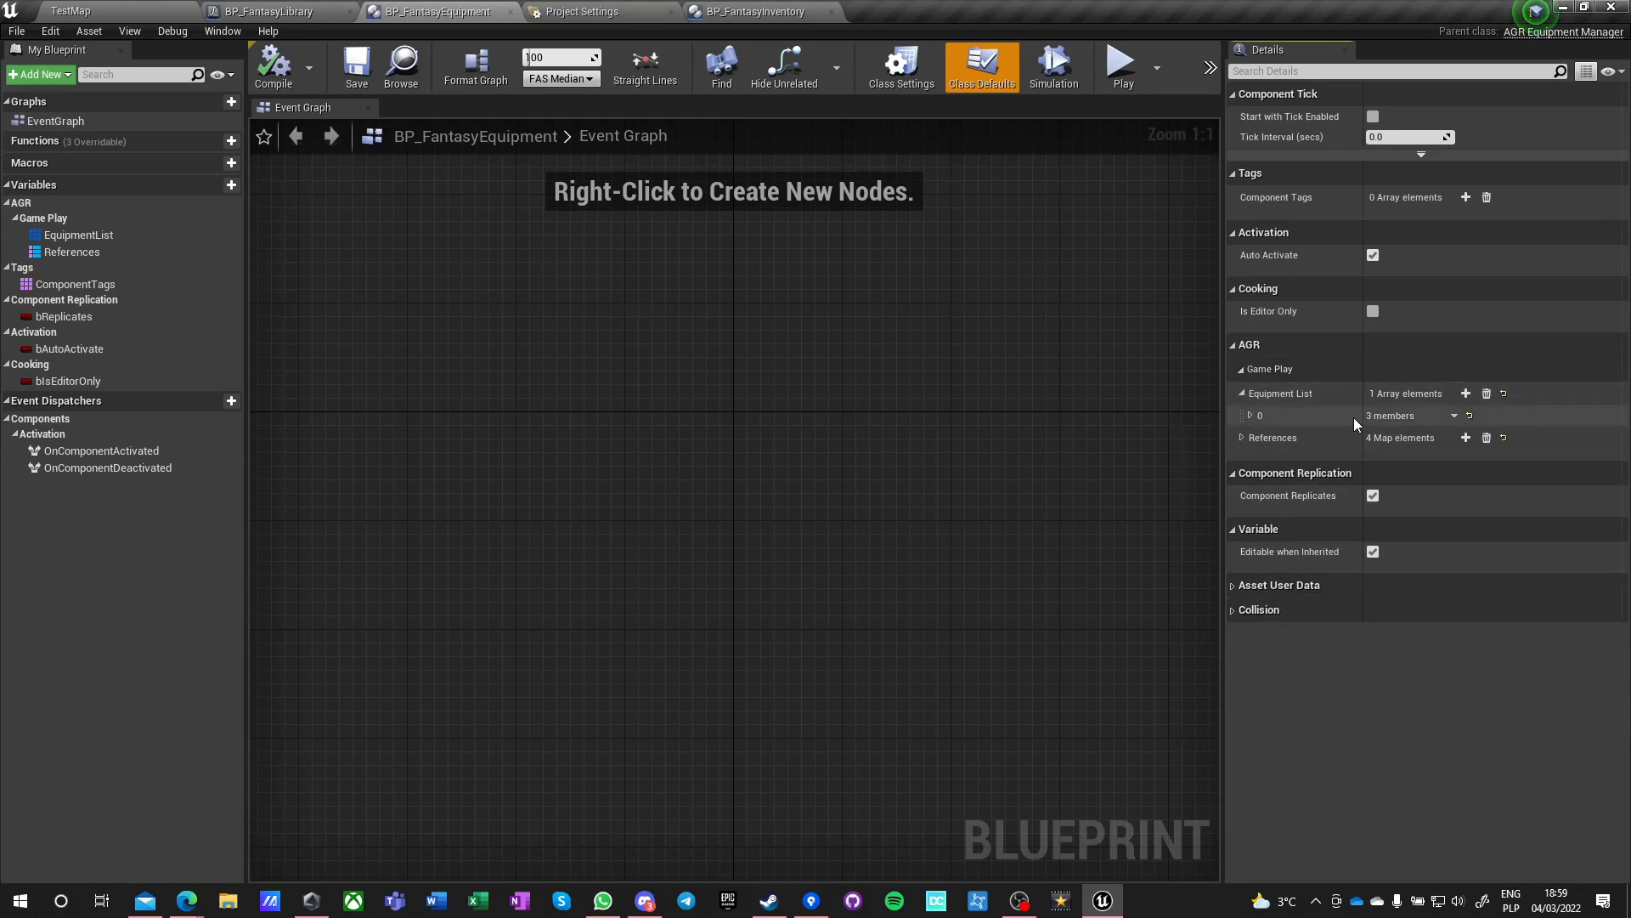
{"action": "left_click", "coordinate": [356, 64]}
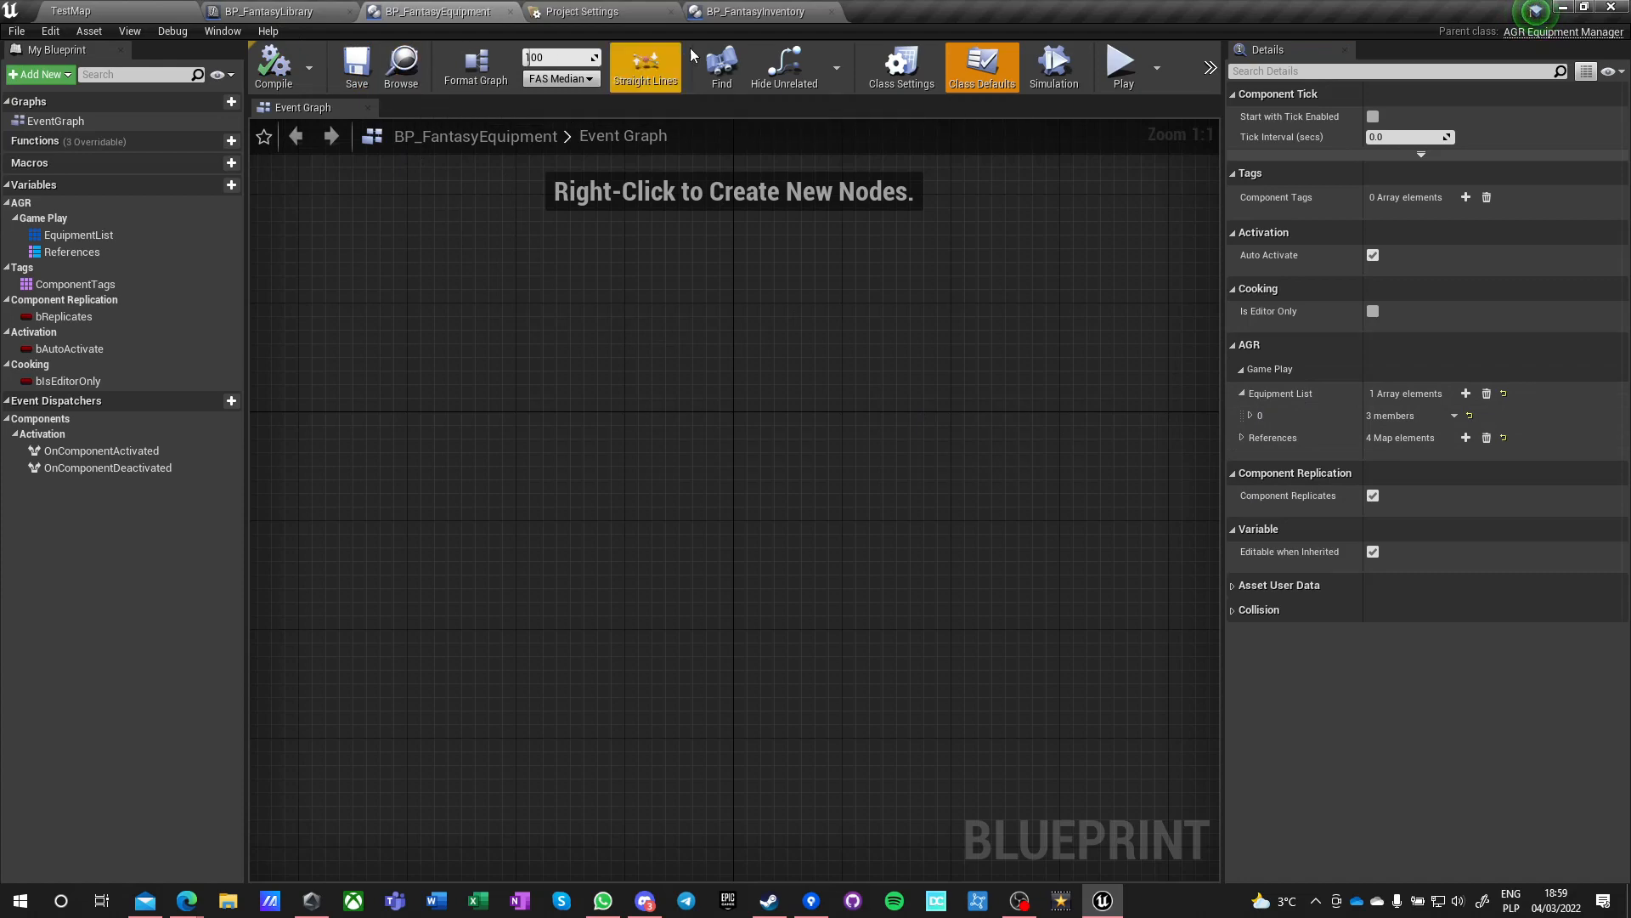
{"action": "left_click", "coordinate": [755, 11]}
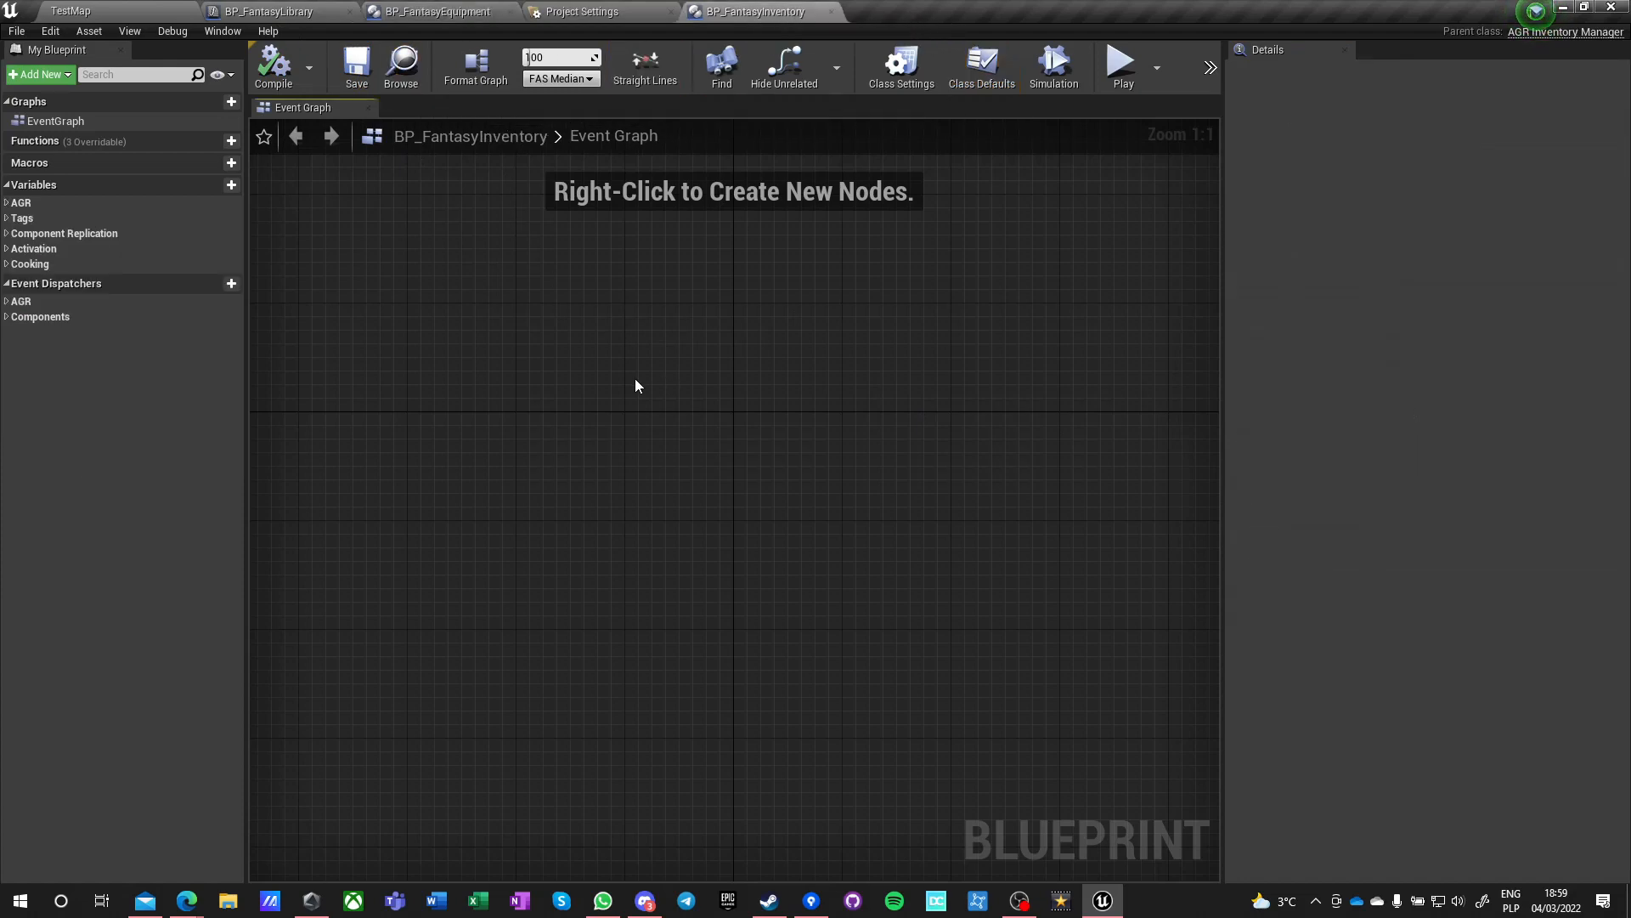
- Inspect BP_FantasyInventory's InventoryId and bDebug variables, then show its Class Defaults
{"action": "left_click", "coordinate": [19, 202]}
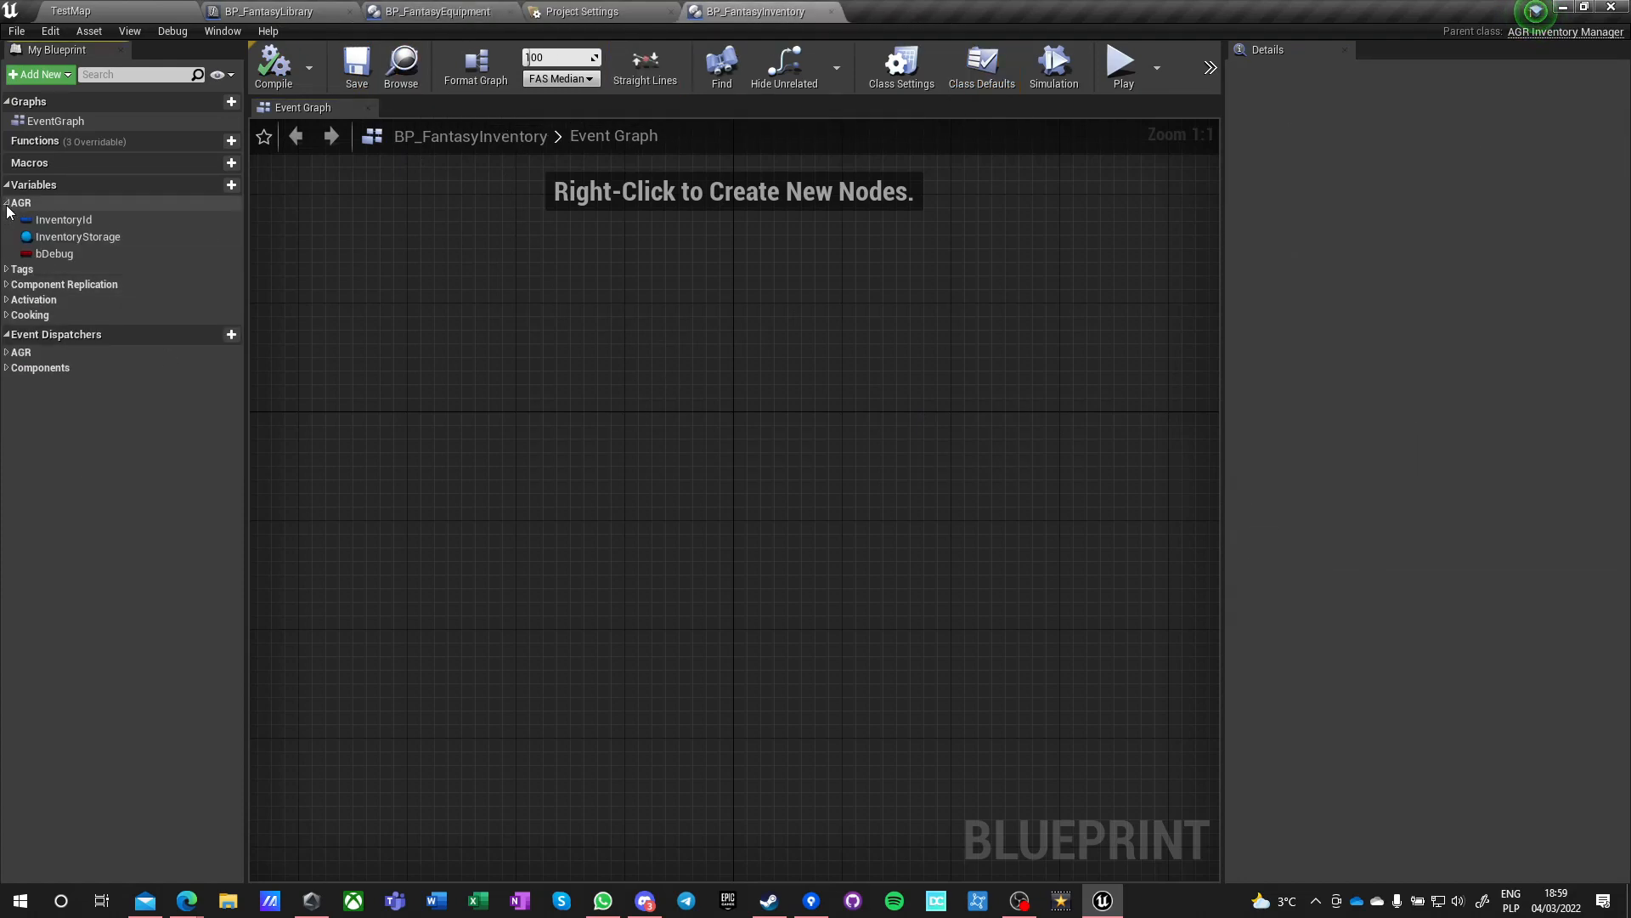
{"action": "left_click", "coordinate": [64, 220]}
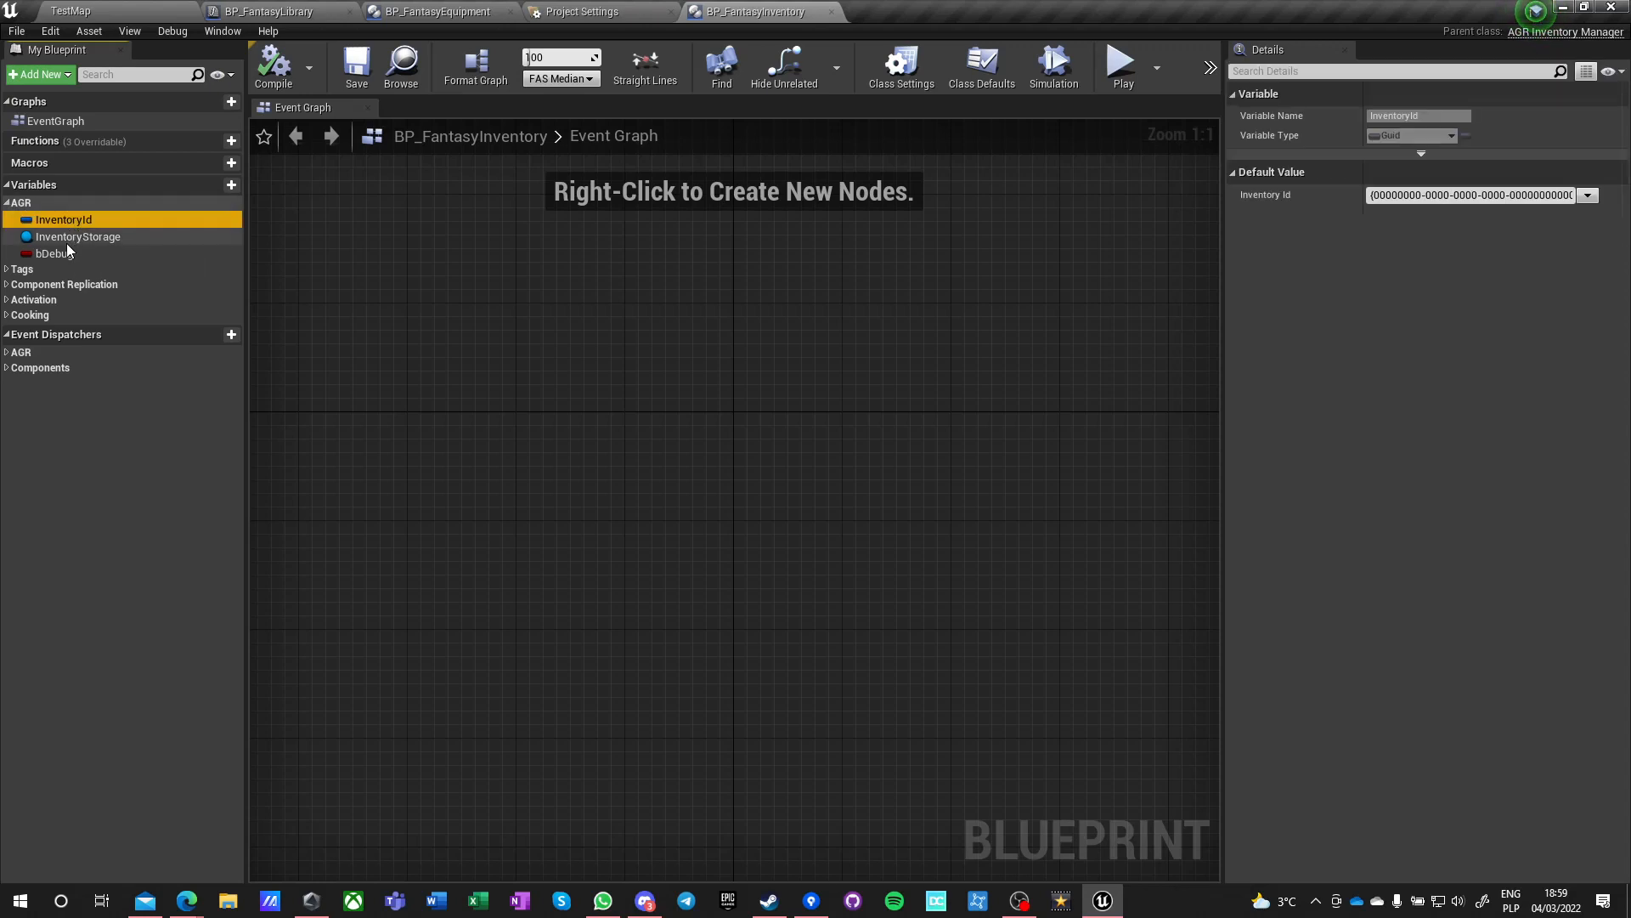
{"action": "left_click", "coordinate": [52, 253]}
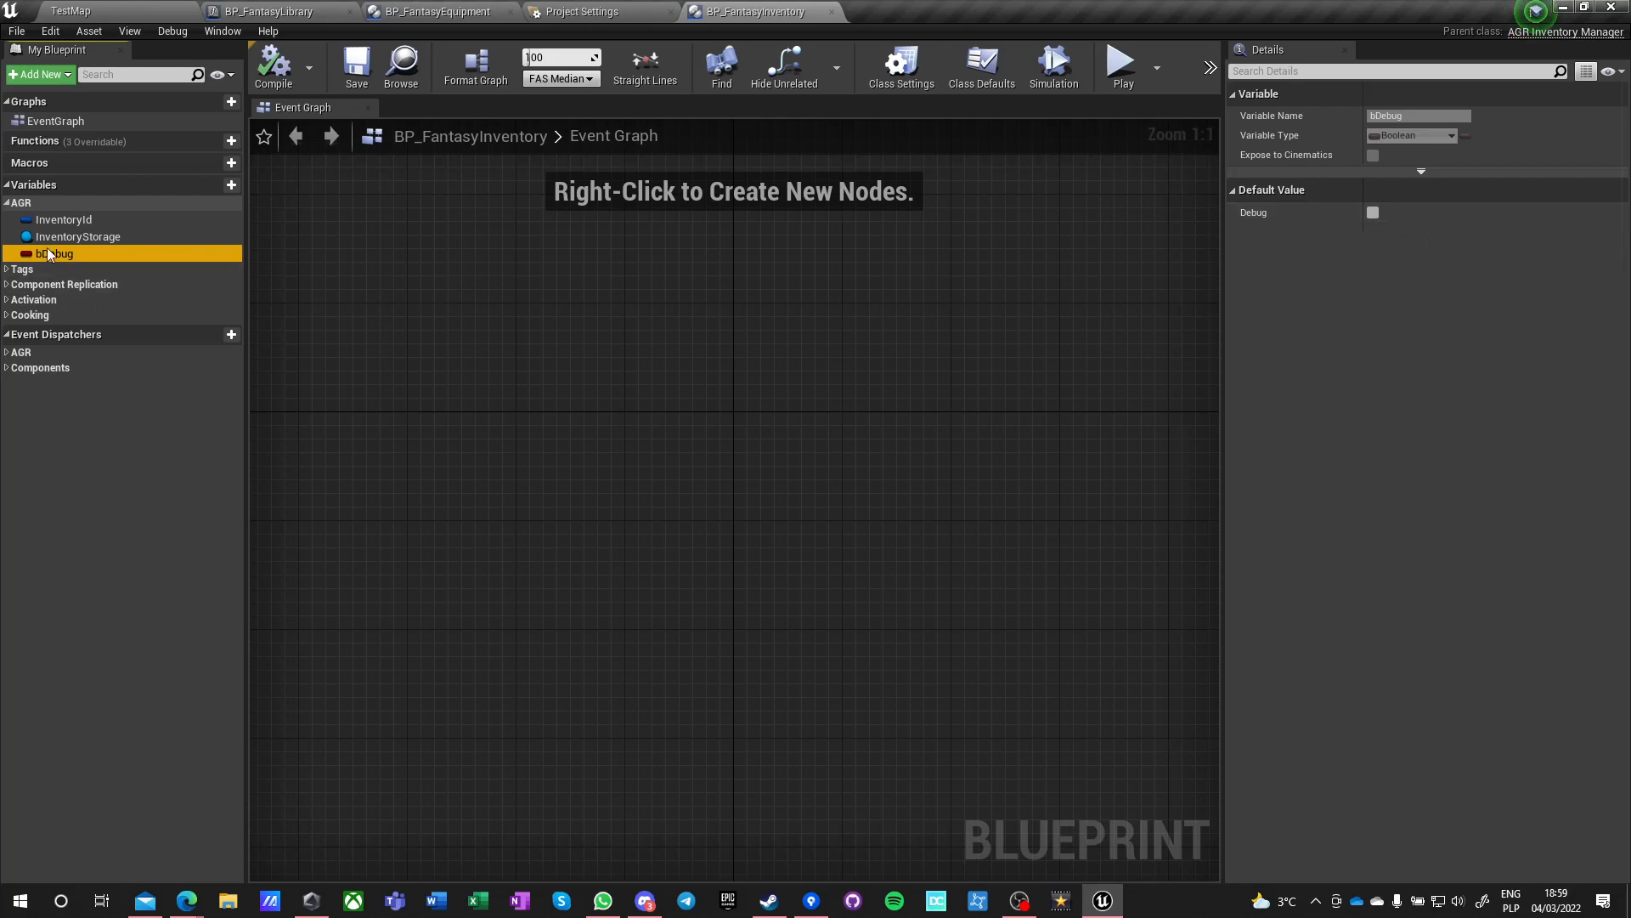
{"action": "left_click", "coordinate": [21, 269]}
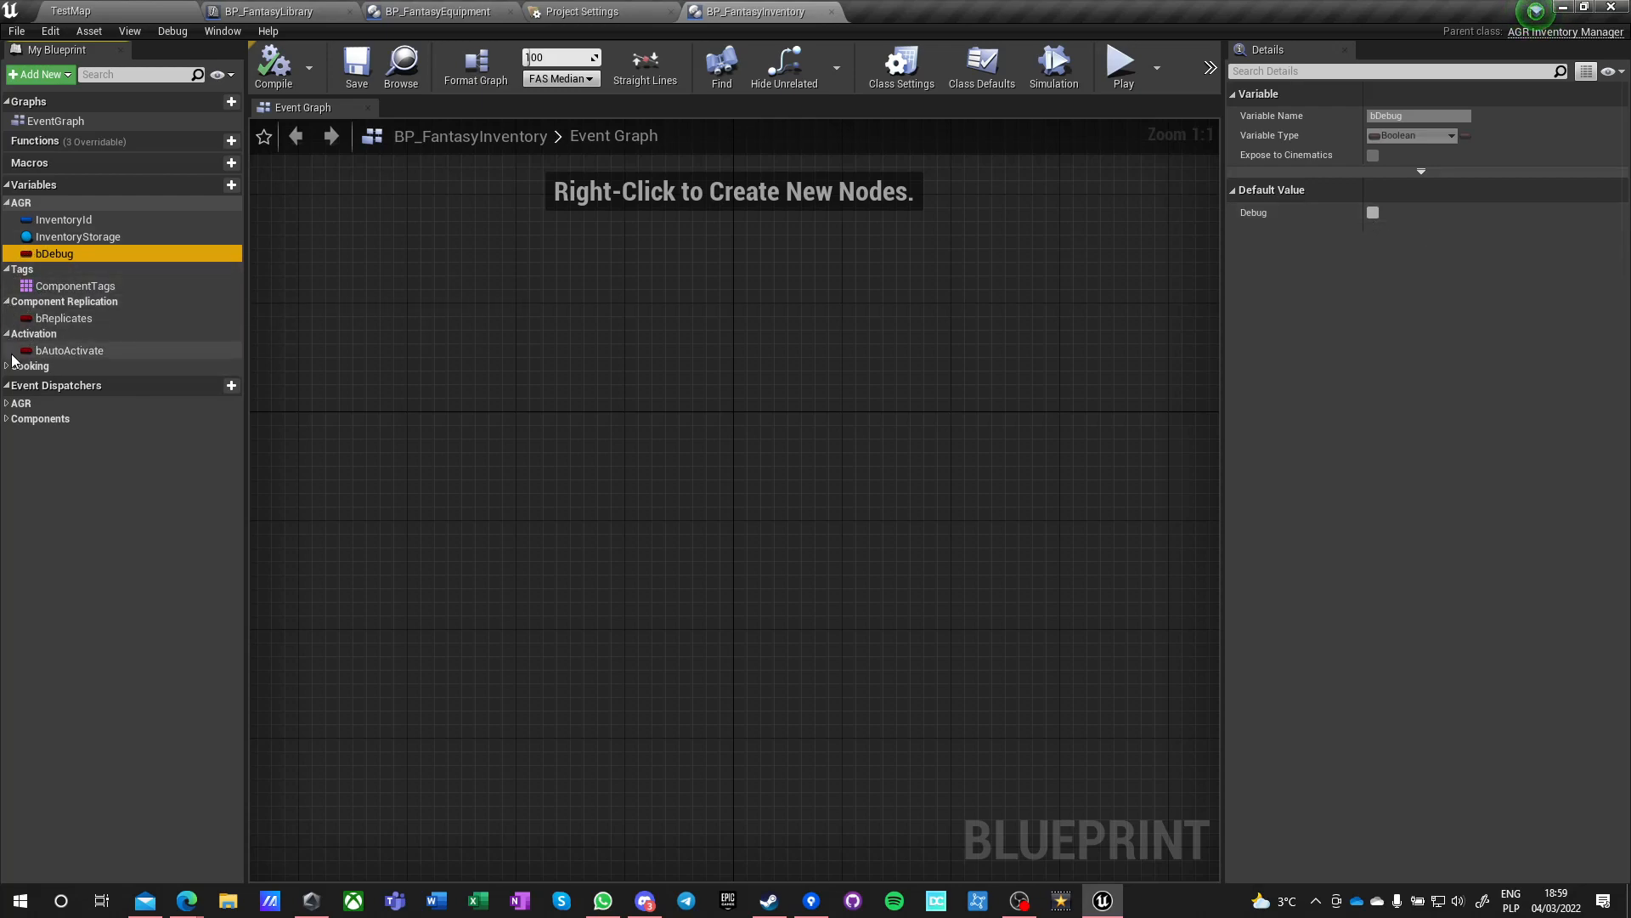
{"action": "left_click", "coordinate": [978, 66]}
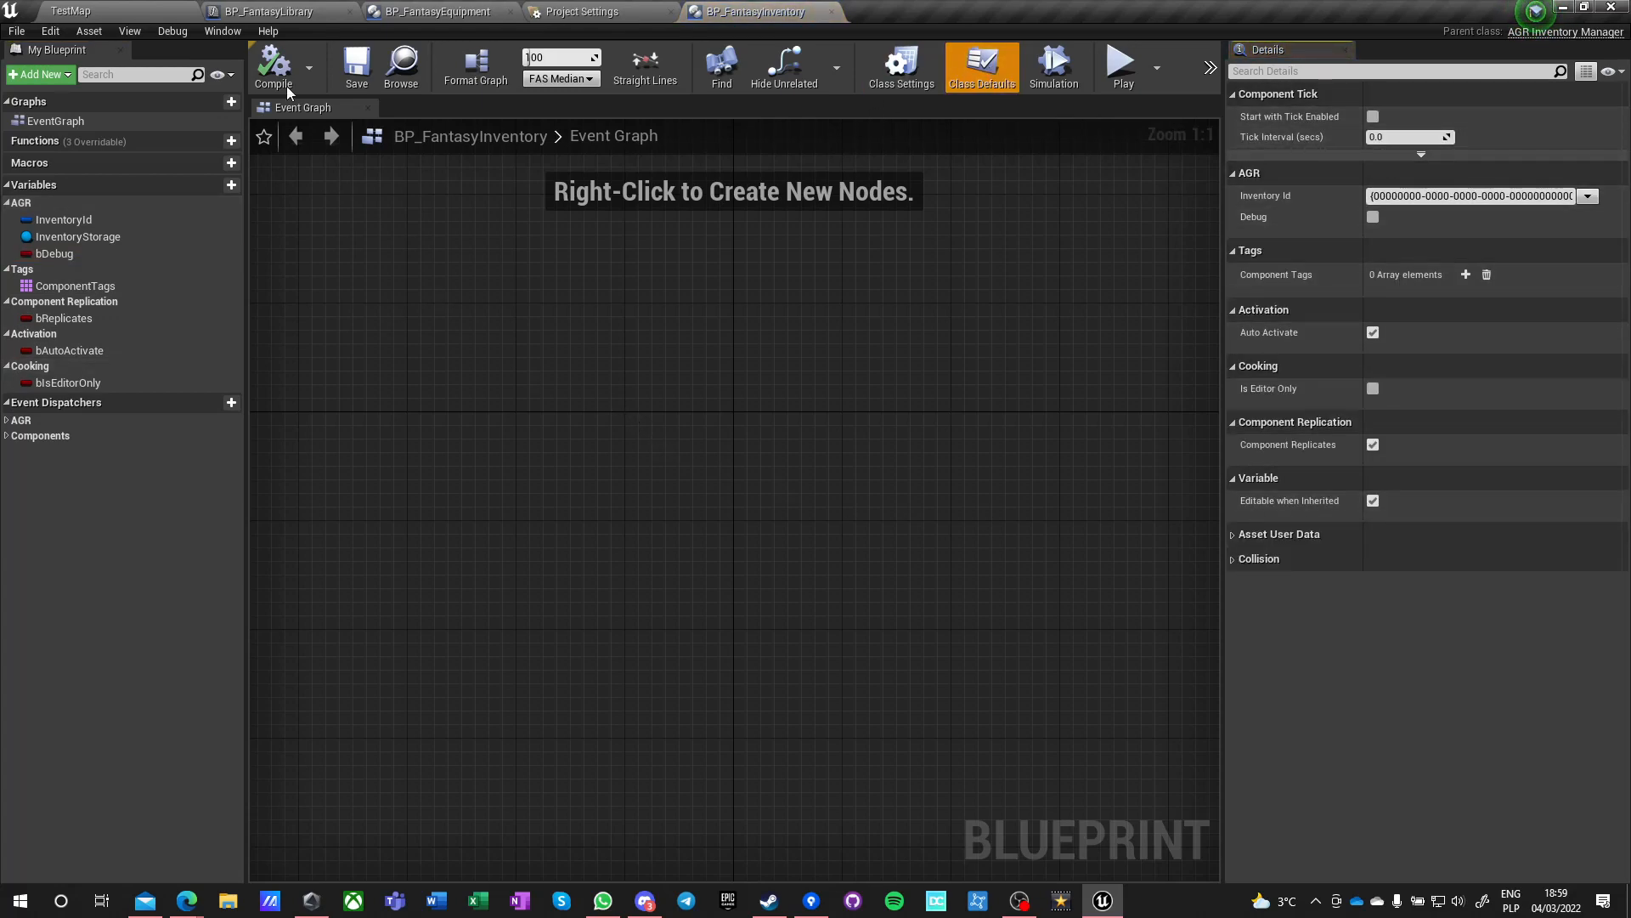
{"action": "mouse_move", "coordinate": [738, 352]}
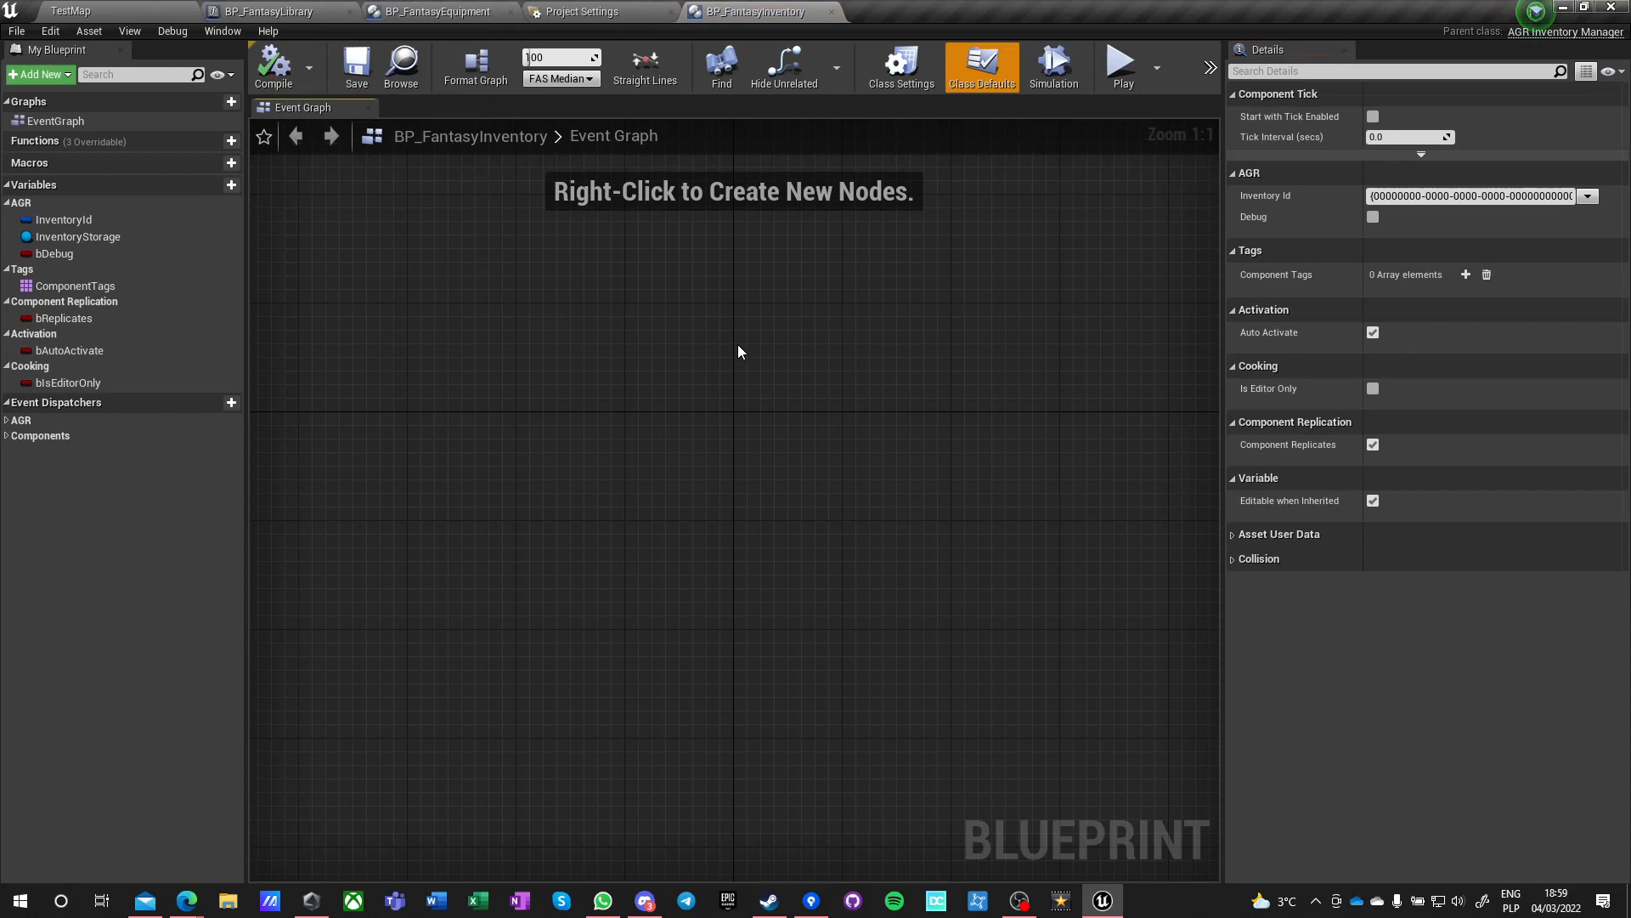
{"action": "mouse_move", "coordinate": [444, 316]}
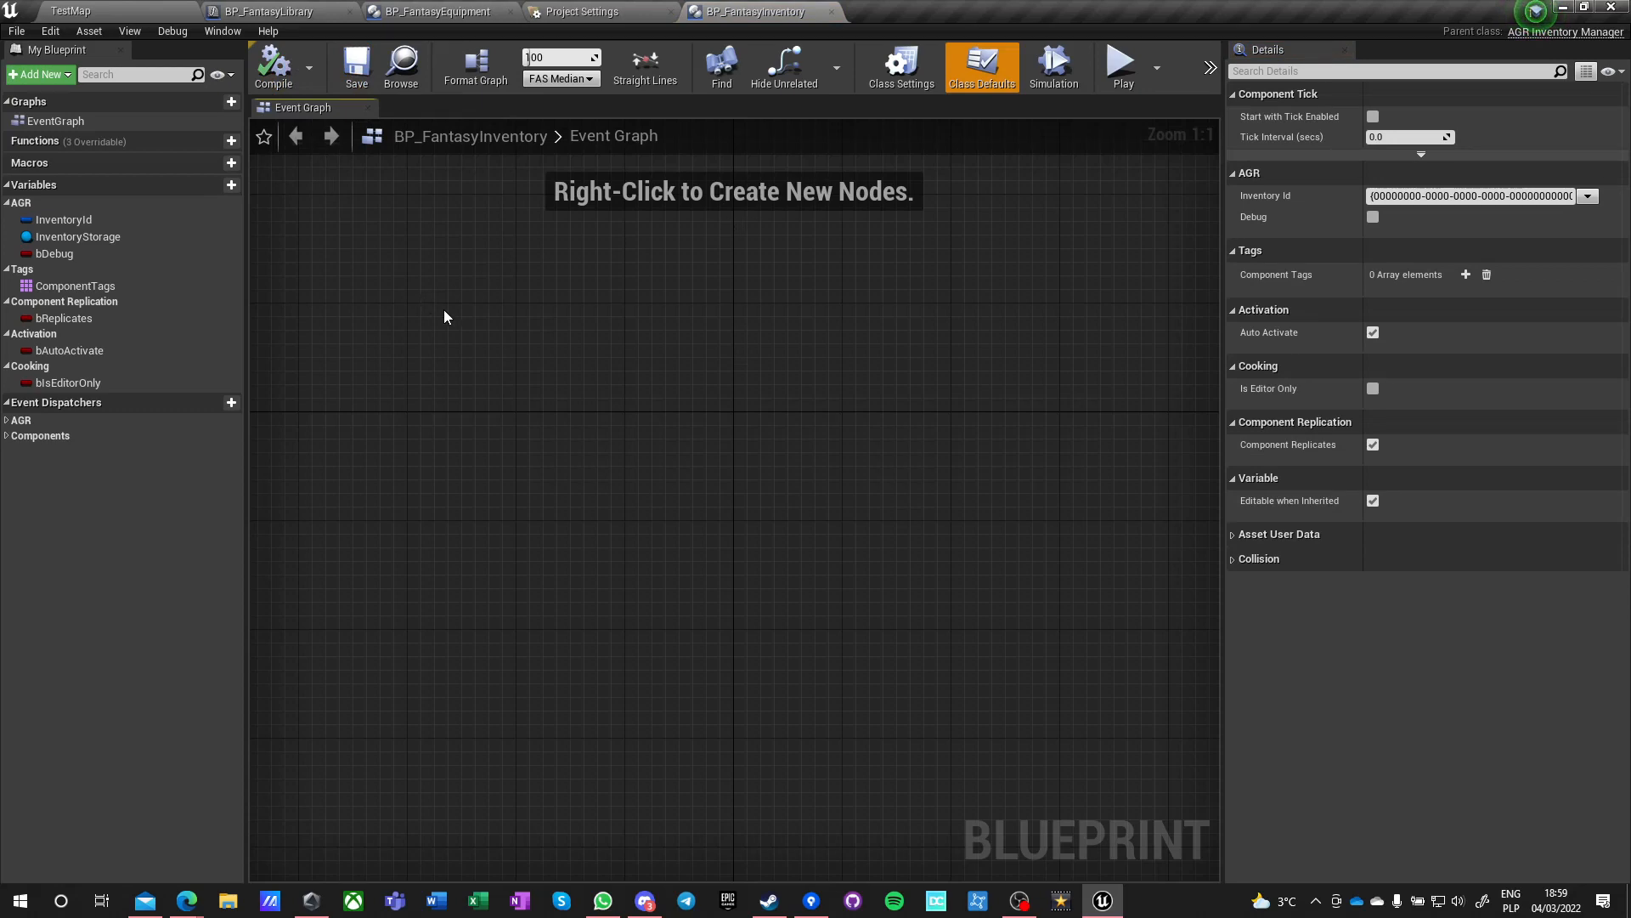
{"action": "mouse_move", "coordinate": [734, 17]}
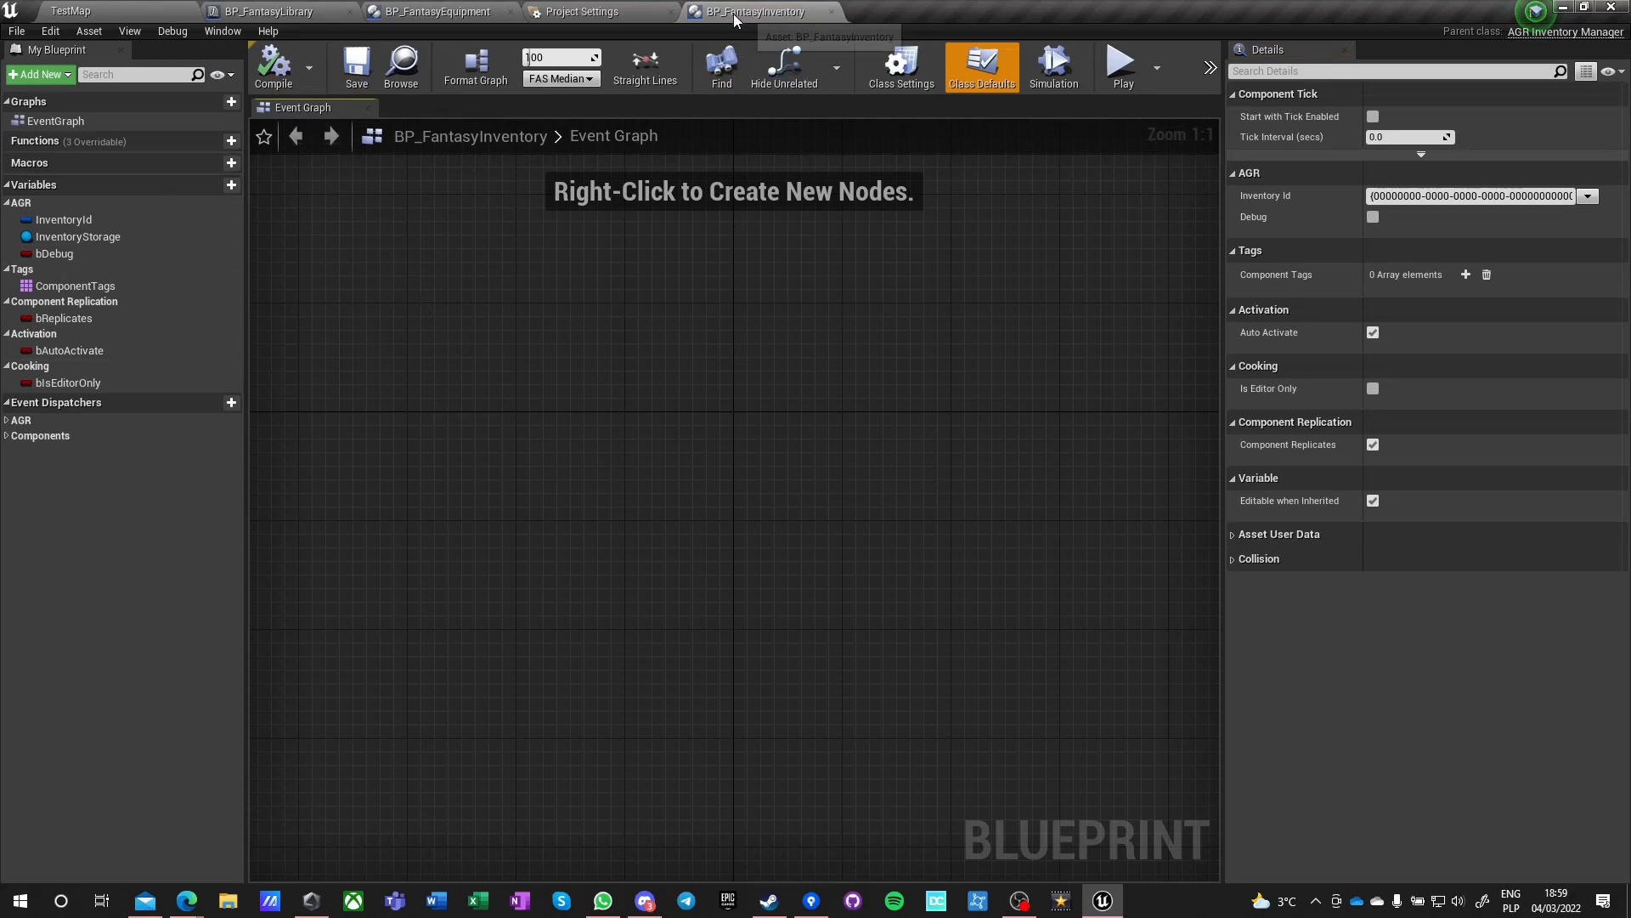
{"action": "mouse_move", "coordinate": [612, 412]}
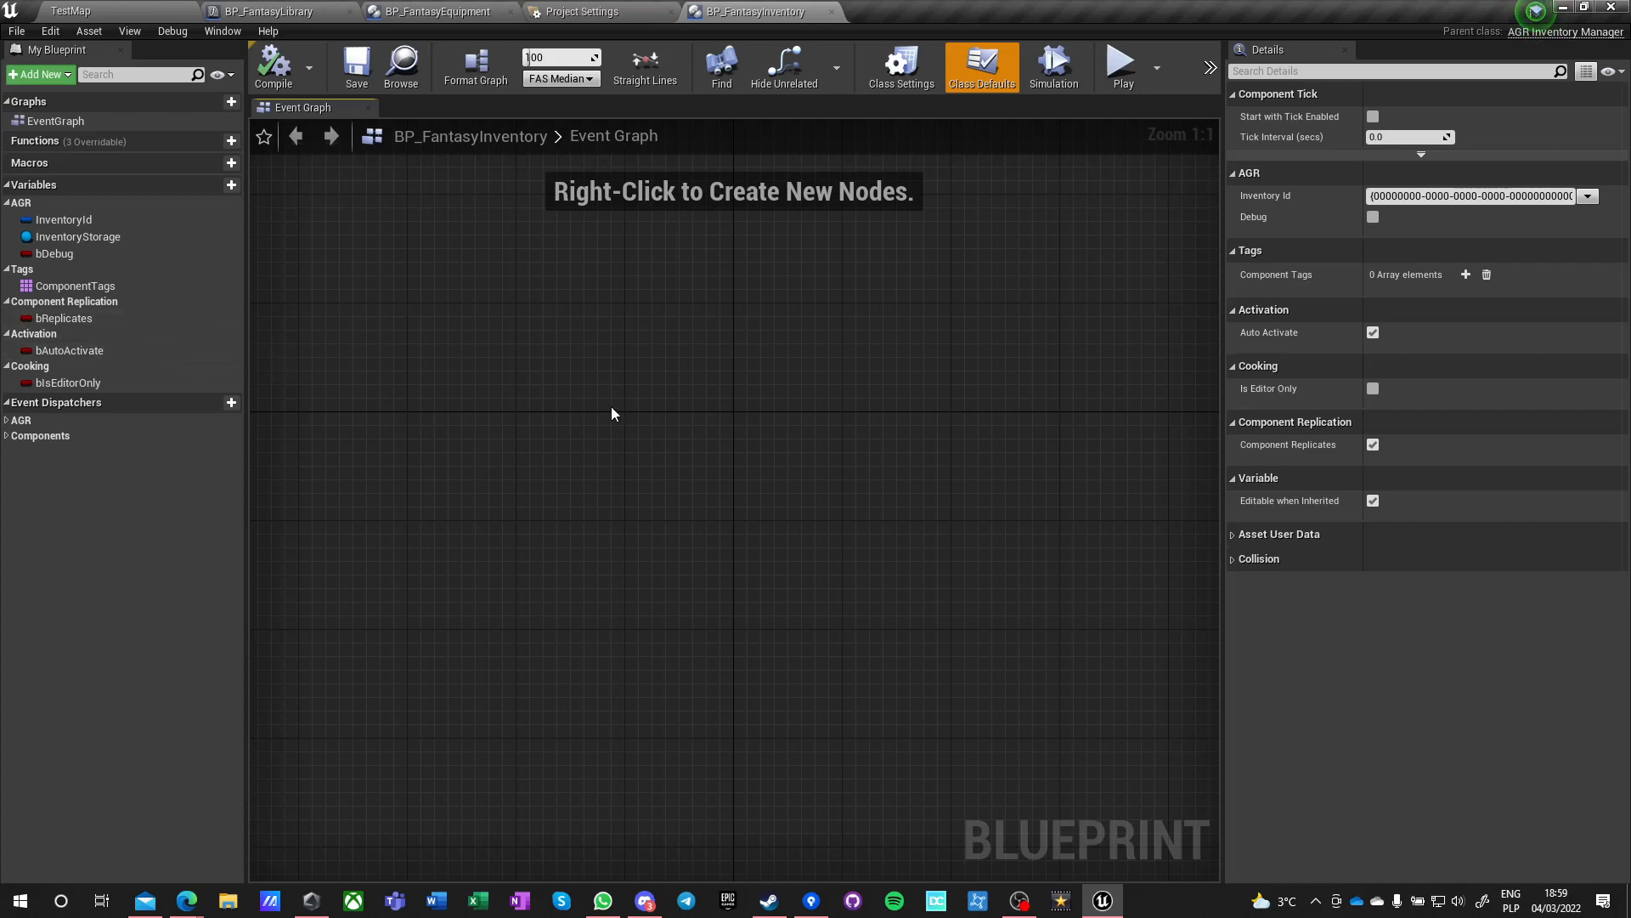
{"action": "mouse_move", "coordinate": [670, 393]}
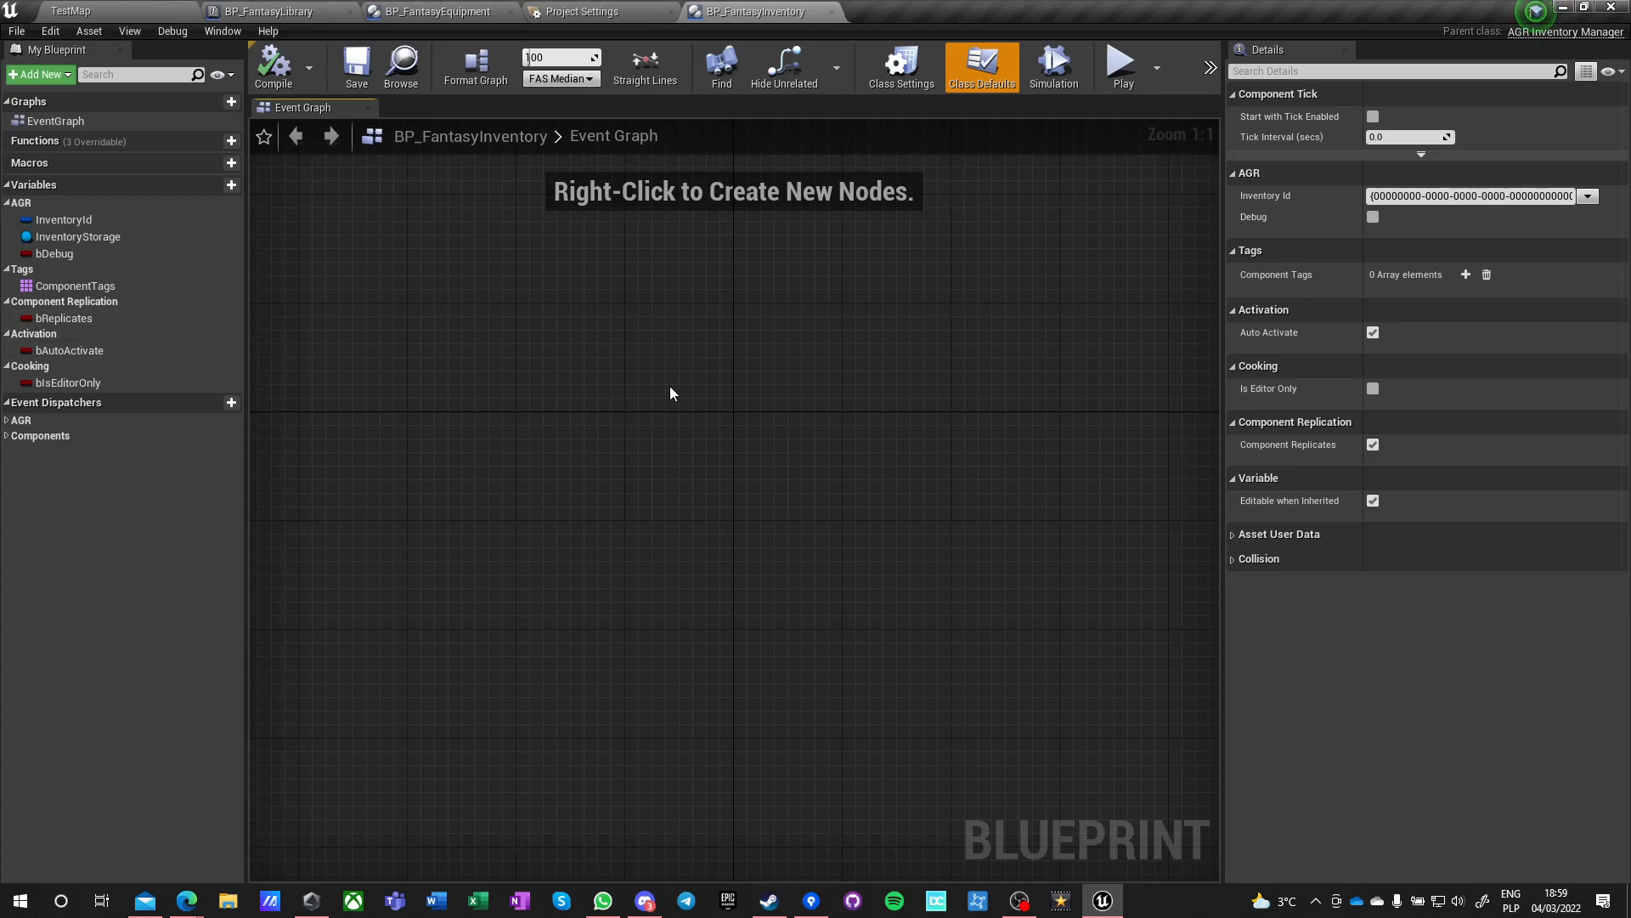
{"action": "mouse_move", "coordinate": [569, 393]}
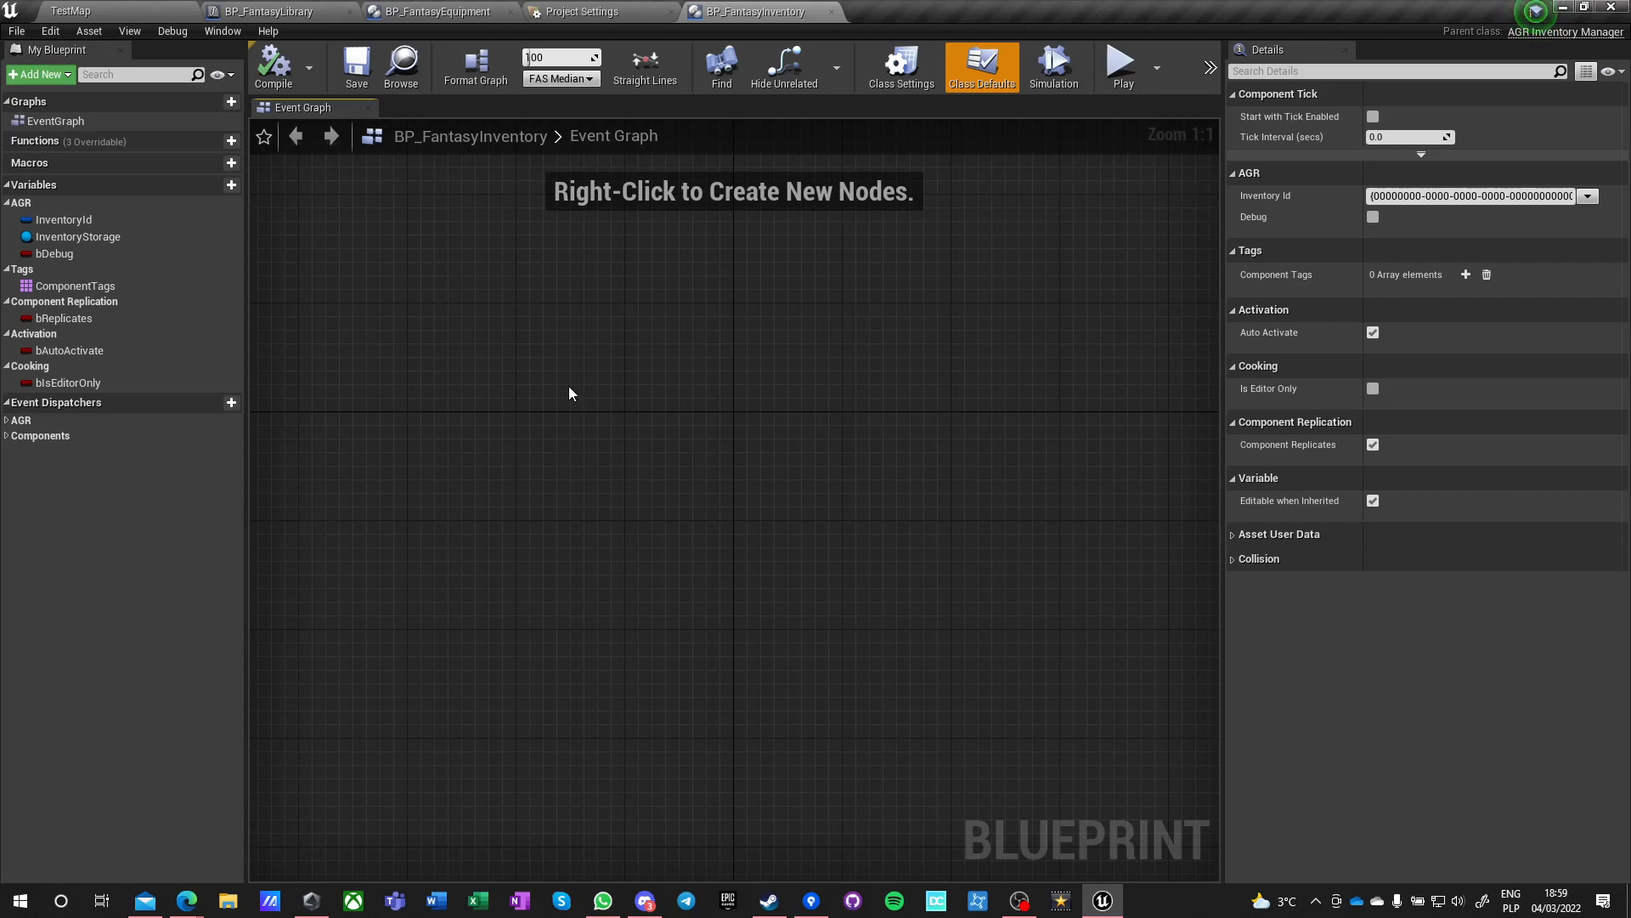
{"action": "mouse_move", "coordinate": [647, 463]}
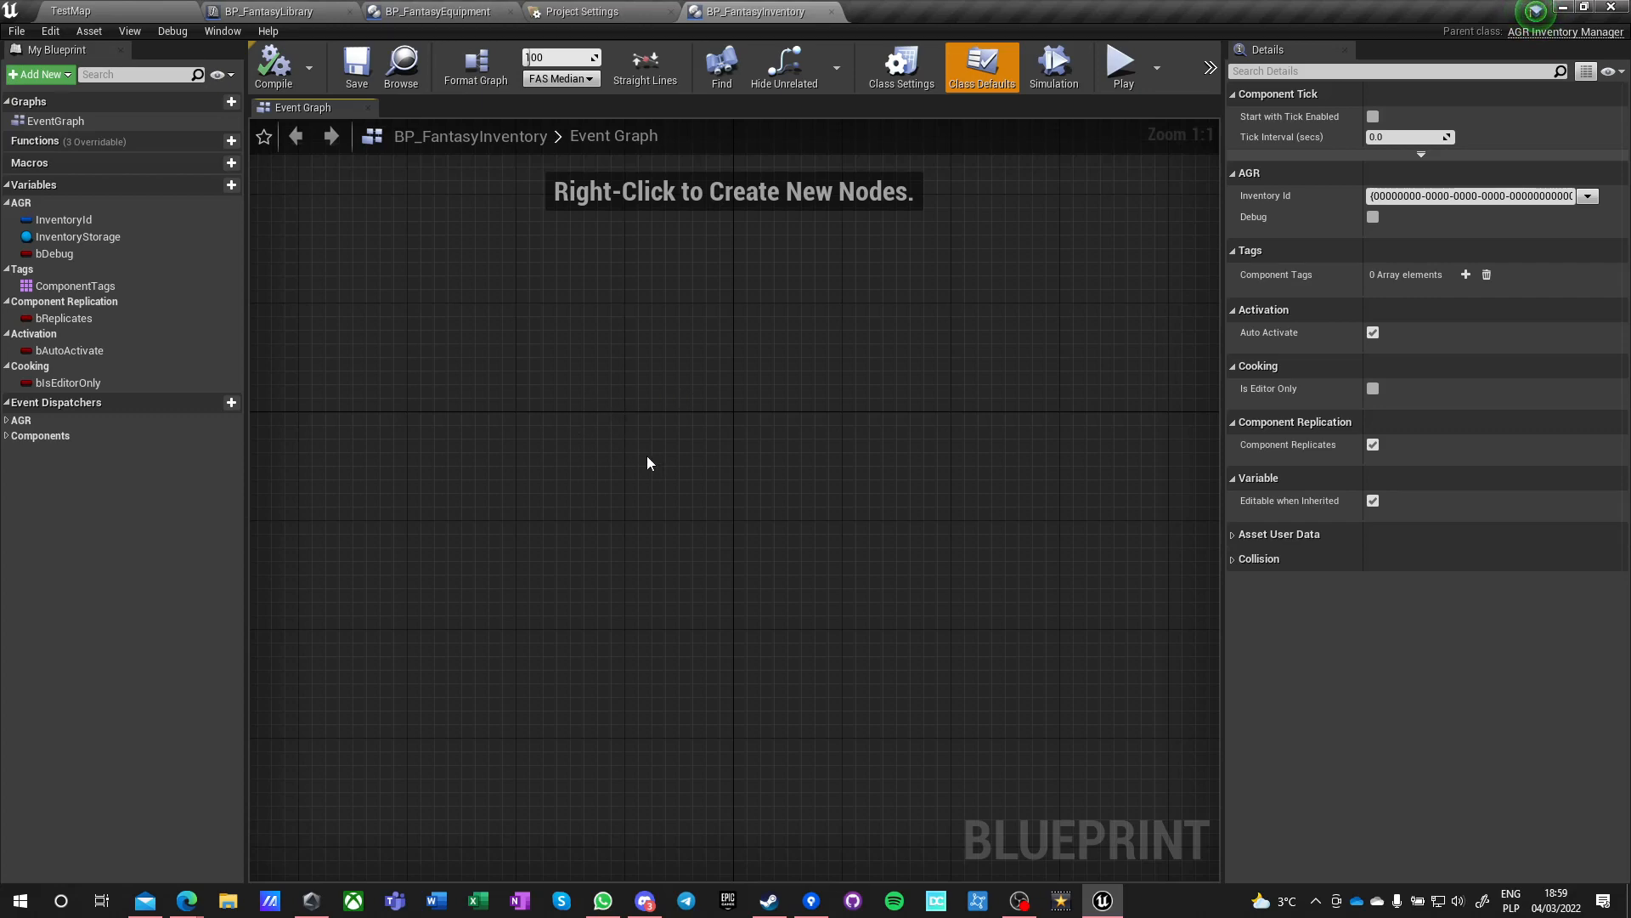
{"action": "mouse_move", "coordinate": [374, 395]}
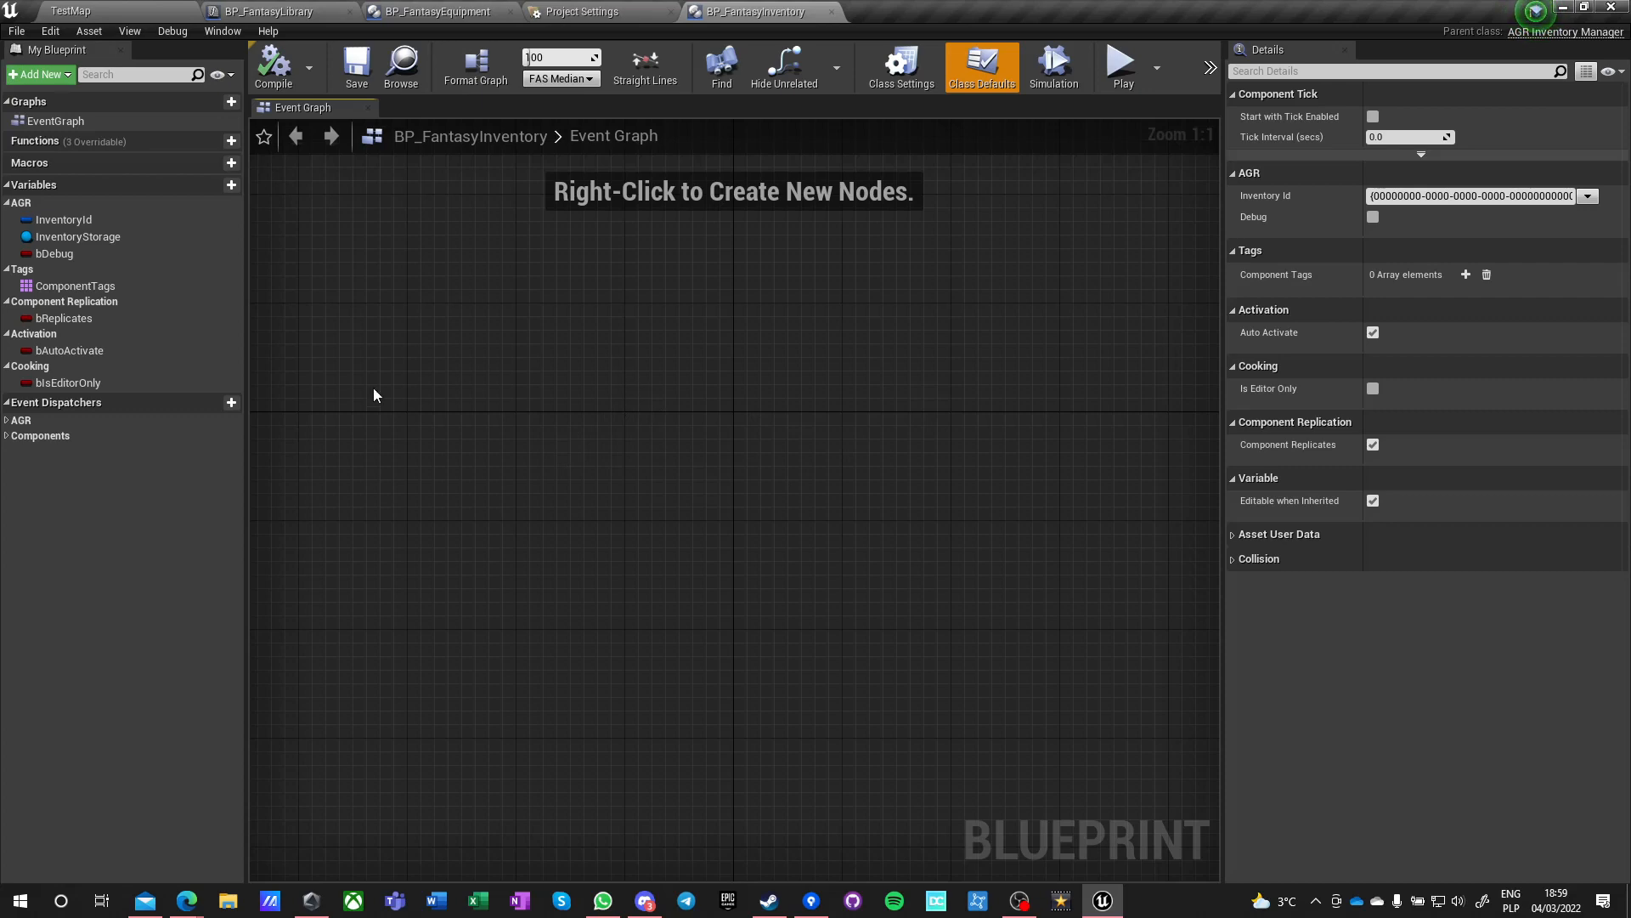
{"action": "mouse_move", "coordinate": [580, 32]}
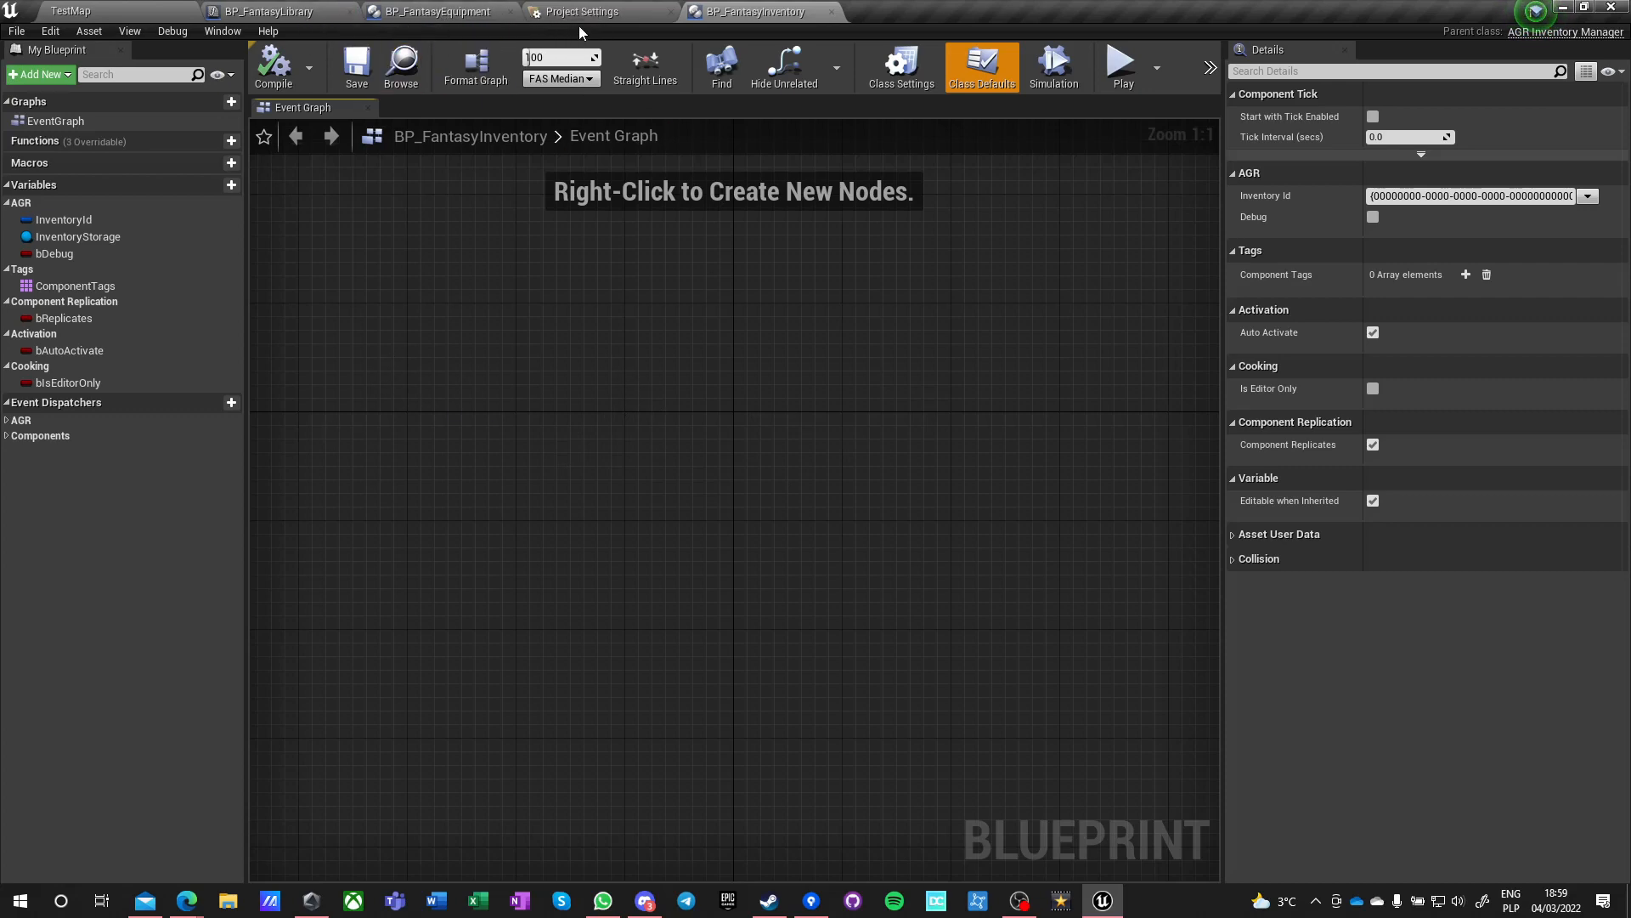
{"action": "mouse_move", "coordinate": [832, 19]}
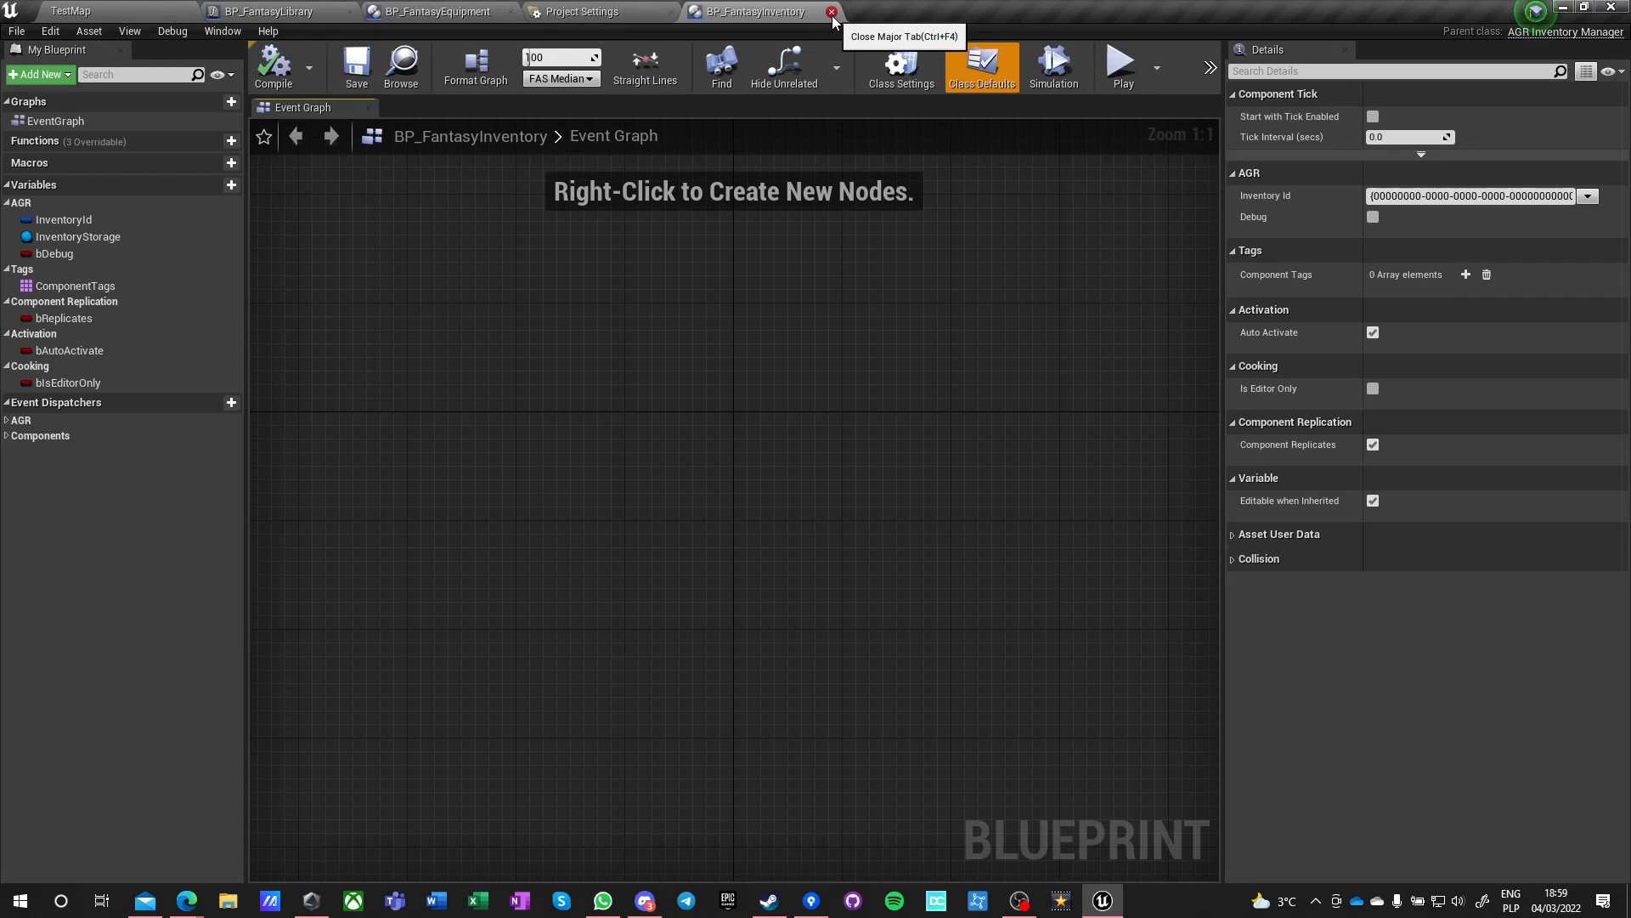
- Close the BP_FantasyInventory blueprint editor tab
{"action": "left_click", "coordinate": [831, 11]}
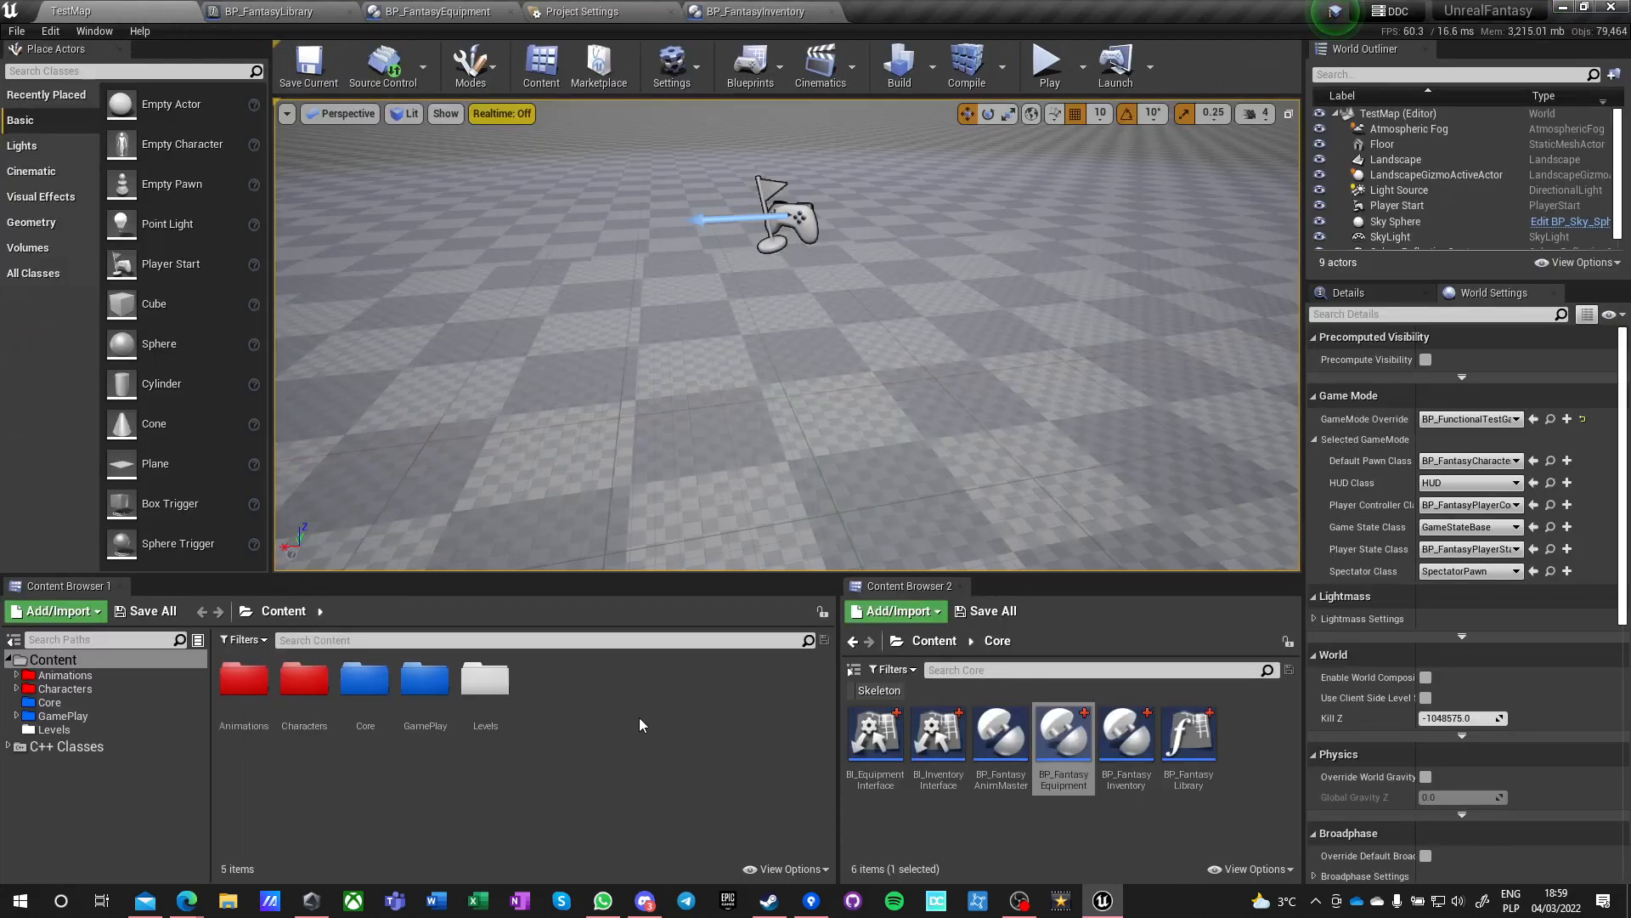
- Open BP_FantasyCharacter from the GamePlay folder
{"action": "double_click", "coordinate": [425, 686]}
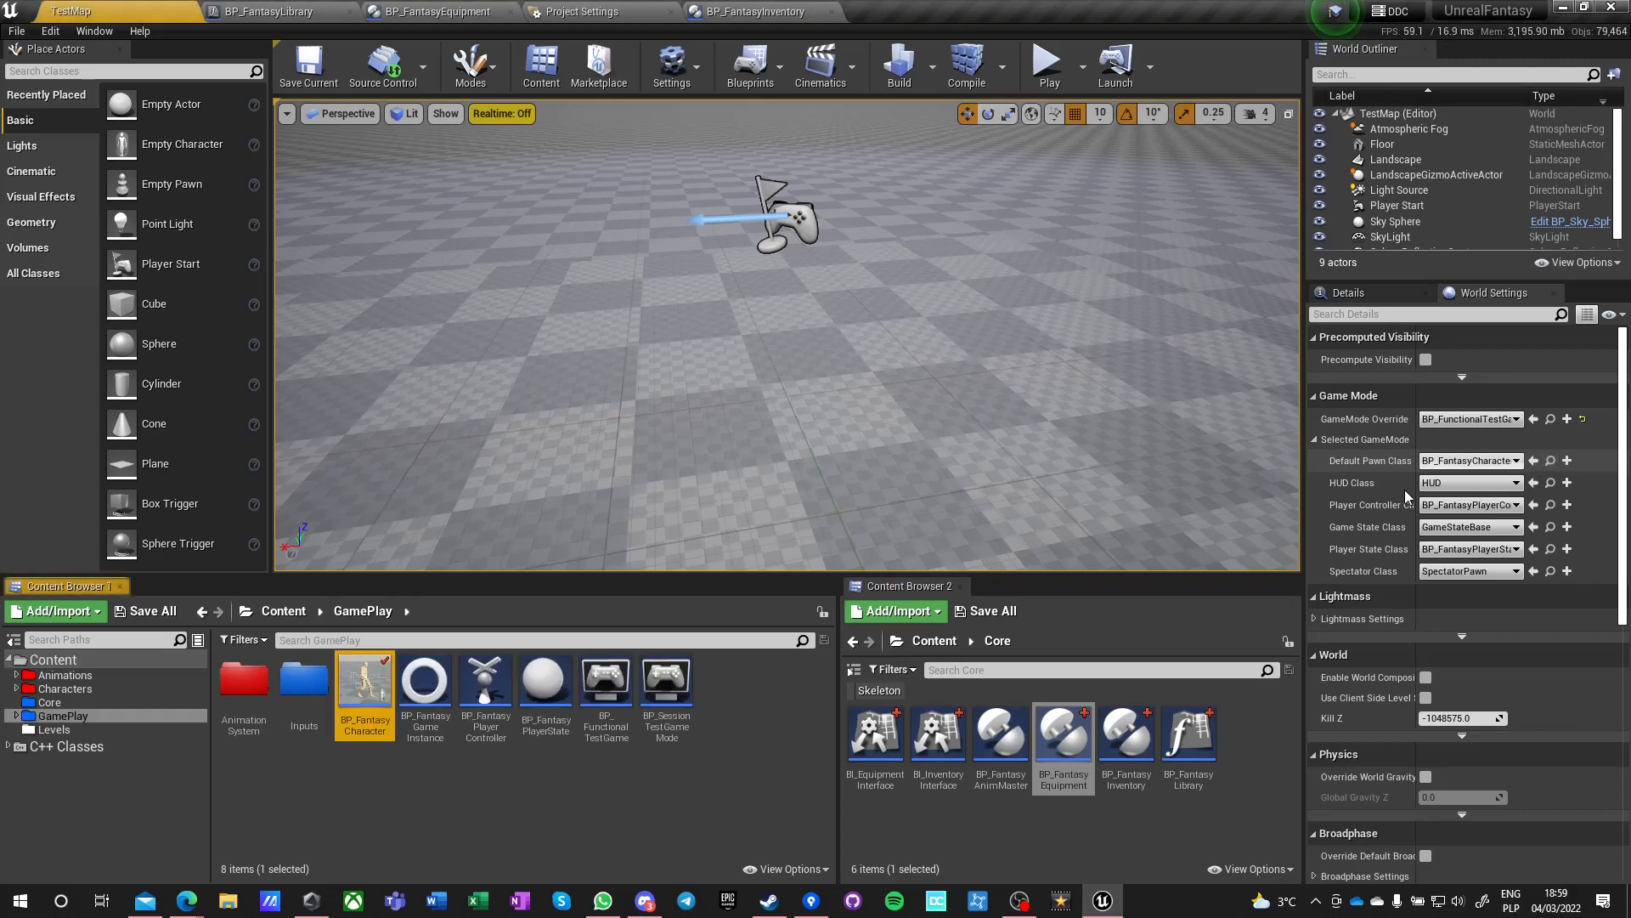
{"action": "double_click", "coordinate": [365, 676]}
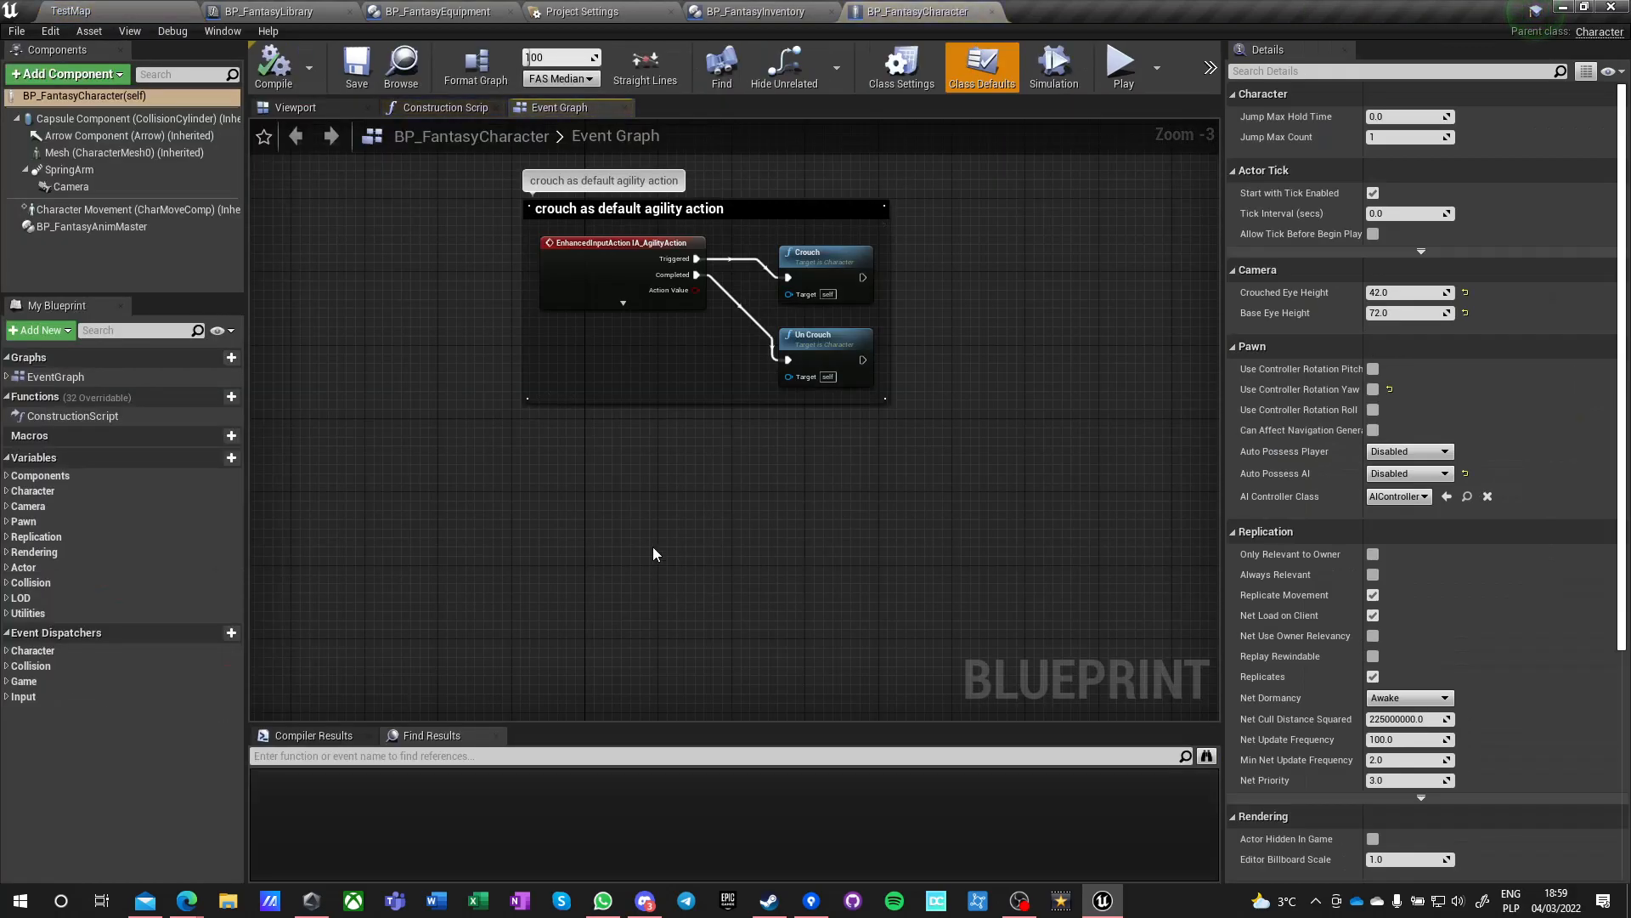
{"action": "scroll", "scroll_direction": "down", "scroll_amount": 3}
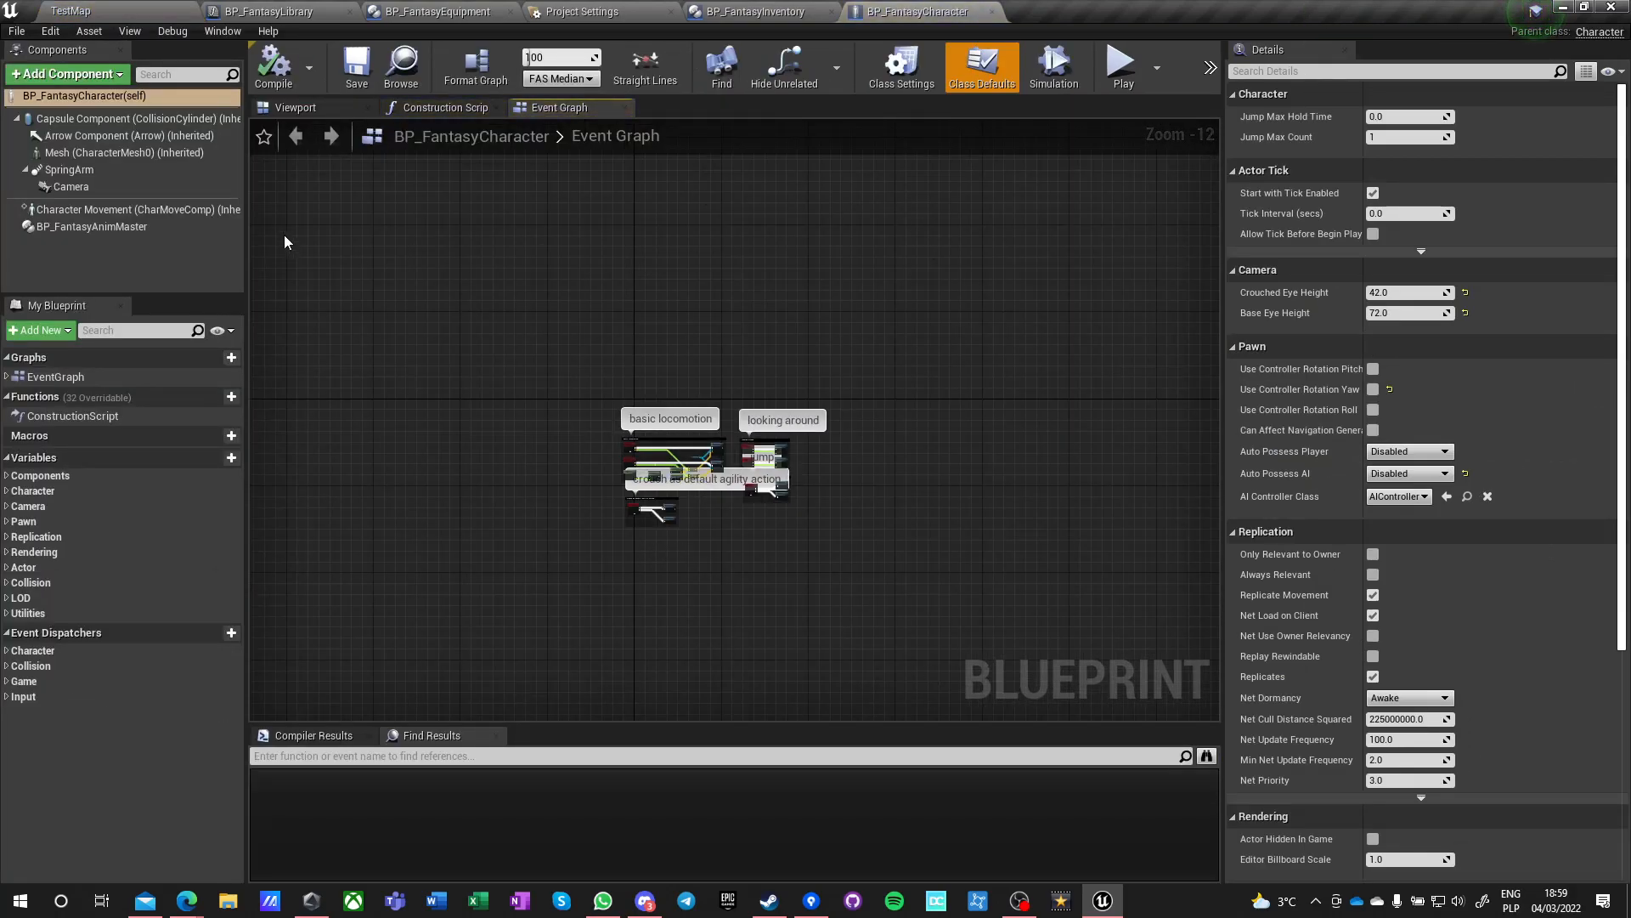
{"action": "mouse_move", "coordinate": [316, 198]}
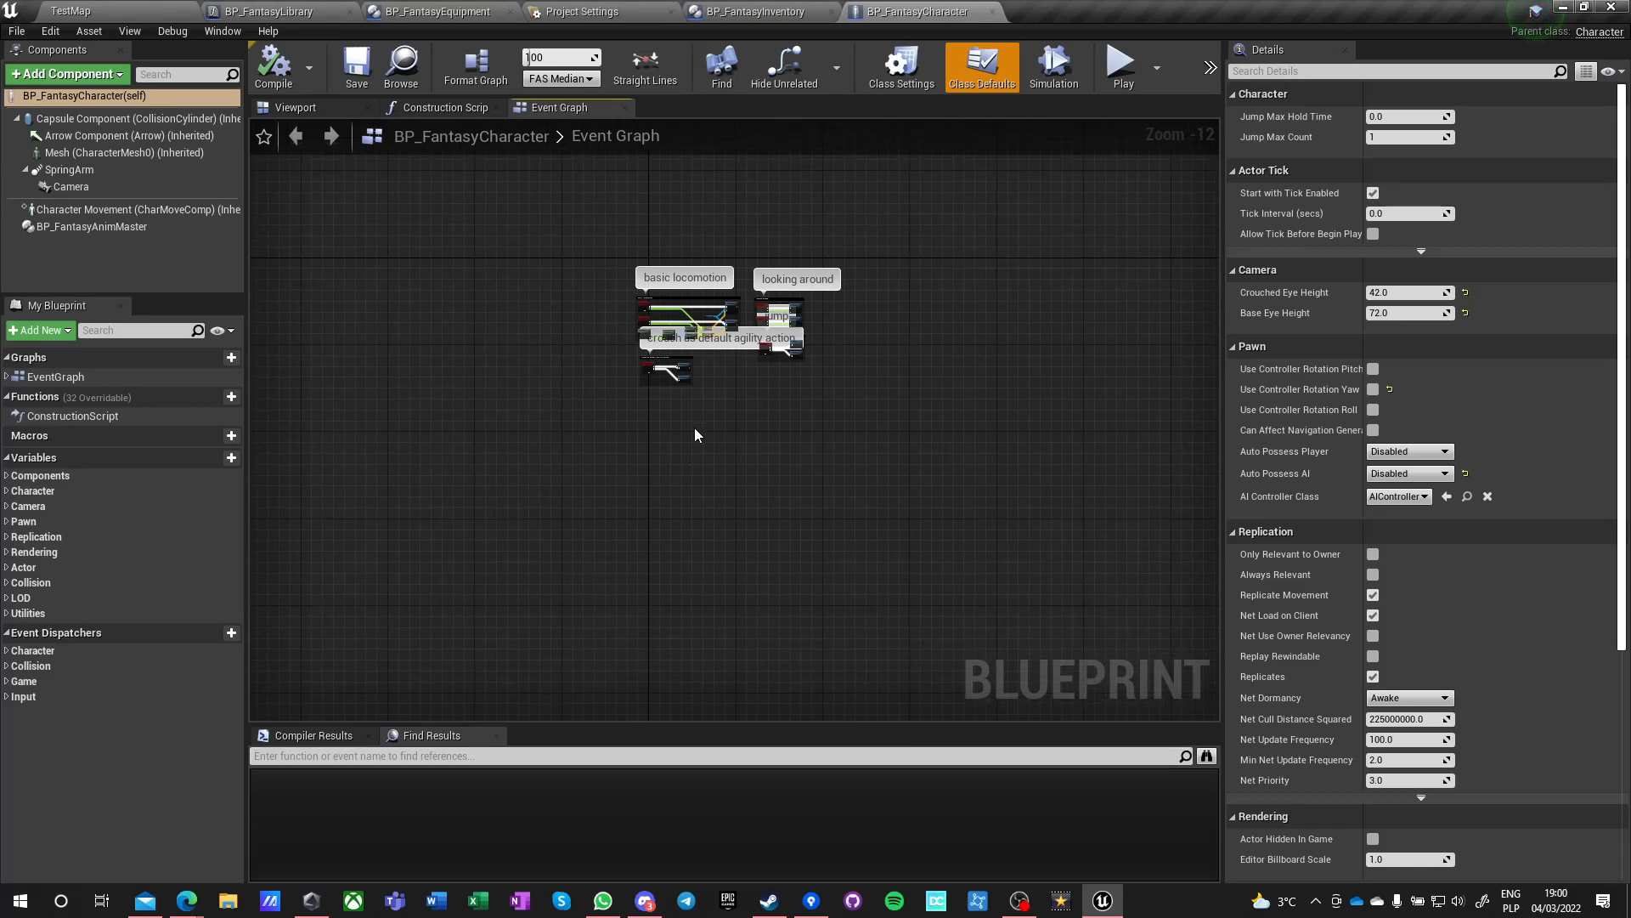
{"action": "scroll", "scroll_direction": "up", "scroll_amount": 3}
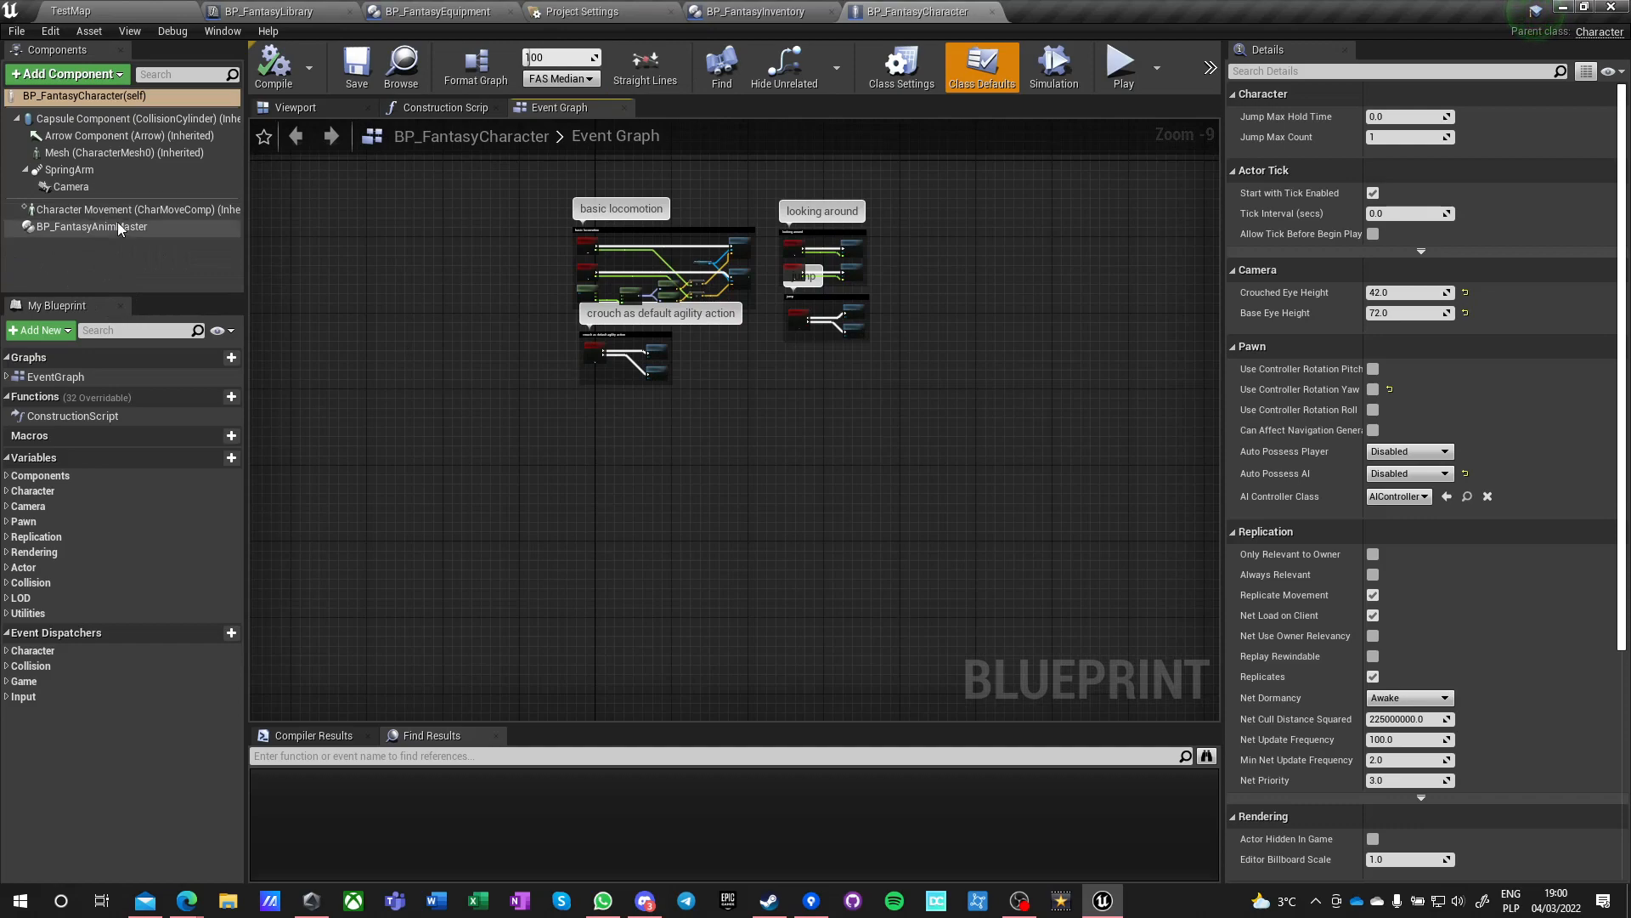
{"action": "mouse_move", "coordinate": [524, 426]}
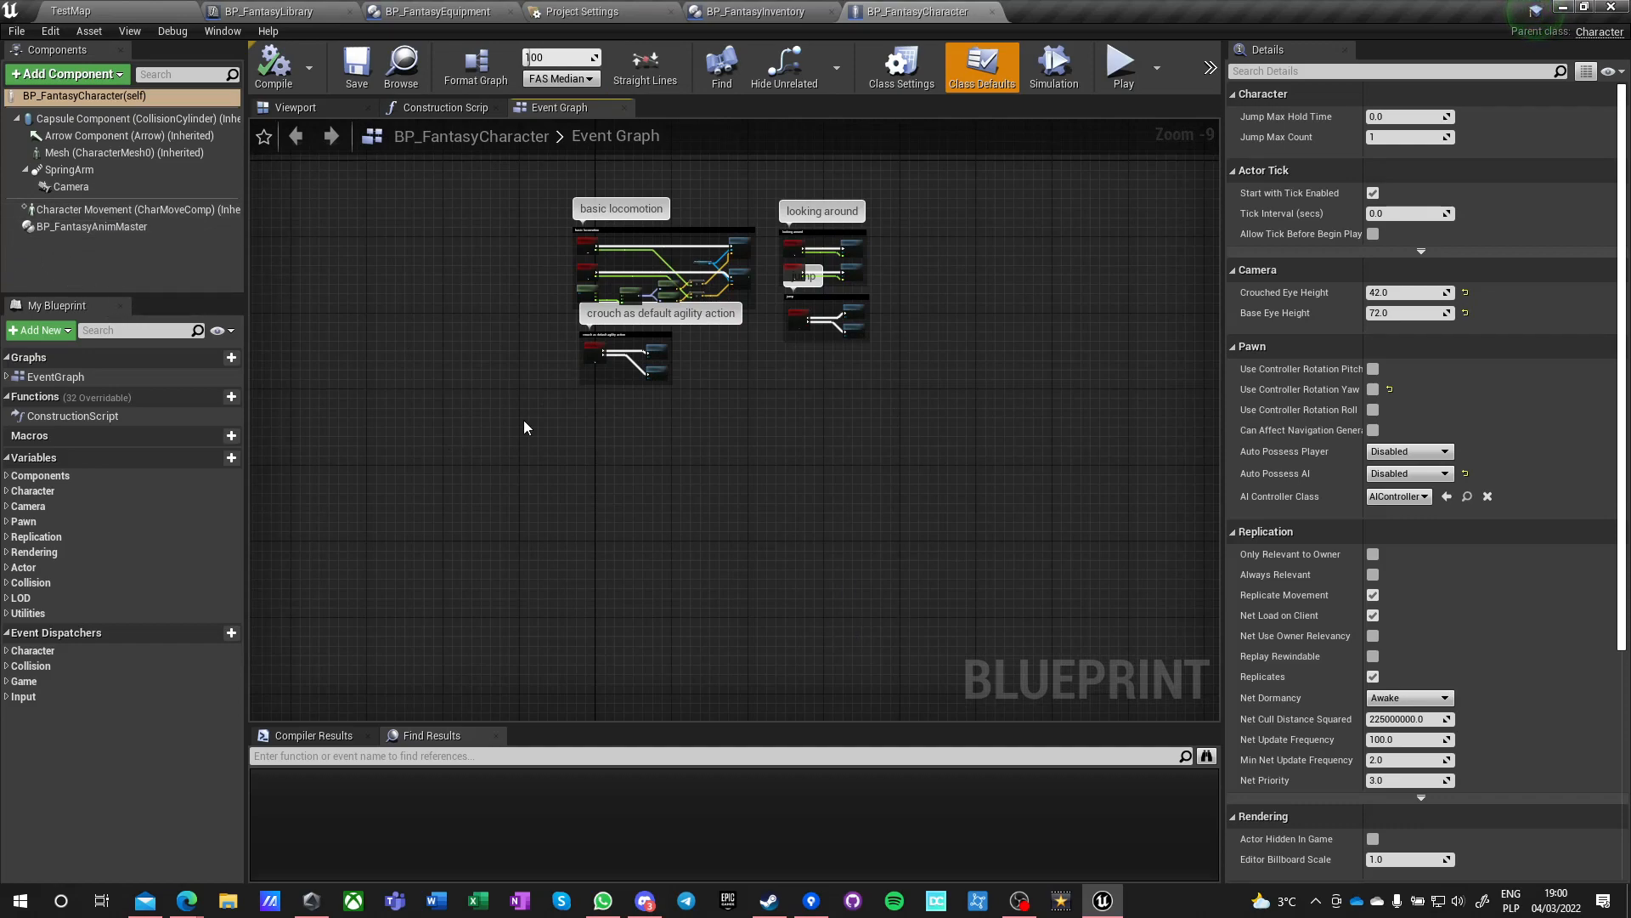
{"action": "mouse_move", "coordinate": [529, 445]}
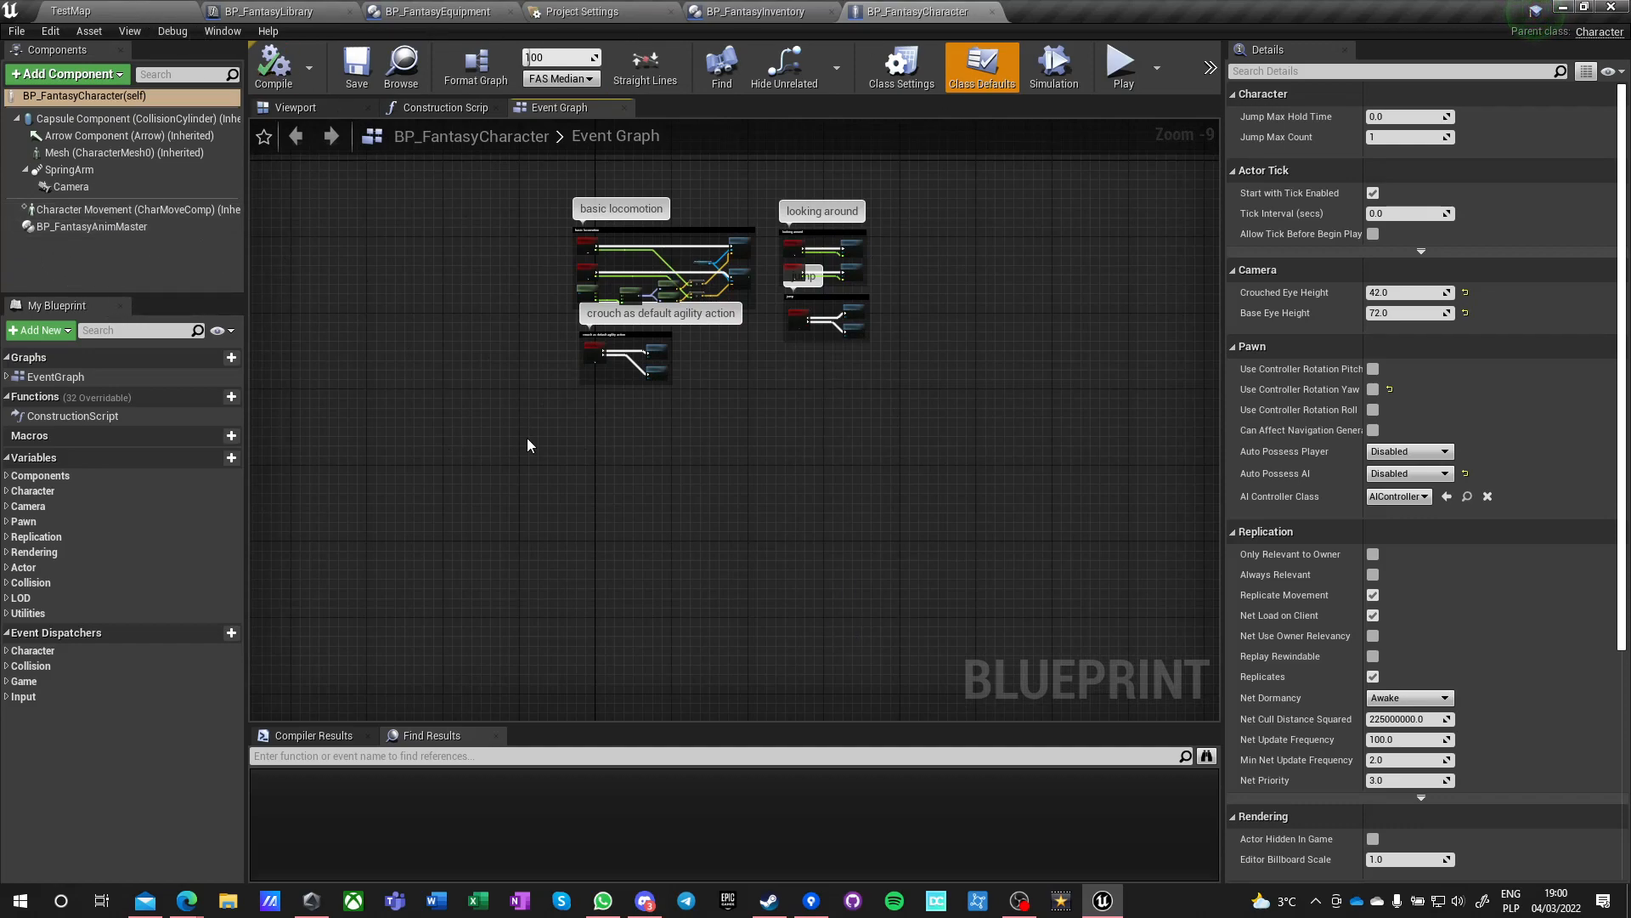
- Add BP_FantasyInventory and BP_FantasyEquipment components to the character
{"action": "left_click", "coordinate": [62, 74]}
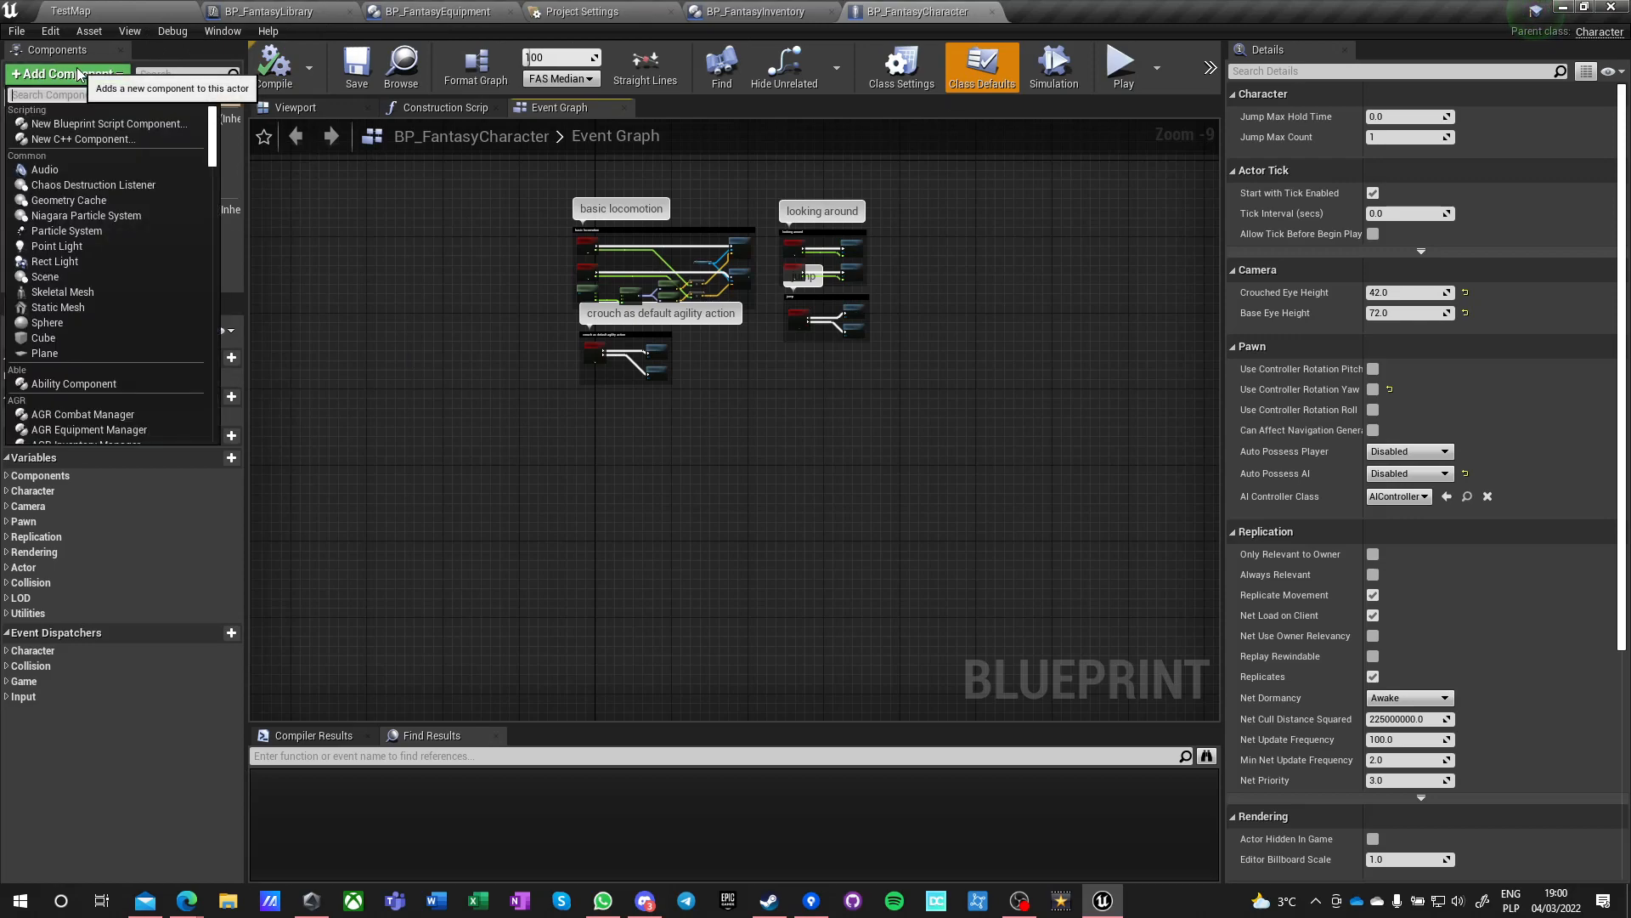
{"action": "type", "text": "fantasy"}
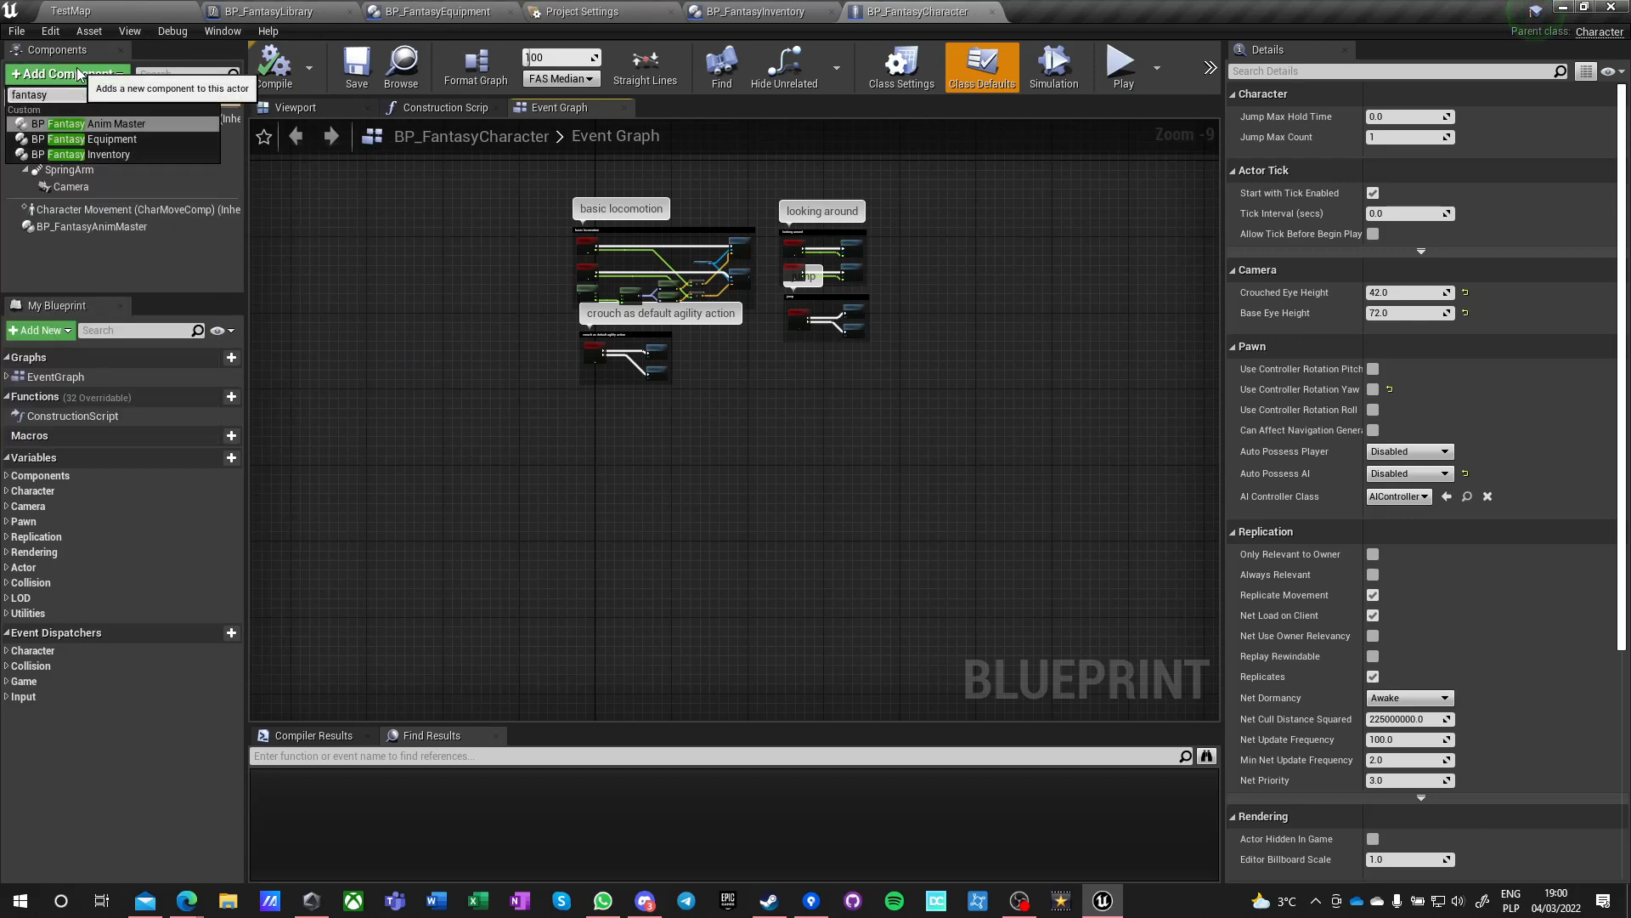
{"action": "mouse_move", "coordinate": [78, 138]}
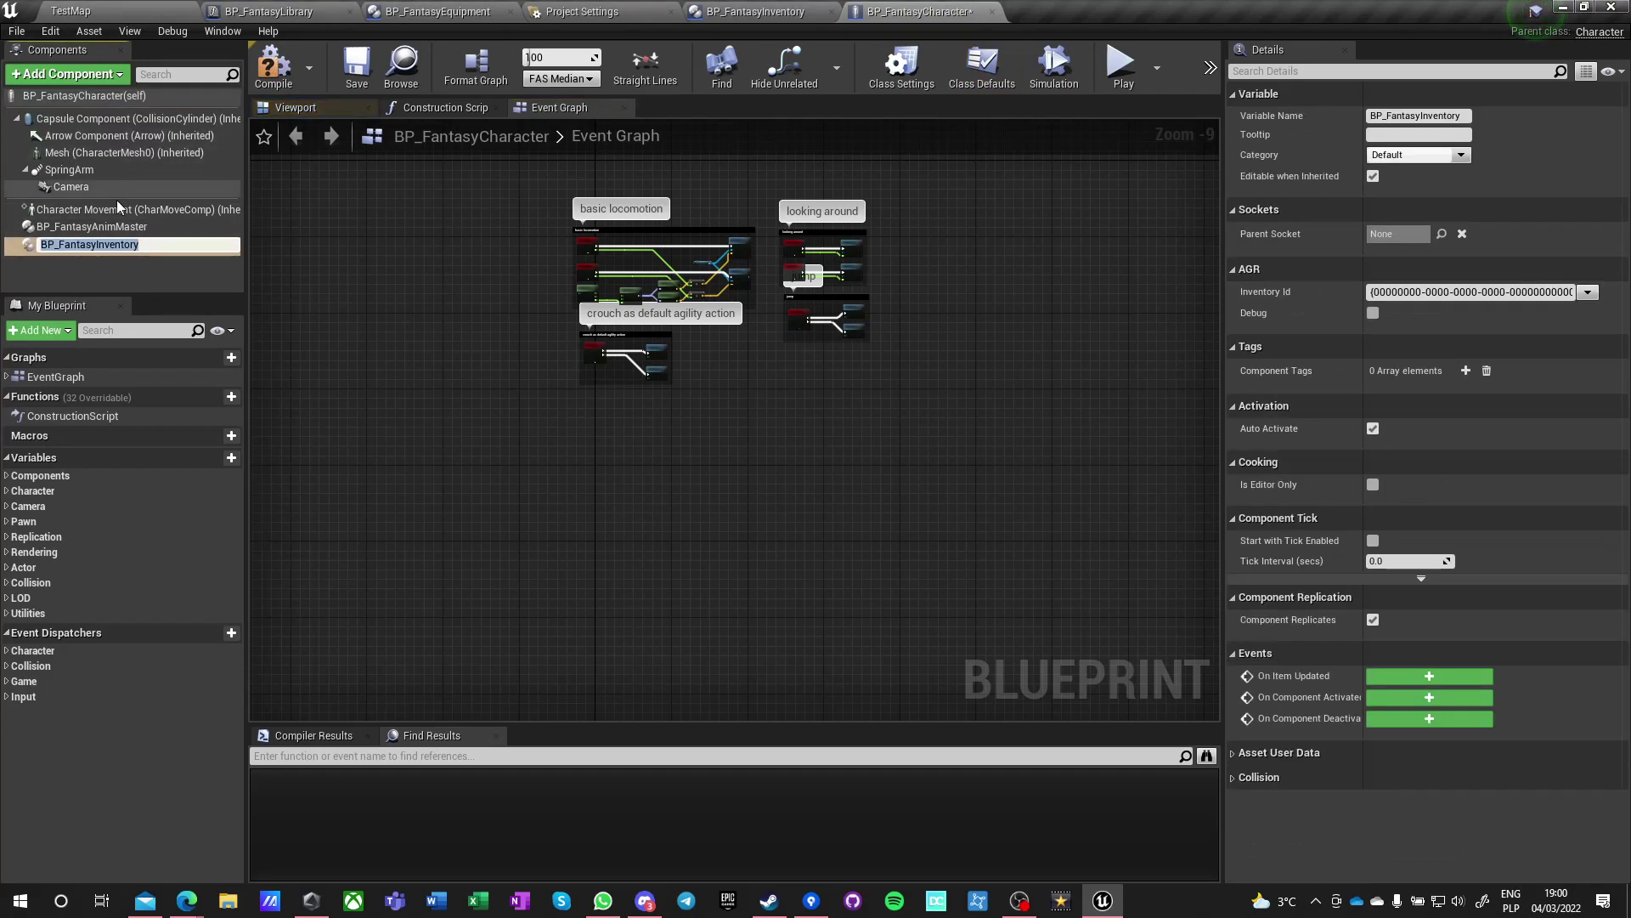
{"action": "left_click", "coordinate": [66, 73]}
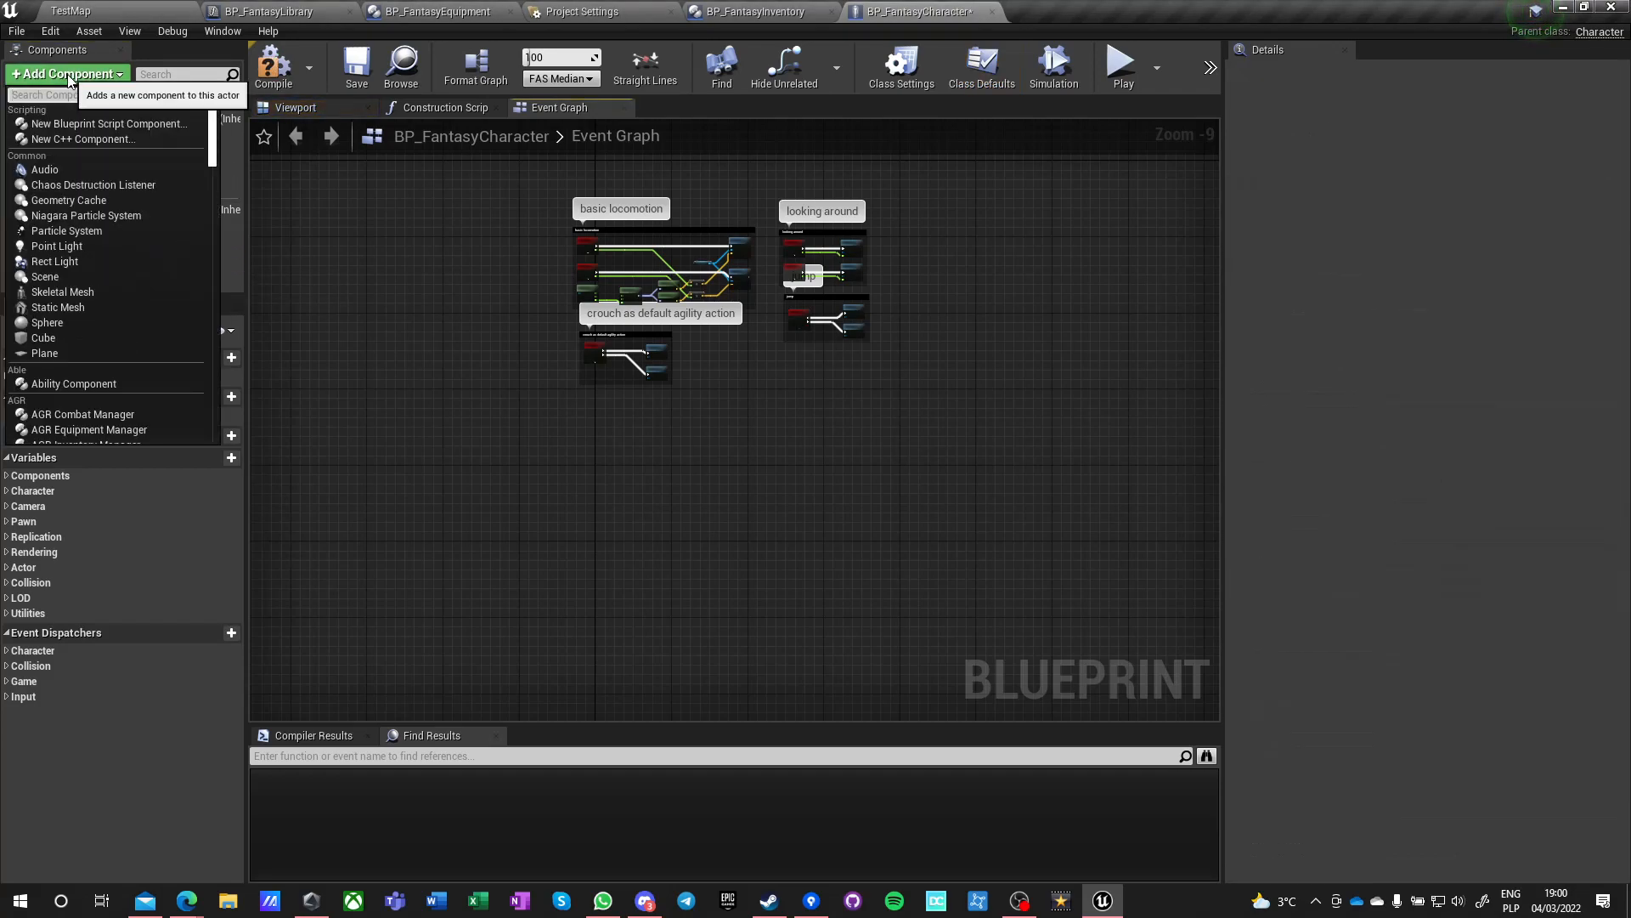
{"action": "type", "text": "fantasy"}
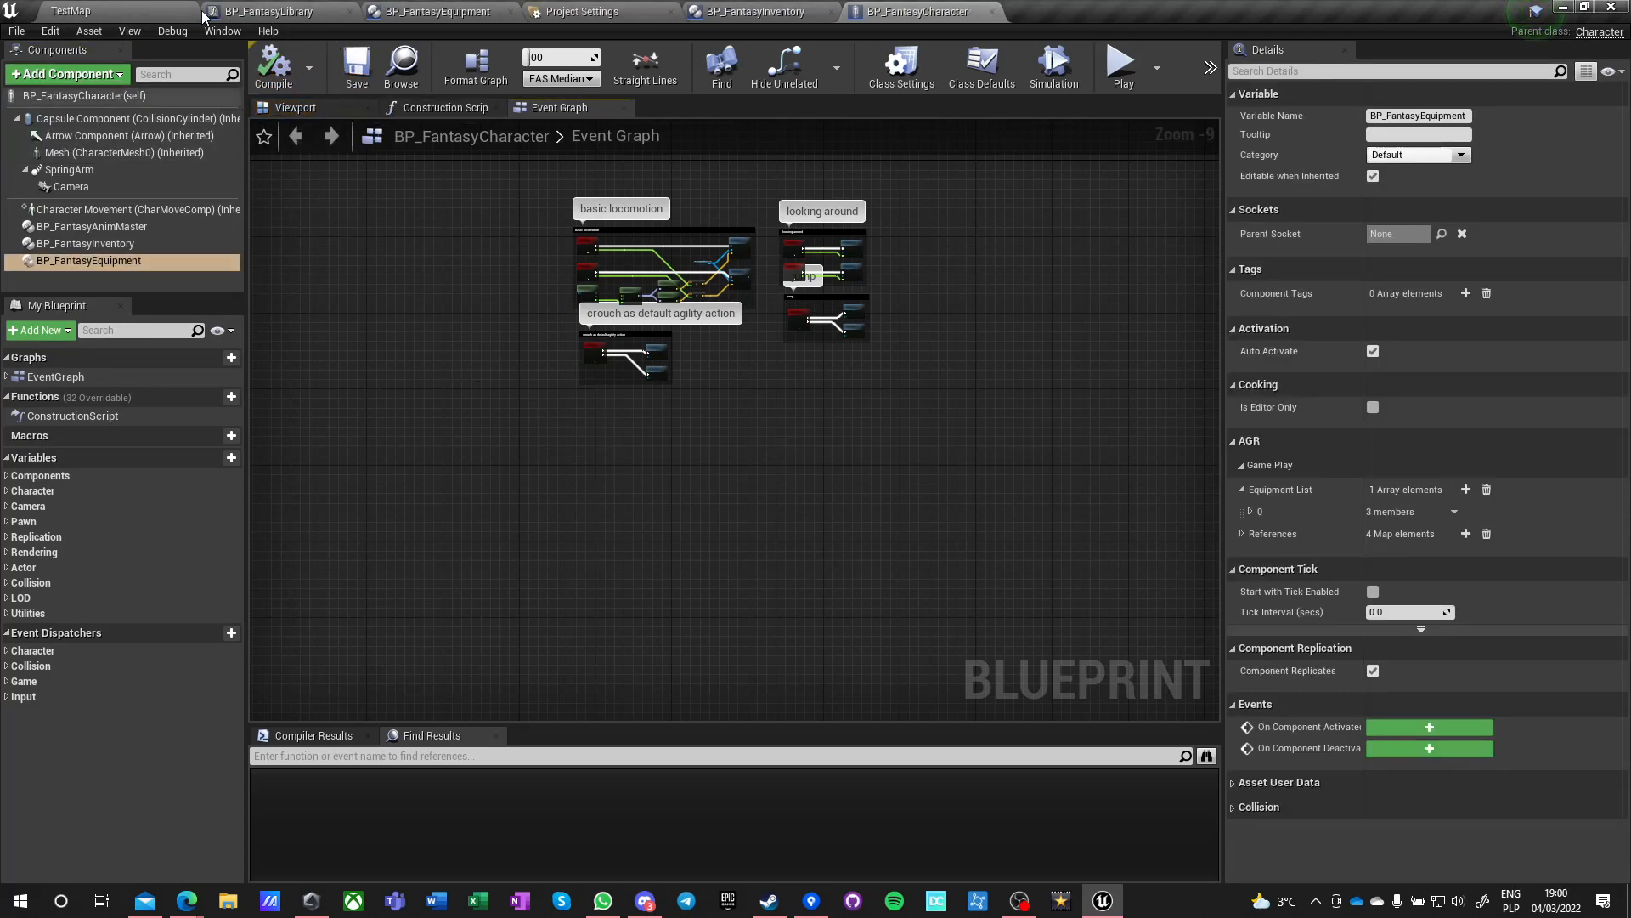
{"action": "left_click", "coordinate": [71, 11]}
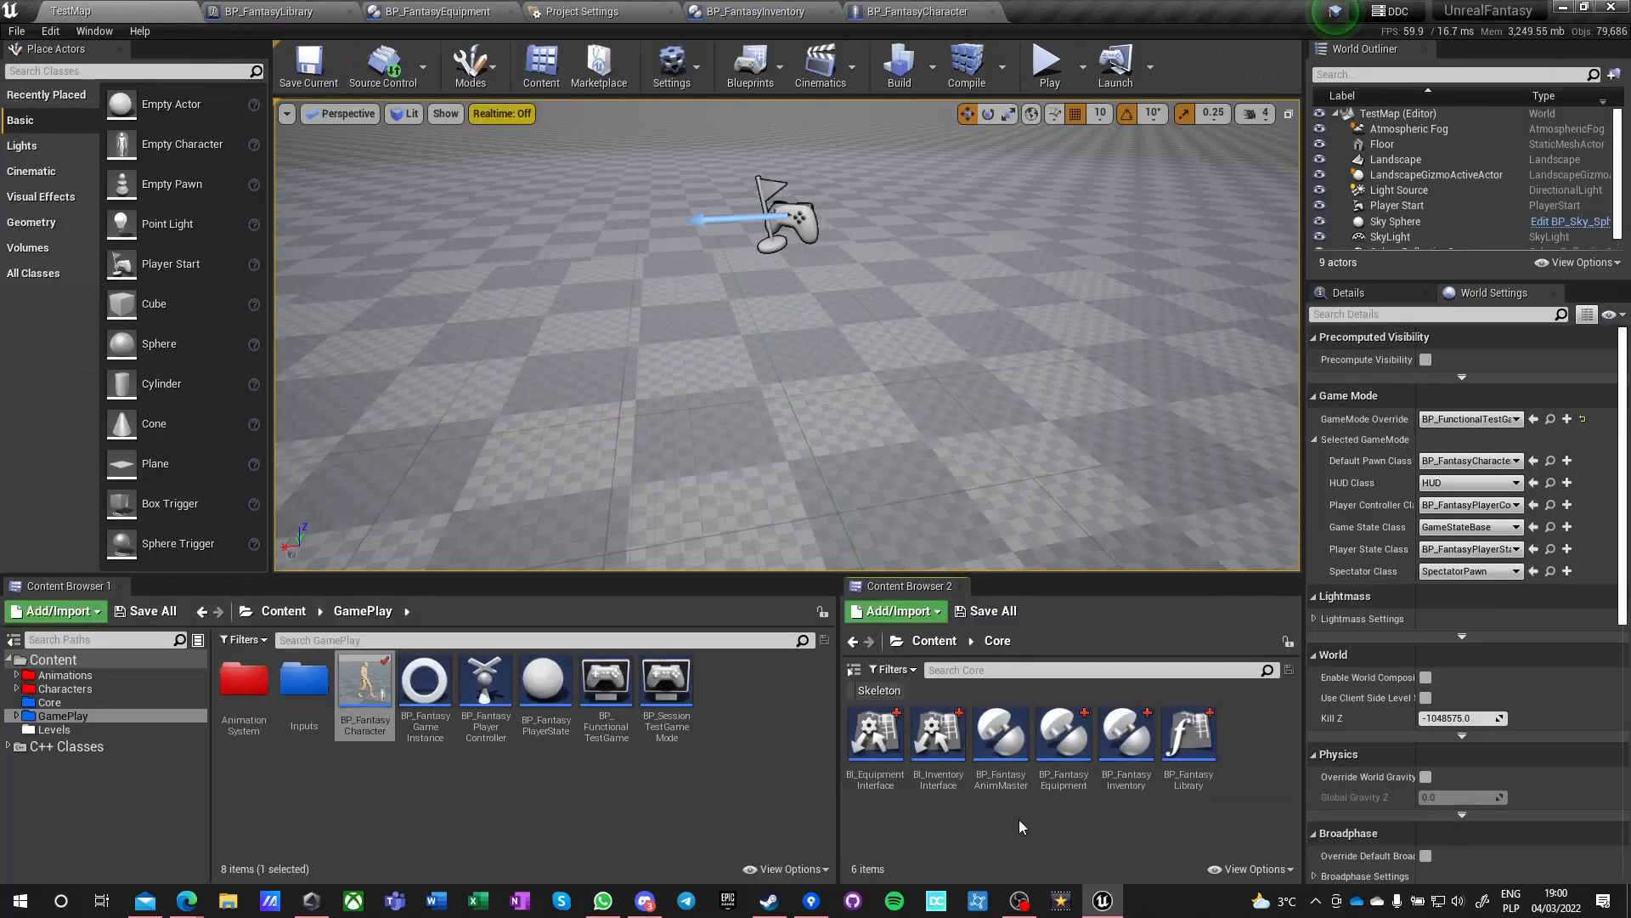
{"action": "mouse_move", "coordinate": [952, 814]}
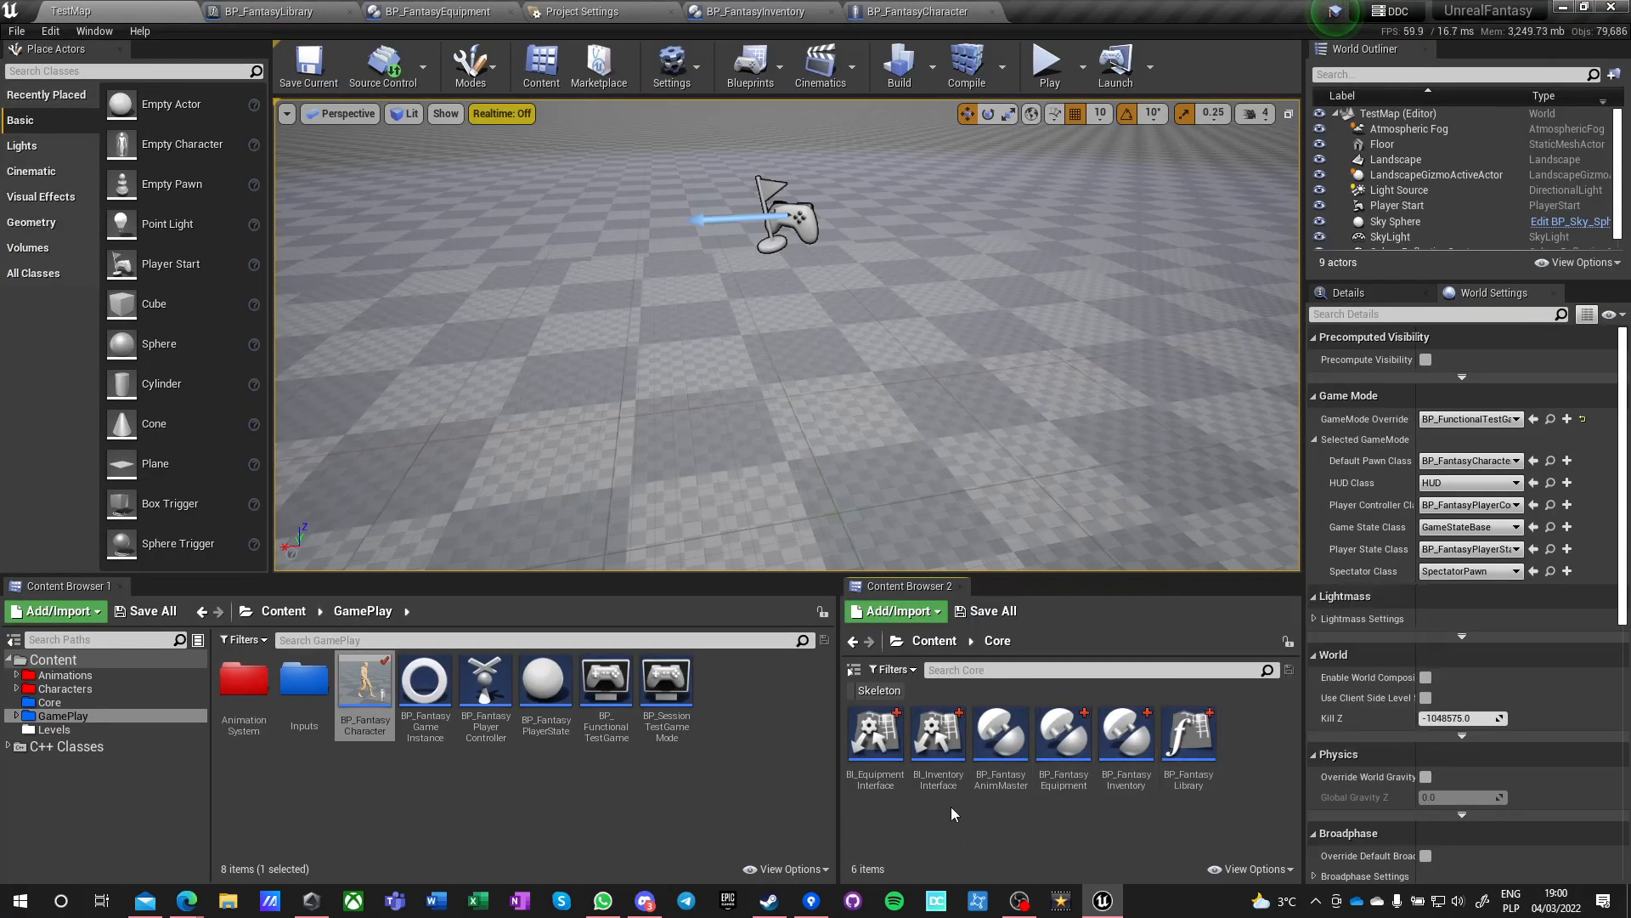
- Open BI_EquipmentInterface's Get Current Weapon and make its Weapon Reference output an Actor
{"action": "double_click", "coordinate": [874, 734]}
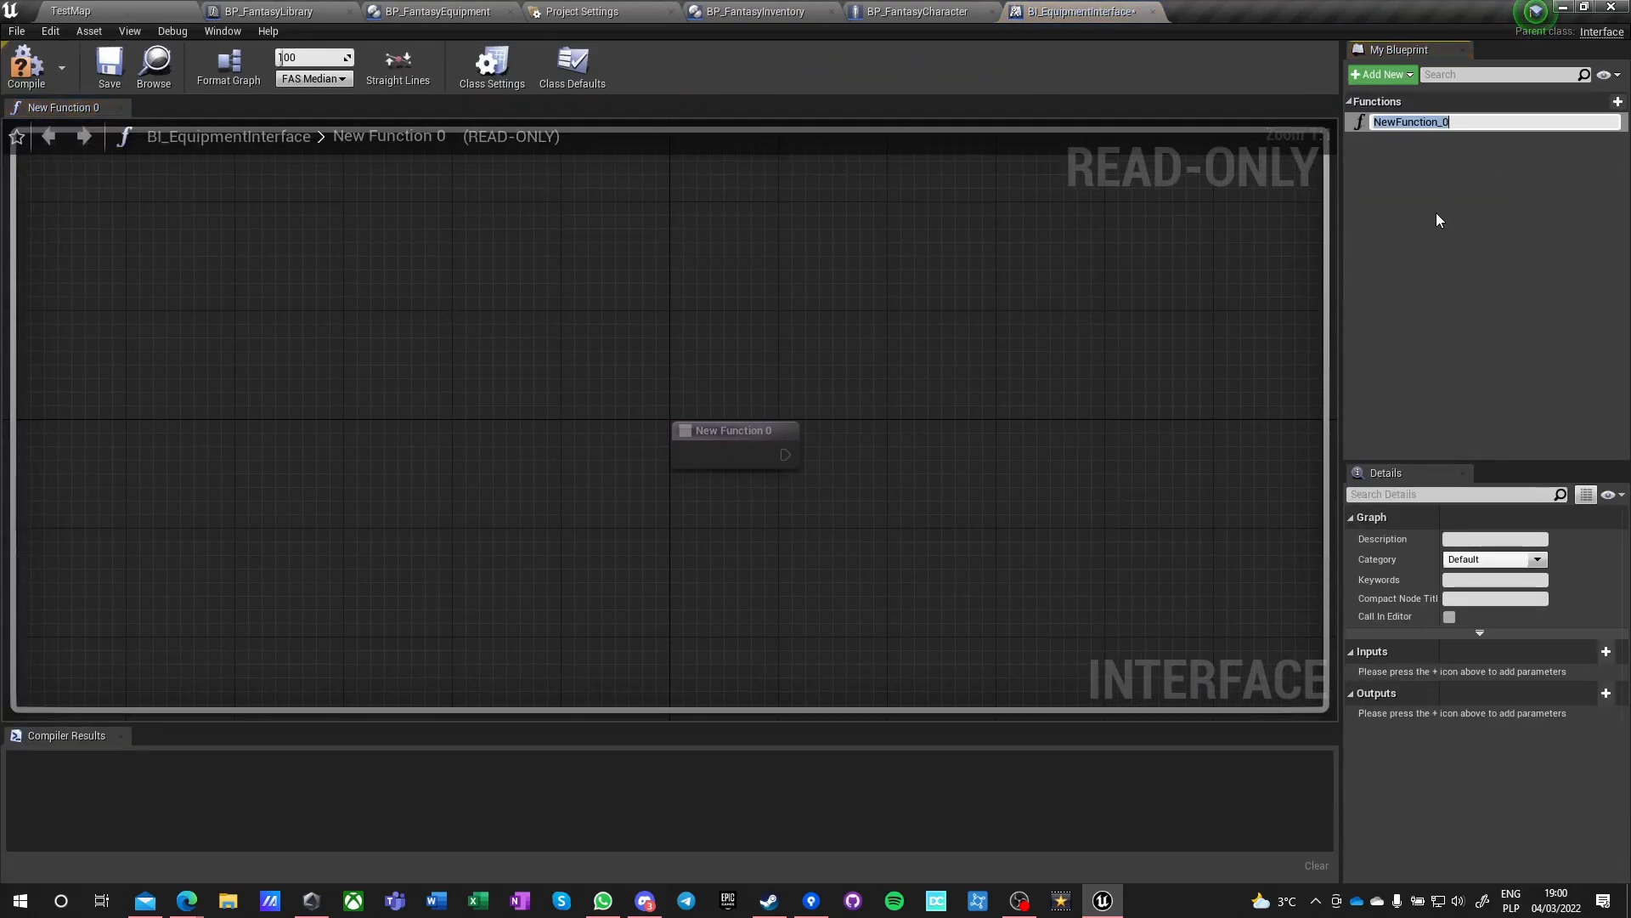
{"action": "type", "text": "GetCurre"}
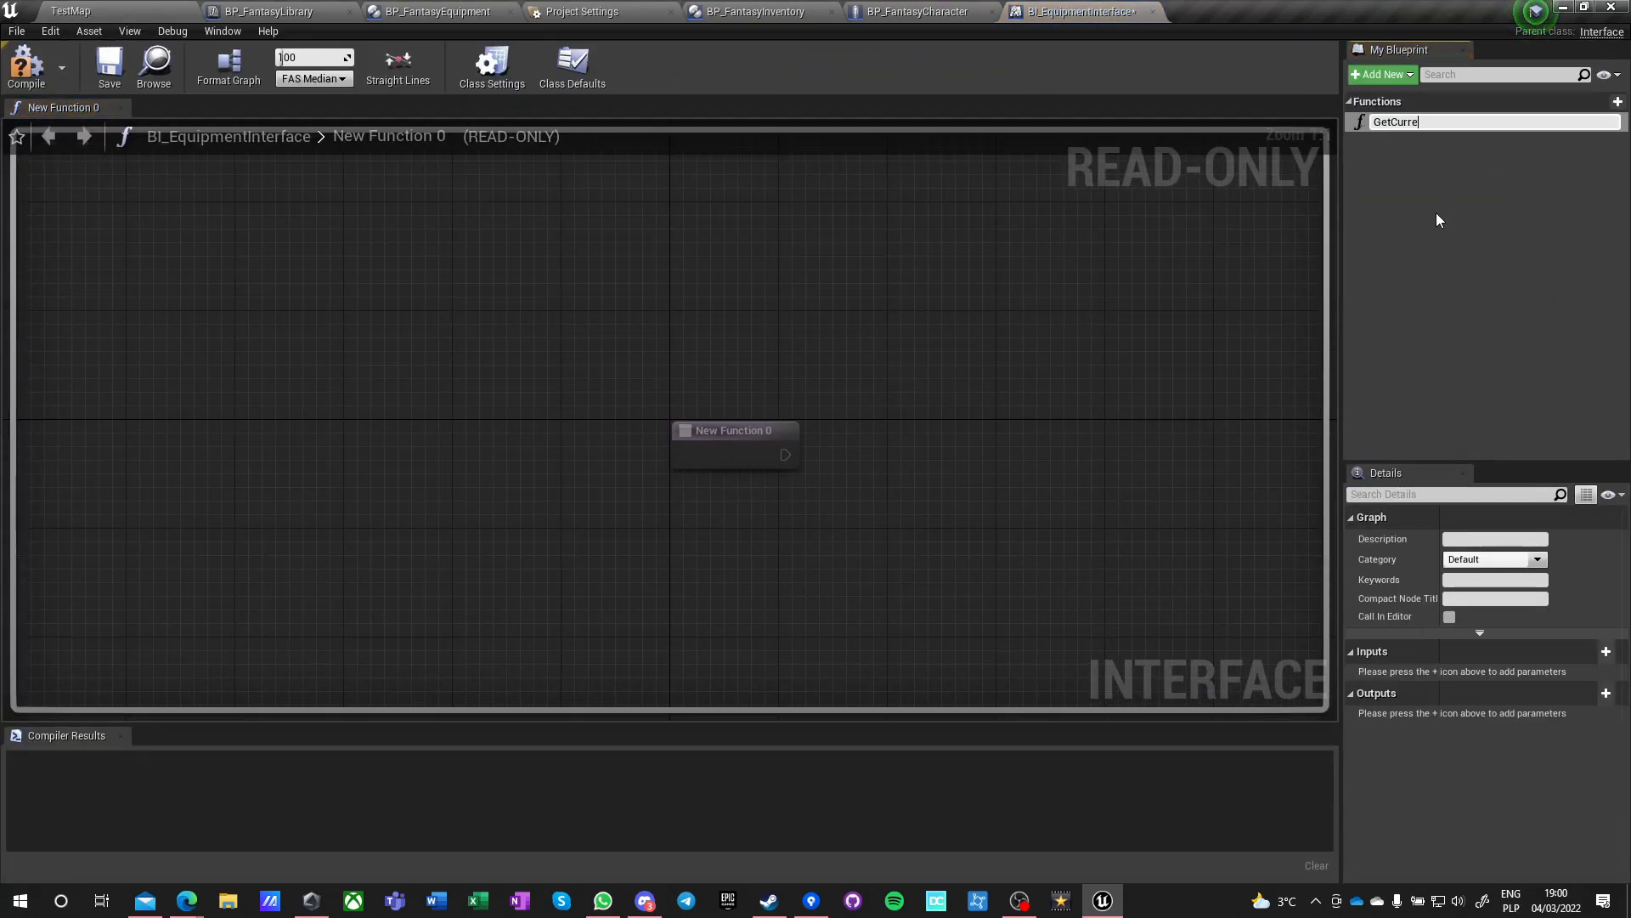
{"action": "type", "text": "GetCurrentWeapon"}
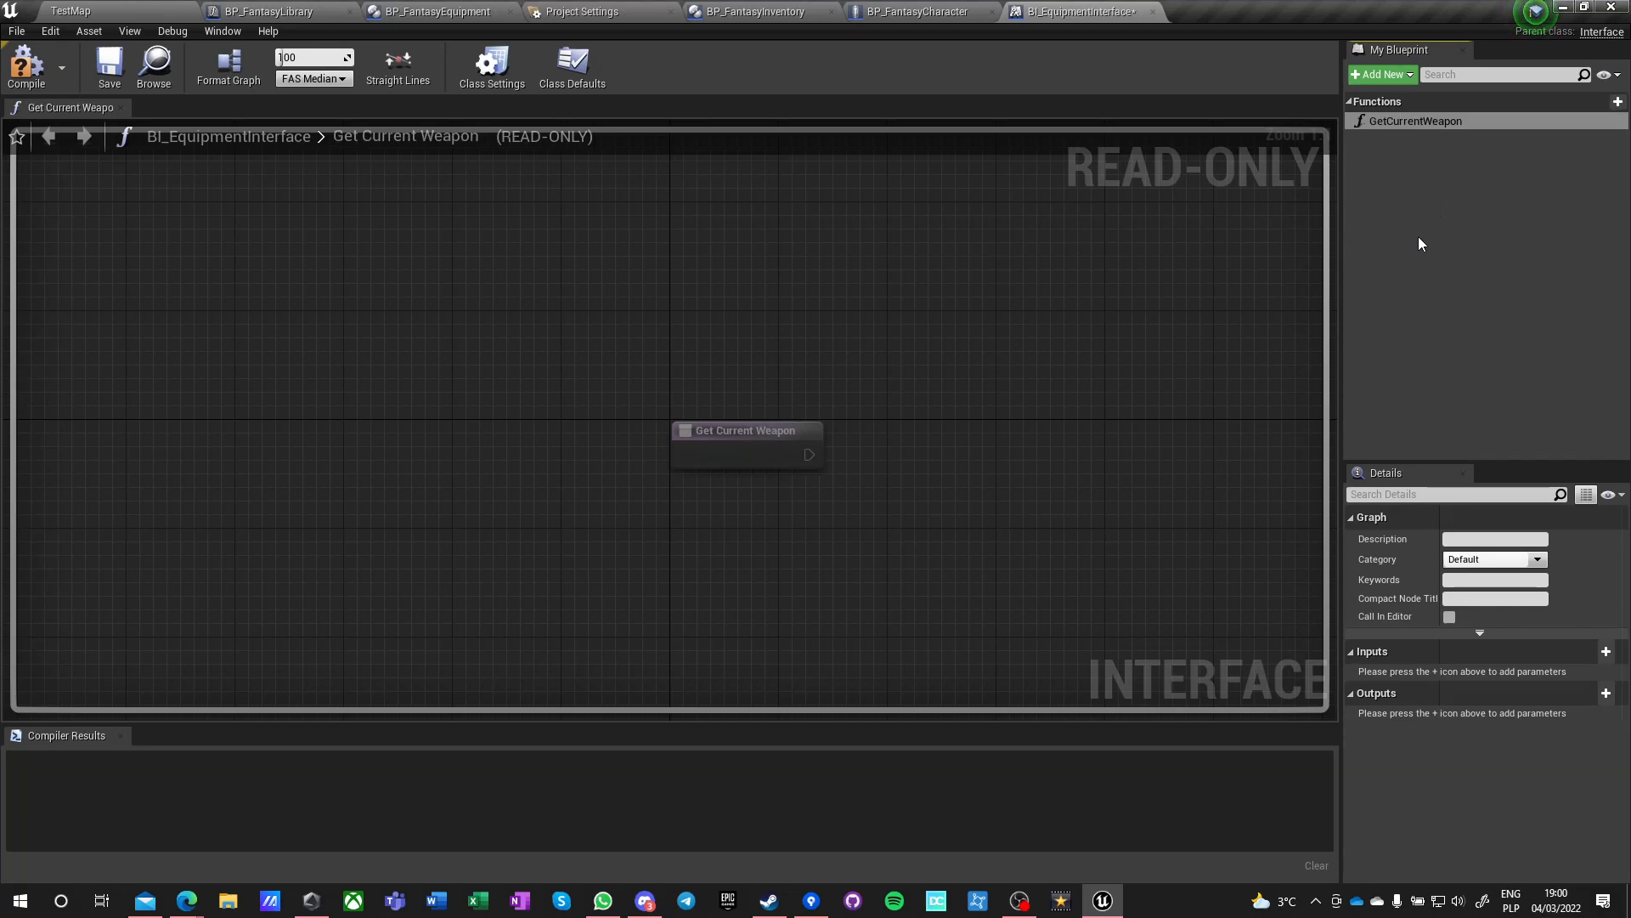
{"action": "mouse_move", "coordinate": [1436, 738]}
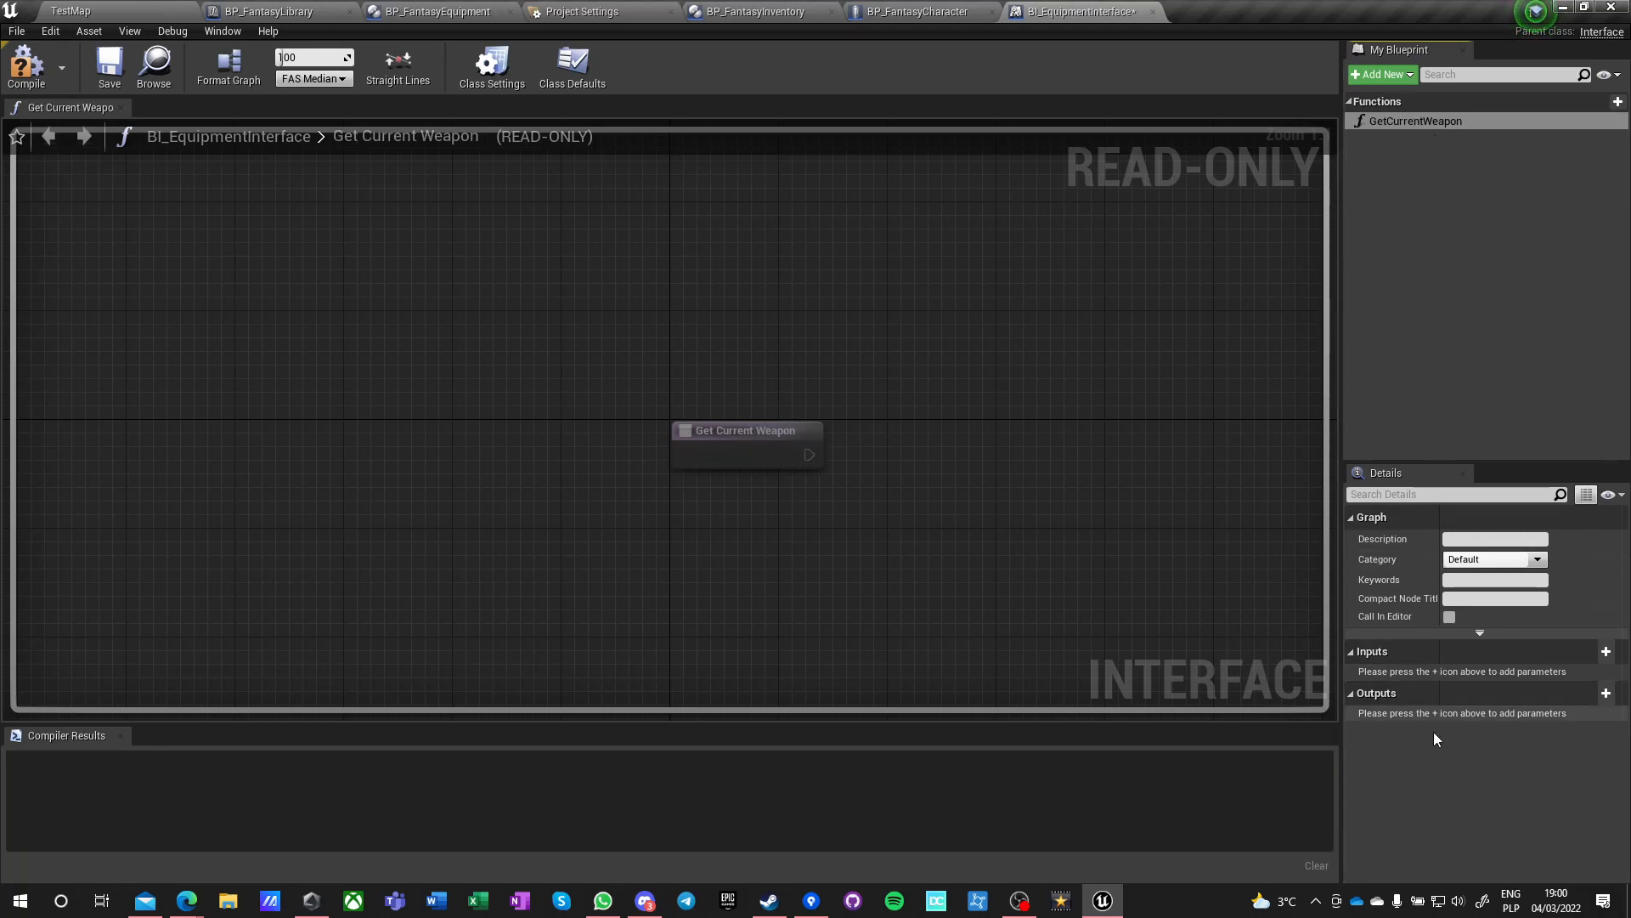
{"action": "left_click", "coordinate": [1605, 693]}
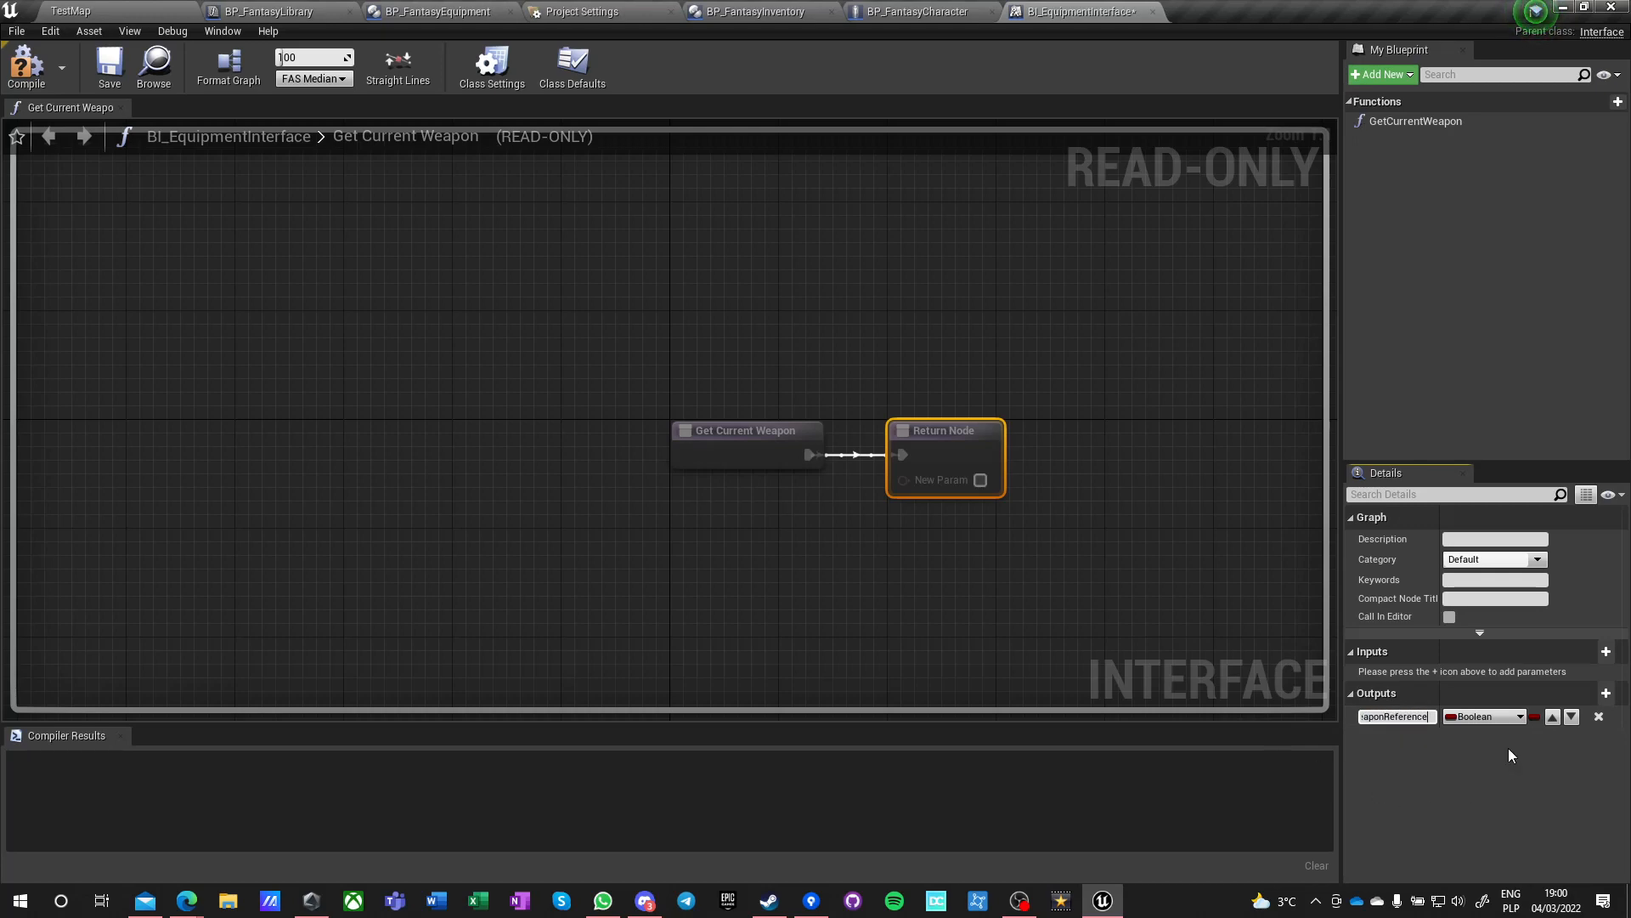
{"action": "left_click", "coordinate": [1482, 715]}
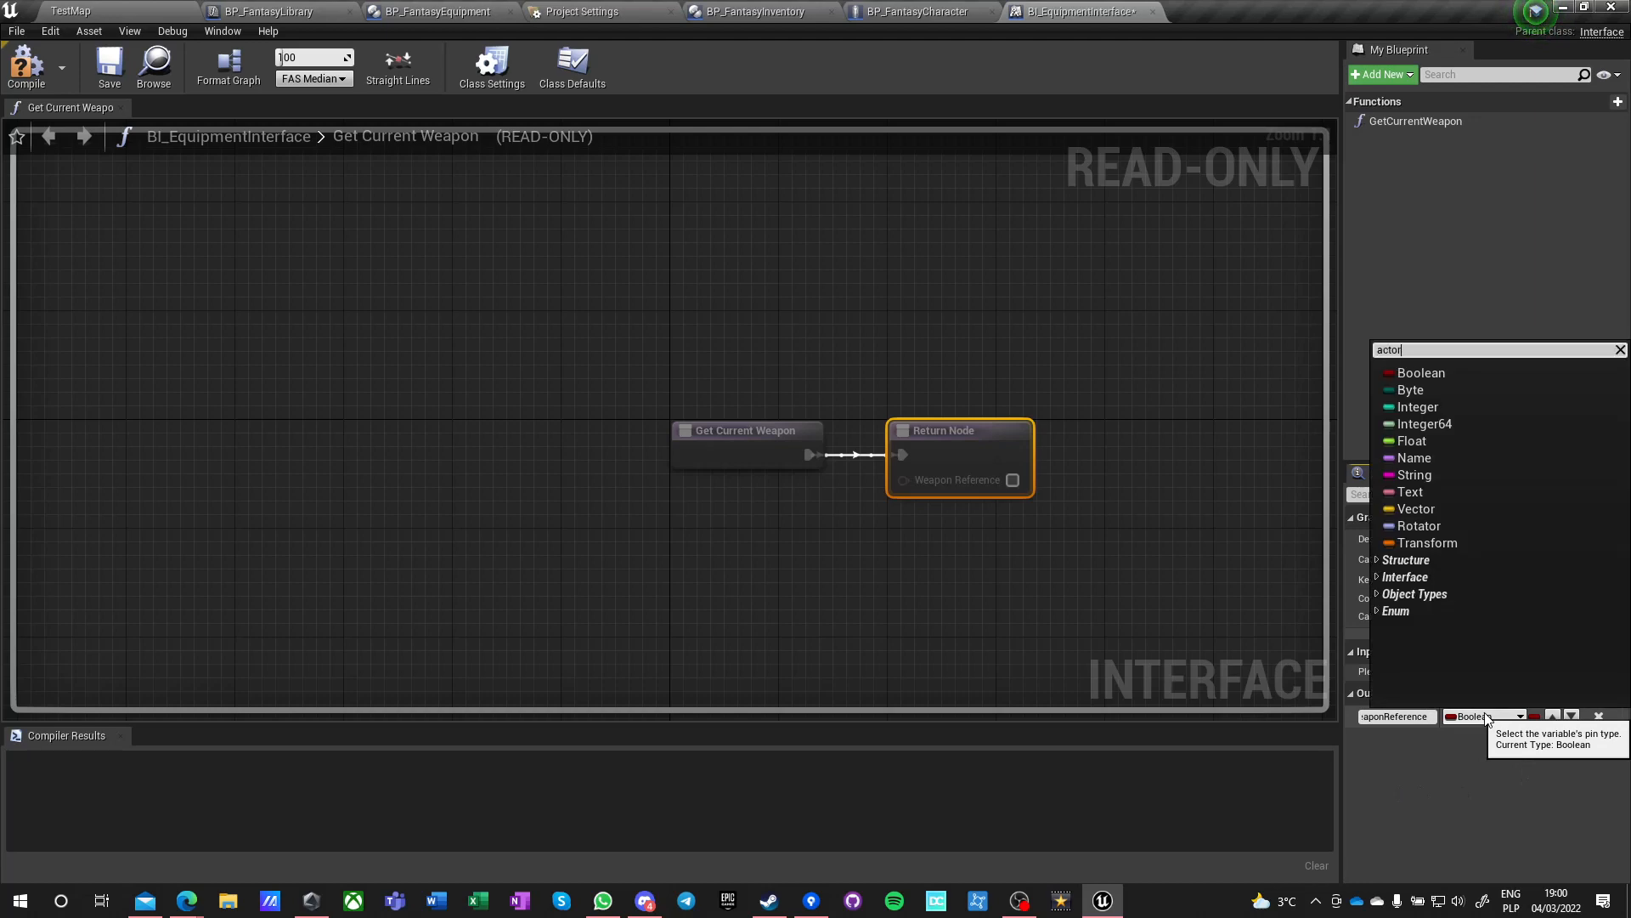
{"action": "left_click", "coordinate": [1415, 593]}
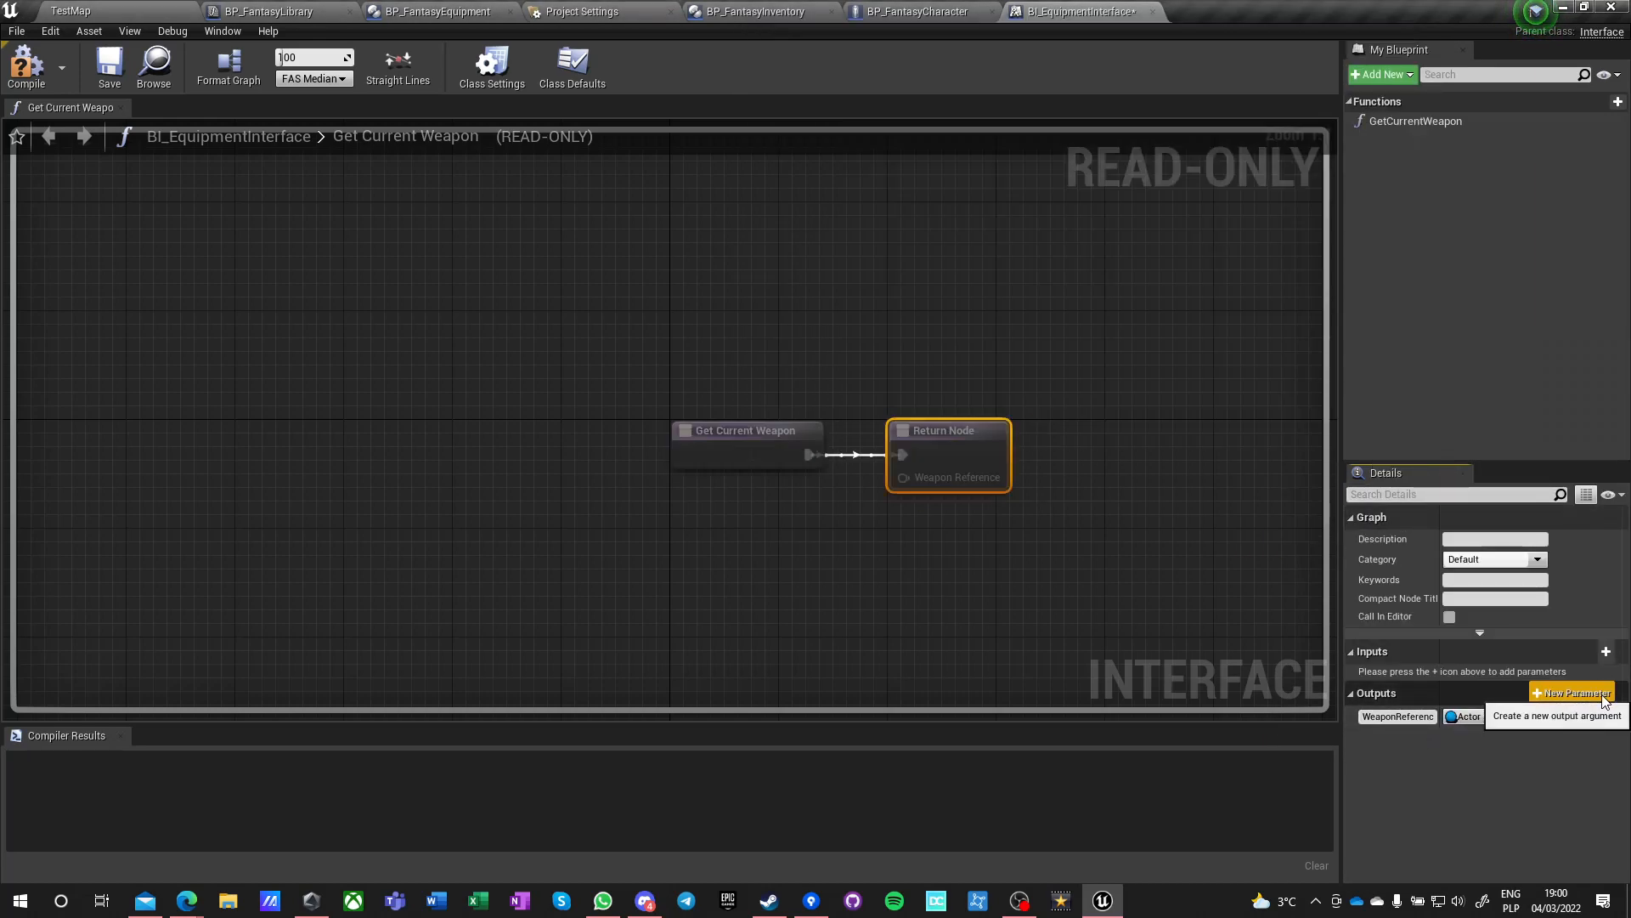
- Add an ItemComponent output of type AGR Item Component and compile the interface
{"action": "left_click", "coordinate": [1574, 694]}
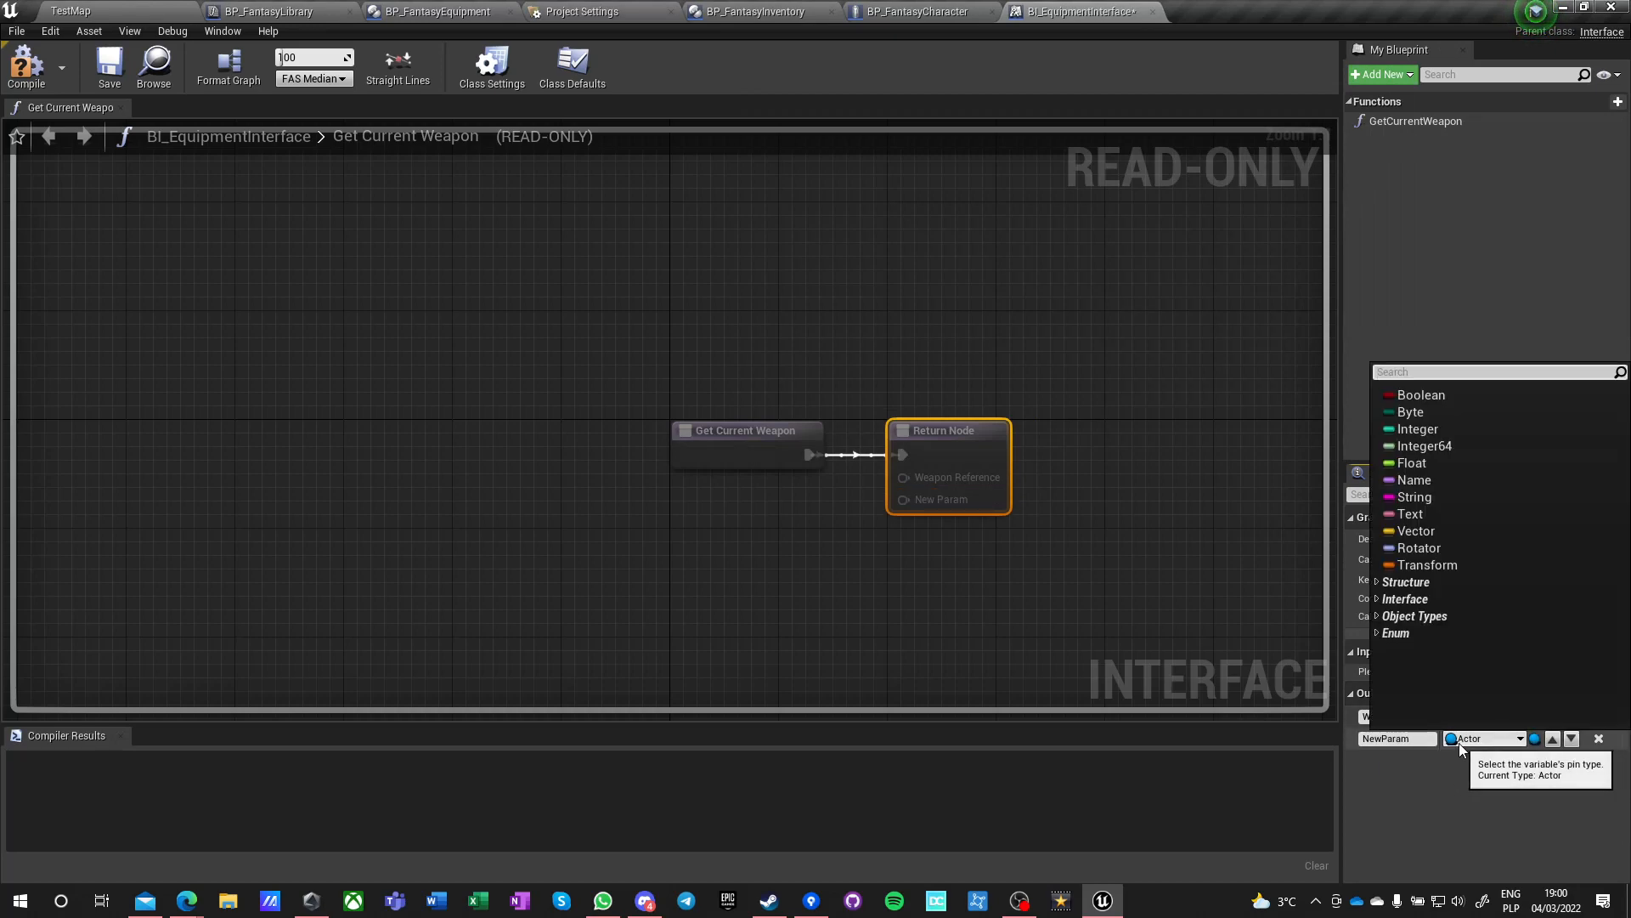
{"action": "type", "text": "item compo"}
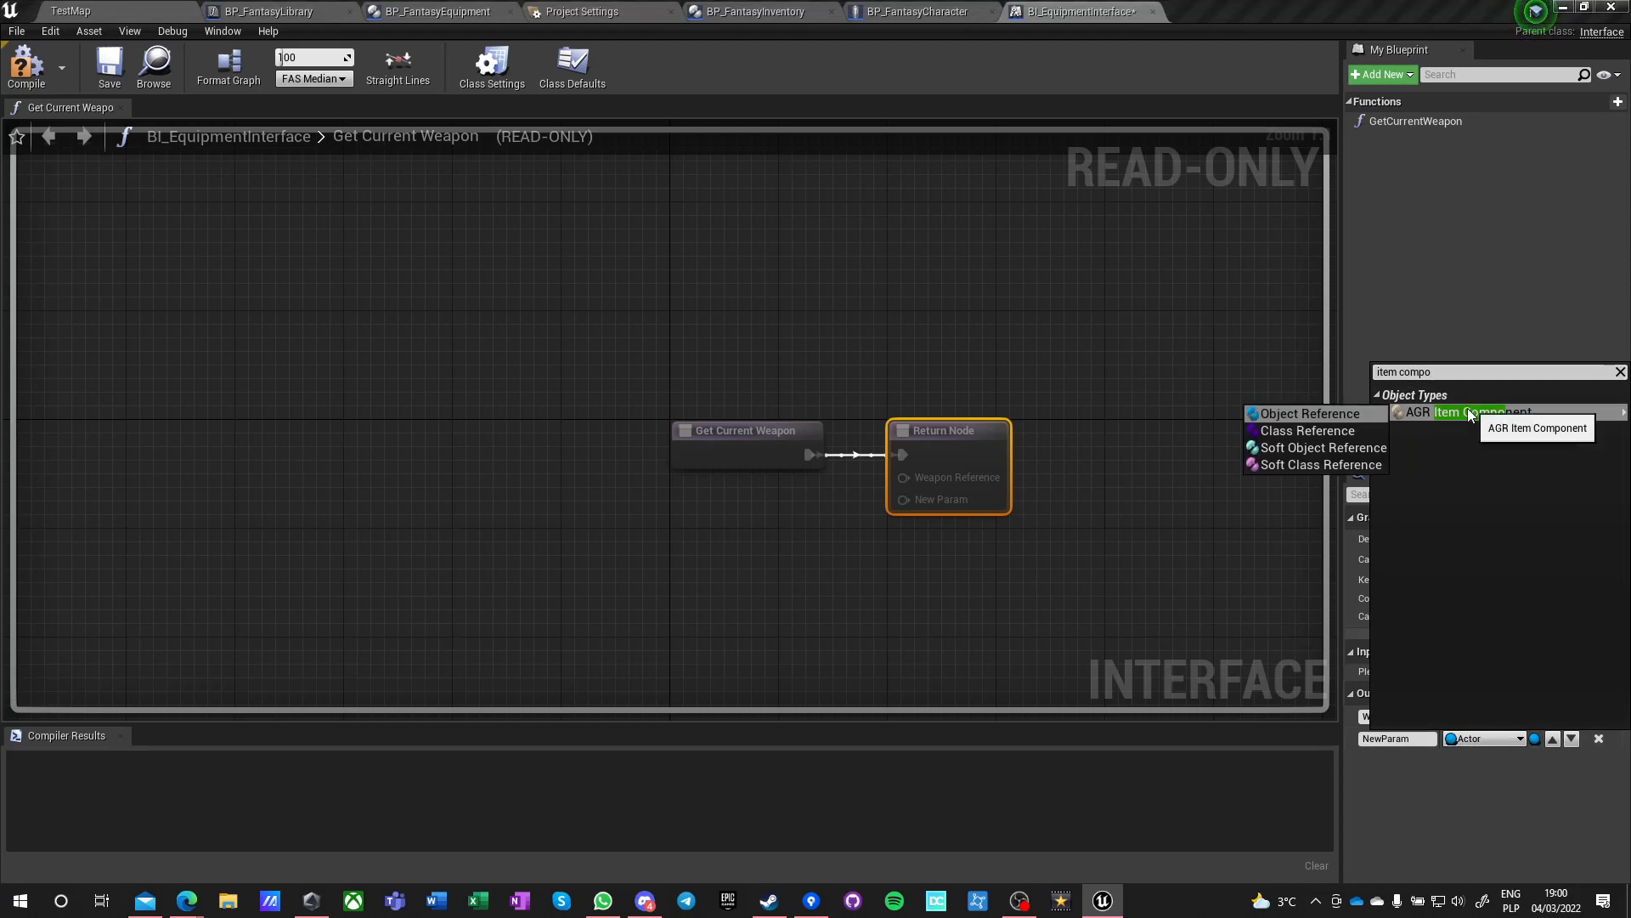
{"action": "left_click", "coordinate": [1465, 413]}
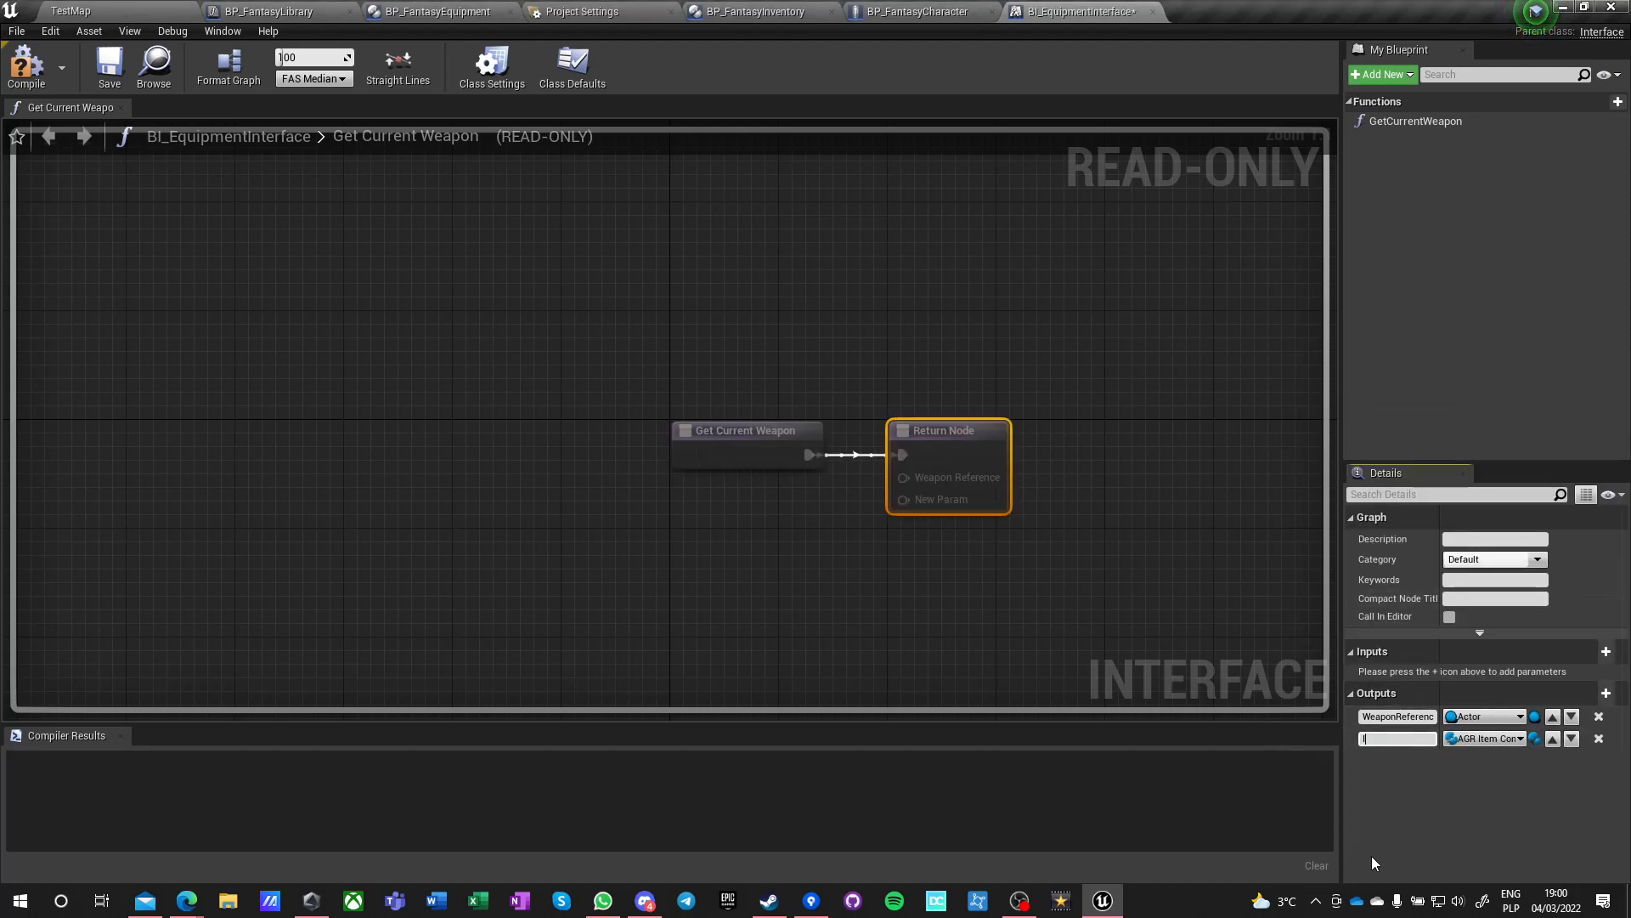
{"action": "type", "text": "temComponent"}
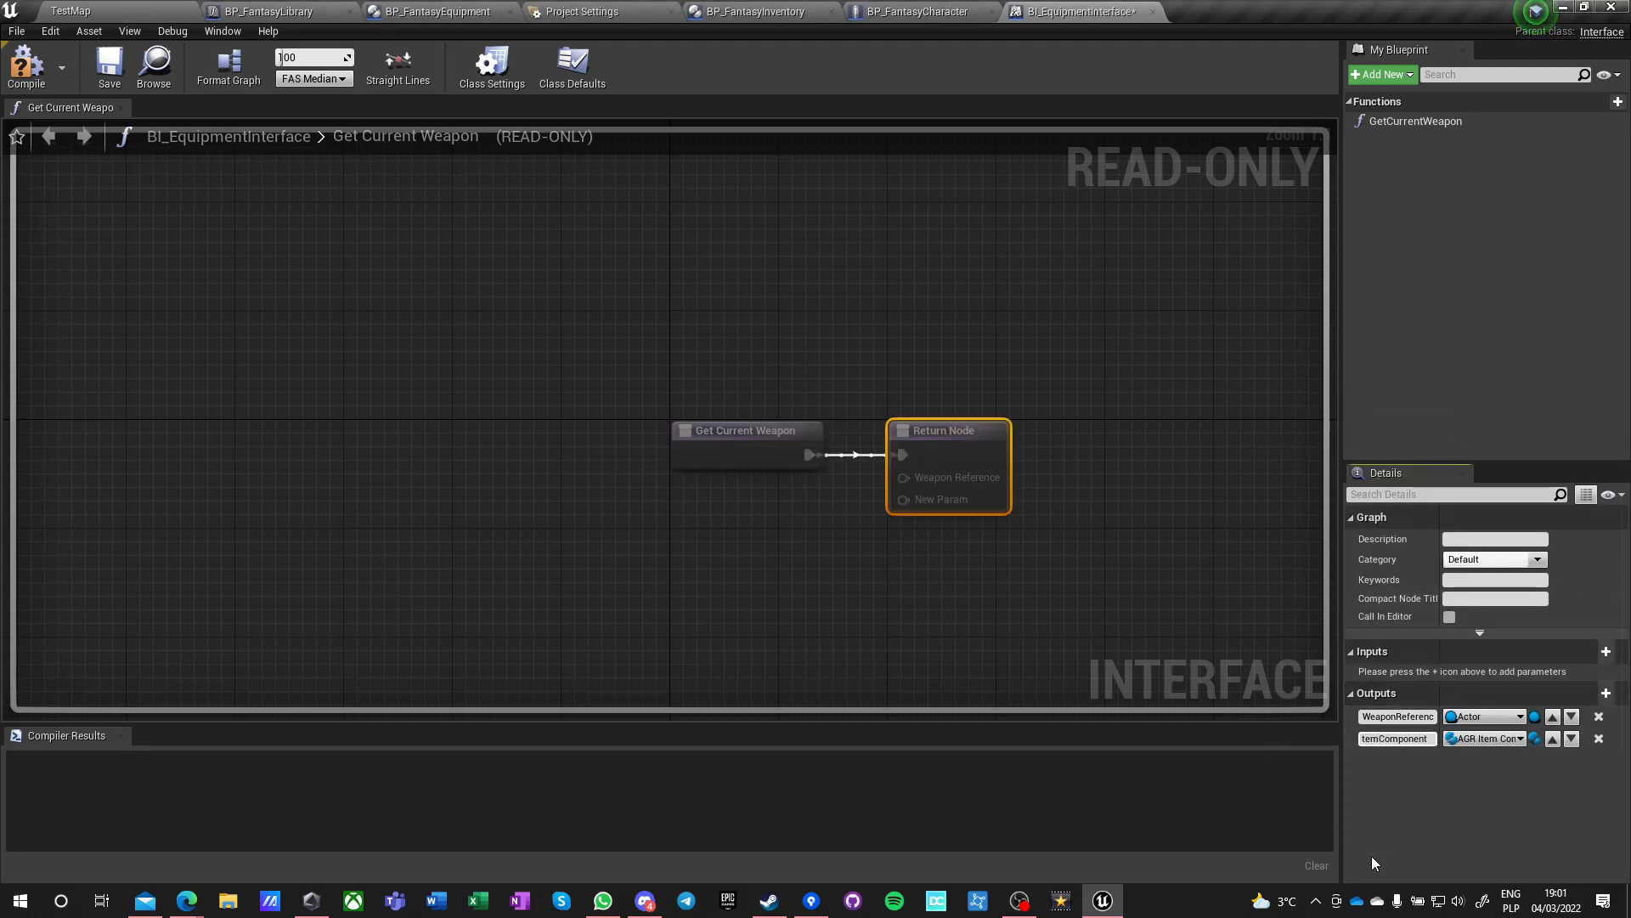
{"action": "left_click", "coordinate": [108, 65]}
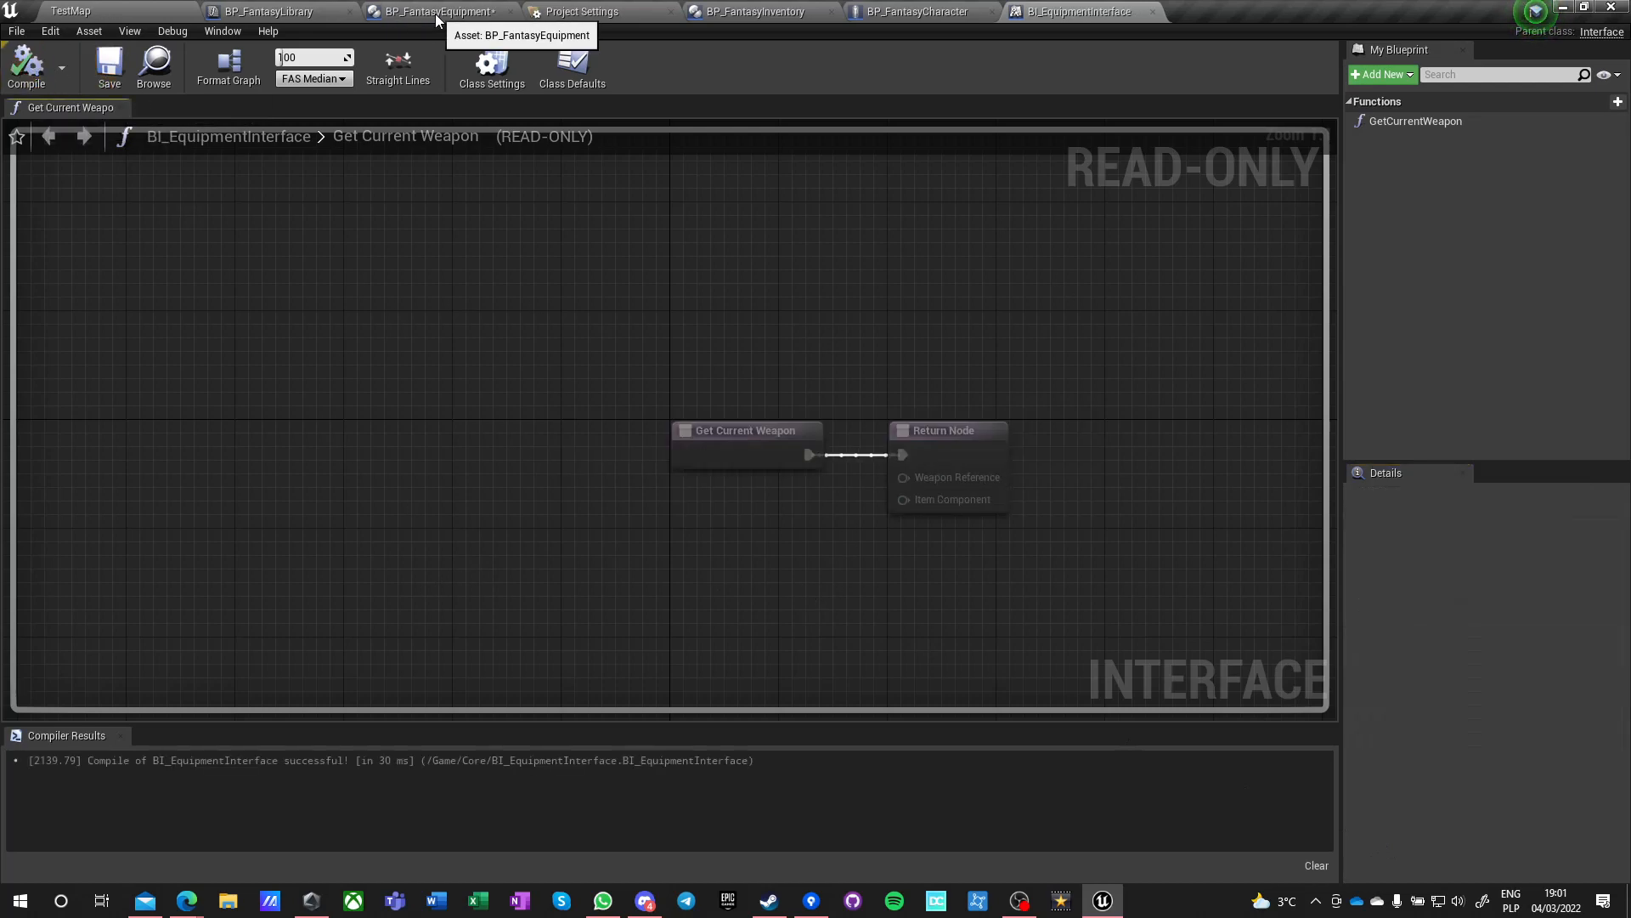
- Switch to BP_FantasyEquipment, check EquipmentList, and open its Get Current Weapon function
{"action": "left_click", "coordinate": [437, 11]}
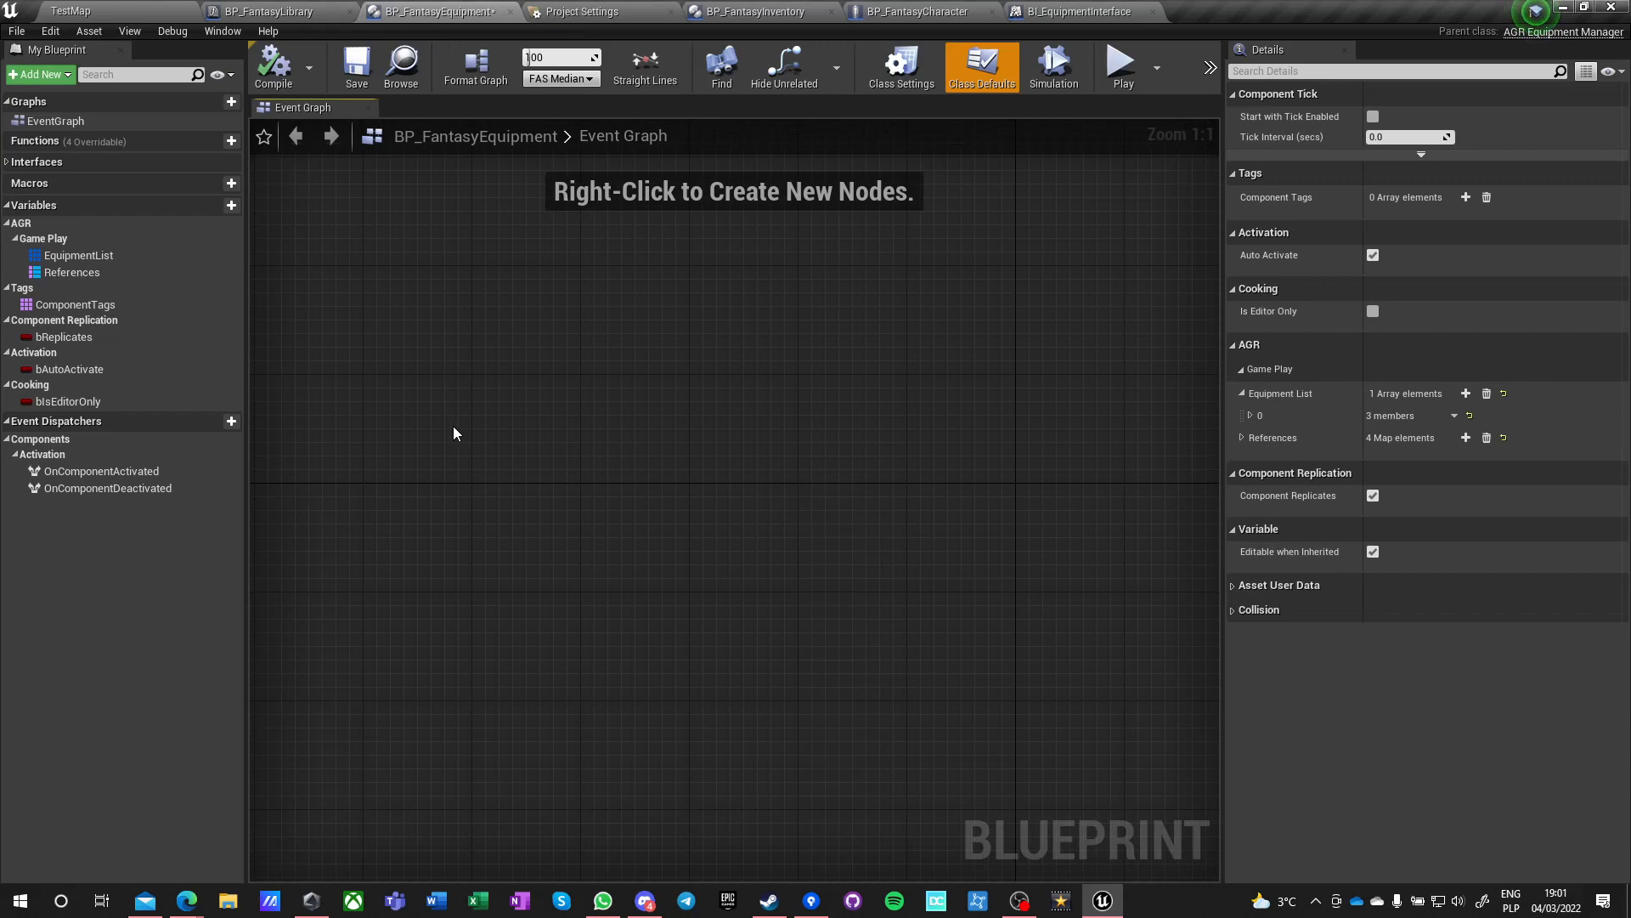
{"action": "mouse_move", "coordinate": [273, 65]}
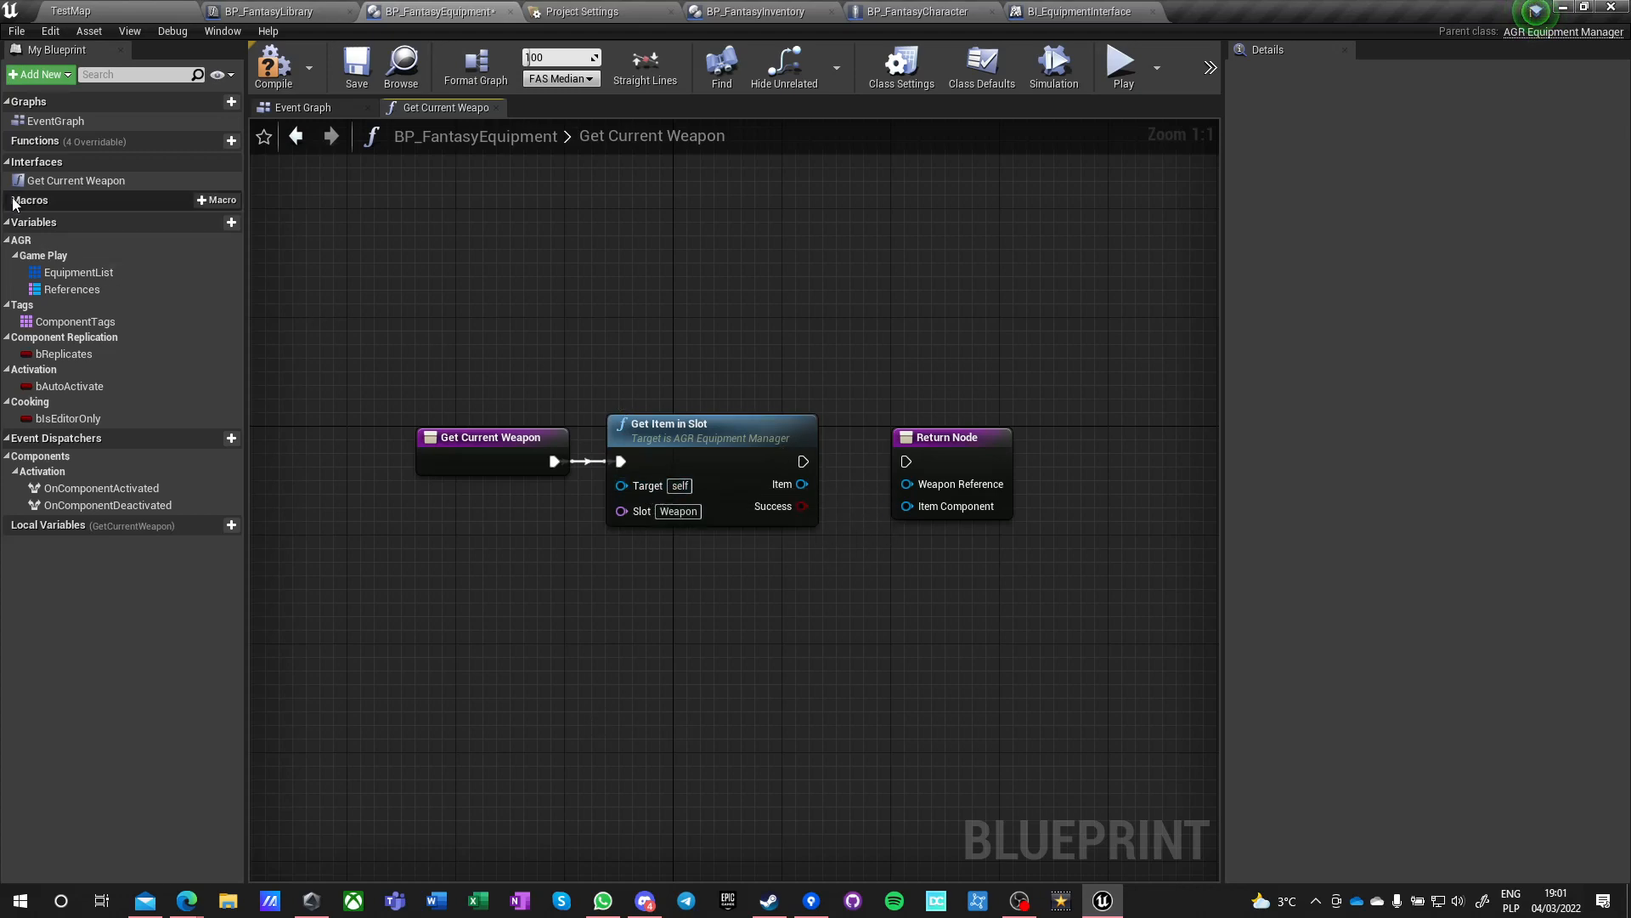
{"action": "left_click", "coordinate": [79, 272]}
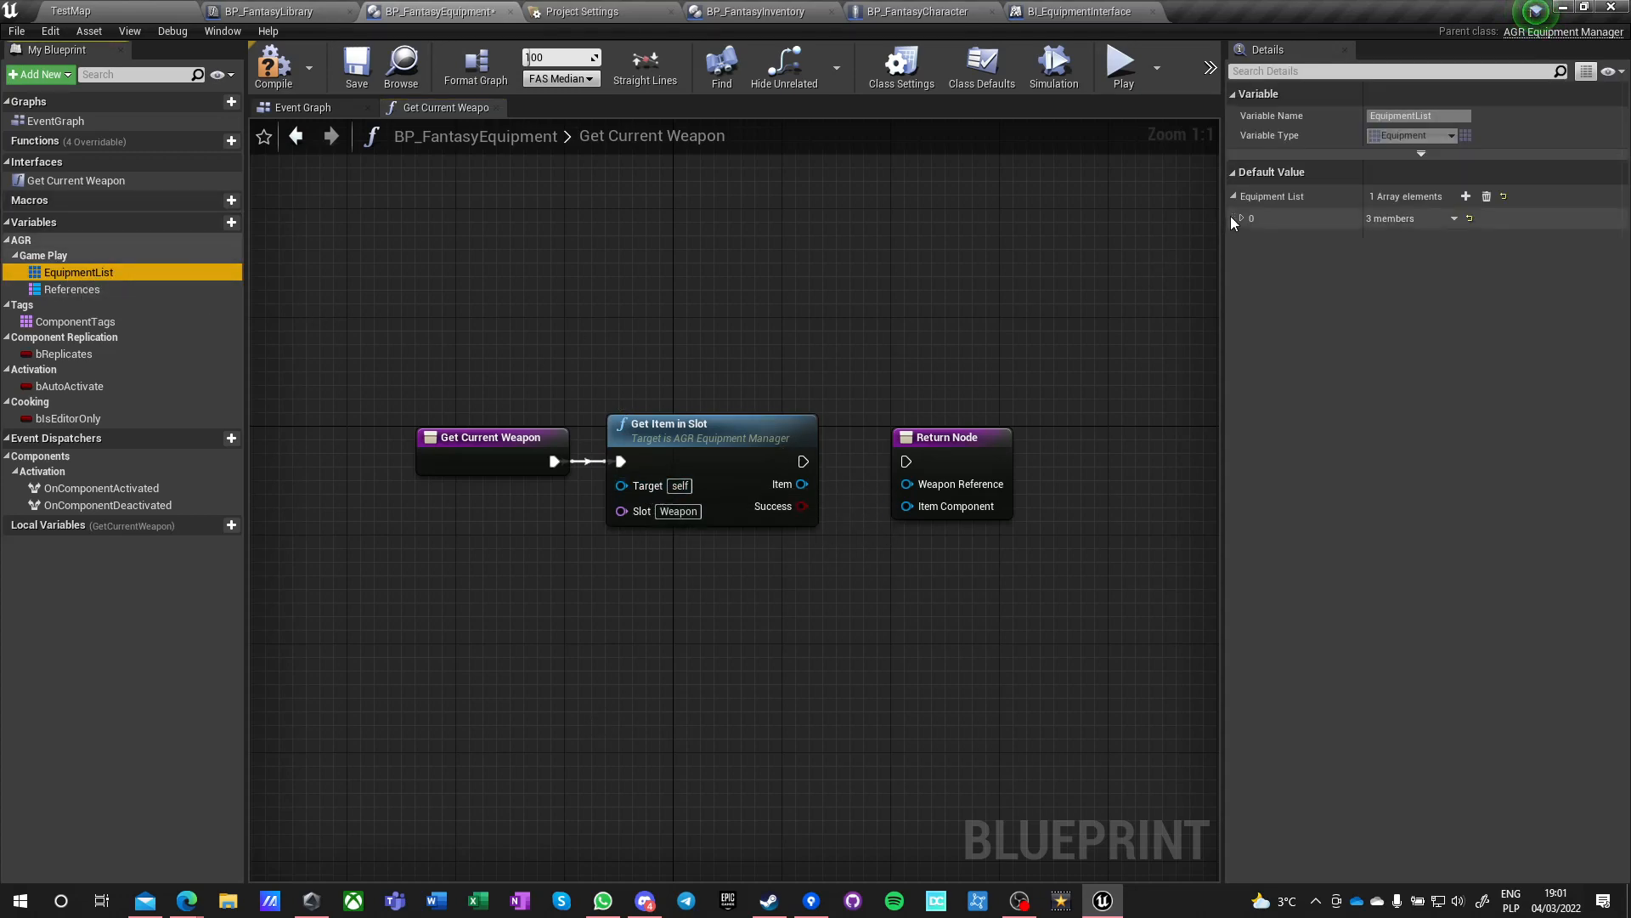
{"action": "left_click", "coordinate": [1237, 217]}
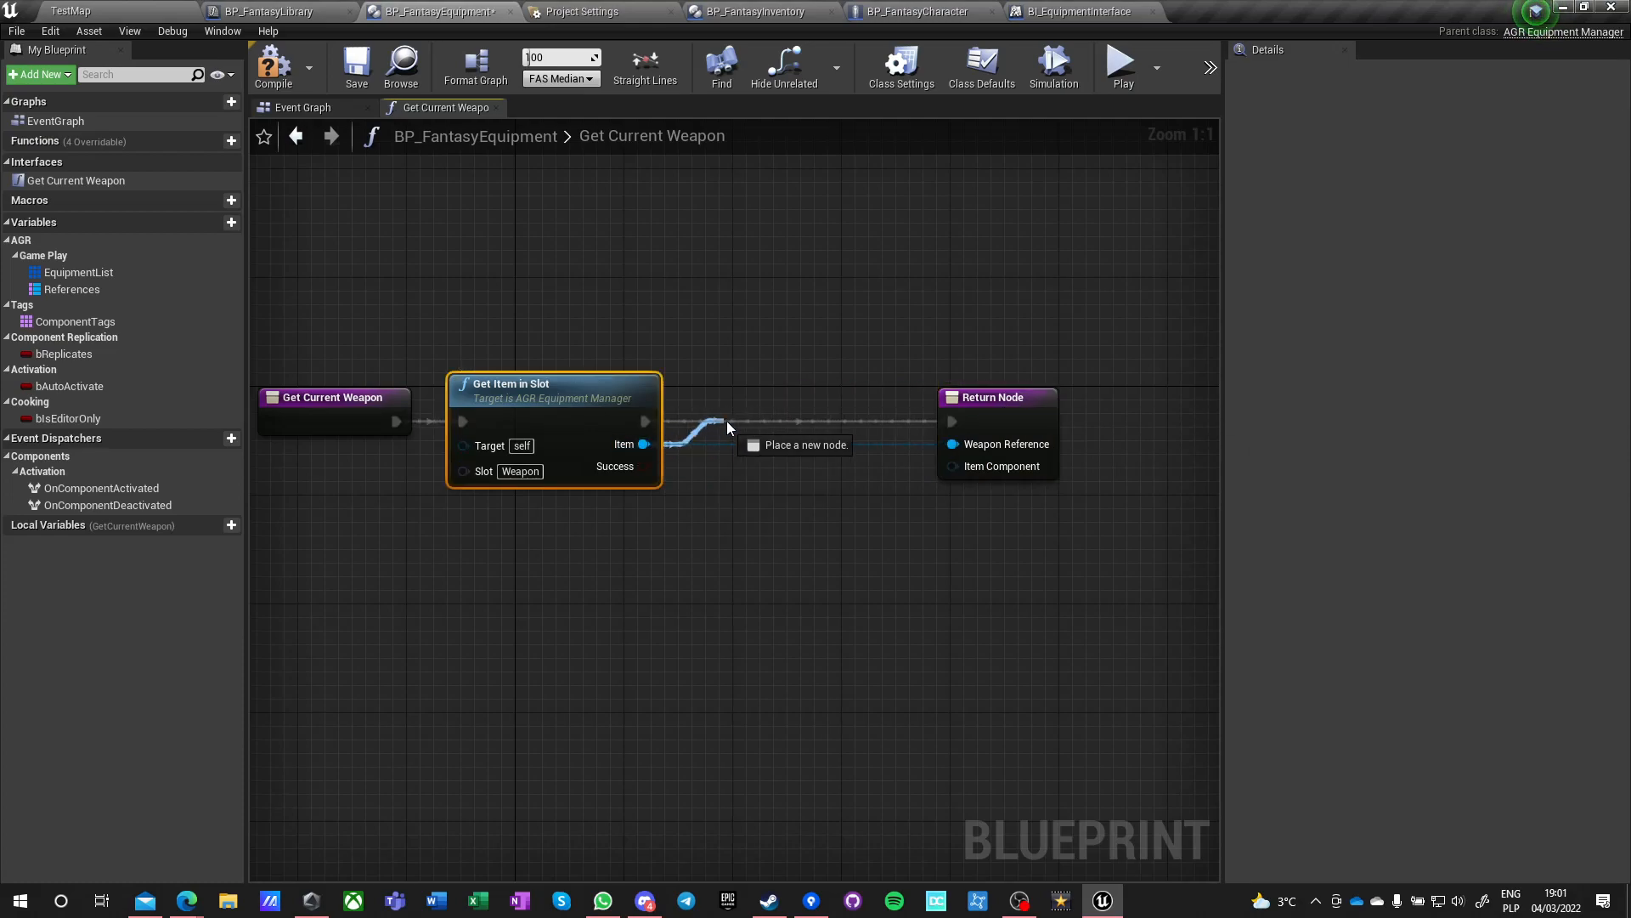
- Add Is Valid checks on the slot item and its Get Item Component result, plus return nodes
{"action": "type", "text": "valild"}
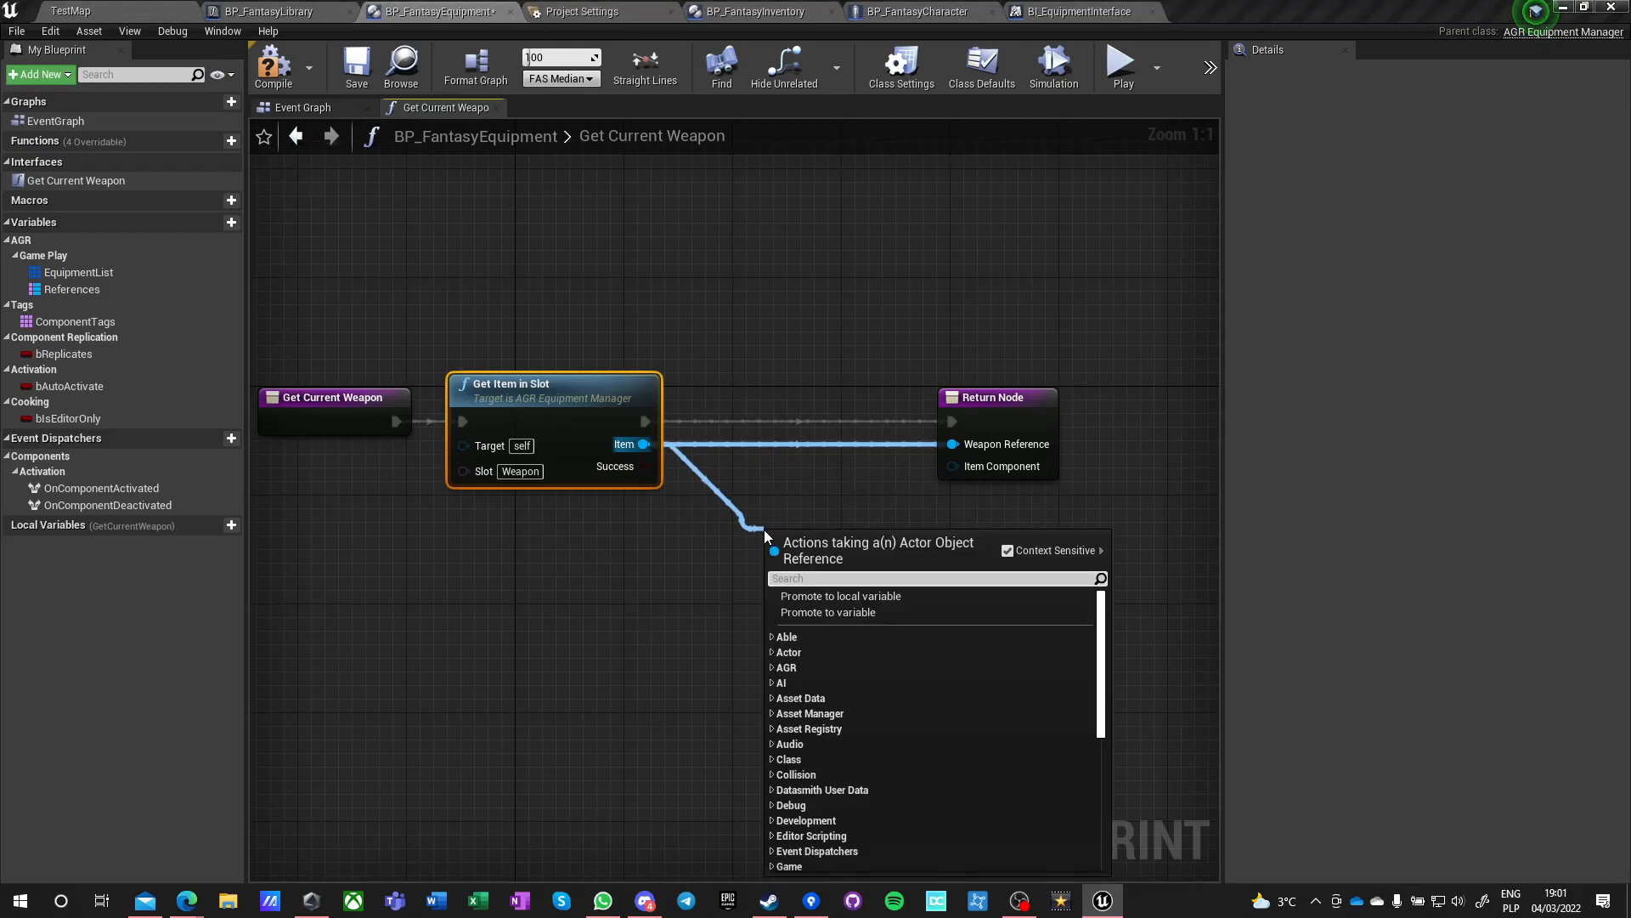
{"action": "type", "text": "valid"}
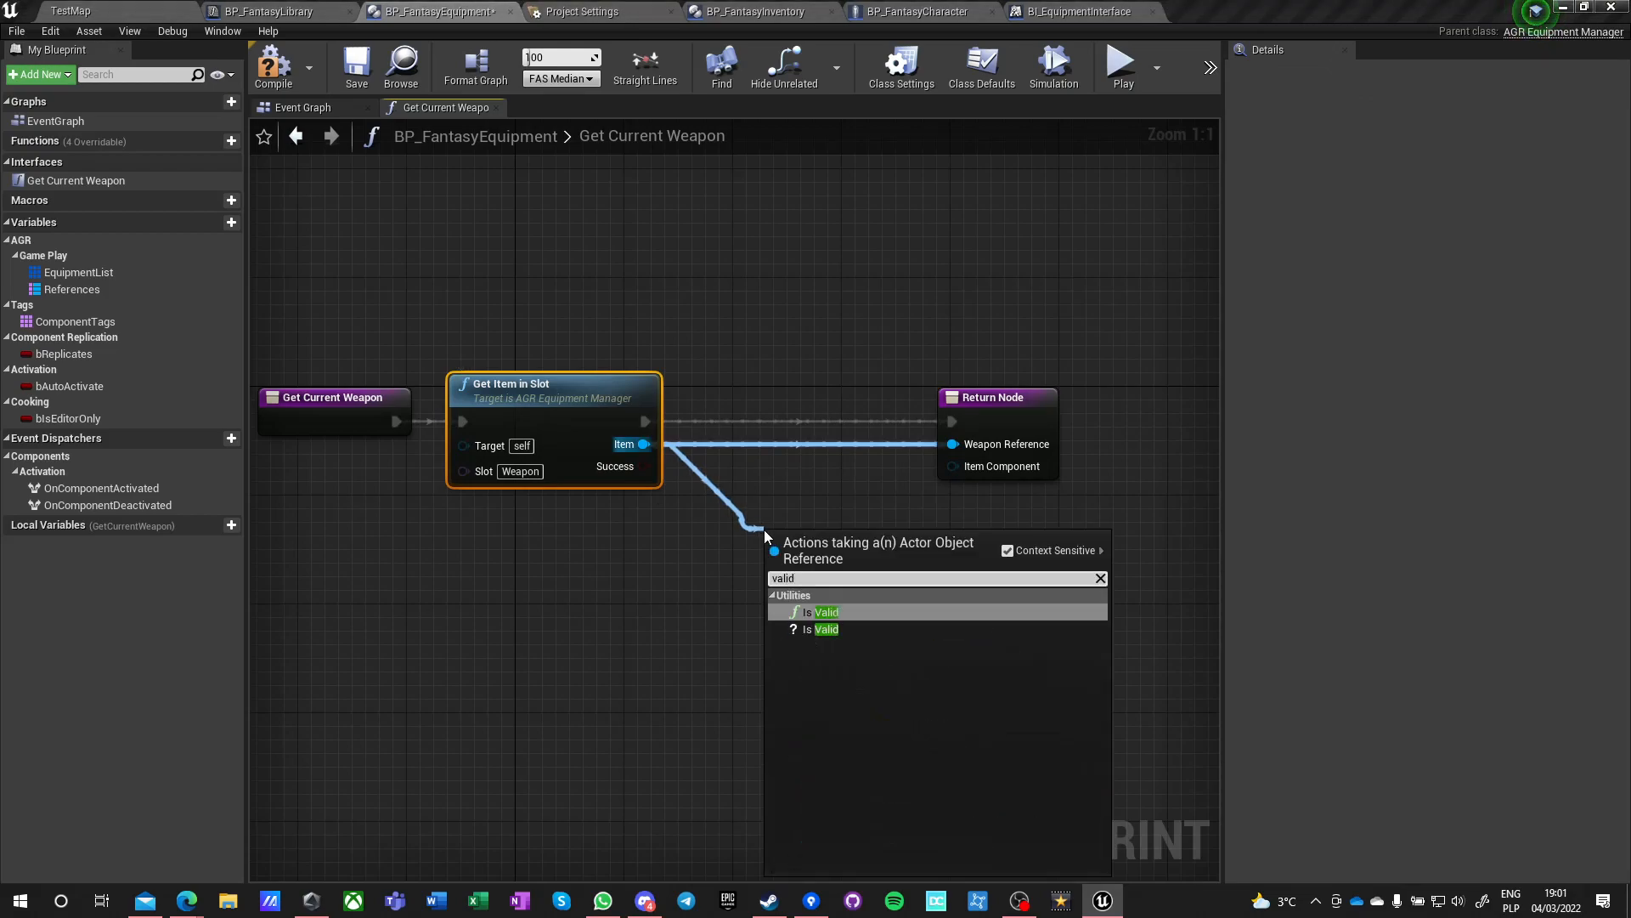
{"action": "left_click", "coordinate": [826, 611]}
{"action": "type", "text": "get item"}
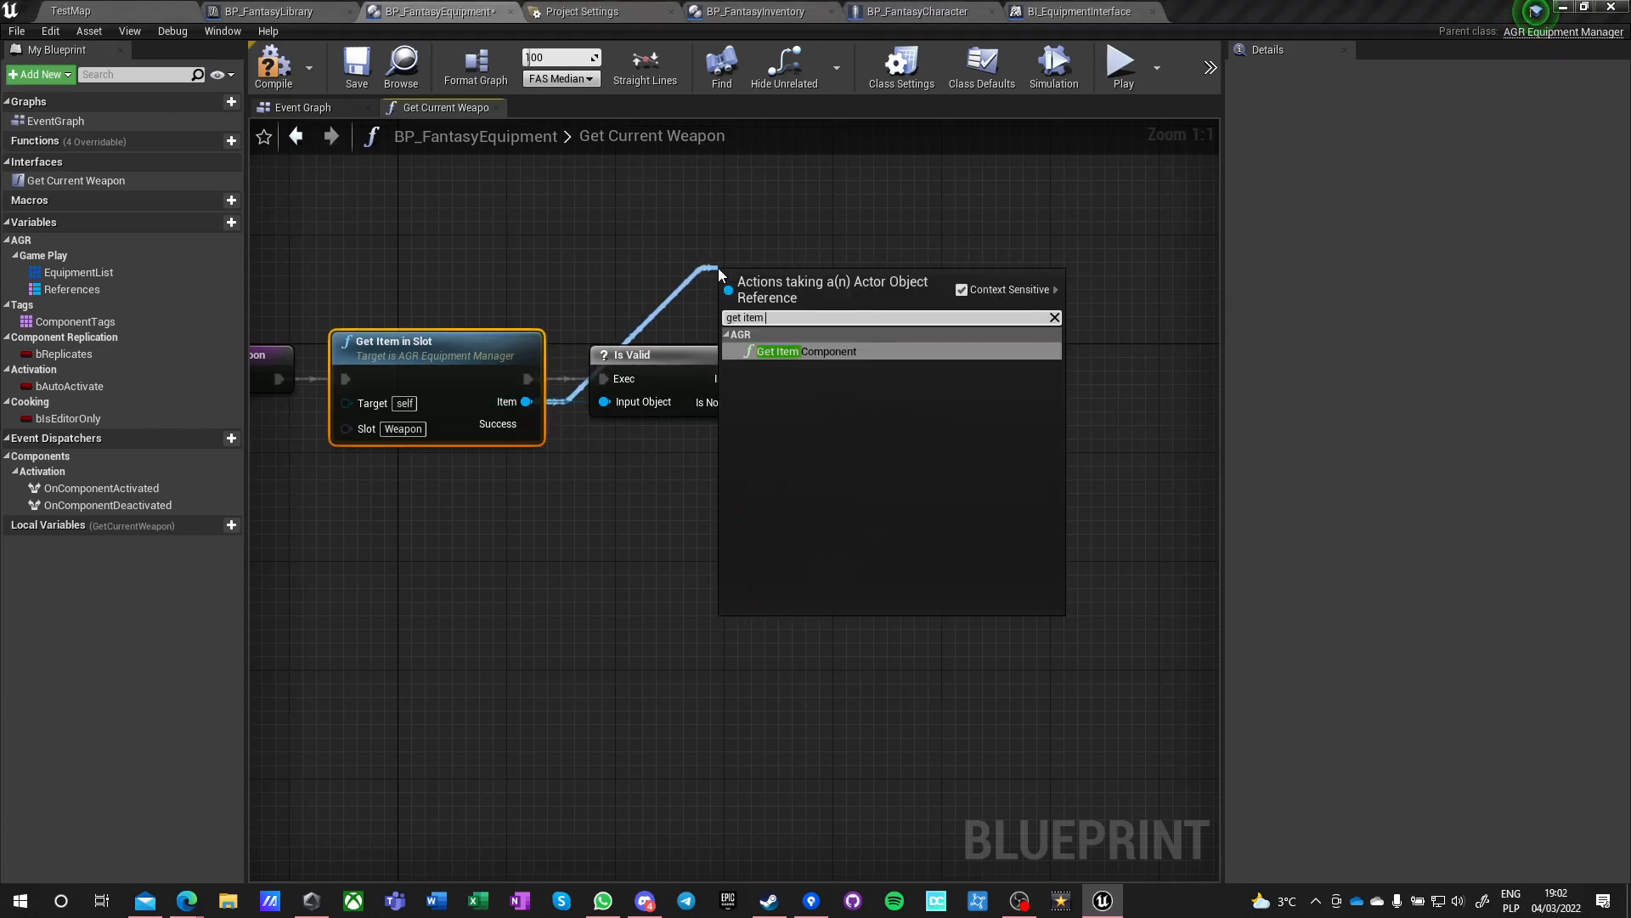
{"action": "left_click", "coordinate": [777, 351]}
{"action": "type", "text": "valid"}
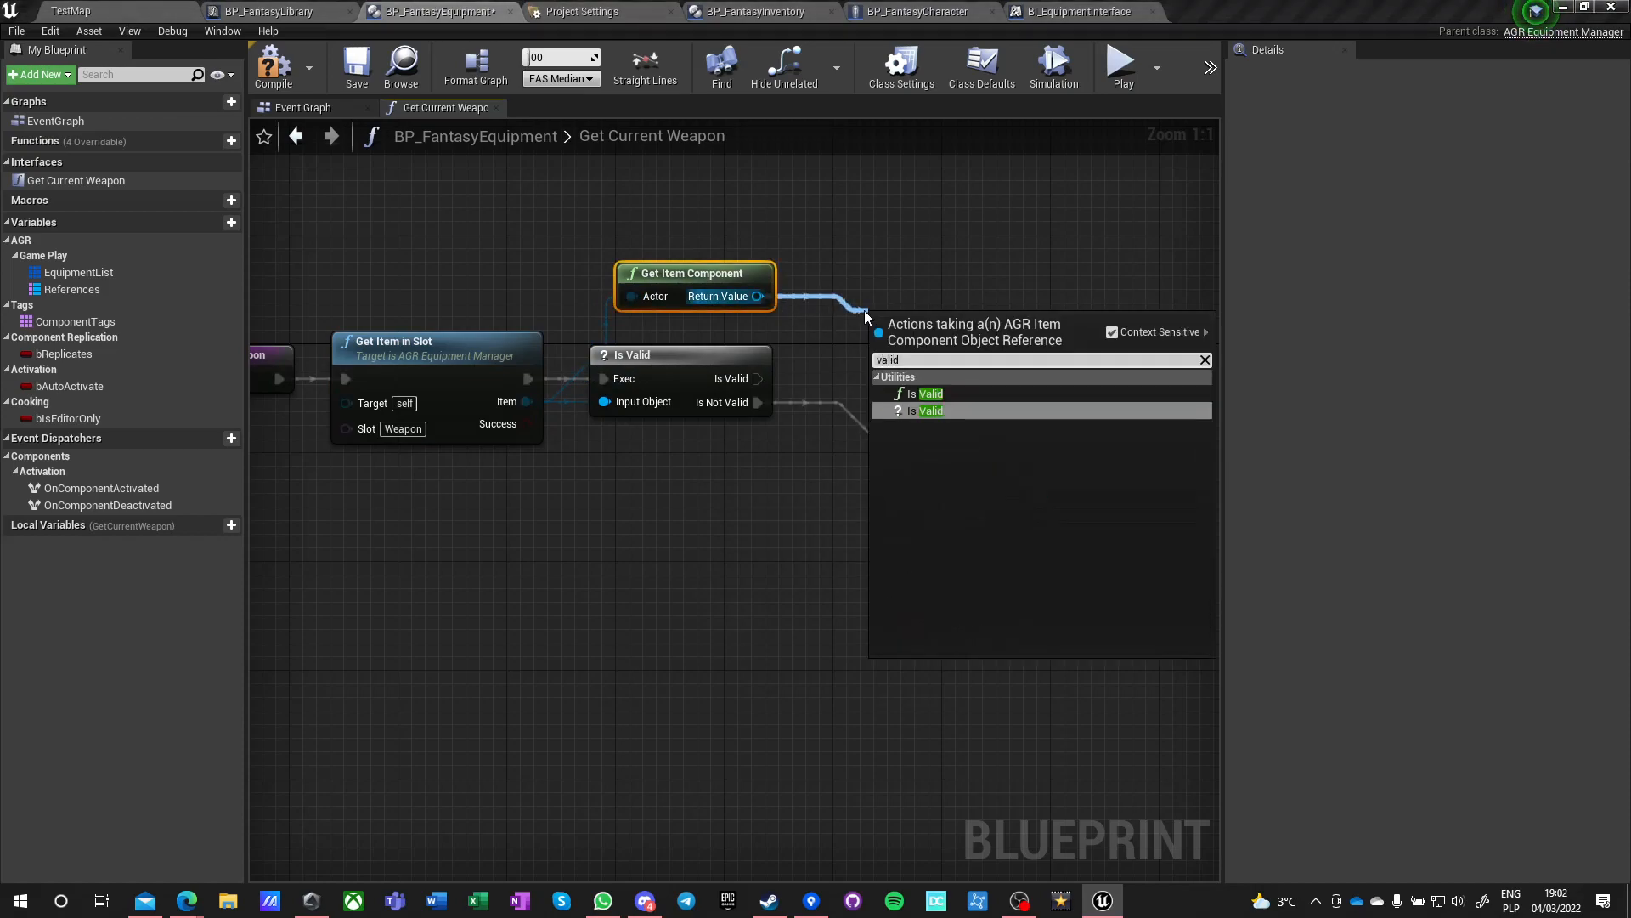
{"action": "left_click", "coordinate": [923, 393]}
{"action": "type", "text": "return"}
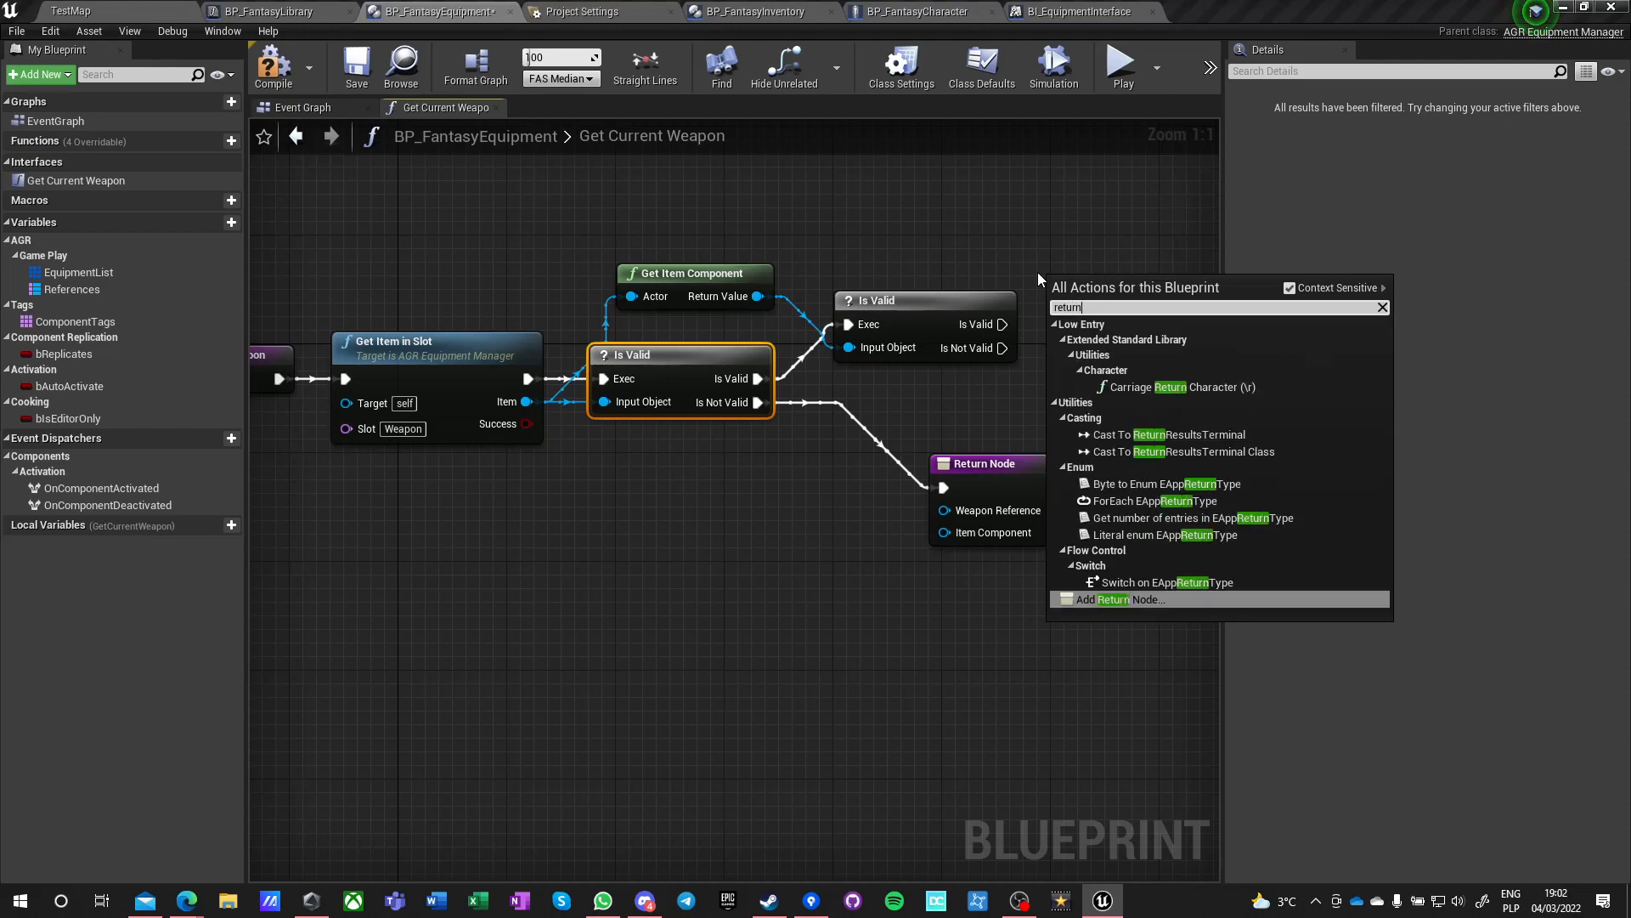
{"action": "left_click", "coordinate": [1116, 599]}
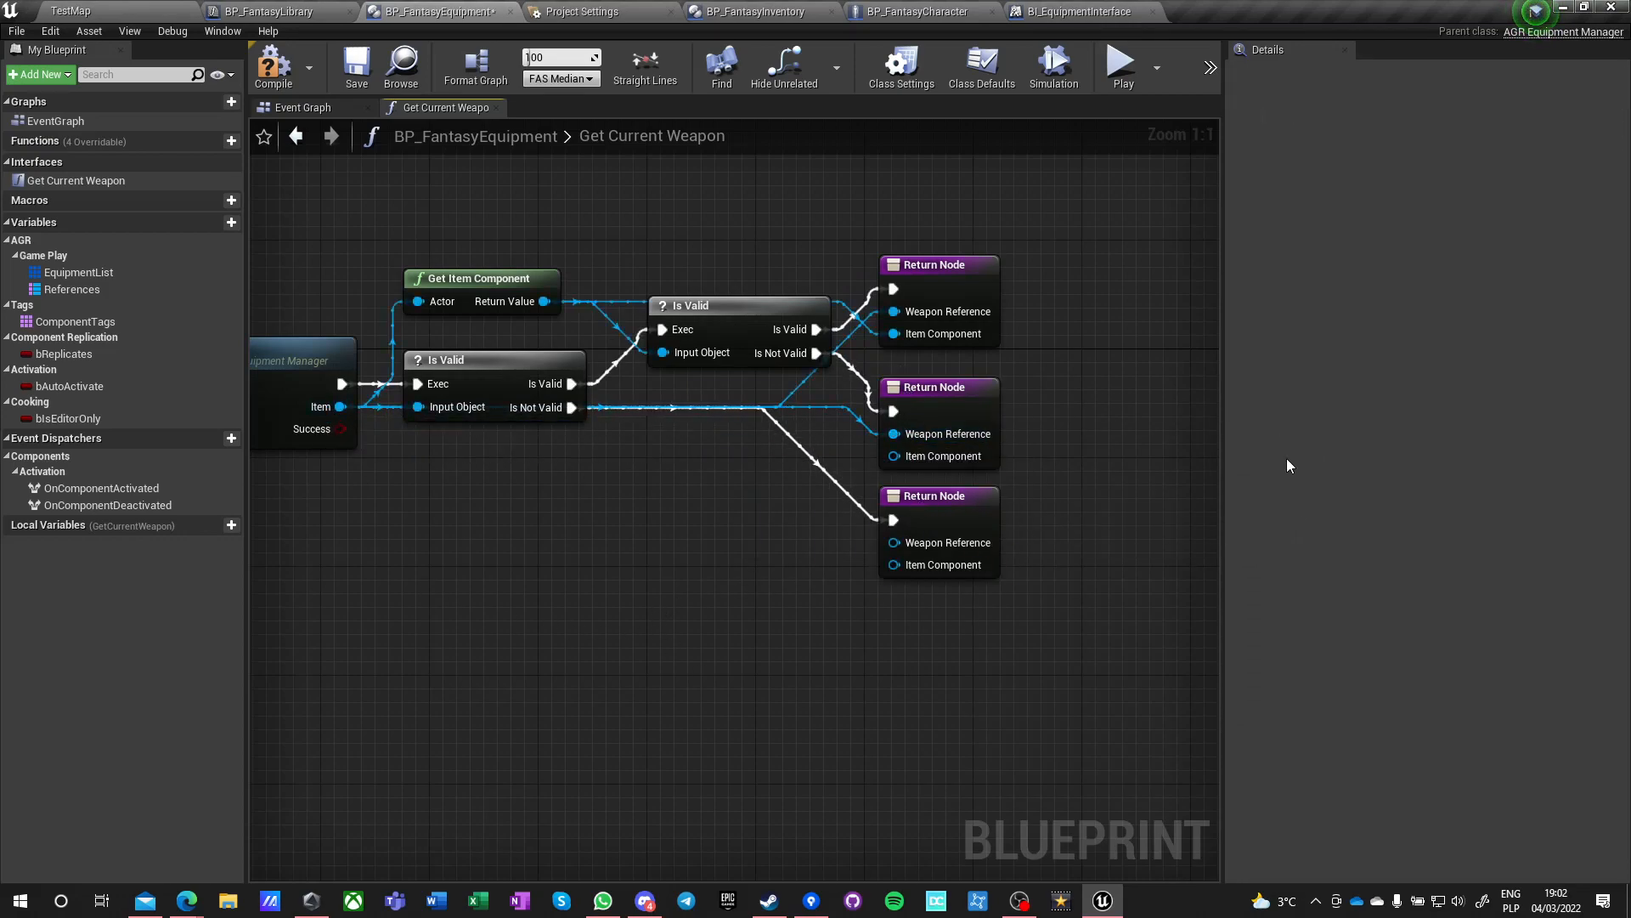
- Replace the Is Valid nodes with a Branch on slot lookup success, adding a False-path return
{"action": "scroll", "scroll_direction": "down", "scroll_amount": 3}
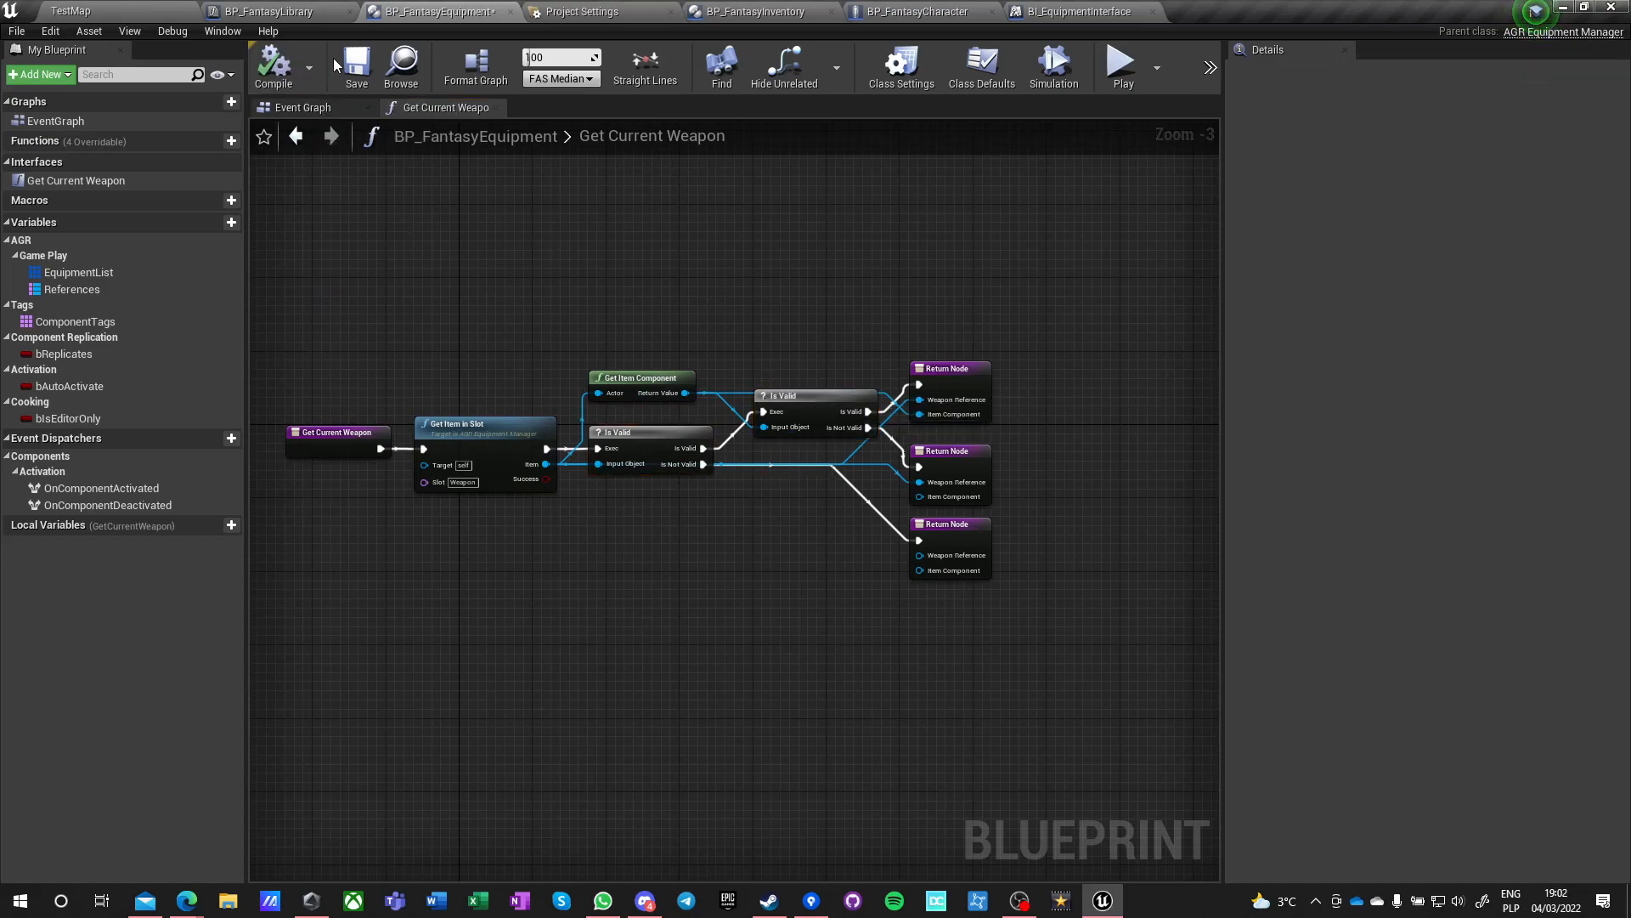
{"action": "mouse_move", "coordinate": [78, 272]}
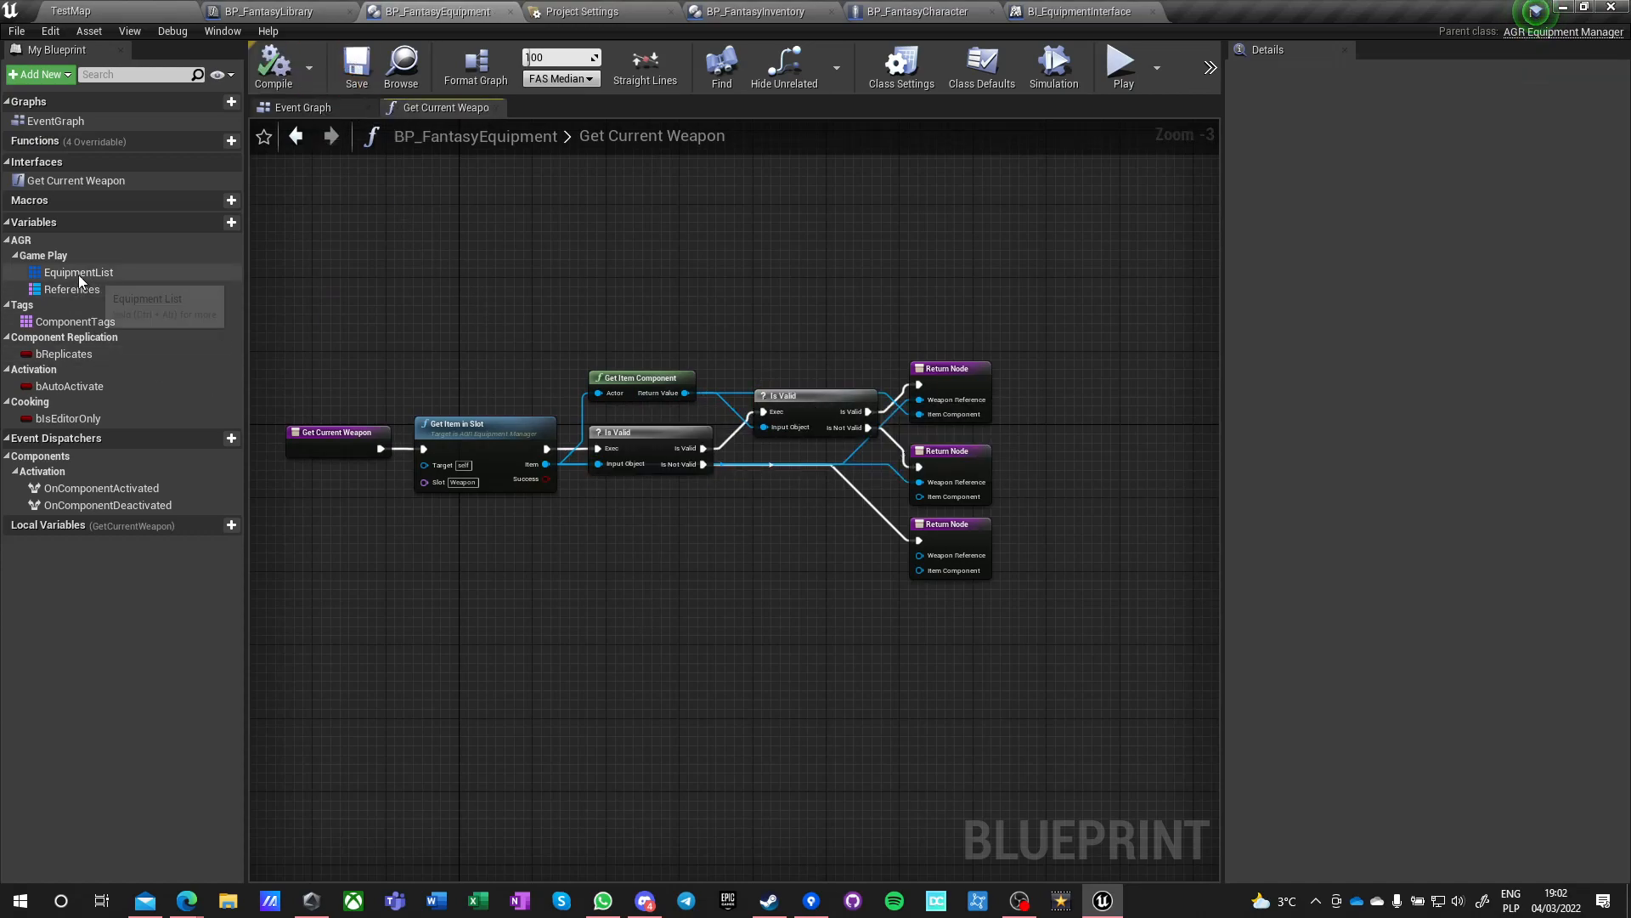
{"action": "left_click", "coordinate": [77, 272]}
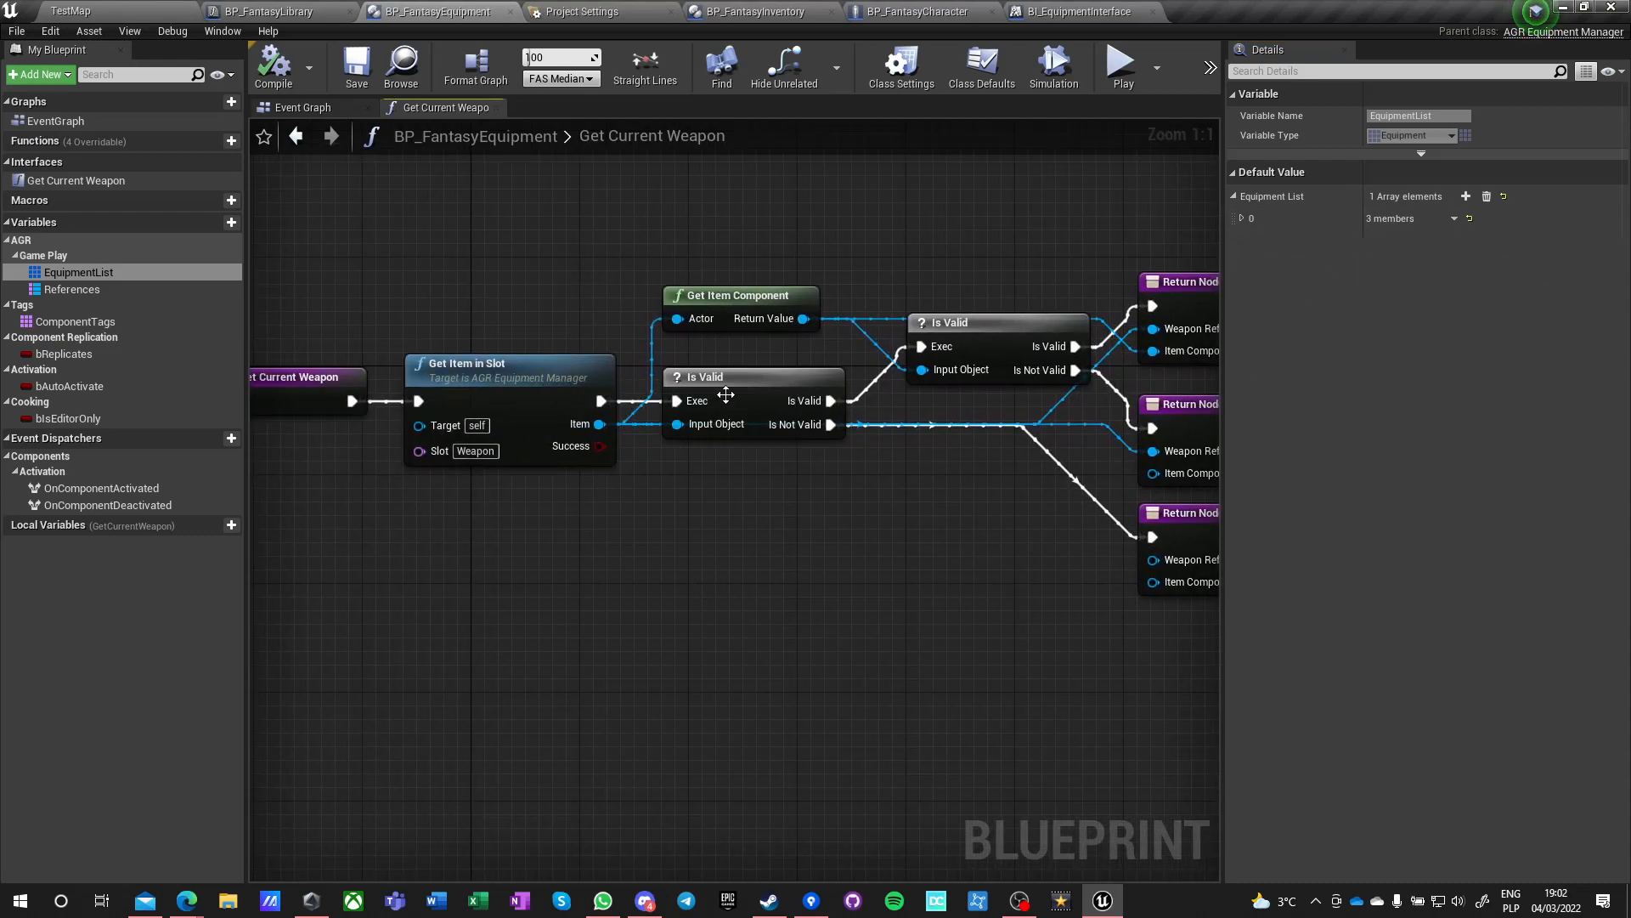
{"action": "left_click", "coordinate": [754, 400]}
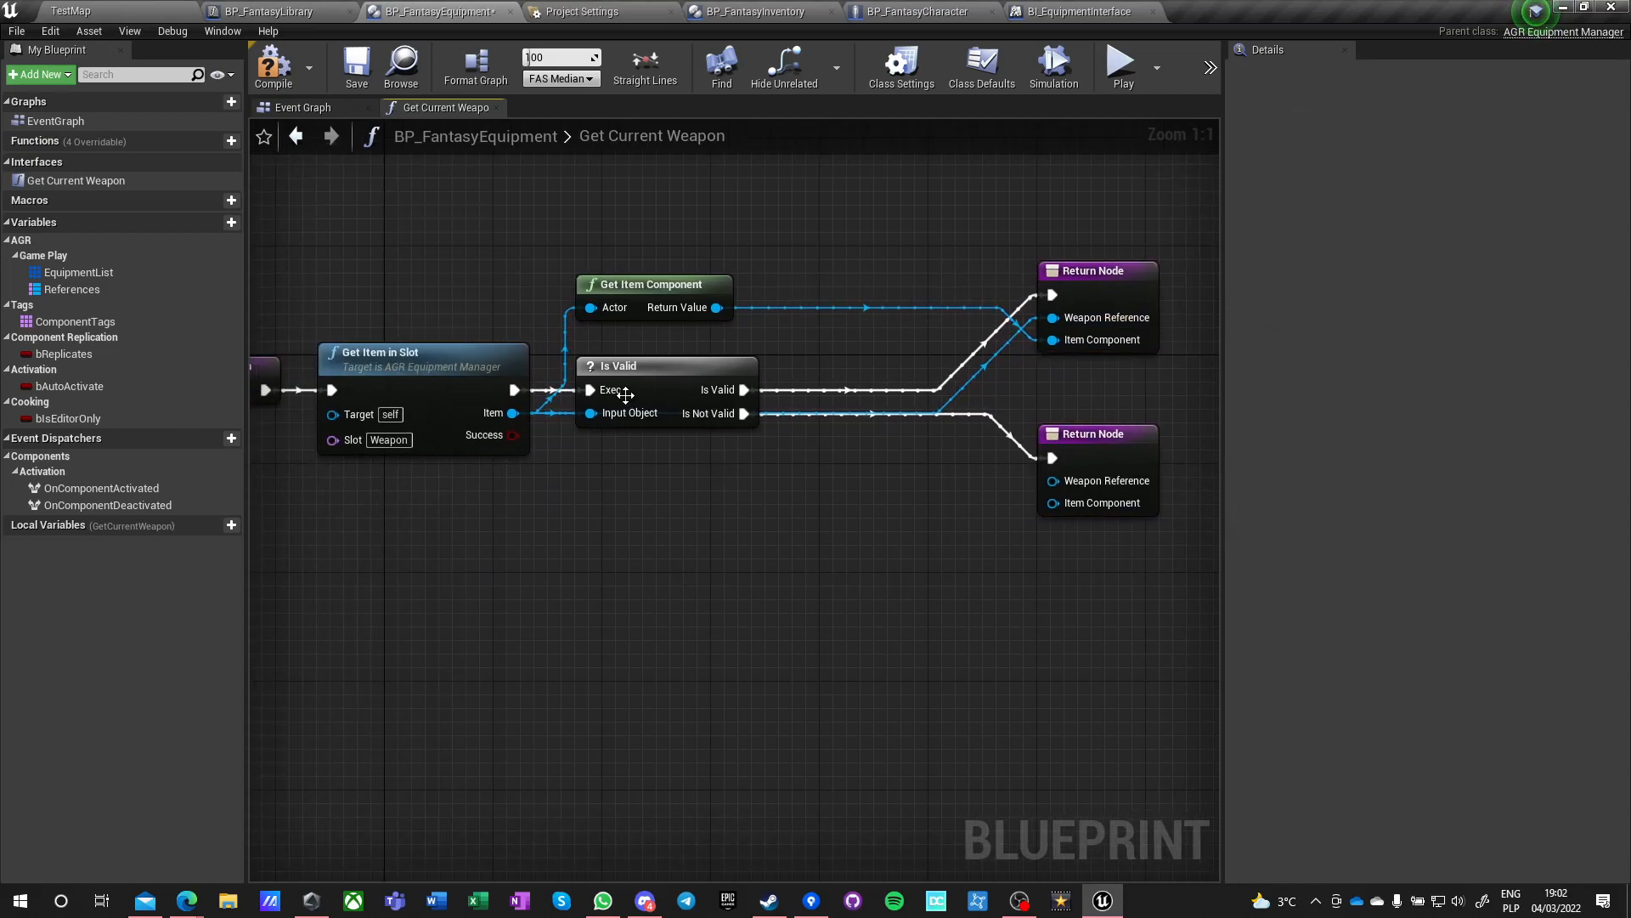
{"action": "mouse_move", "coordinate": [661, 284]}
{"action": "type", "text": "retur"}
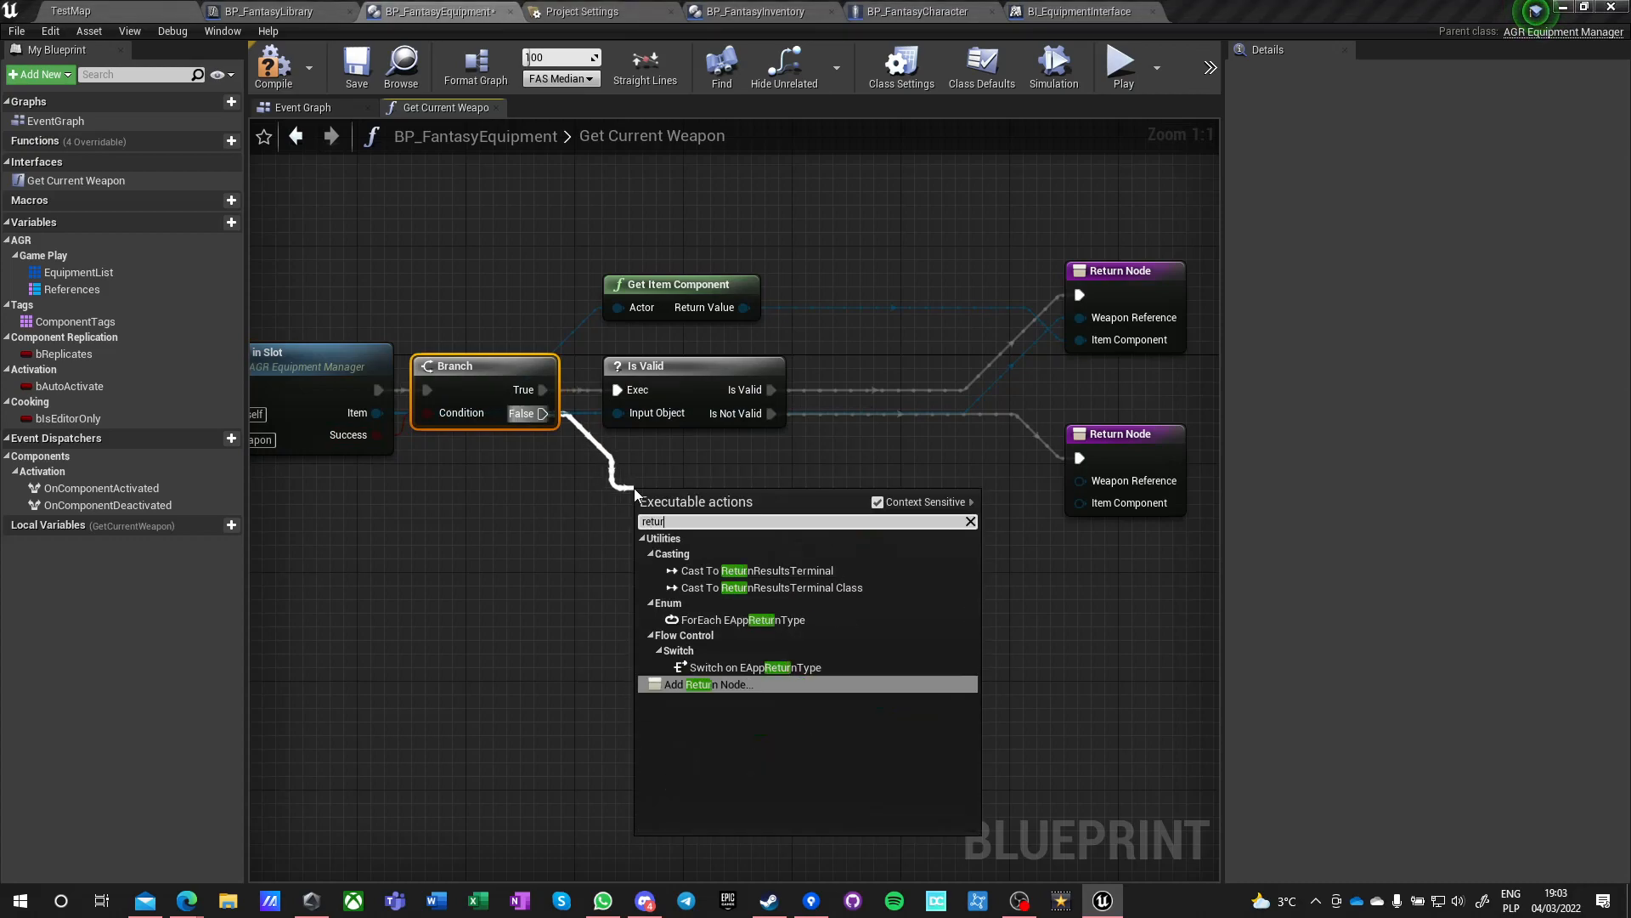
{"action": "left_click", "coordinate": [710, 683]}
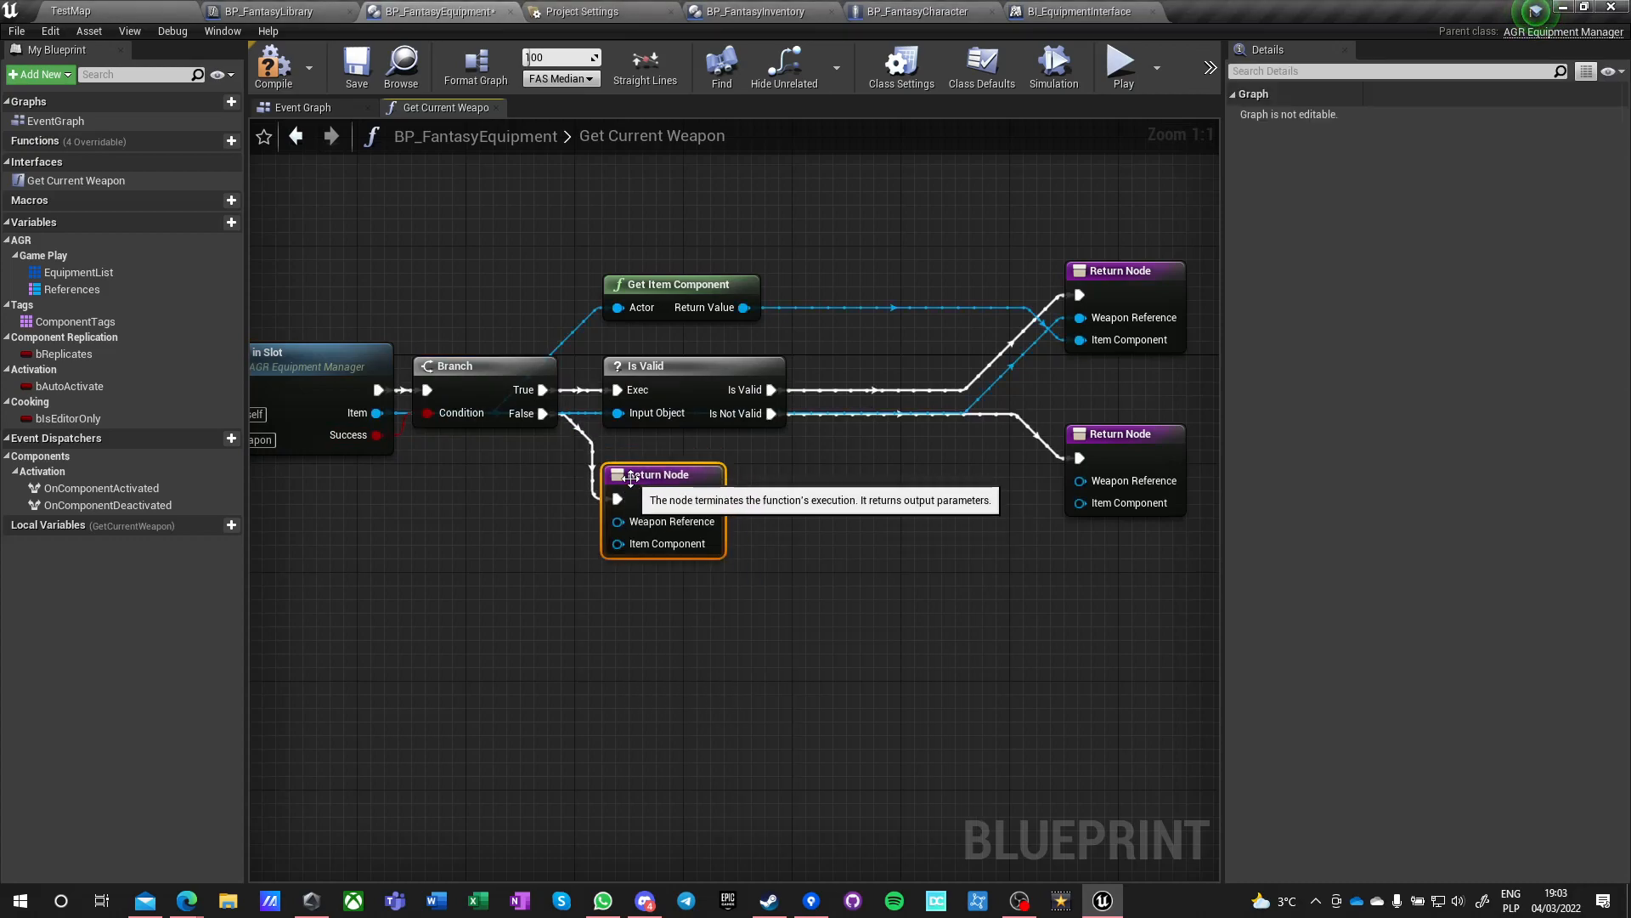
{"action": "left_click", "coordinate": [694, 365]}
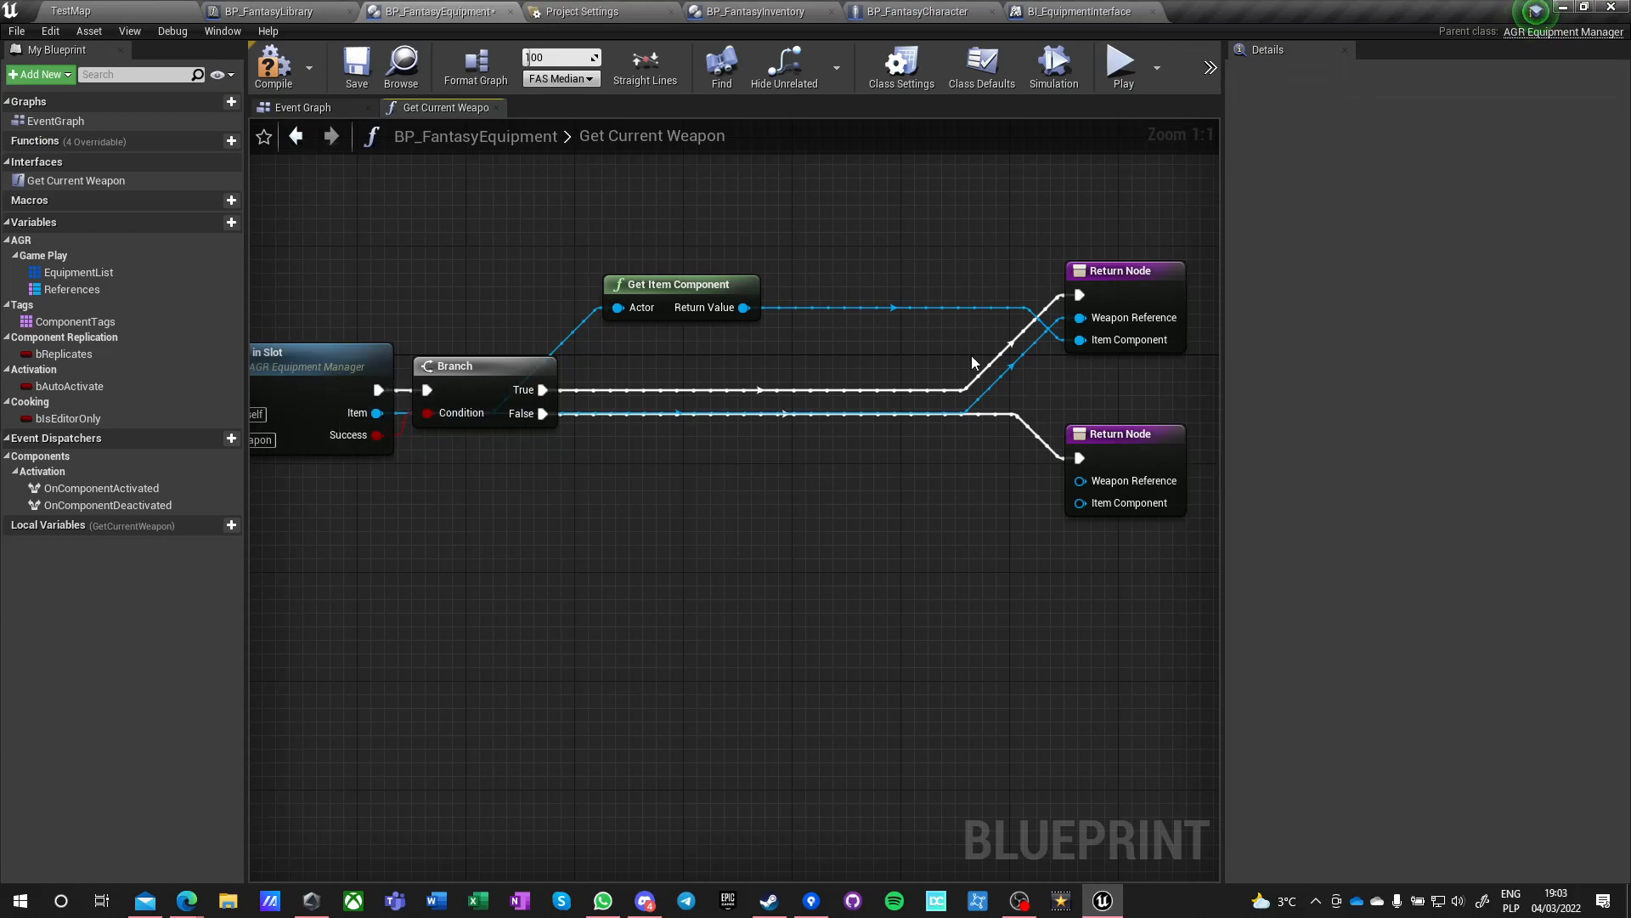
{"action": "mouse_move", "coordinate": [472, 284]}
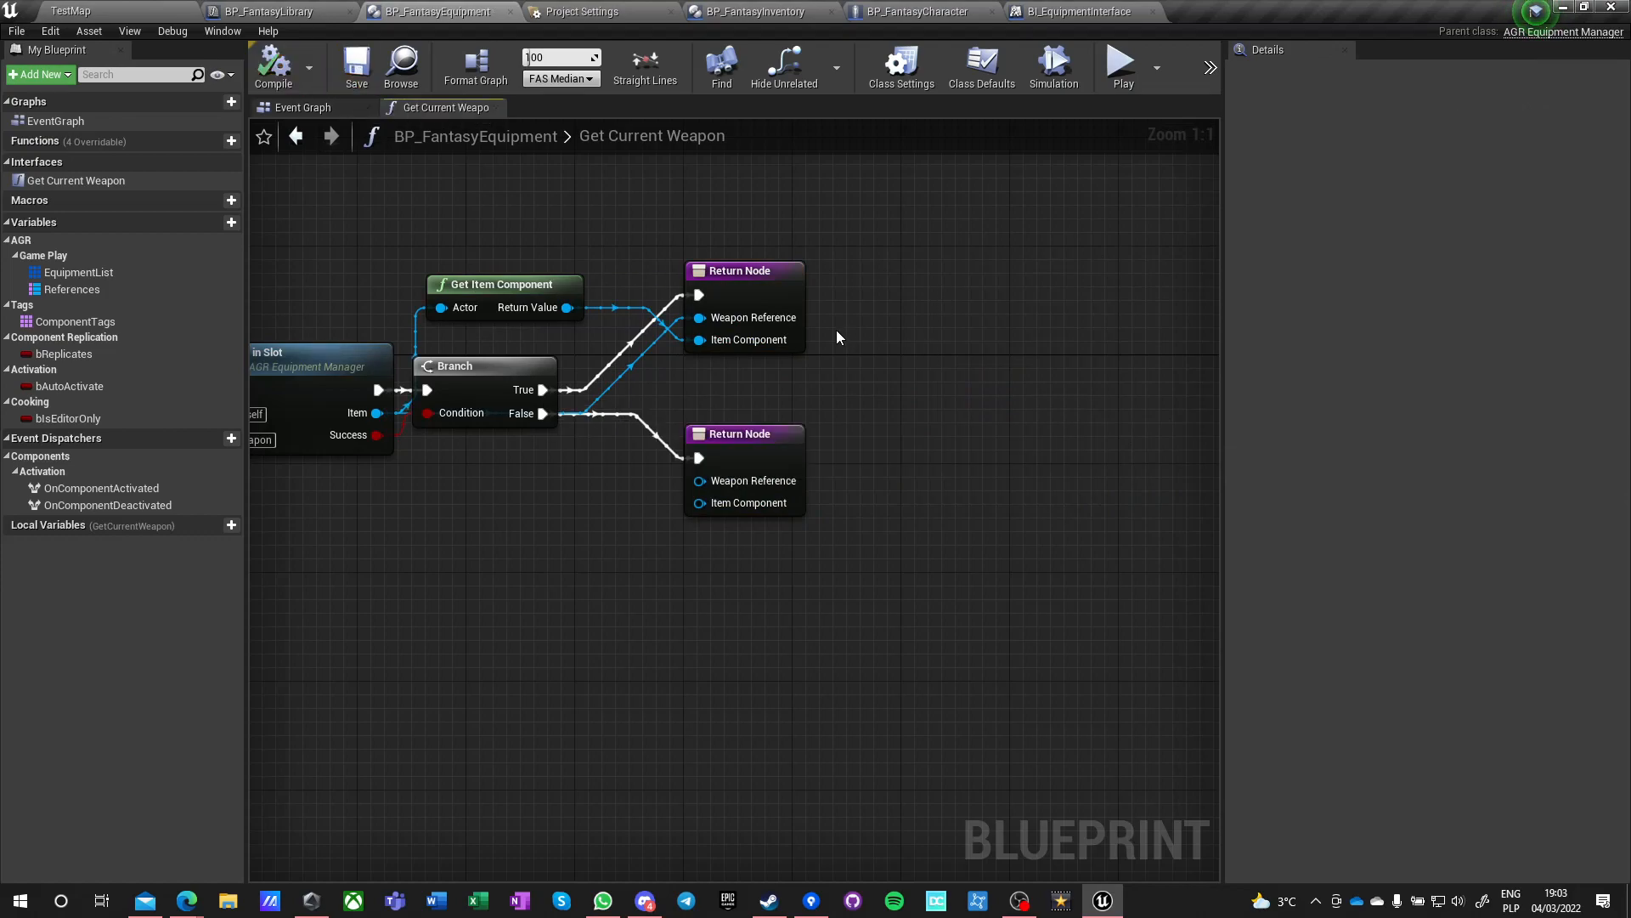
{"action": "mouse_move", "coordinate": [919, 11]}
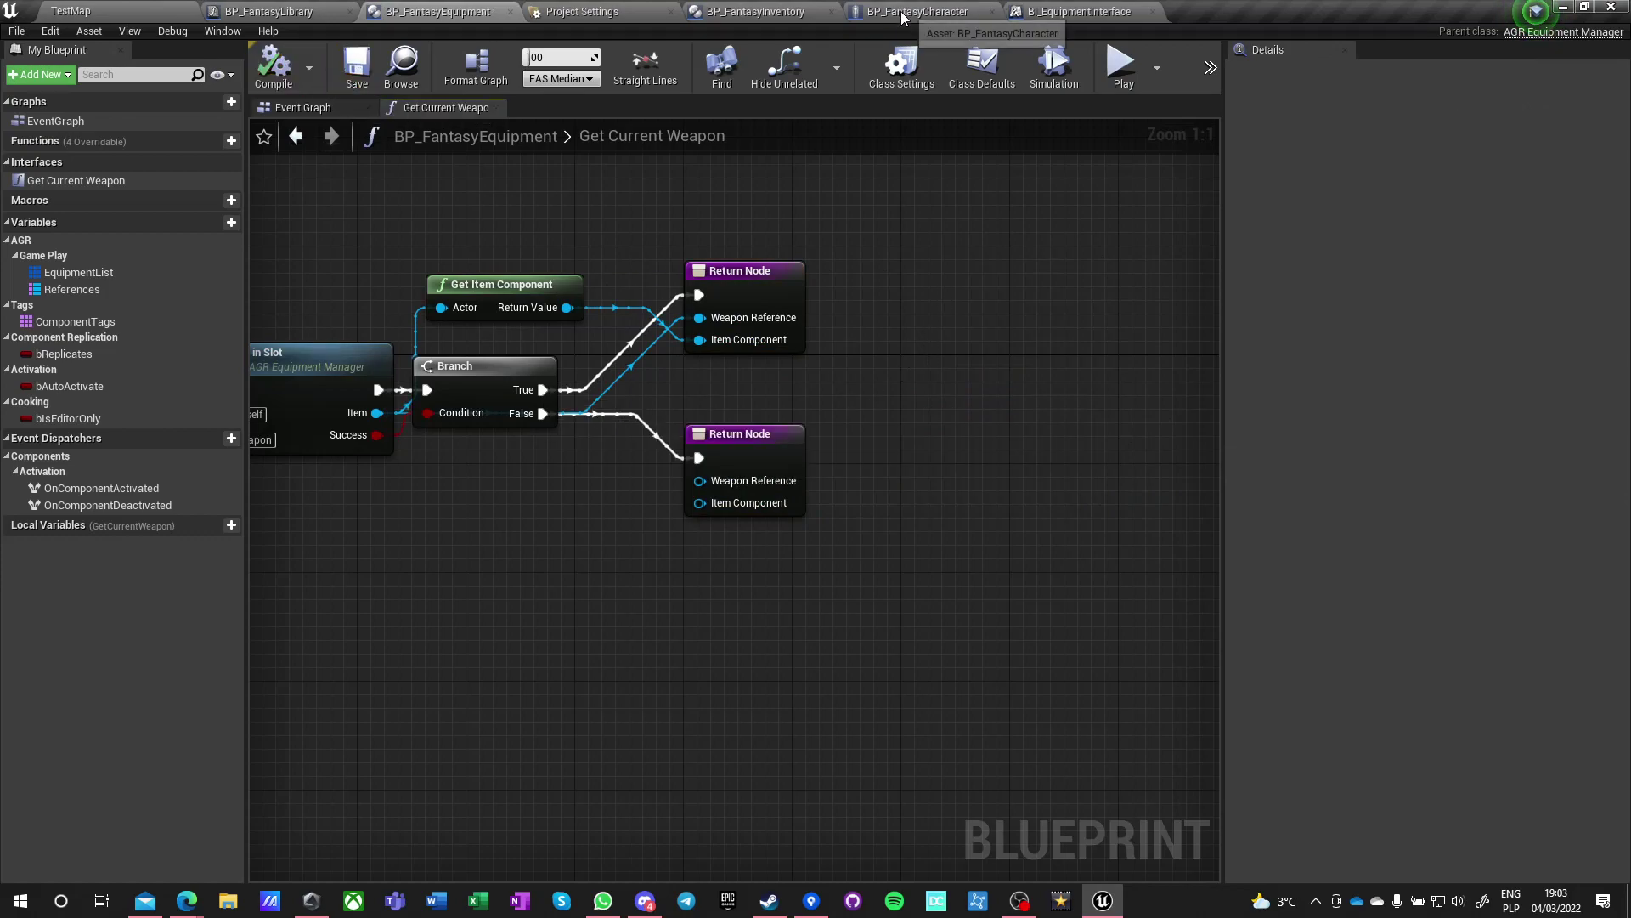
- Add BI_EquipmentInterface to BP_FantasyCharacter's implemented interfaces in Class Settings
{"action": "left_click", "coordinate": [919, 11]}
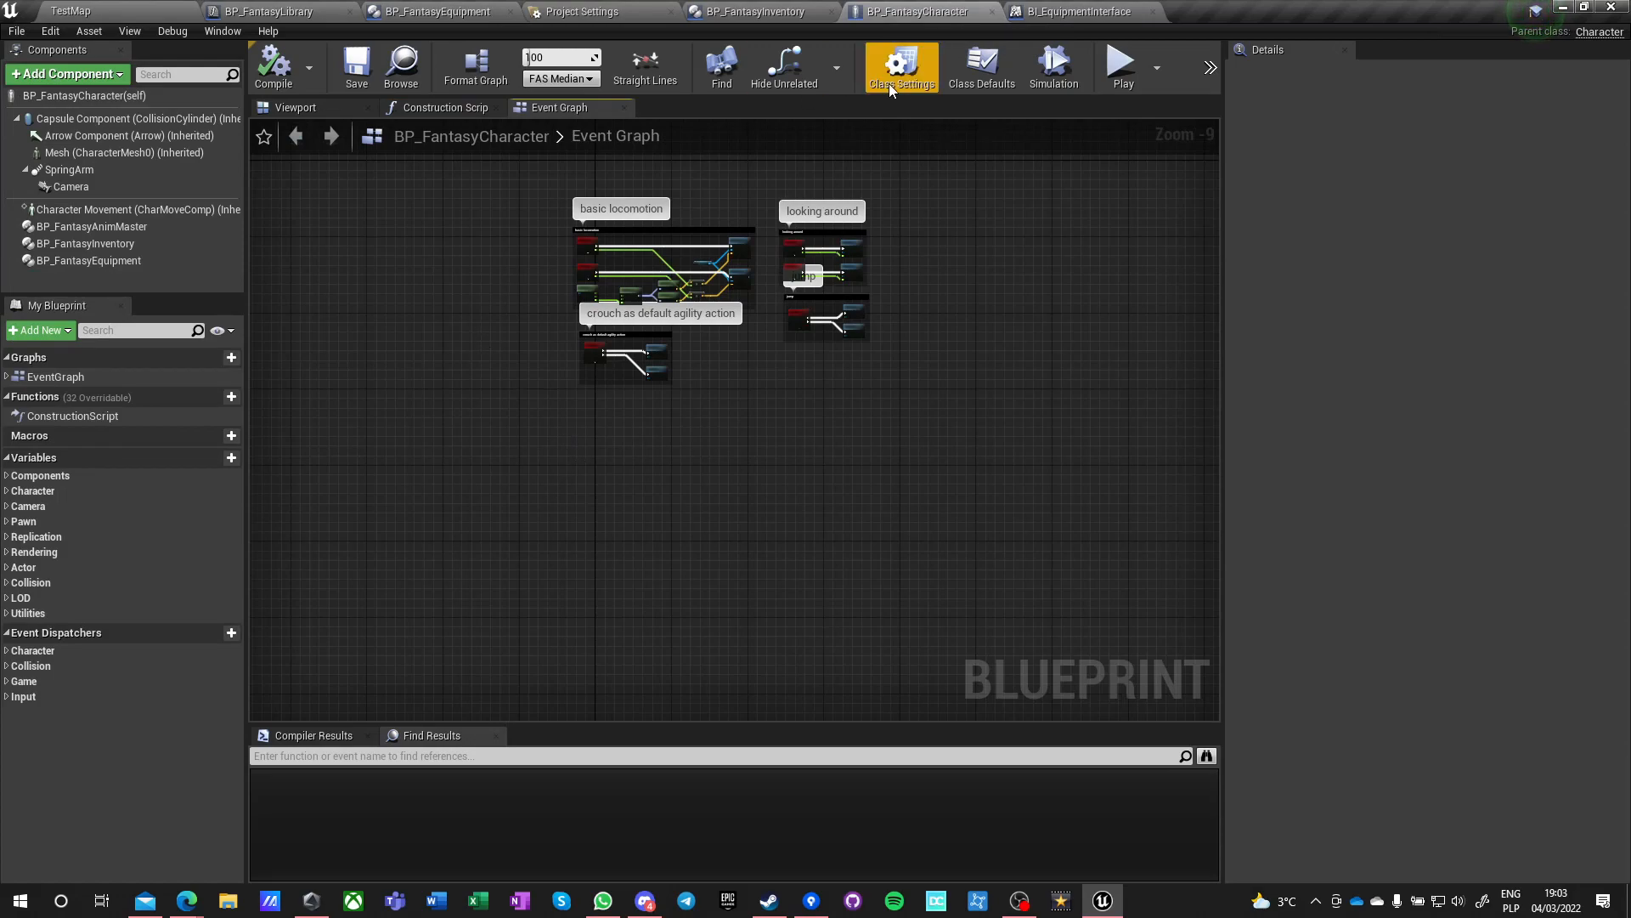
{"action": "left_click", "coordinate": [900, 65]}
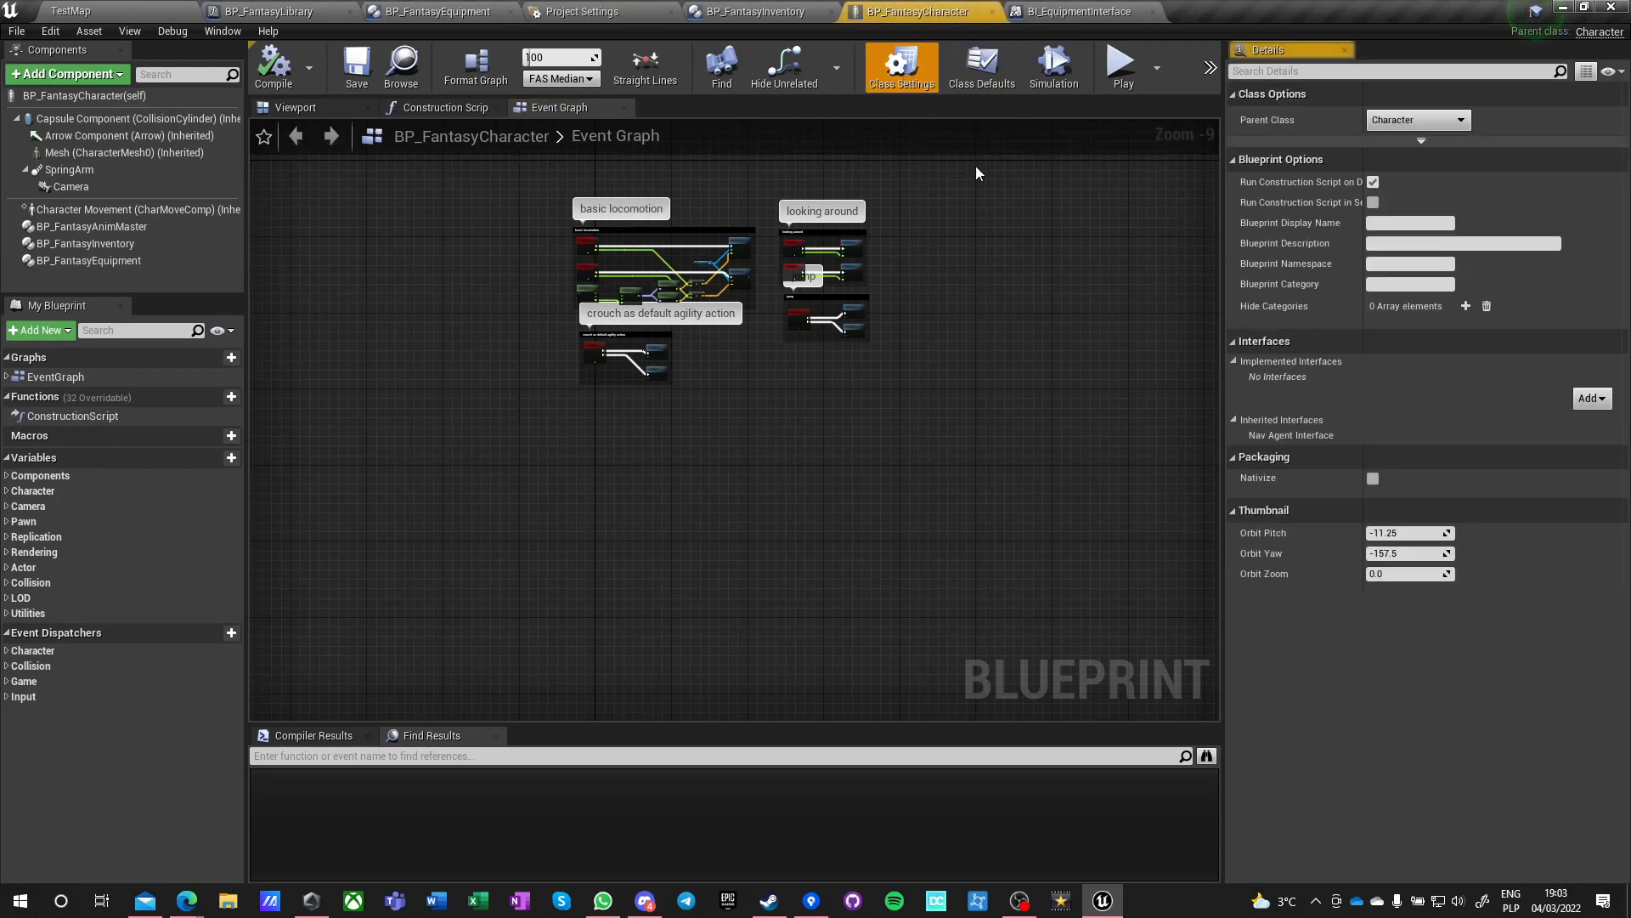
{"action": "left_click", "coordinate": [1589, 397]}
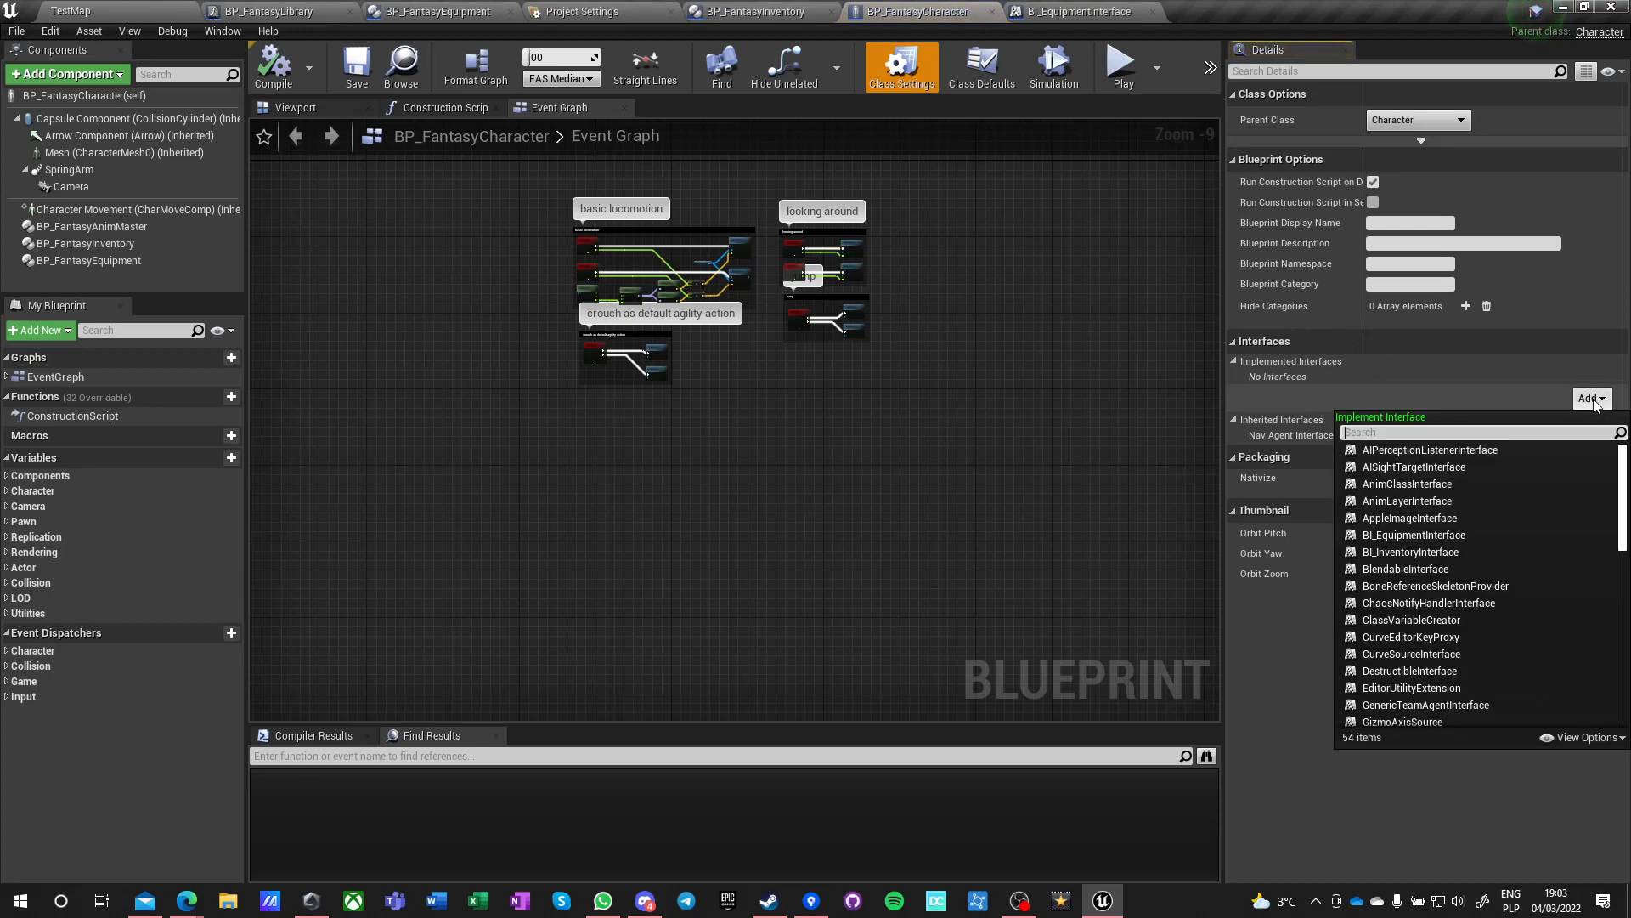
{"action": "type", "text": "equip"}
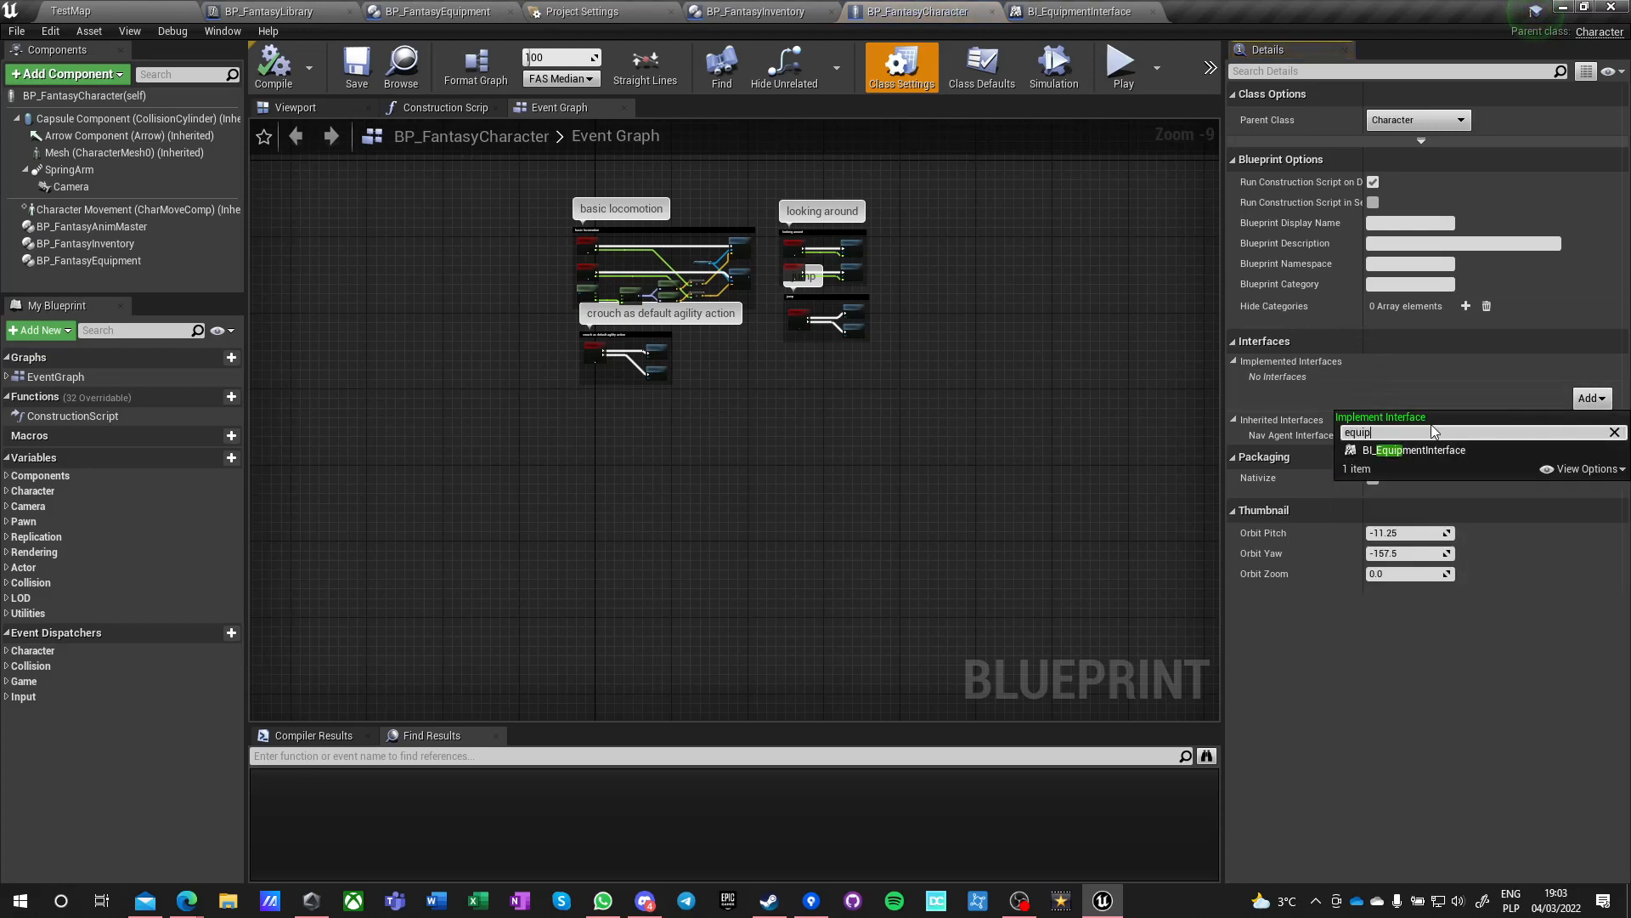
{"action": "left_click", "coordinate": [1415, 450]}
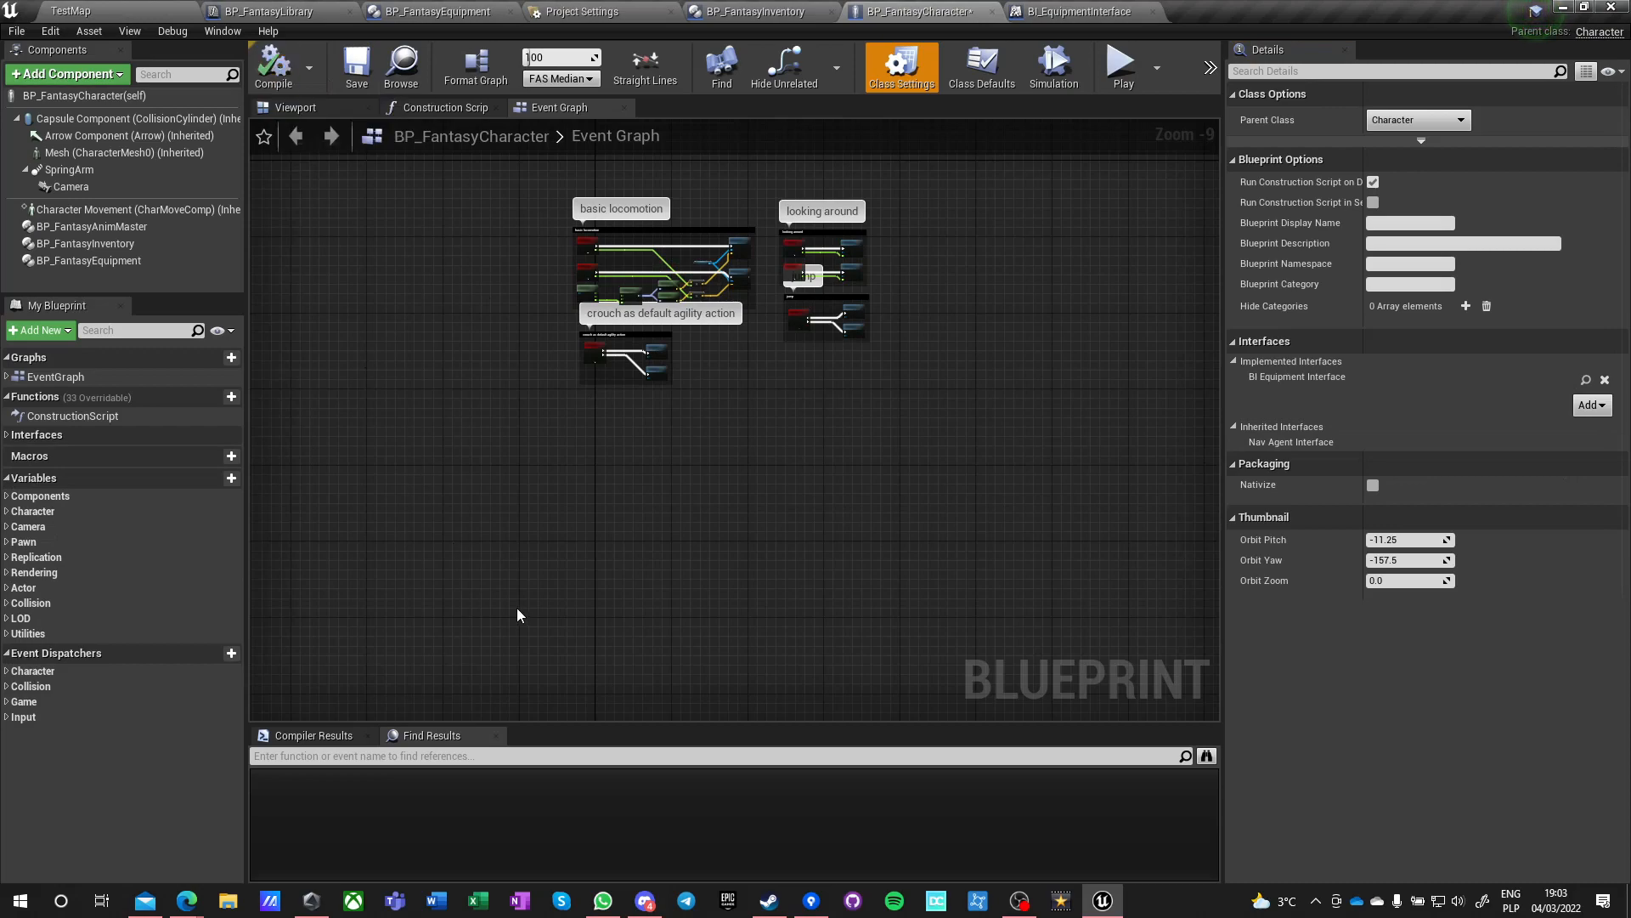
- Make the character's Get Current Weapon call the interface function, then save the blueprint
{"action": "double_click", "coordinate": [75, 453]}
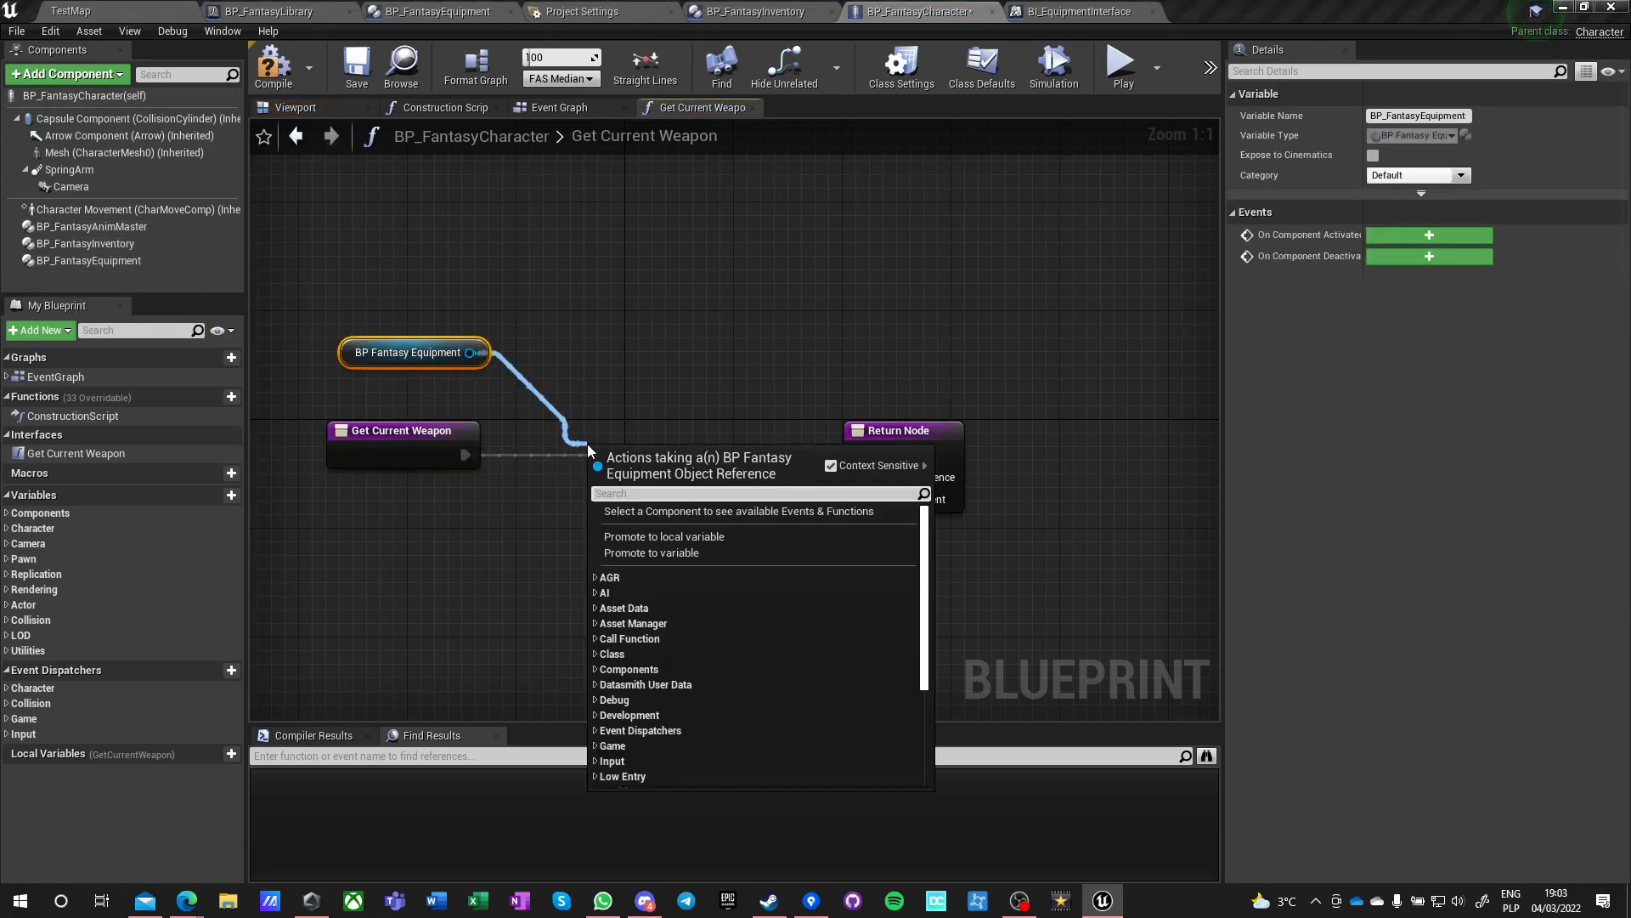
{"action": "type", "text": "get current"}
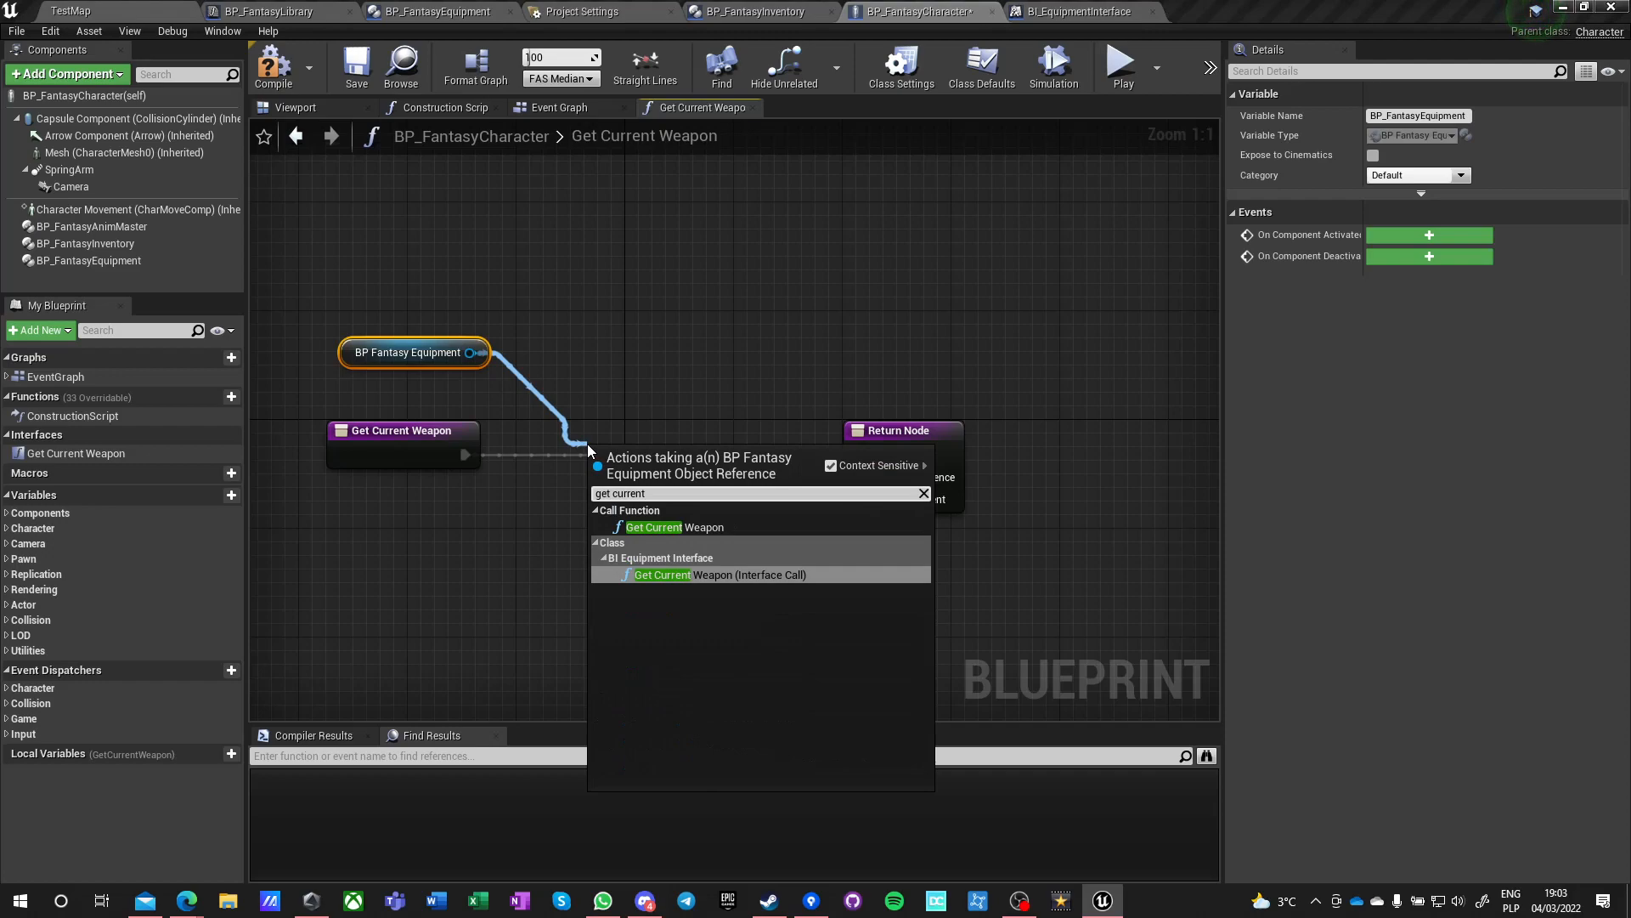
{"action": "left_click", "coordinate": [722, 574]}
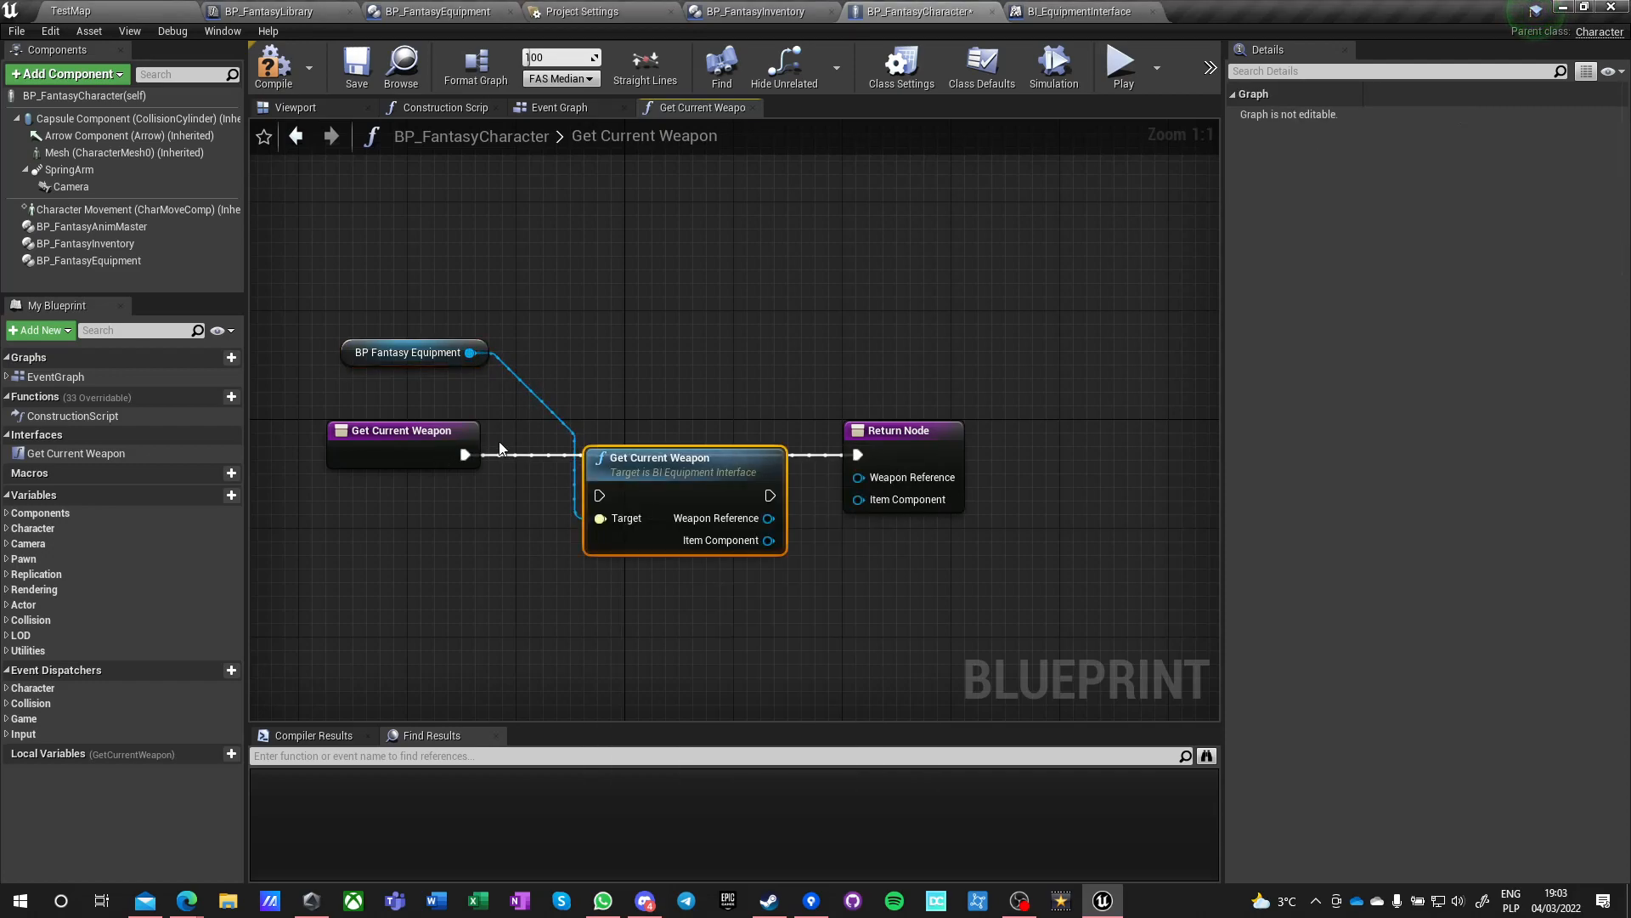
{"action": "mouse_move", "coordinate": [624, 432]}
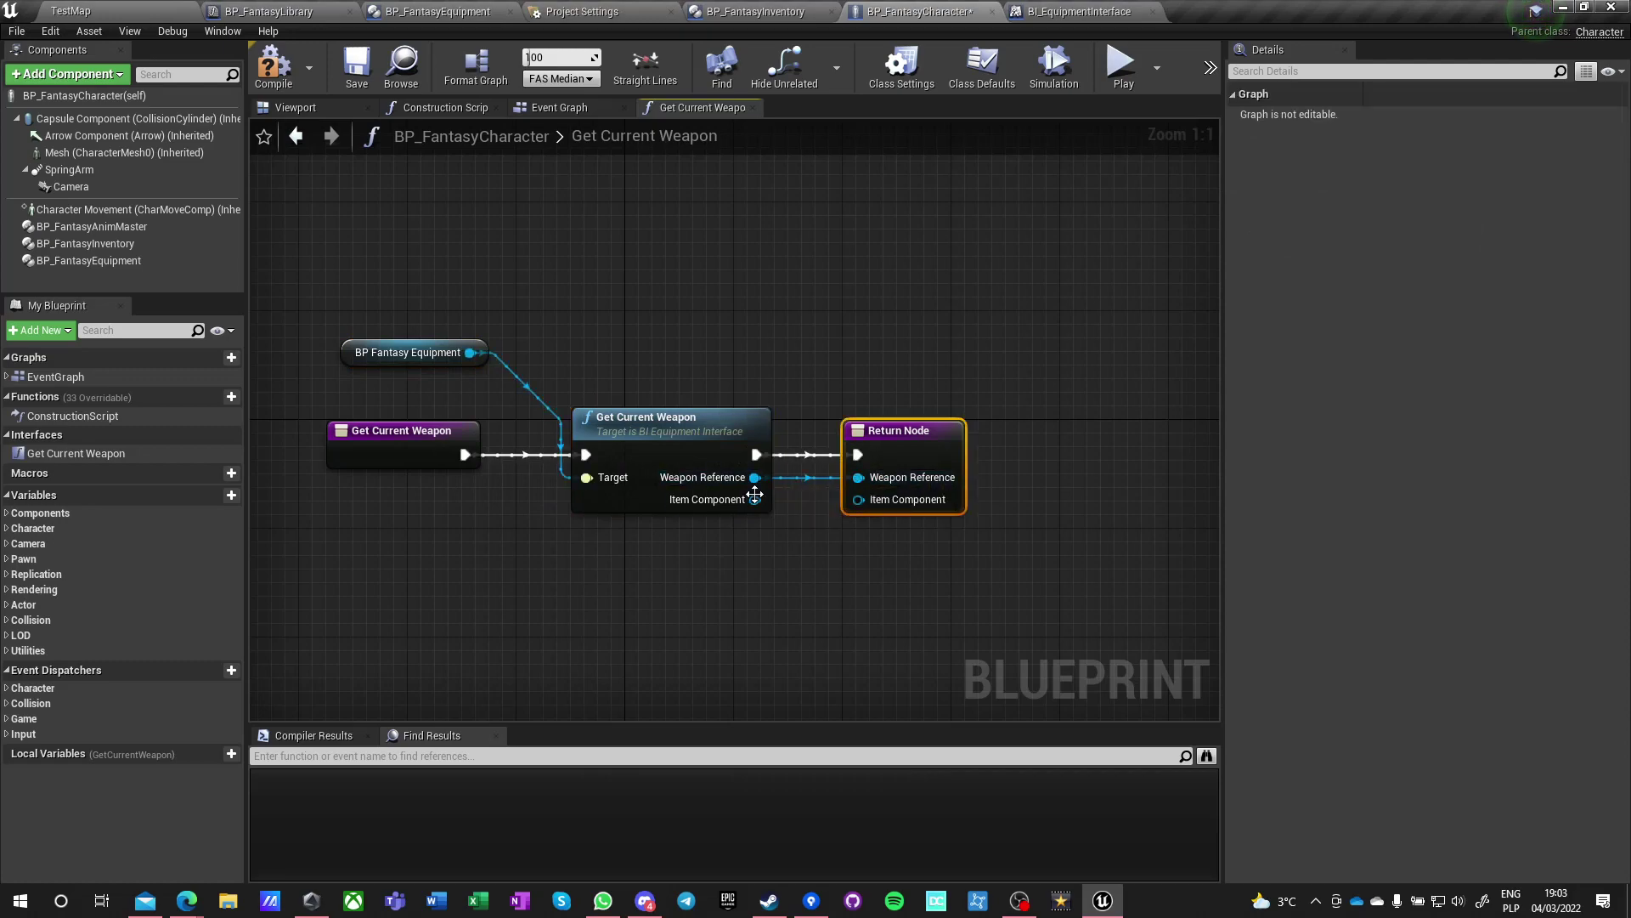
{"action": "left_click", "coordinate": [356, 65]}
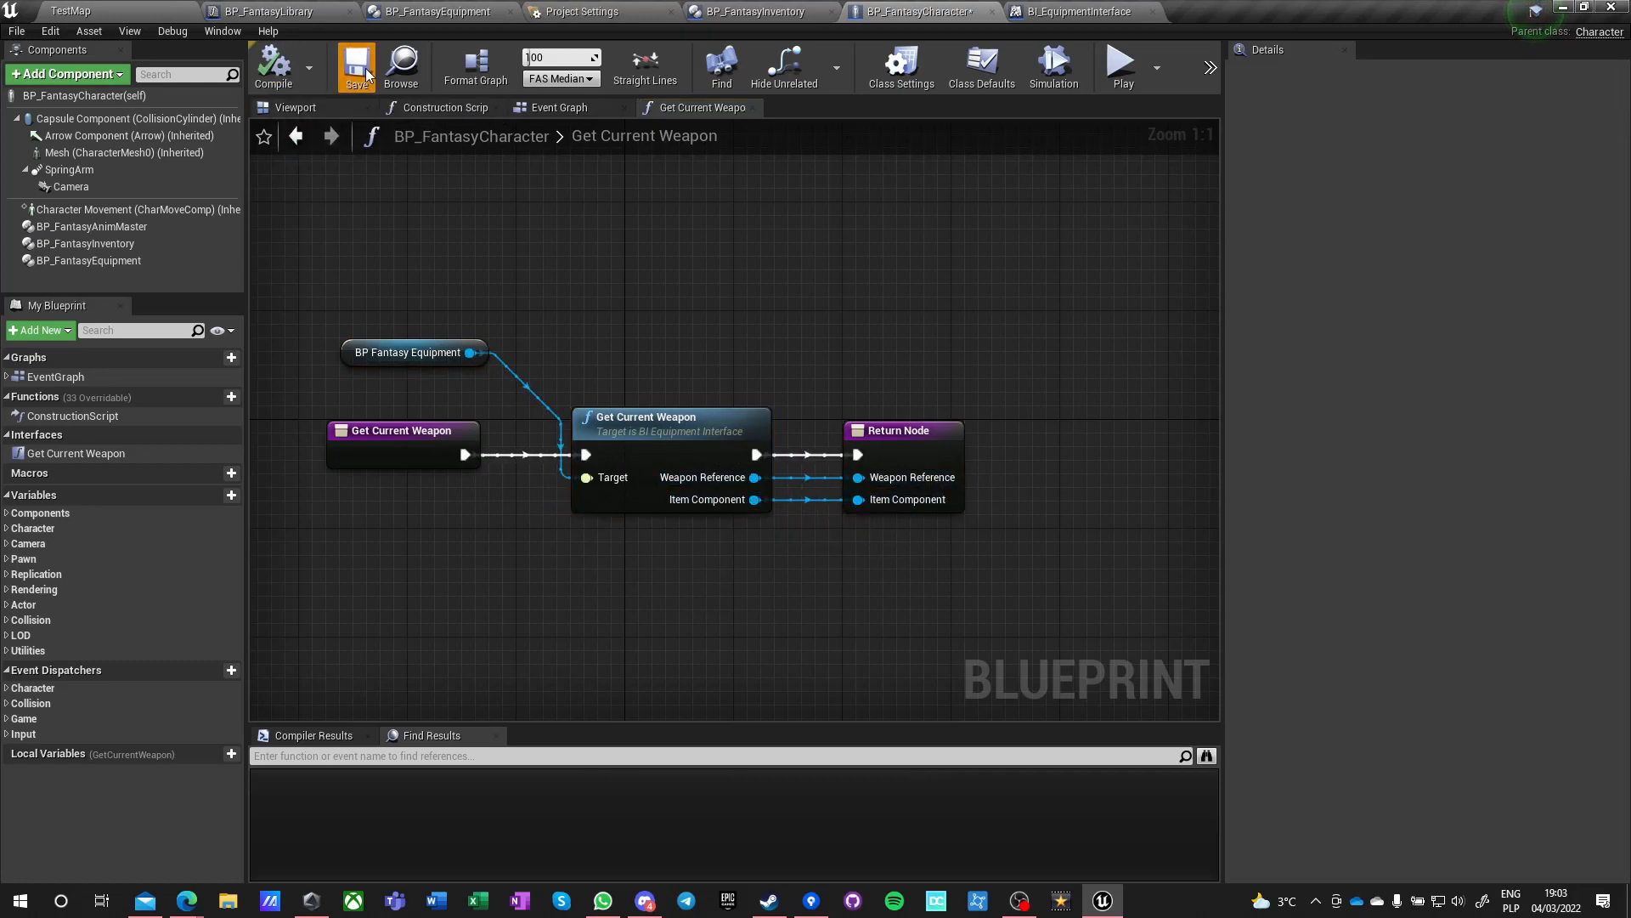
{"action": "left_click", "coordinate": [561, 108]}
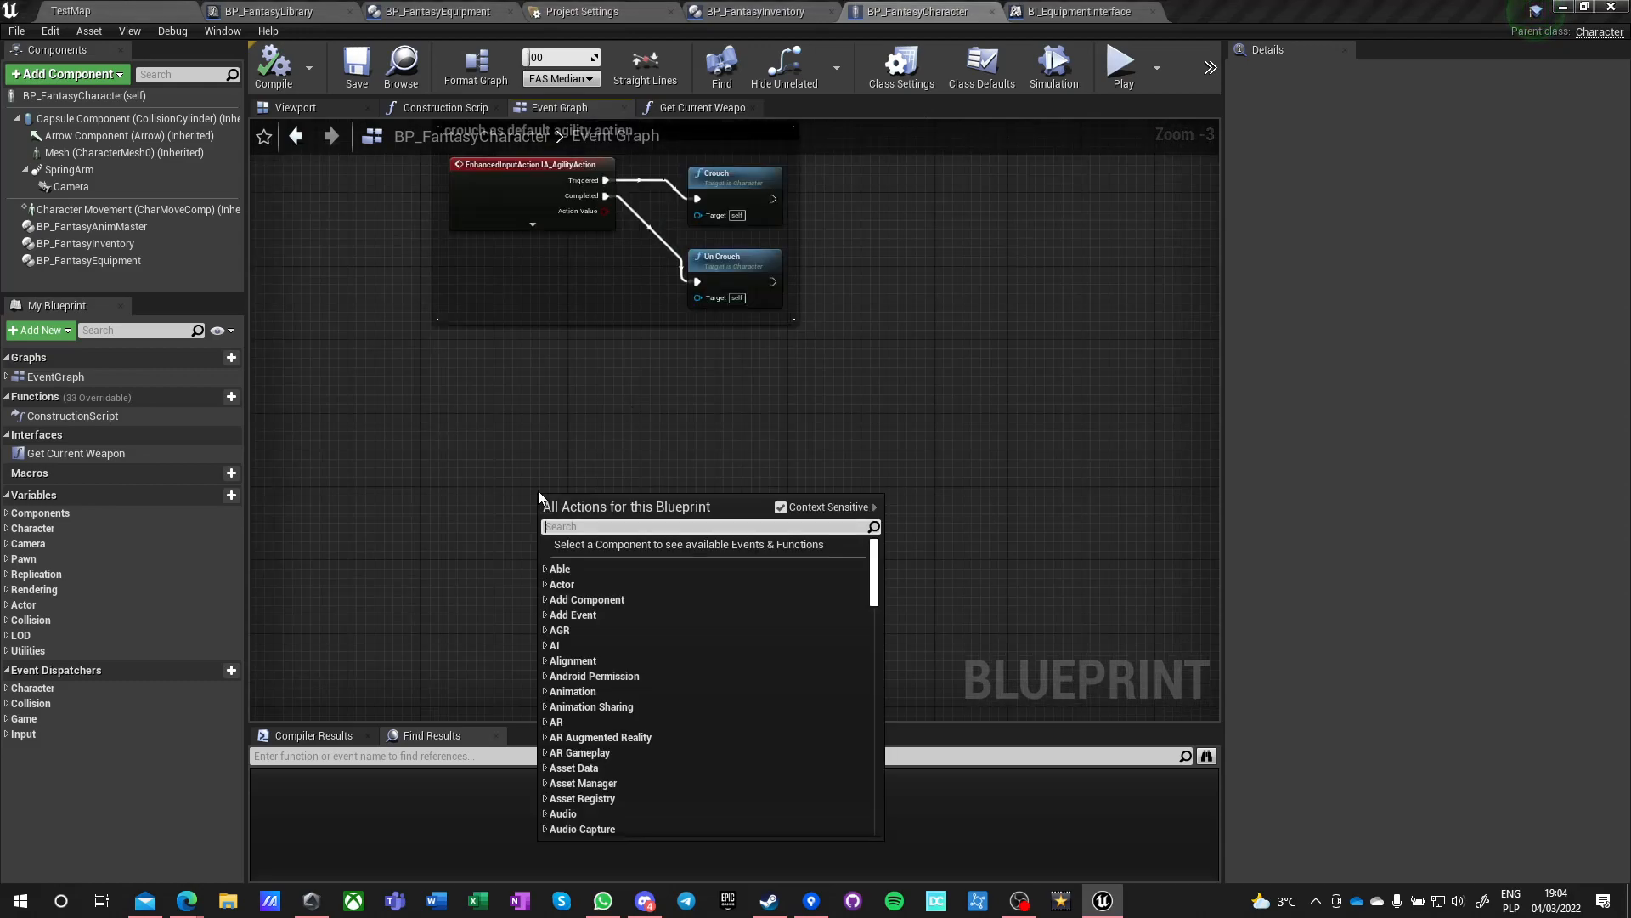
- Search 'get weapon' and add Get Current Weapon call nodes to the character's Event Graph
{"action": "type", "text": "get weapon"}
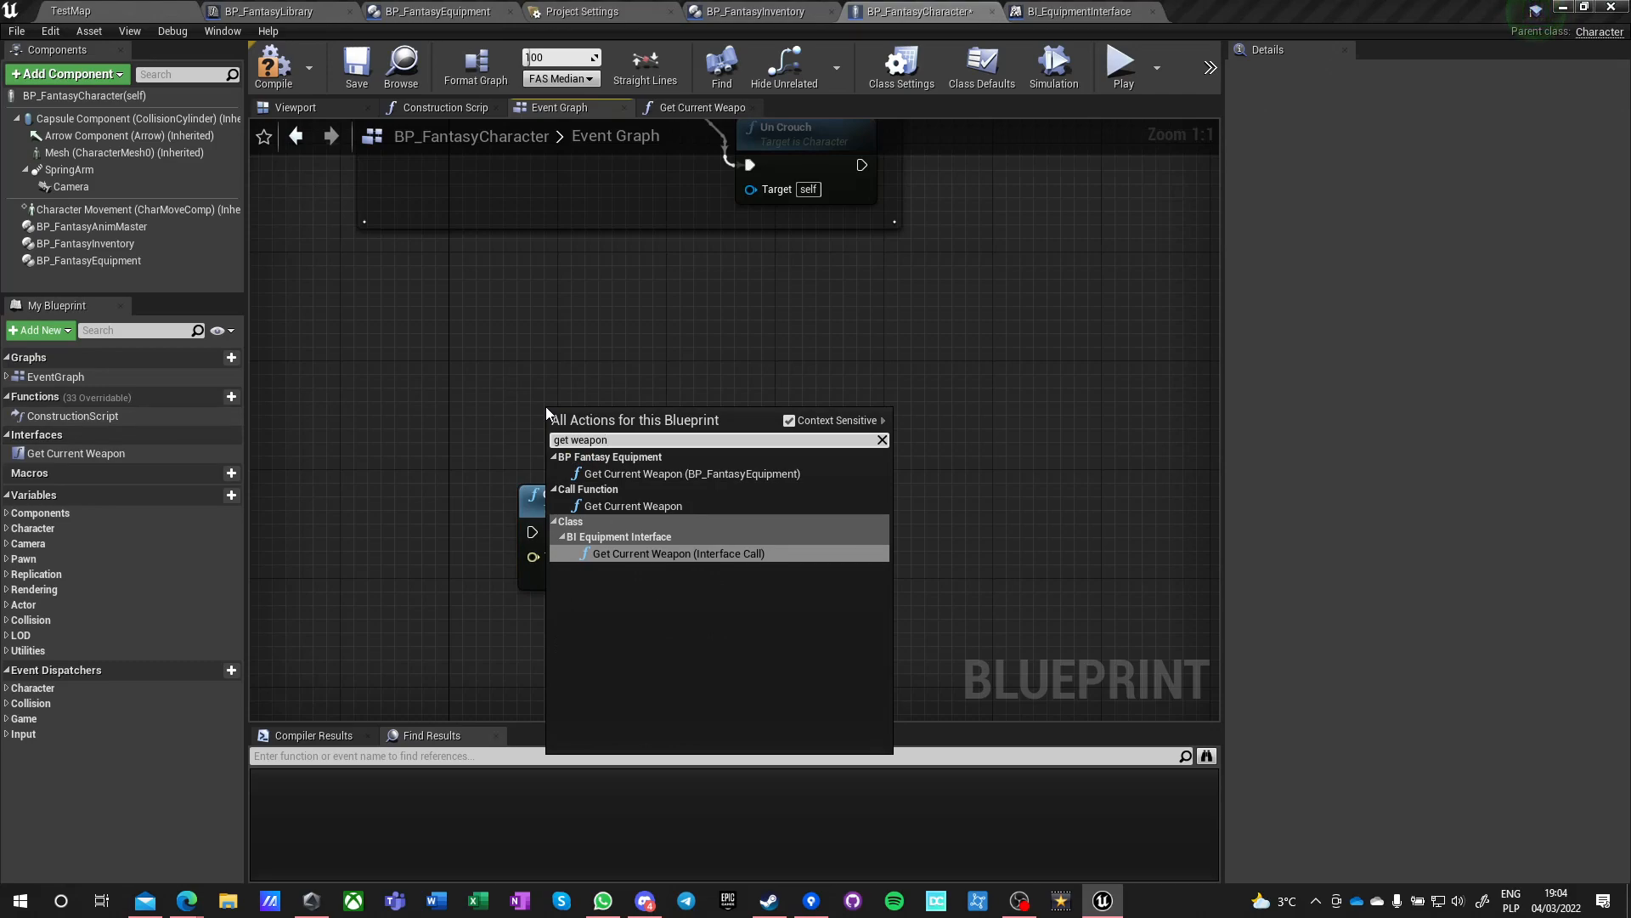
{"action": "left_click", "coordinate": [678, 552]}
{"action": "type", "text": "get"}
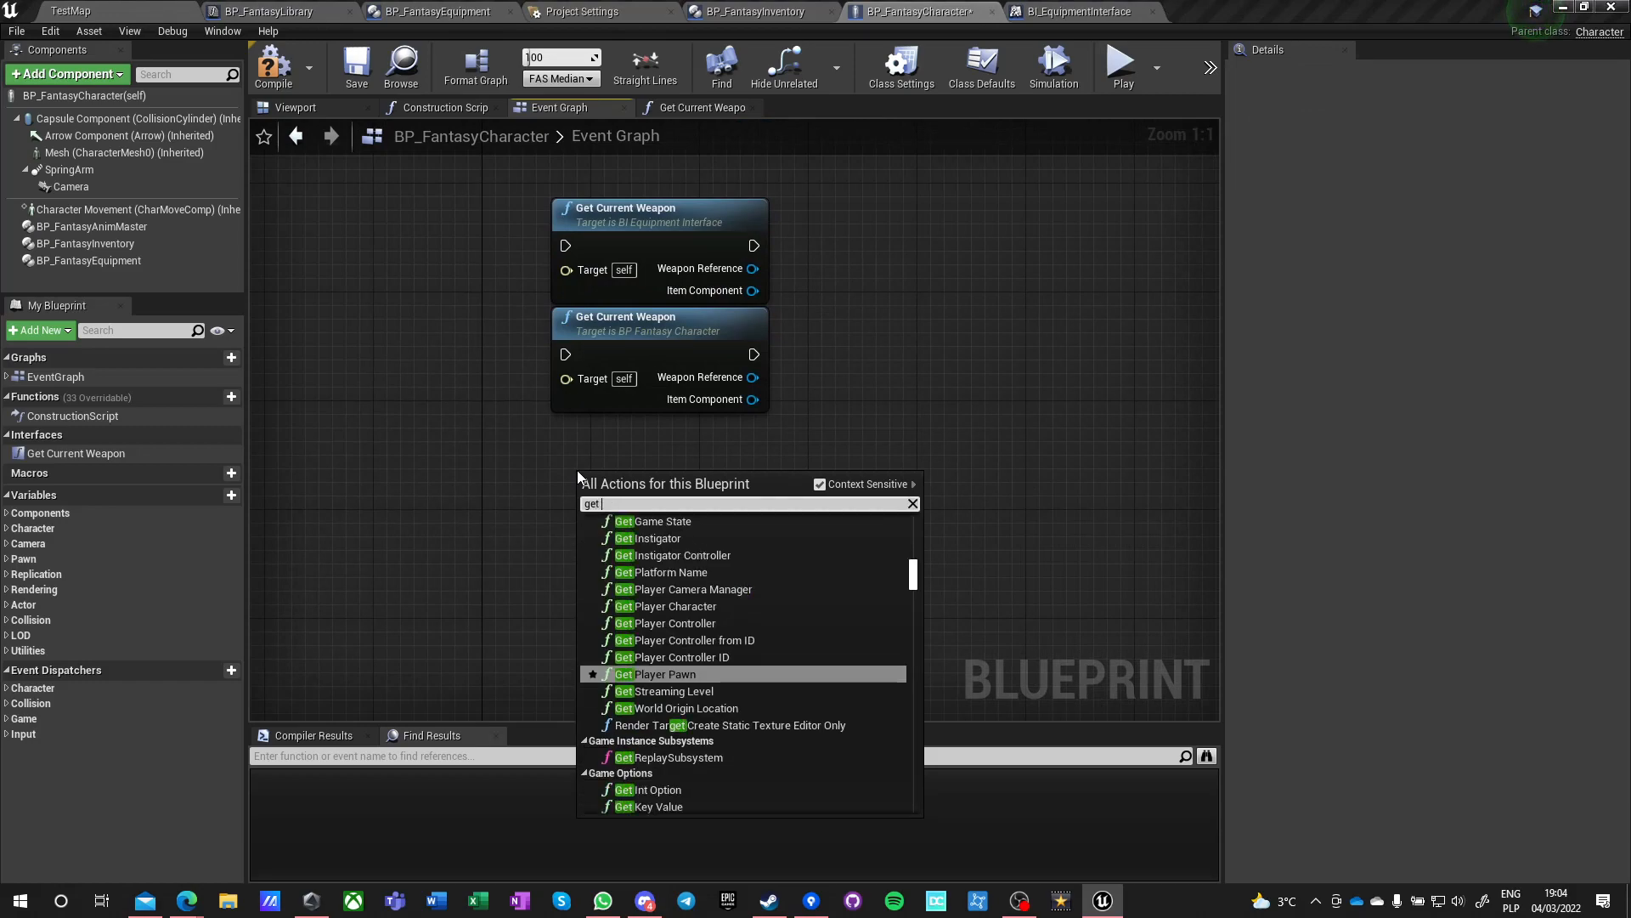
{"action": "left_click", "coordinate": [654, 673]}
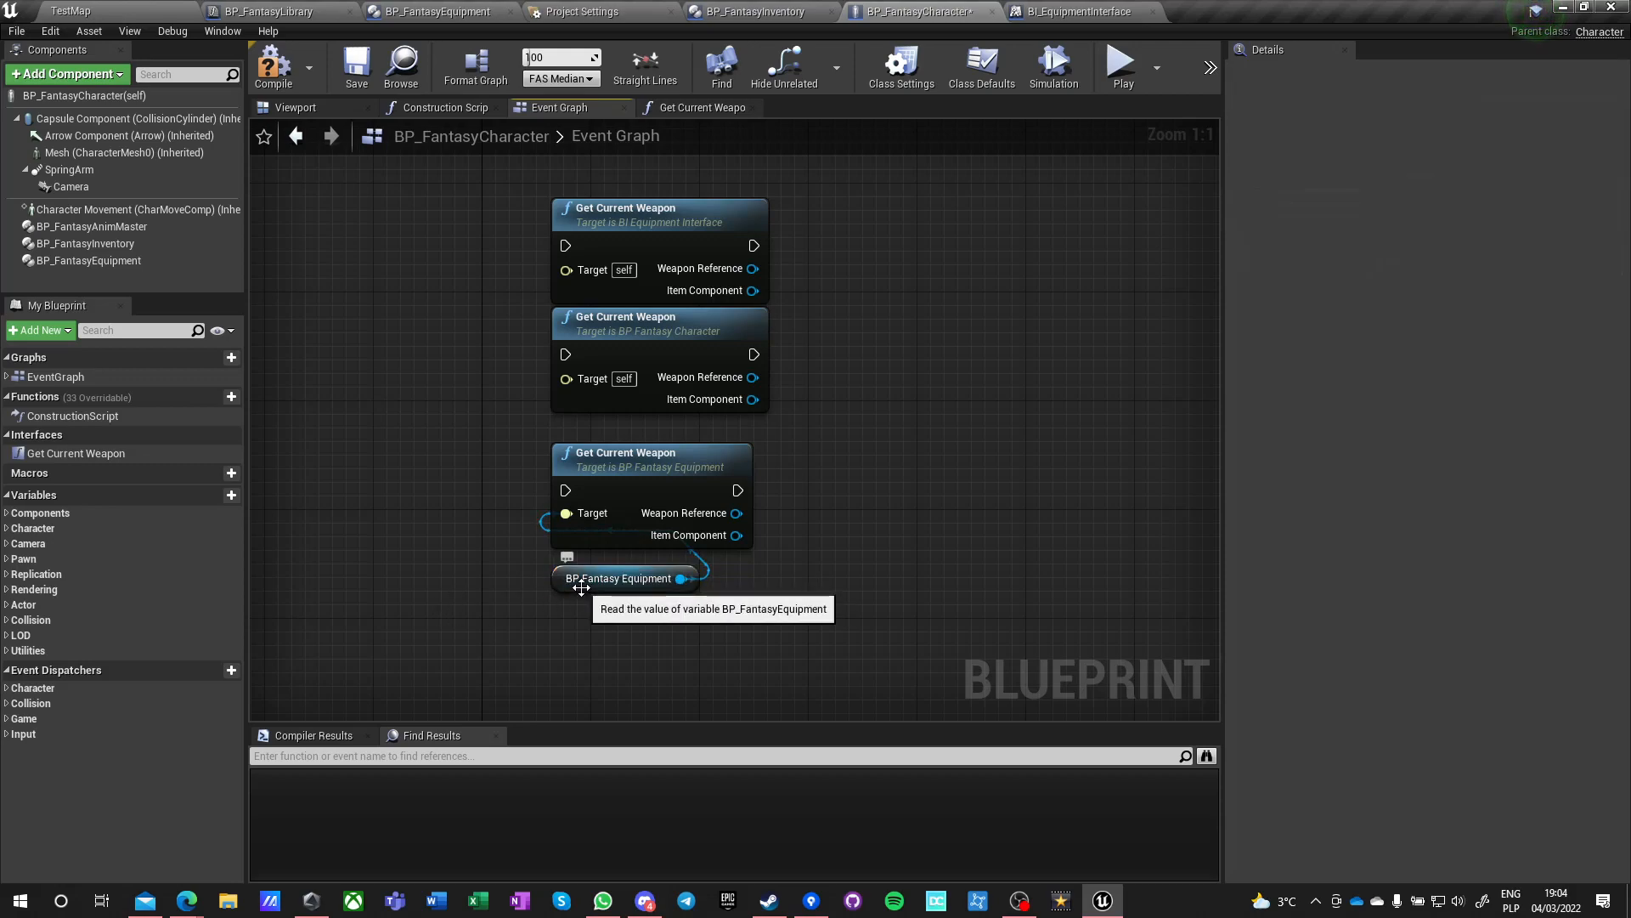
{"action": "mouse_move", "coordinate": [336, 355]}
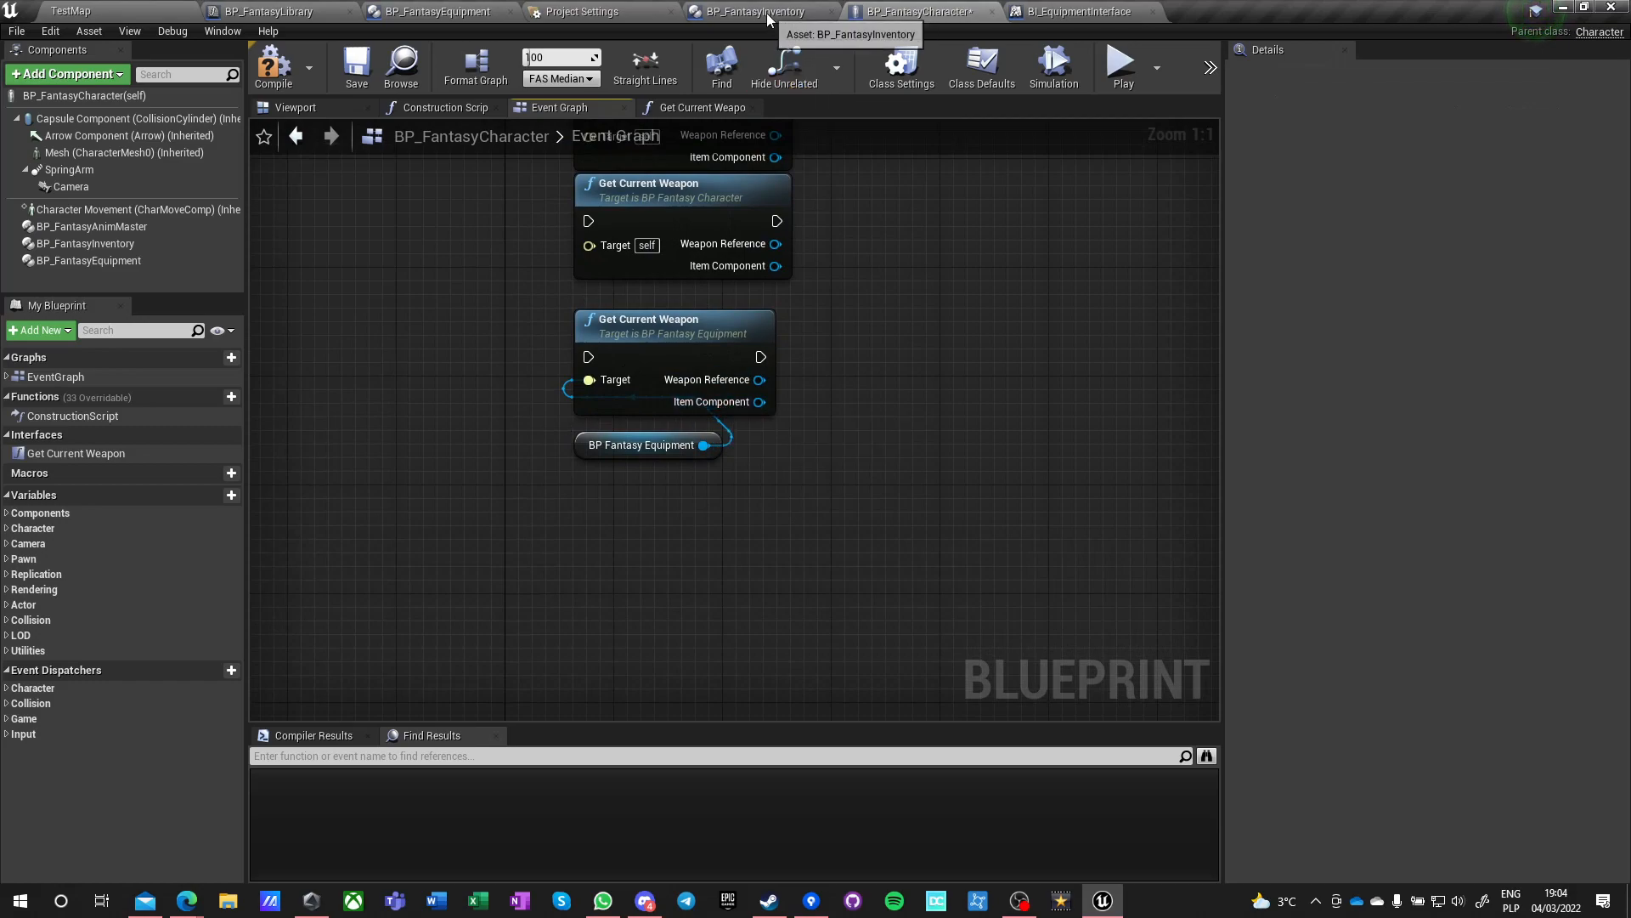
- Review the interface, function library and equipment blueprints, then return to BP_FantasyCharacter
{"action": "left_click", "coordinate": [1076, 11]}
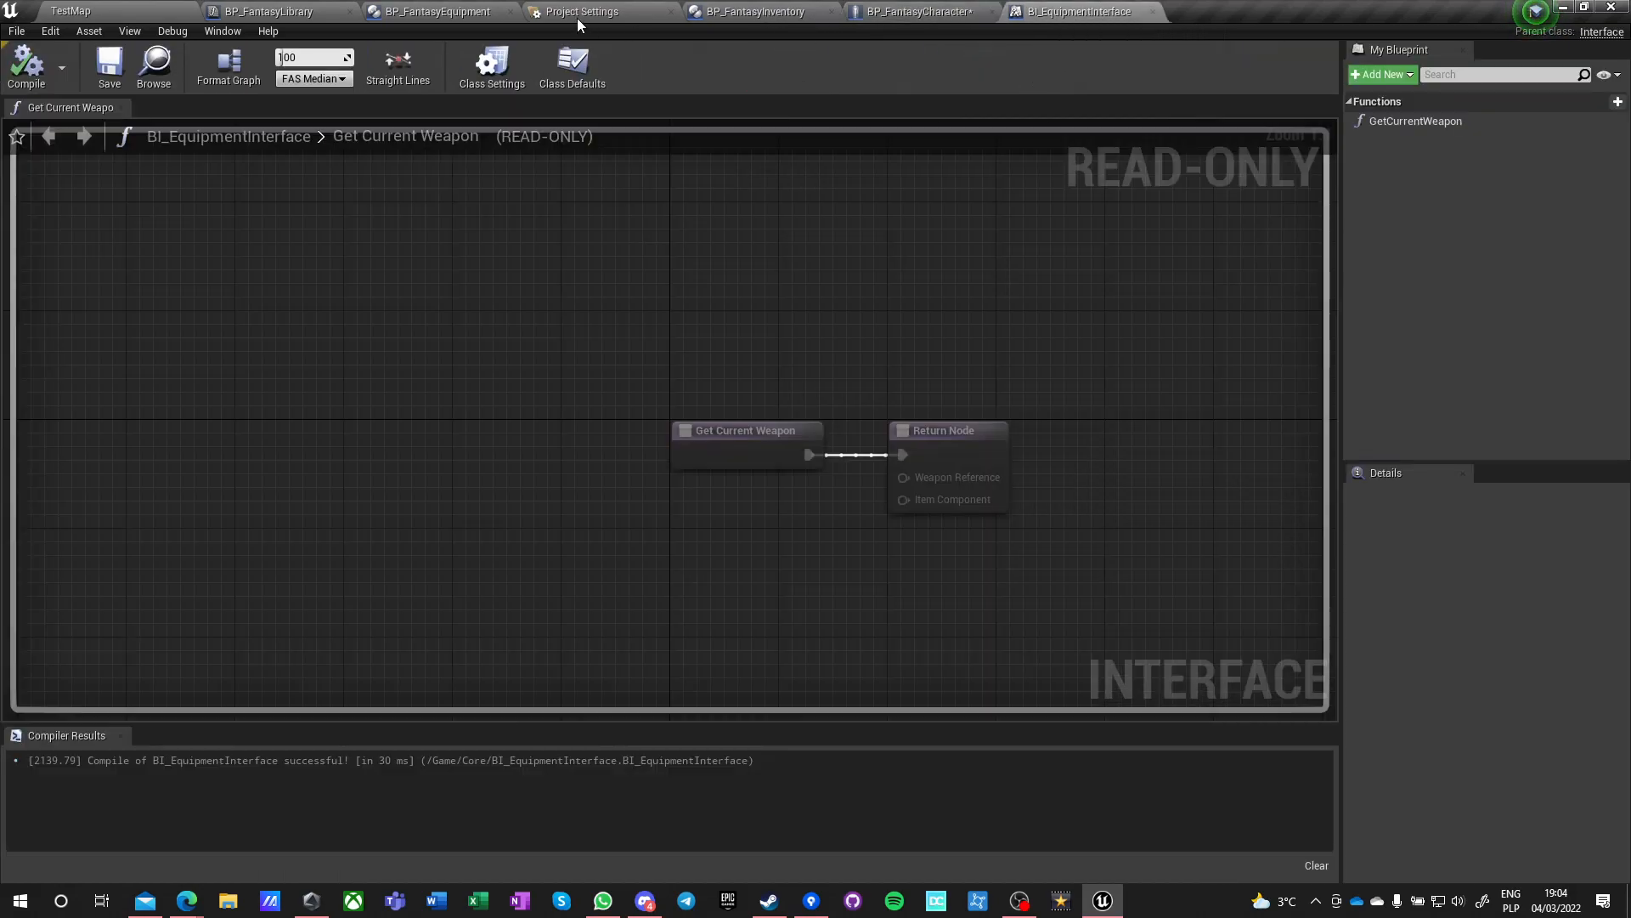
{"action": "left_click", "coordinate": [268, 11]}
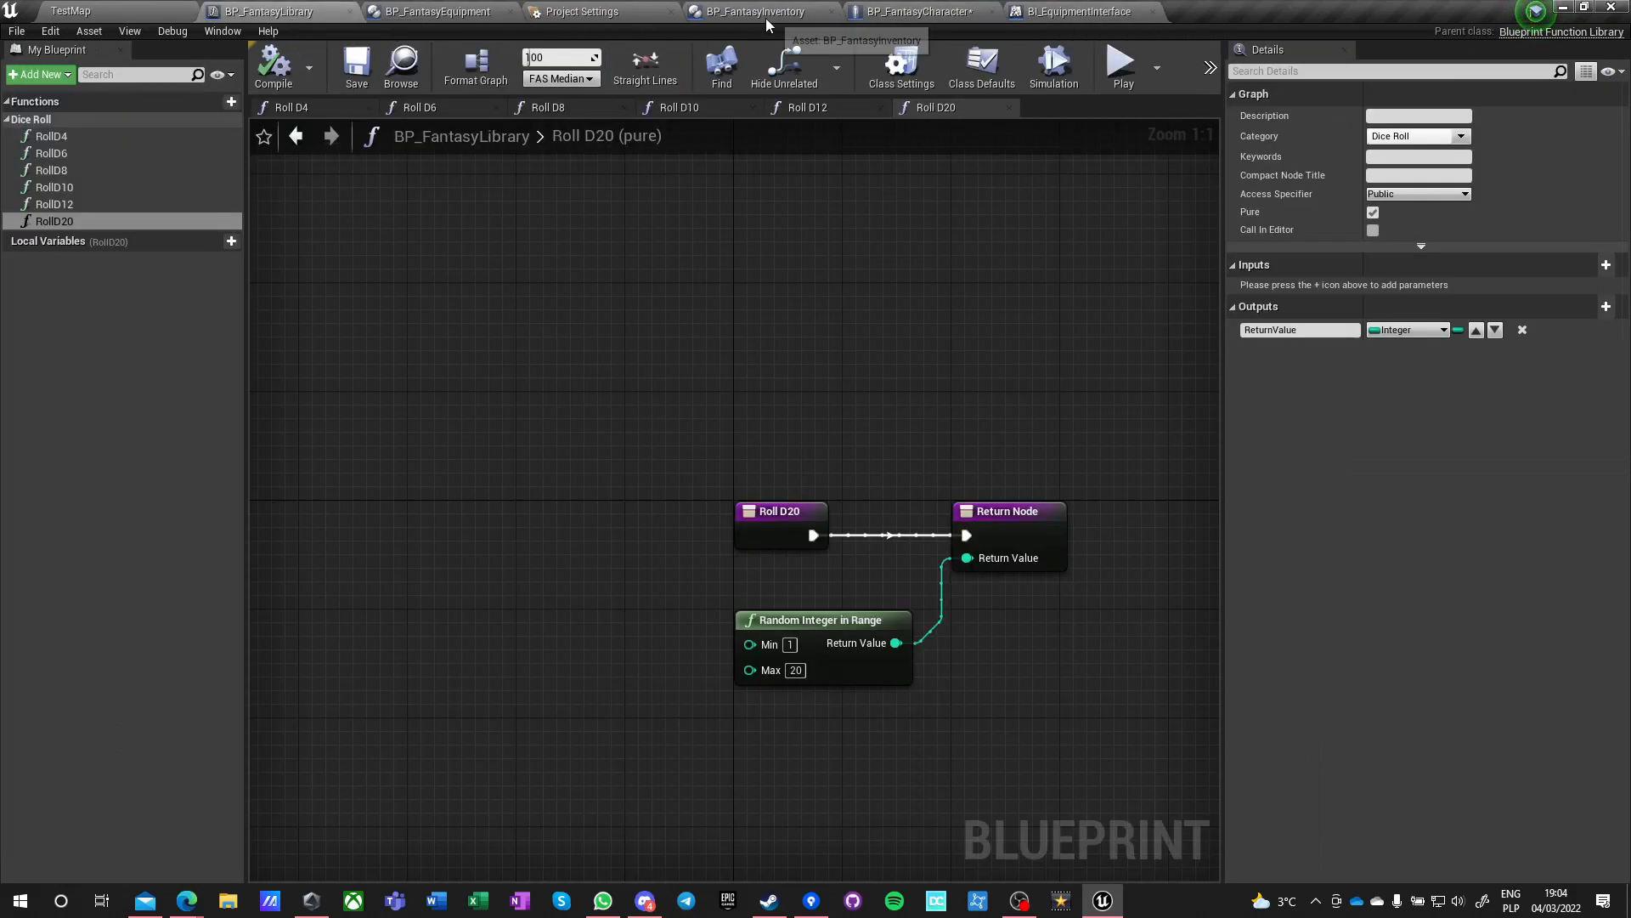
{"action": "left_click", "coordinate": [436, 12]}
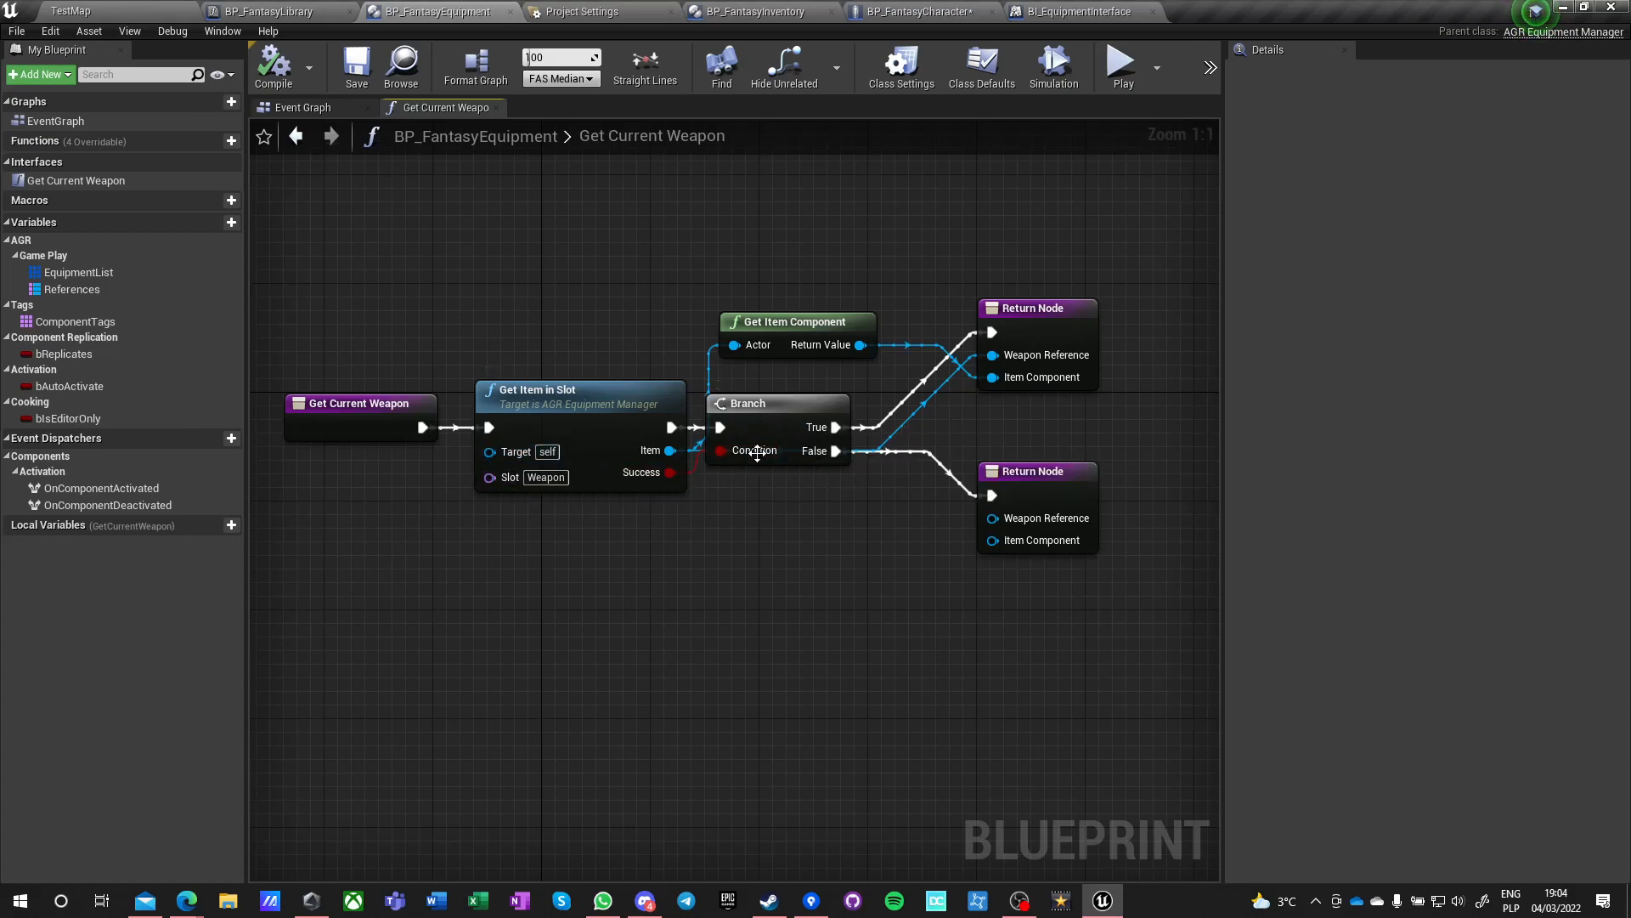
{"action": "mouse_move", "coordinate": [996, 451]}
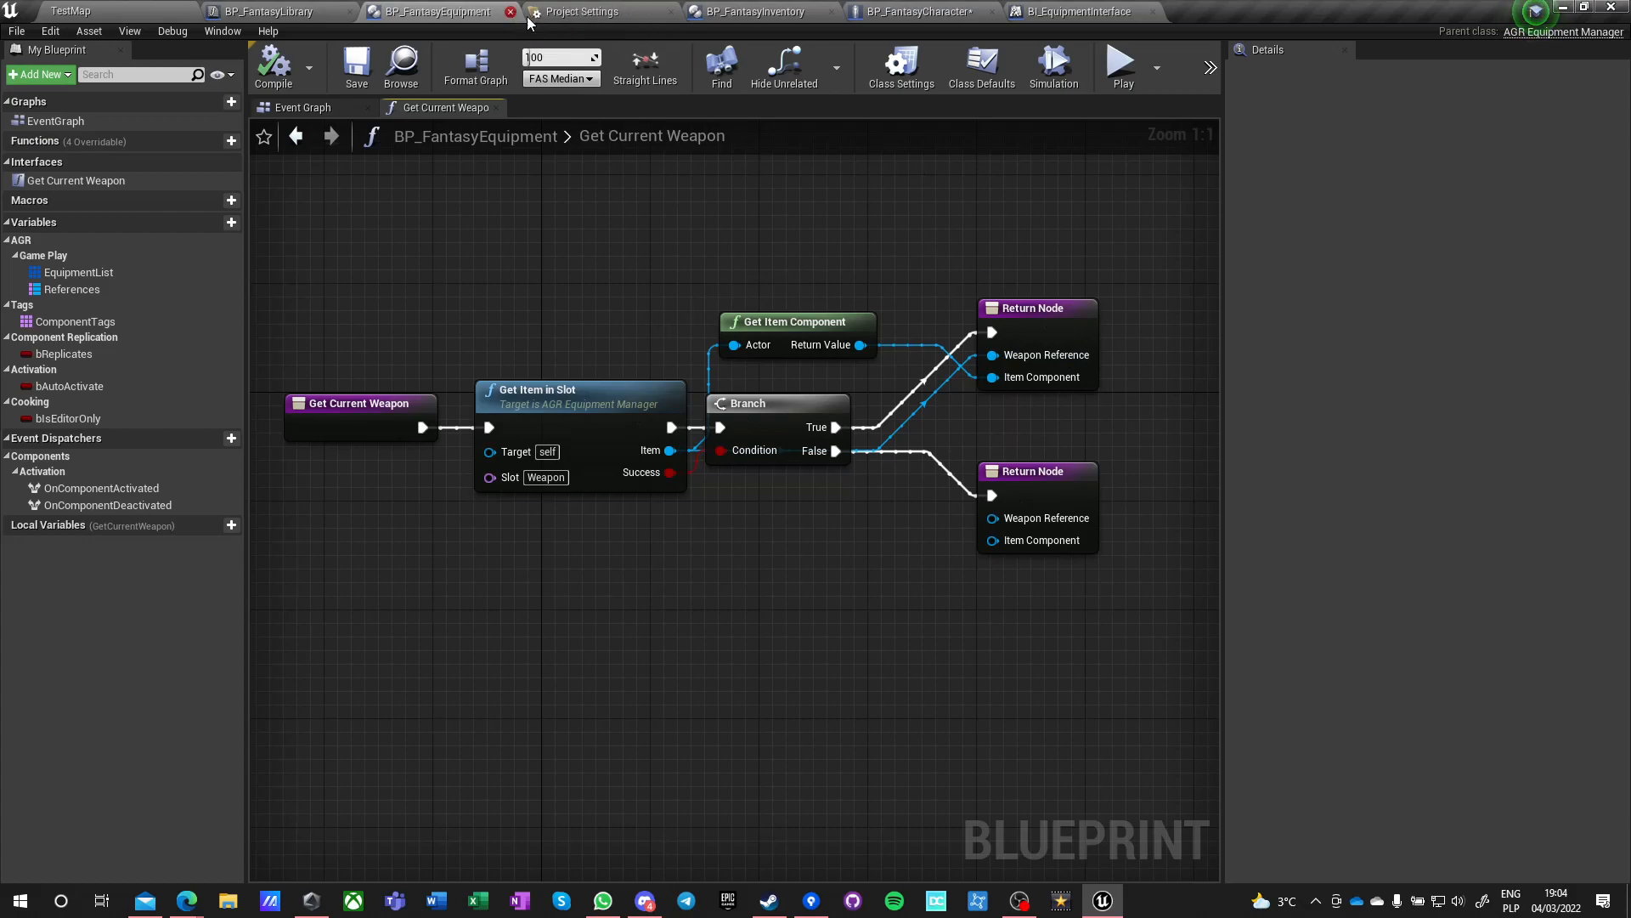
{"action": "left_click", "coordinate": [919, 11]}
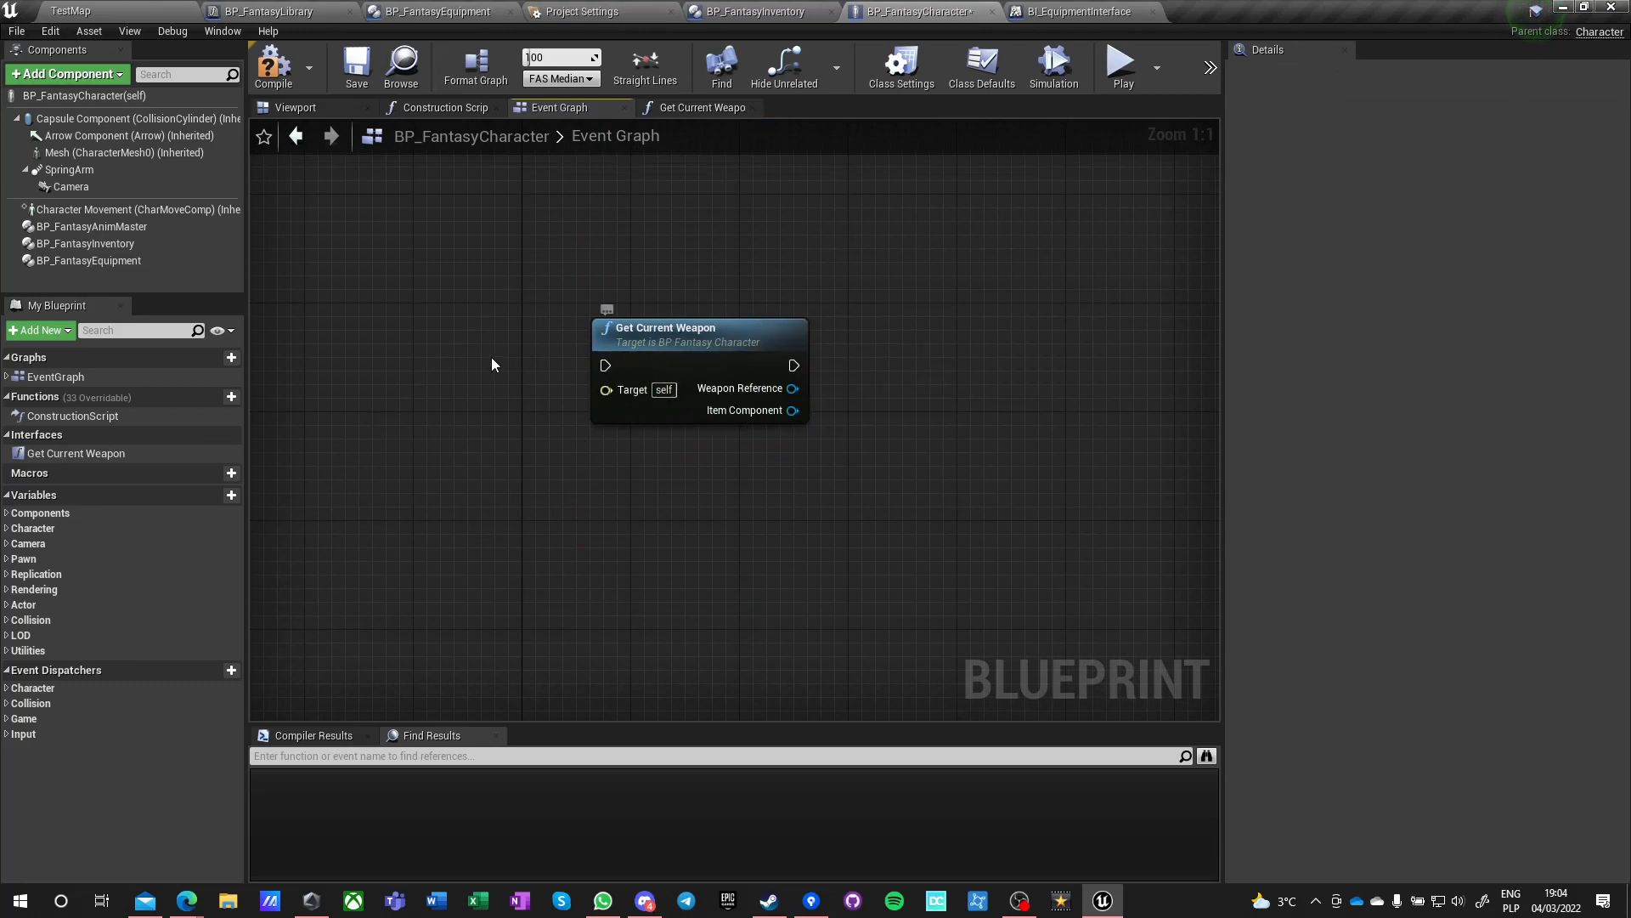
- Delete the leftover test Get Current Weapon nodes and inspect the BP_FantasyEquipment component
{"action": "scroll", "scroll_direction": "down", "scroll_amount": 3}
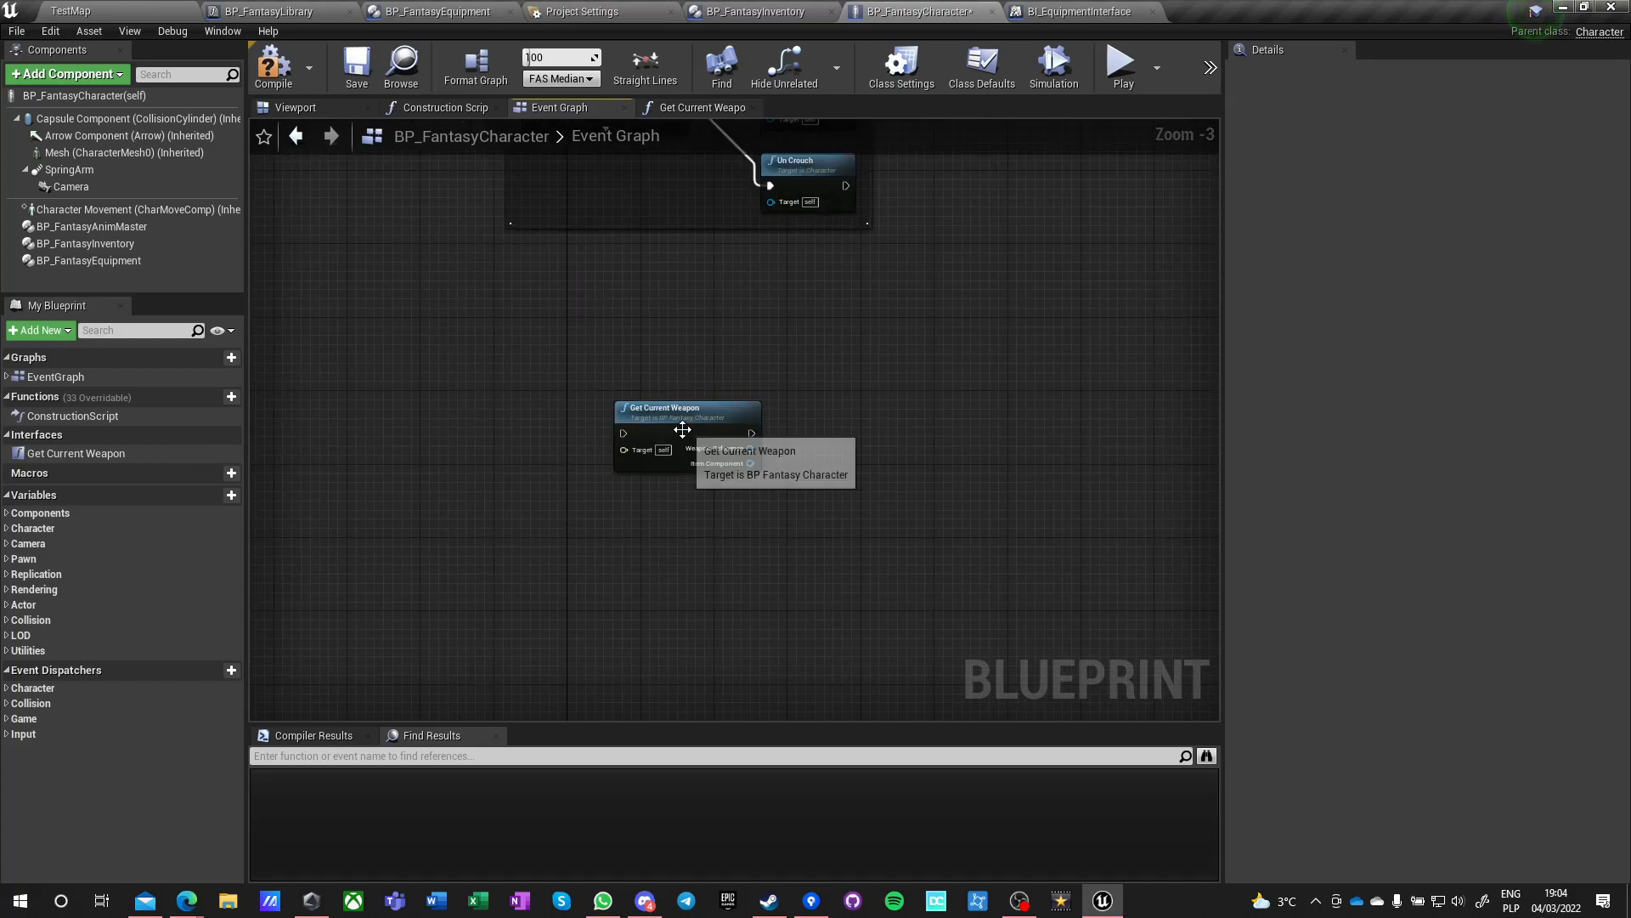
{"action": "left_click", "coordinate": [686, 407]}
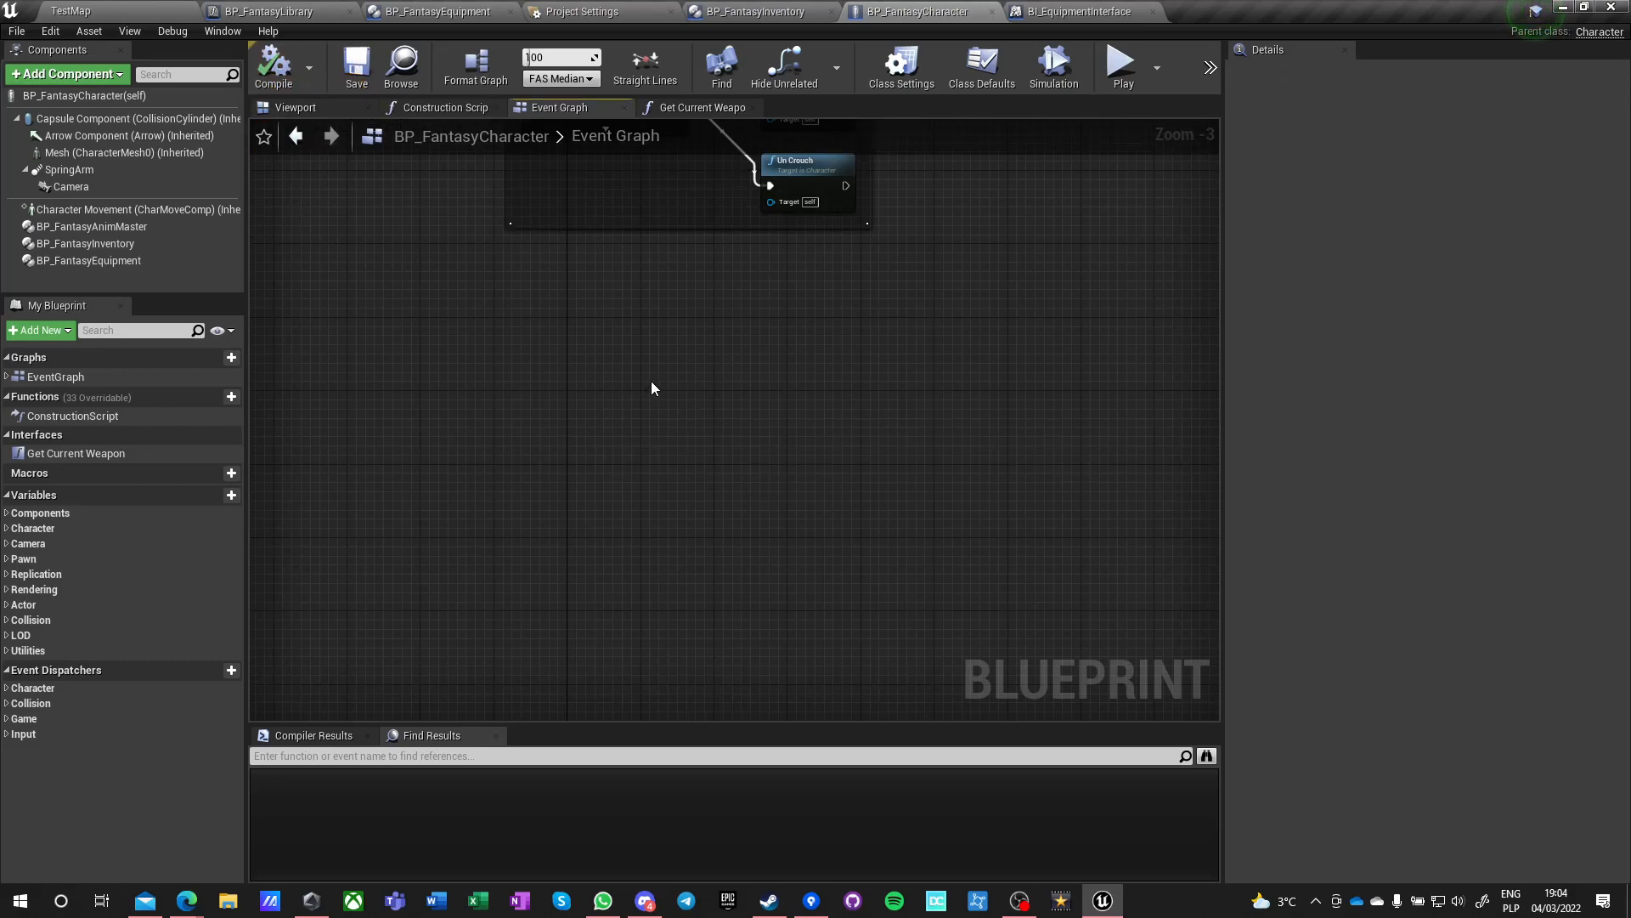
{"action": "mouse_move", "coordinate": [635, 412]}
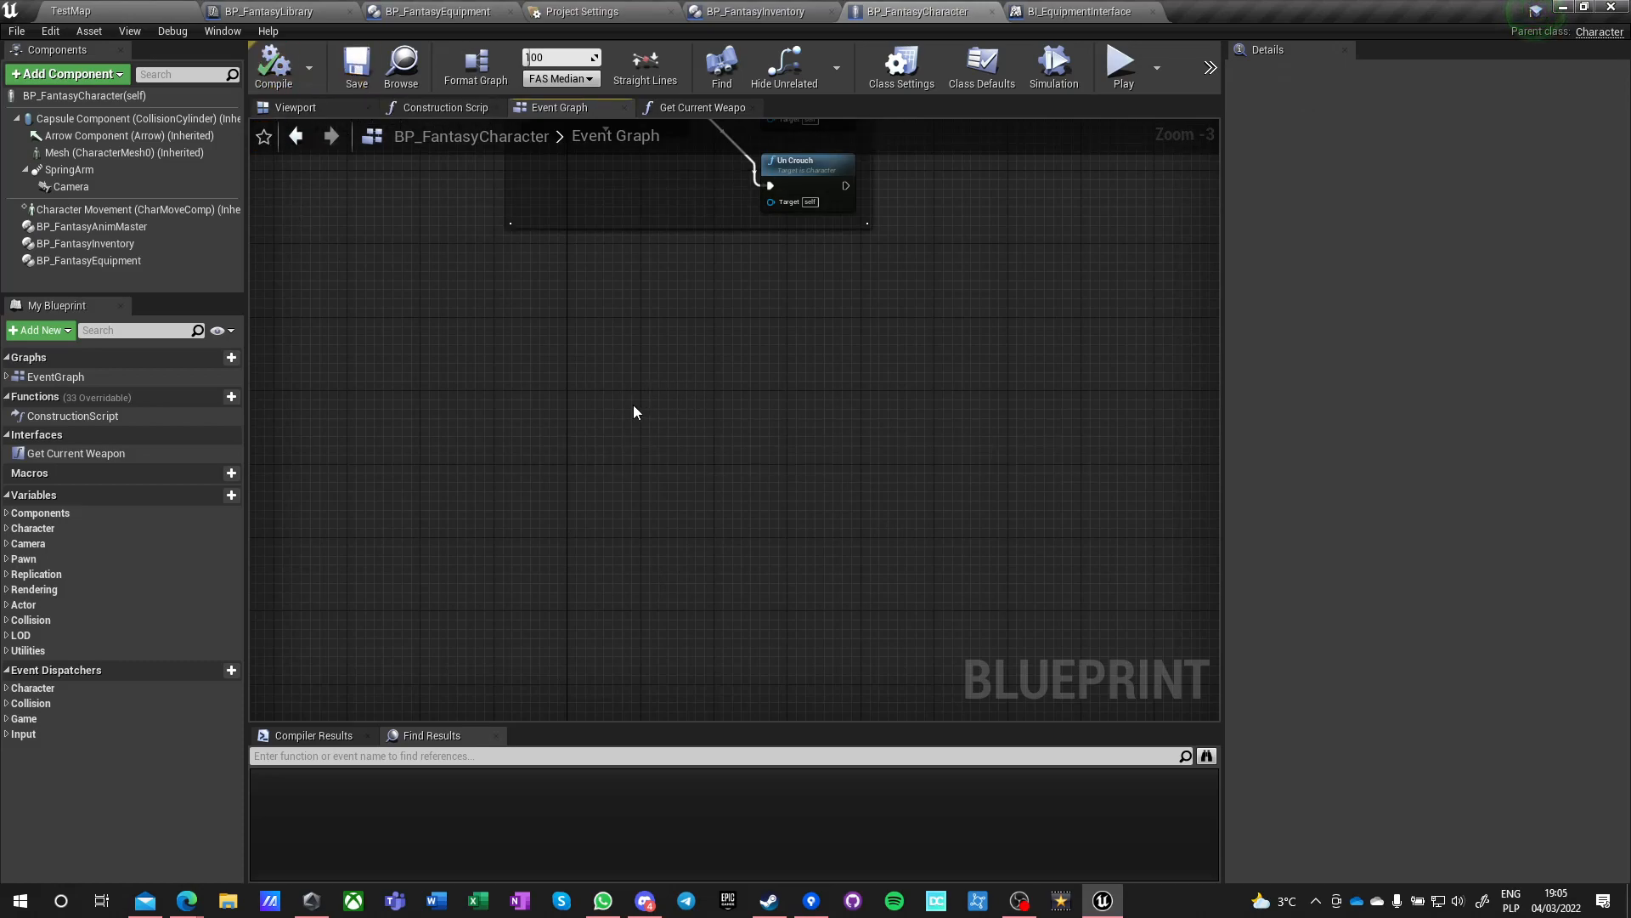
{"action": "mouse_move", "coordinate": [505, 376]}
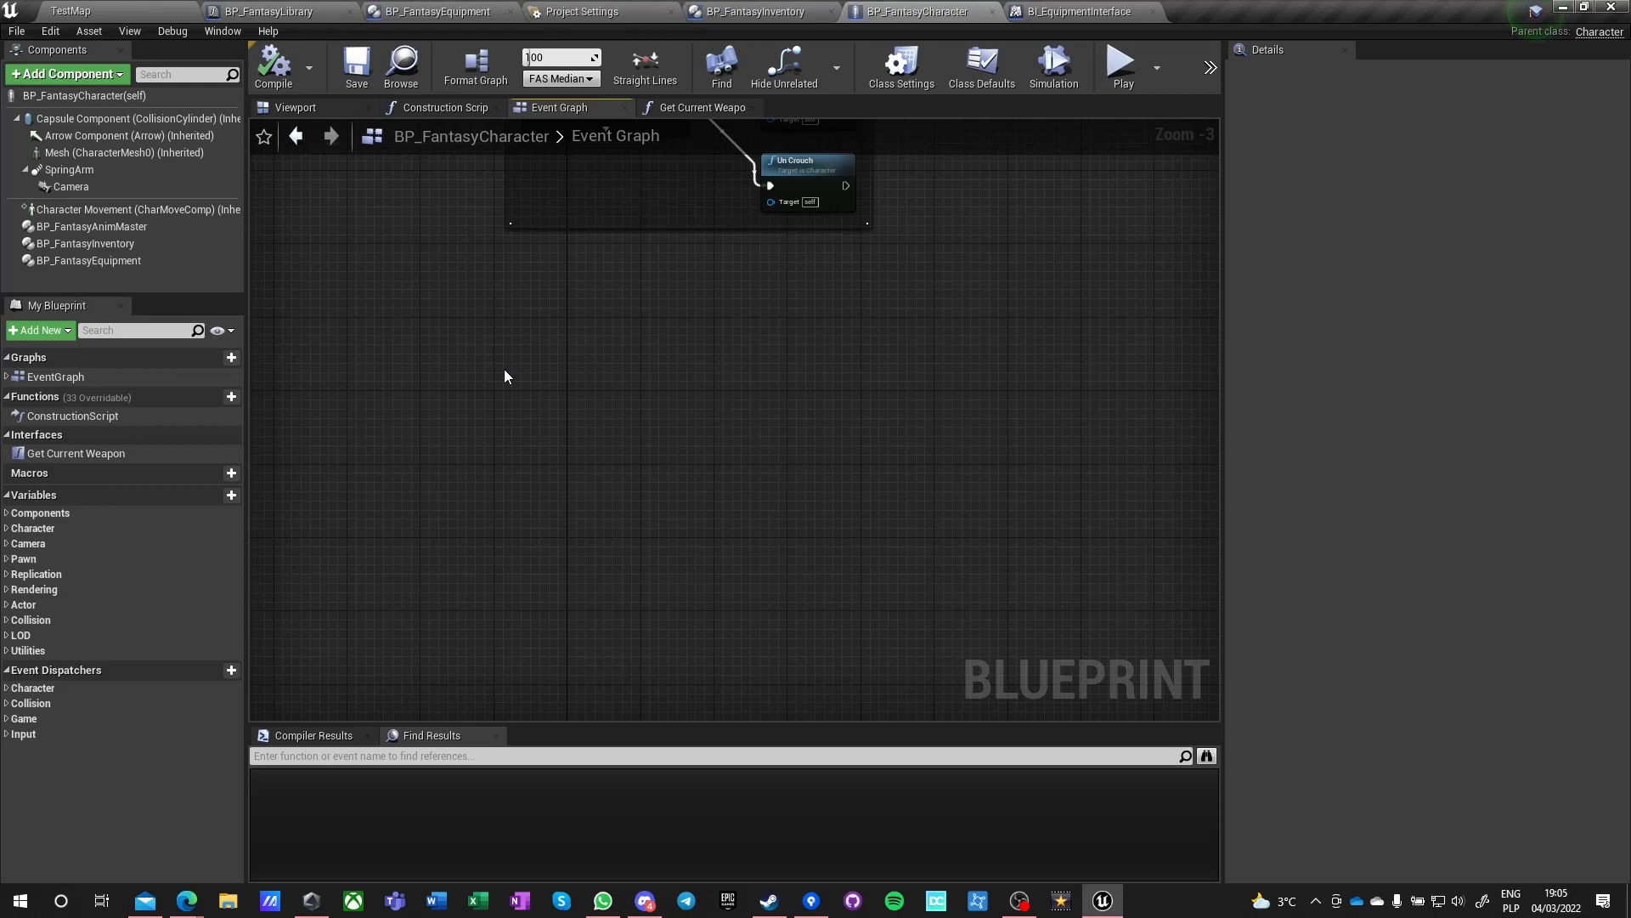
{"action": "mouse_move", "coordinate": [529, 404]}
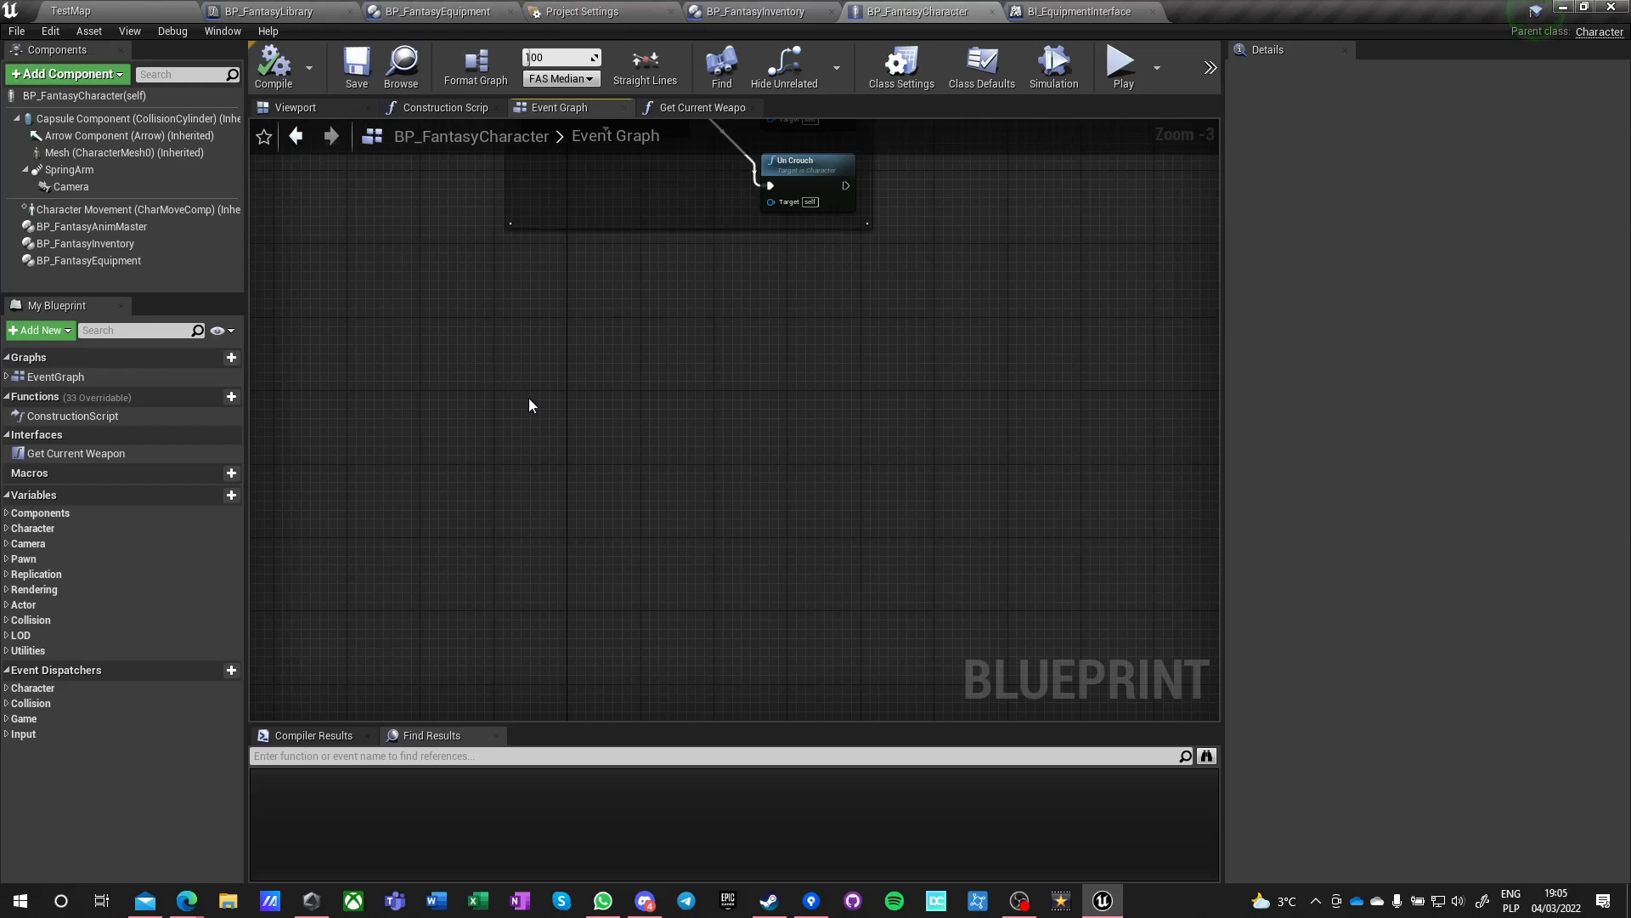
{"action": "left_click", "coordinate": [88, 260]}
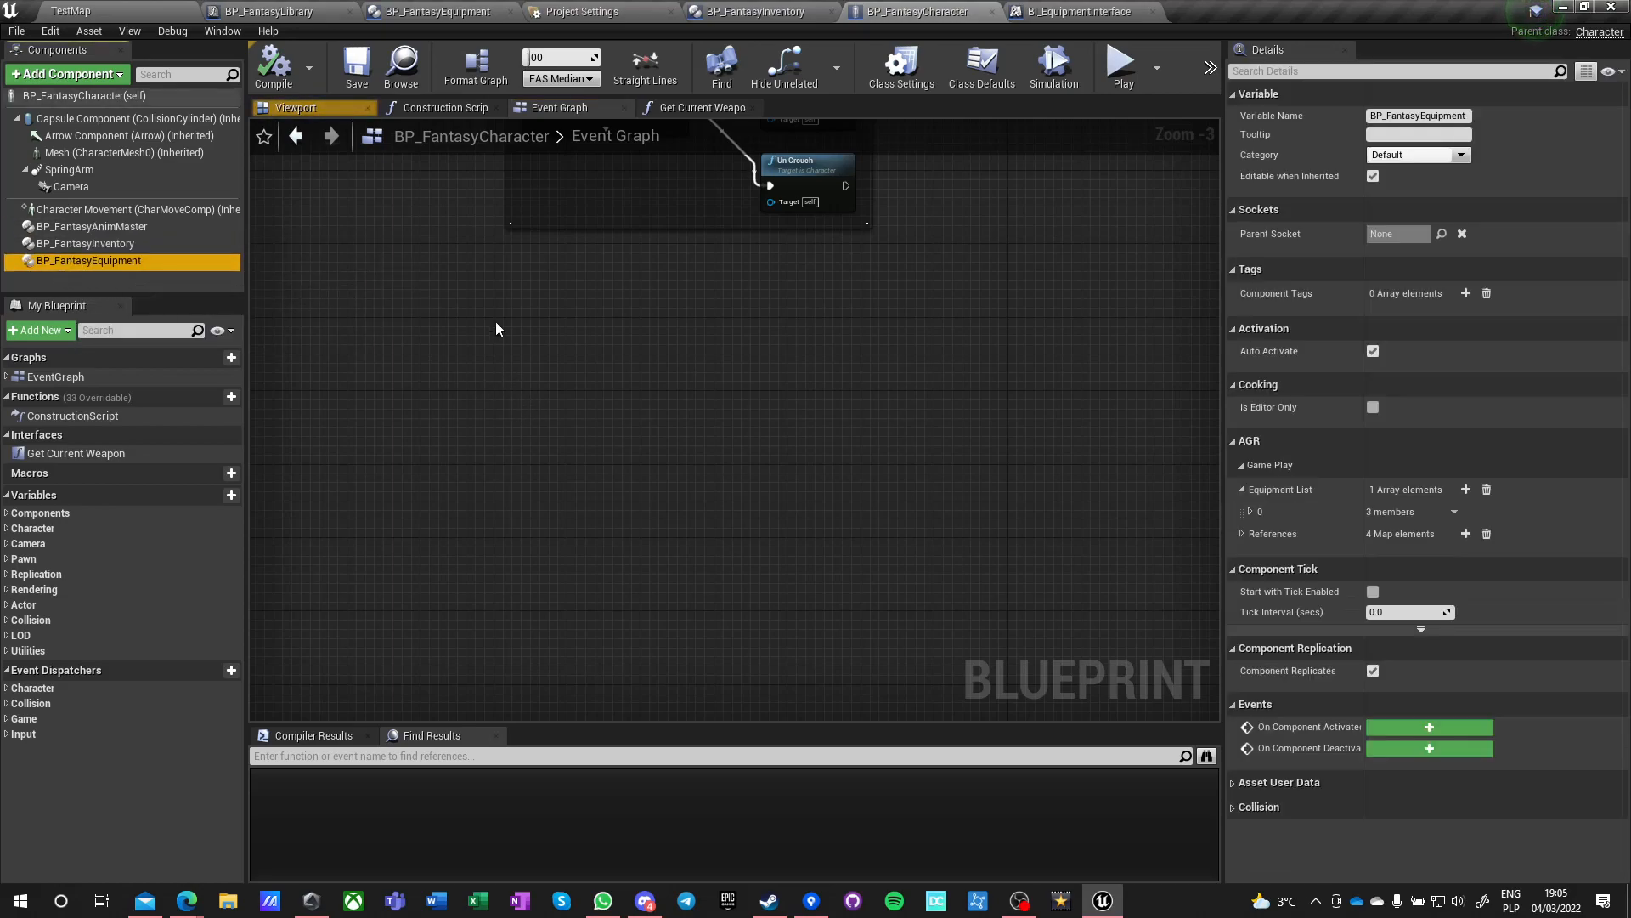
{"action": "mouse_move", "coordinate": [228, 900]}
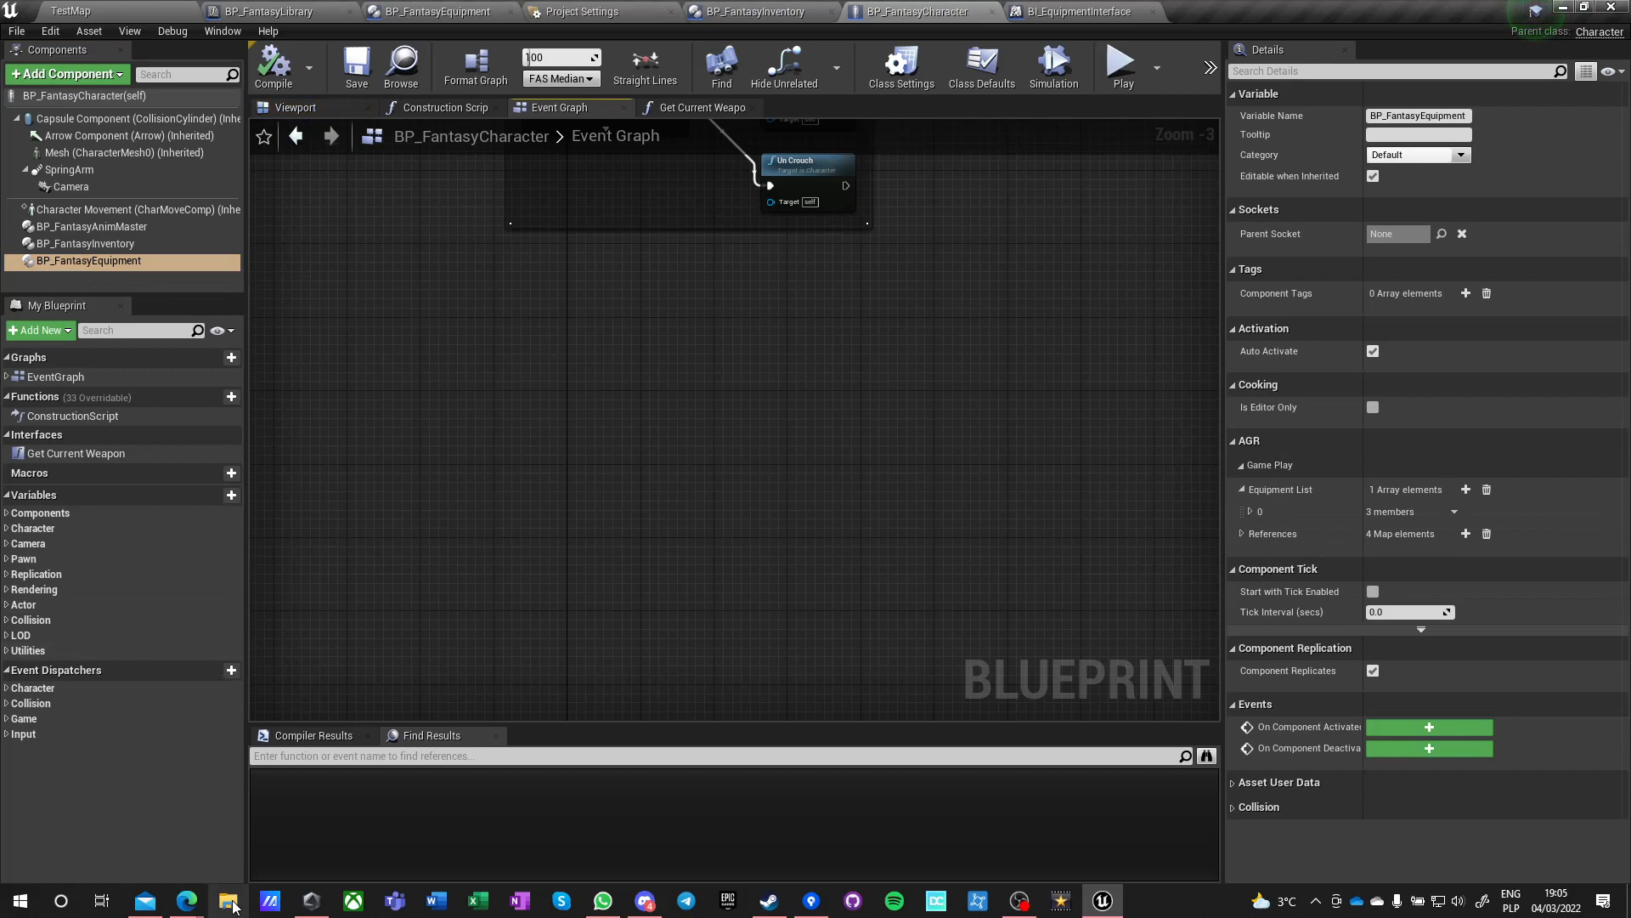
{"action": "left_click", "coordinate": [185, 900]}
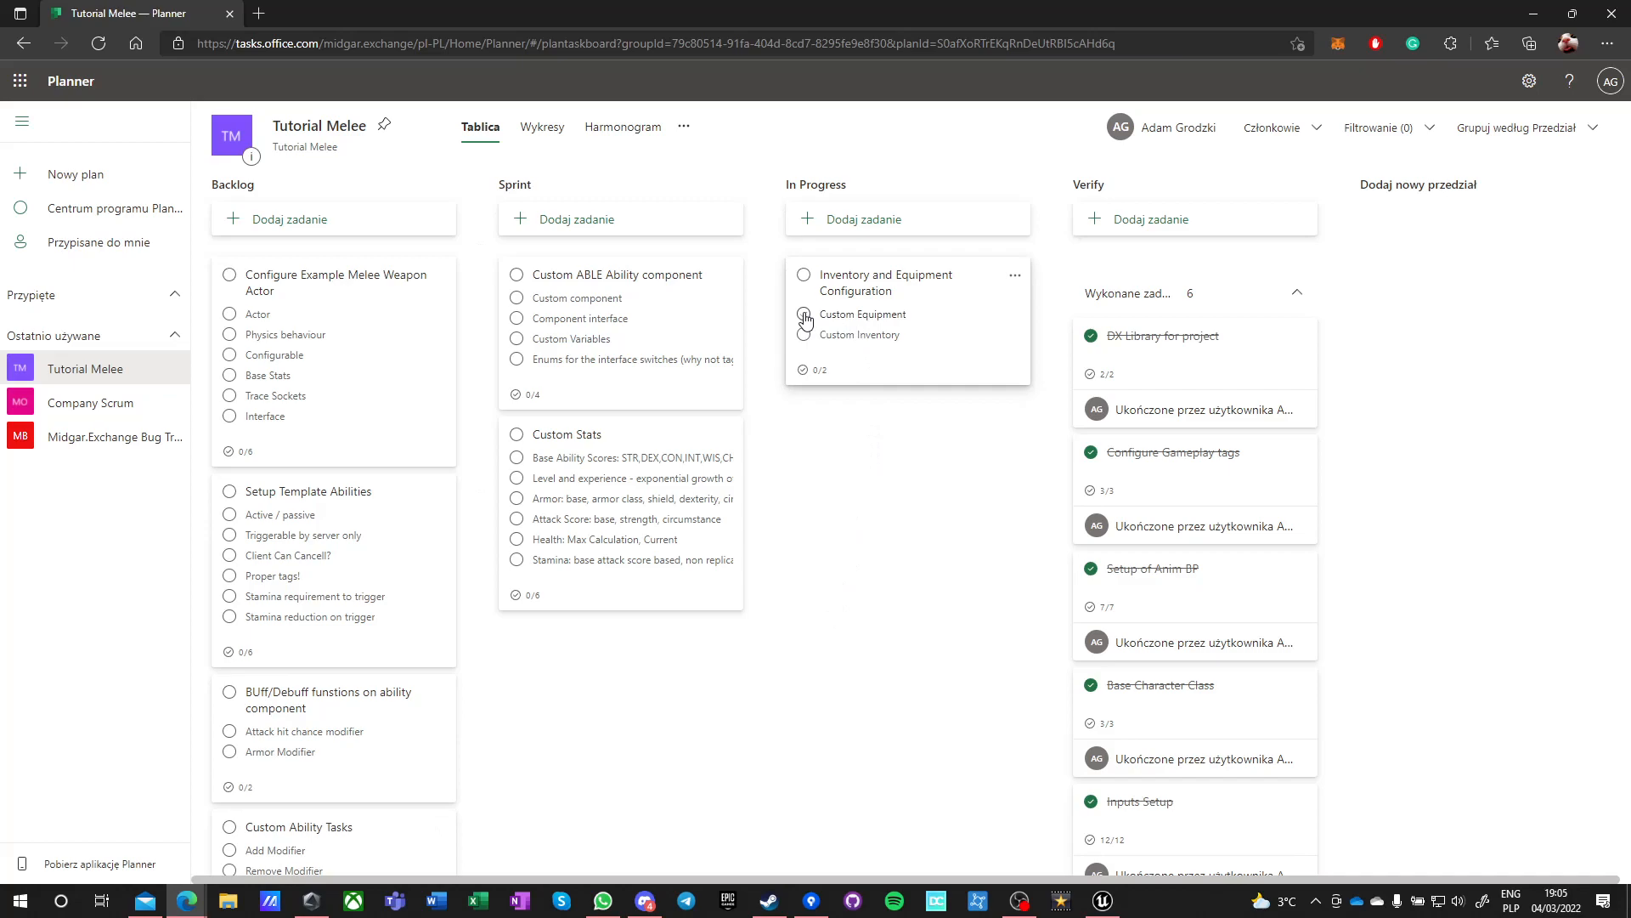
- Add 'Add inventory interface' and 'Add equipment interface' checklist items and tick both done
{"action": "left_click", "coordinate": [895, 282]}
{"action": "type", "text": "Add inventory interface"}
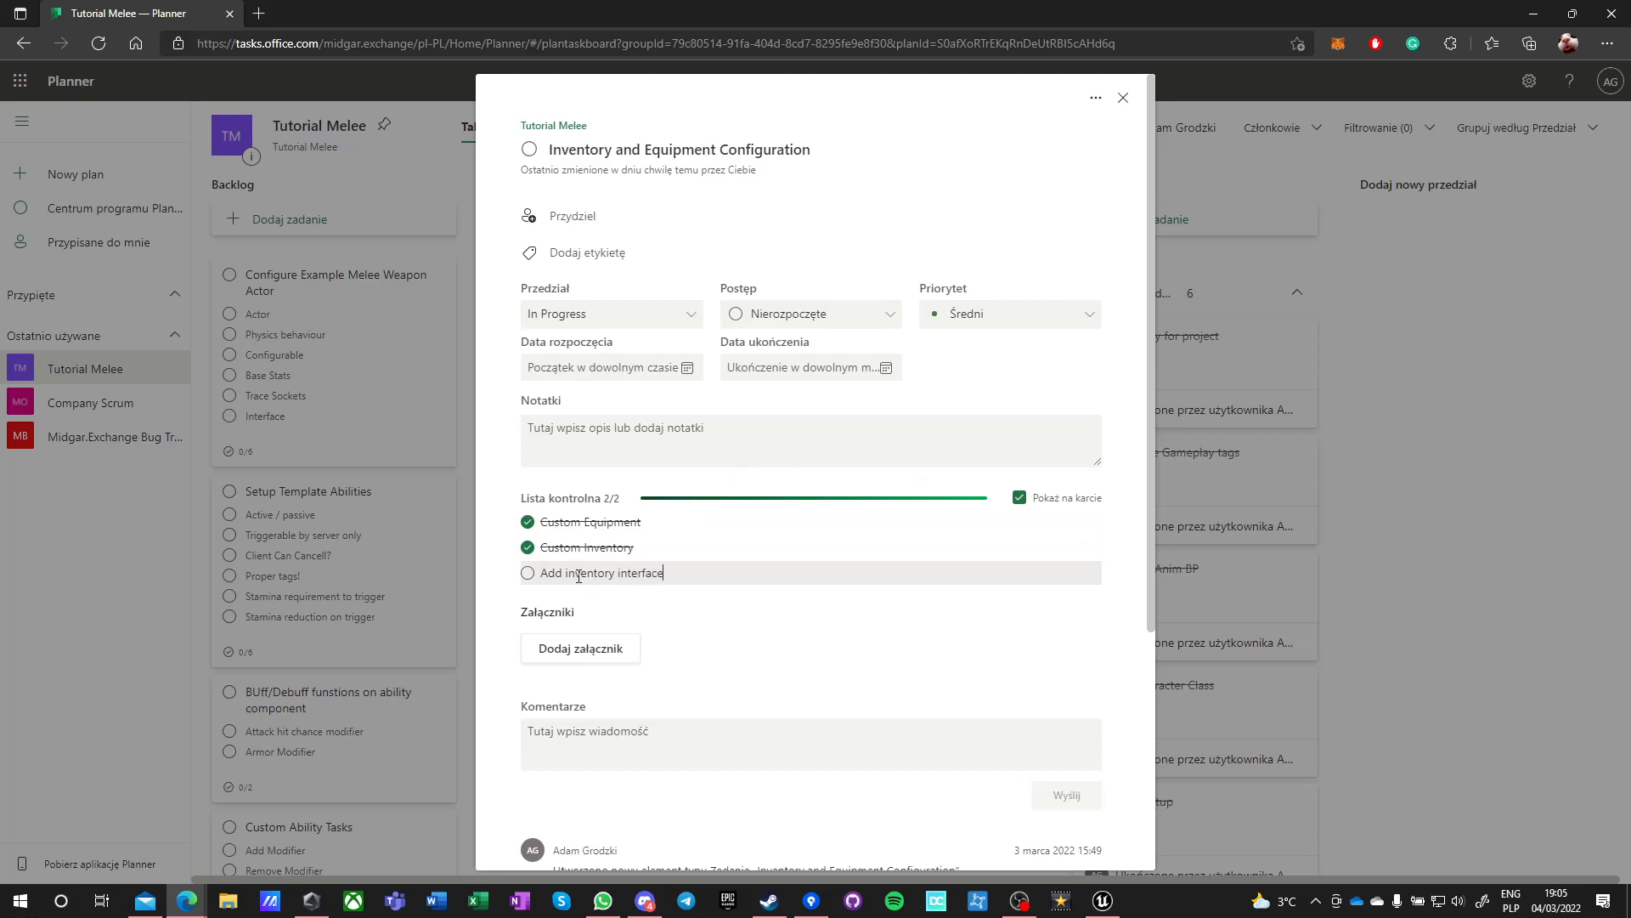
{"action": "key", "text": "enter"}
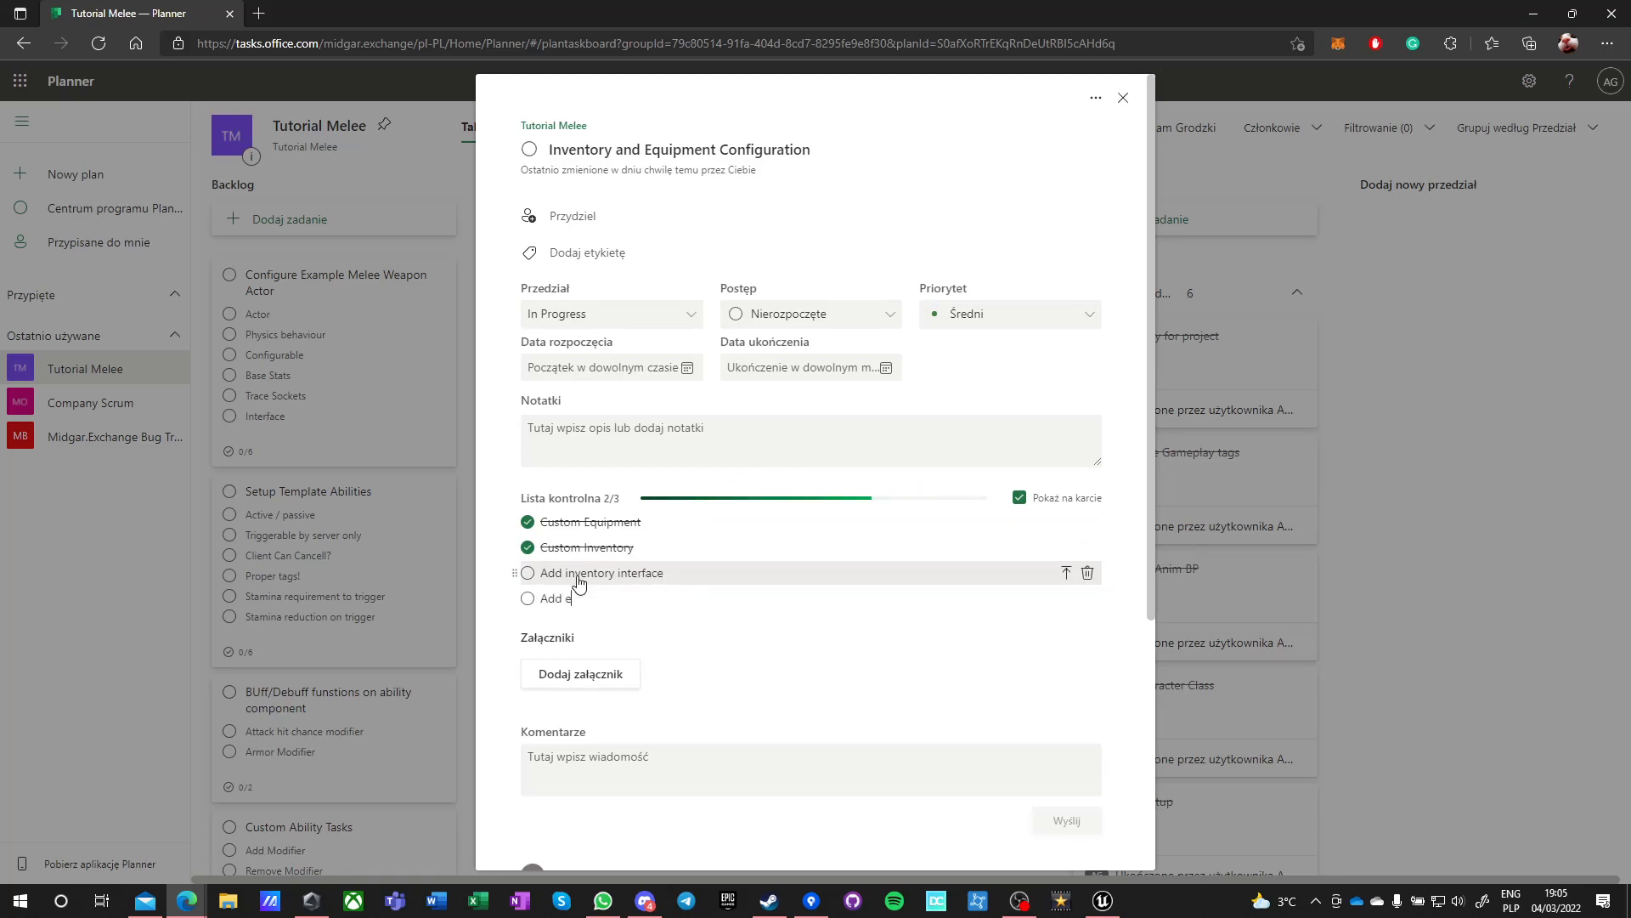
{"action": "type", "text": "equipment interface"}
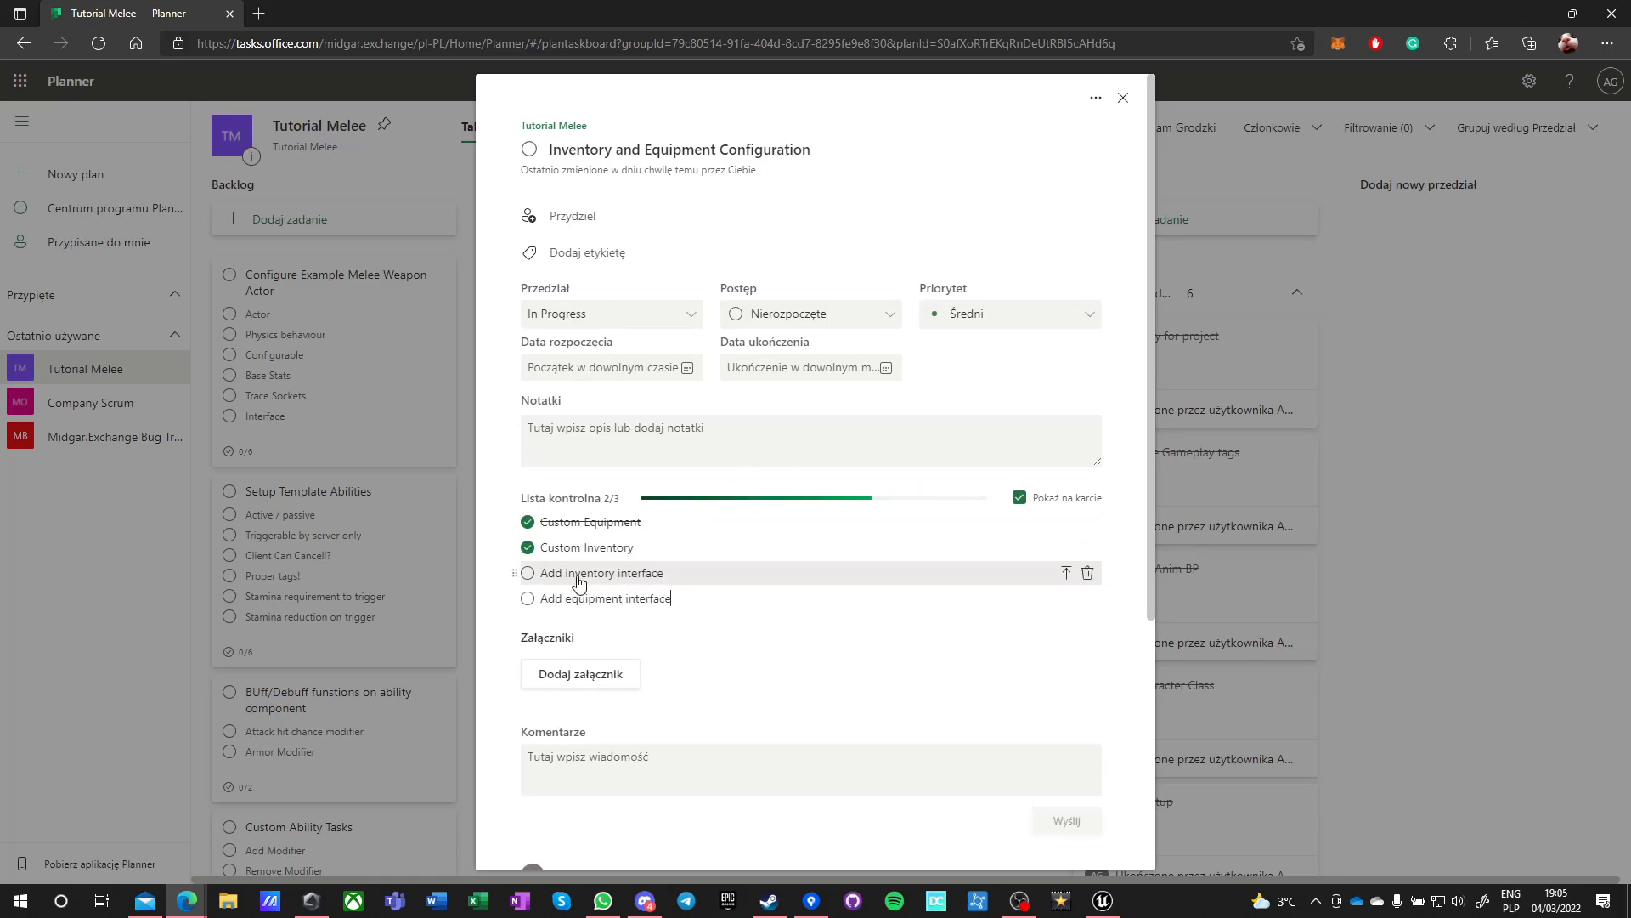
{"action": "left_click", "coordinate": [529, 571]}
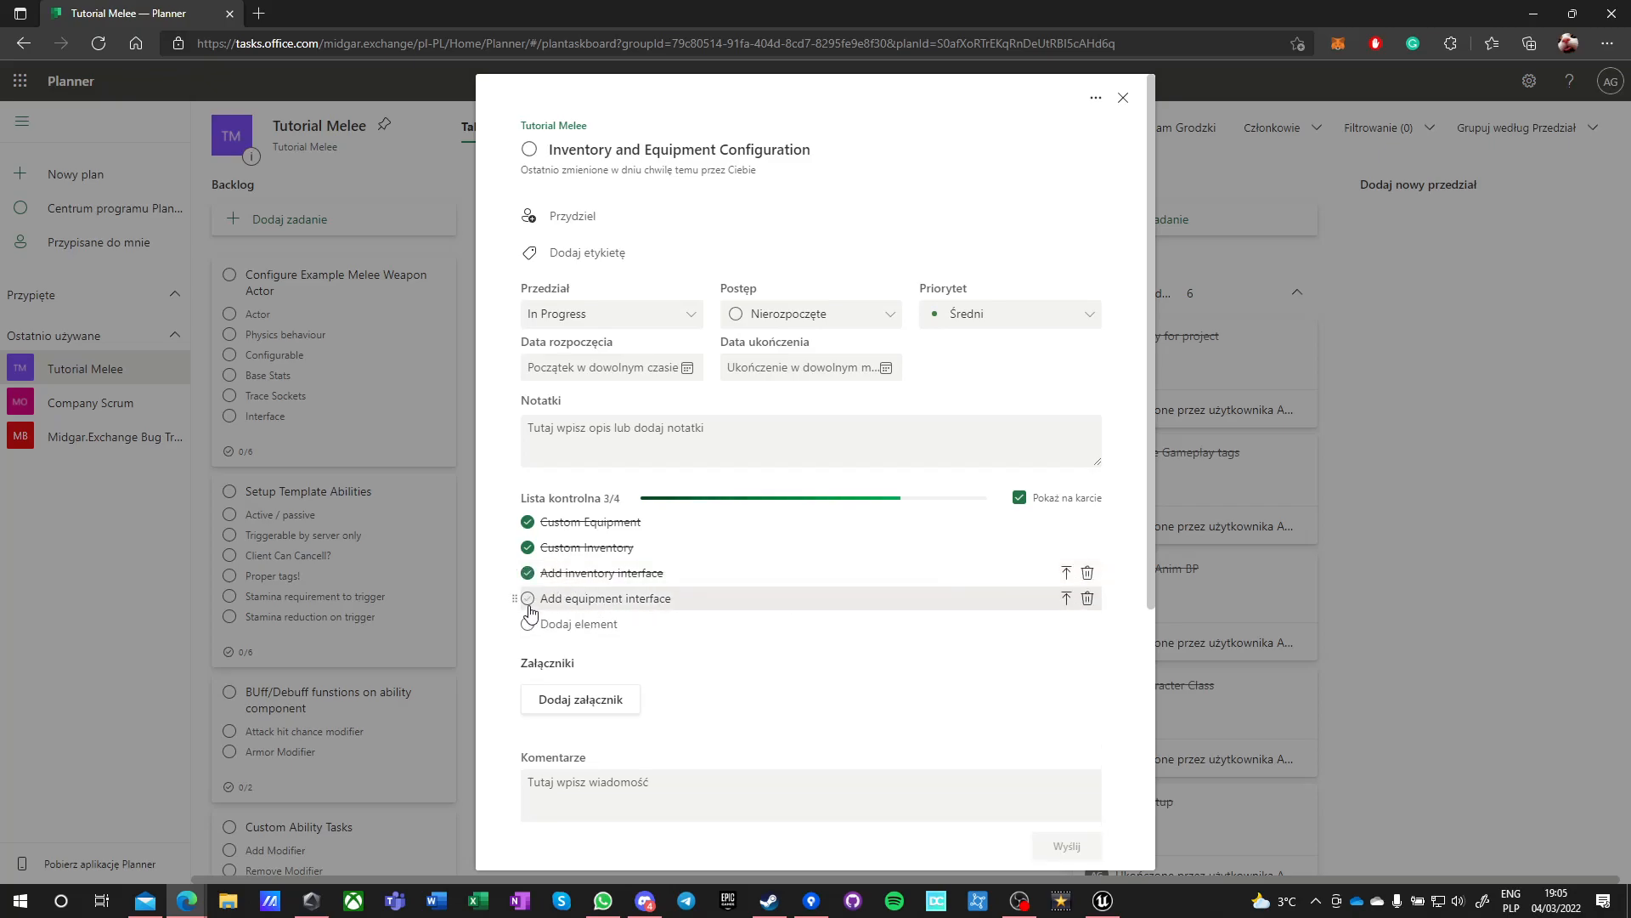
{"action": "left_click", "coordinate": [1122, 97]}
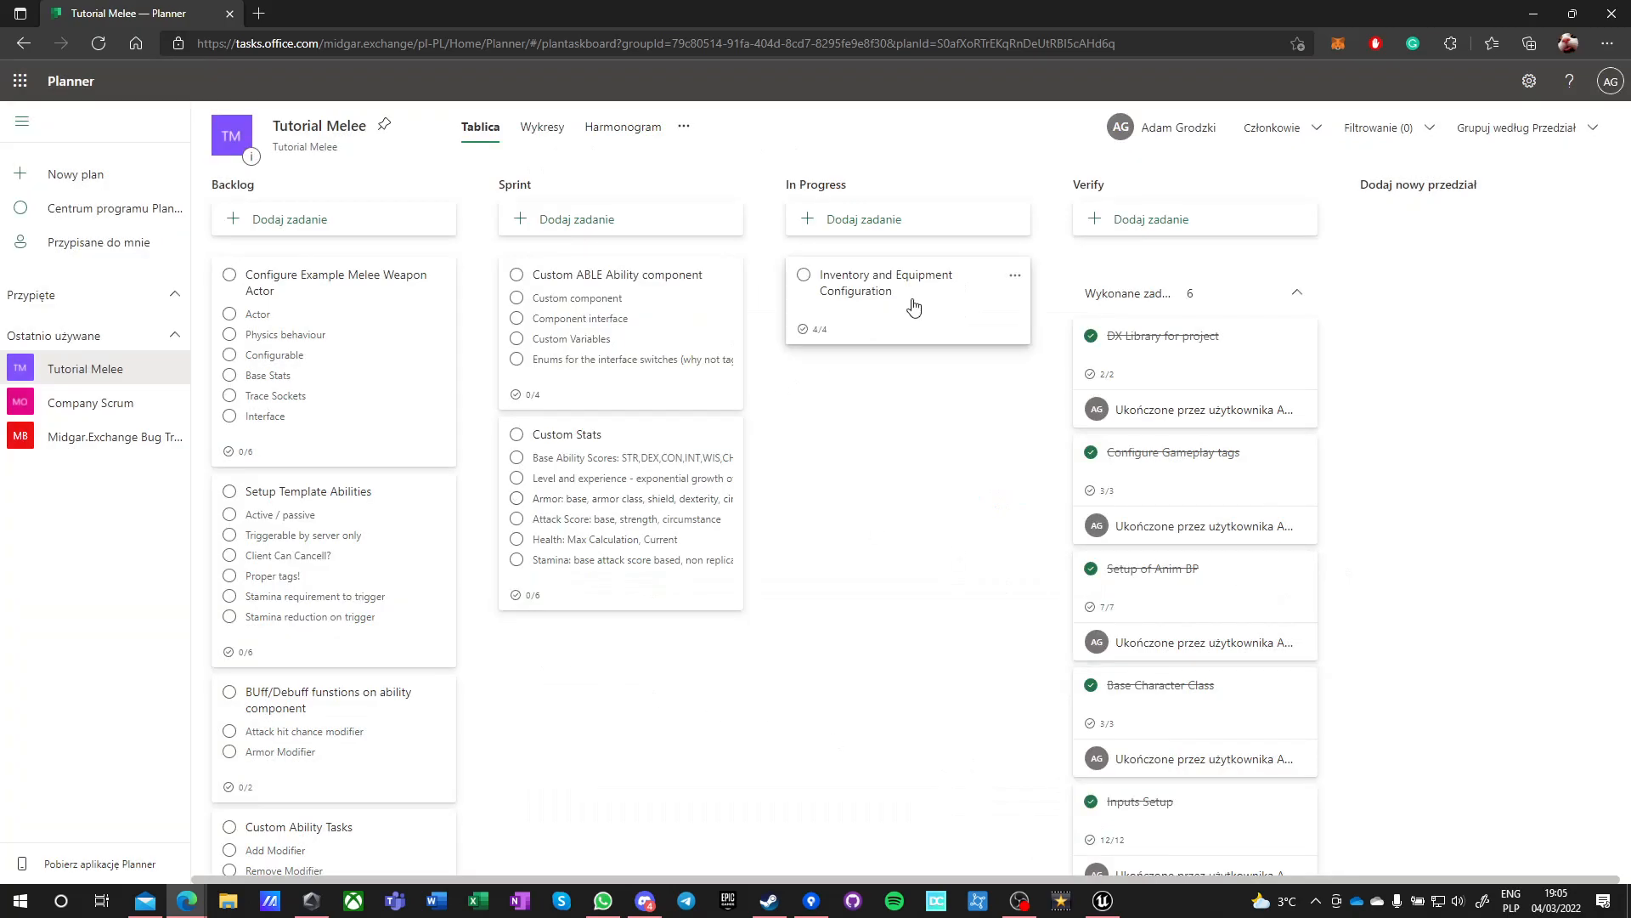